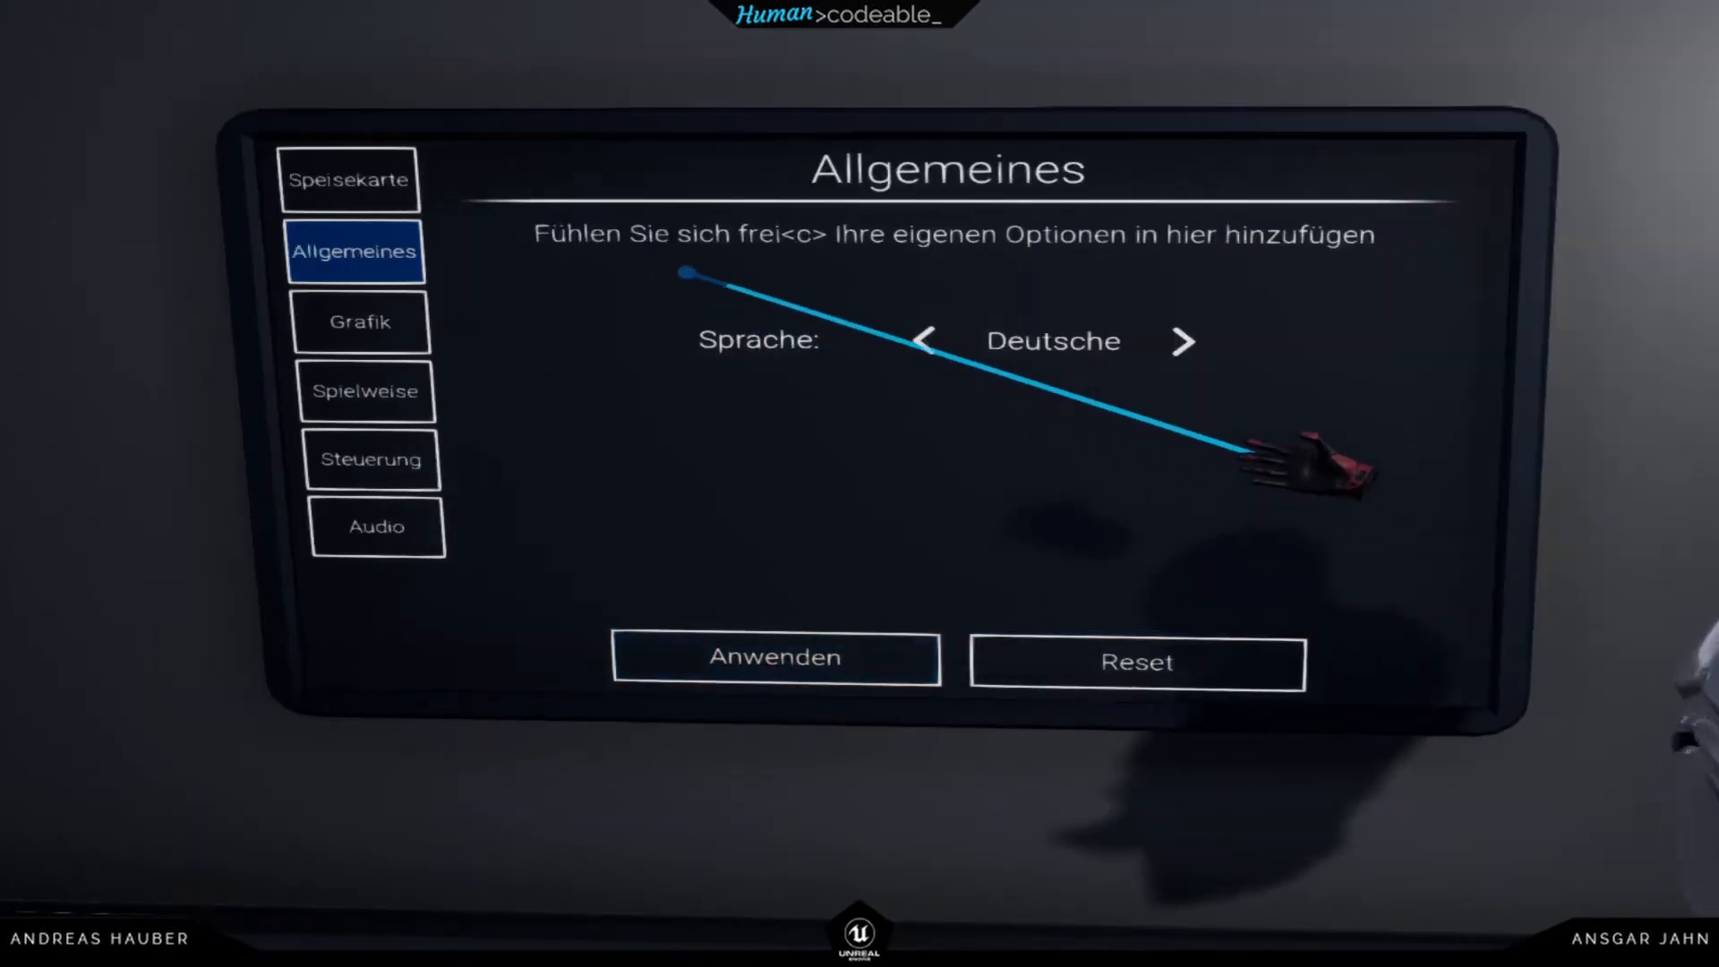
- Cycle the Sprache option from German to français in the VR settings panel
left_click(1183, 340)
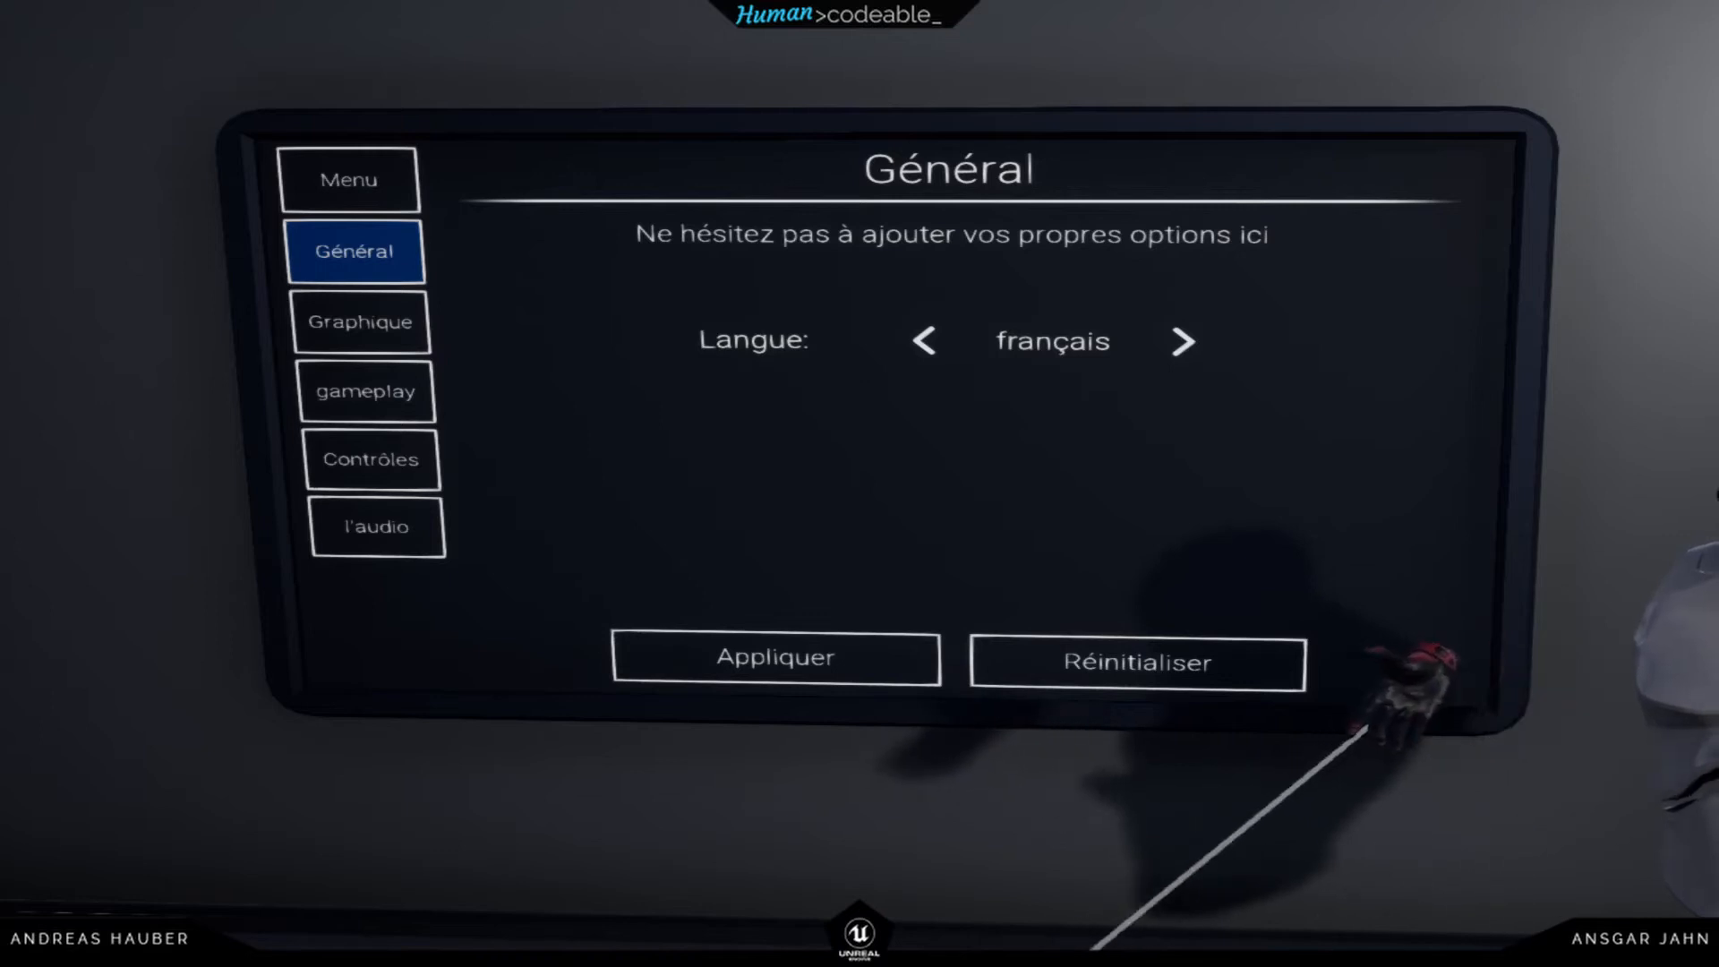
mouse_move(1414, 702)
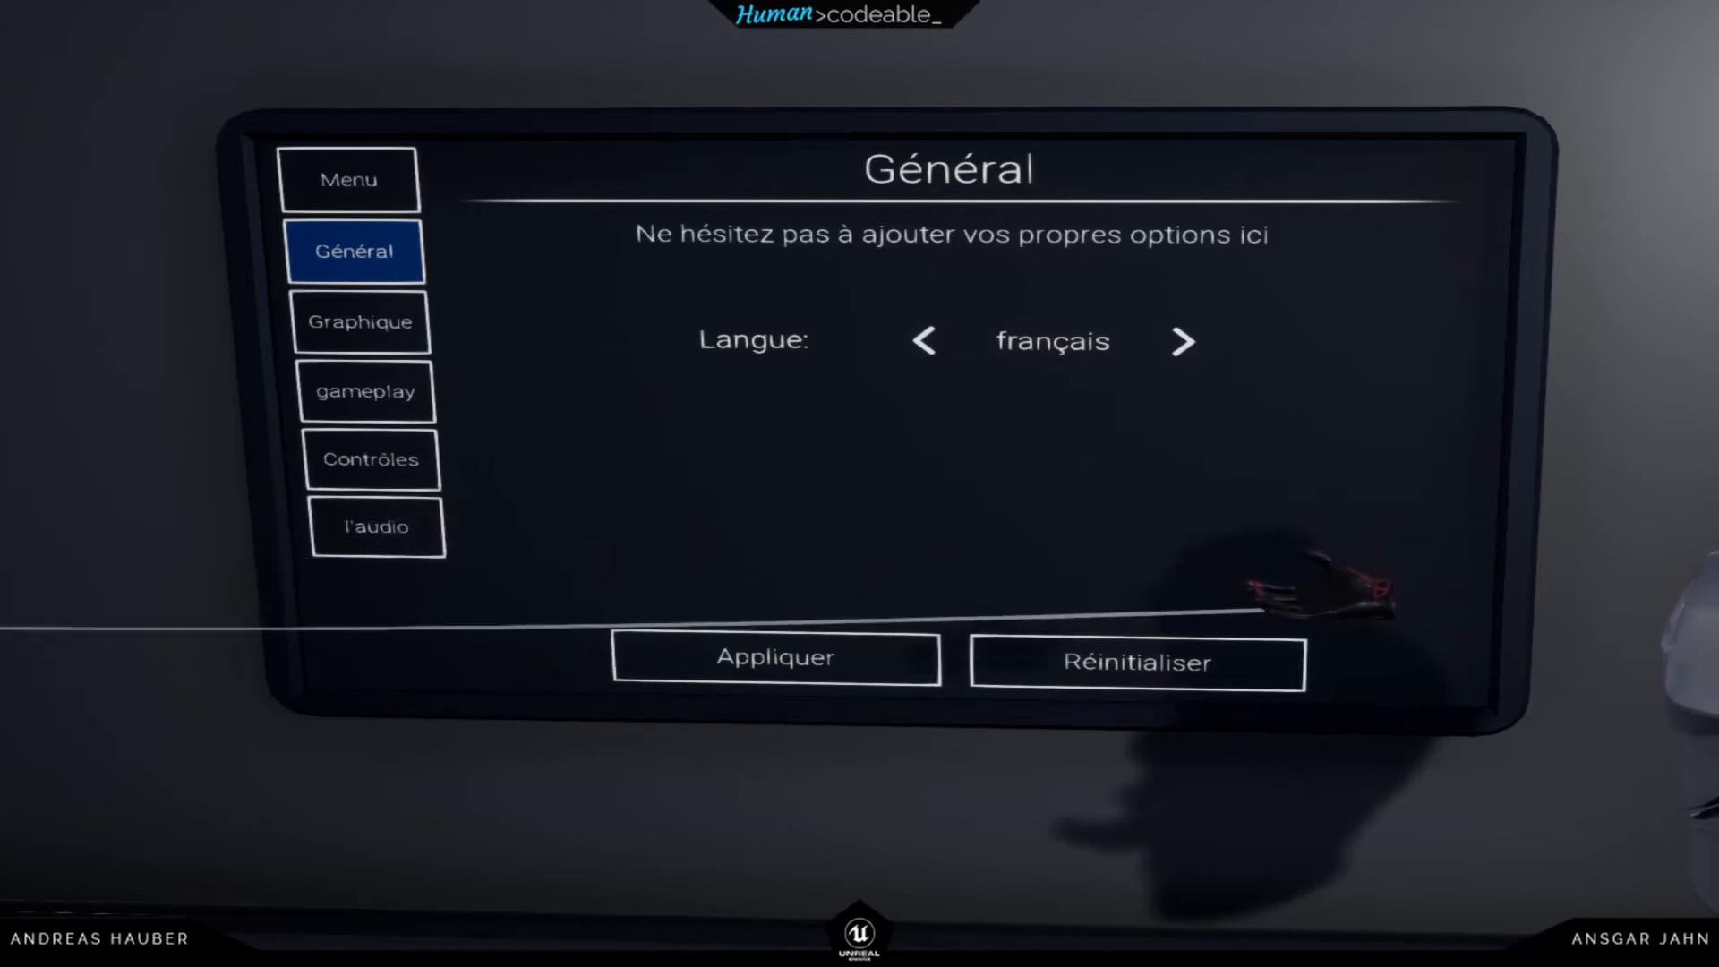
mouse_move(1425, 681)
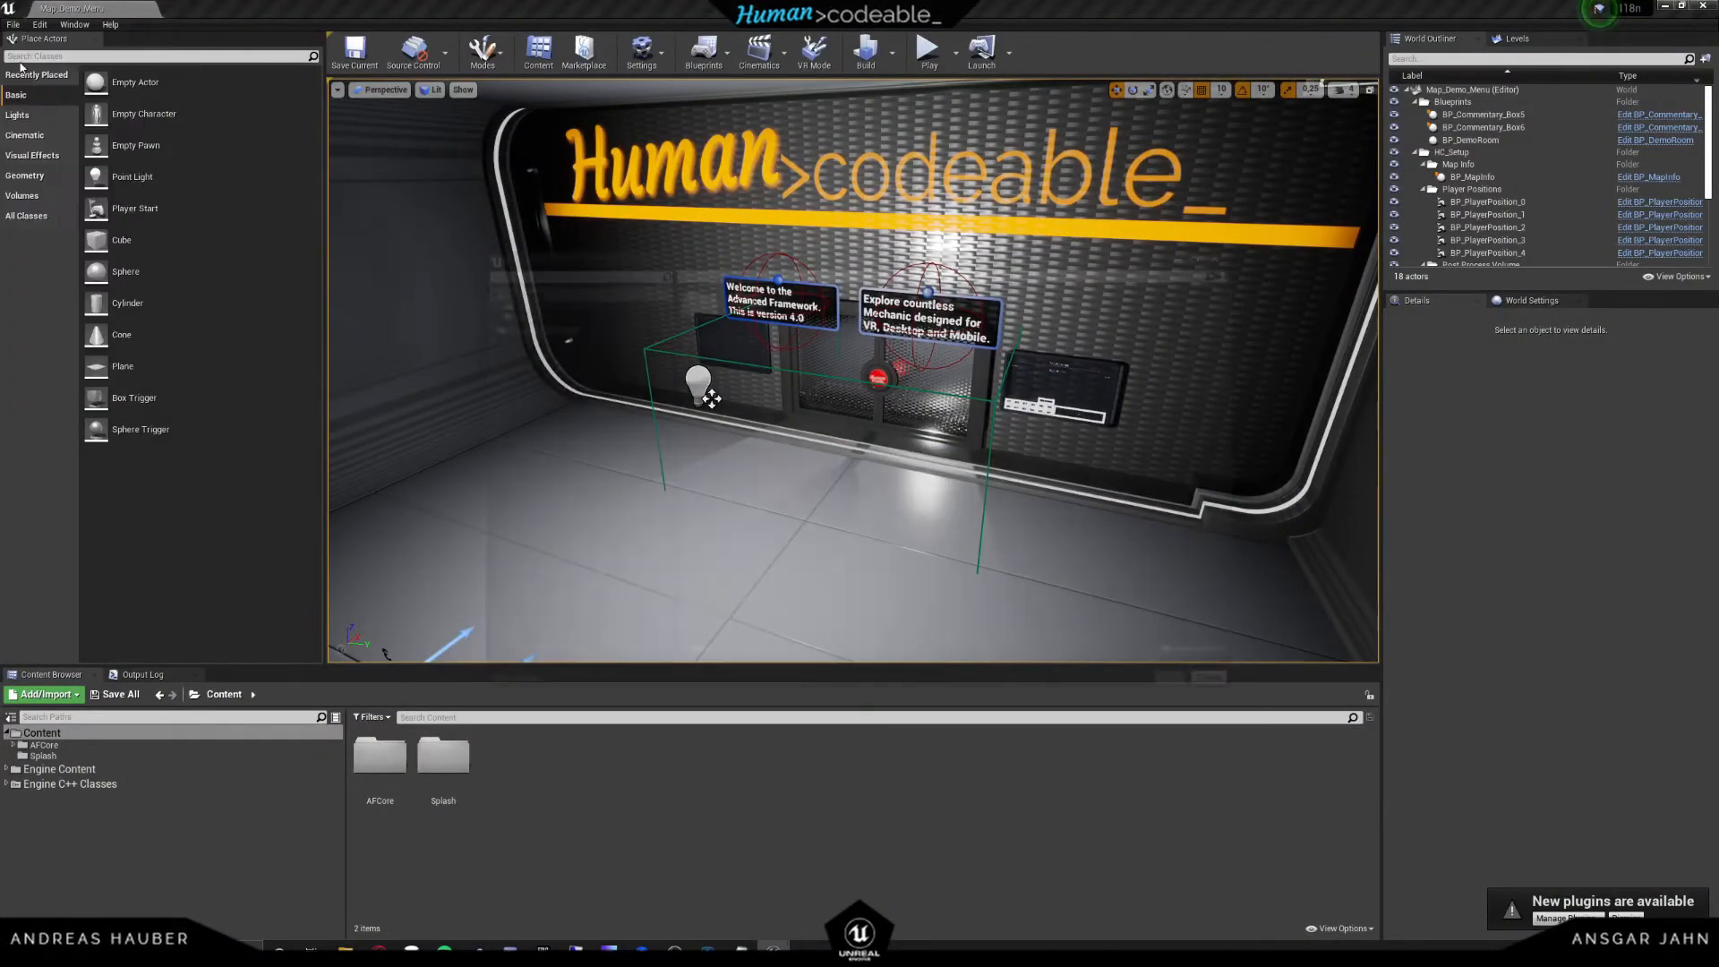
- Load the UI demo map and select the player position beside the Menu / Settings station
left_click(13, 23)
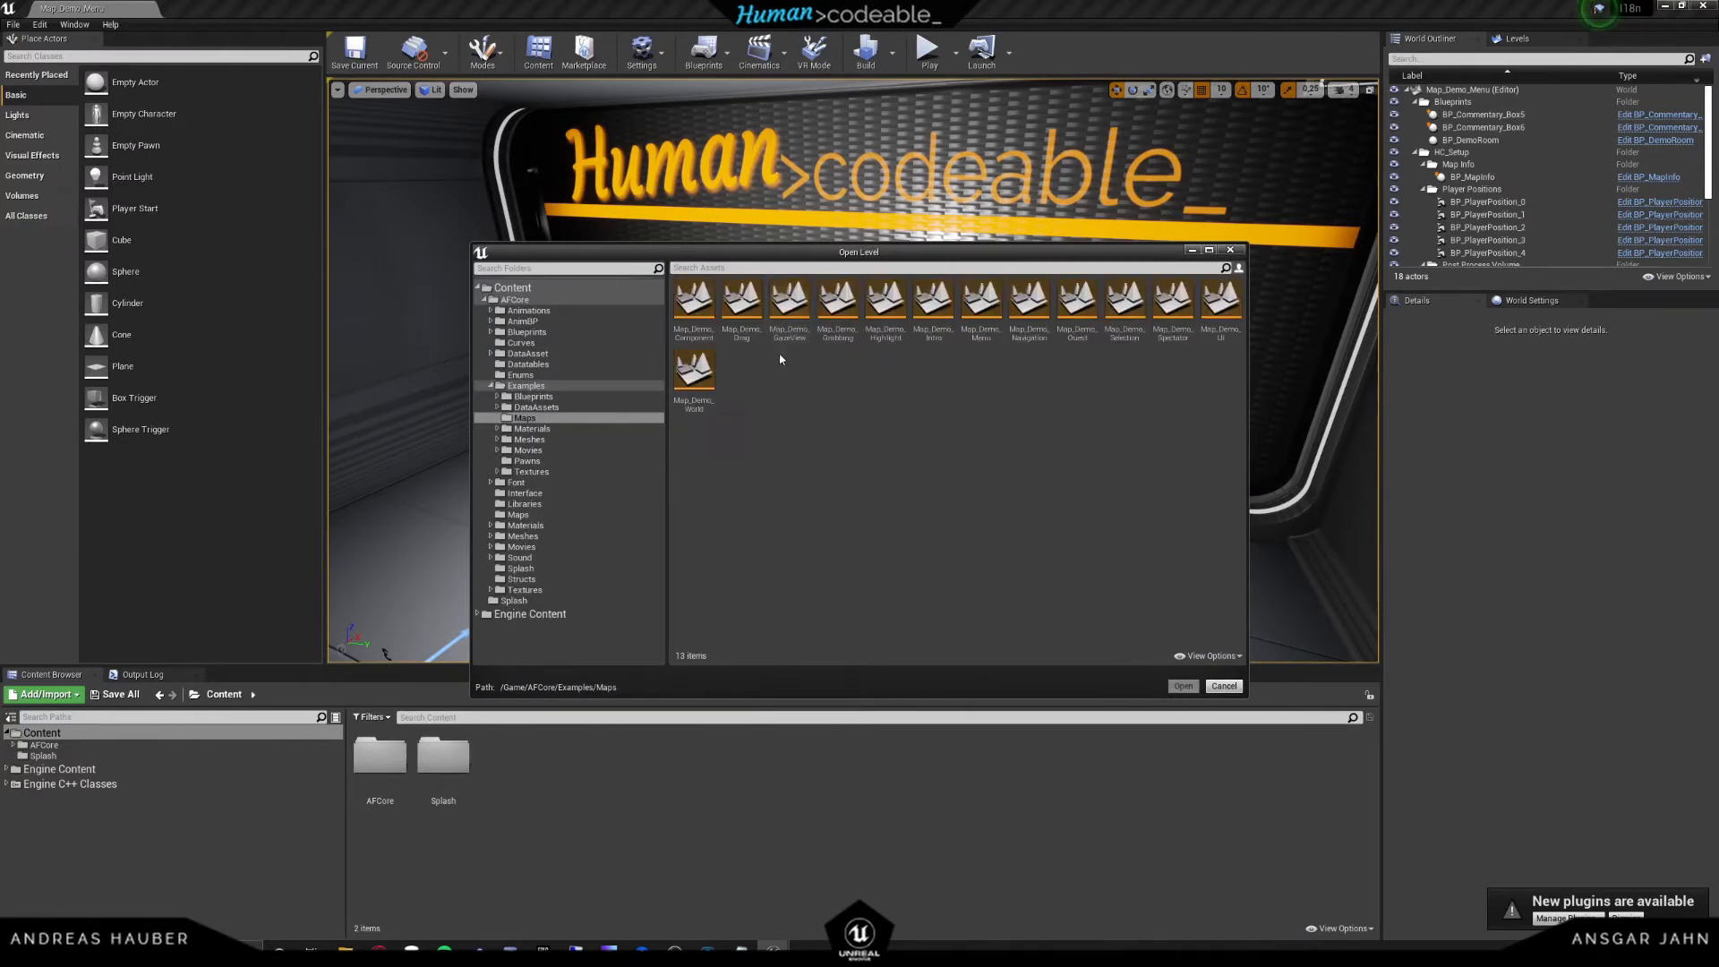
double_click(1219, 301)
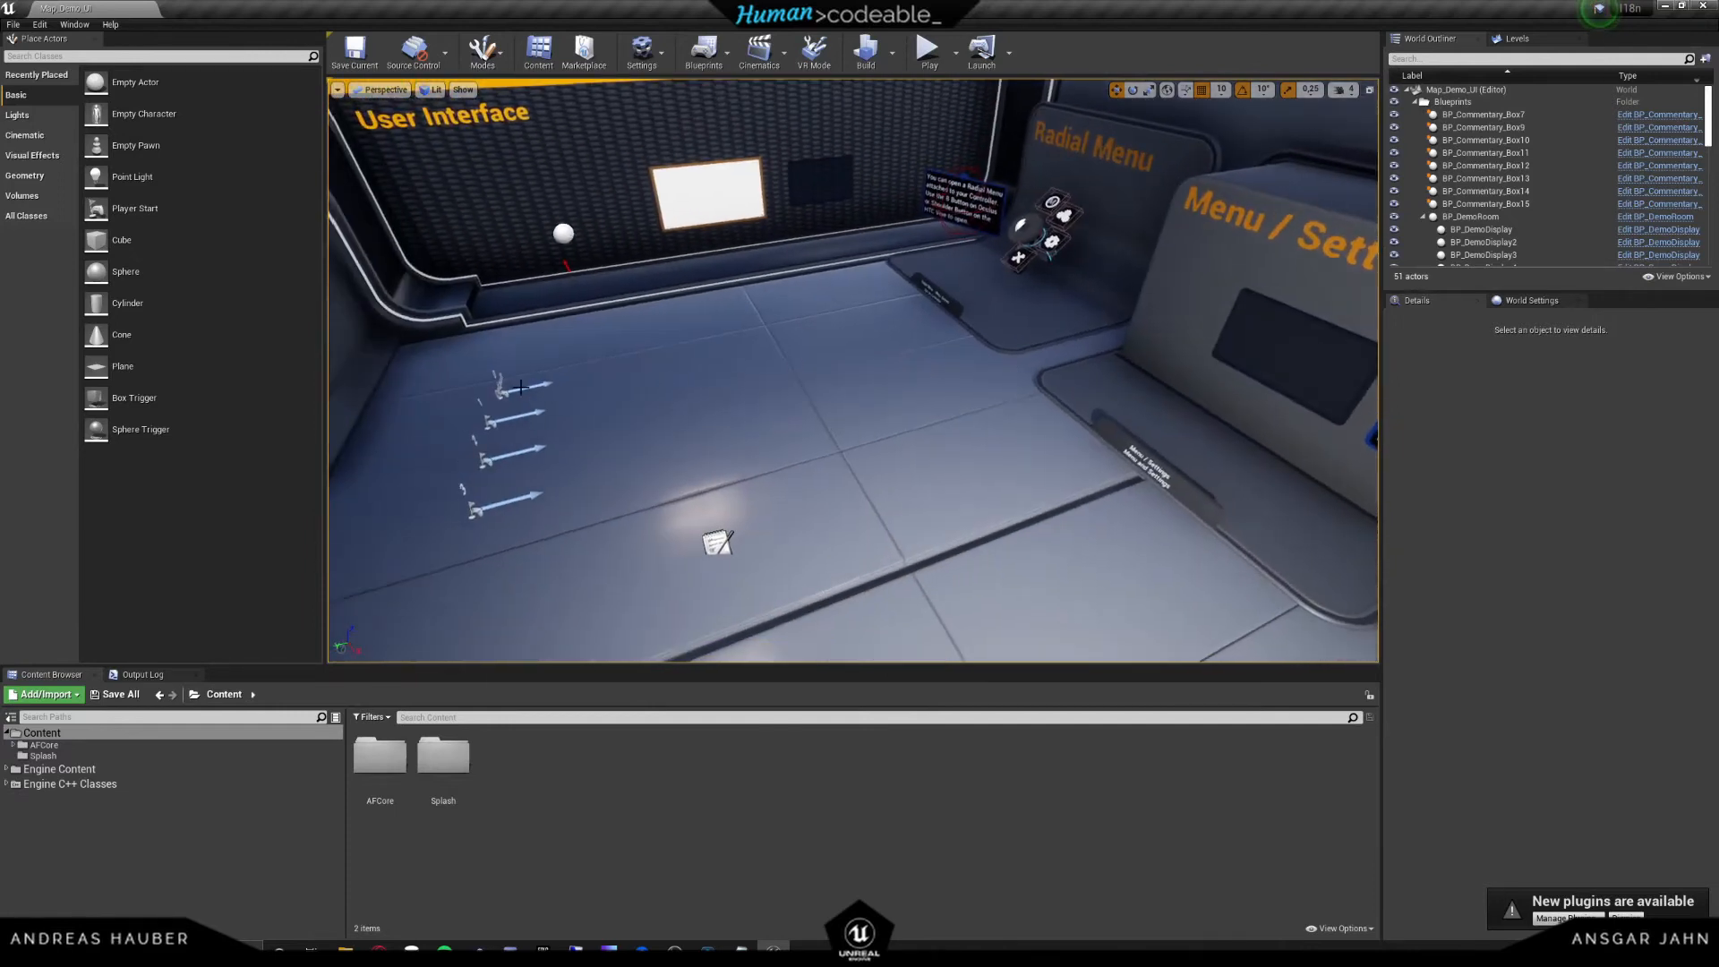
left_click(499, 394)
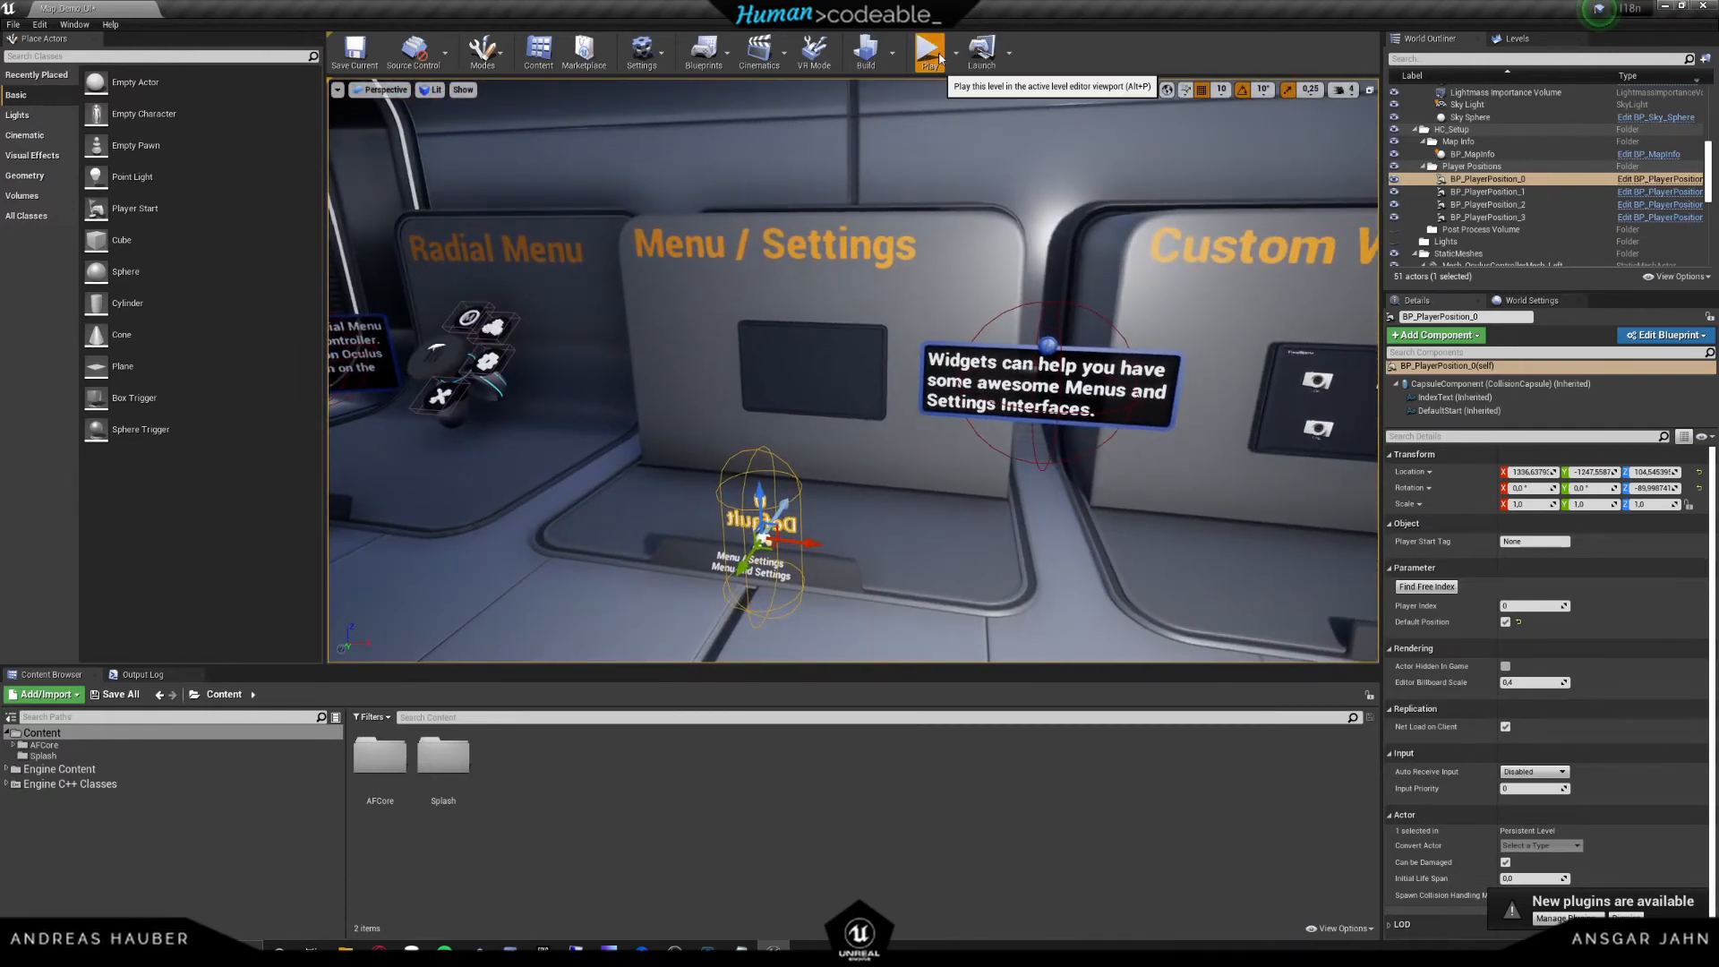
- Play-test from the menu station and cycle the General page's language to German
left_click(928, 52)
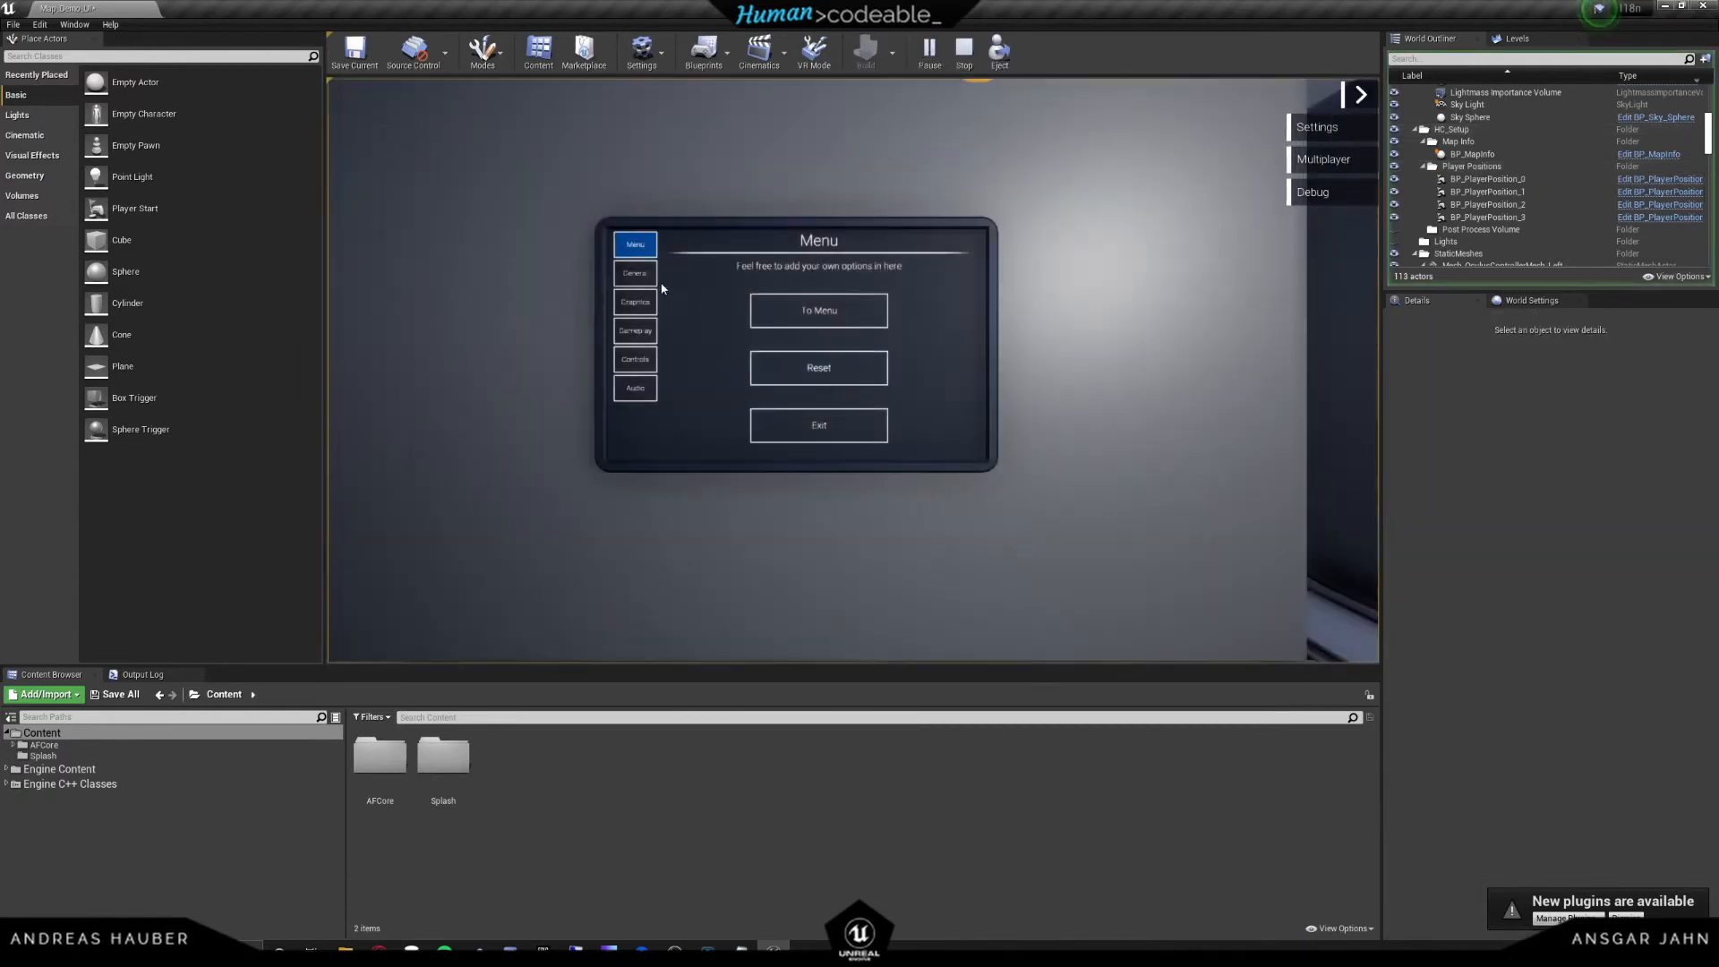
left_click(634, 272)
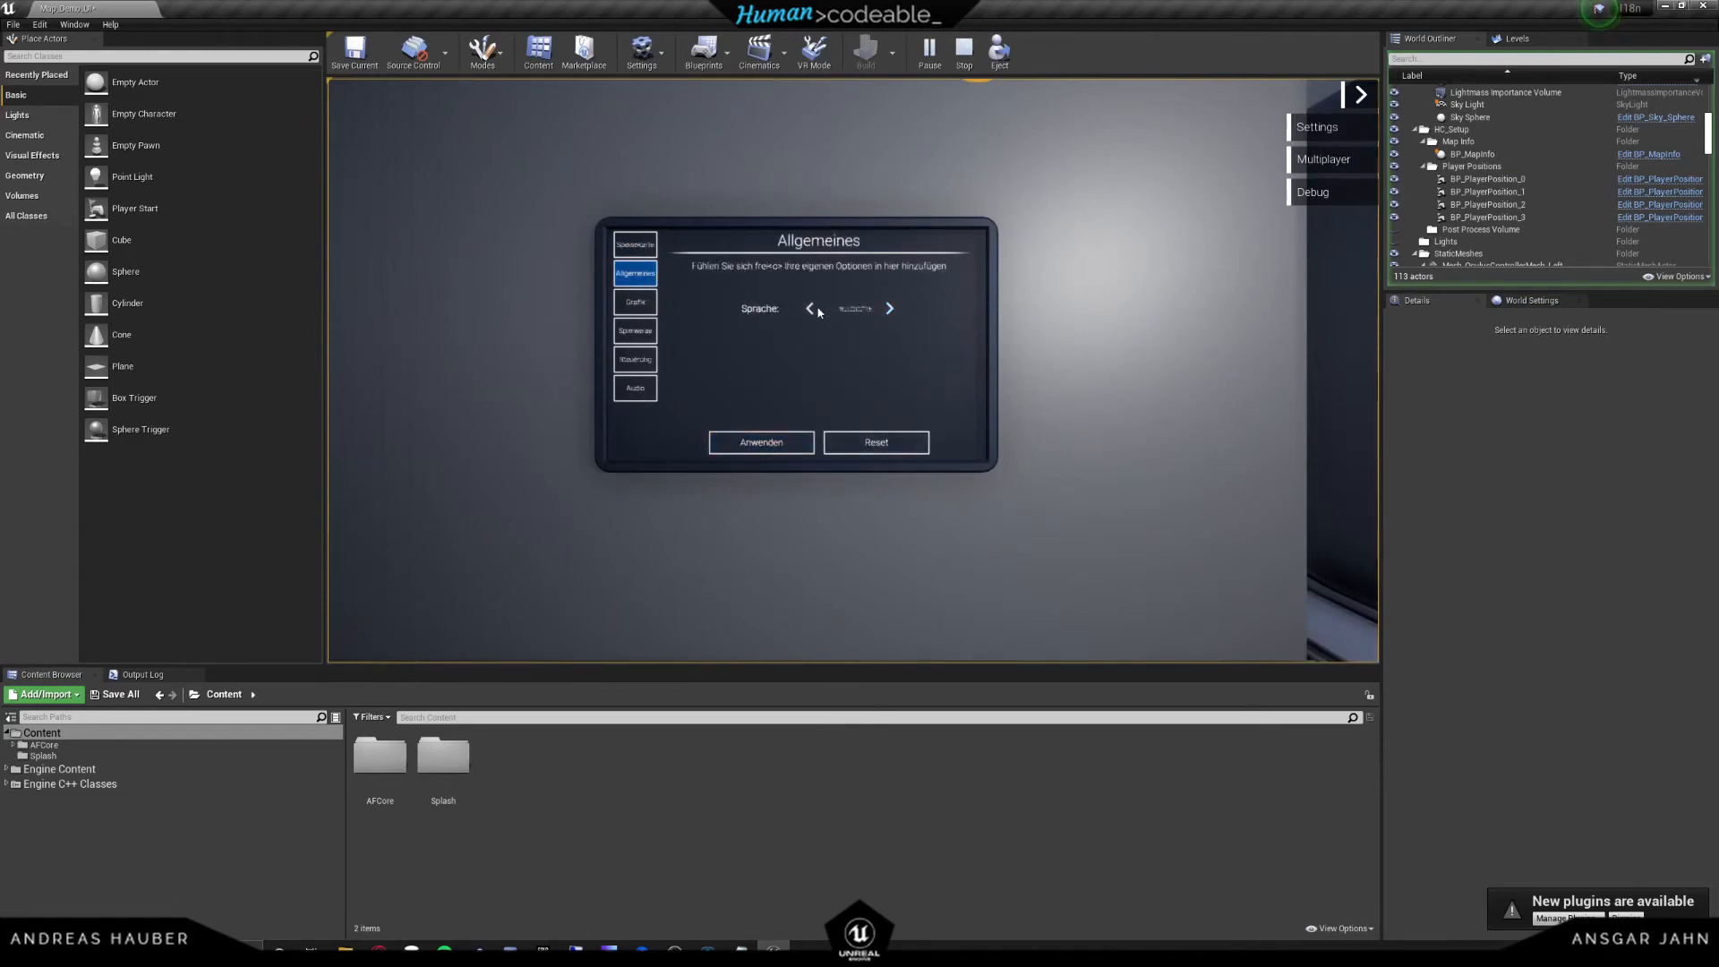
left_click(890, 308)
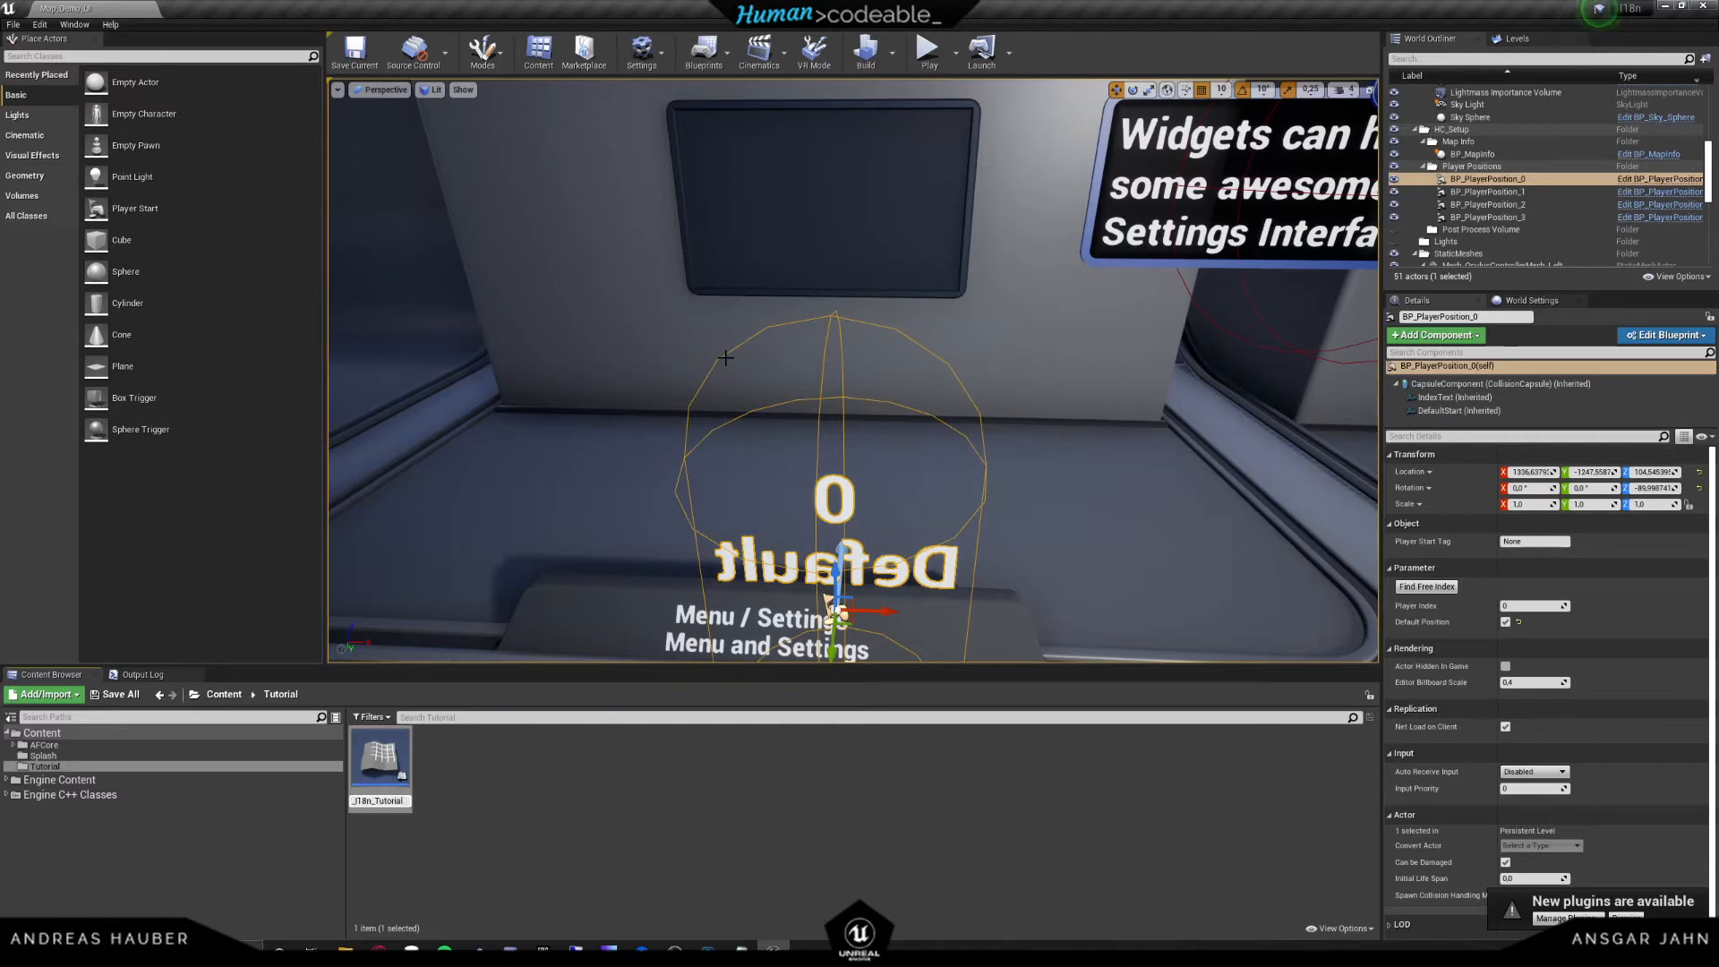
- Select the BP_I18n_Tutorial blueprint in the Tutorial content folder
left_click(379, 763)
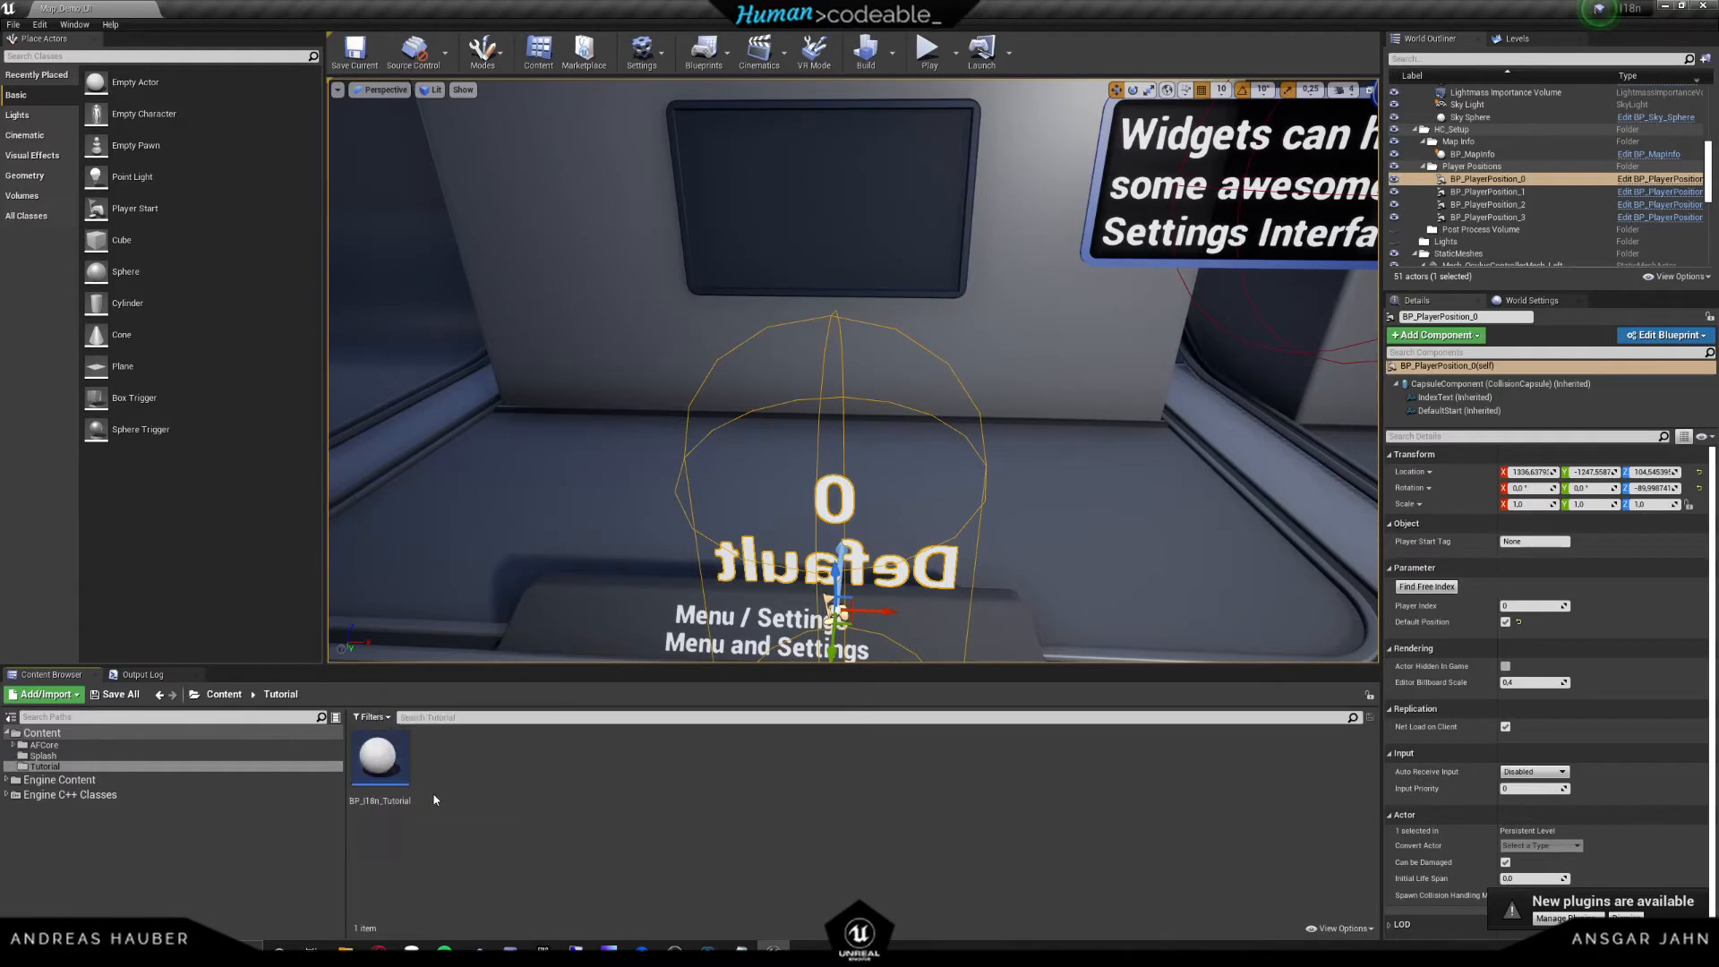
mouse_move(365, 806)
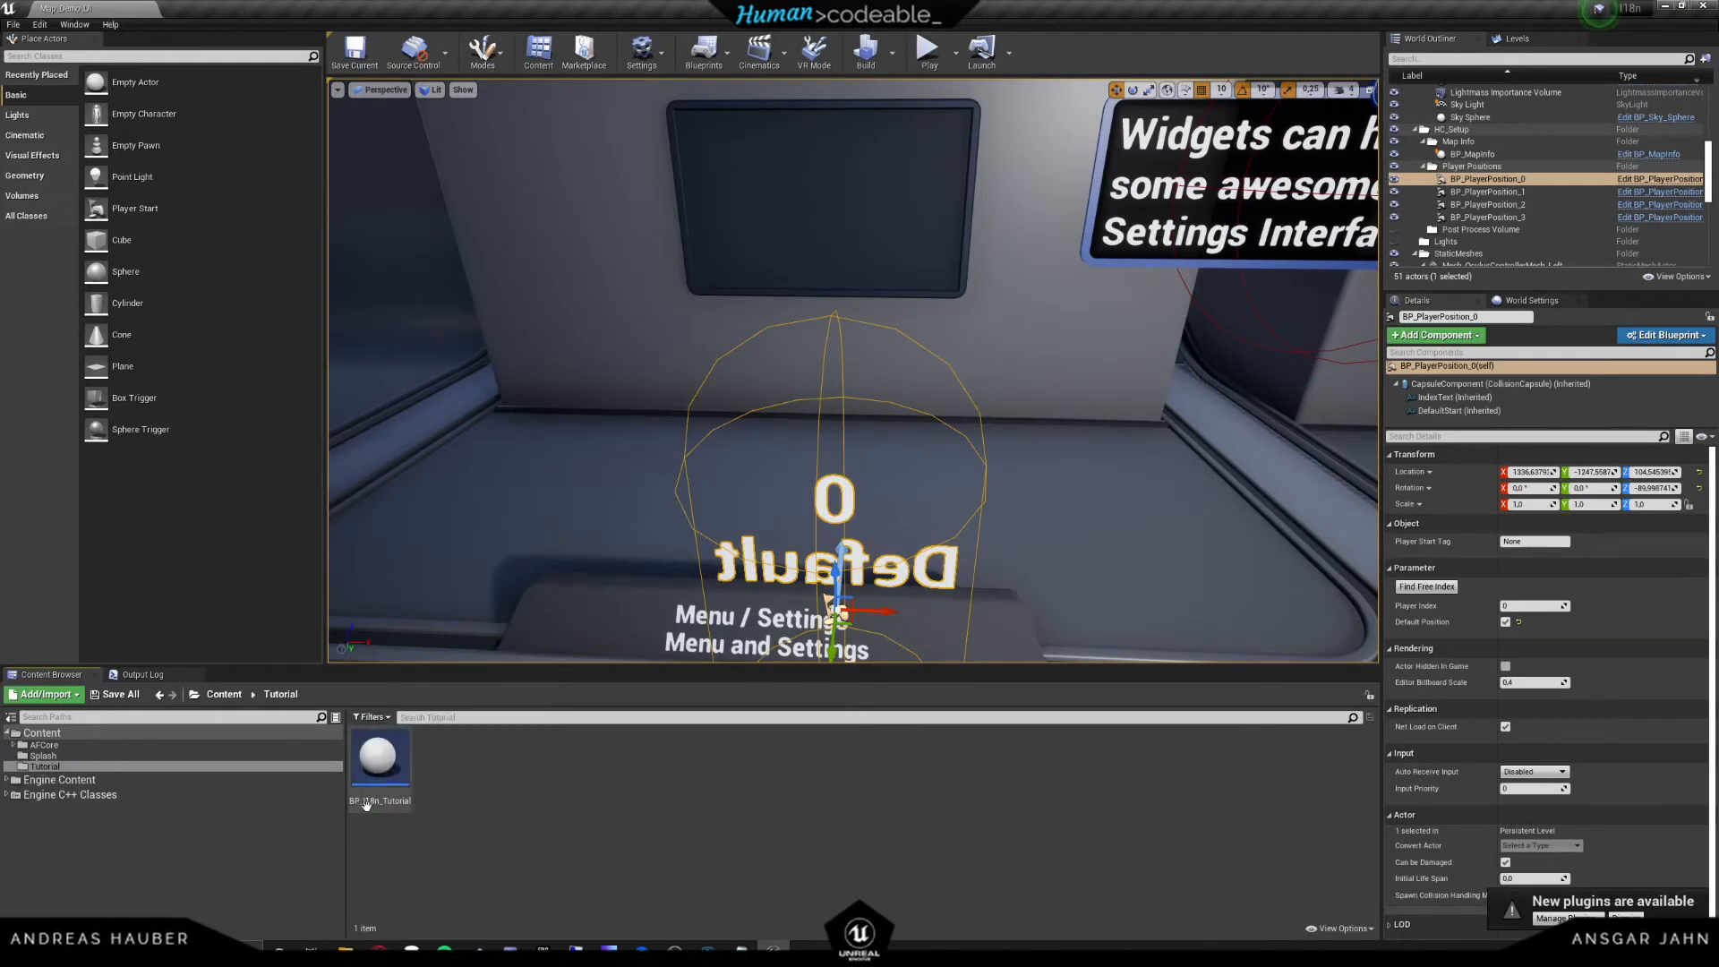
mouse_move(380, 755)
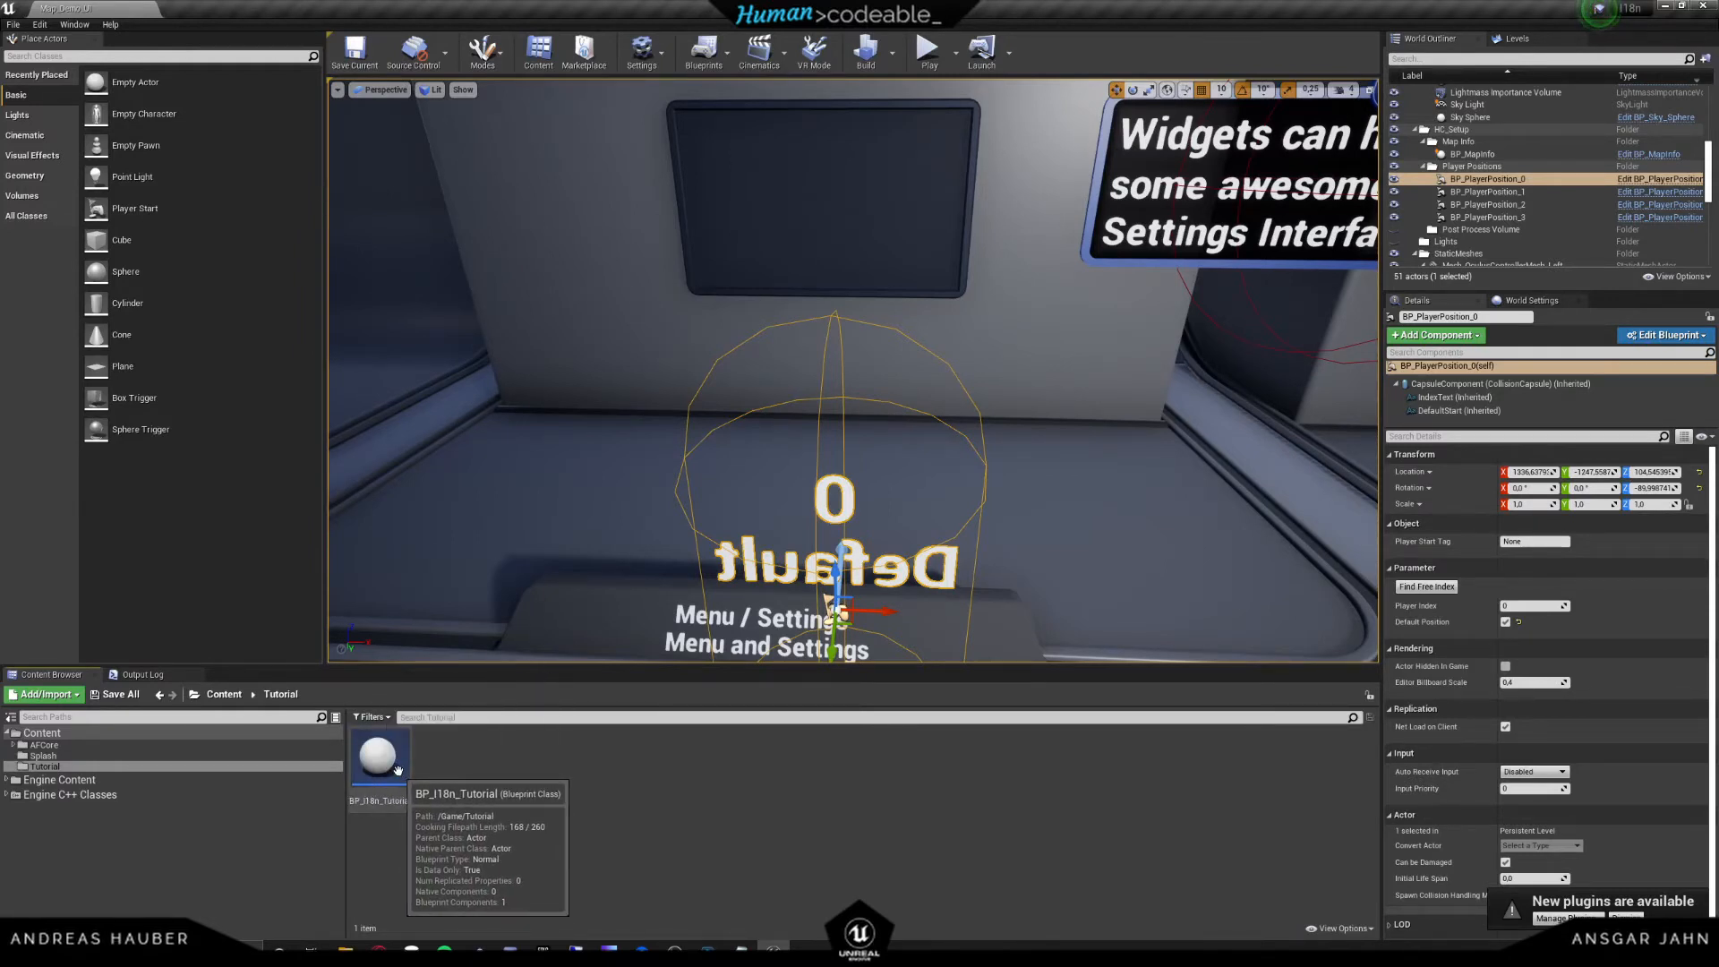
mouse_move(503, 802)
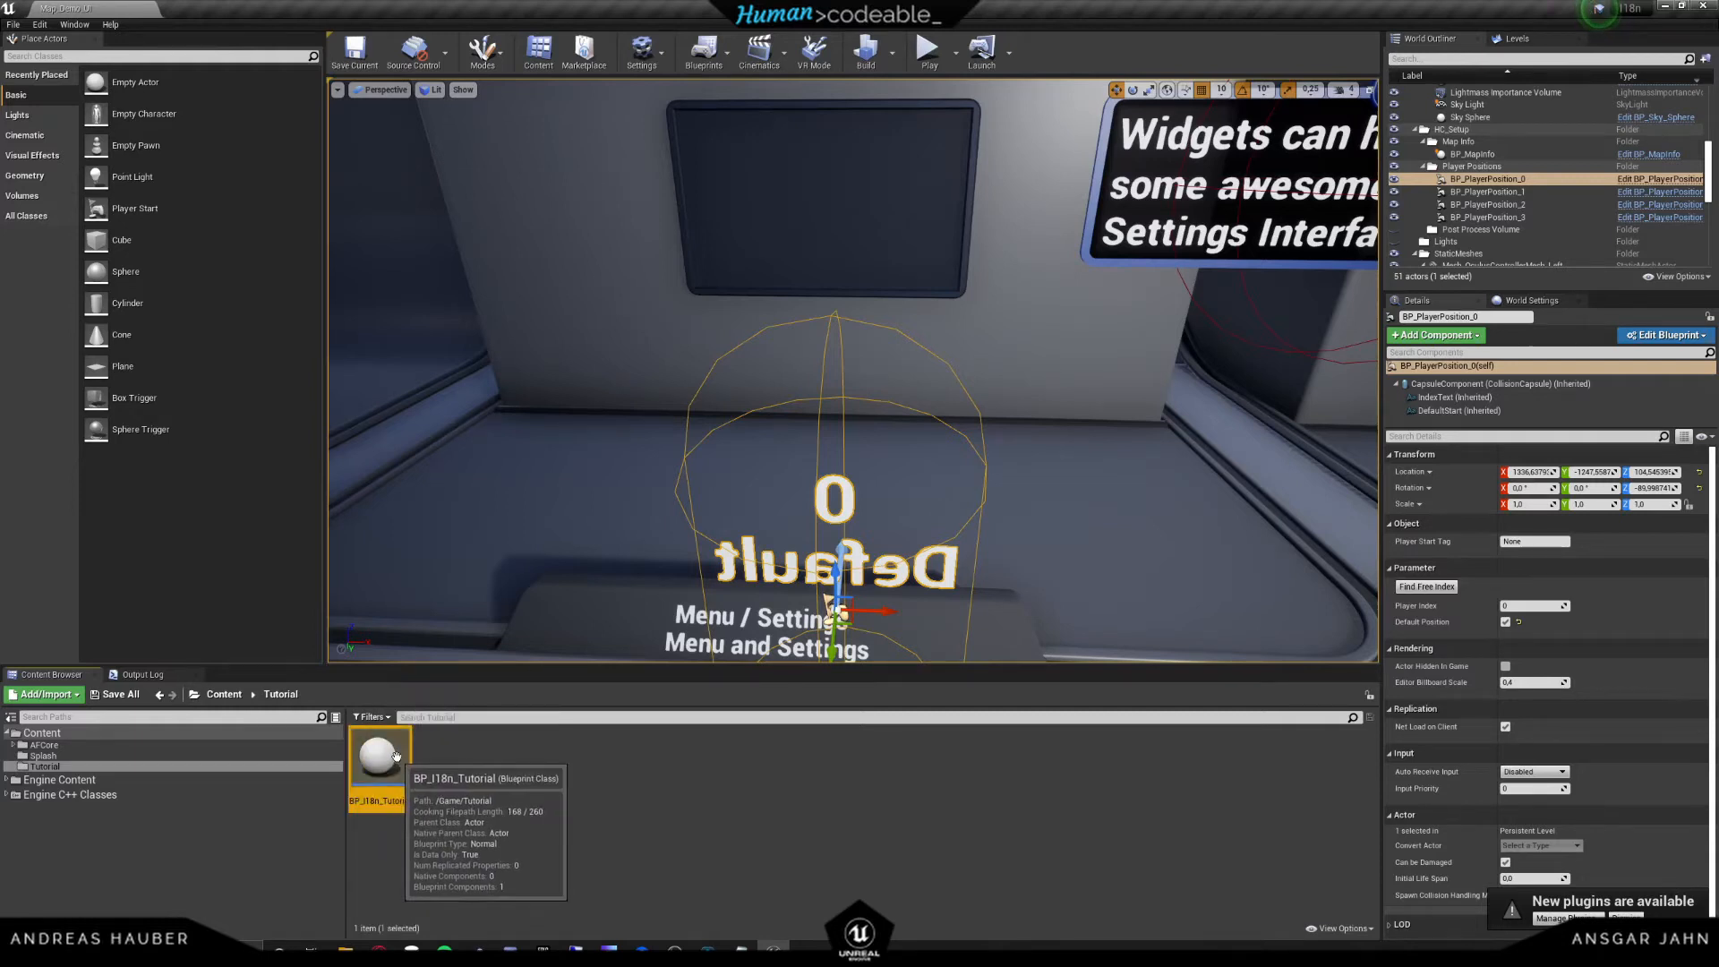
- Add a Text Render component to BP_I18n_Tutorial and centre its horizontal and vertical alignment
double_click(380, 748)
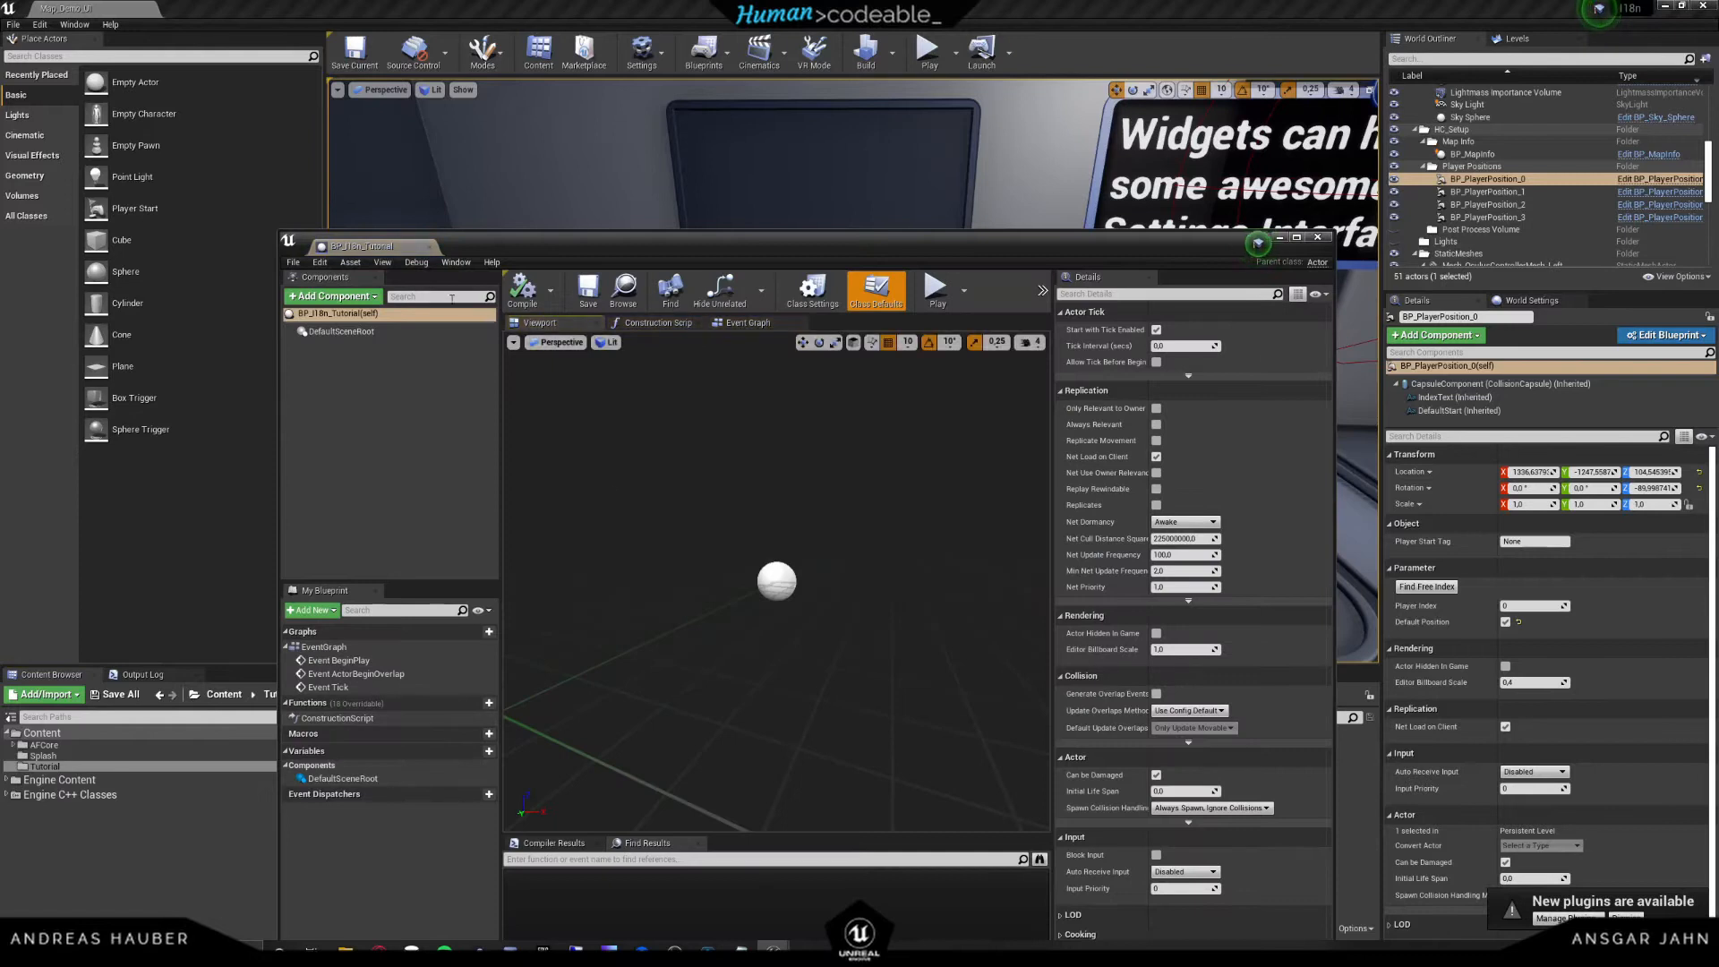
left_click(333, 296)
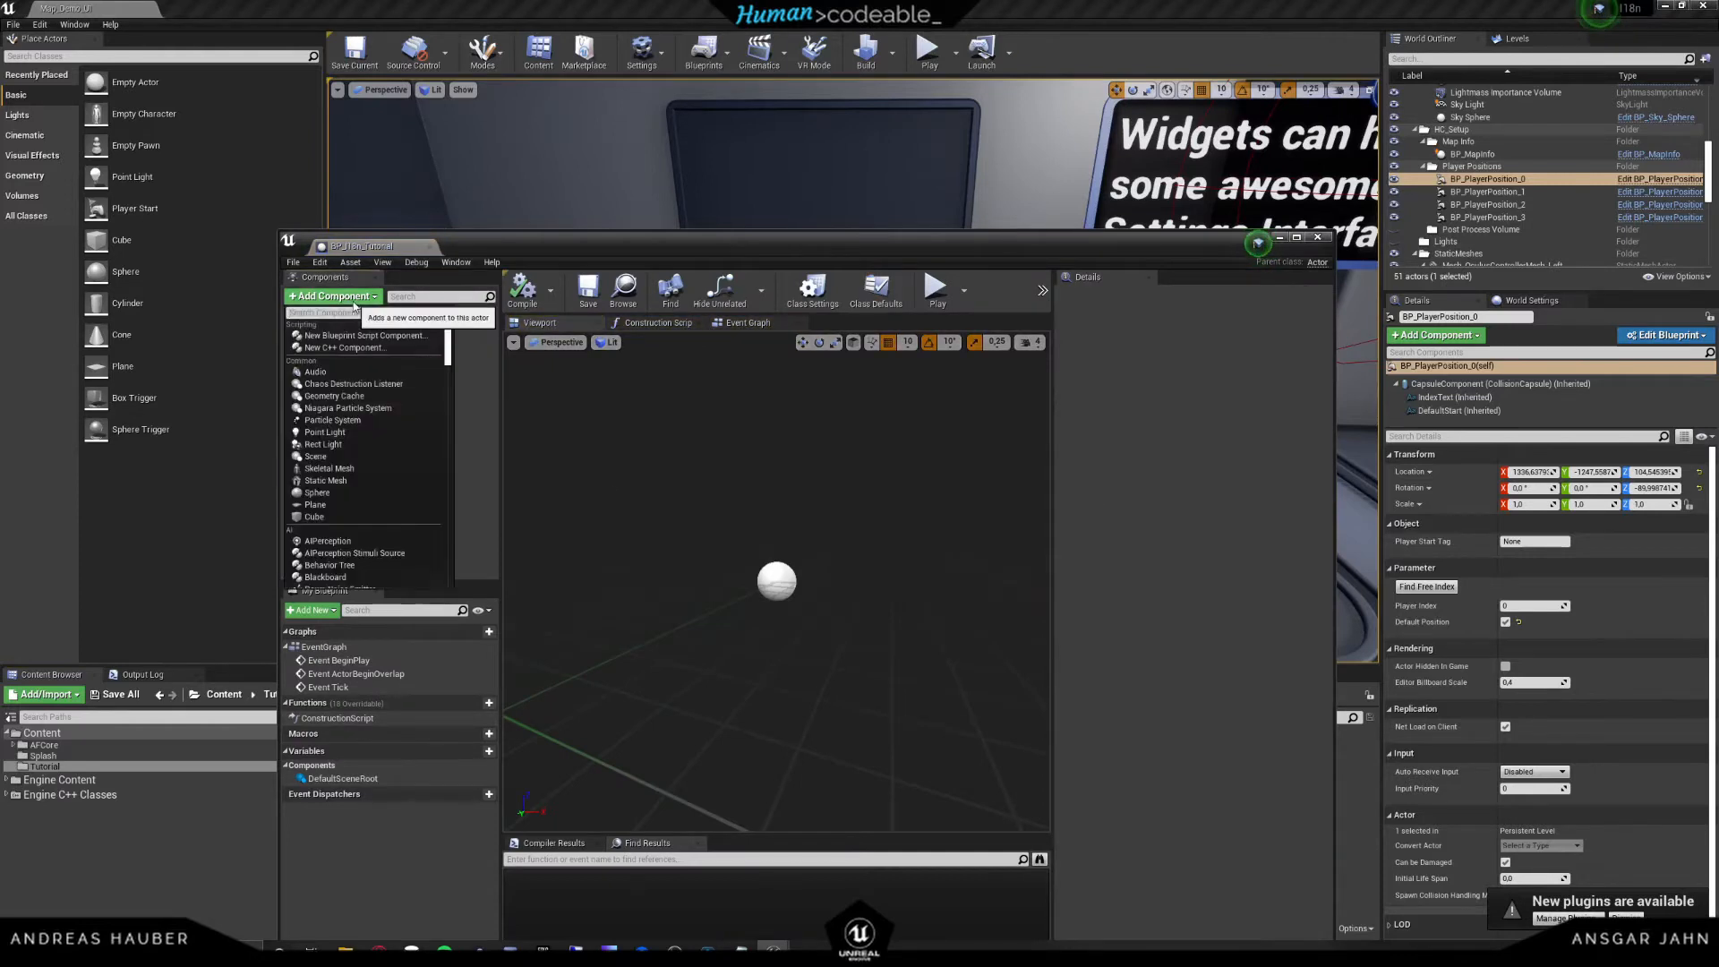
type("text")
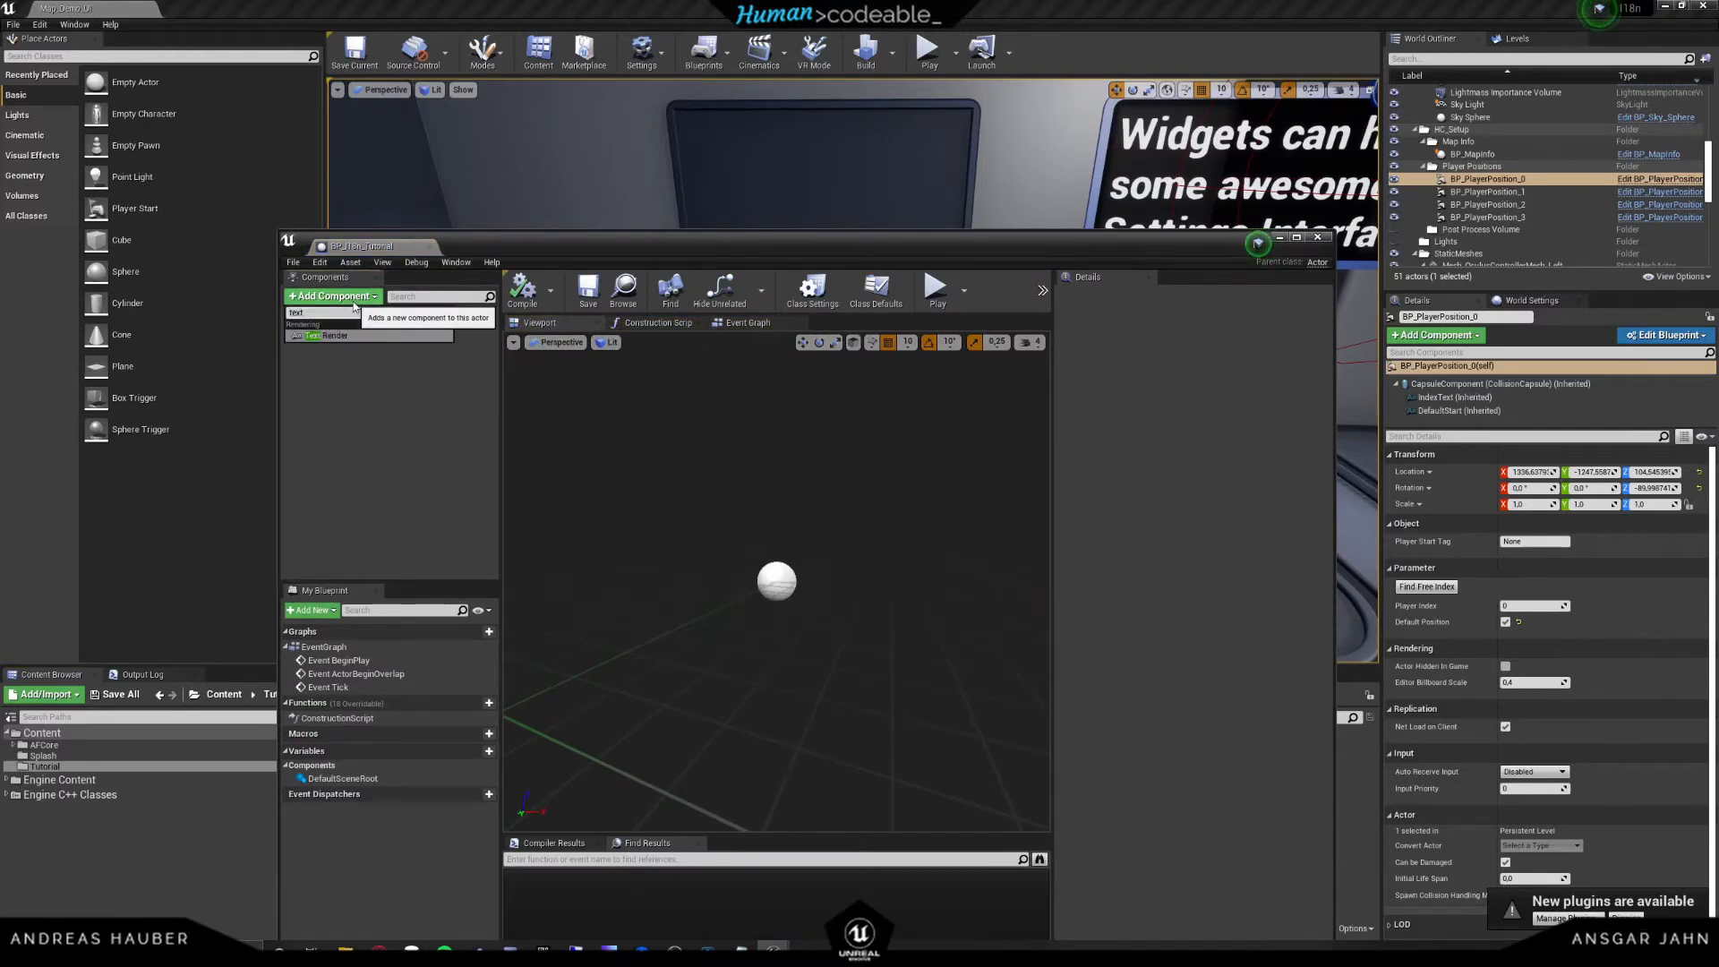
left_click(335, 335)
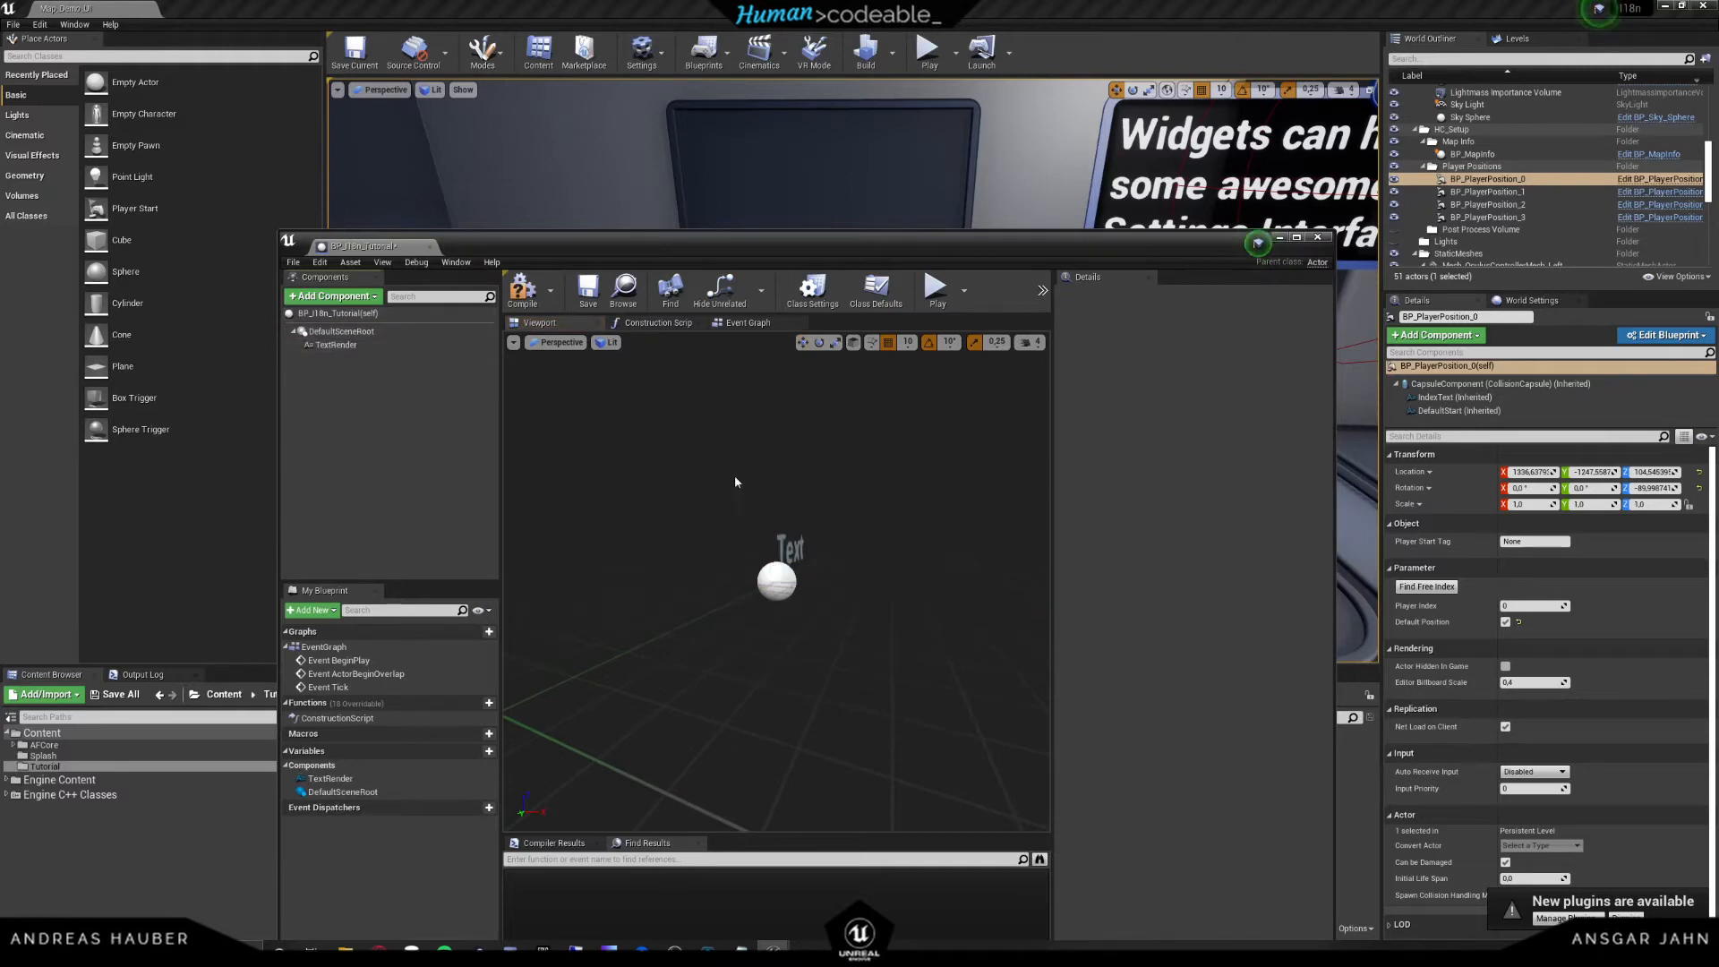
left_click(338, 344)
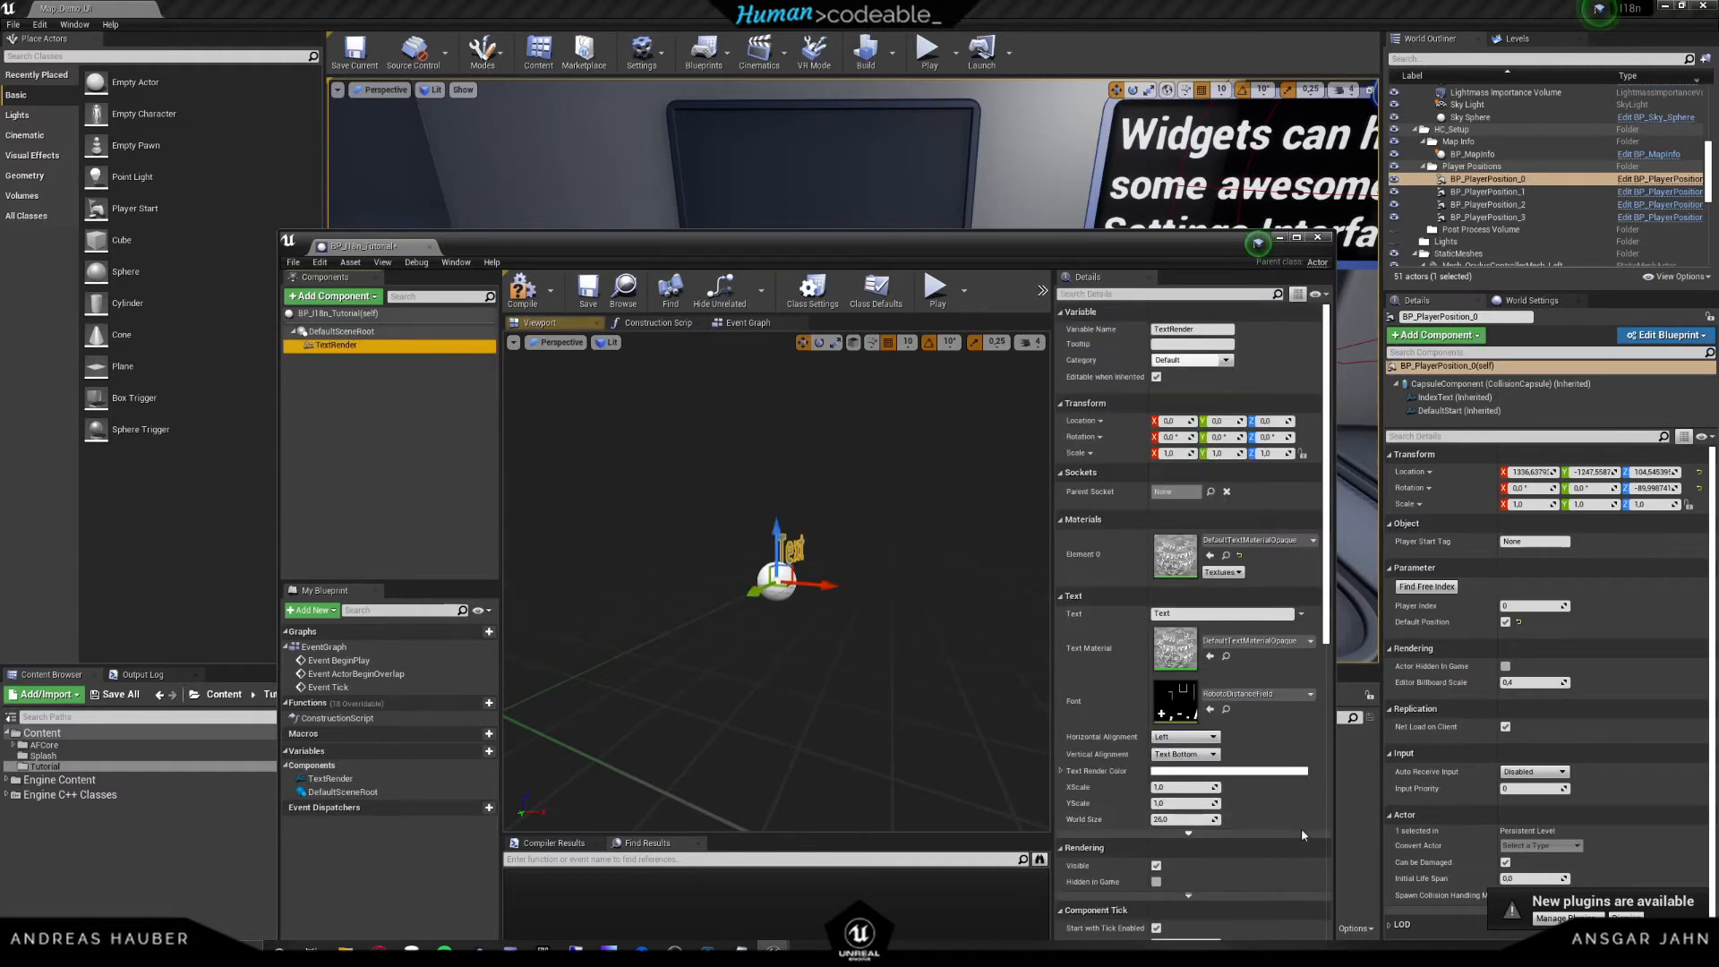
left_click(1183, 735)
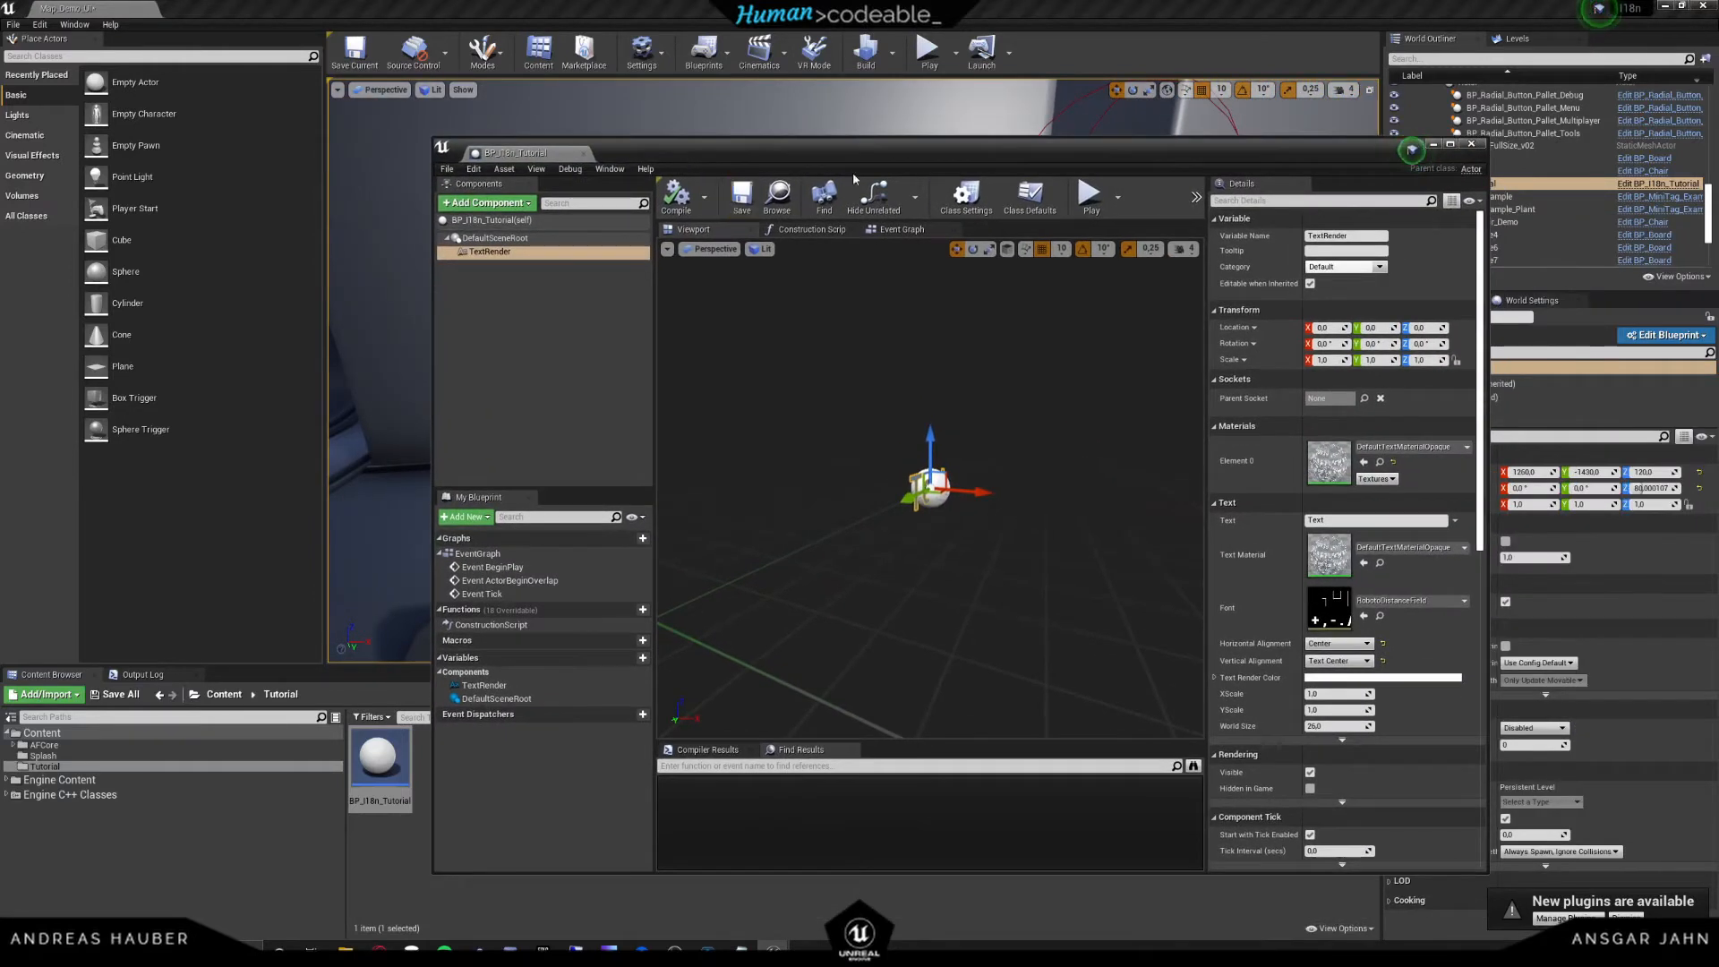
- In the Event Graph, bring up the node list to add Translate and Set Text nodes
left_click(901, 229)
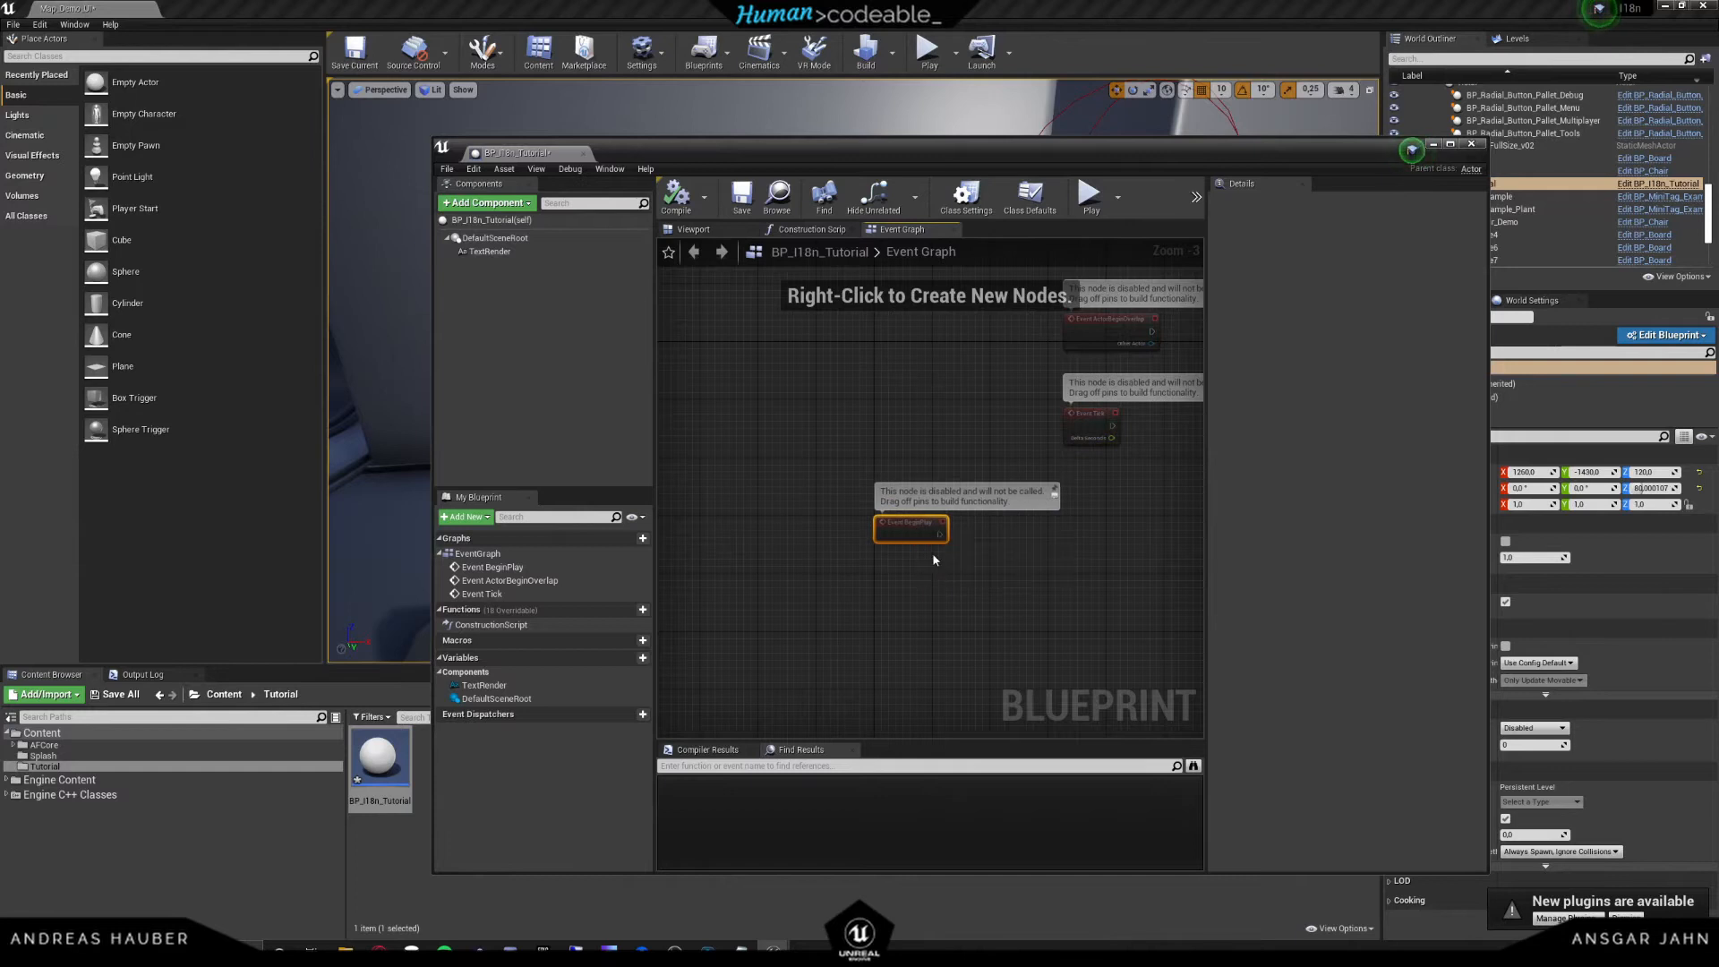
right_click(931, 558)
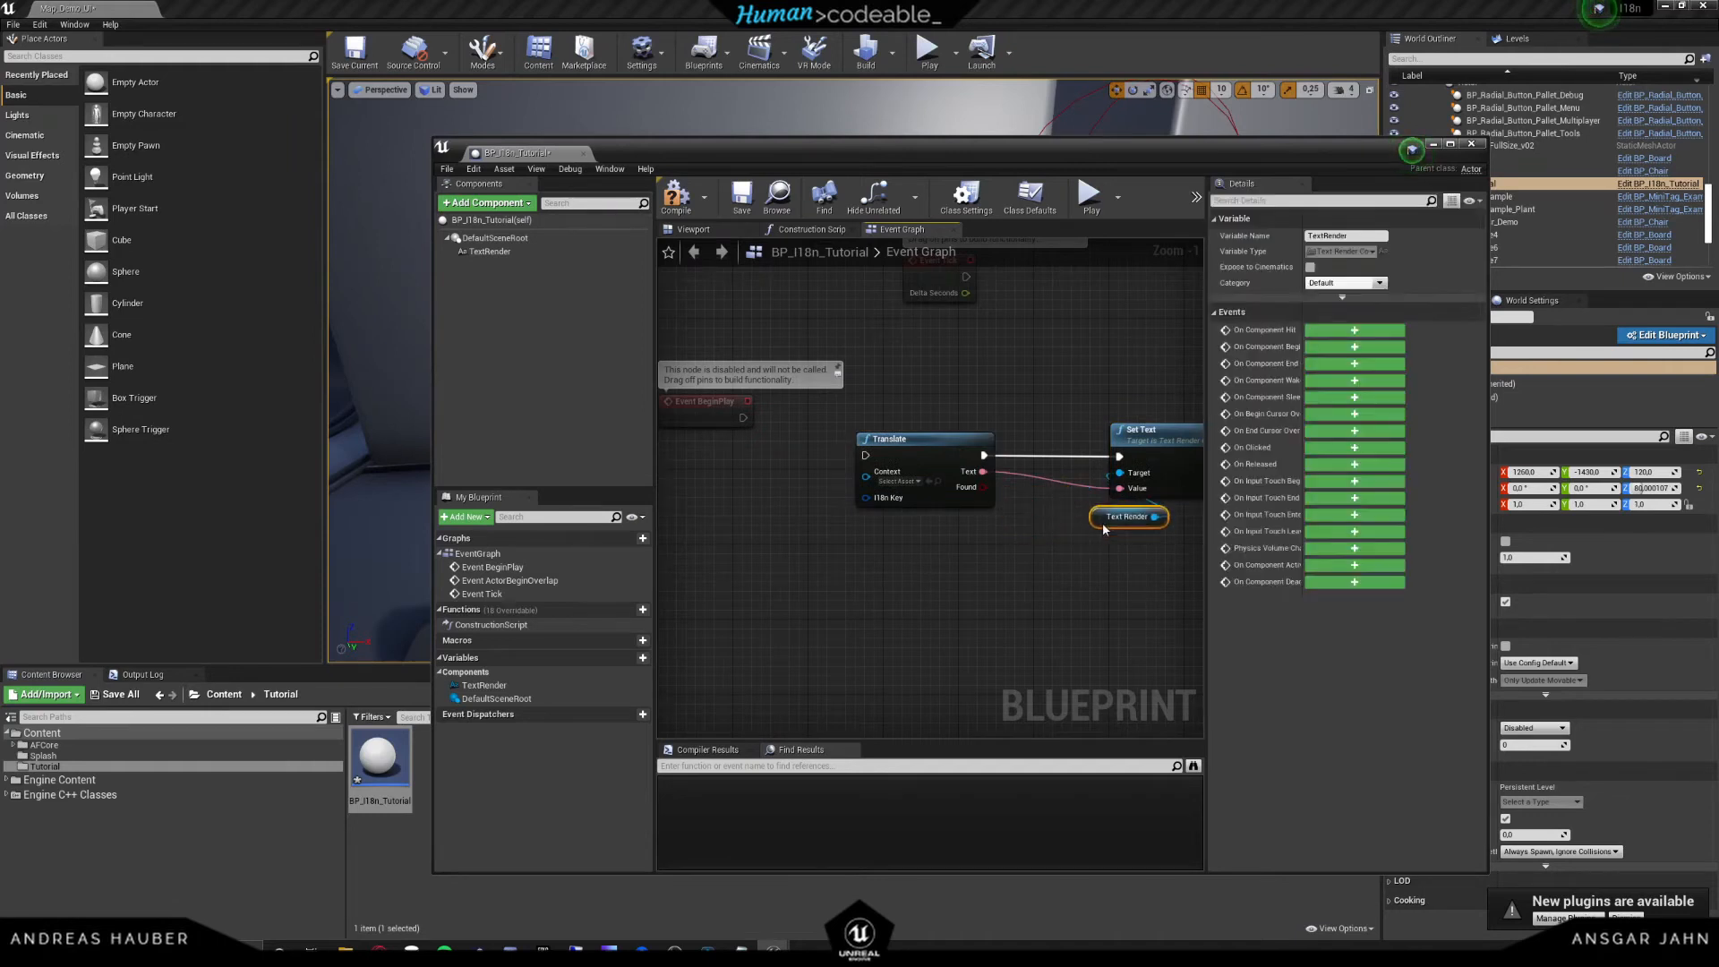
mouse_move(1105, 571)
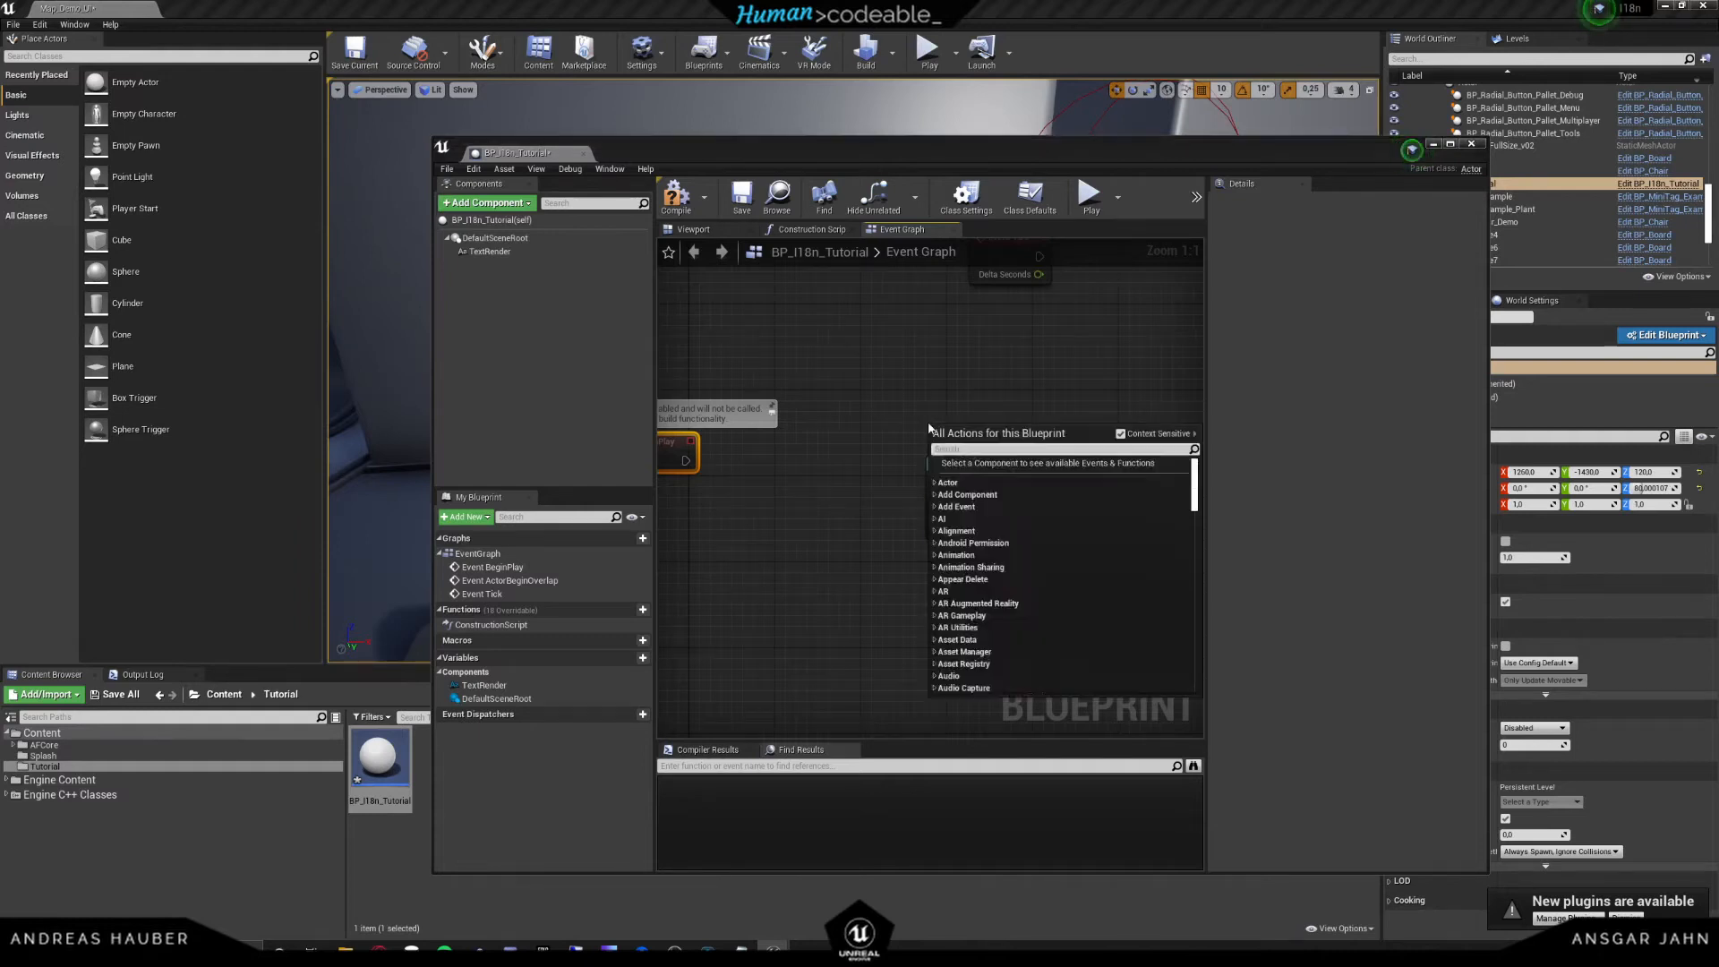
- Add a Self reference node and wire it to the Translate node's Context pin
left_click(965, 461)
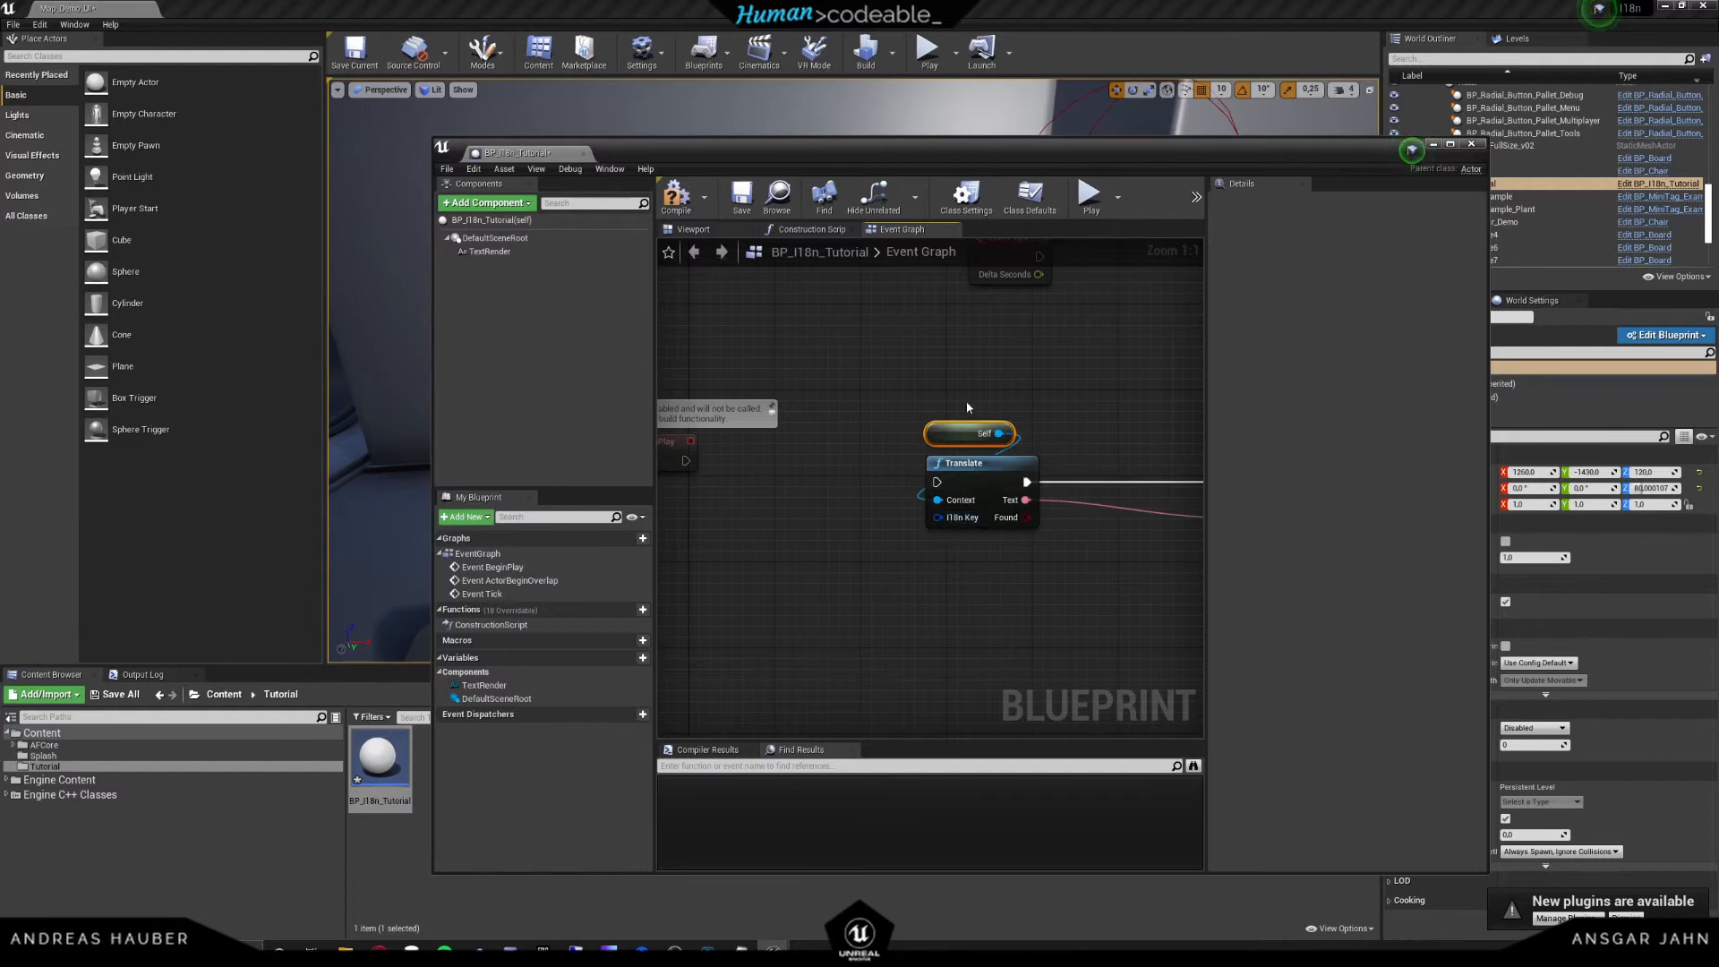
mouse_move(972, 449)
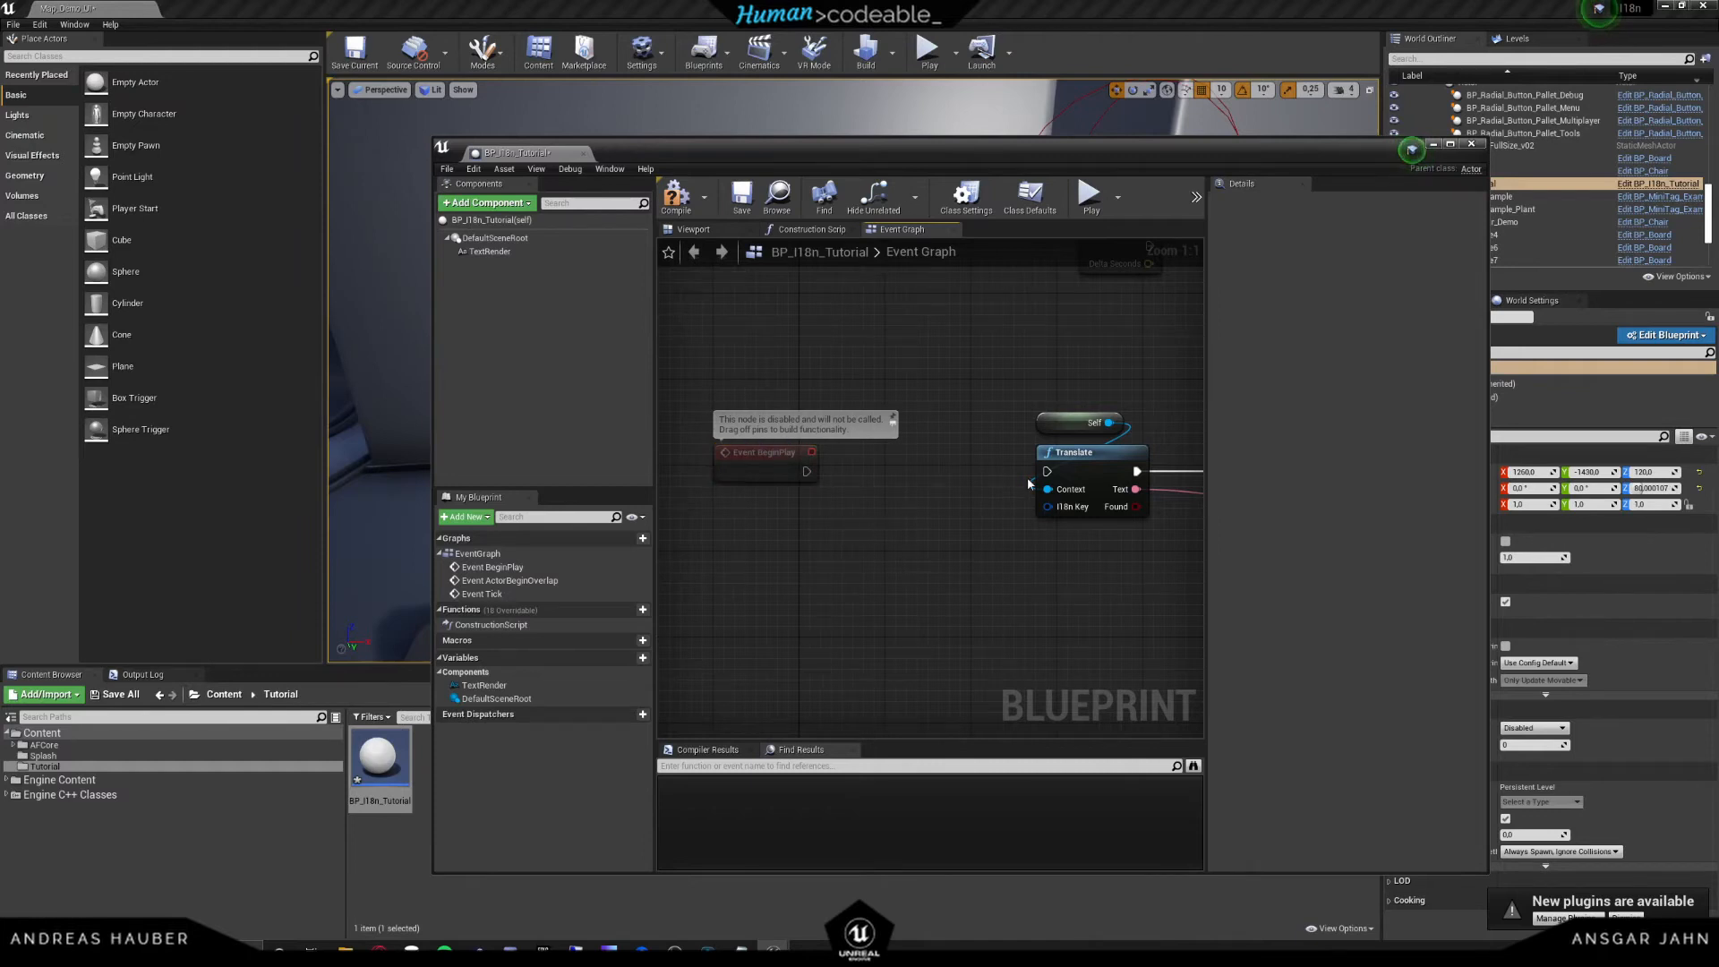
mouse_move(1070, 488)
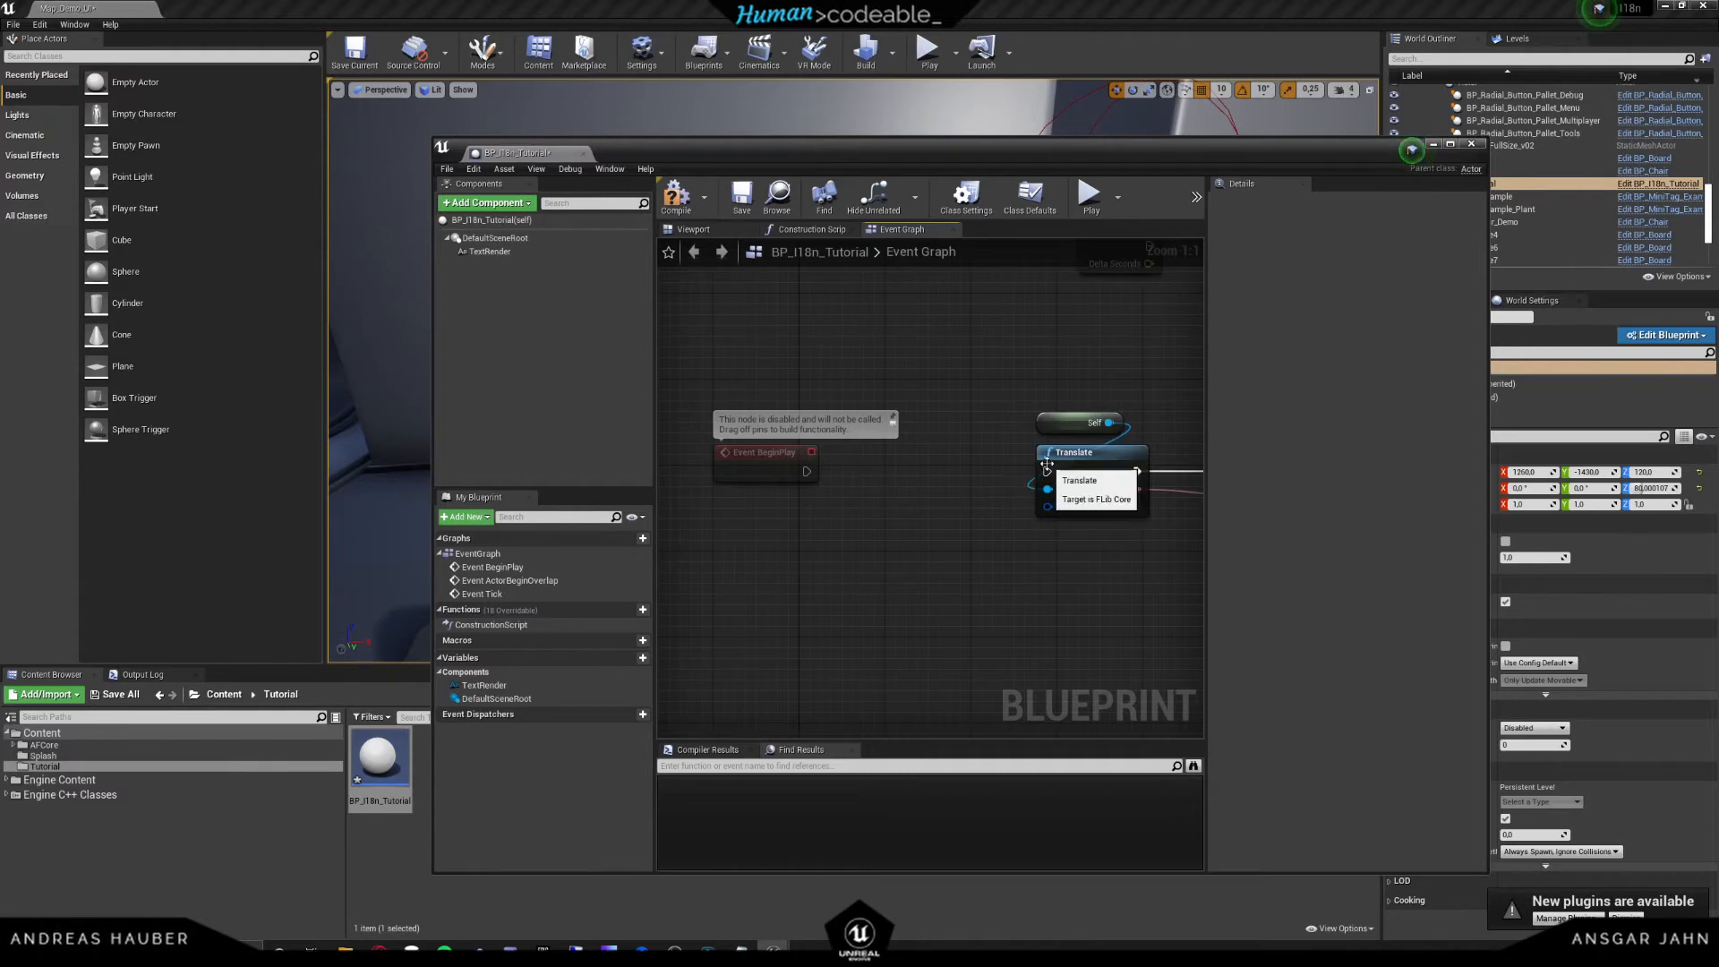
left_click(1077, 480)
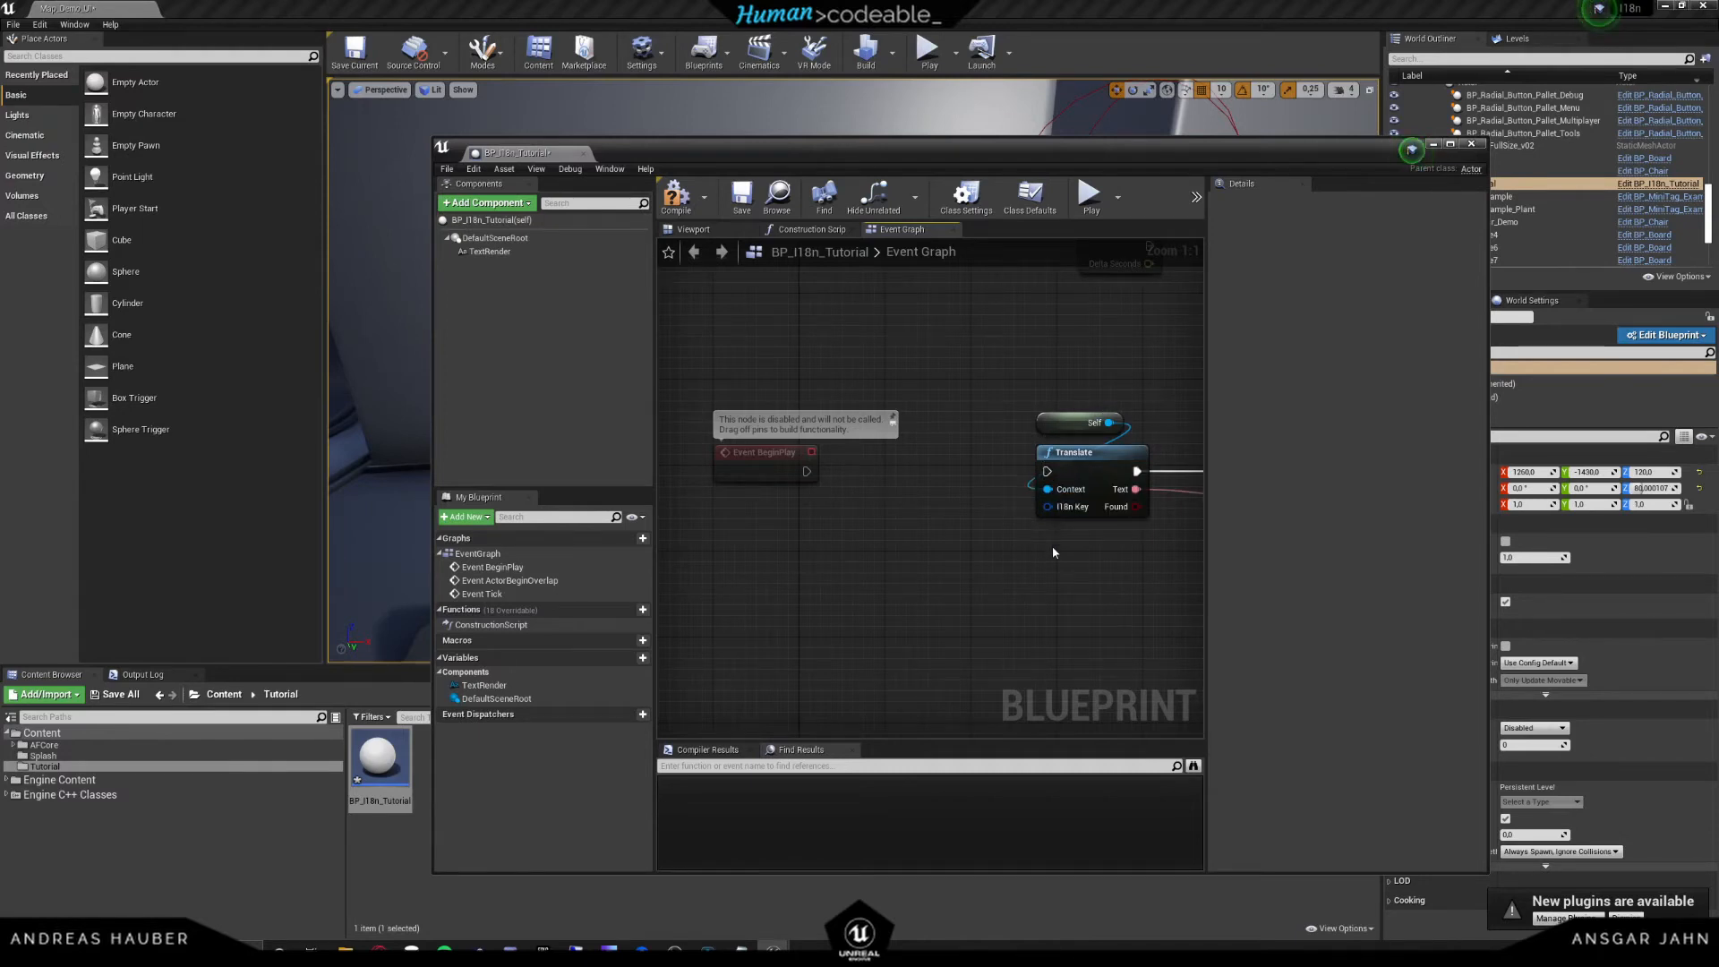
mouse_move(1067, 488)
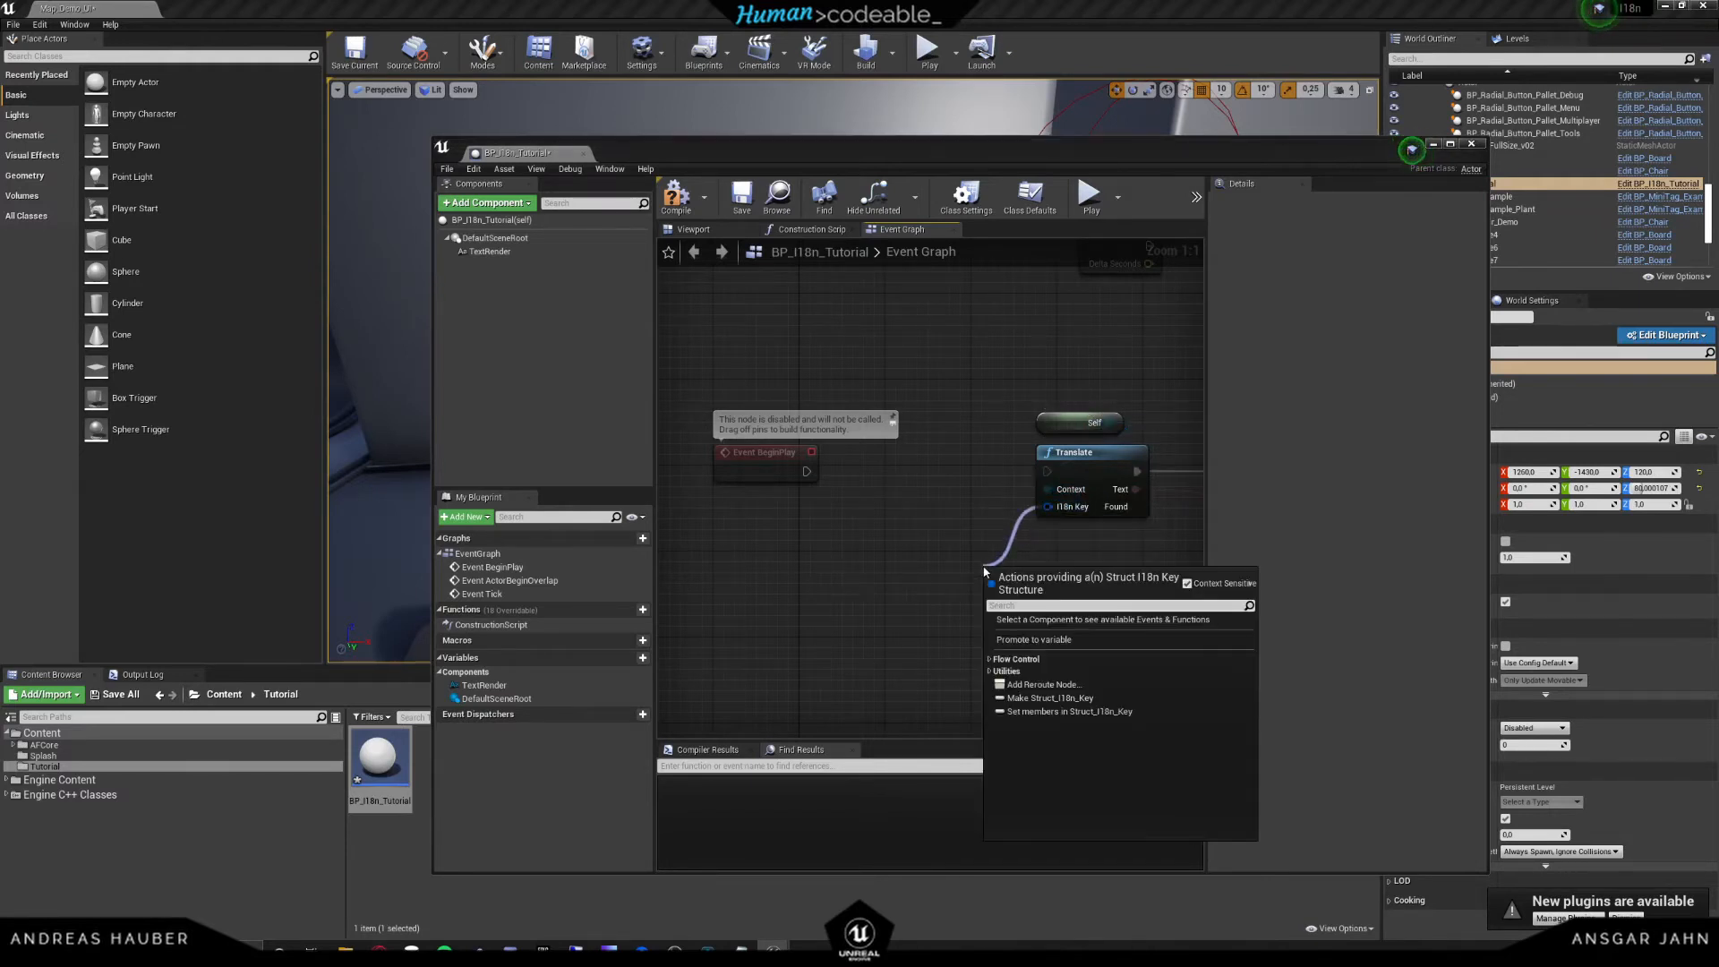
- Add a Make Struct_I18n_Key node feeding the Translate node's I18n Key pin
type("make")
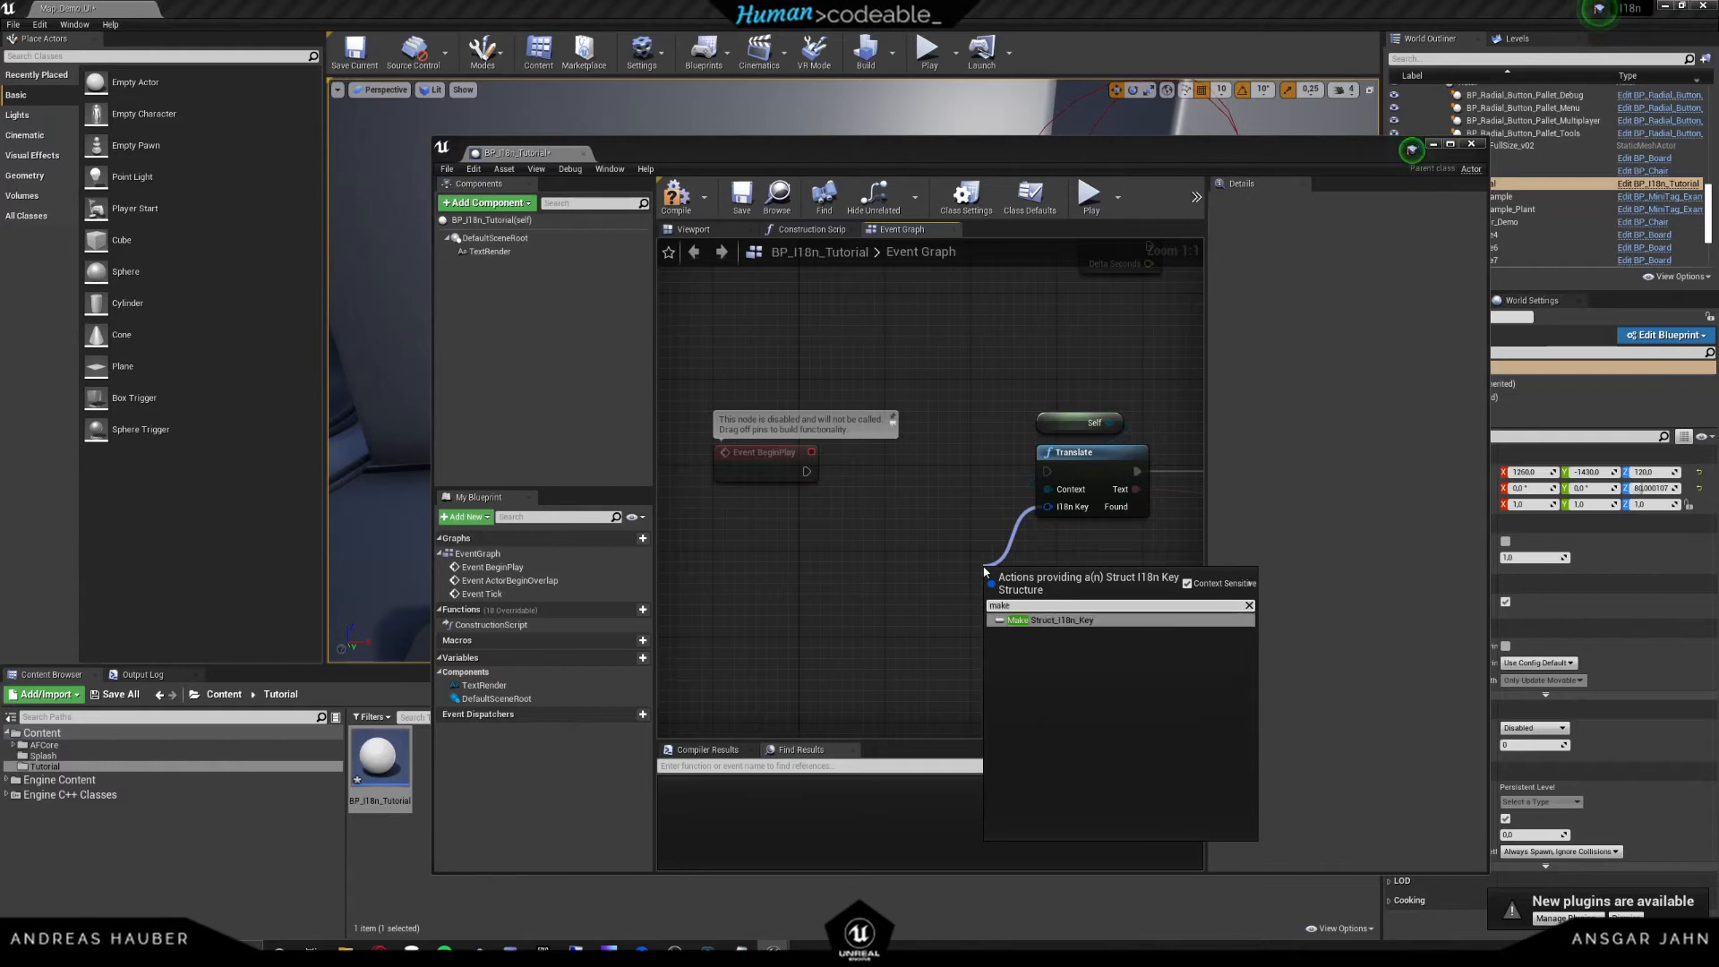
left_click(1056, 620)
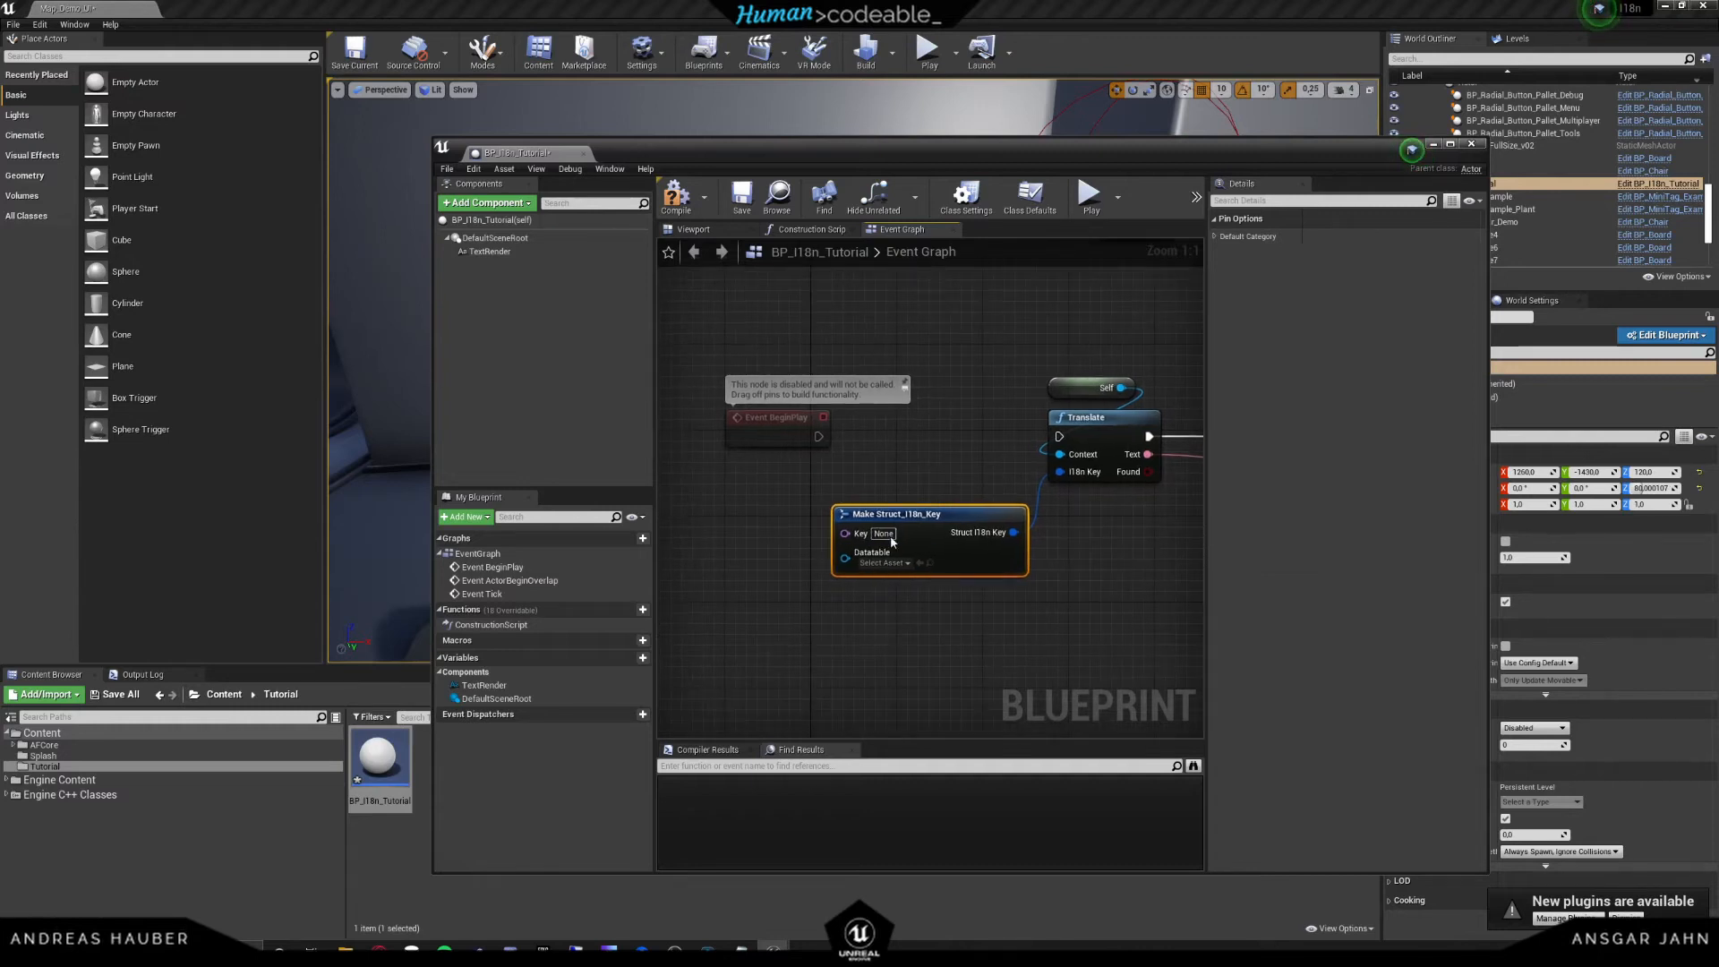
mouse_move(861, 534)
type("VRinGreet")
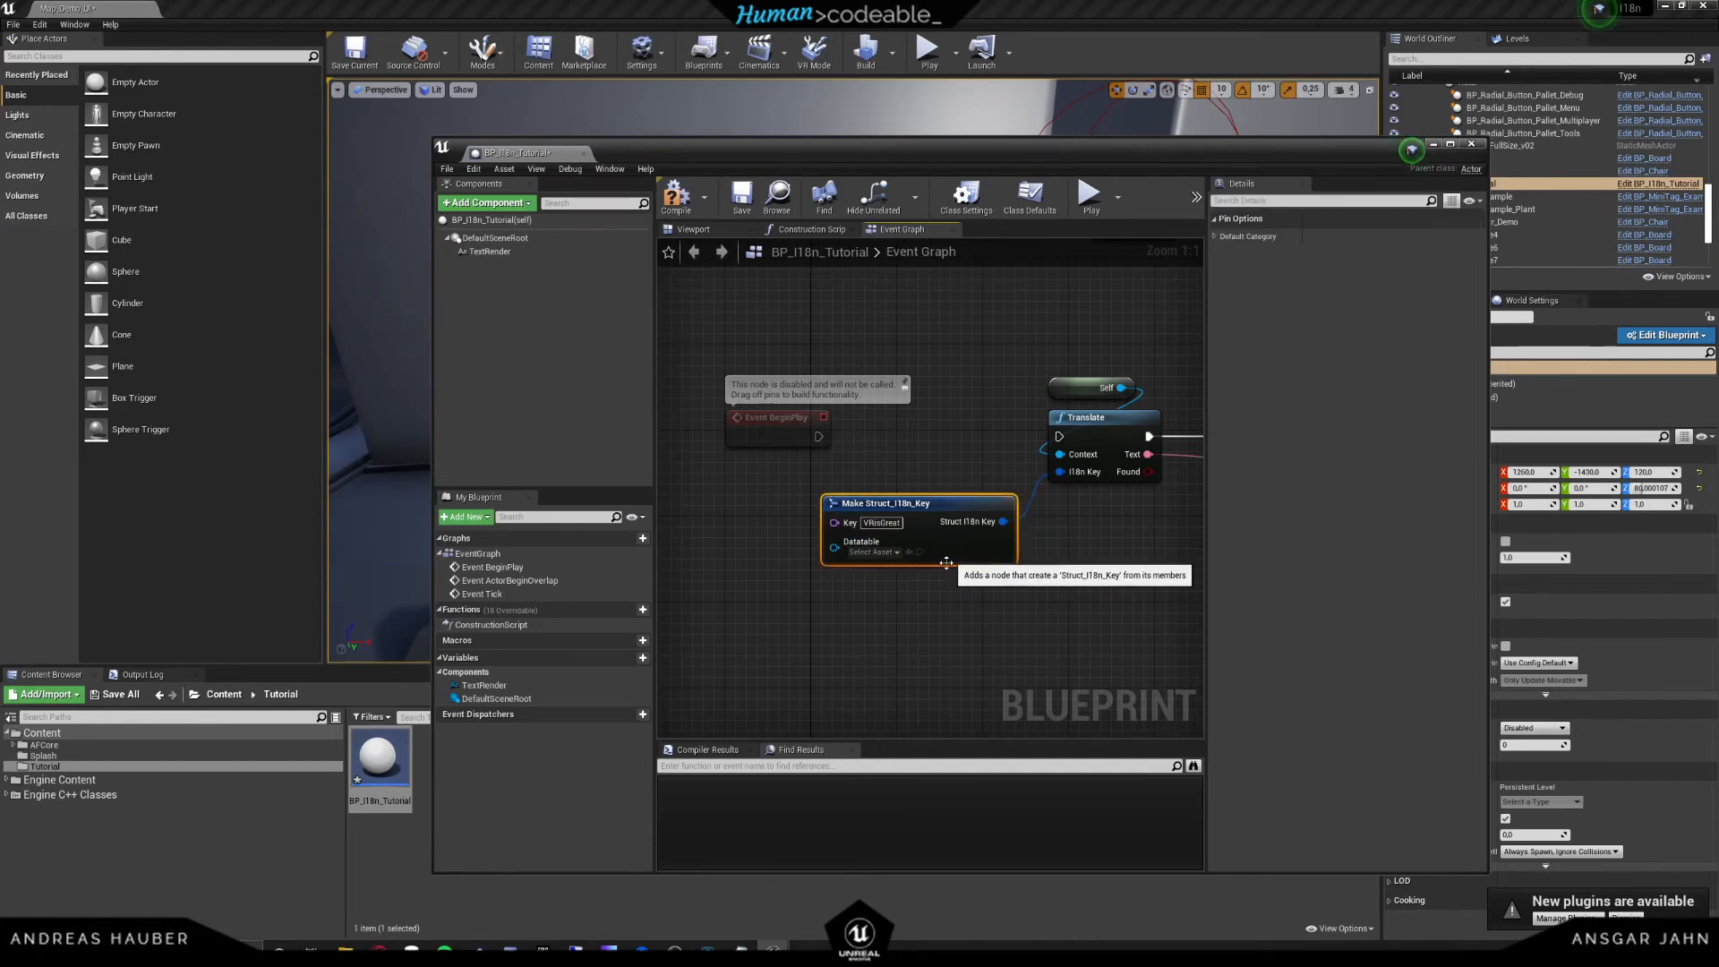
mouse_move(870, 551)
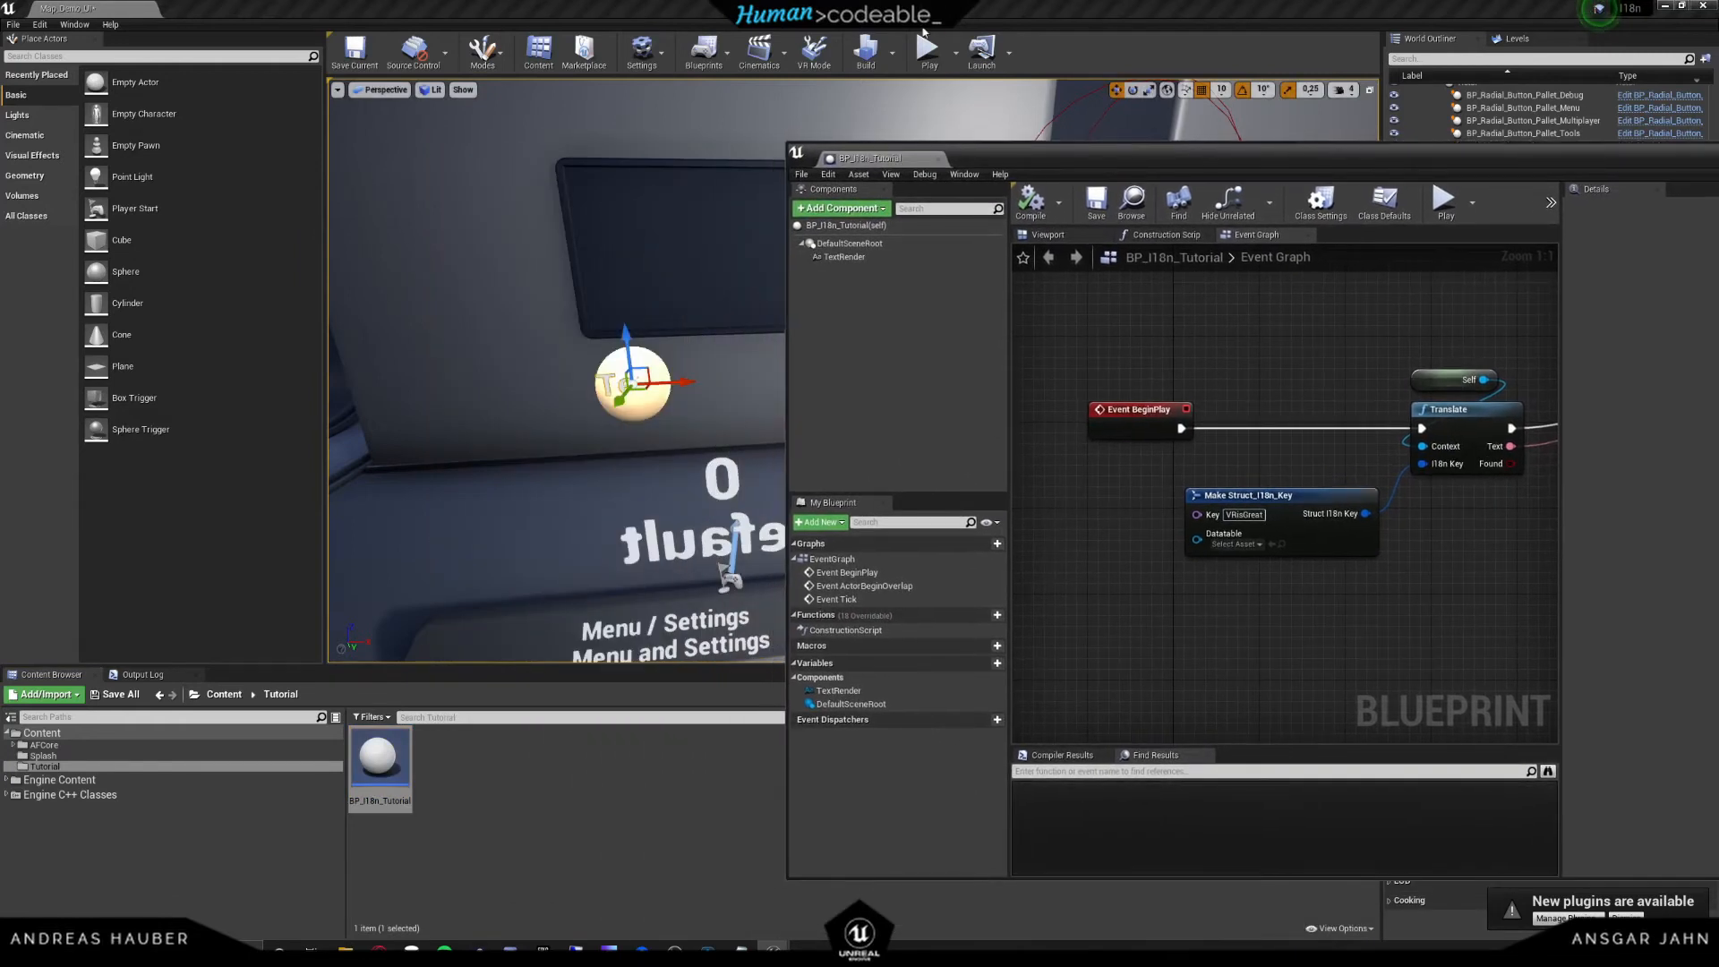
- Run a quick simulation of the blueprint, then stop it to return to editing
left_click(927, 51)
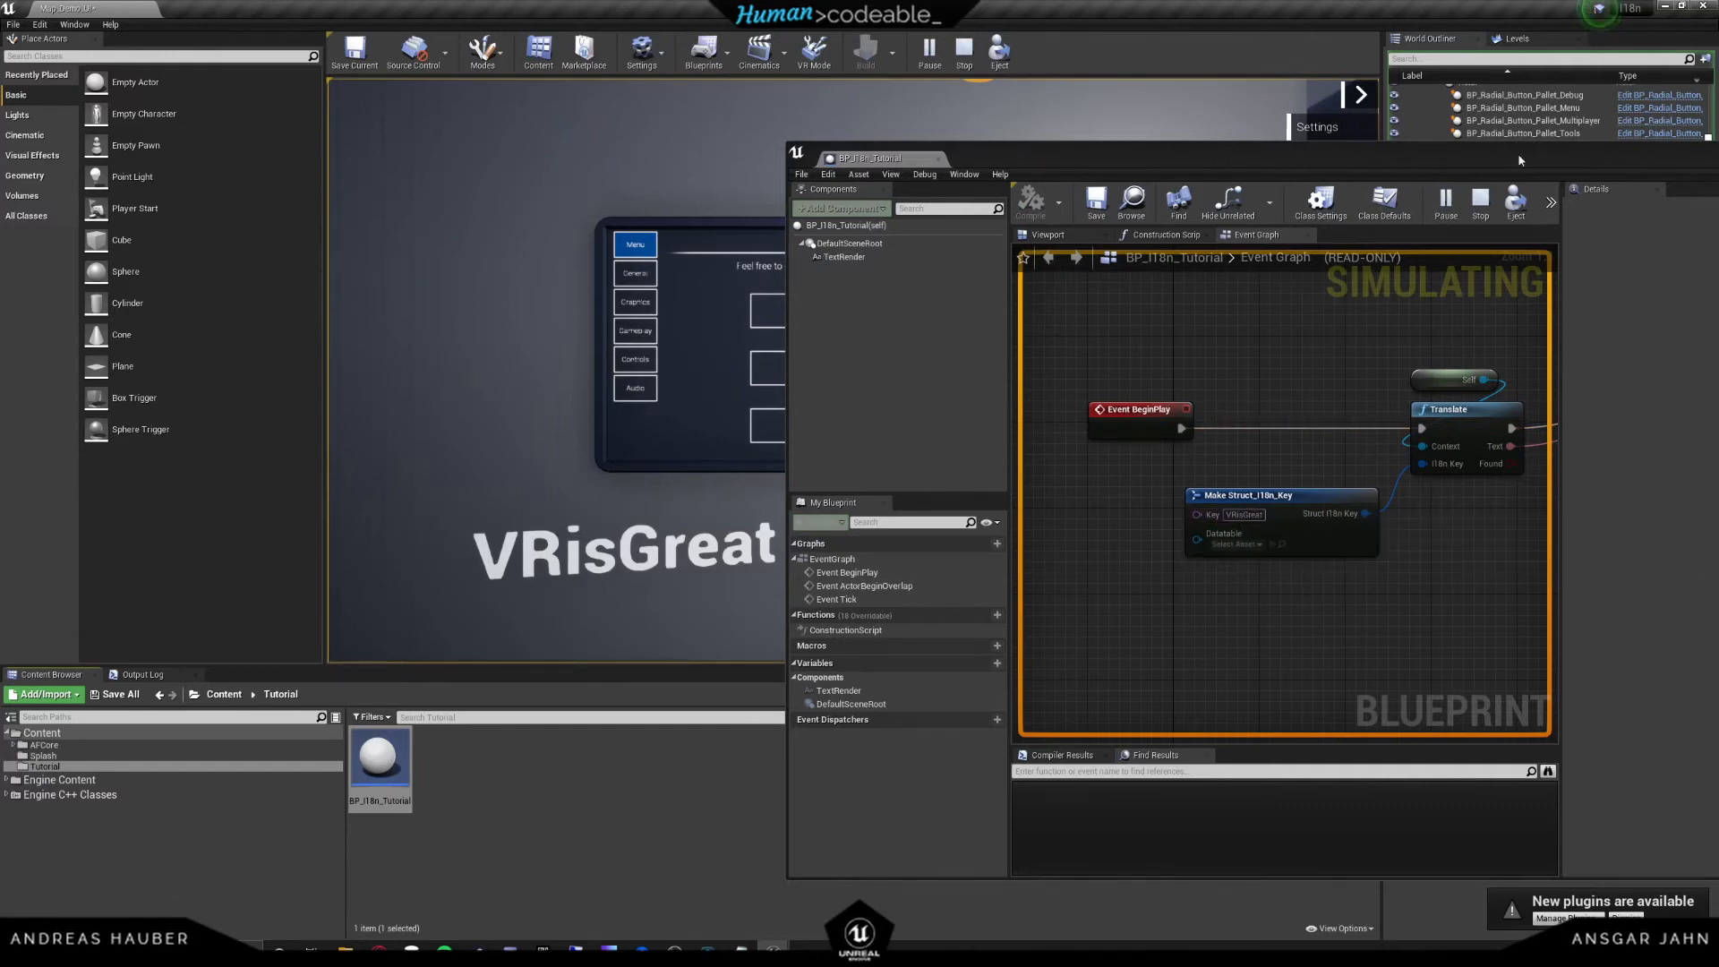
left_click(962, 52)
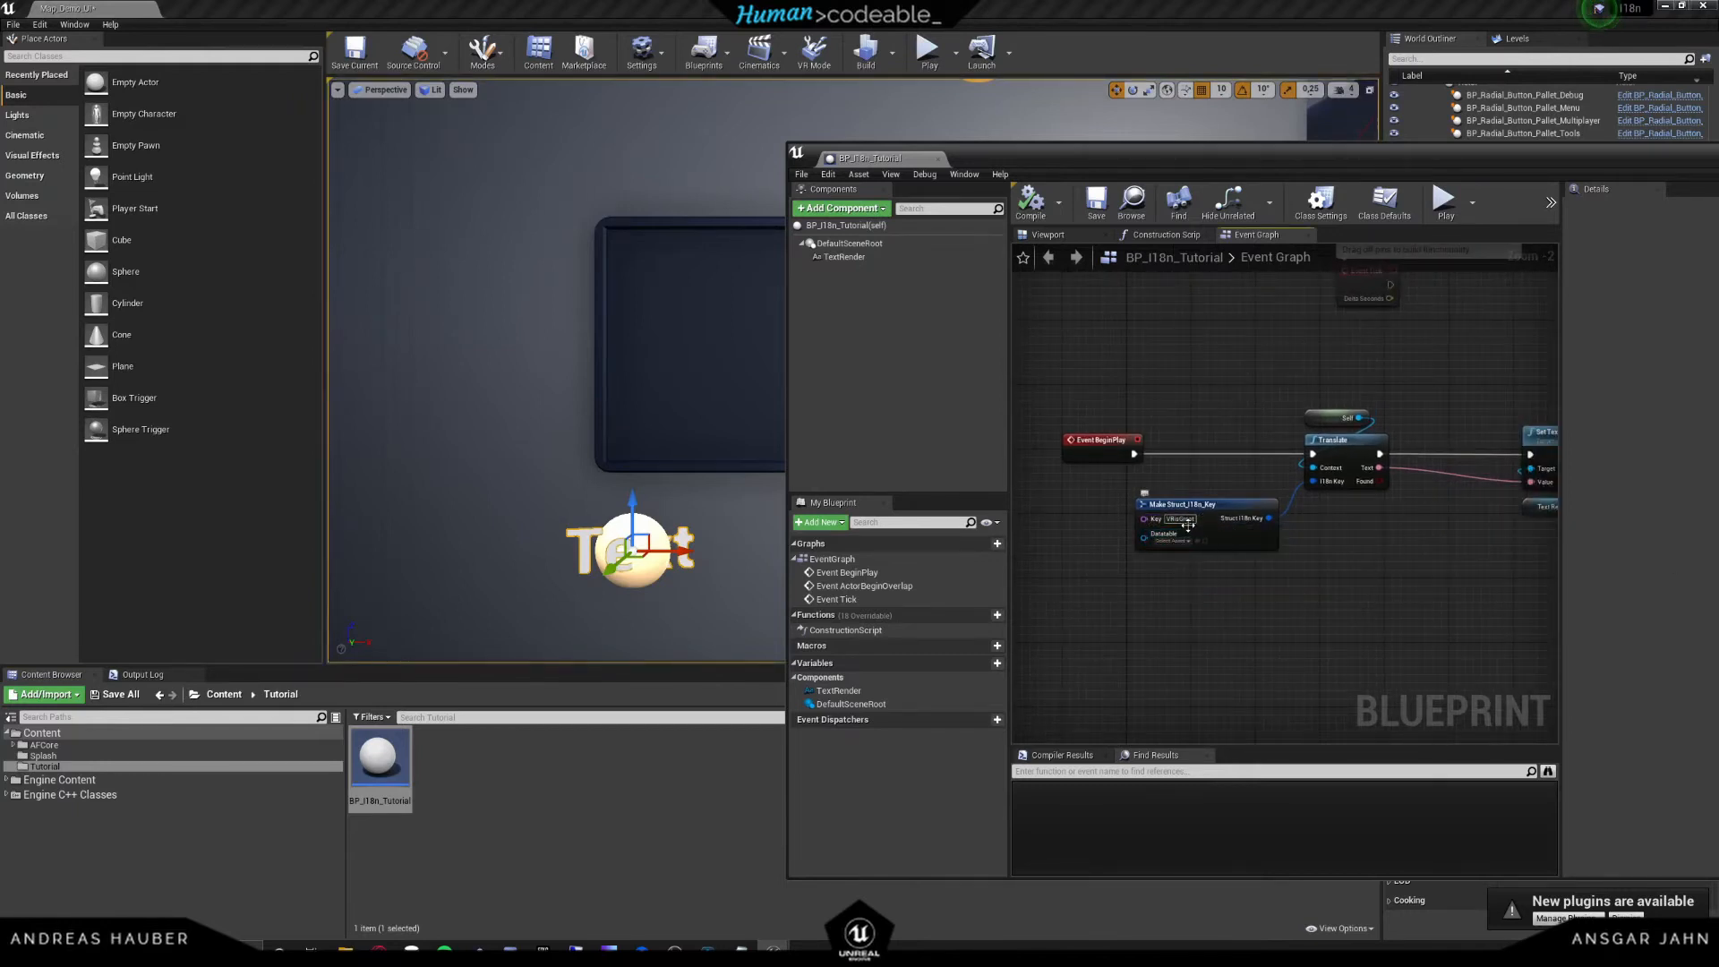
left_click(1189, 505)
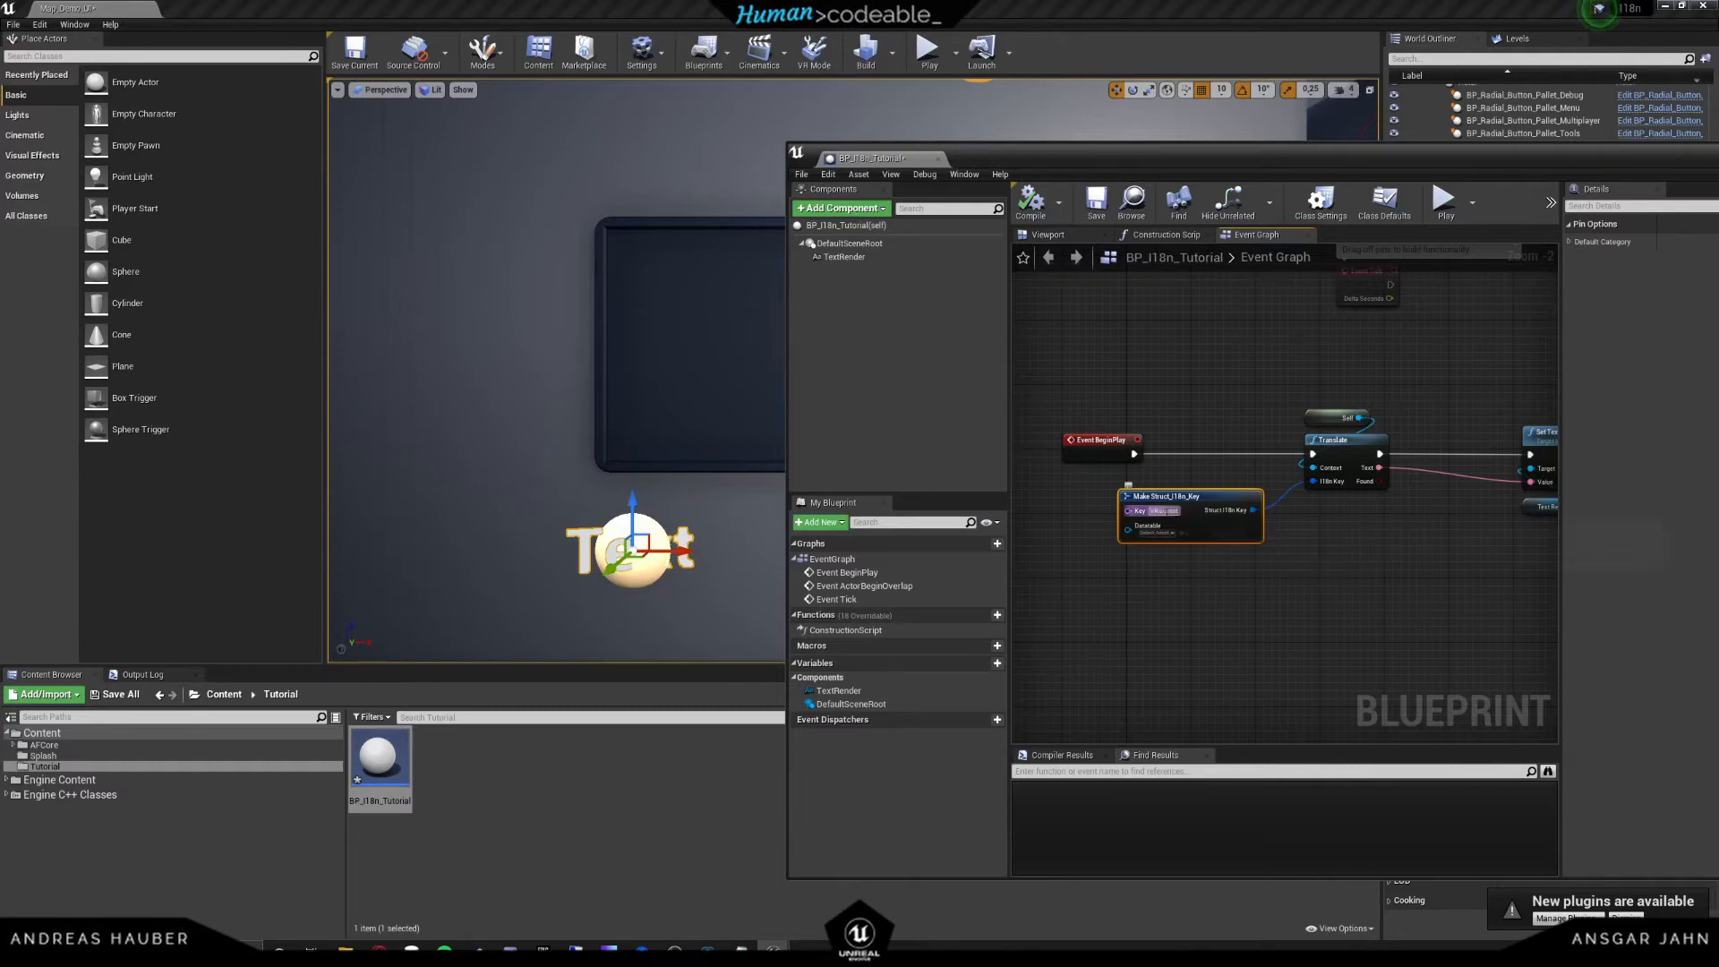
mouse_move(1151, 530)
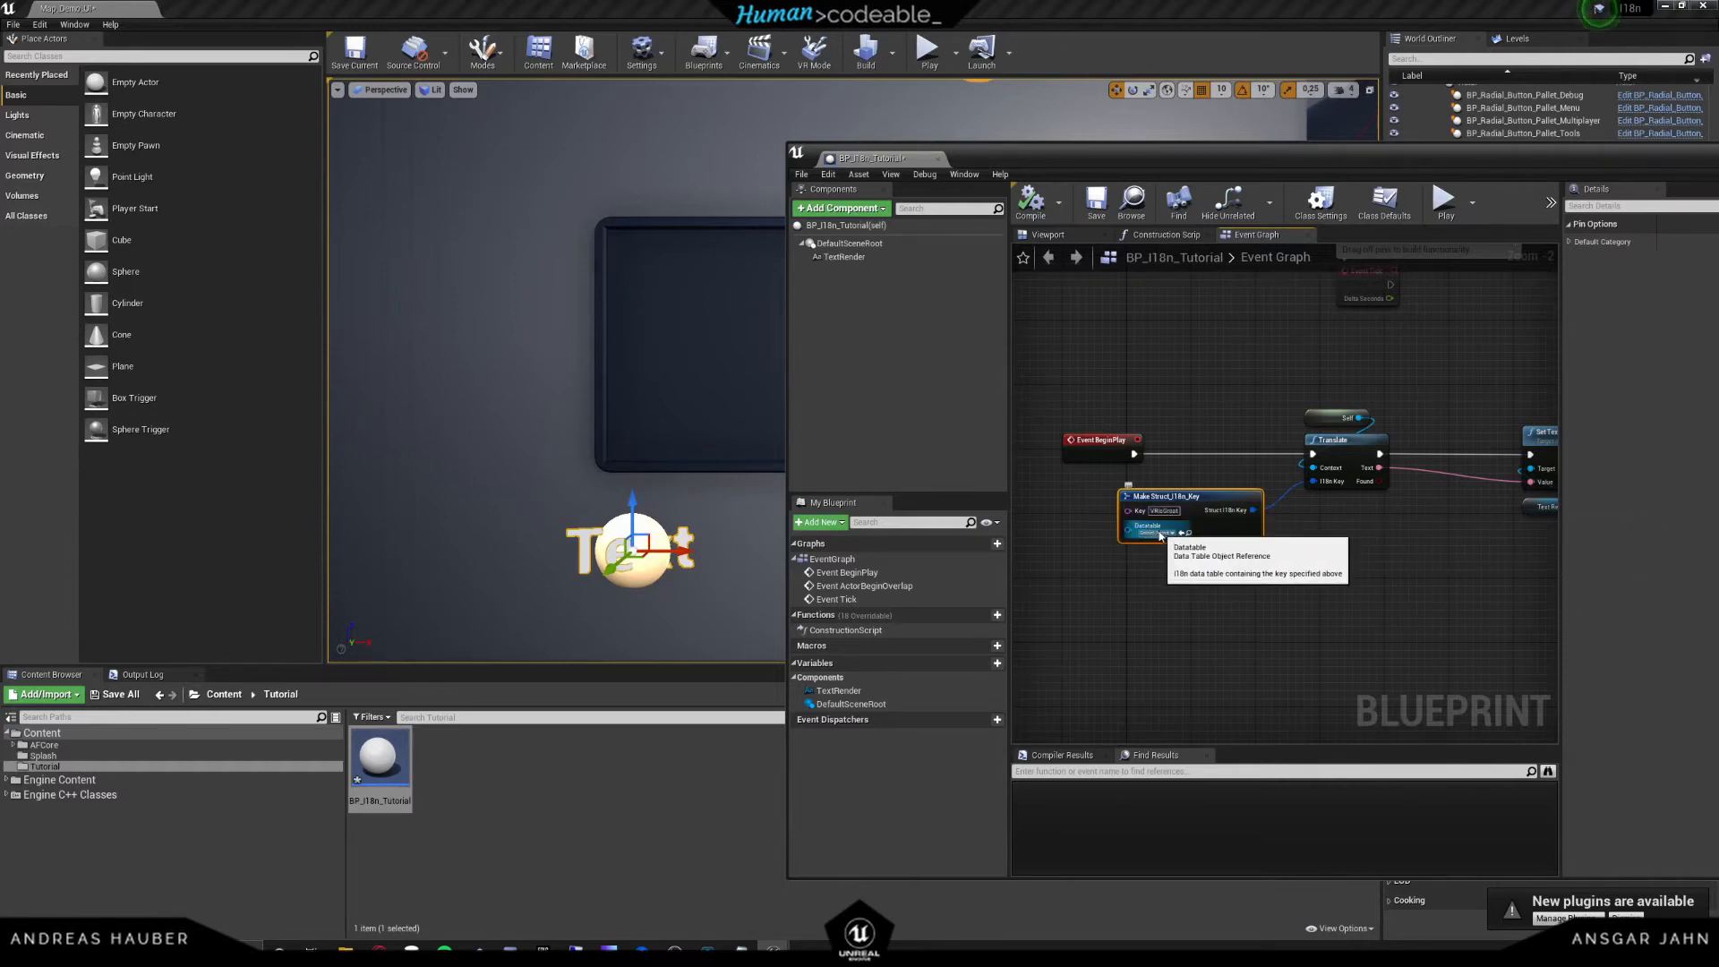
mouse_move(1158, 521)
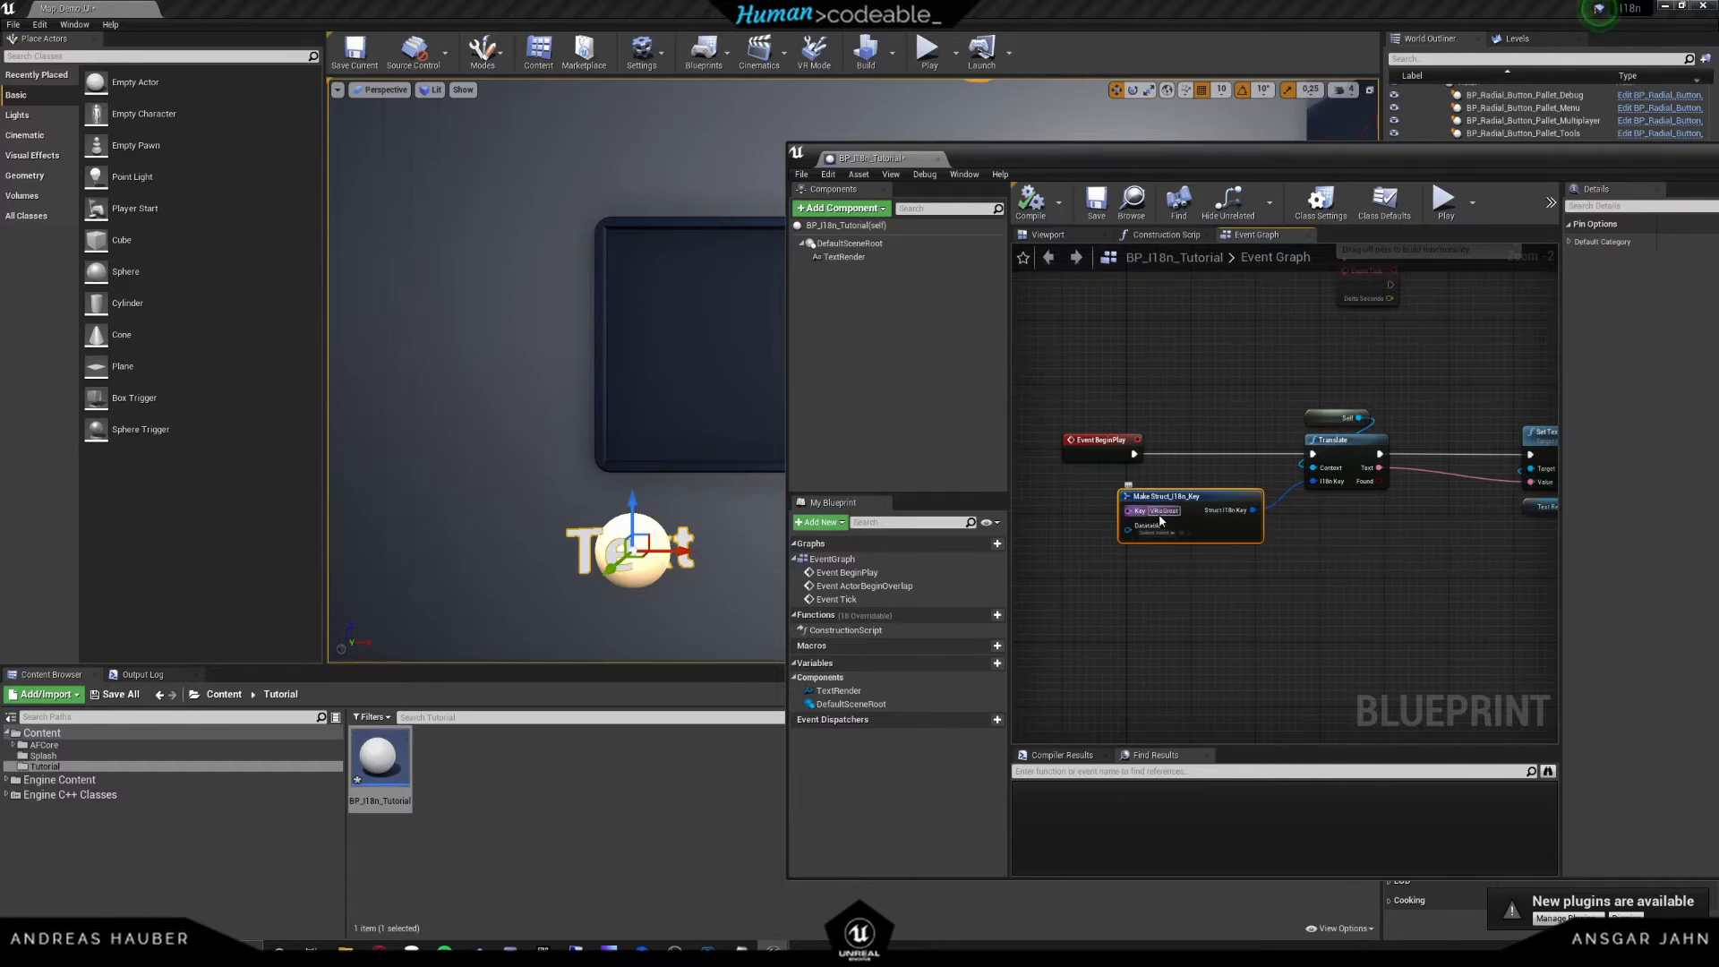
mouse_move(1154, 511)
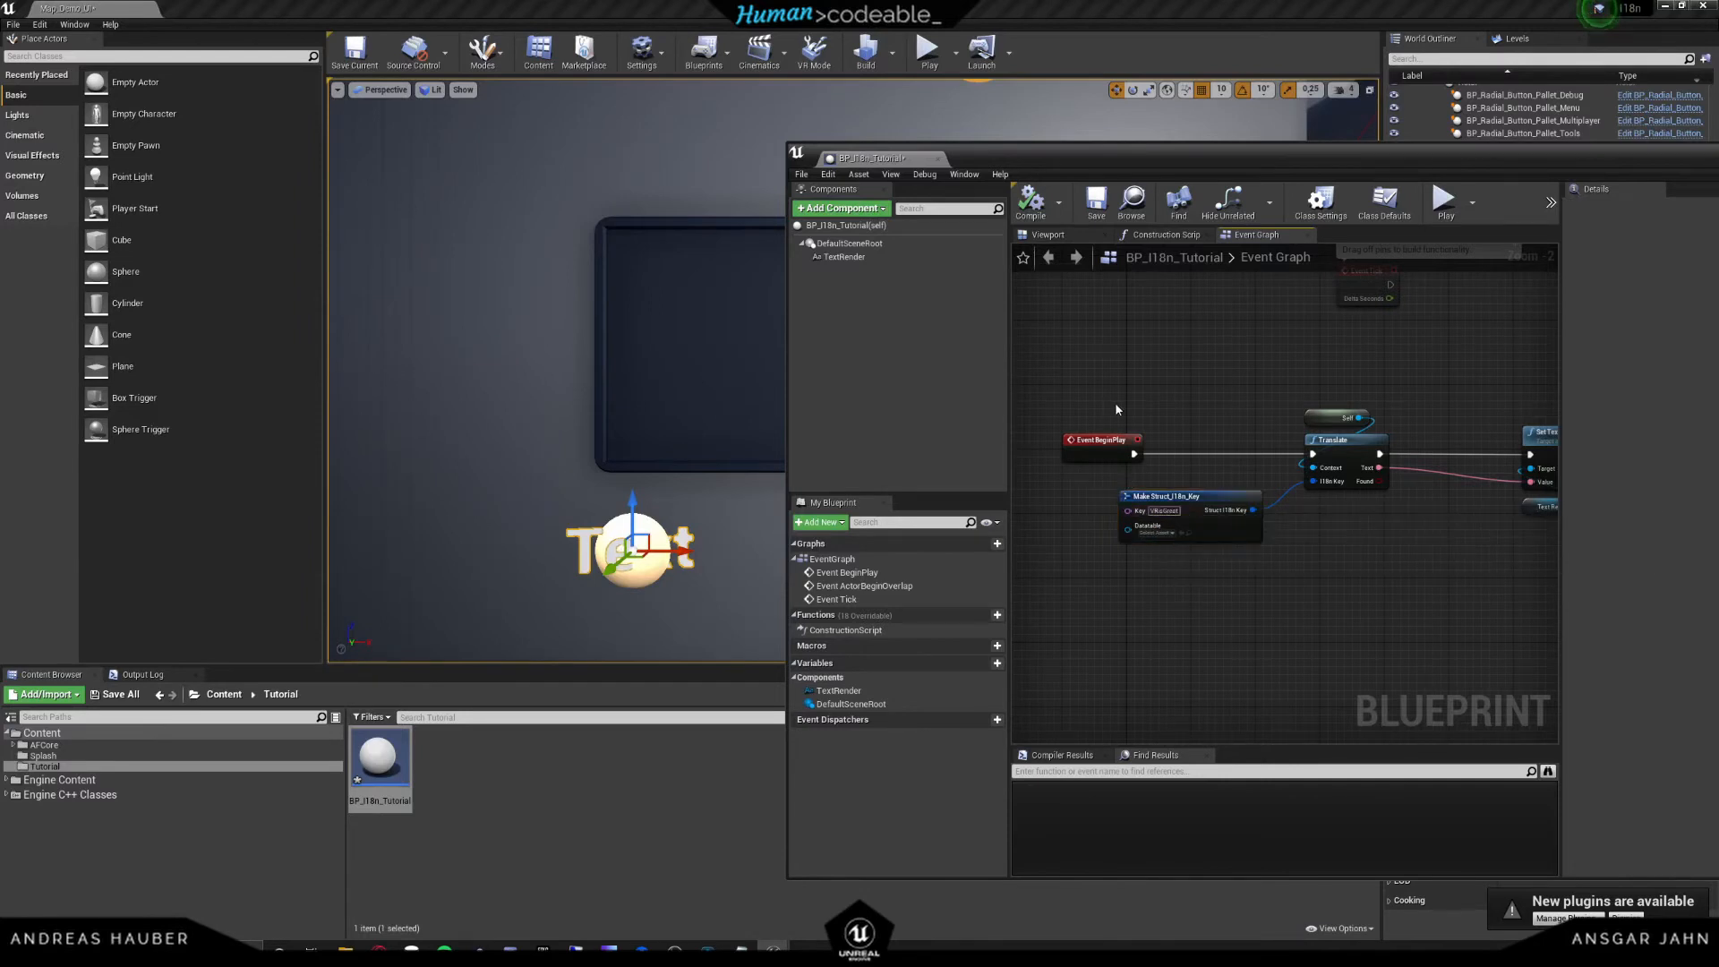
left_click(1094, 203)
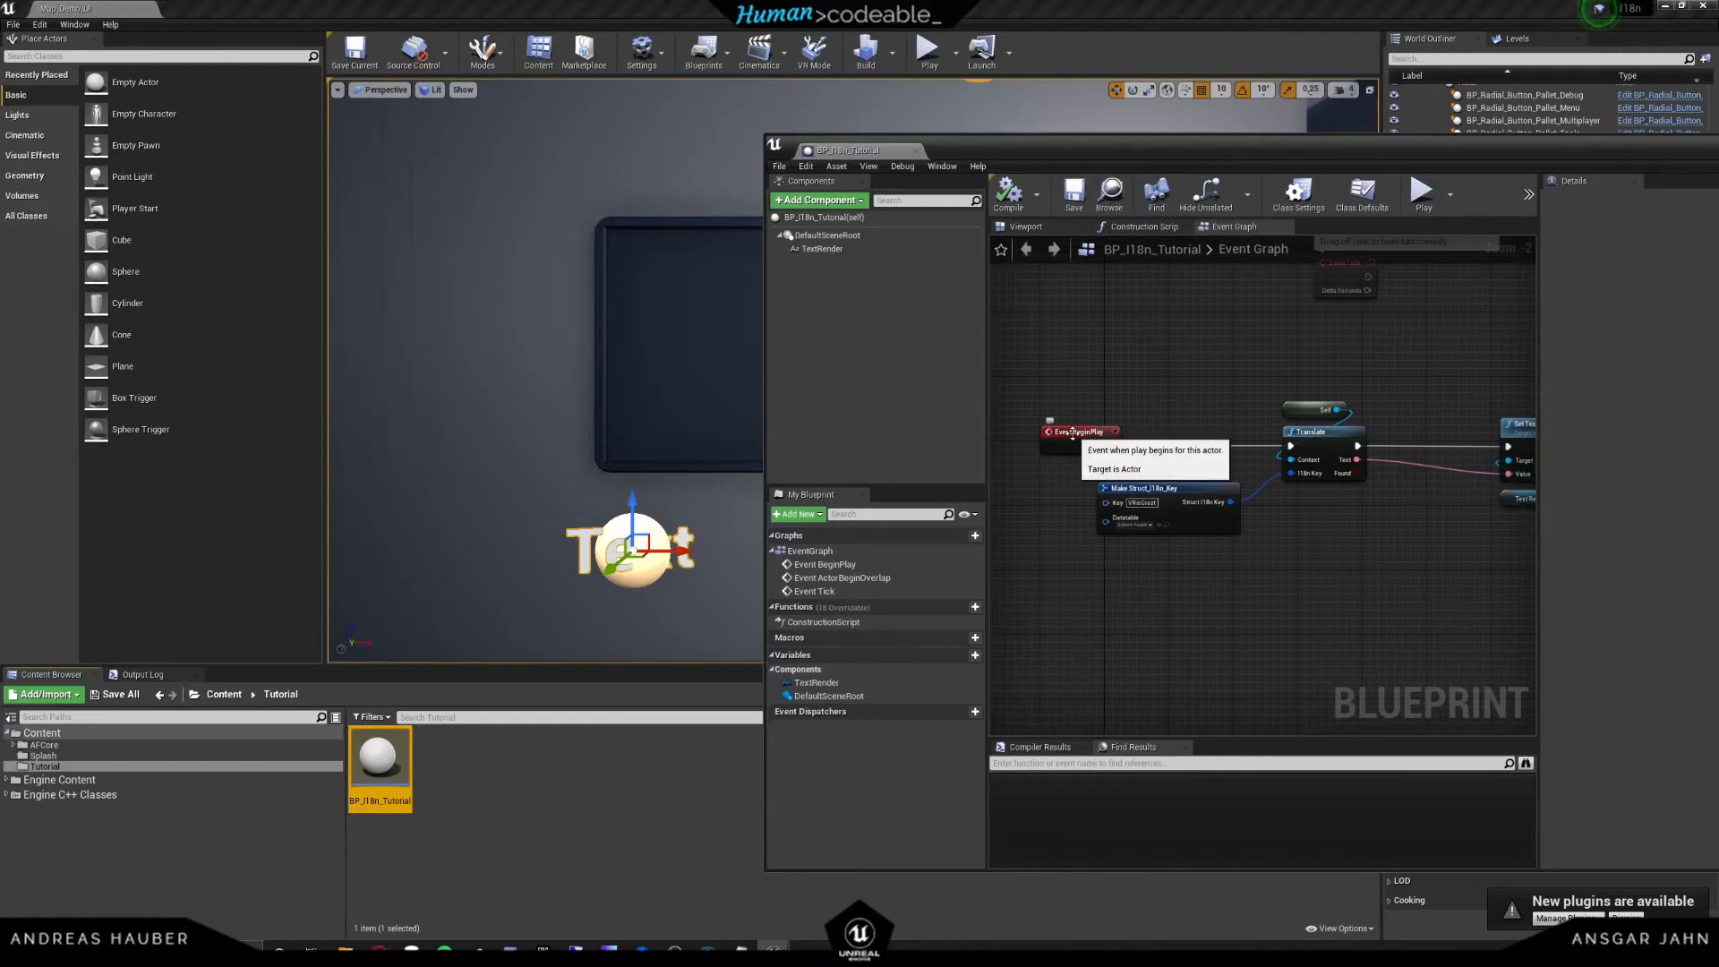
left_click(569, 788)
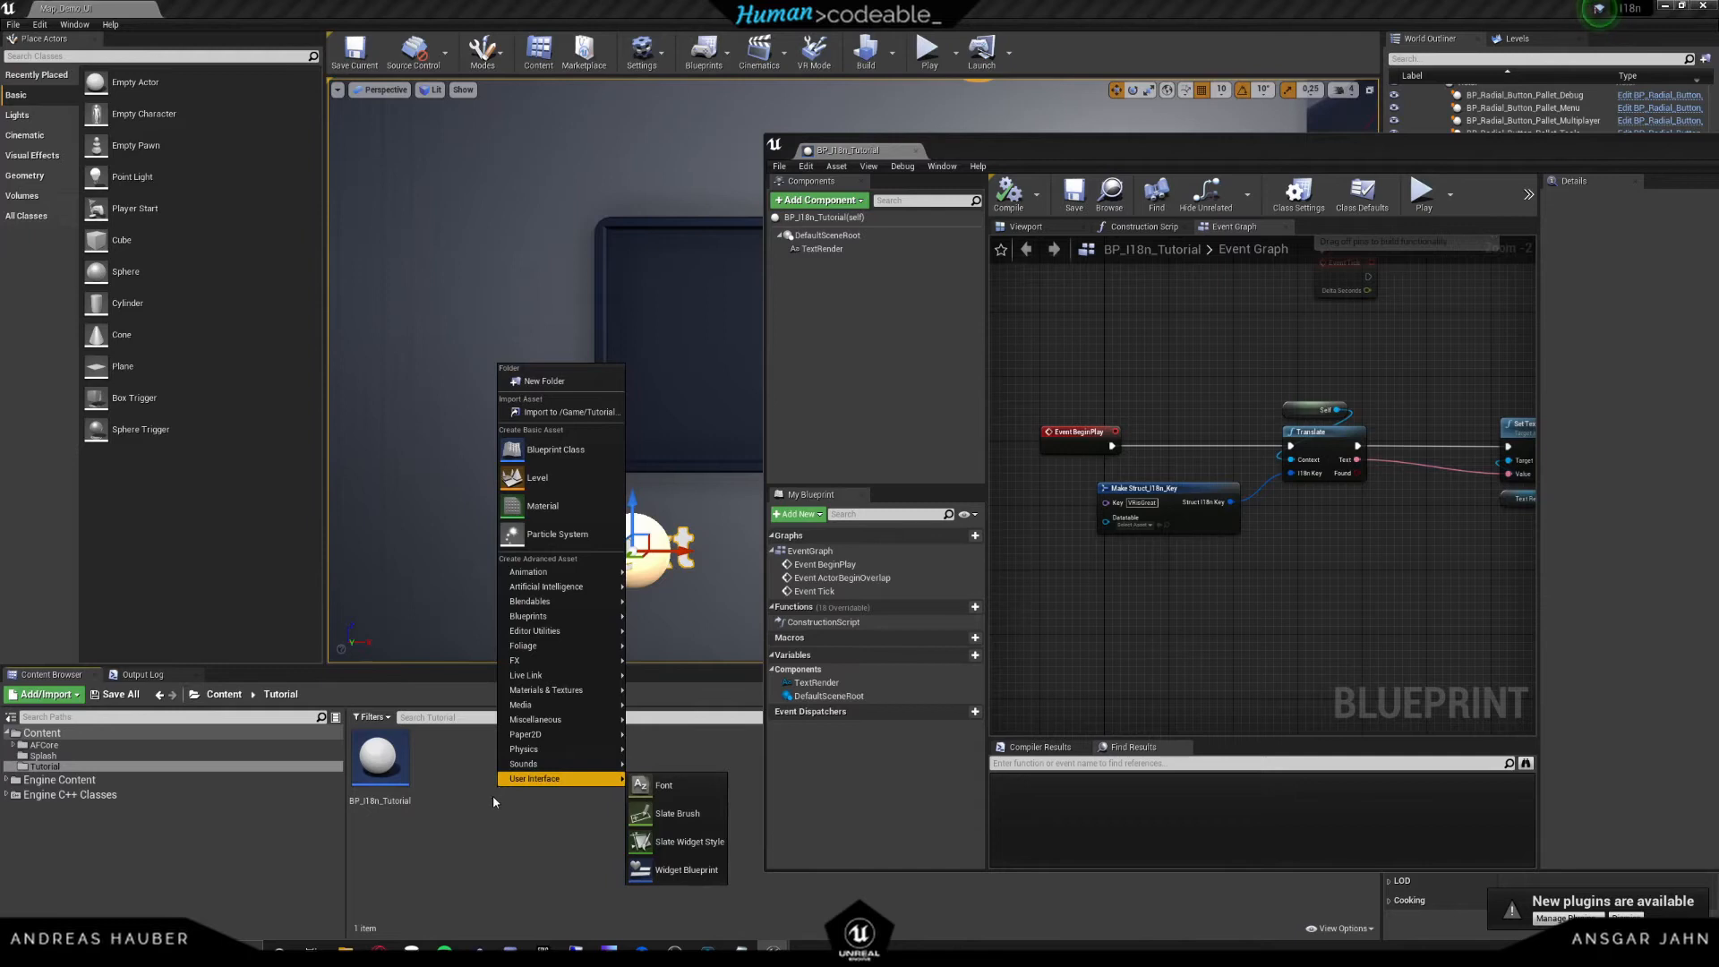
mouse_move(529, 614)
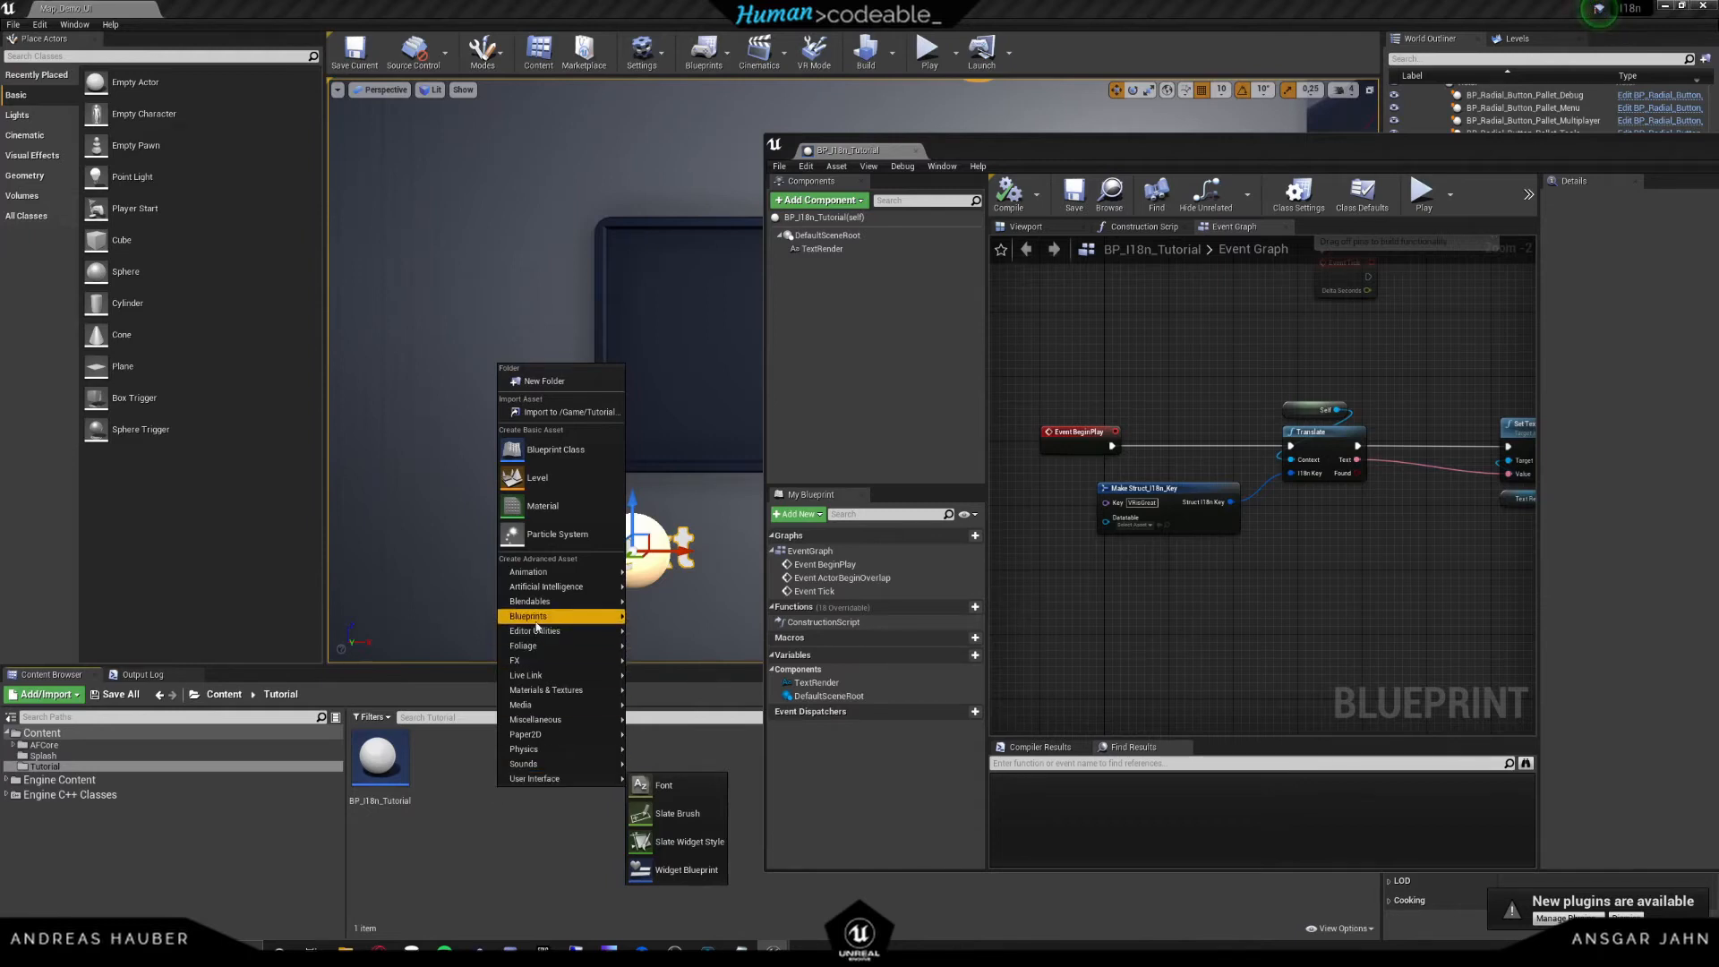
mouse_move(535, 720)
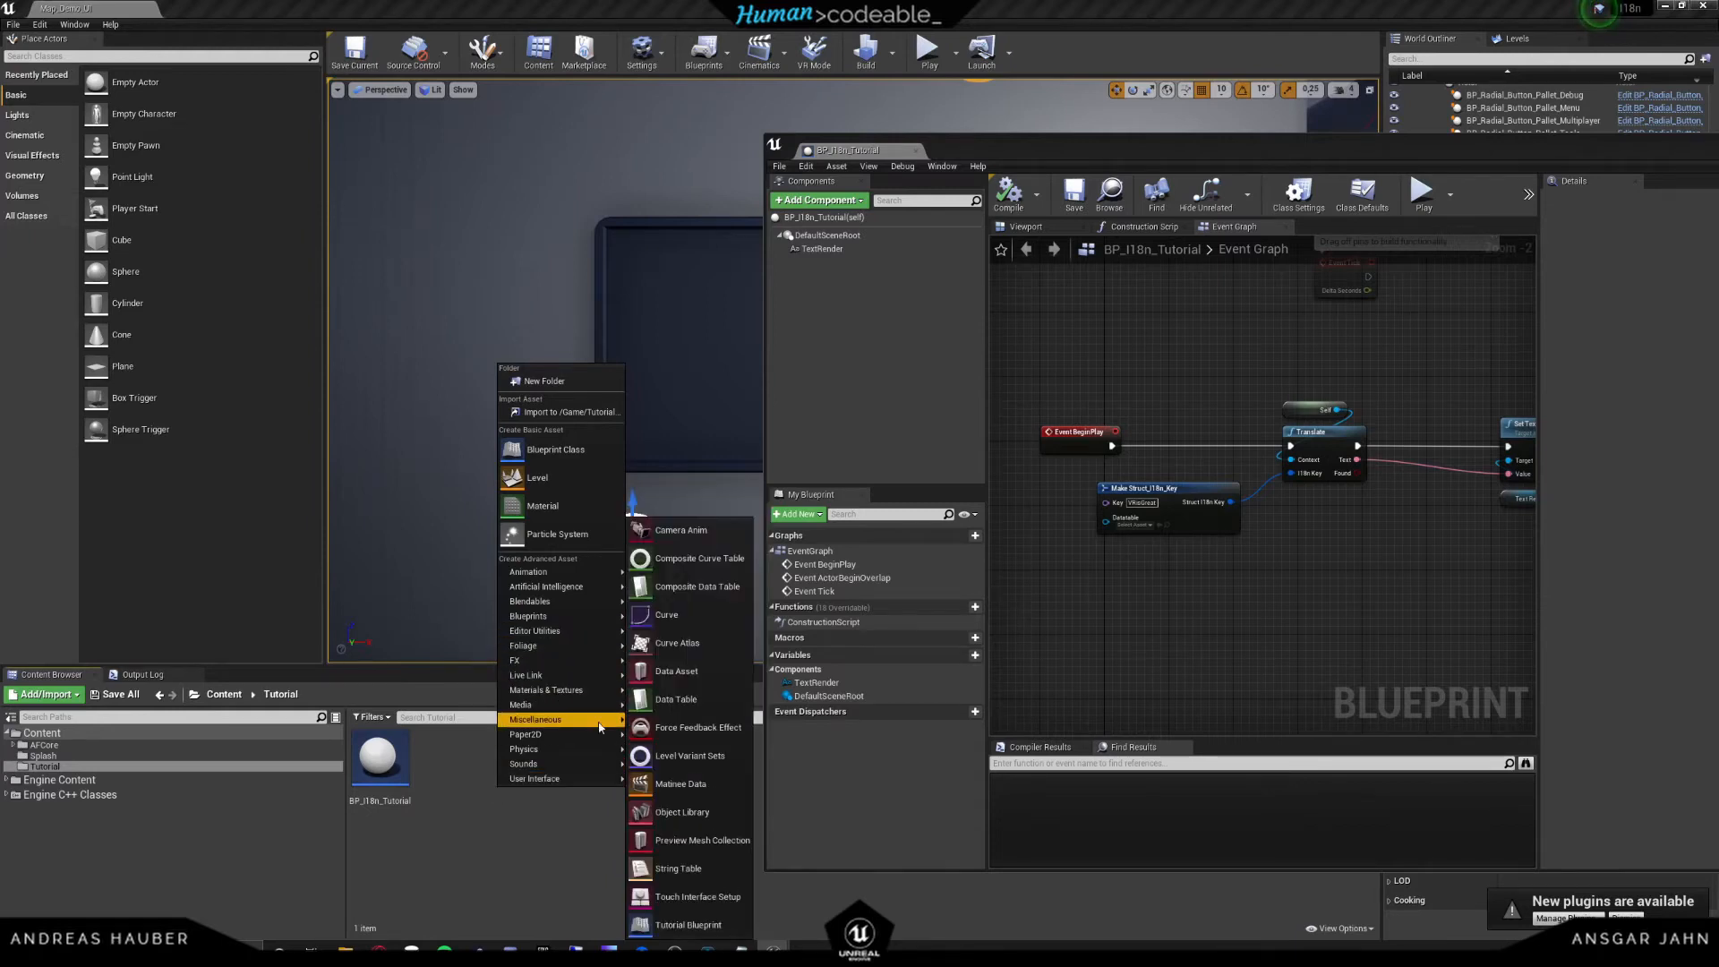
mouse_move(677, 700)
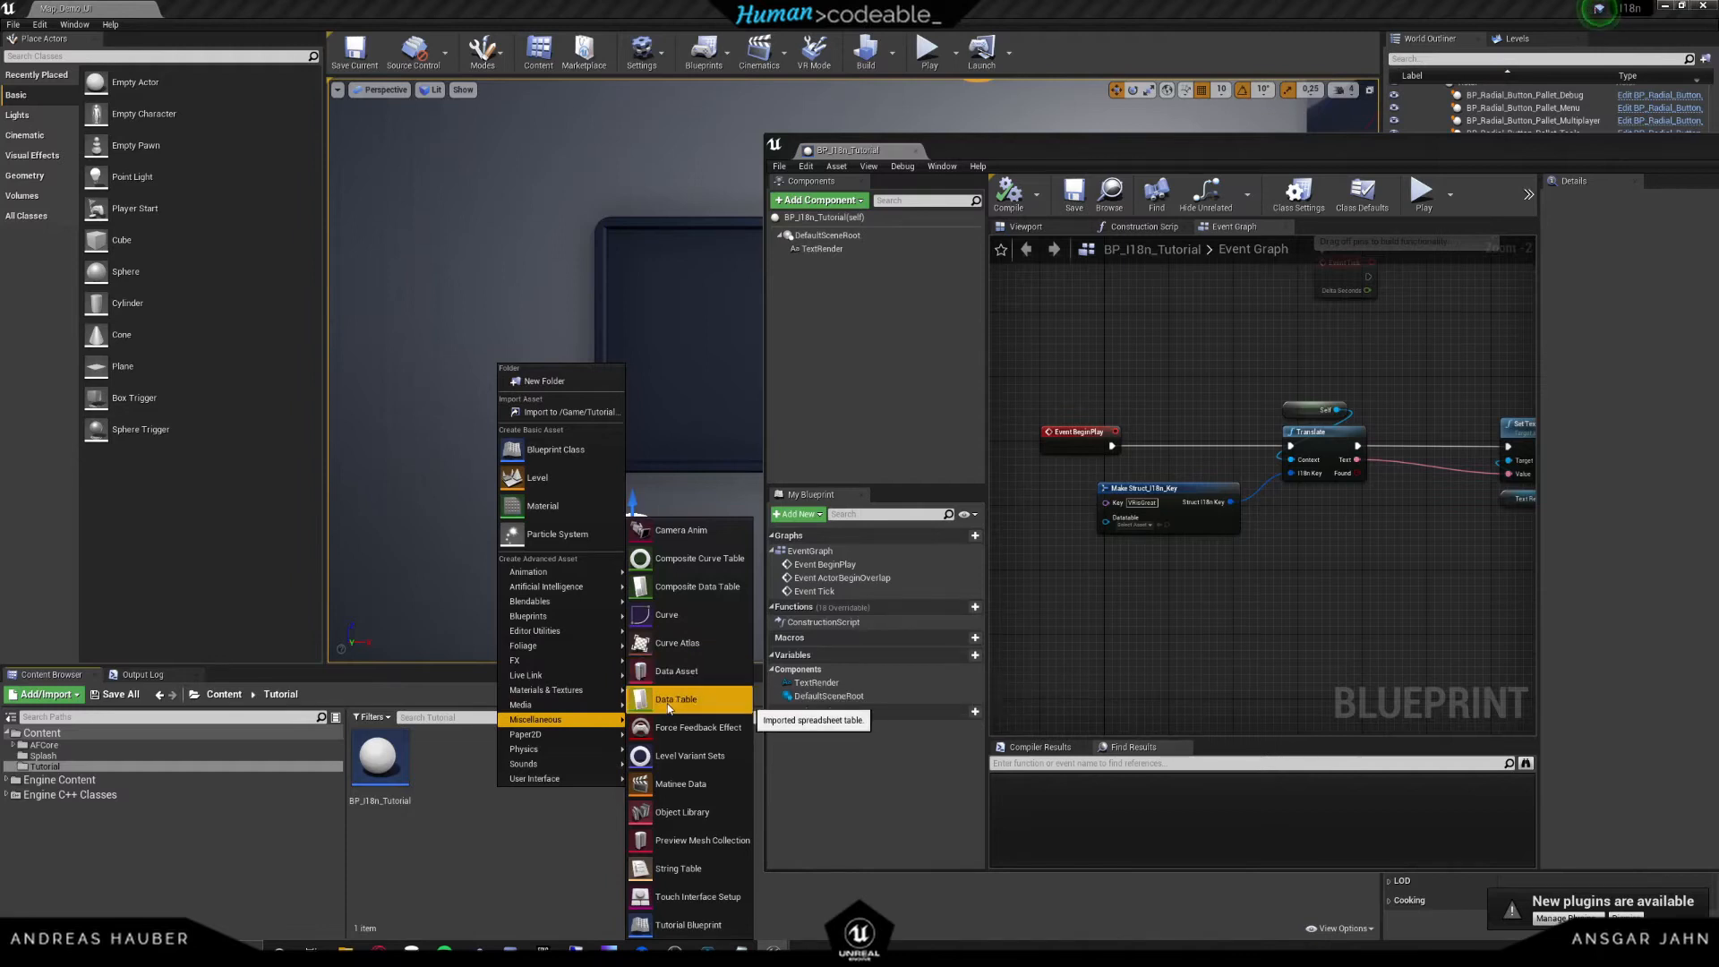
- Create a new Data Table asset and filter its row-structure picker to the I18n structs
left_click(675, 698)
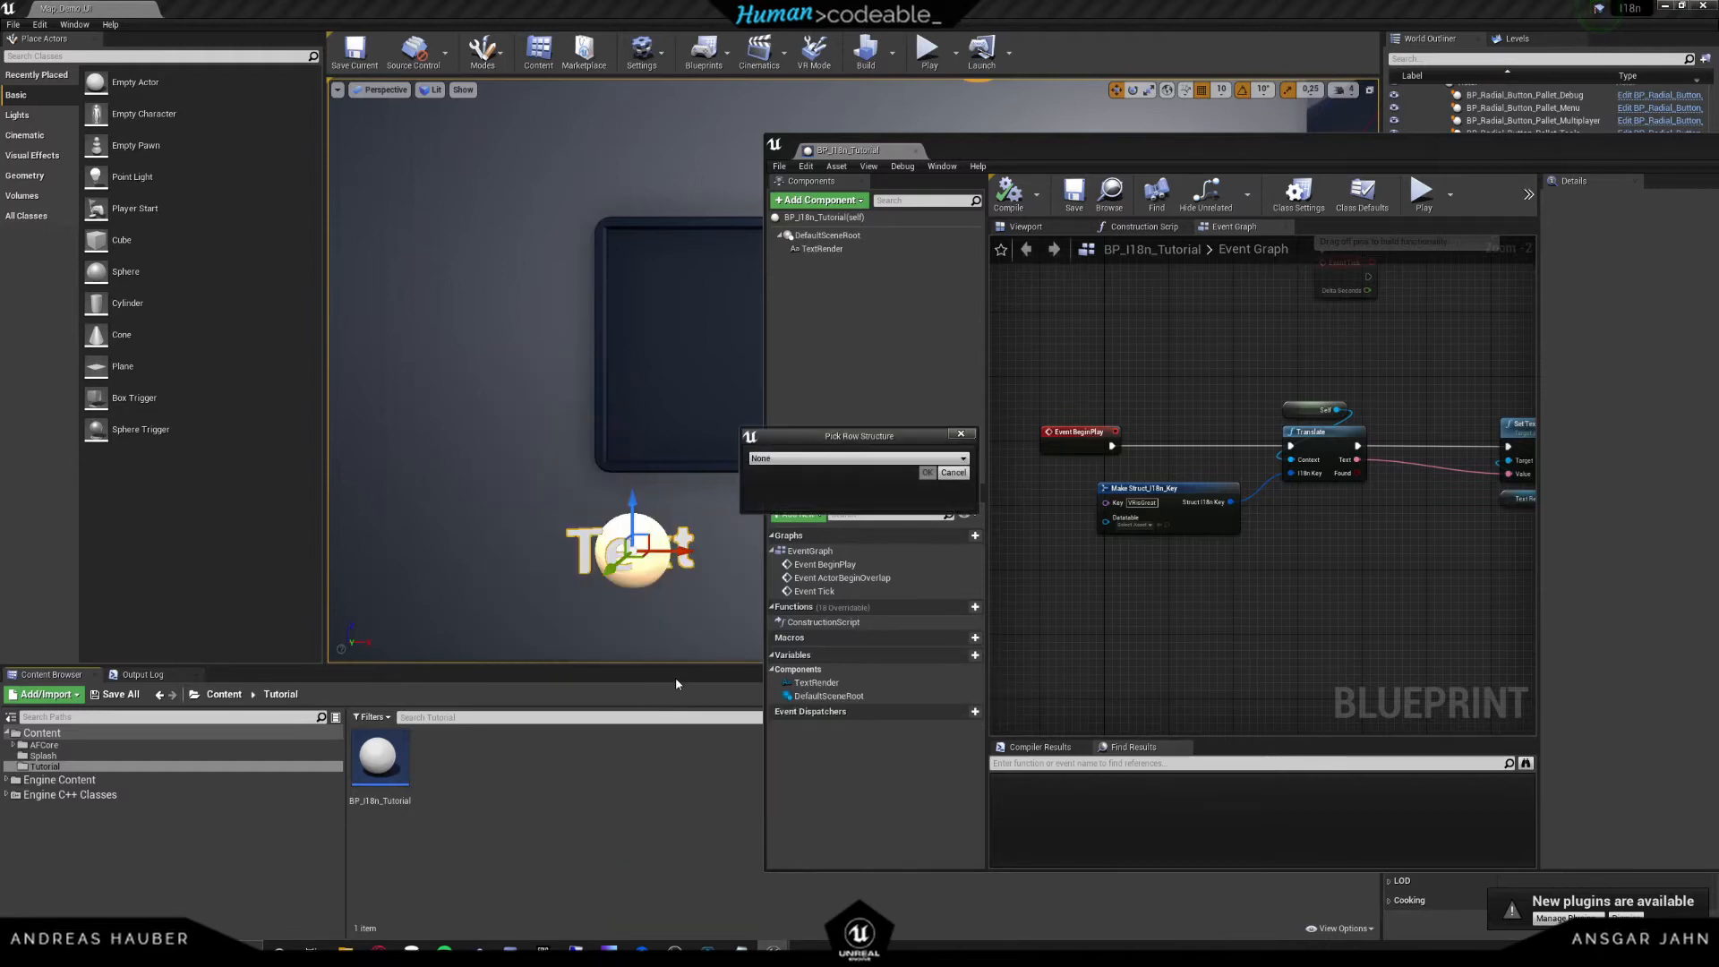
left_click(857, 456)
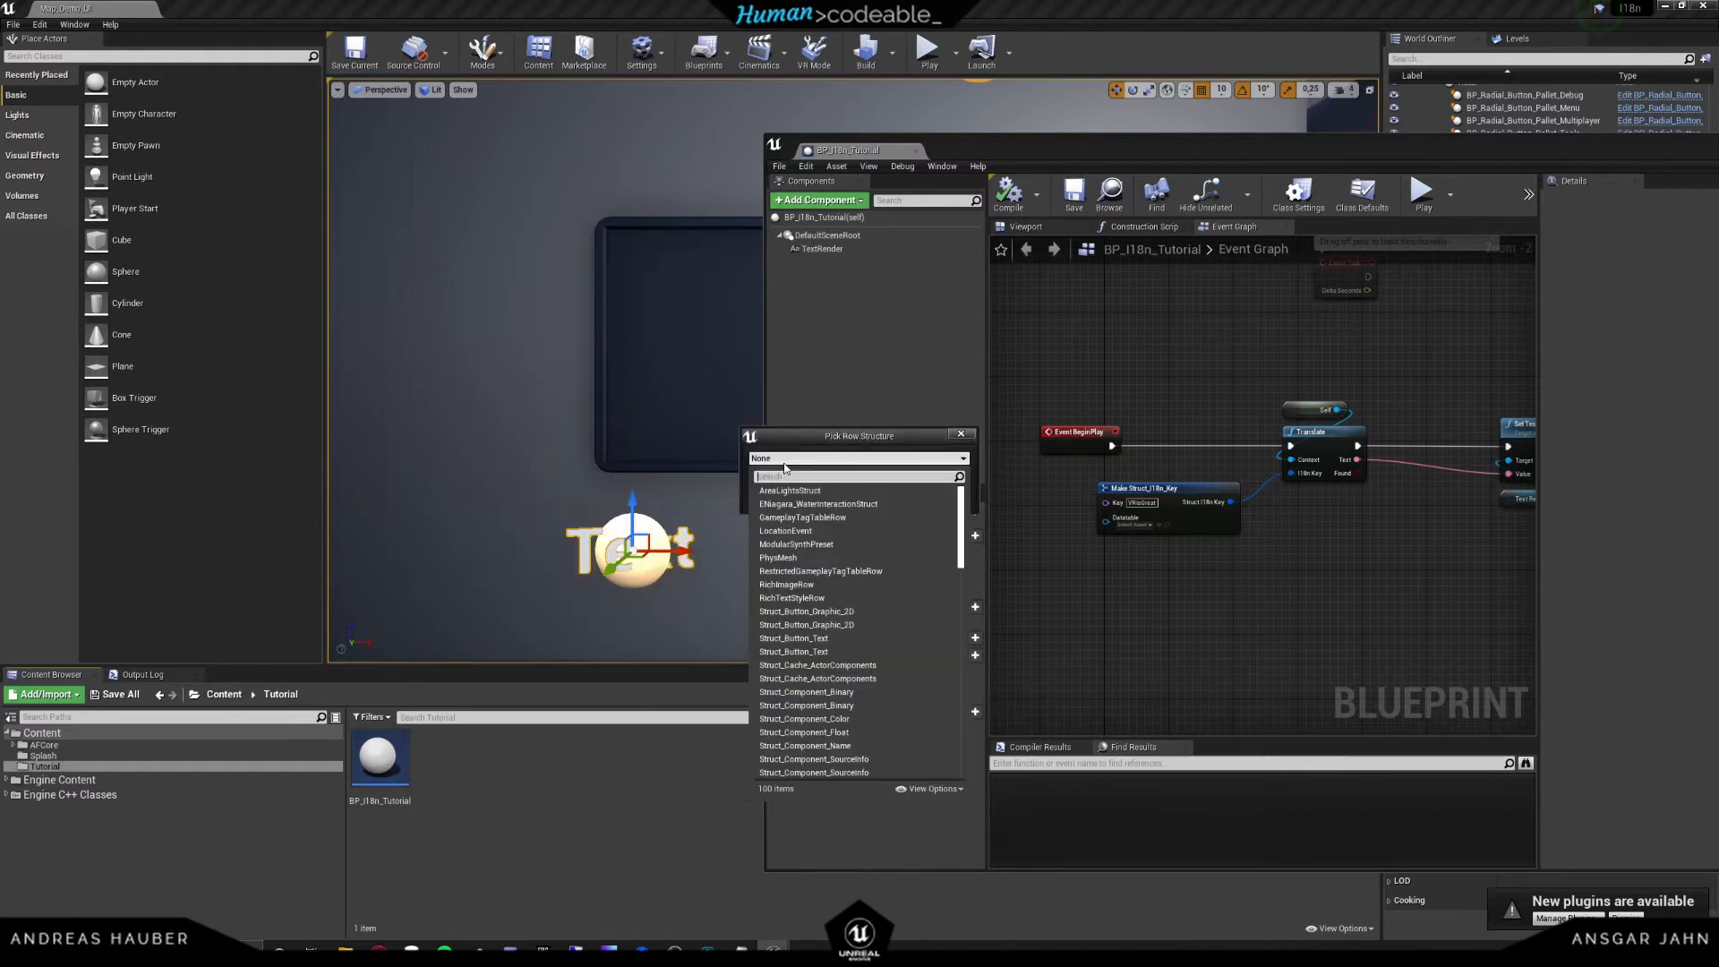
type("I18n")
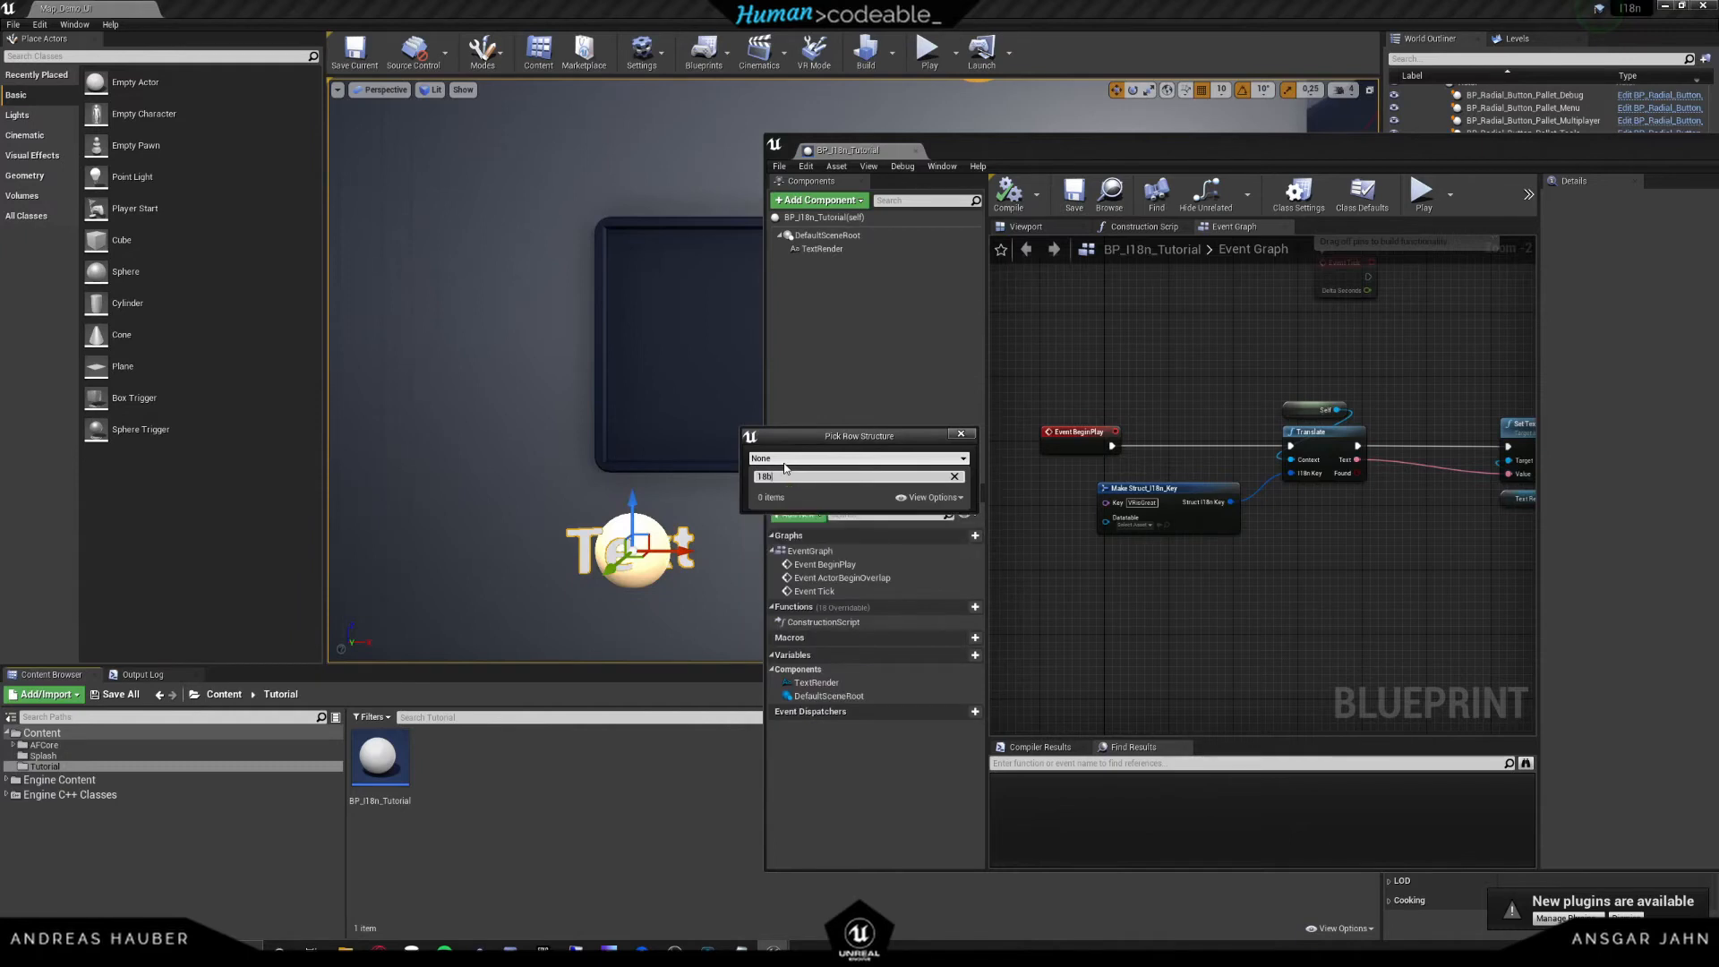
type("18")
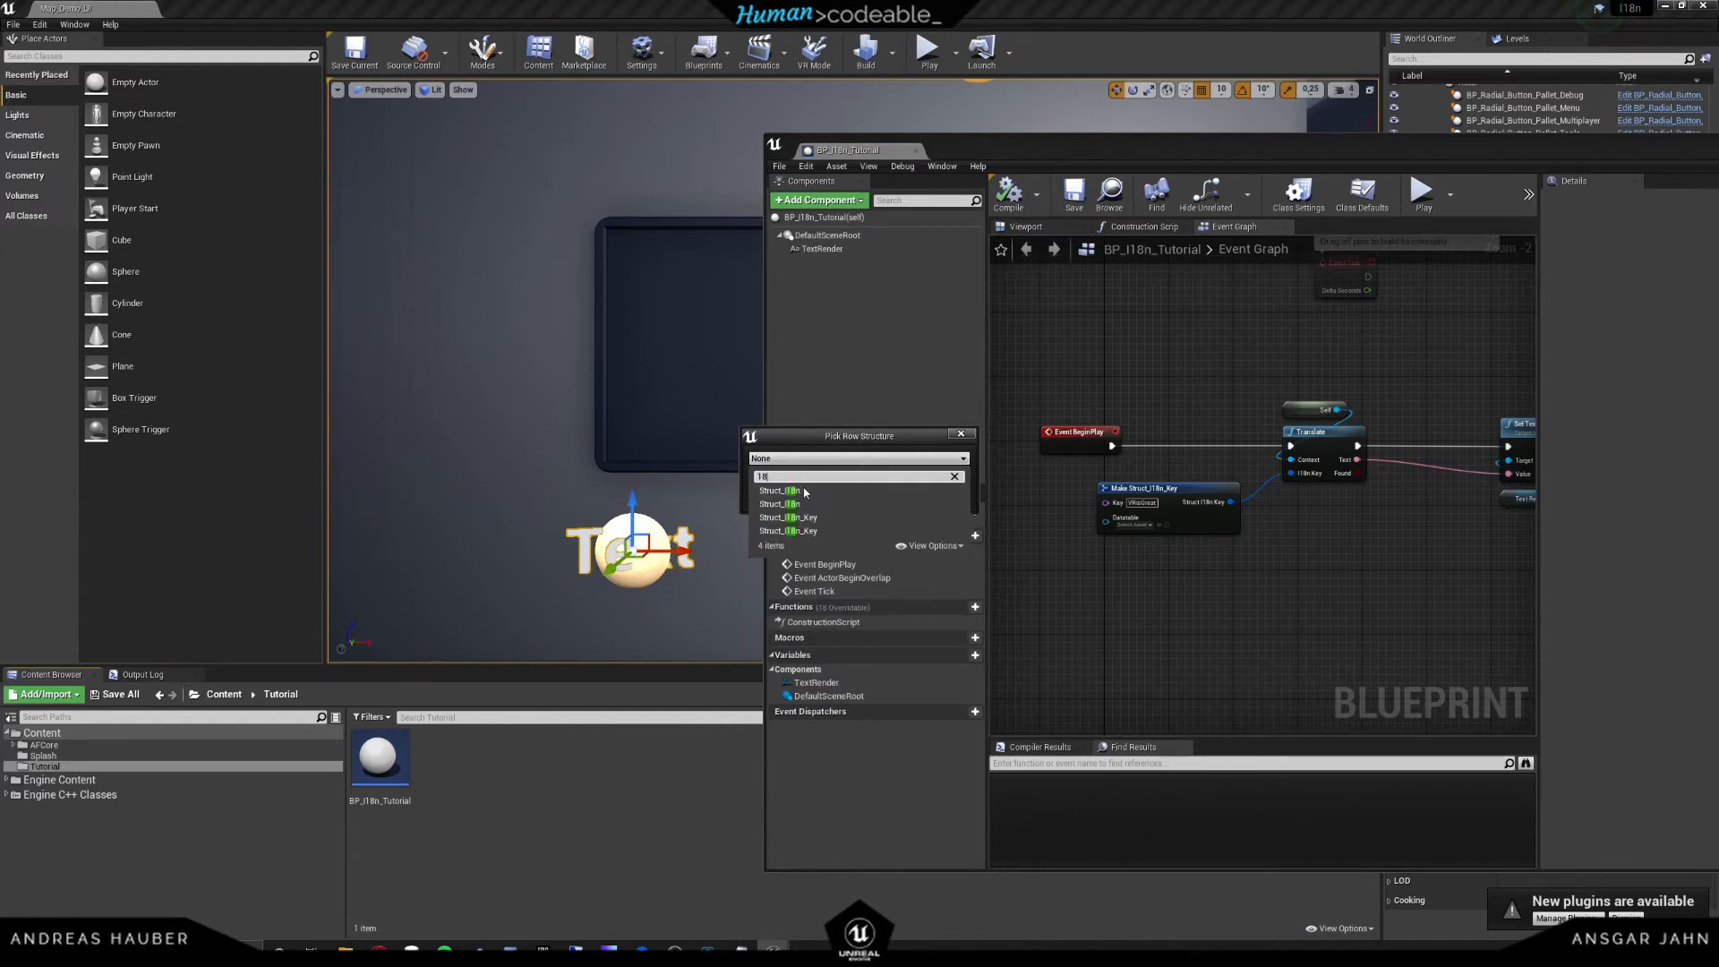
mouse_move(778, 491)
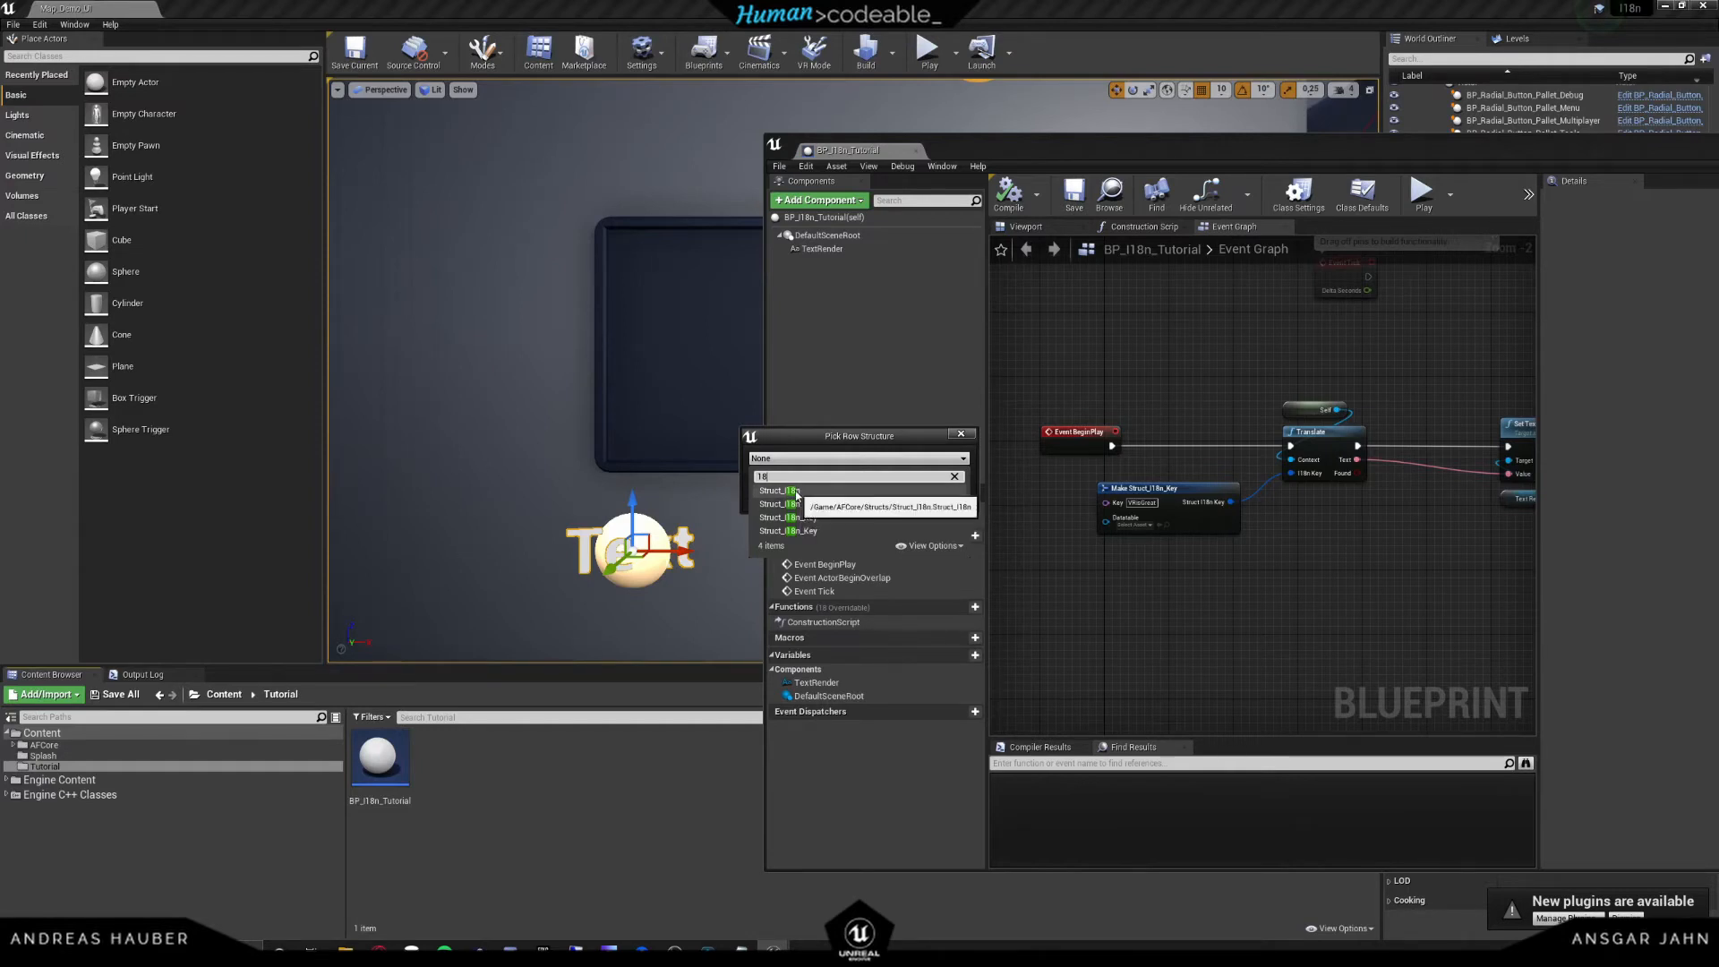
mouse_move(778, 490)
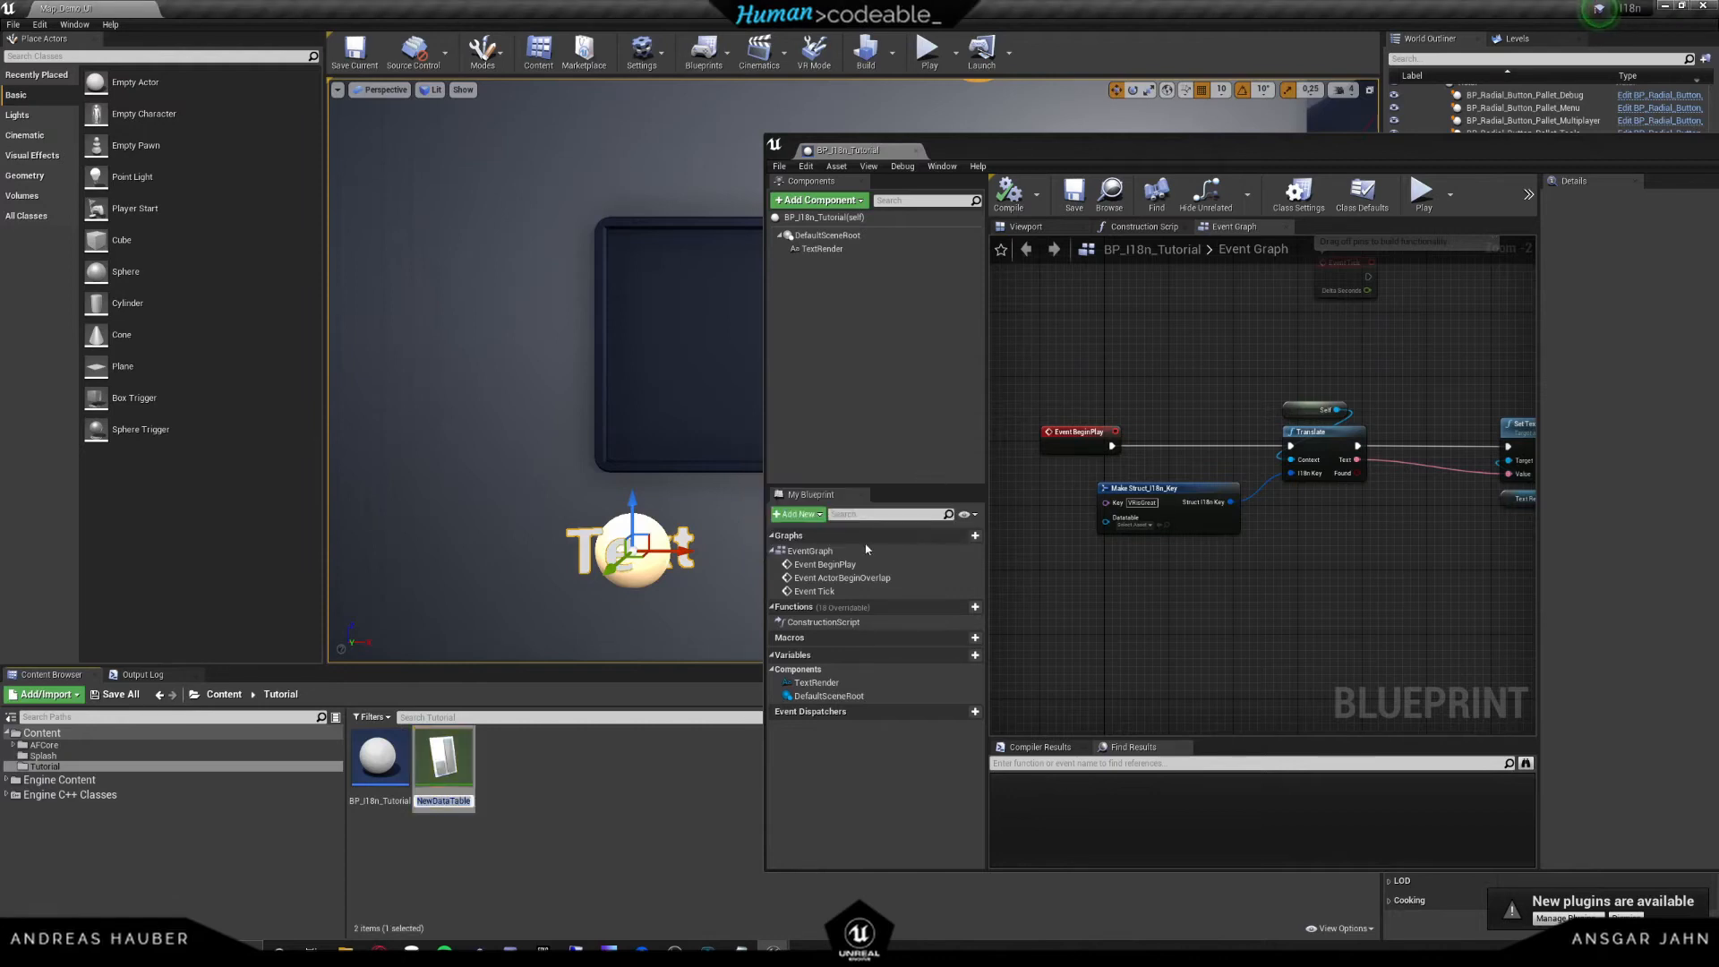
mouse_move(525, 777)
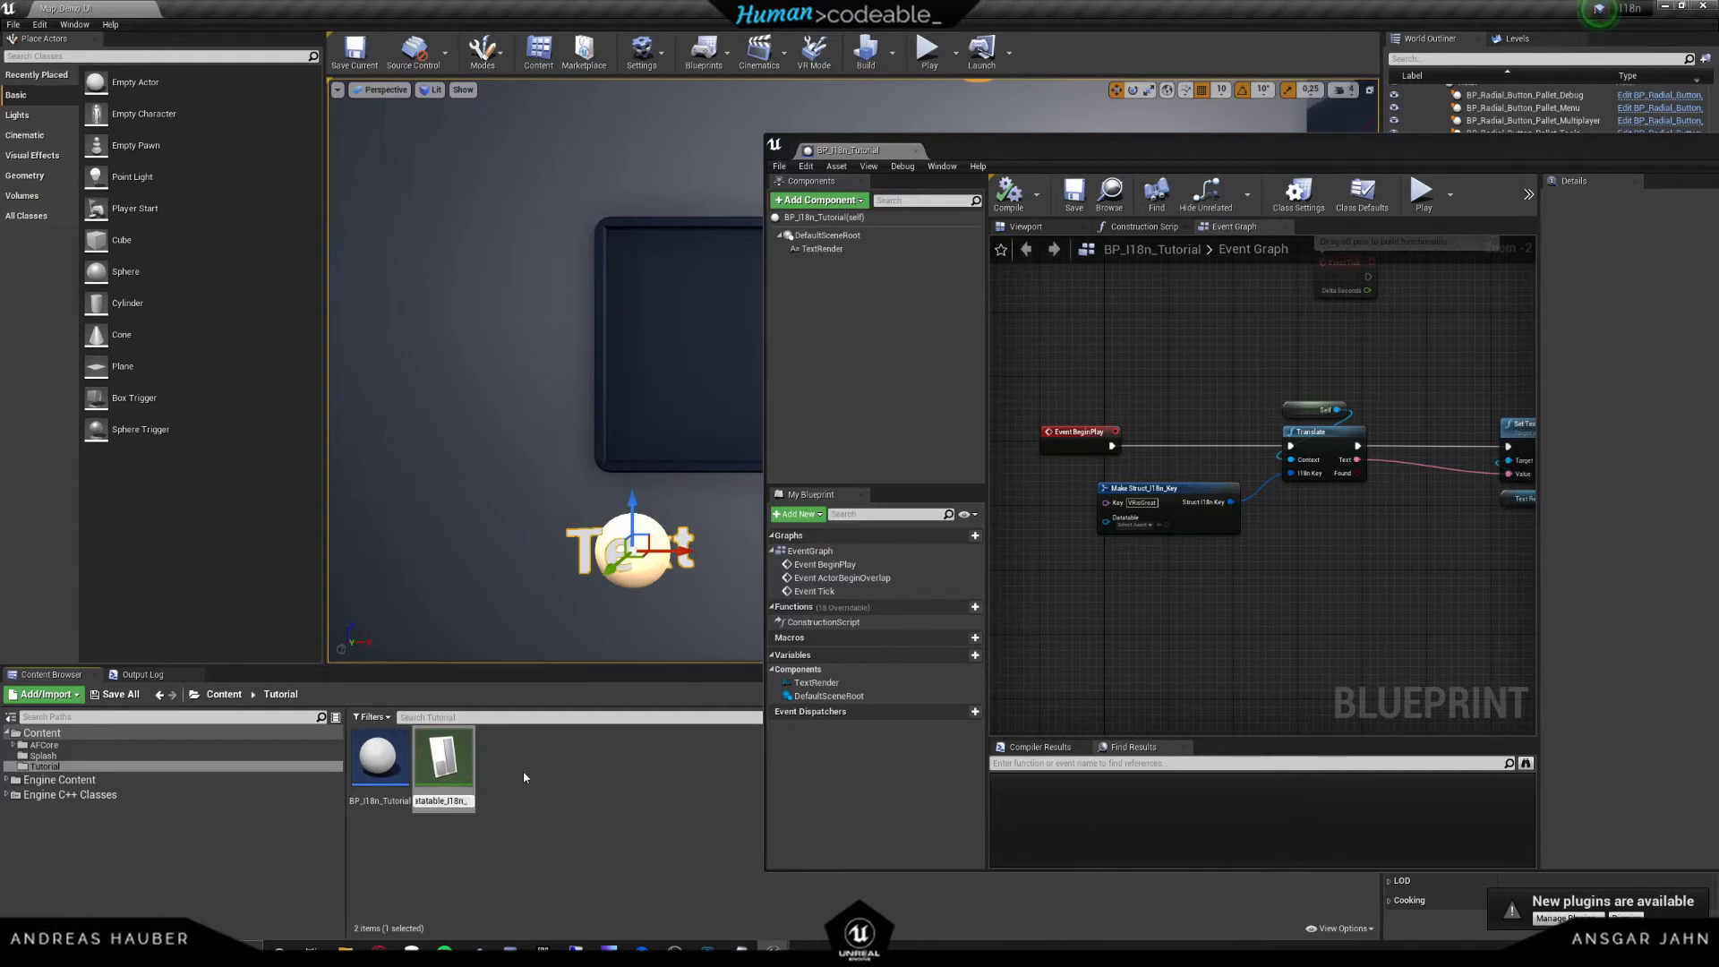
- Confirm the name Datatable_I18n_Tutorial and open the data table editor
left_click(442, 756)
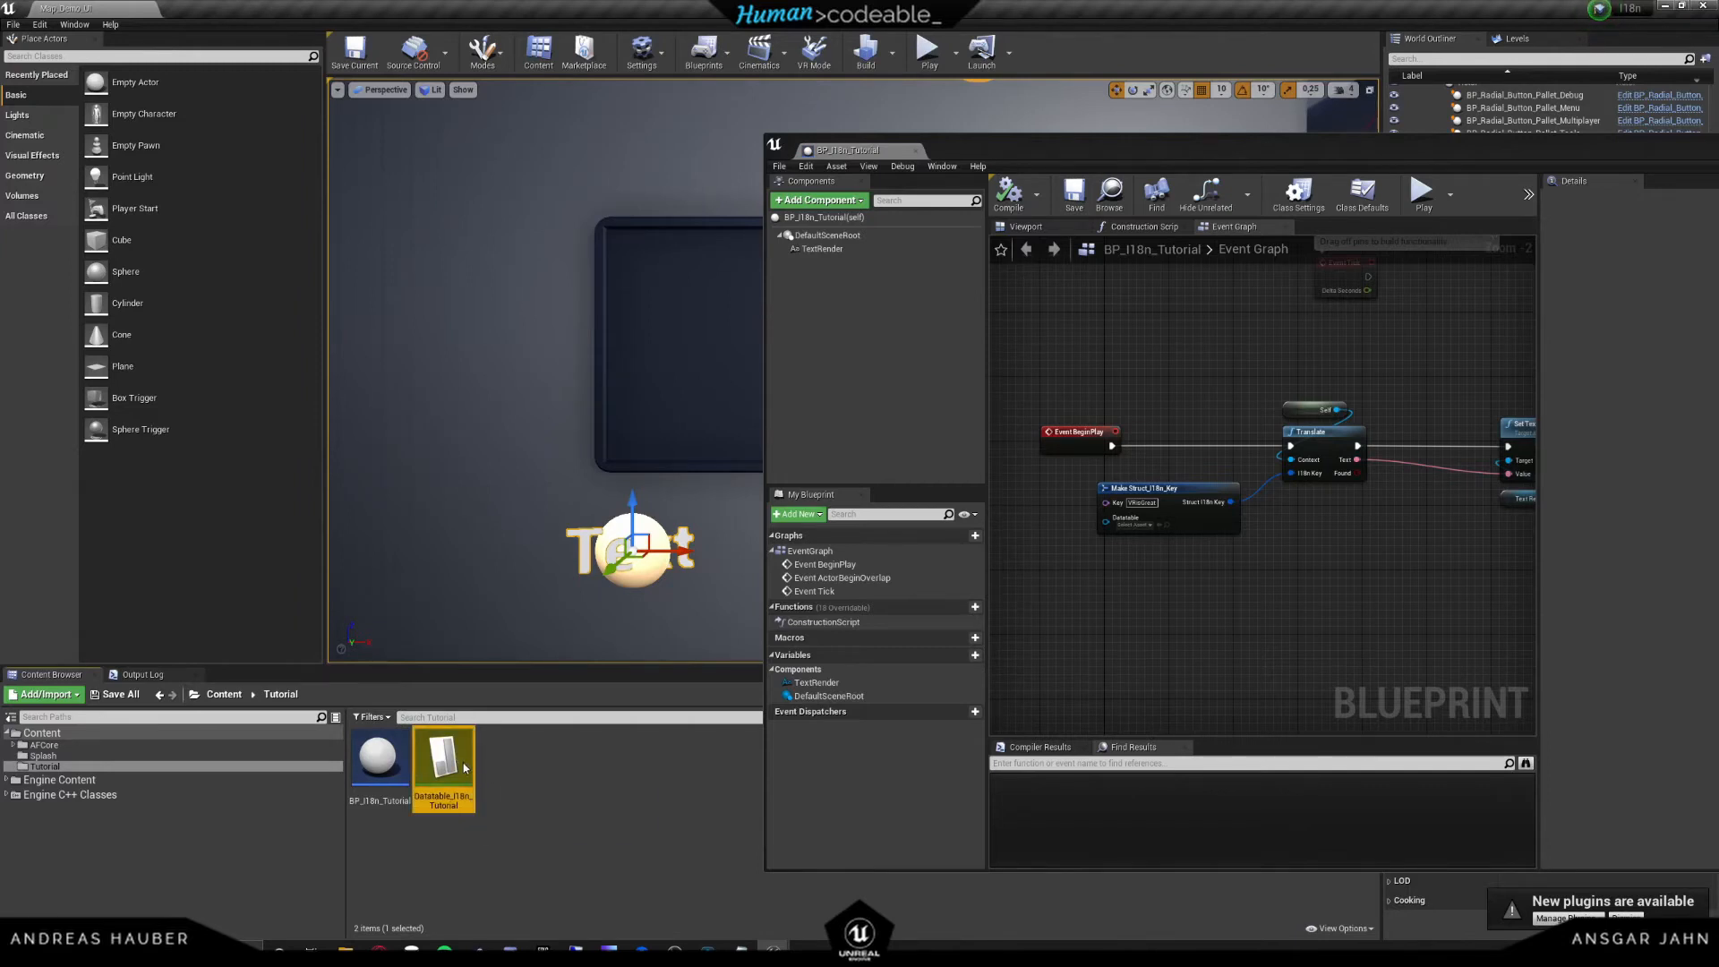
double_click(442, 756)
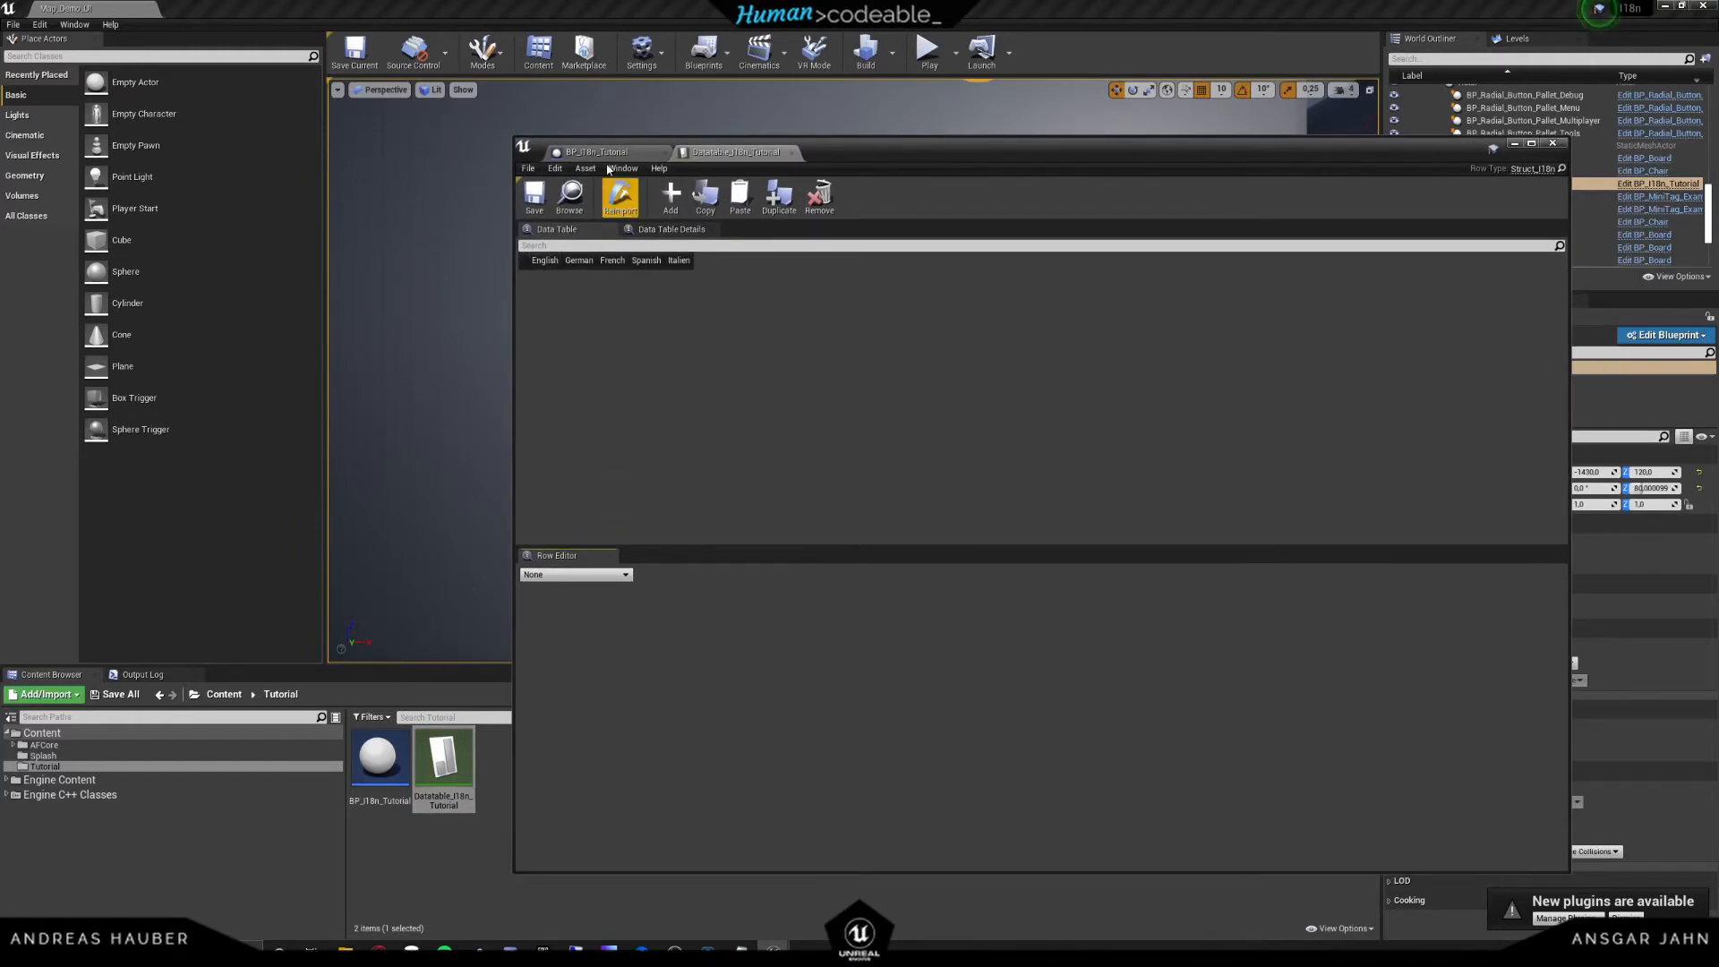
- Add a row to Datatable_I18n_Tutorial and start renaming NewRow to VRisGreat
left_click(670, 199)
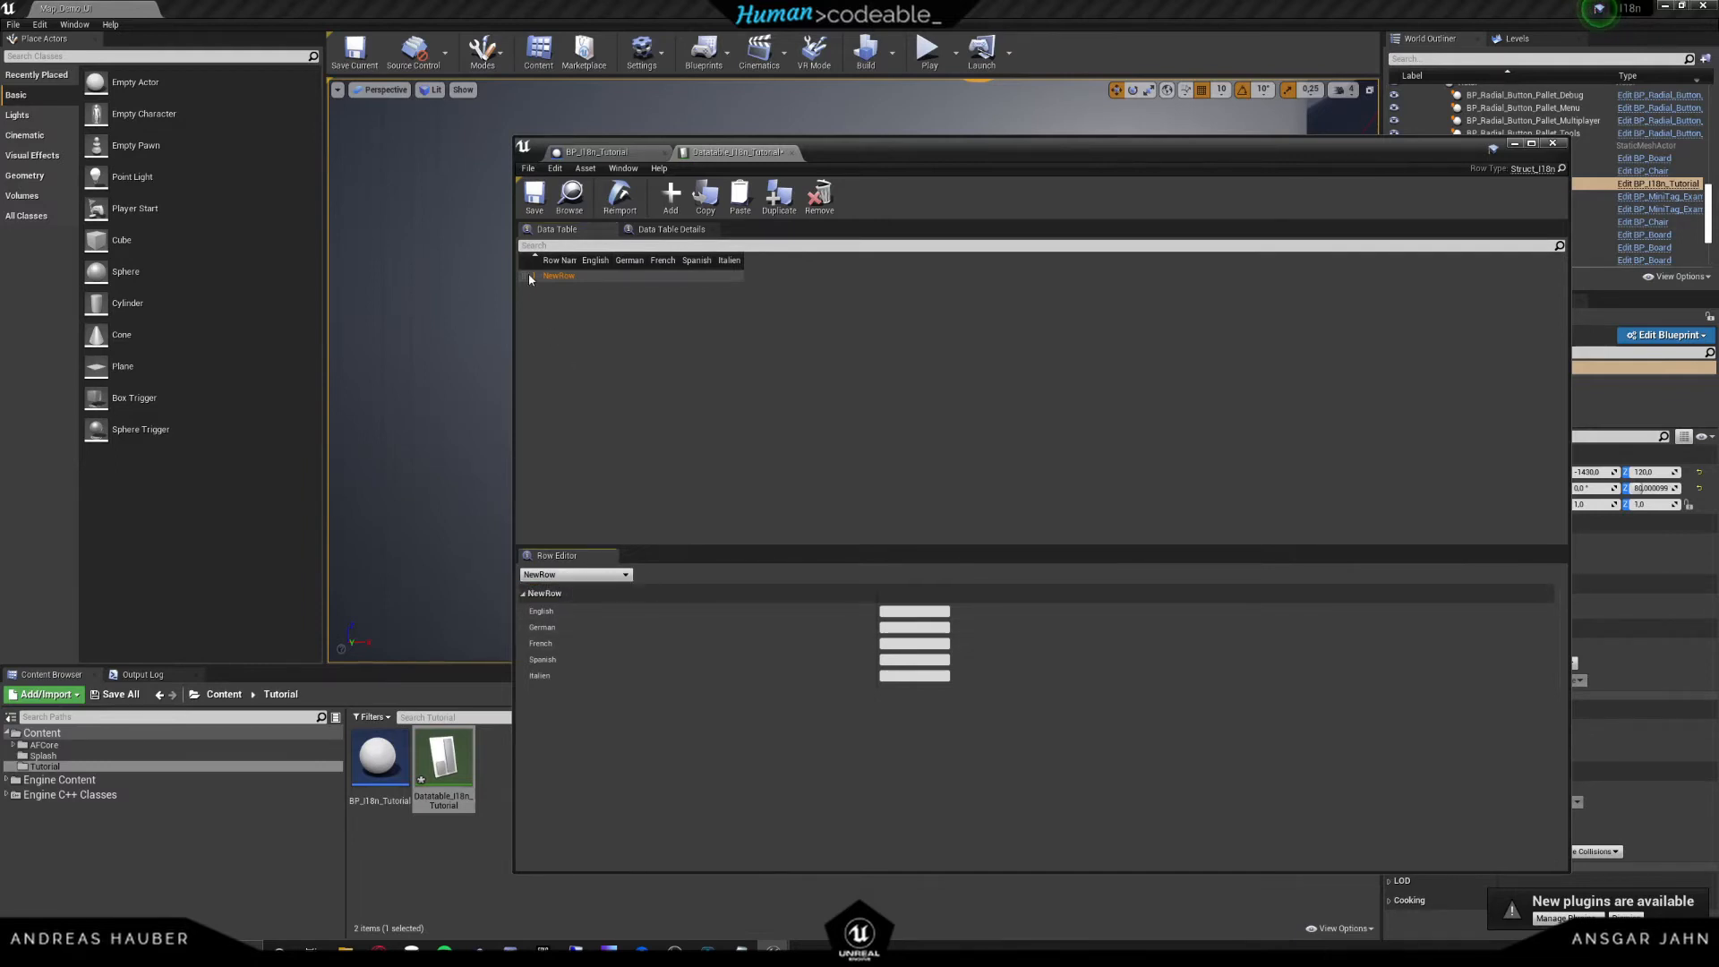
right_click(557, 276)
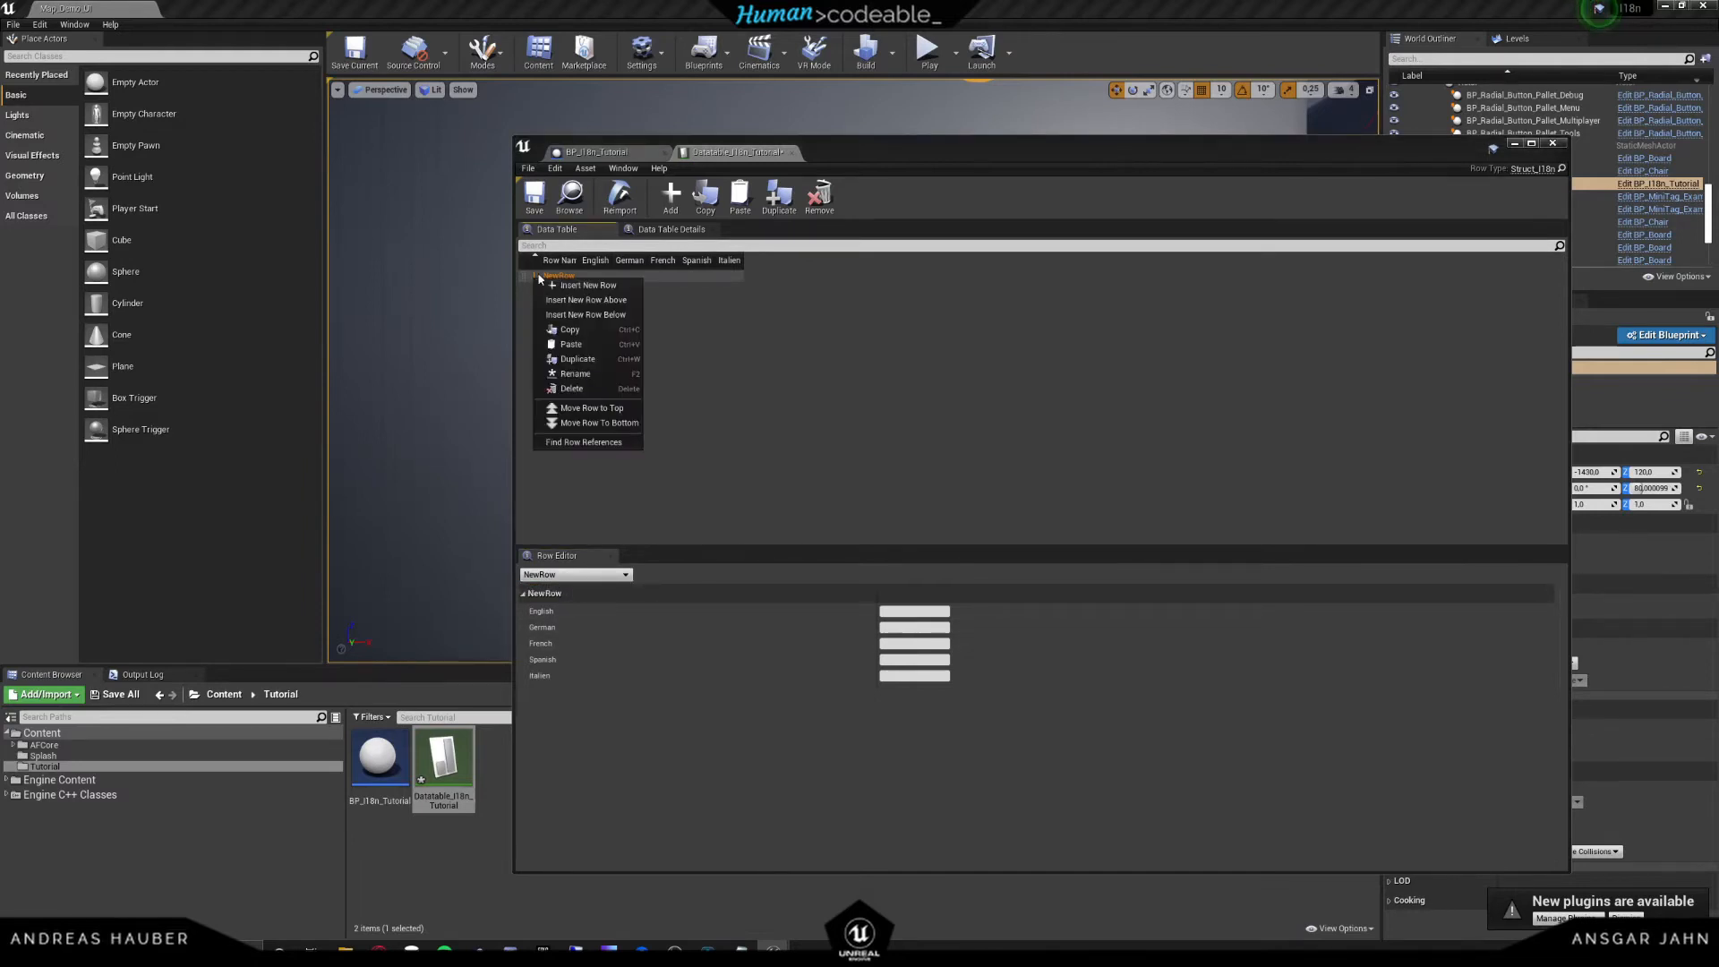
left_click(553, 276)
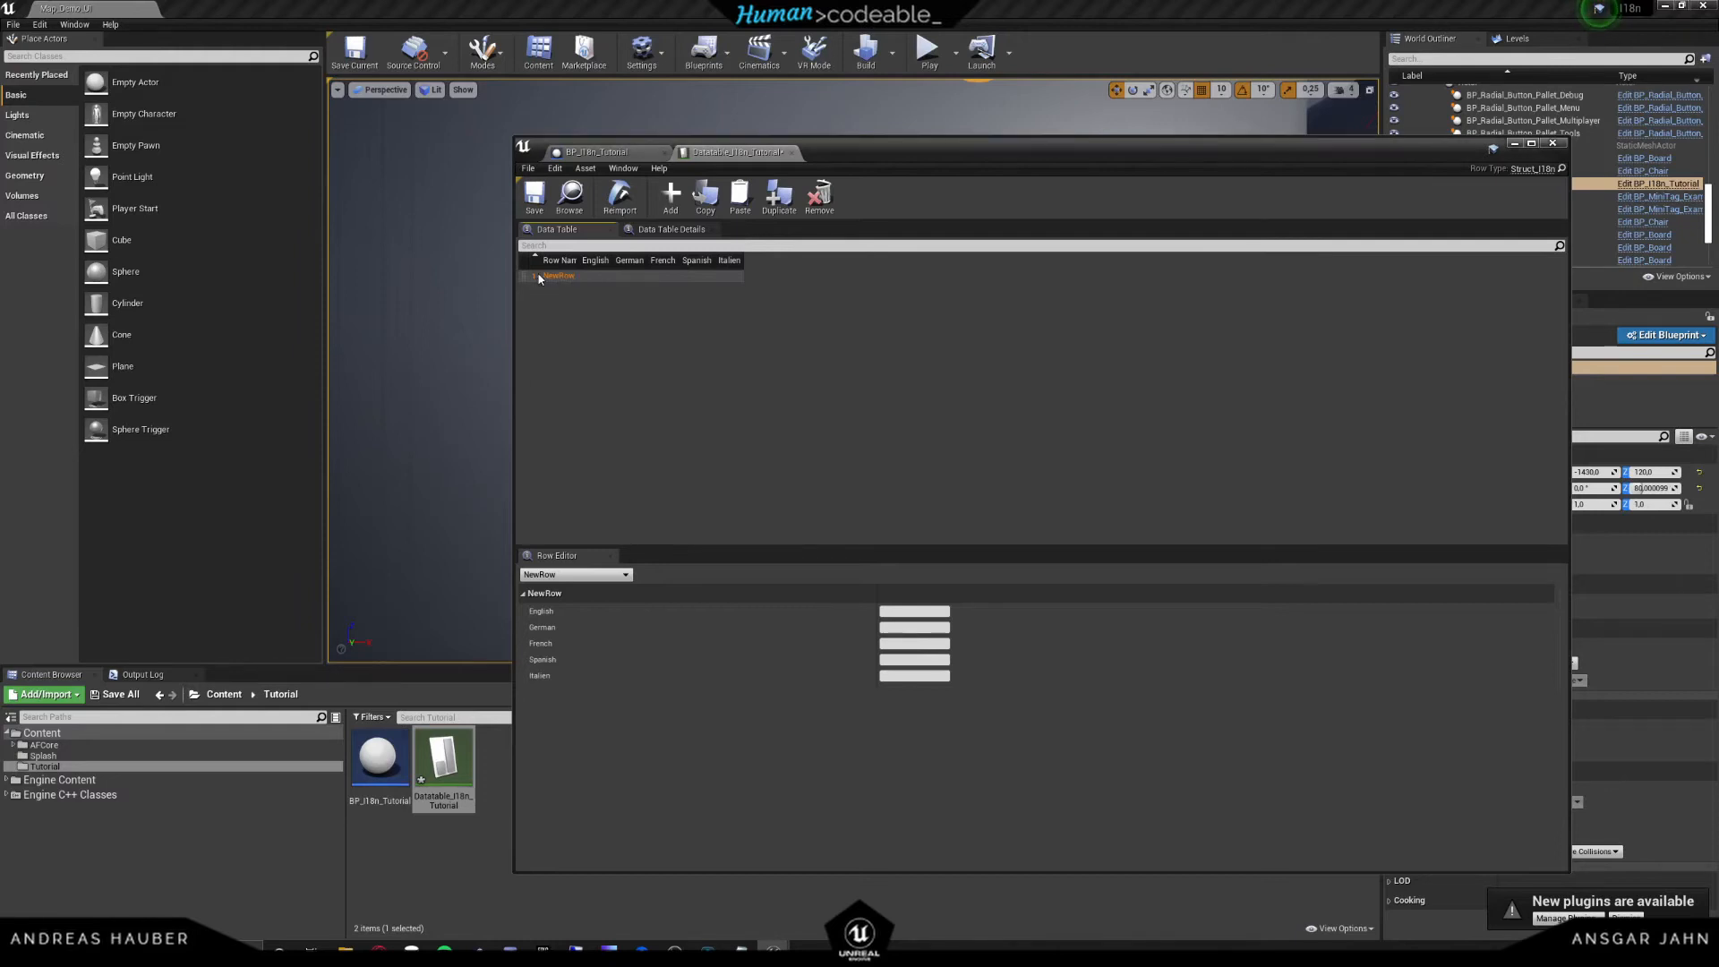
double_click(553, 276)
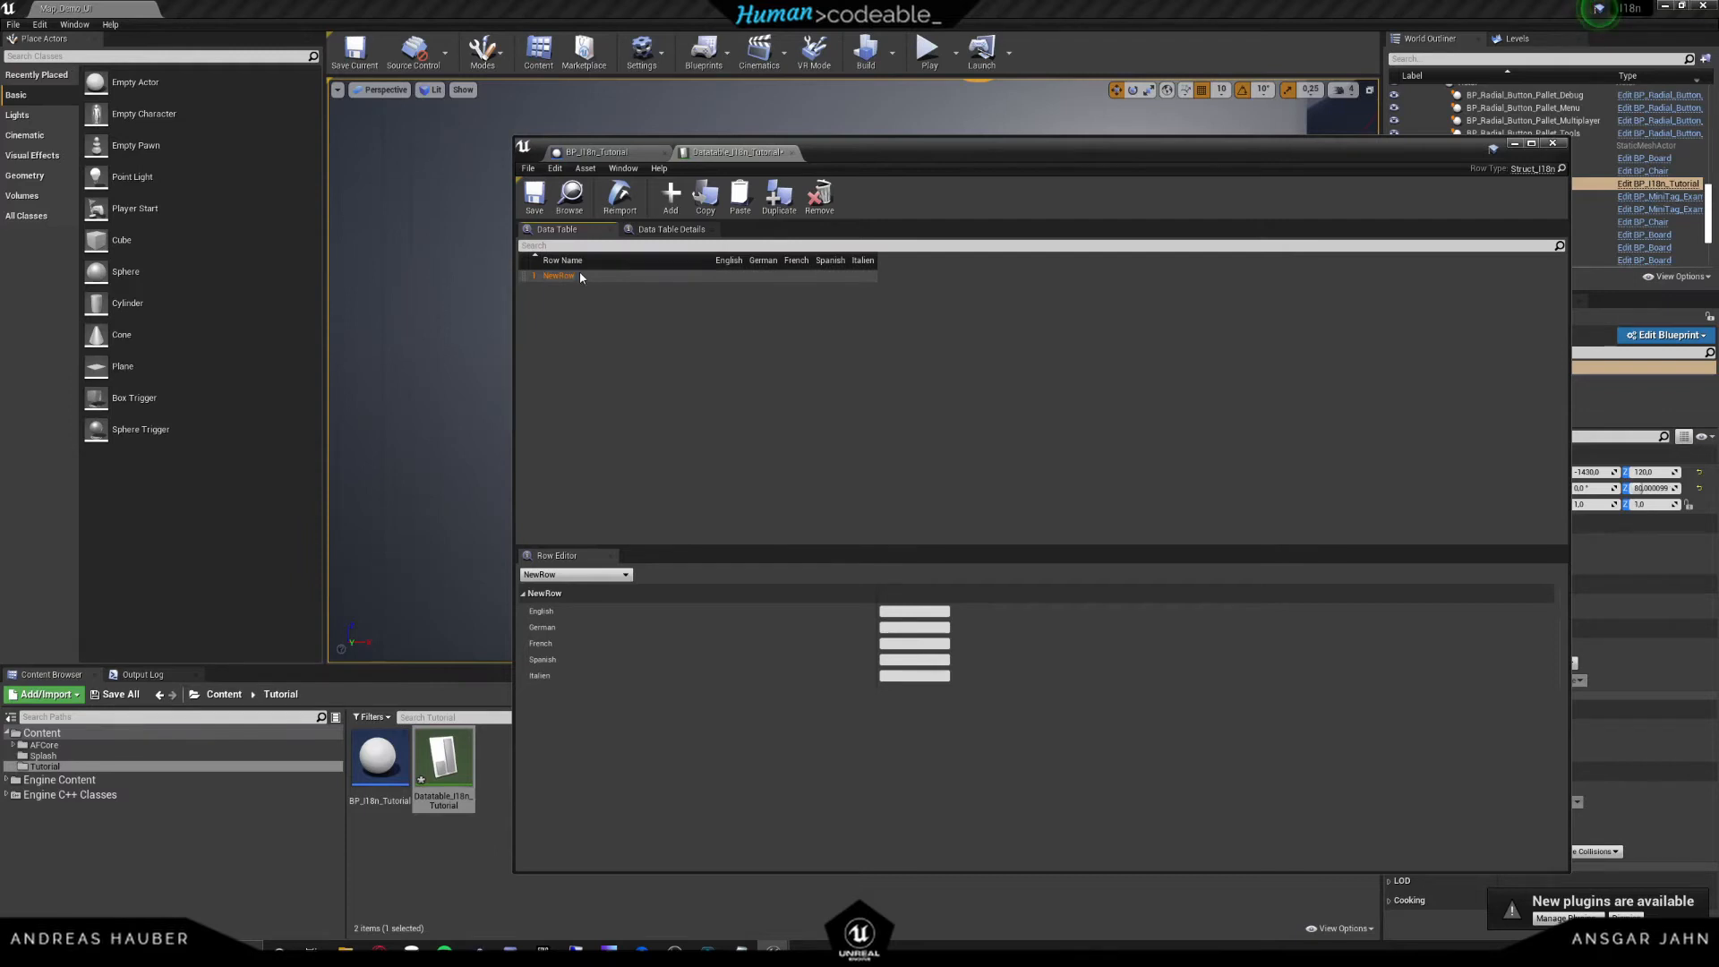
double_click(559, 276)
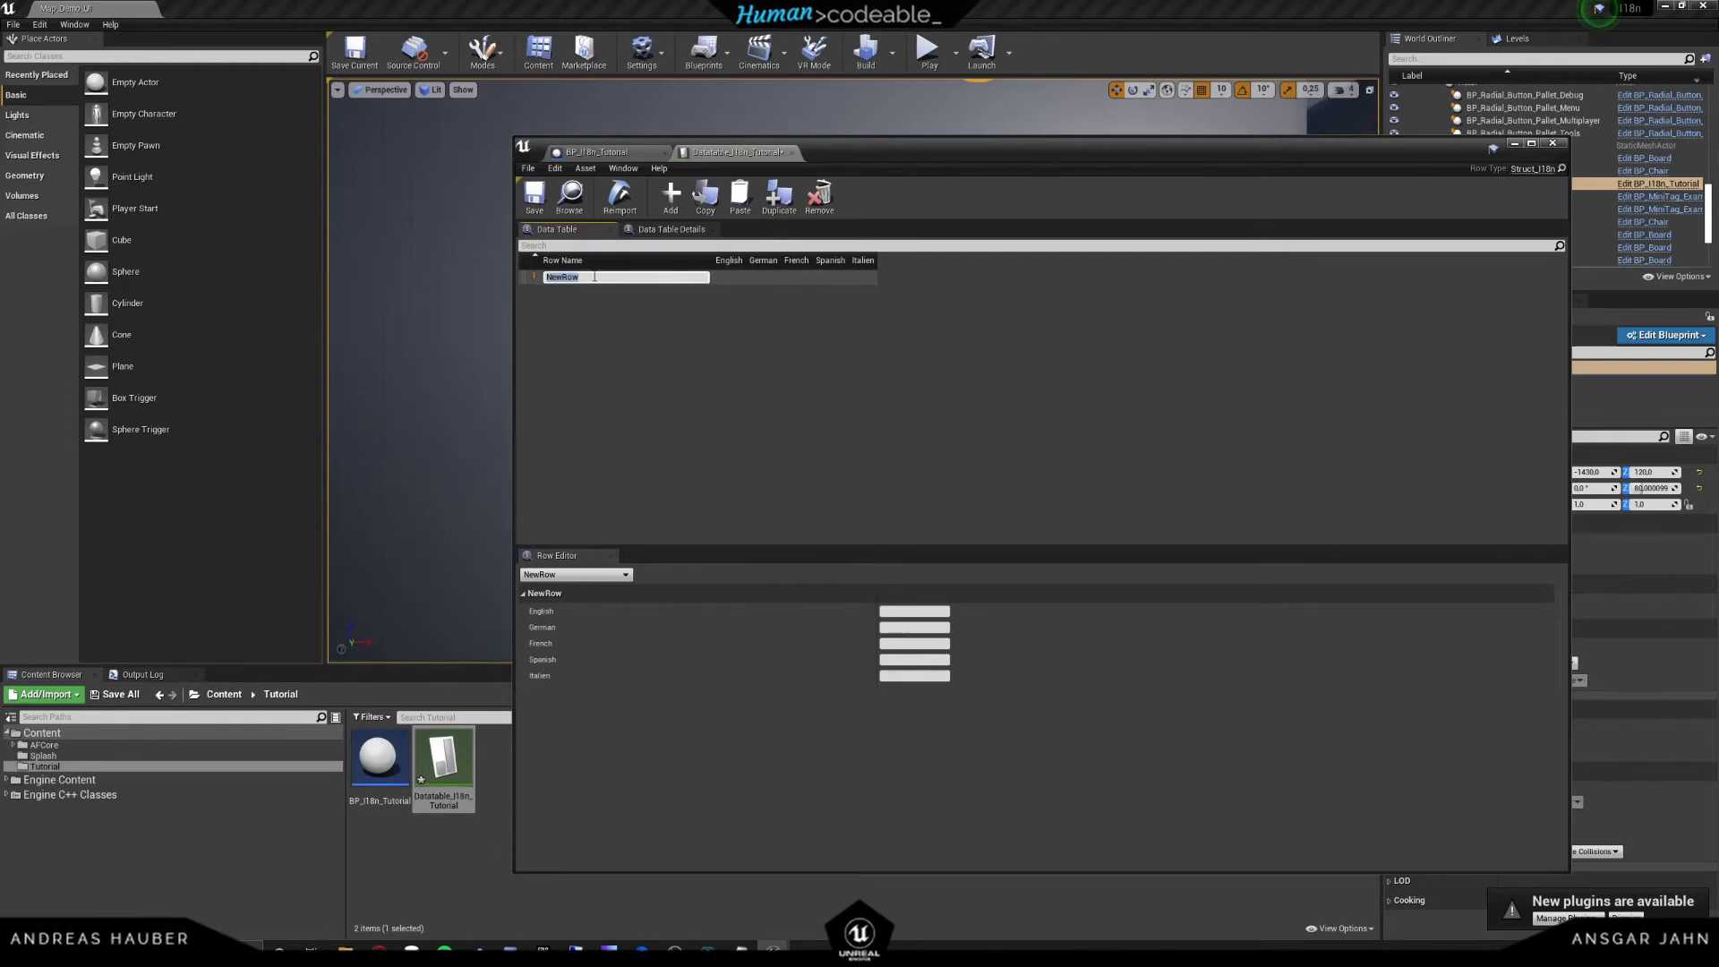
type("M")
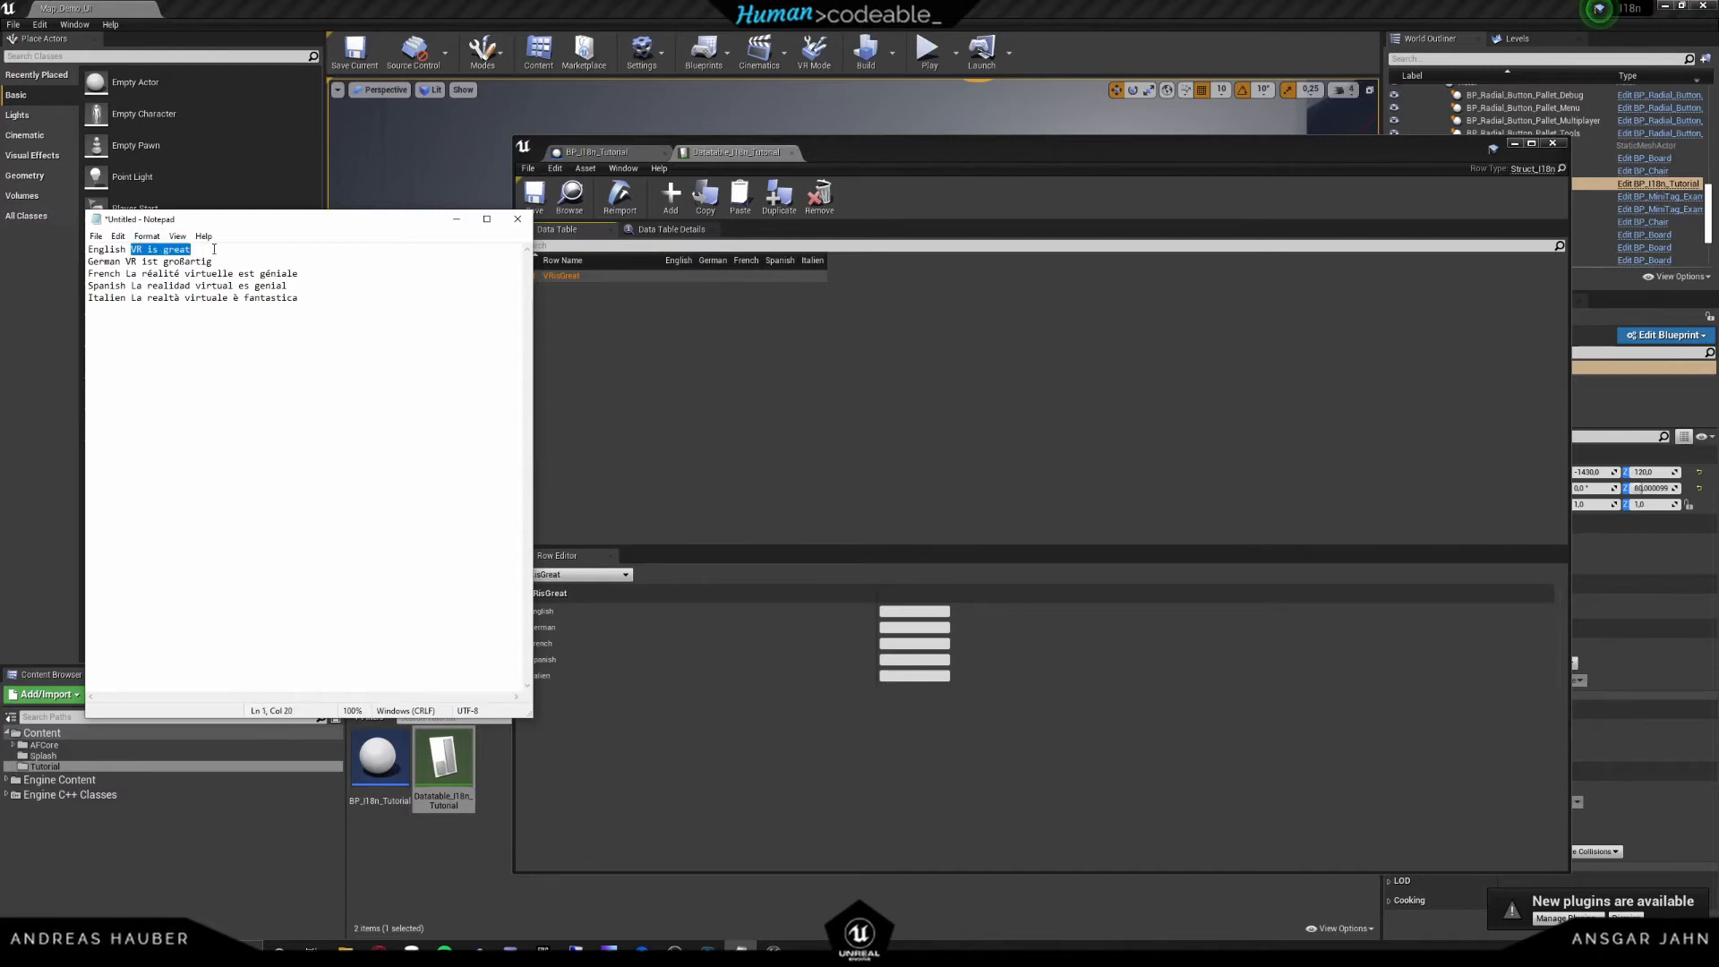
left_click(516, 219)
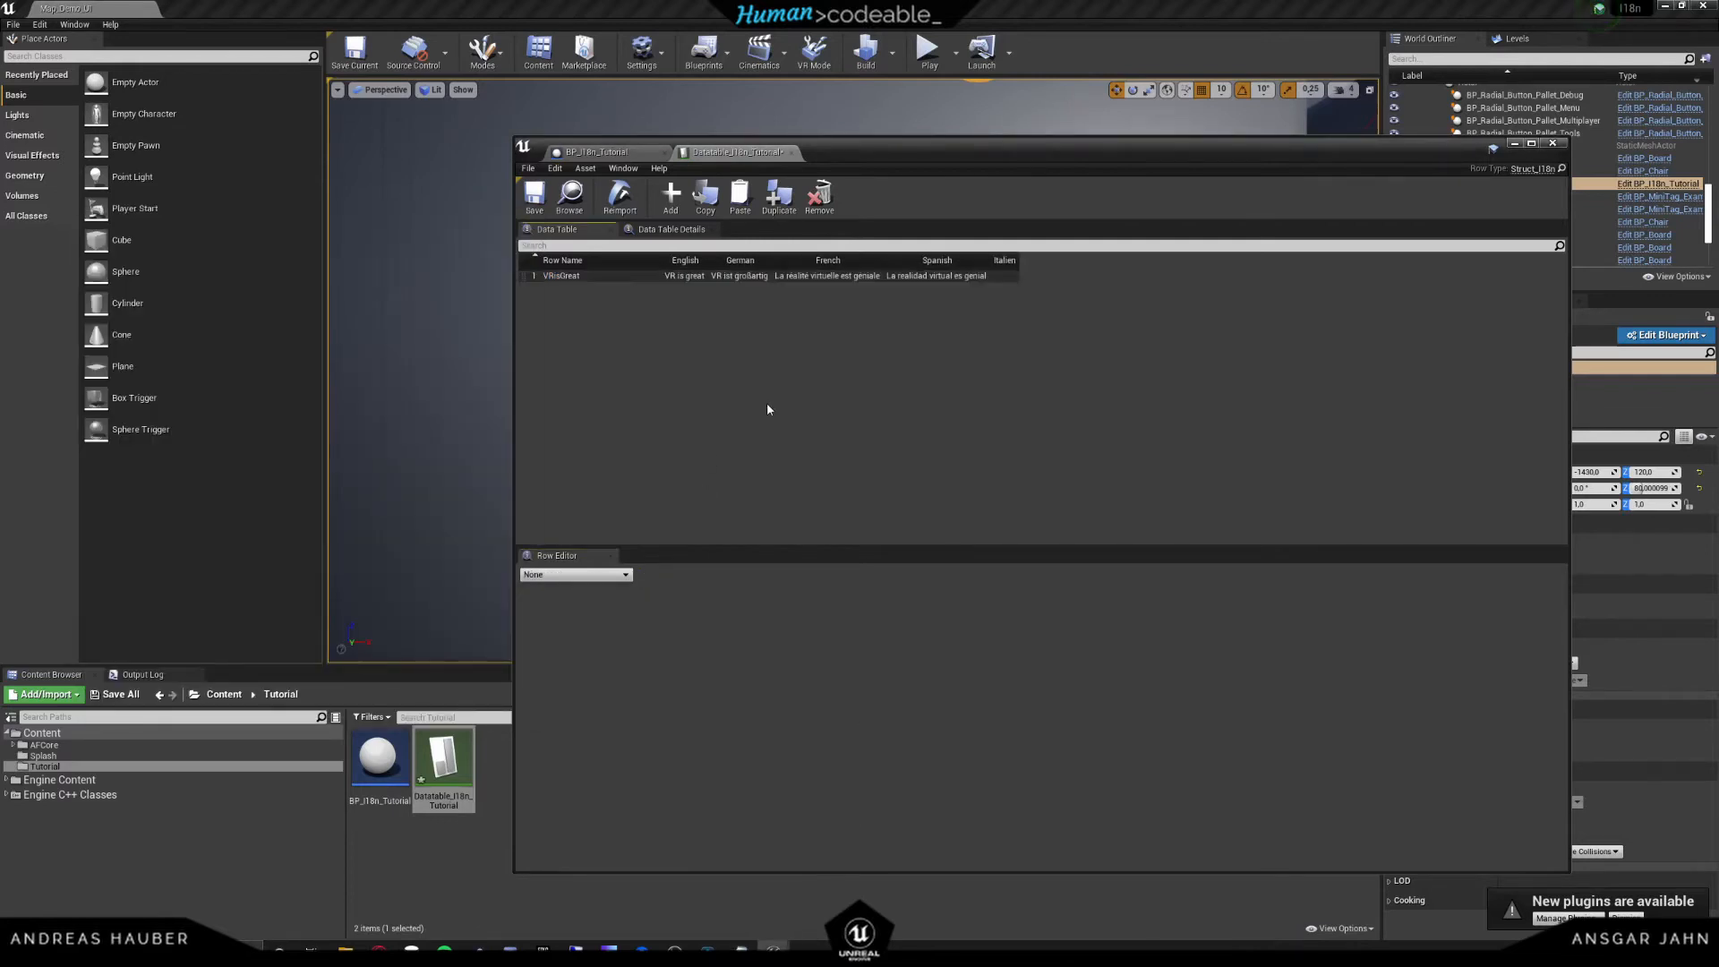
left_click(442, 759)
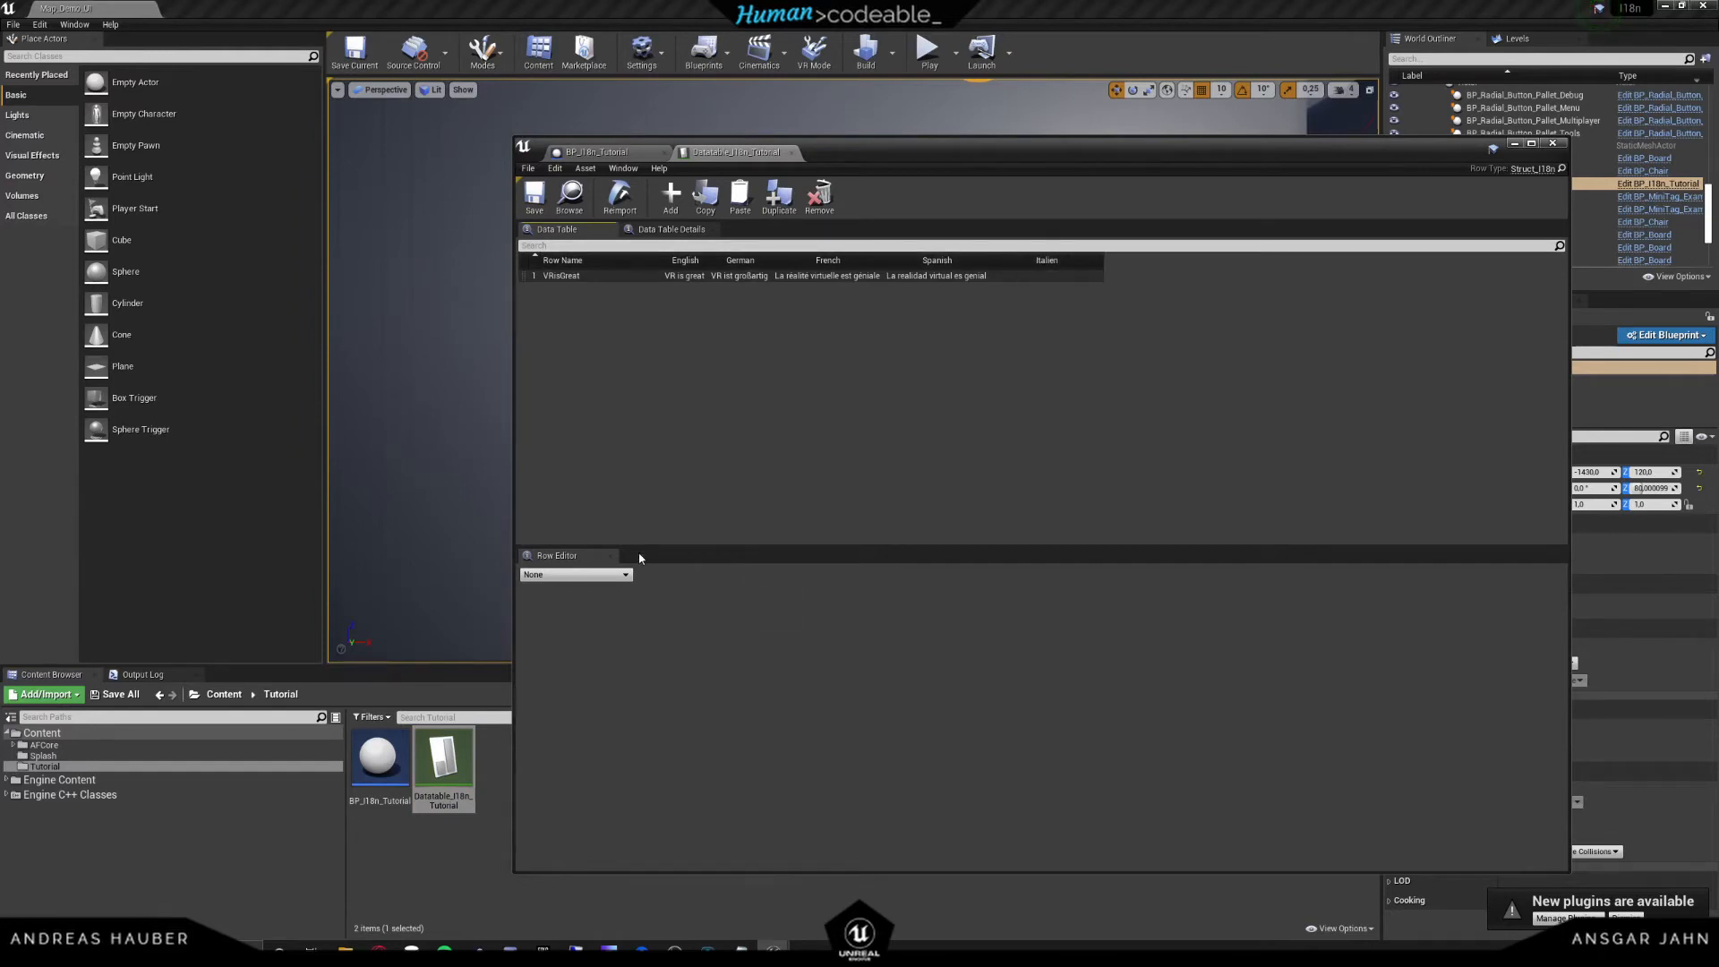
left_click(562, 275)
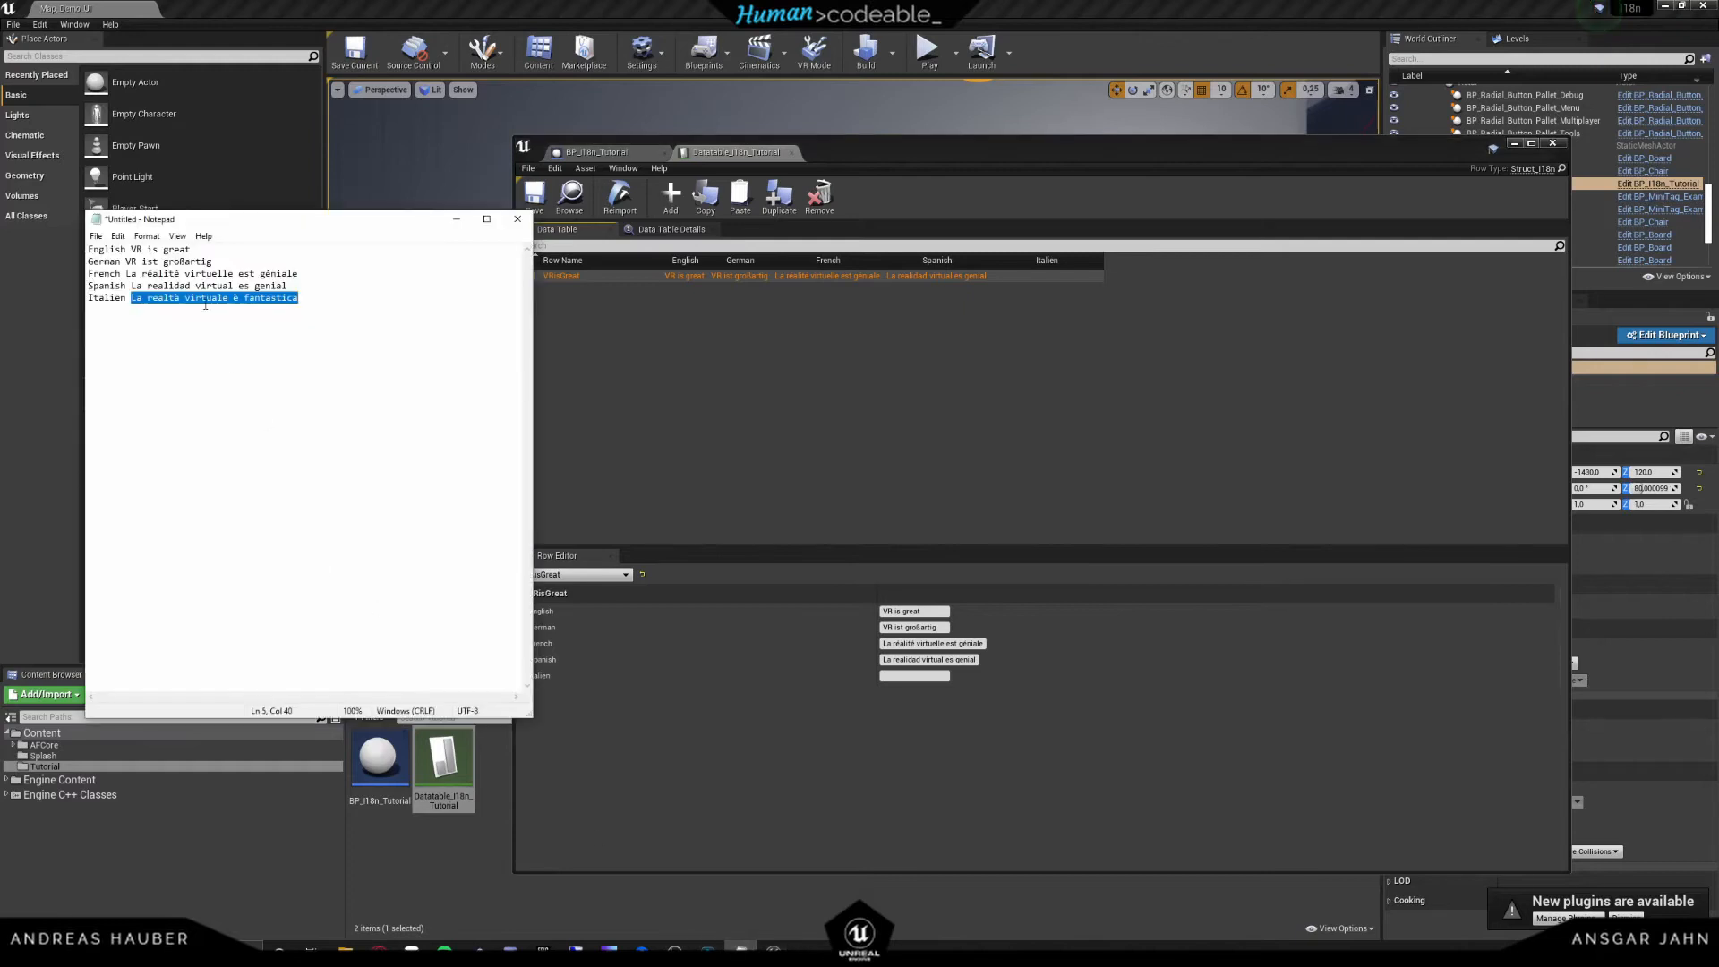
left_click(516, 219)
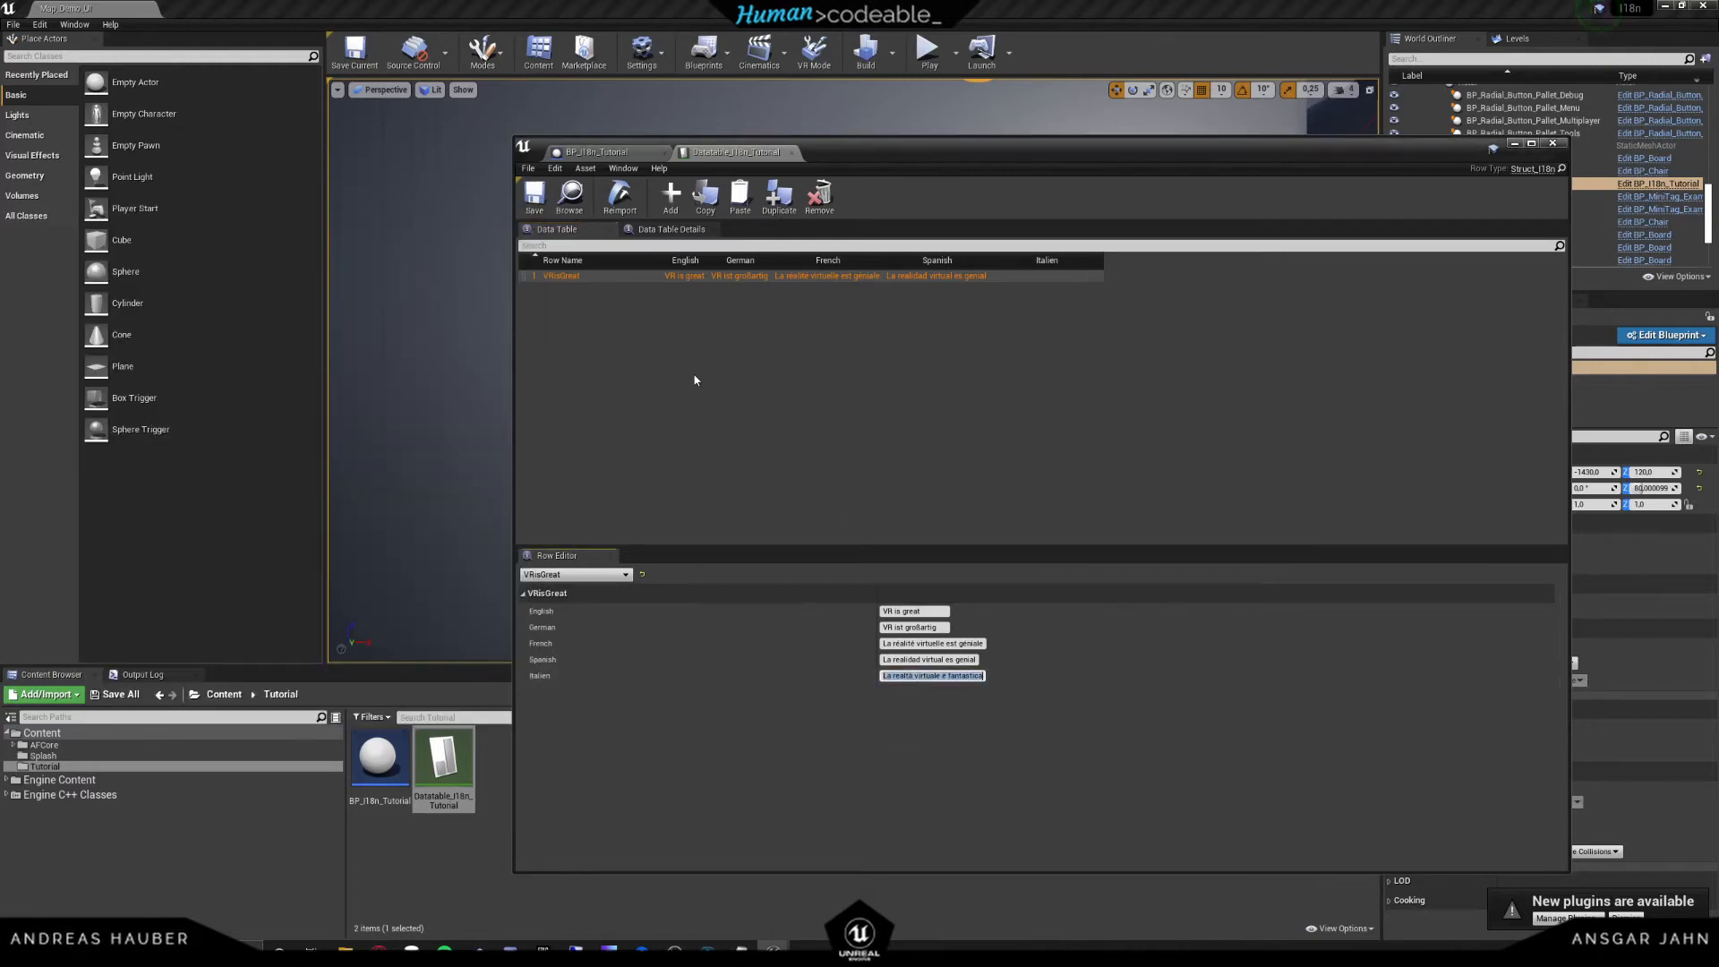
left_click(695, 380)
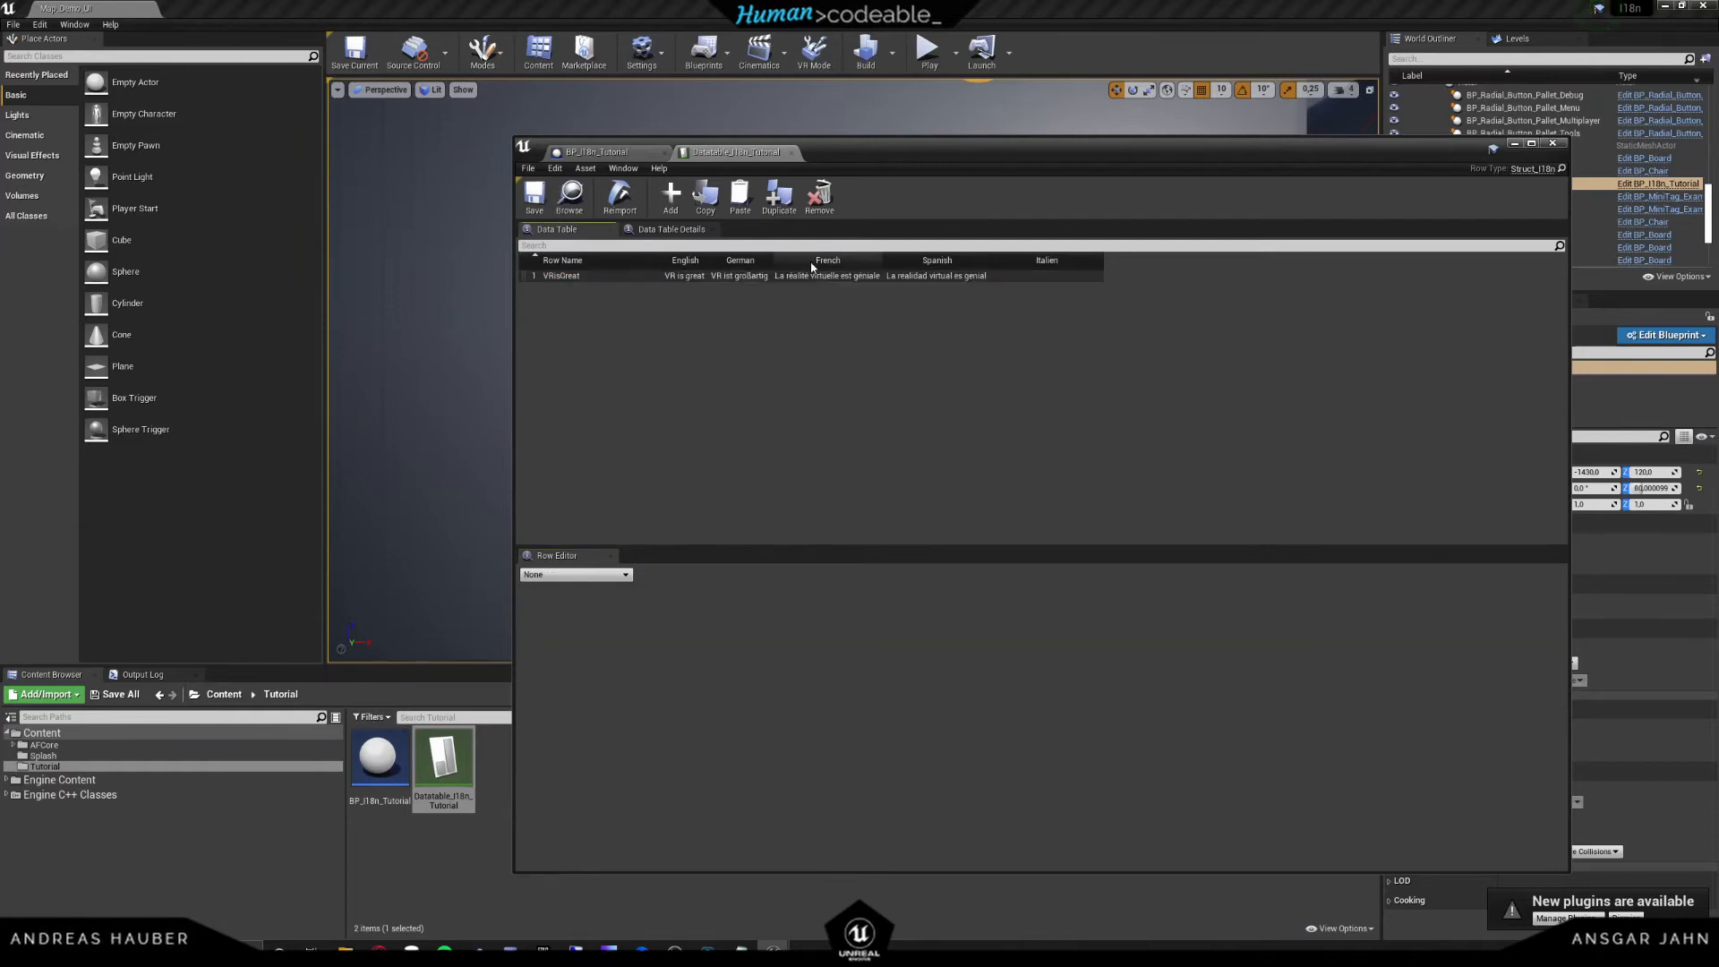
left_click(560, 276)
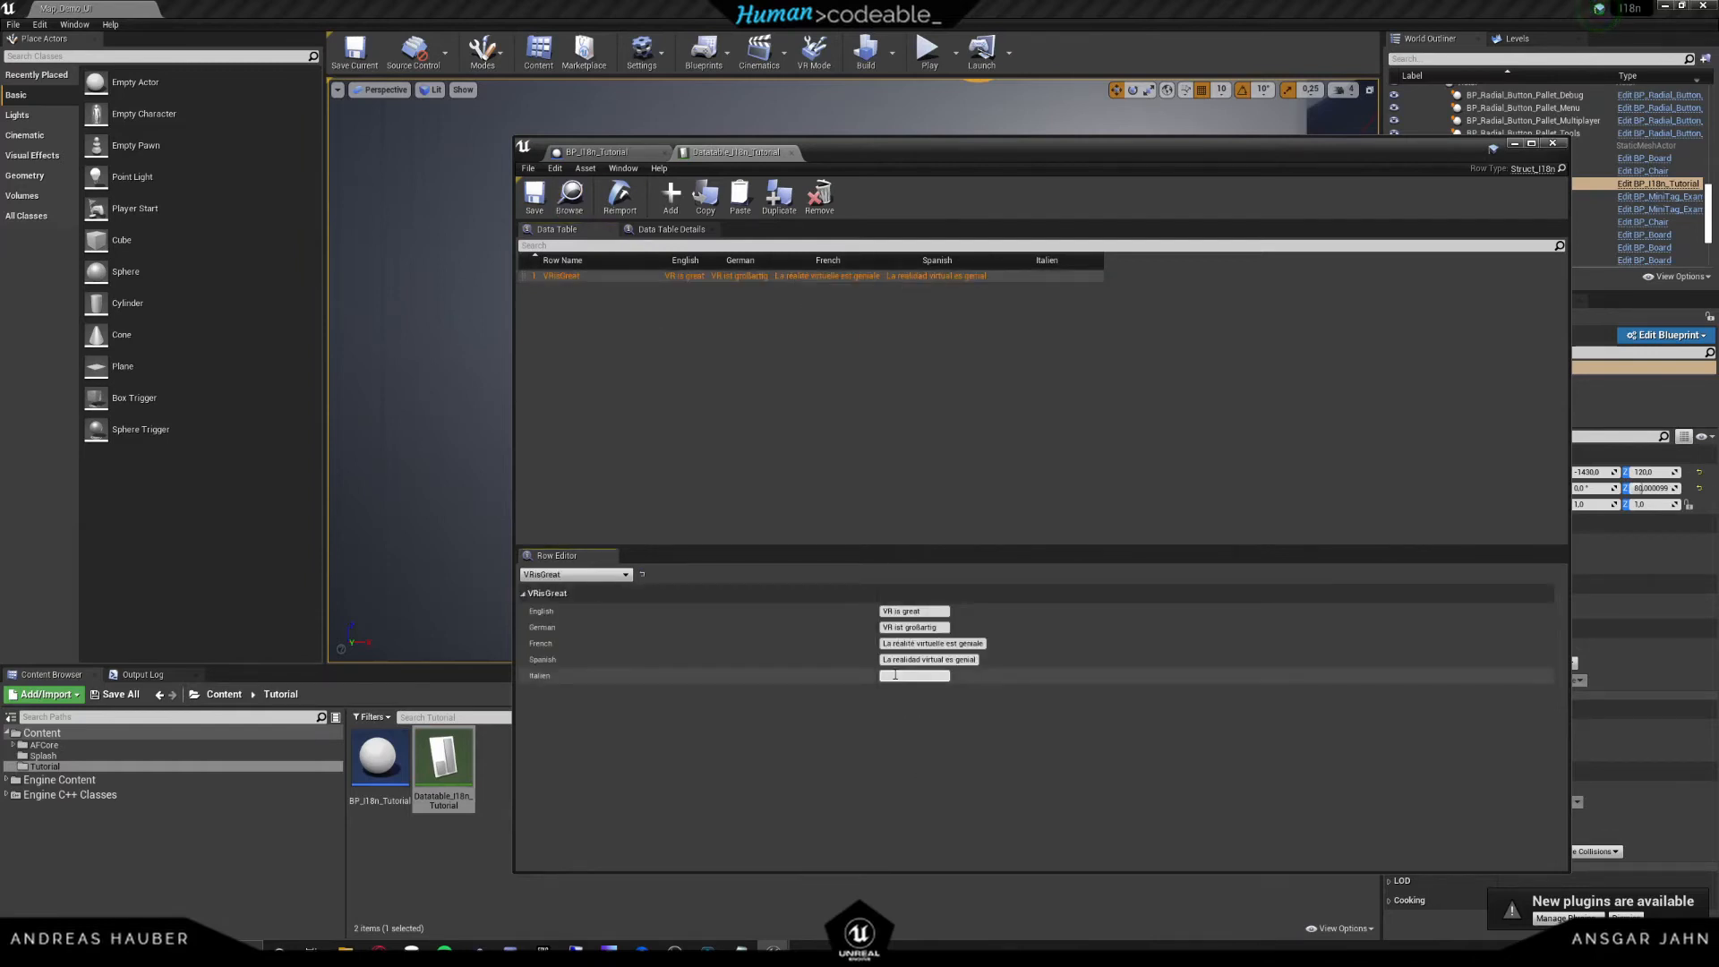
type("La realtà virtuale è fantastica")
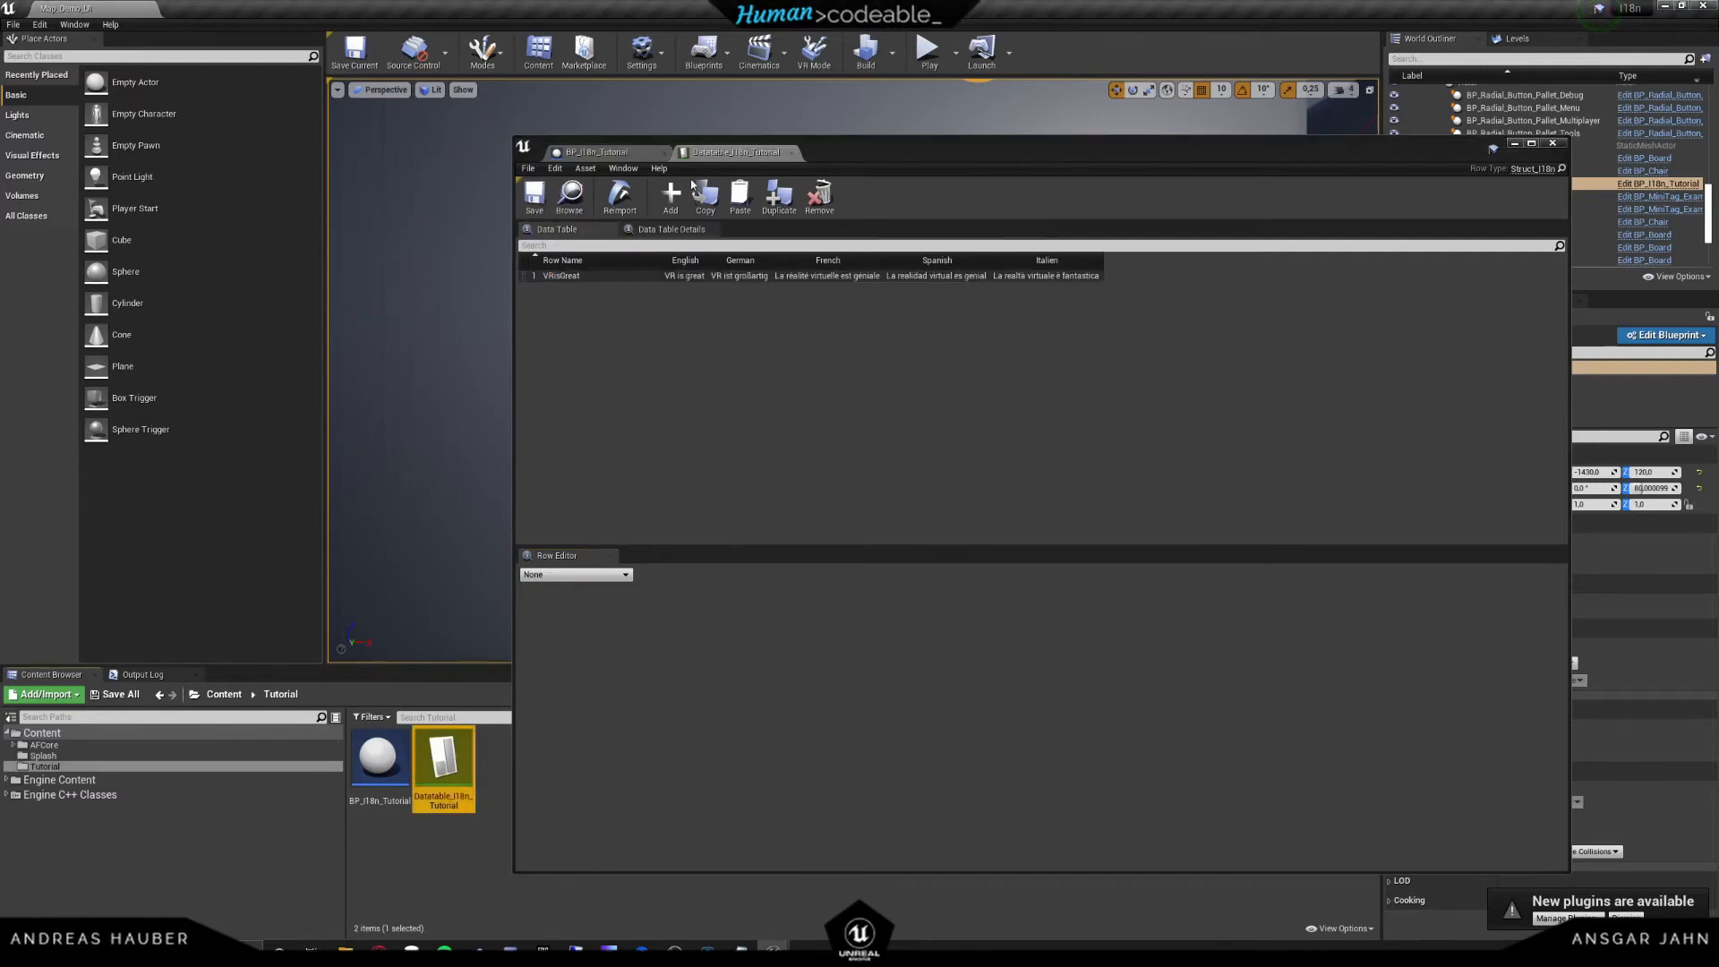
mouse_move(861, 308)
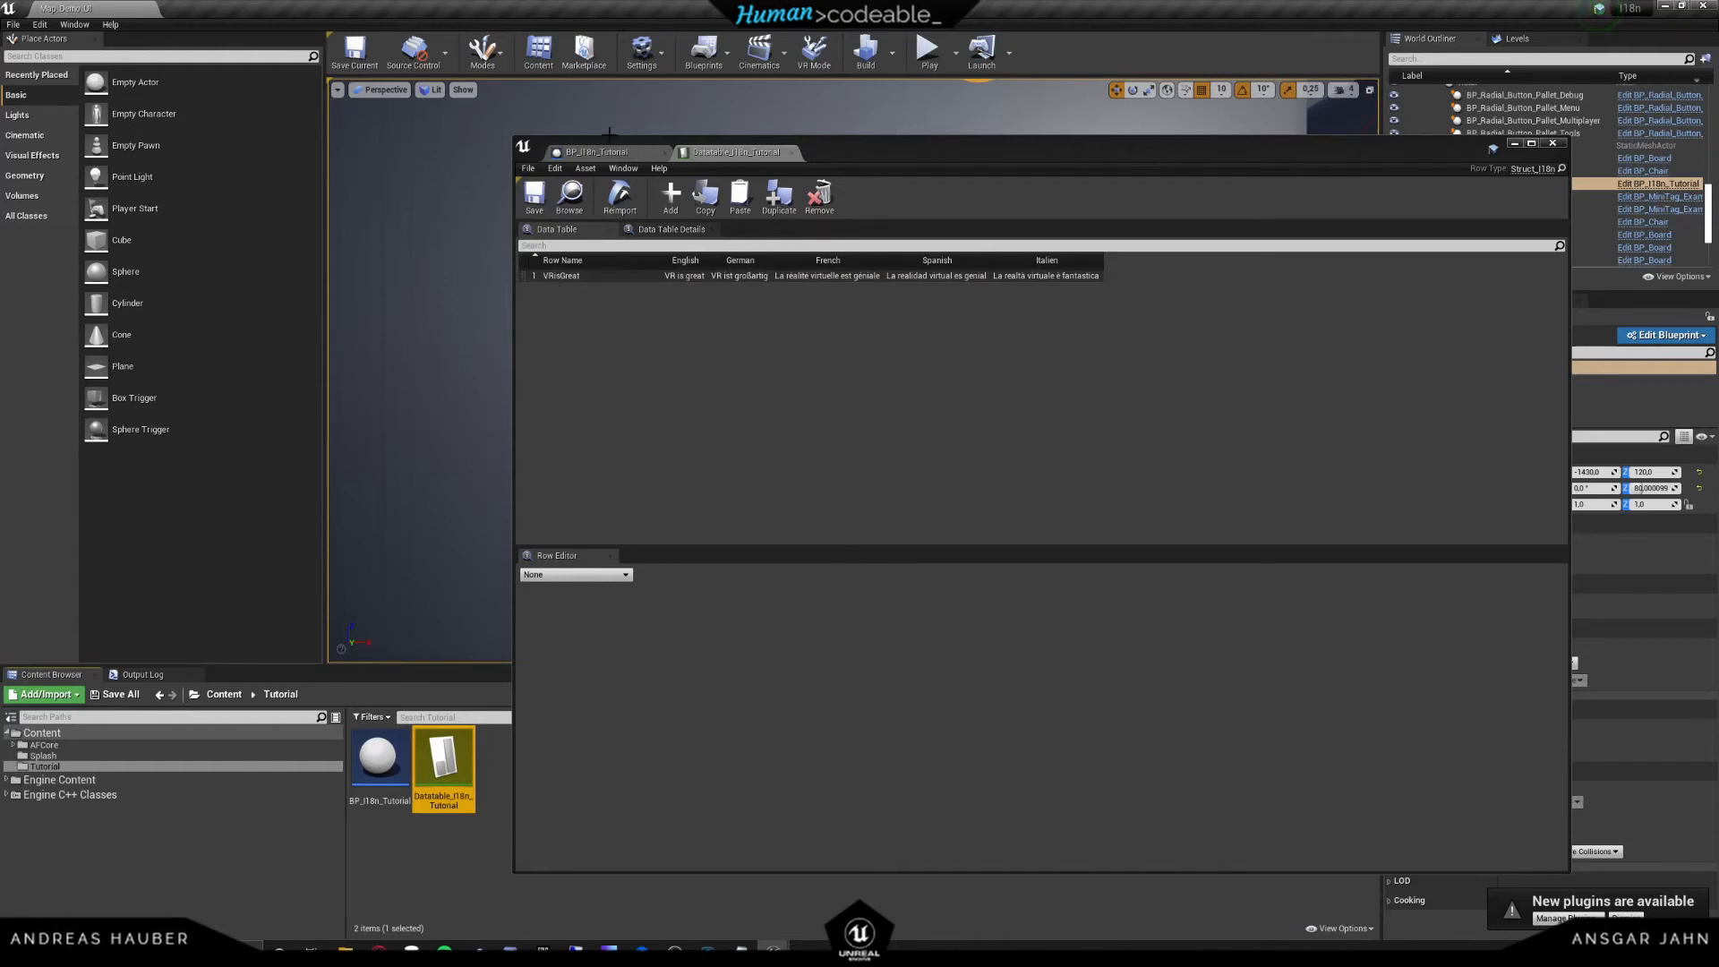
- List the data tables available to the Make Struct_I18n_Key node's Datatable input
left_click(601, 150)
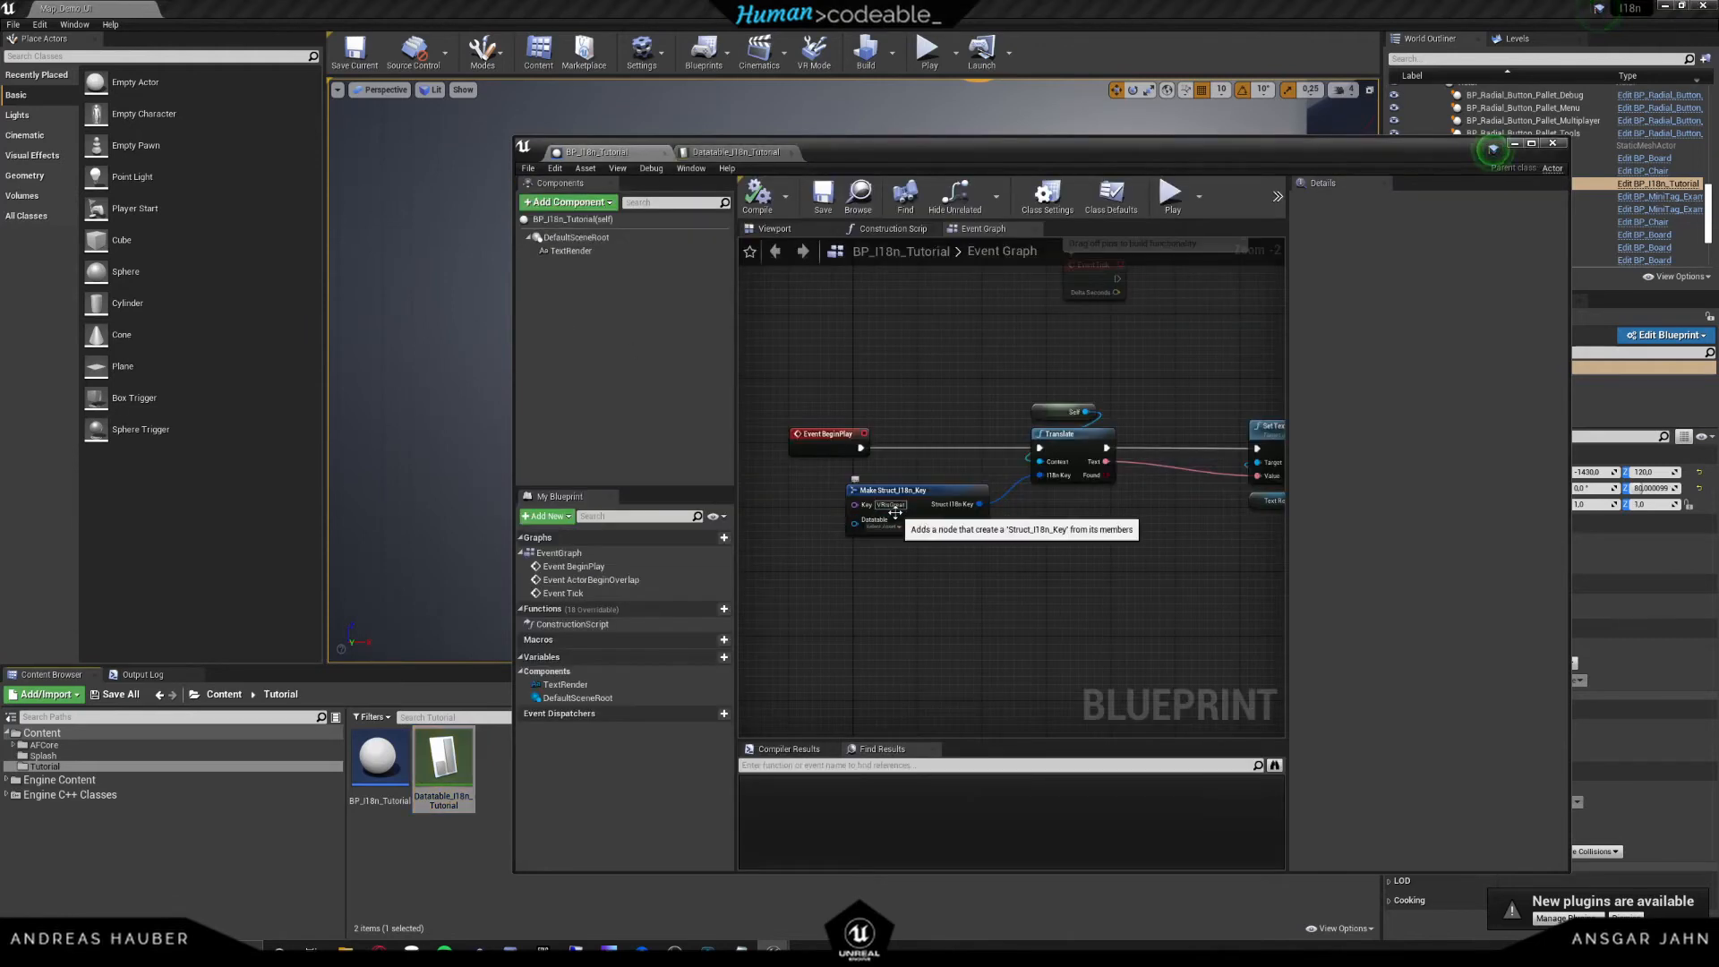
left_click(877, 522)
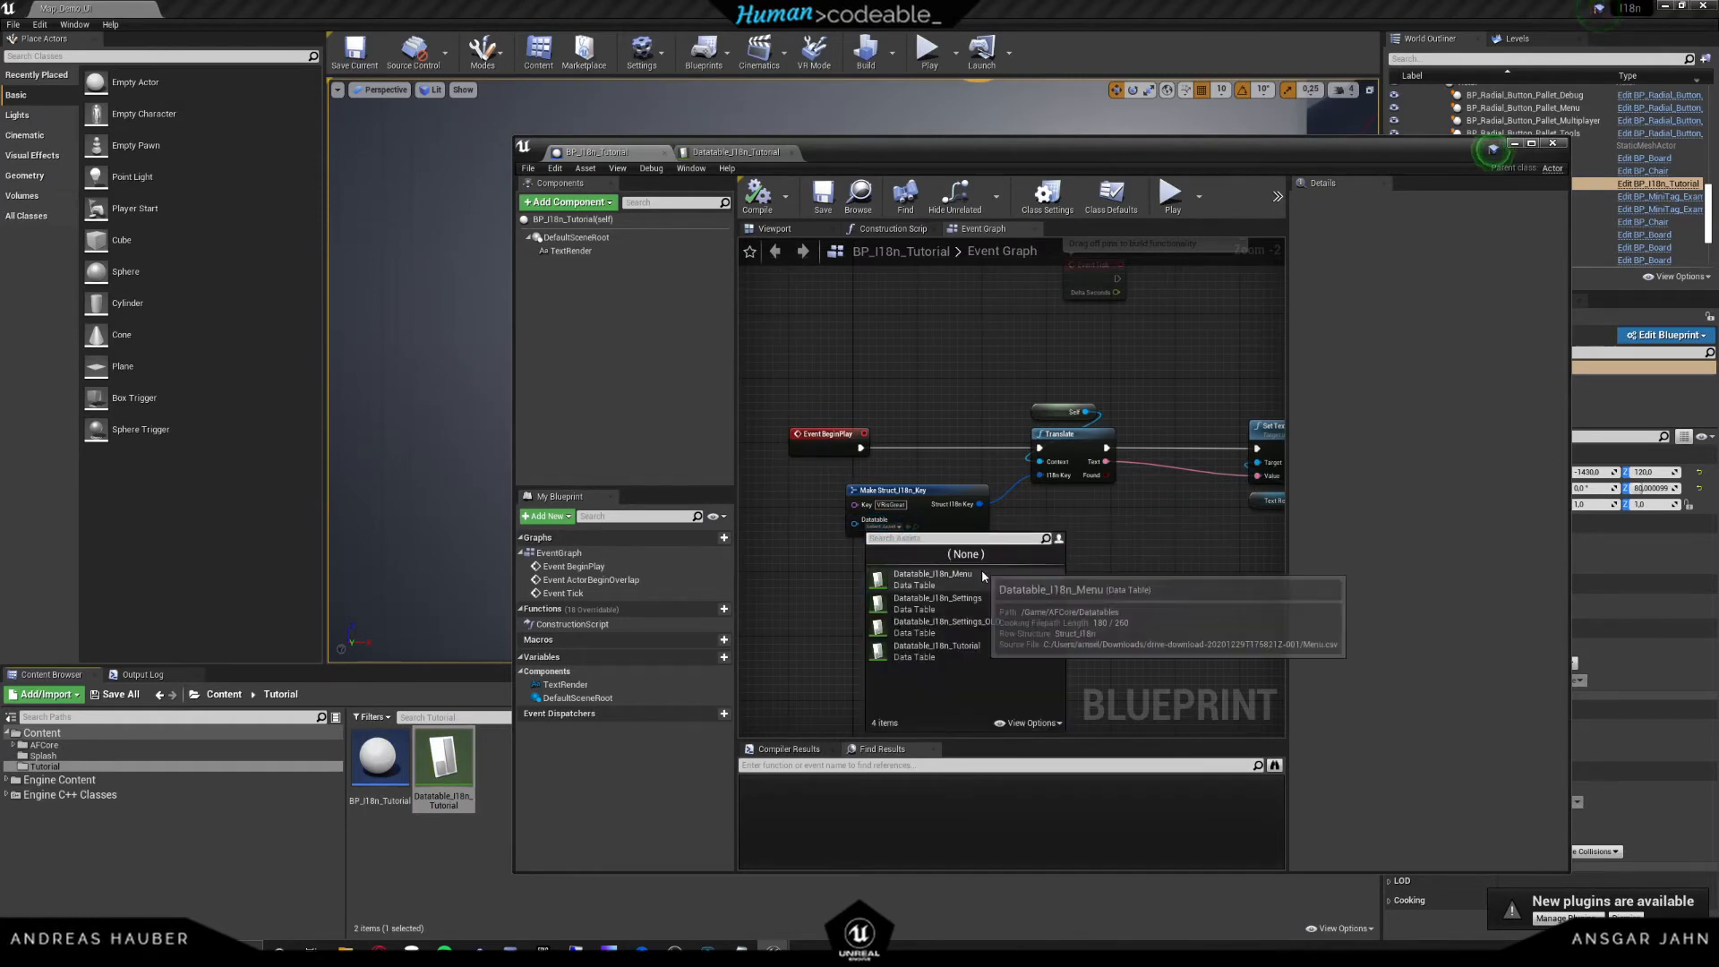
mouse_move(931, 650)
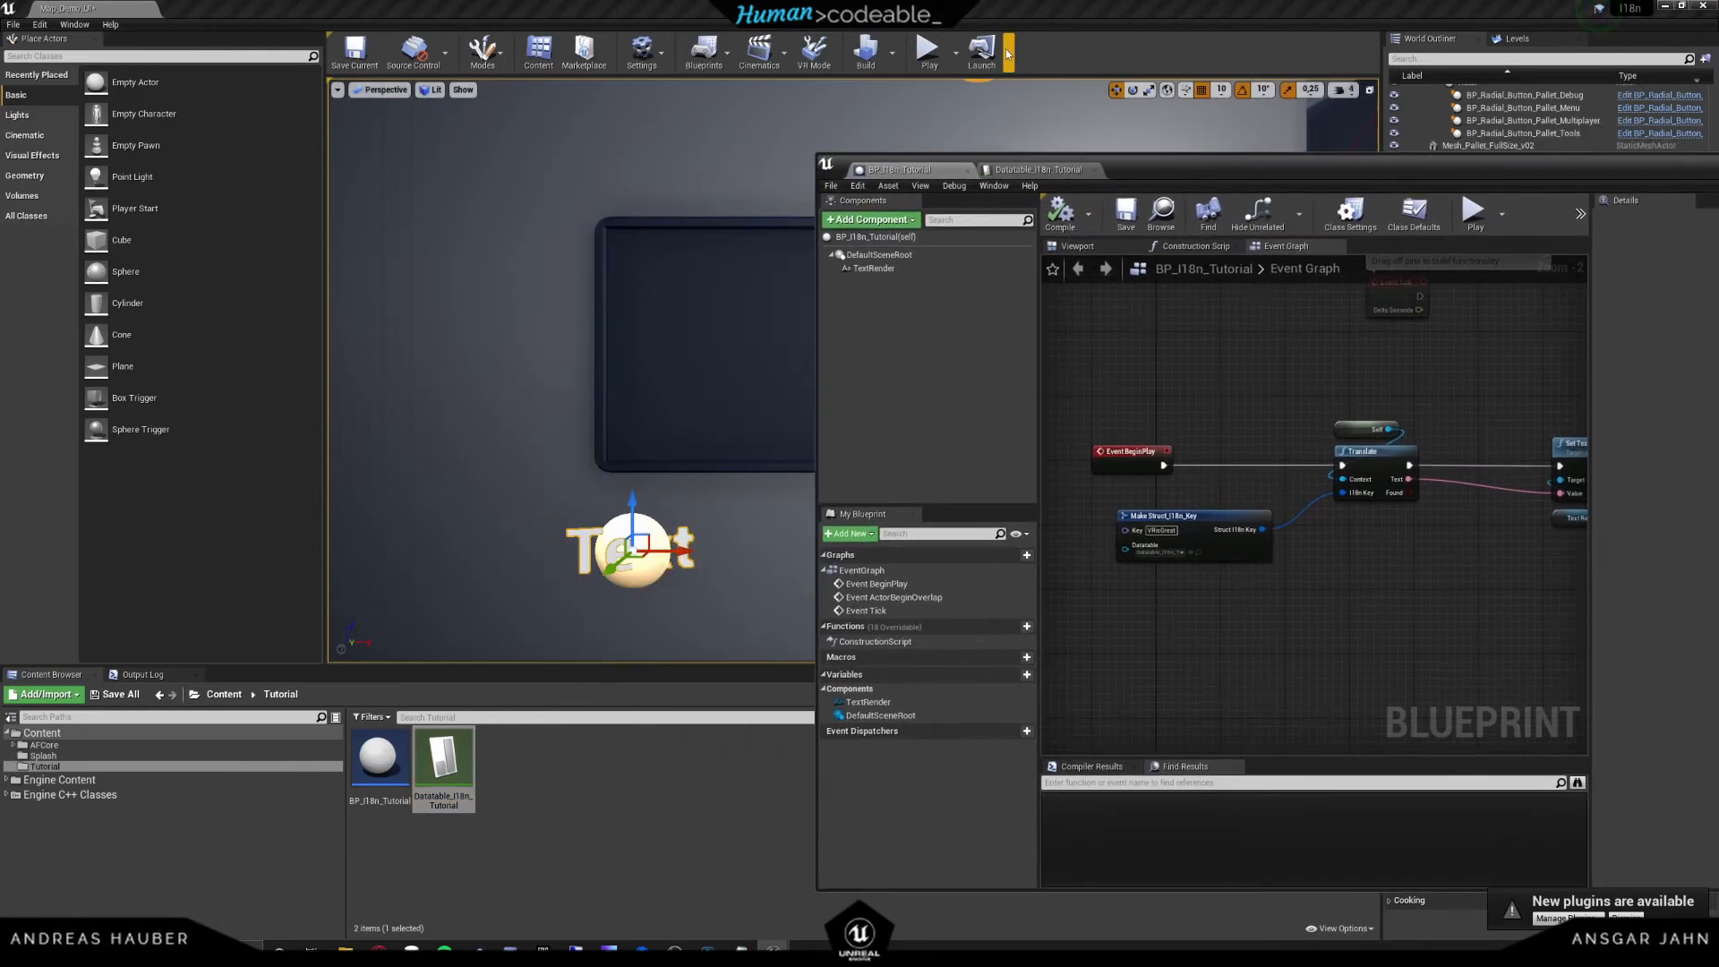
- Simulate to see 'VR is great' rendered, stop, and select the AFCore folder
left_click(927, 50)
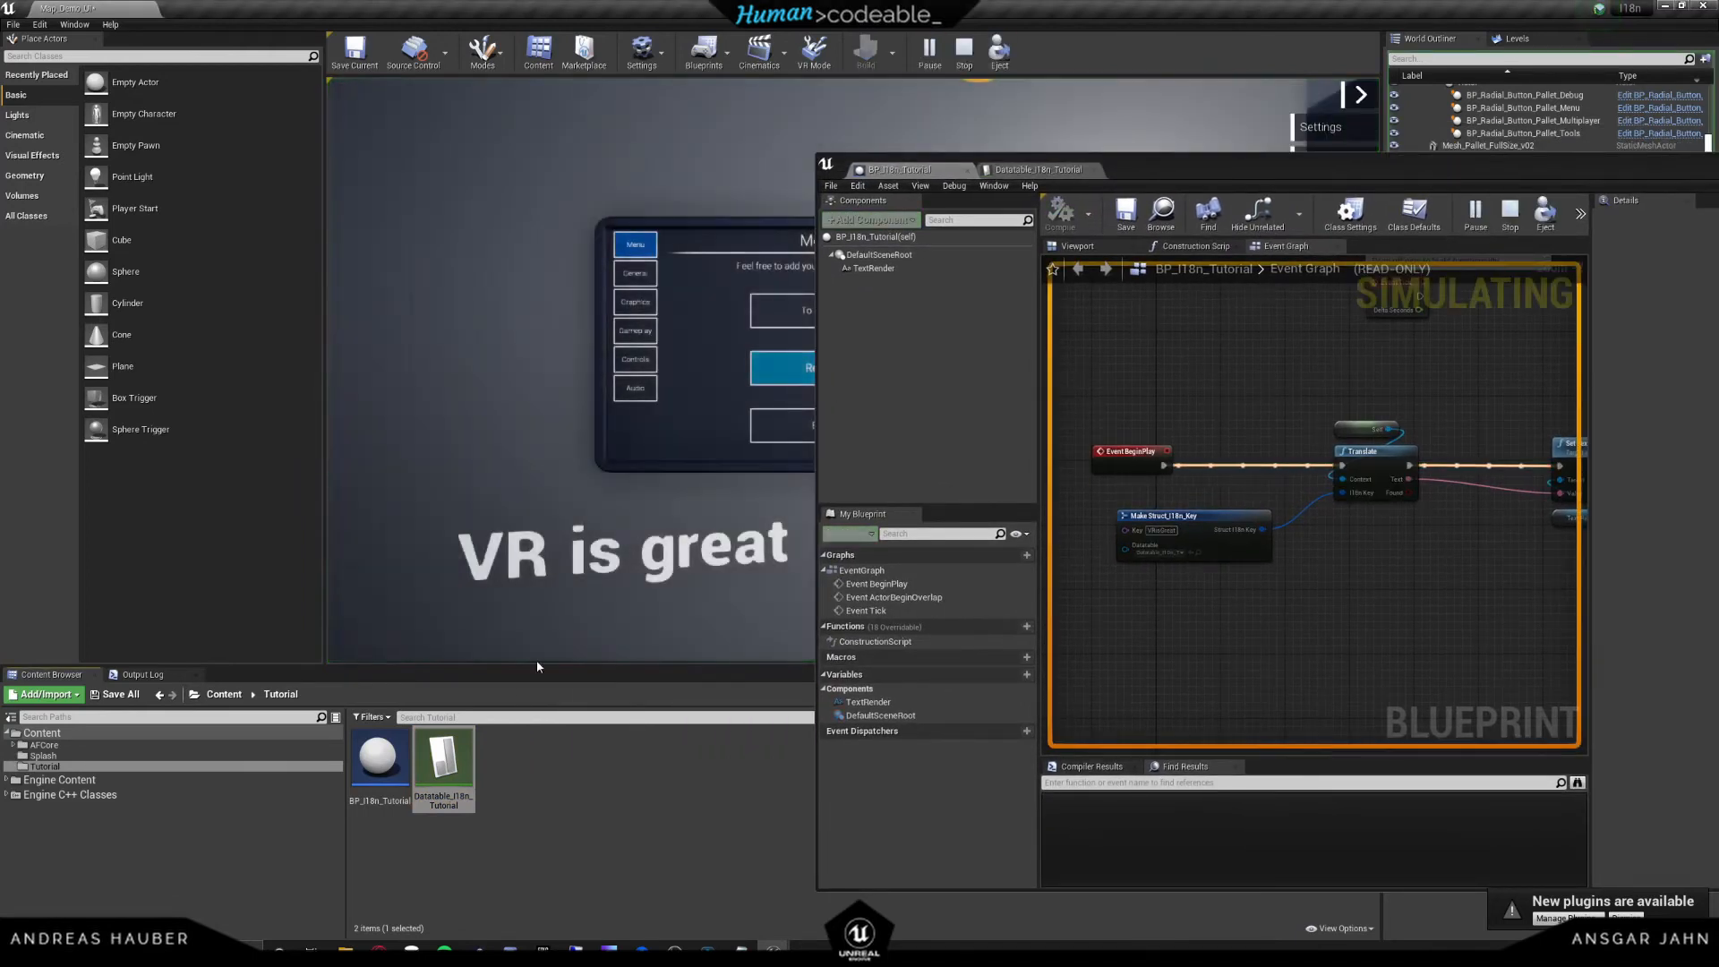
mouse_move(963, 52)
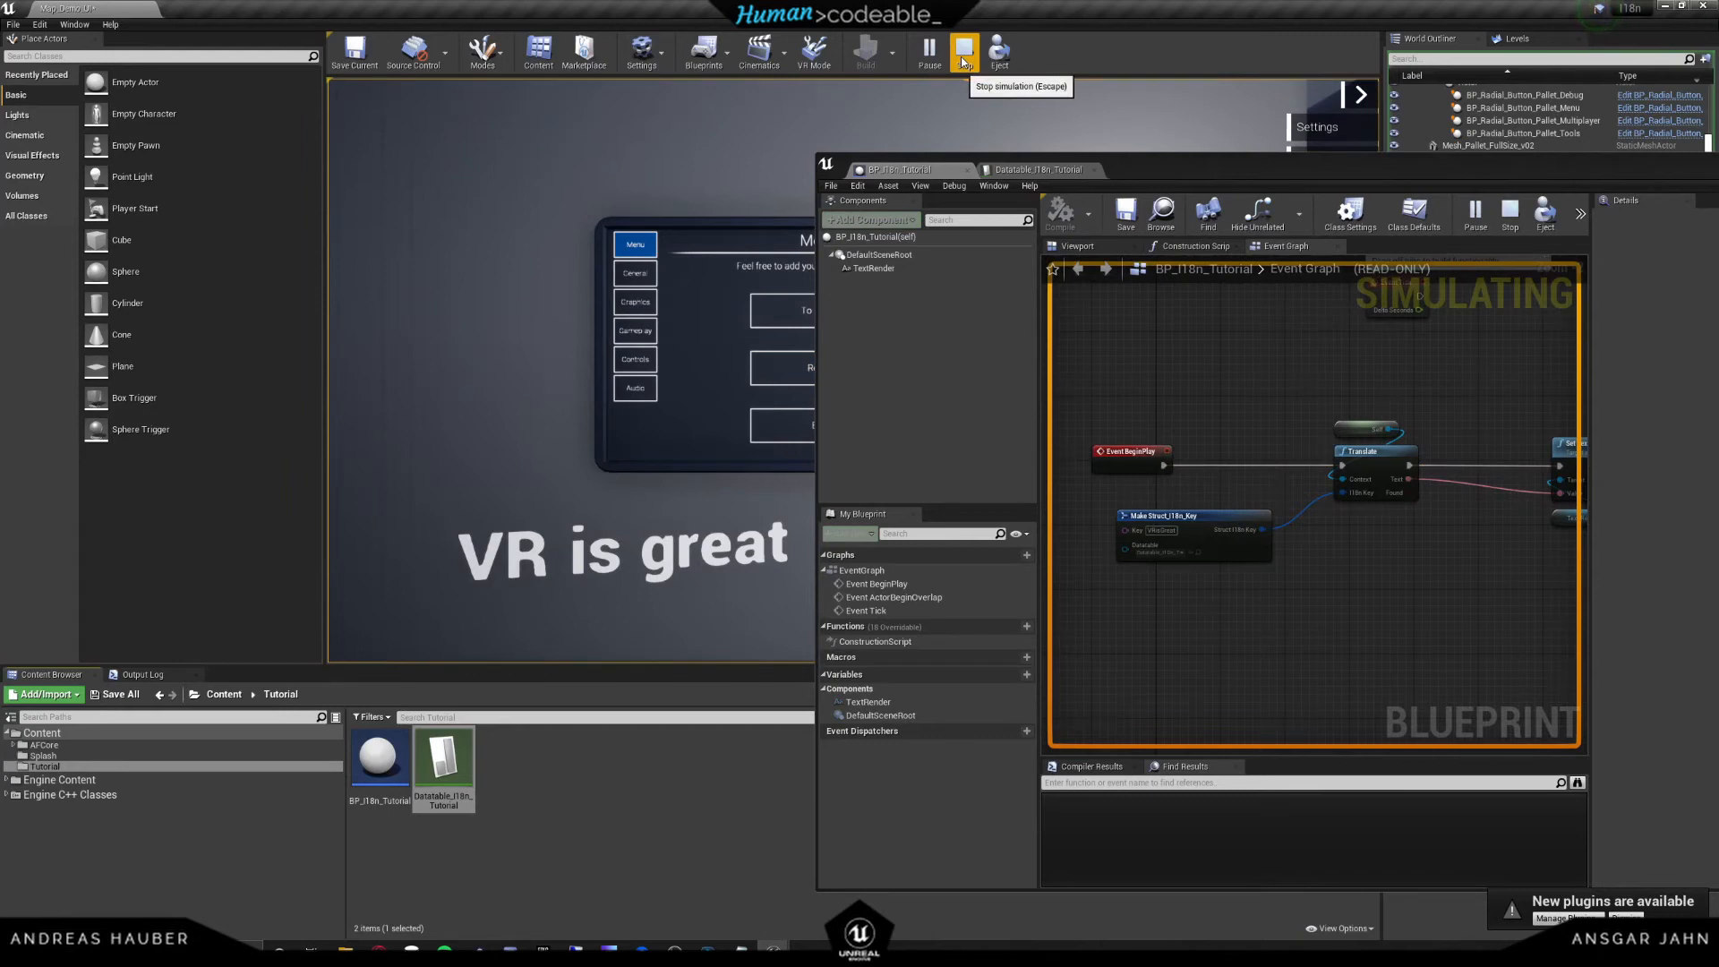
left_click(964, 52)
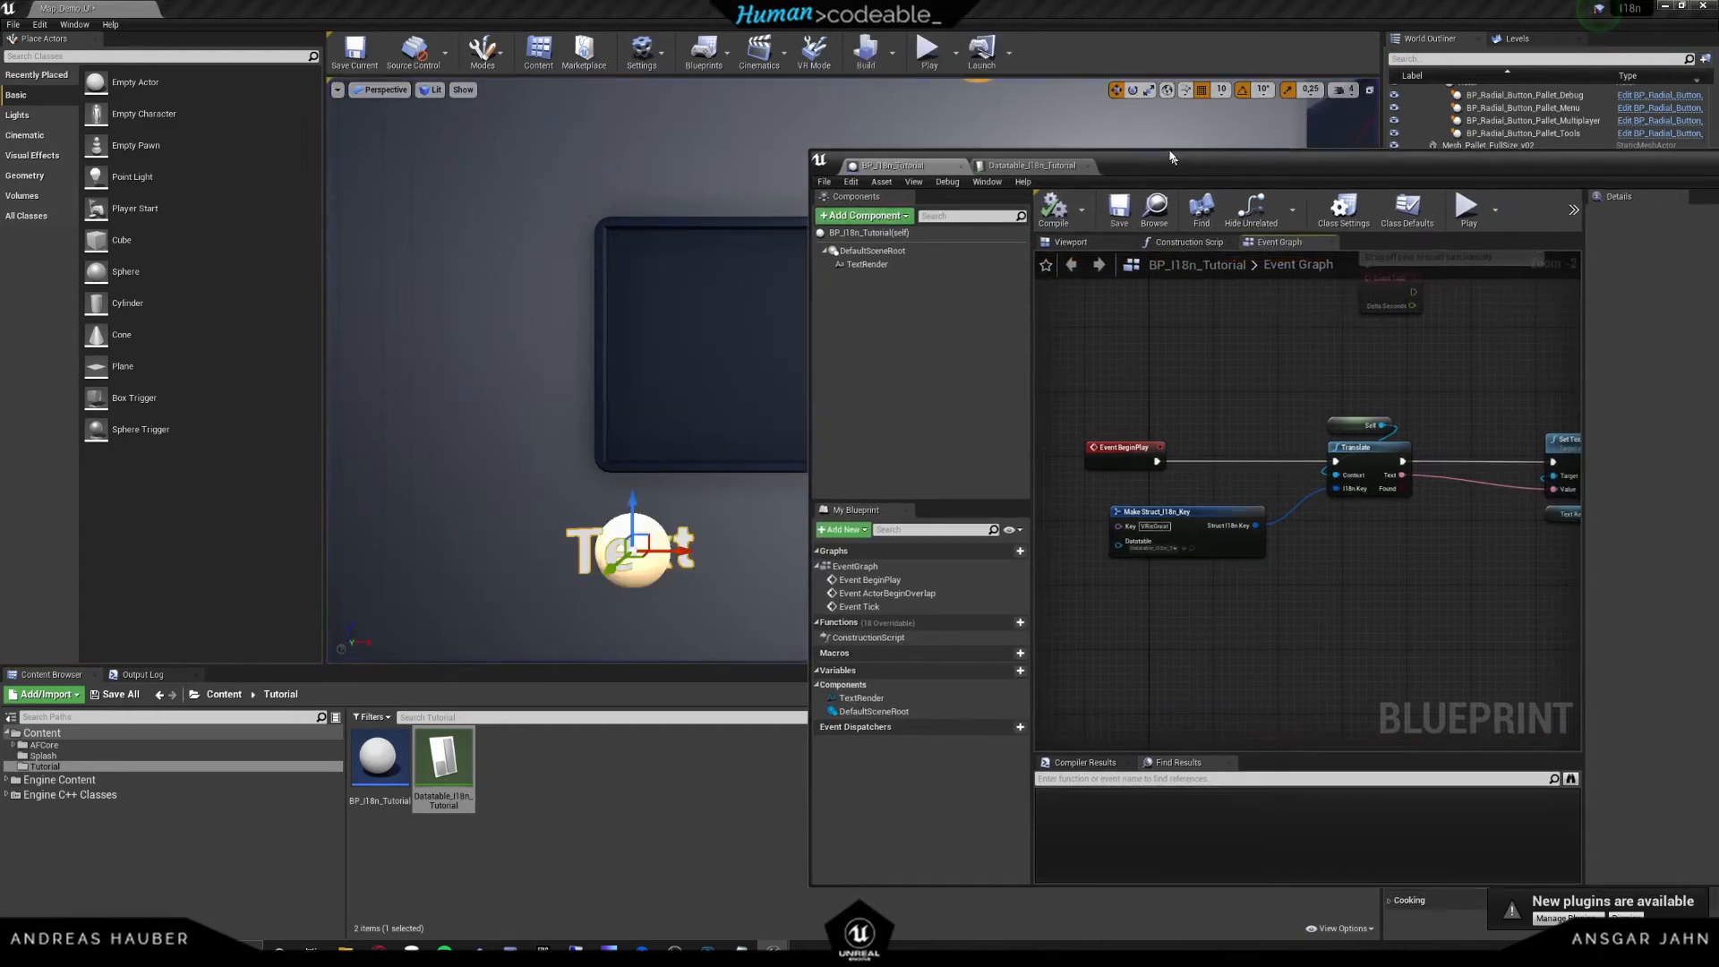
left_click(43, 745)
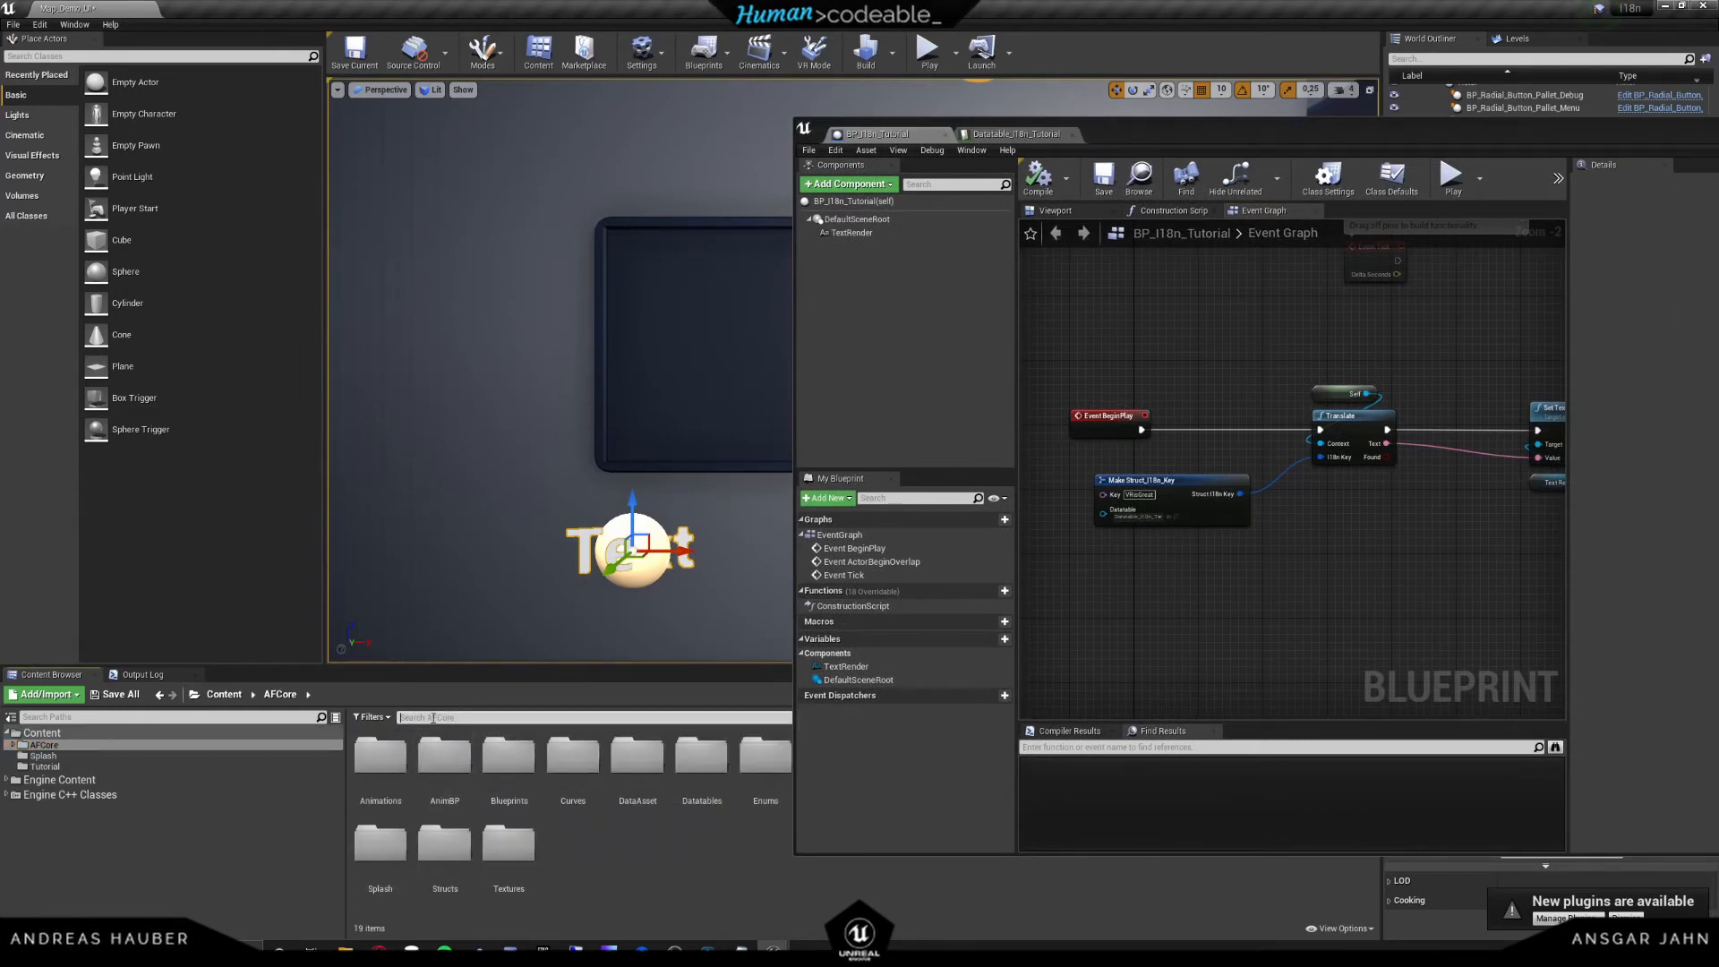
- Find BP_GameInstance_Main via 'game ins' and set CurrentLanguage's default to Spanish
type("game instance")
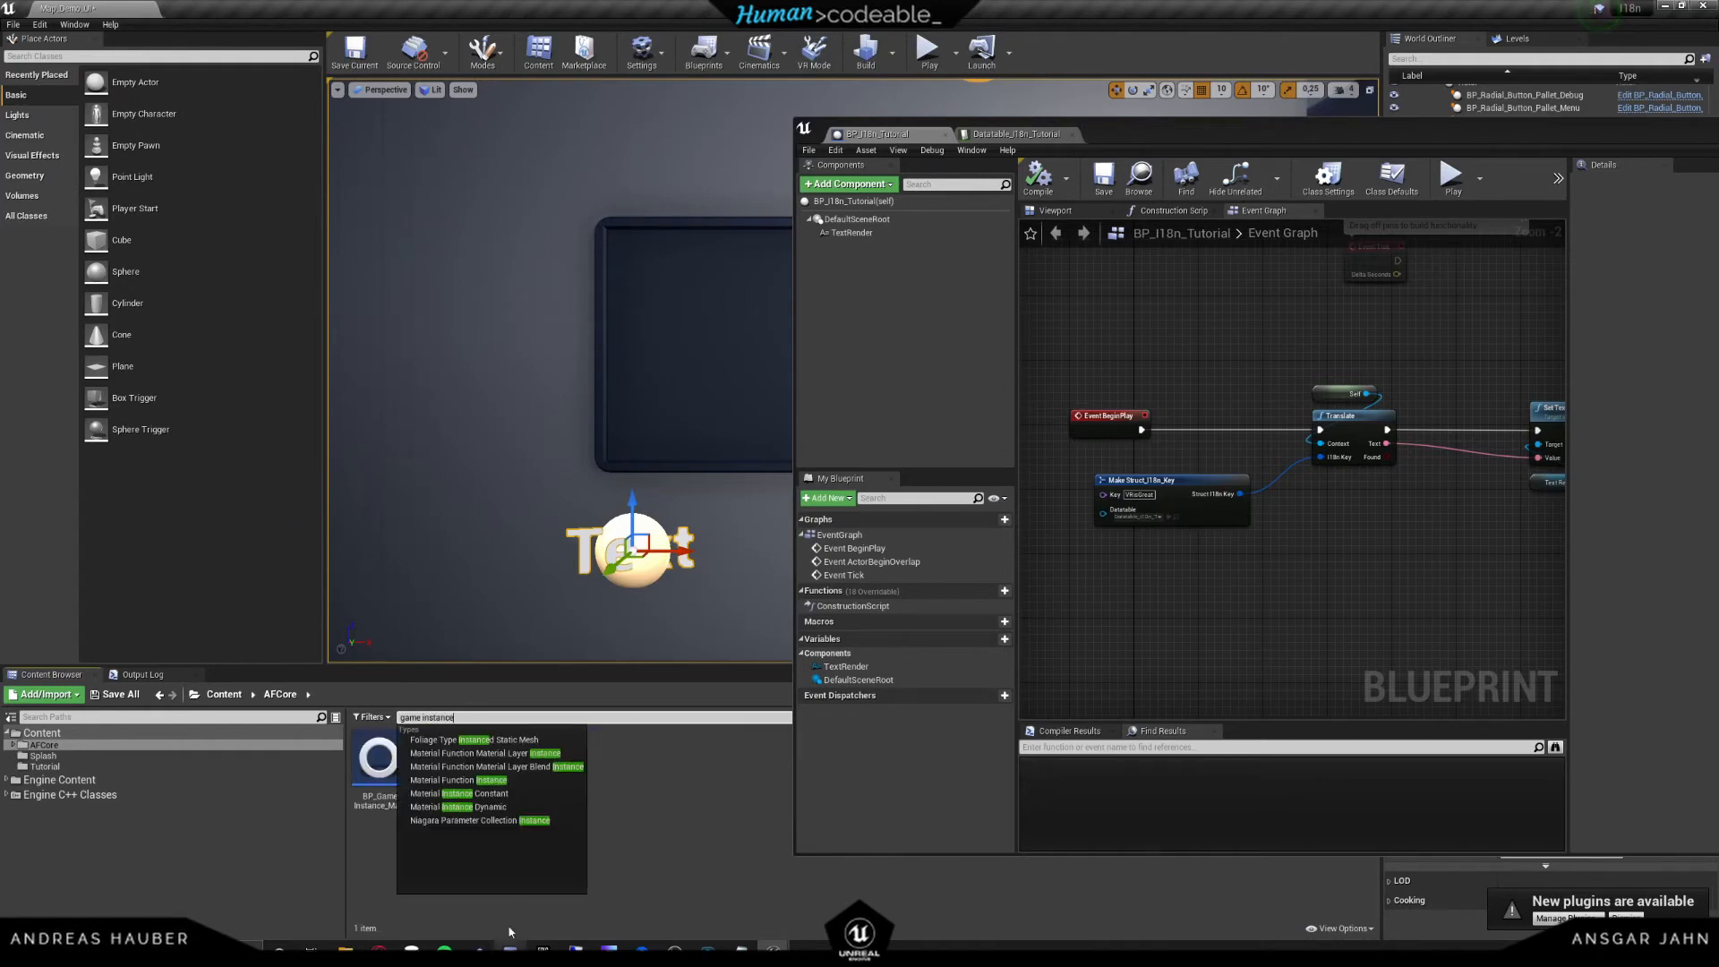
double_click(374, 756)
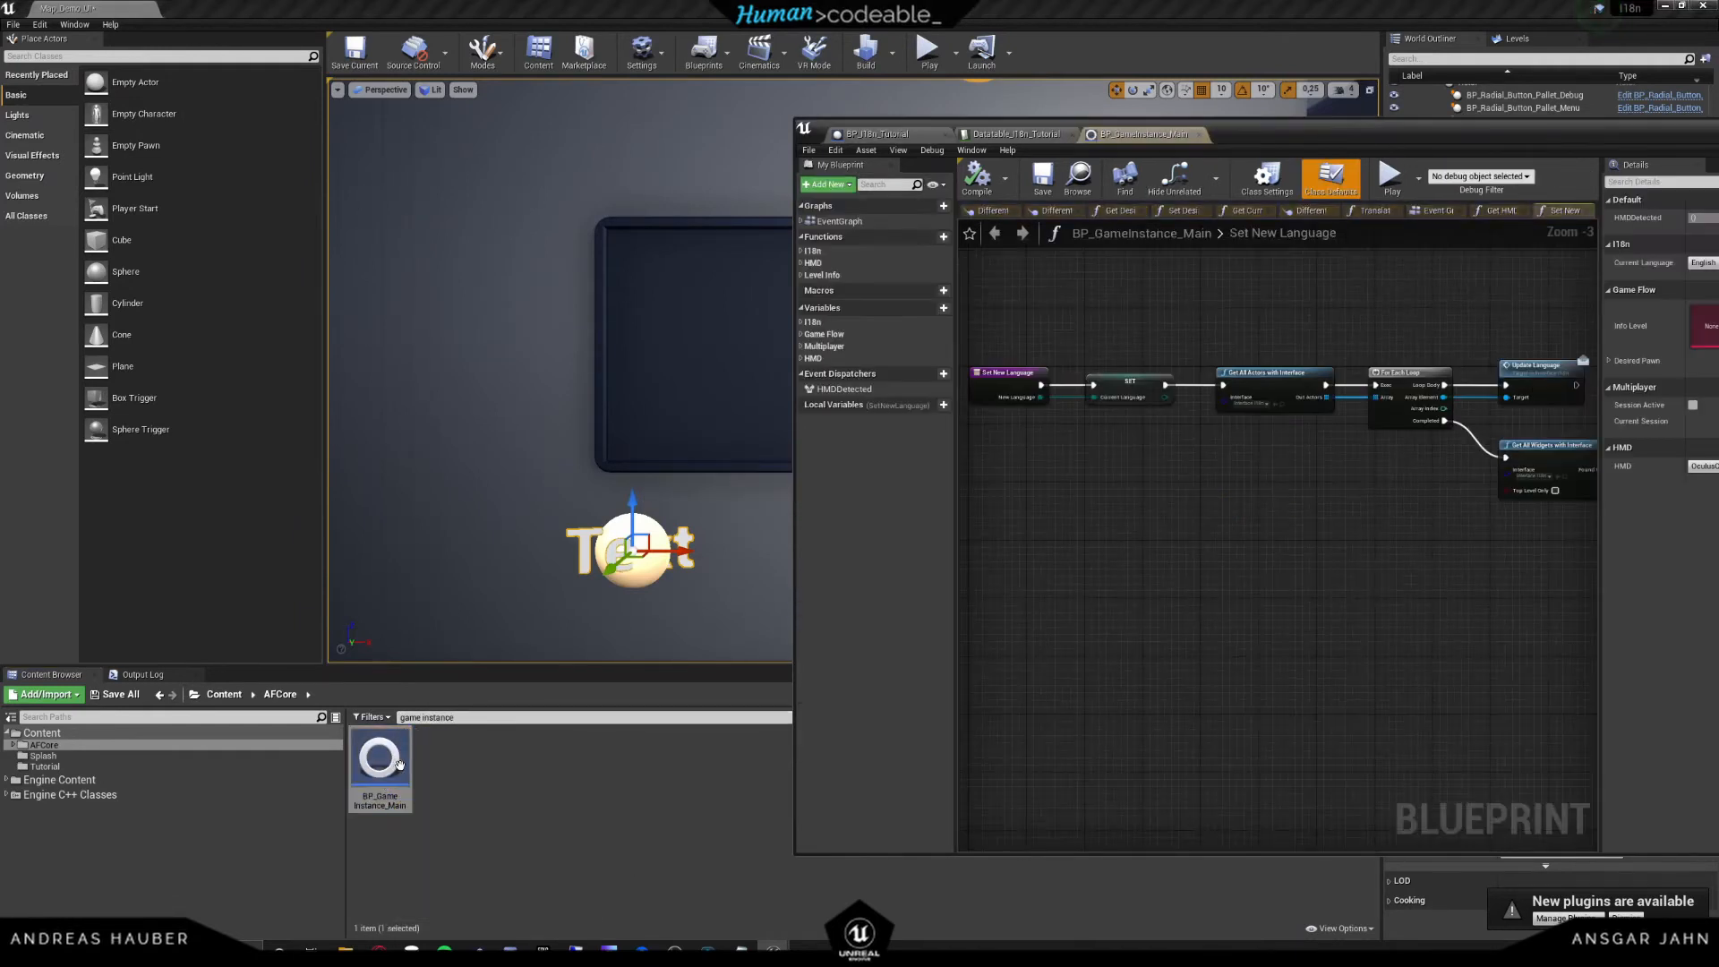
left_click(804, 321)
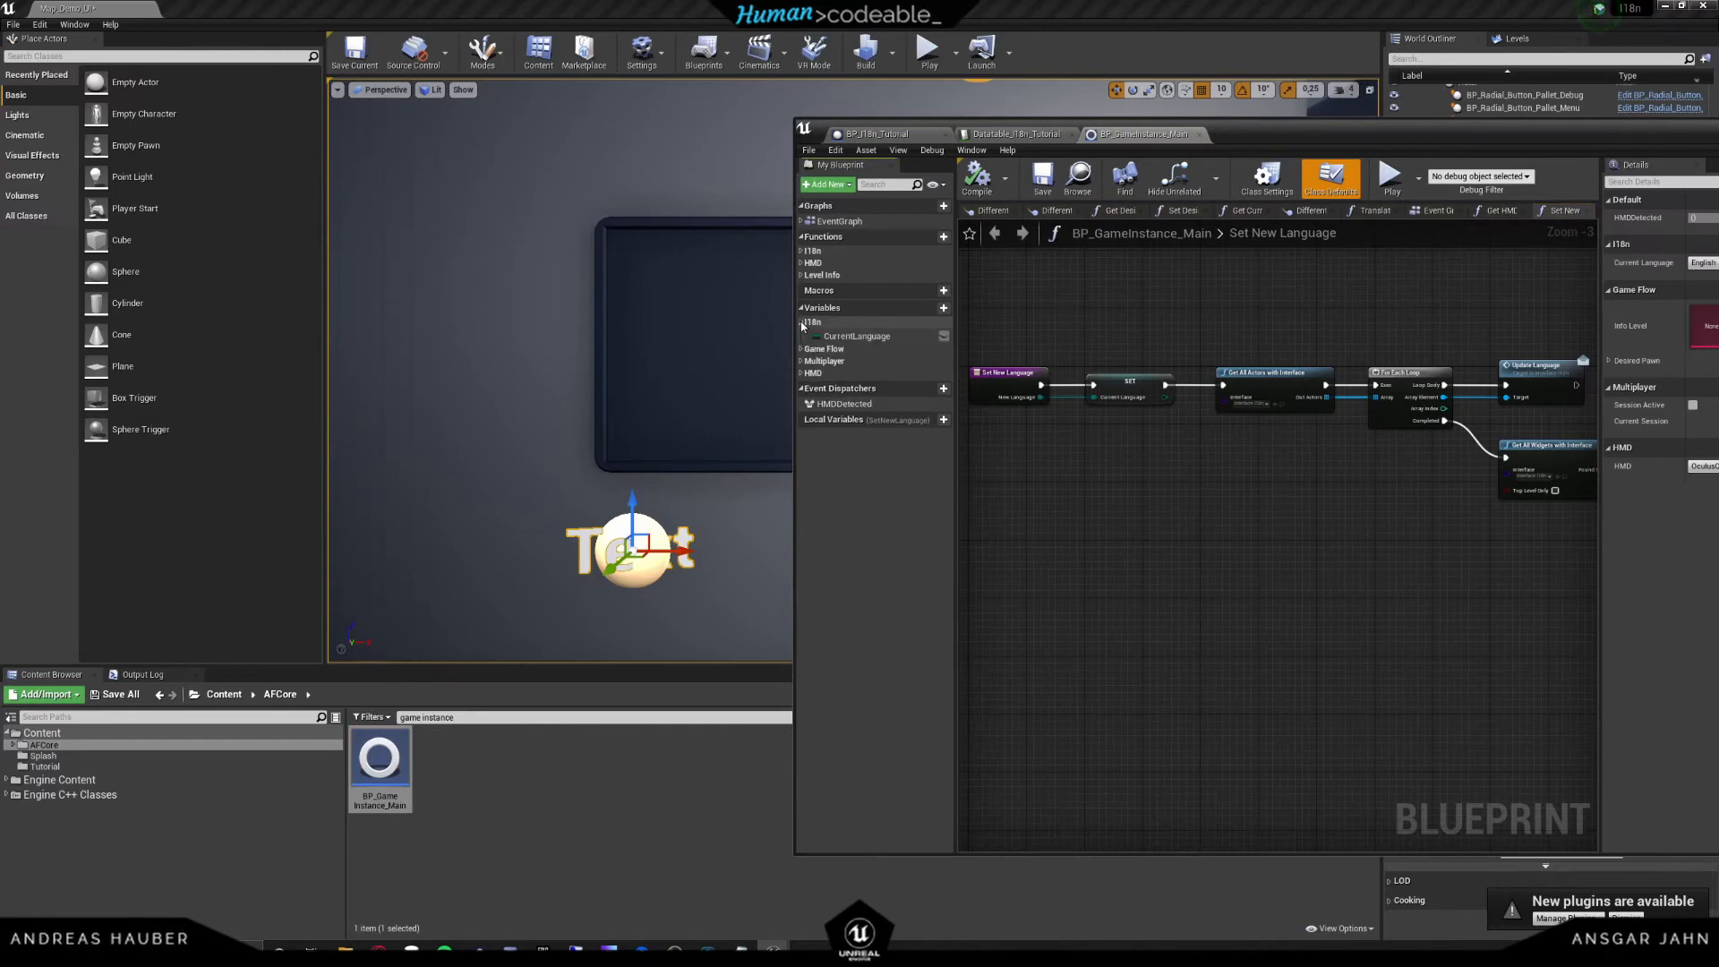
left_click(857, 337)
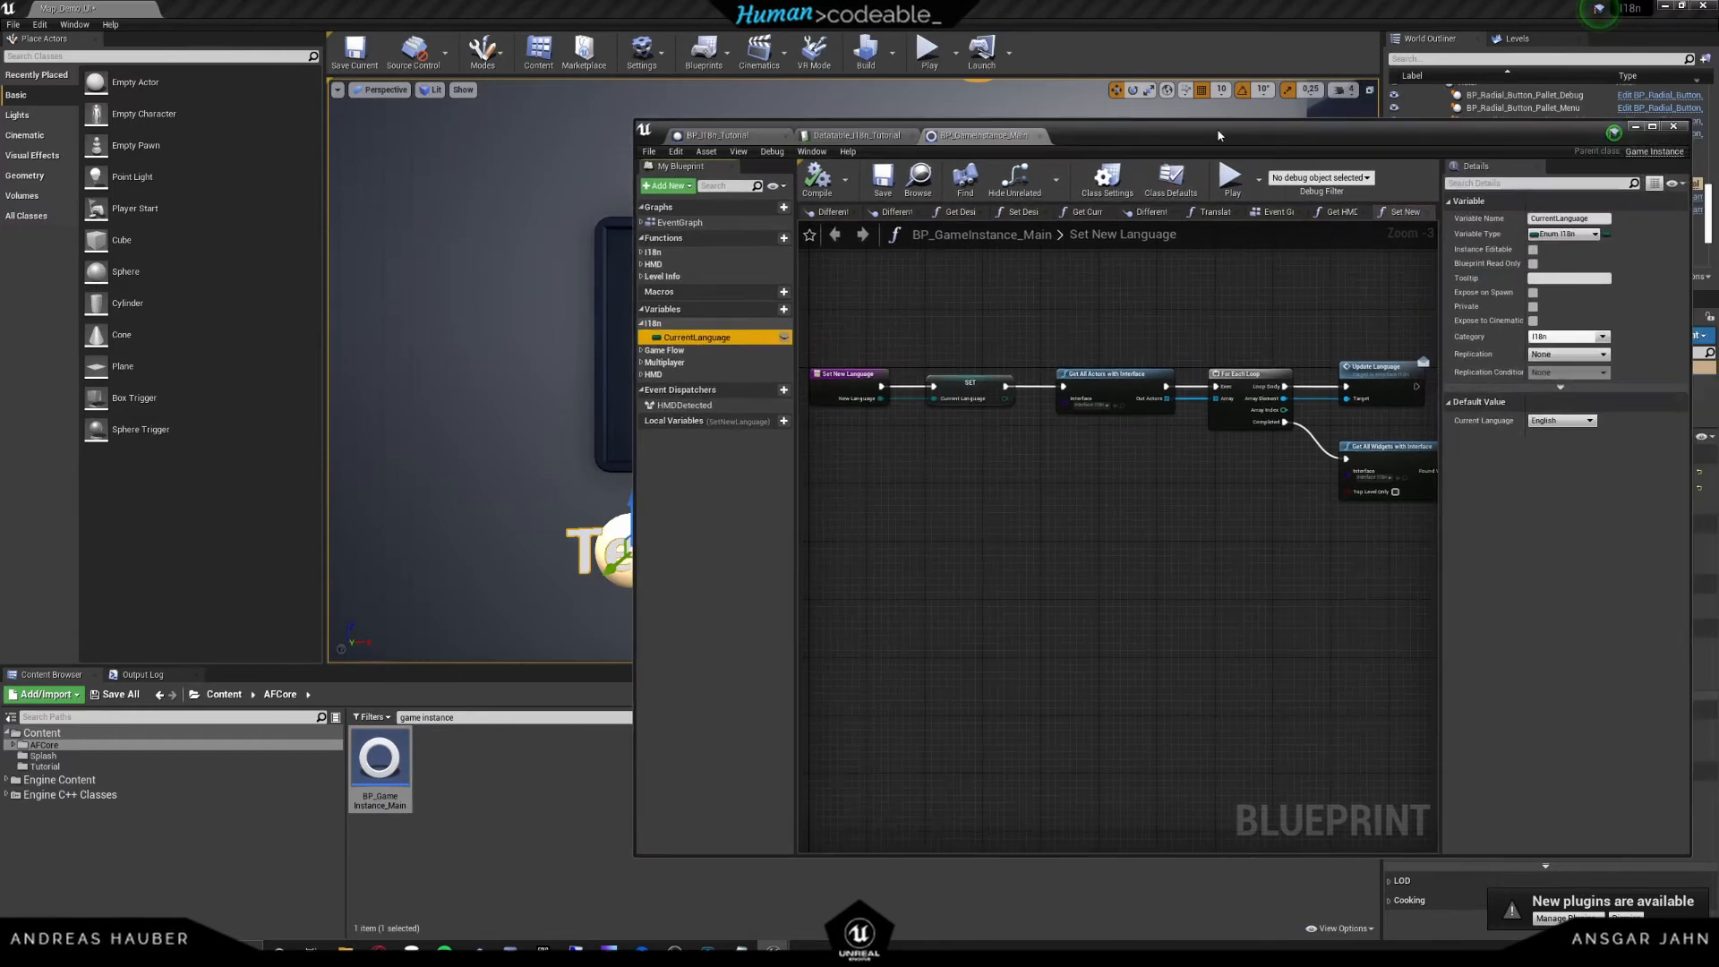
left_click(1559, 419)
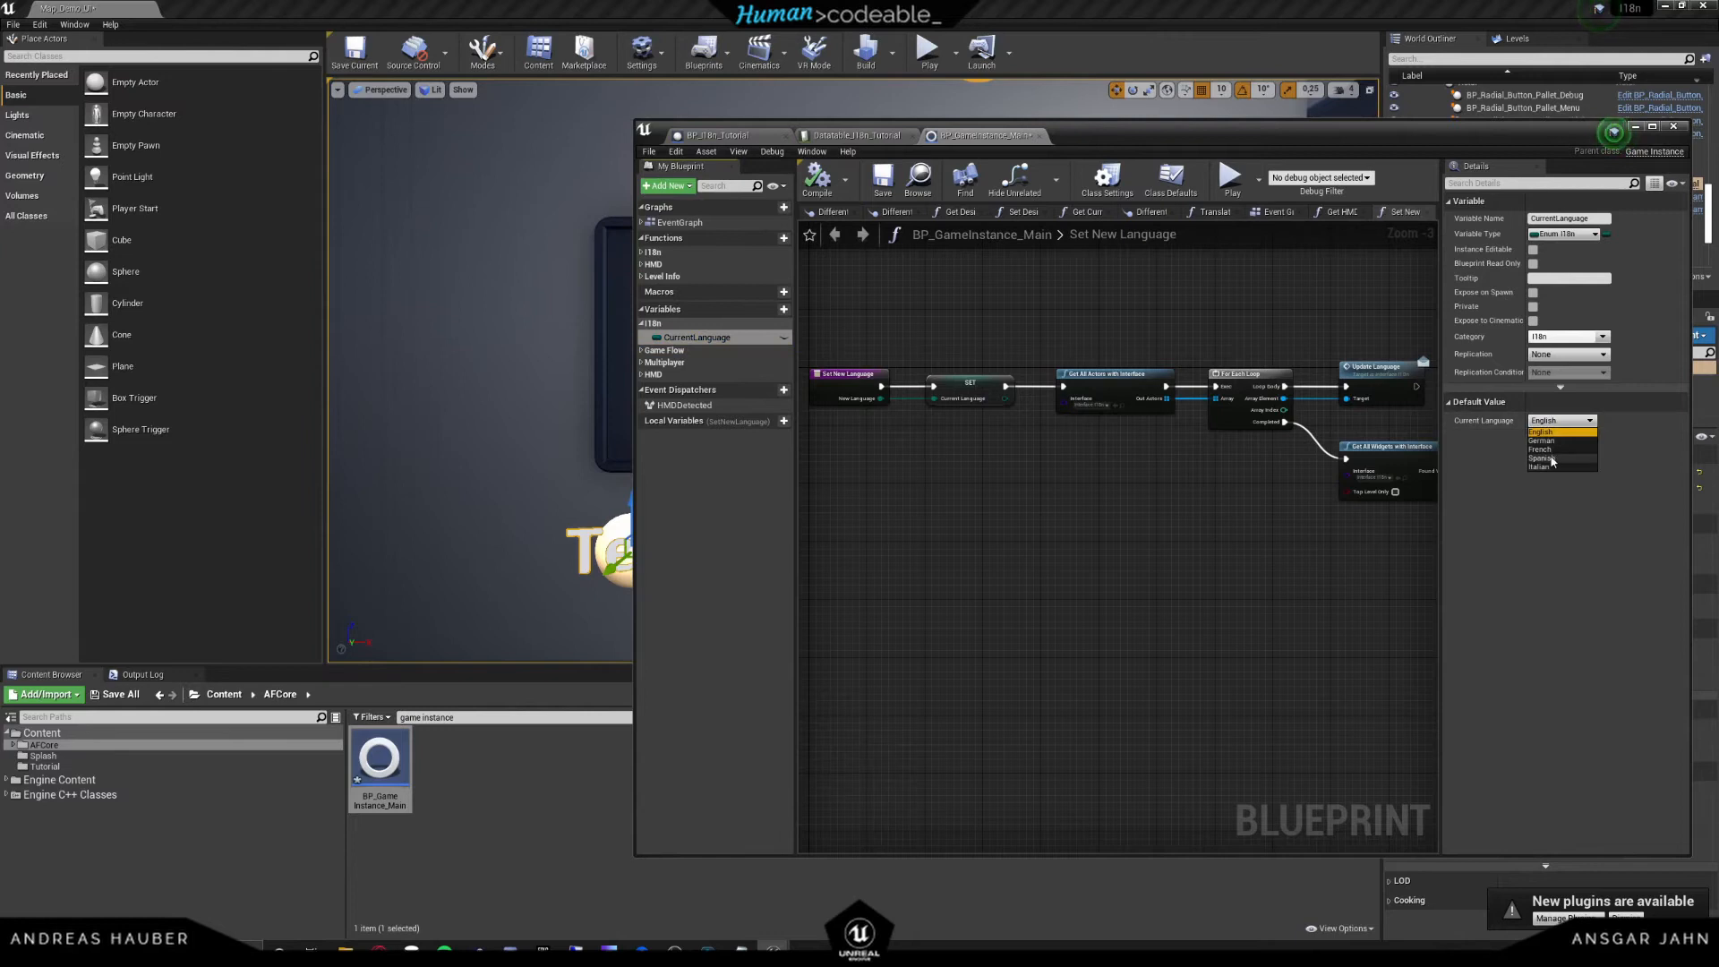
left_click(1545, 449)
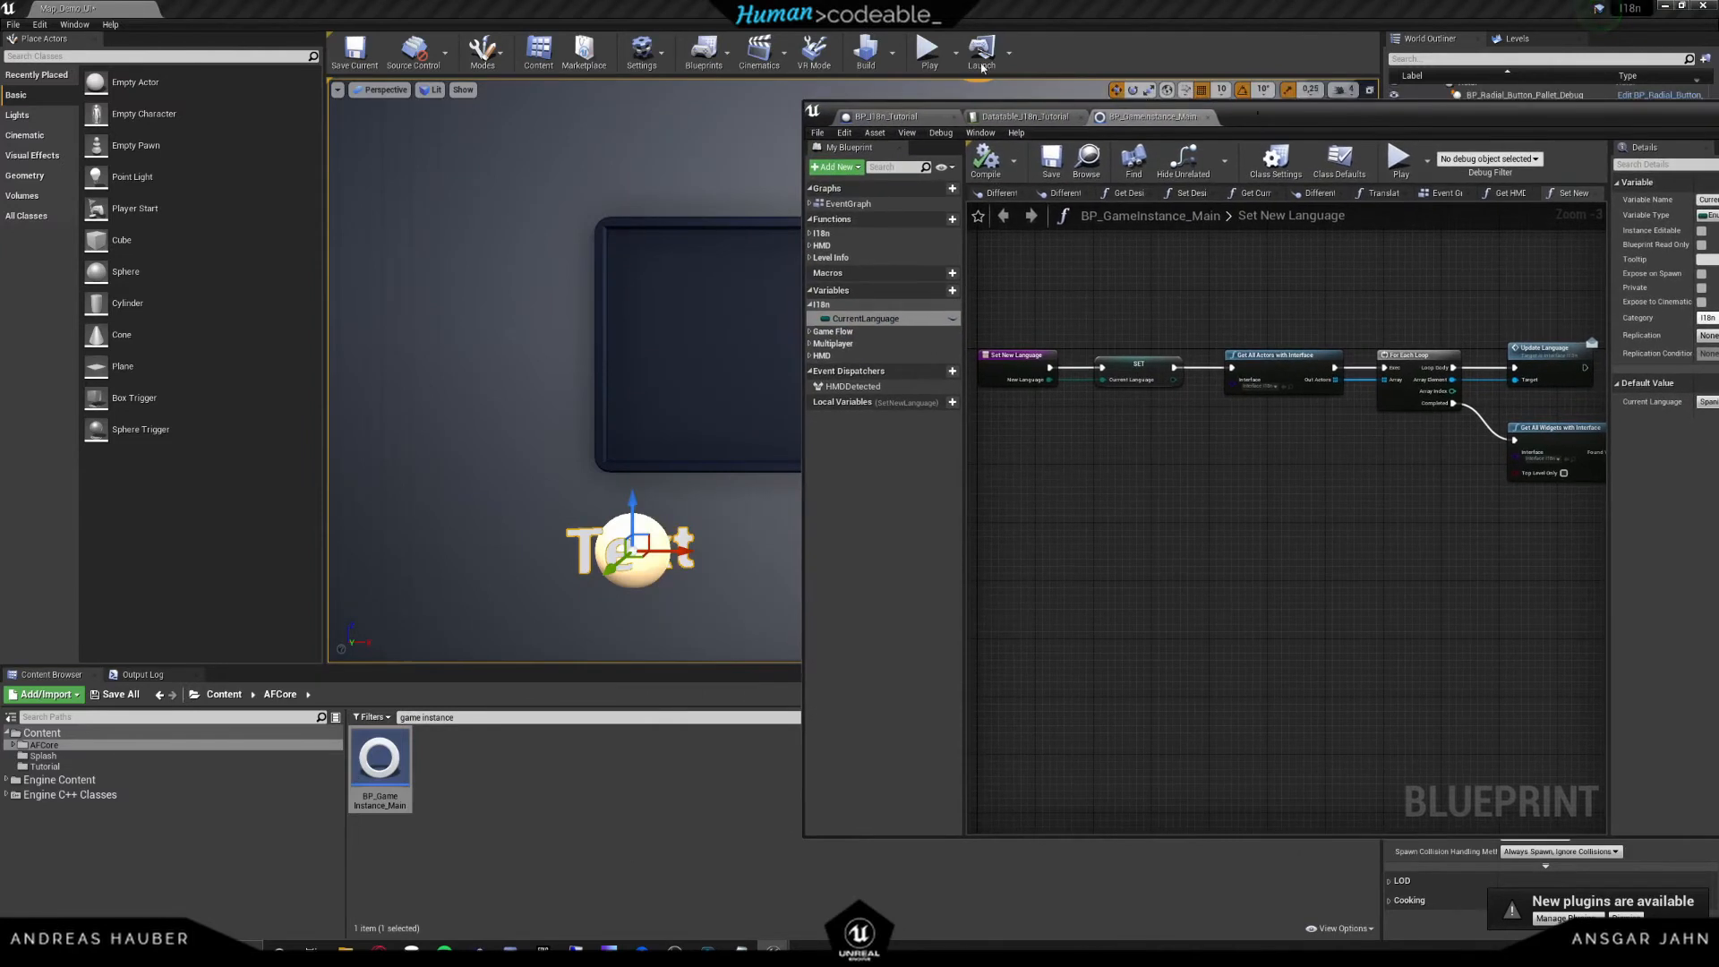
- Simulate to see the Spanish text, stop, and switch to Datatable_I18n_Tutorial
left_click(926, 50)
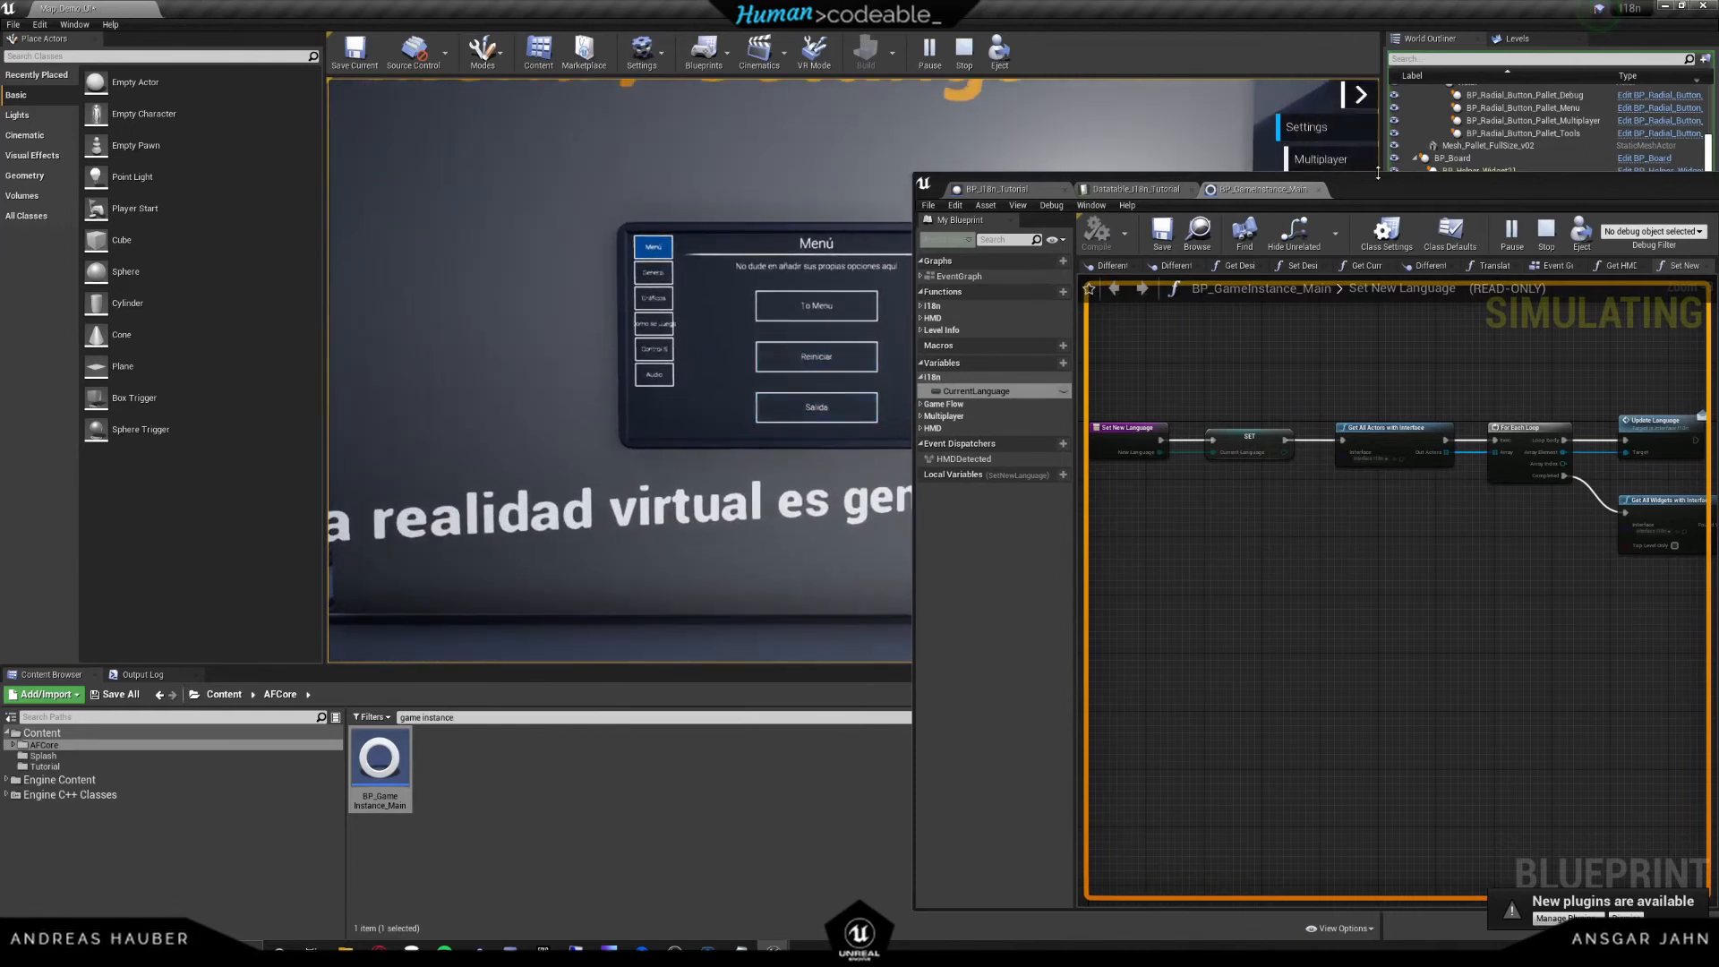
left_click(961, 52)
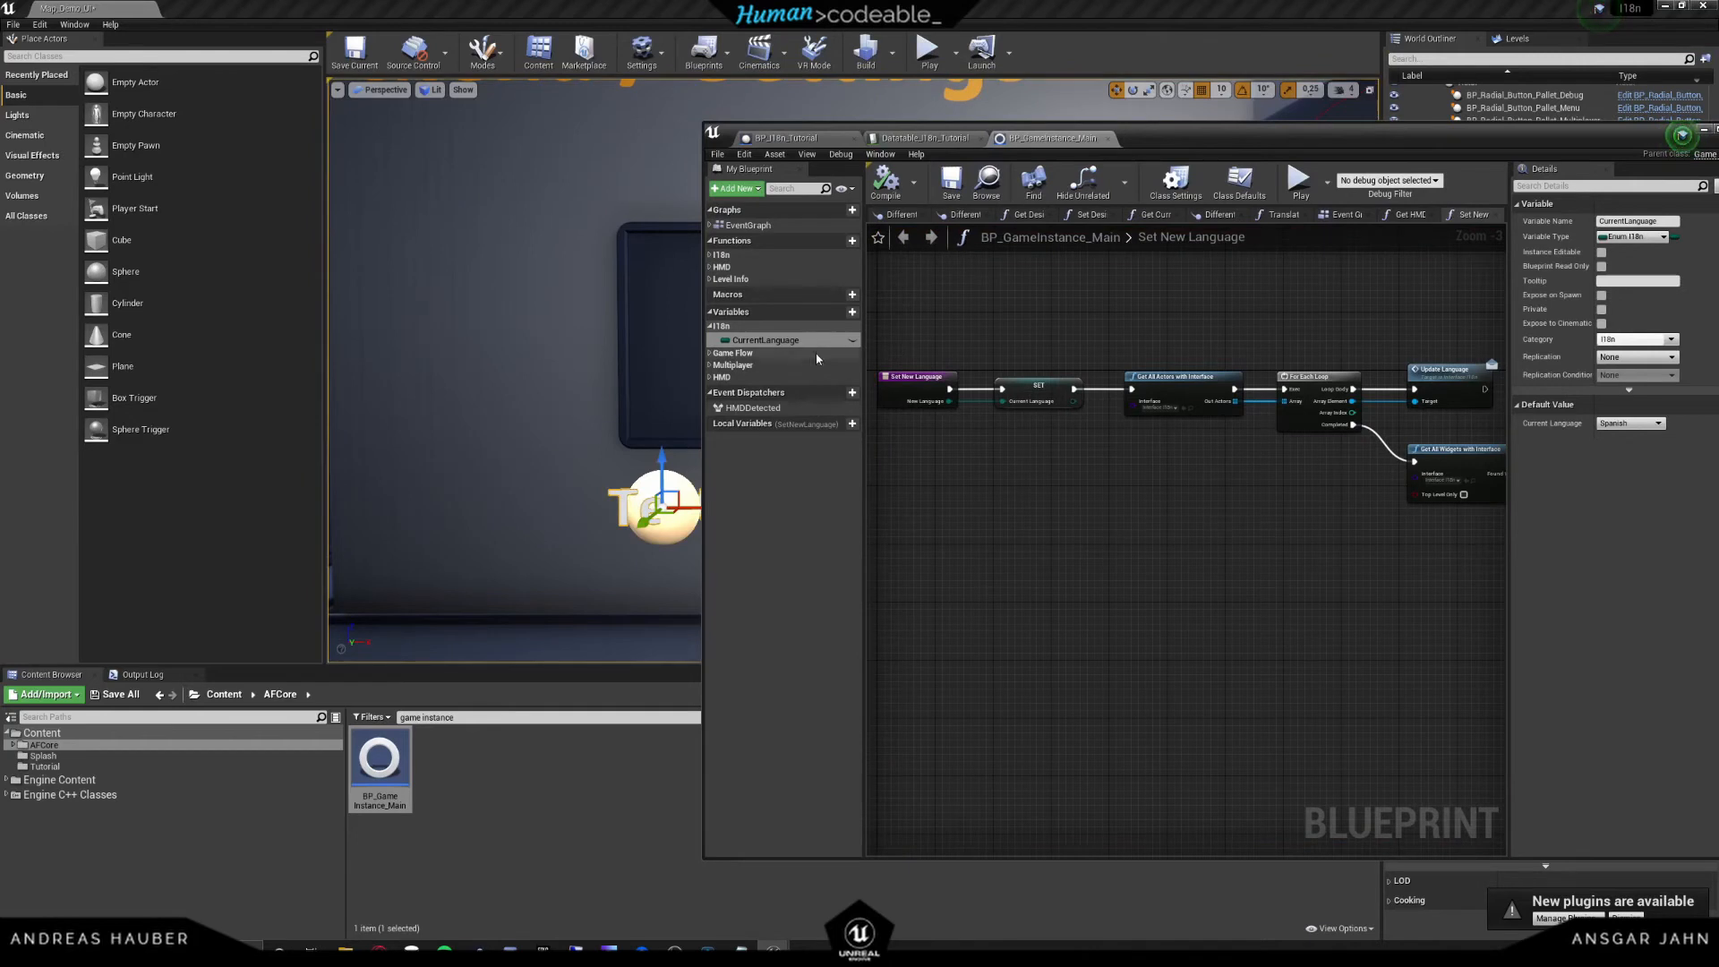
mouse_move(721, 277)
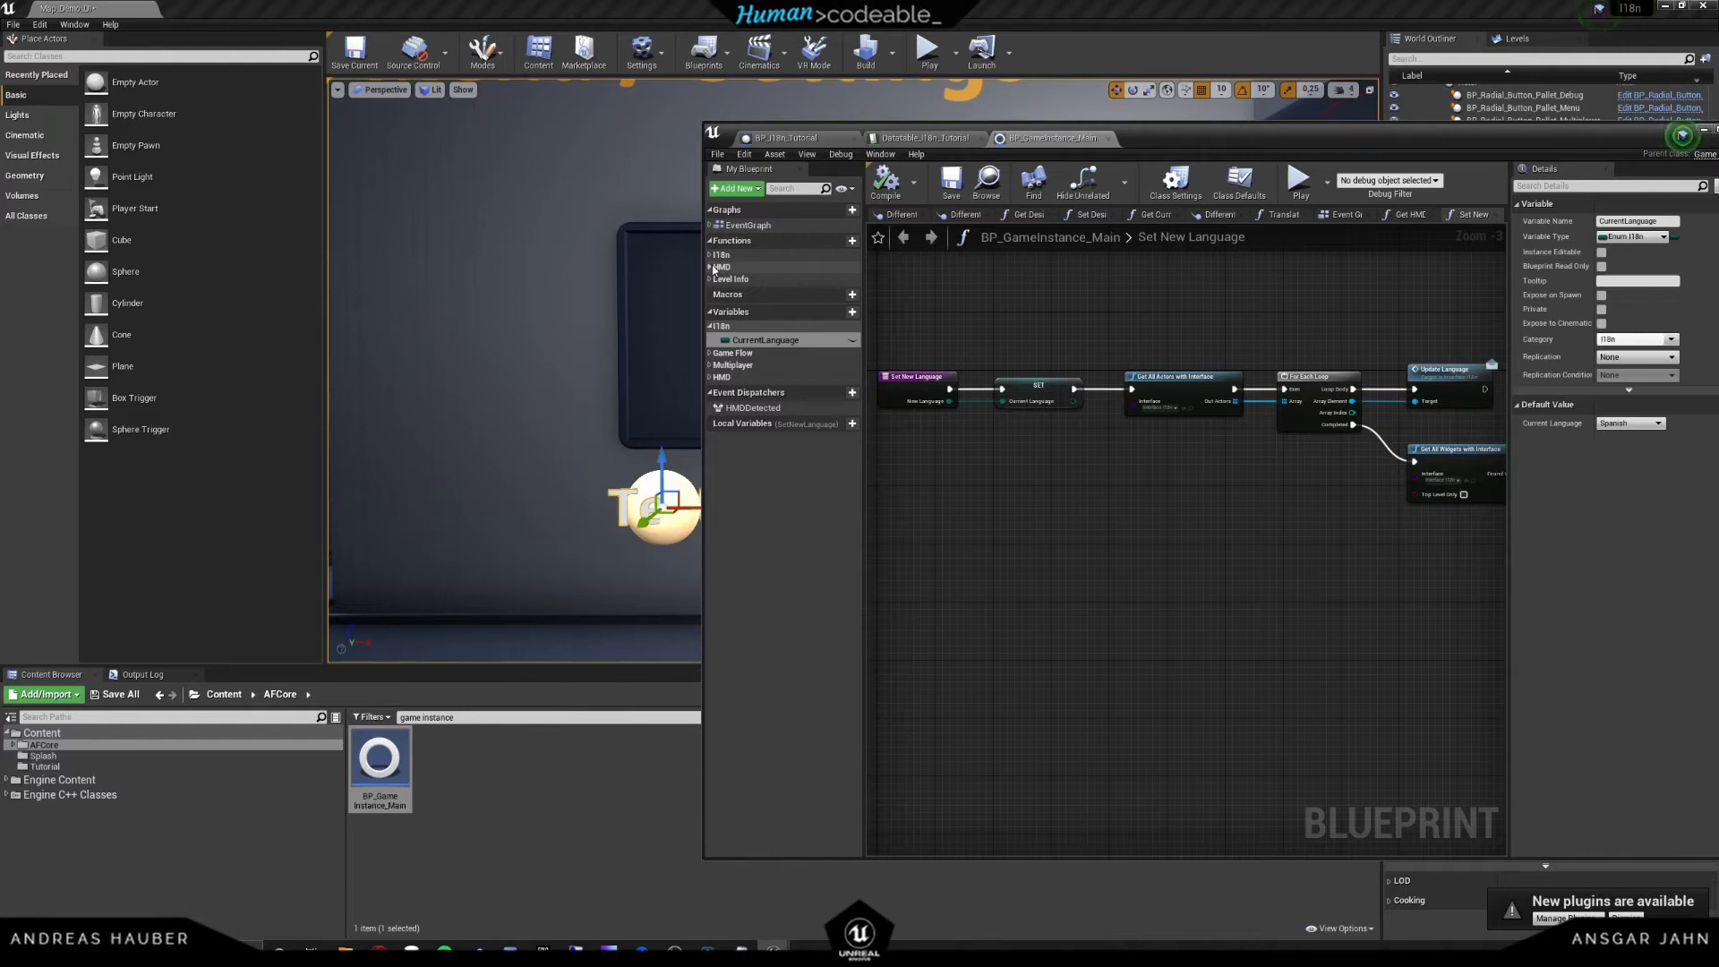
mouse_move(722, 267)
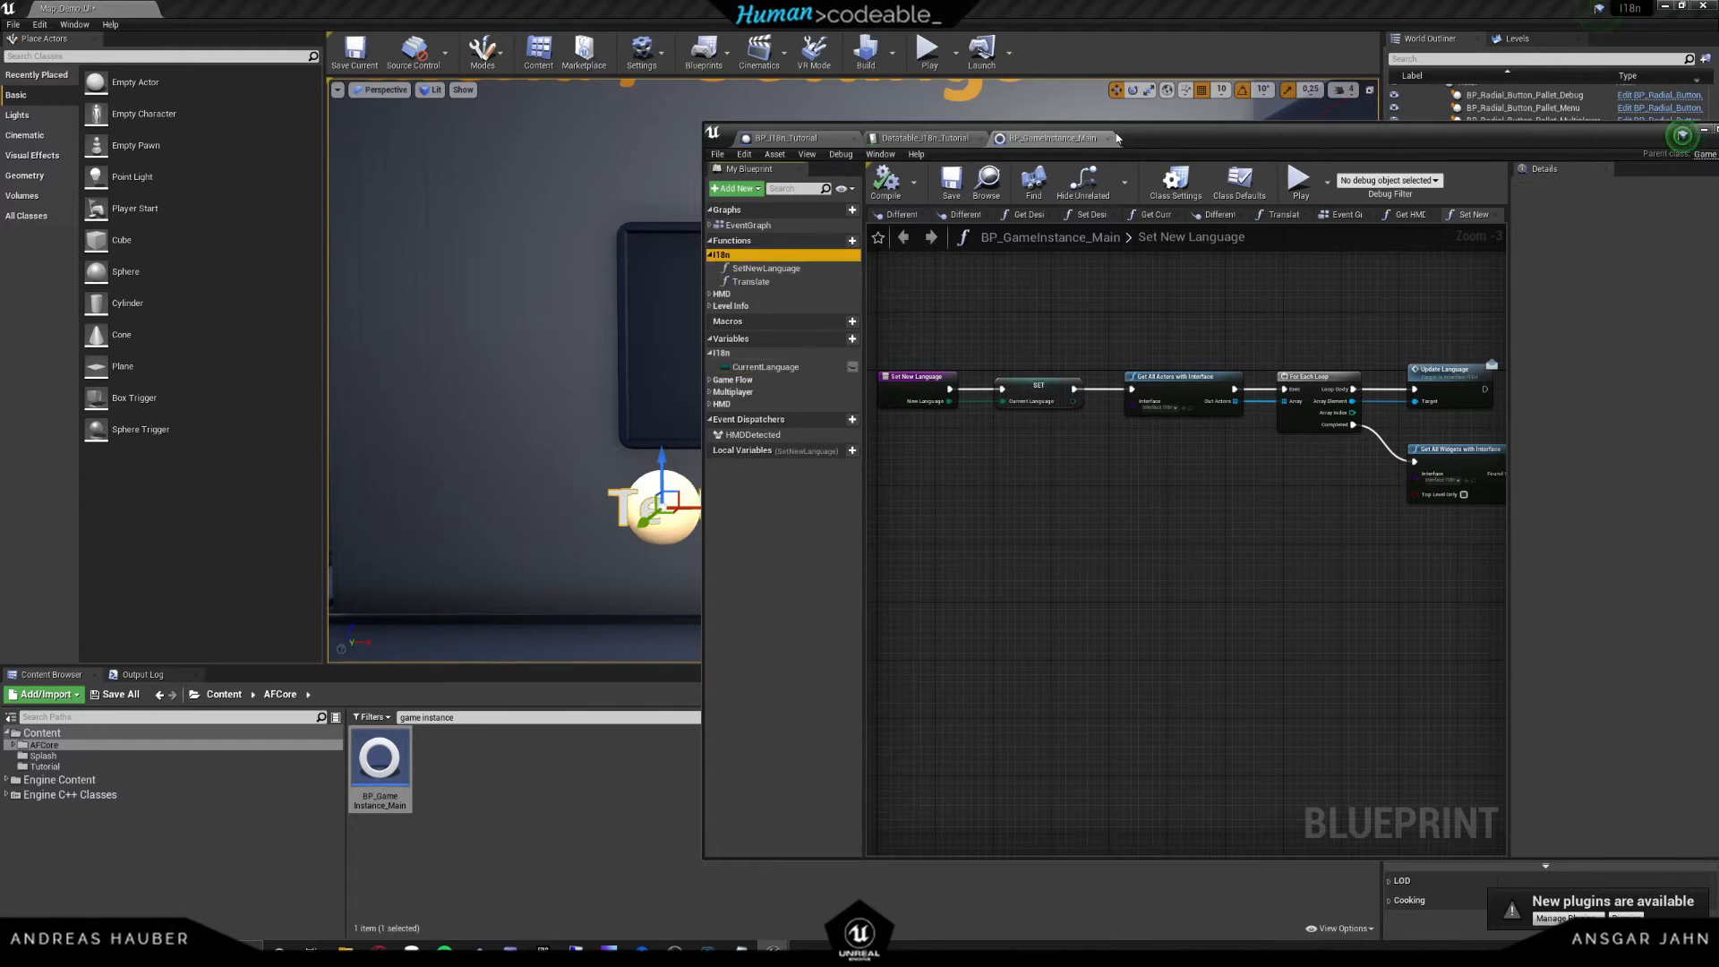
left_click(898, 133)
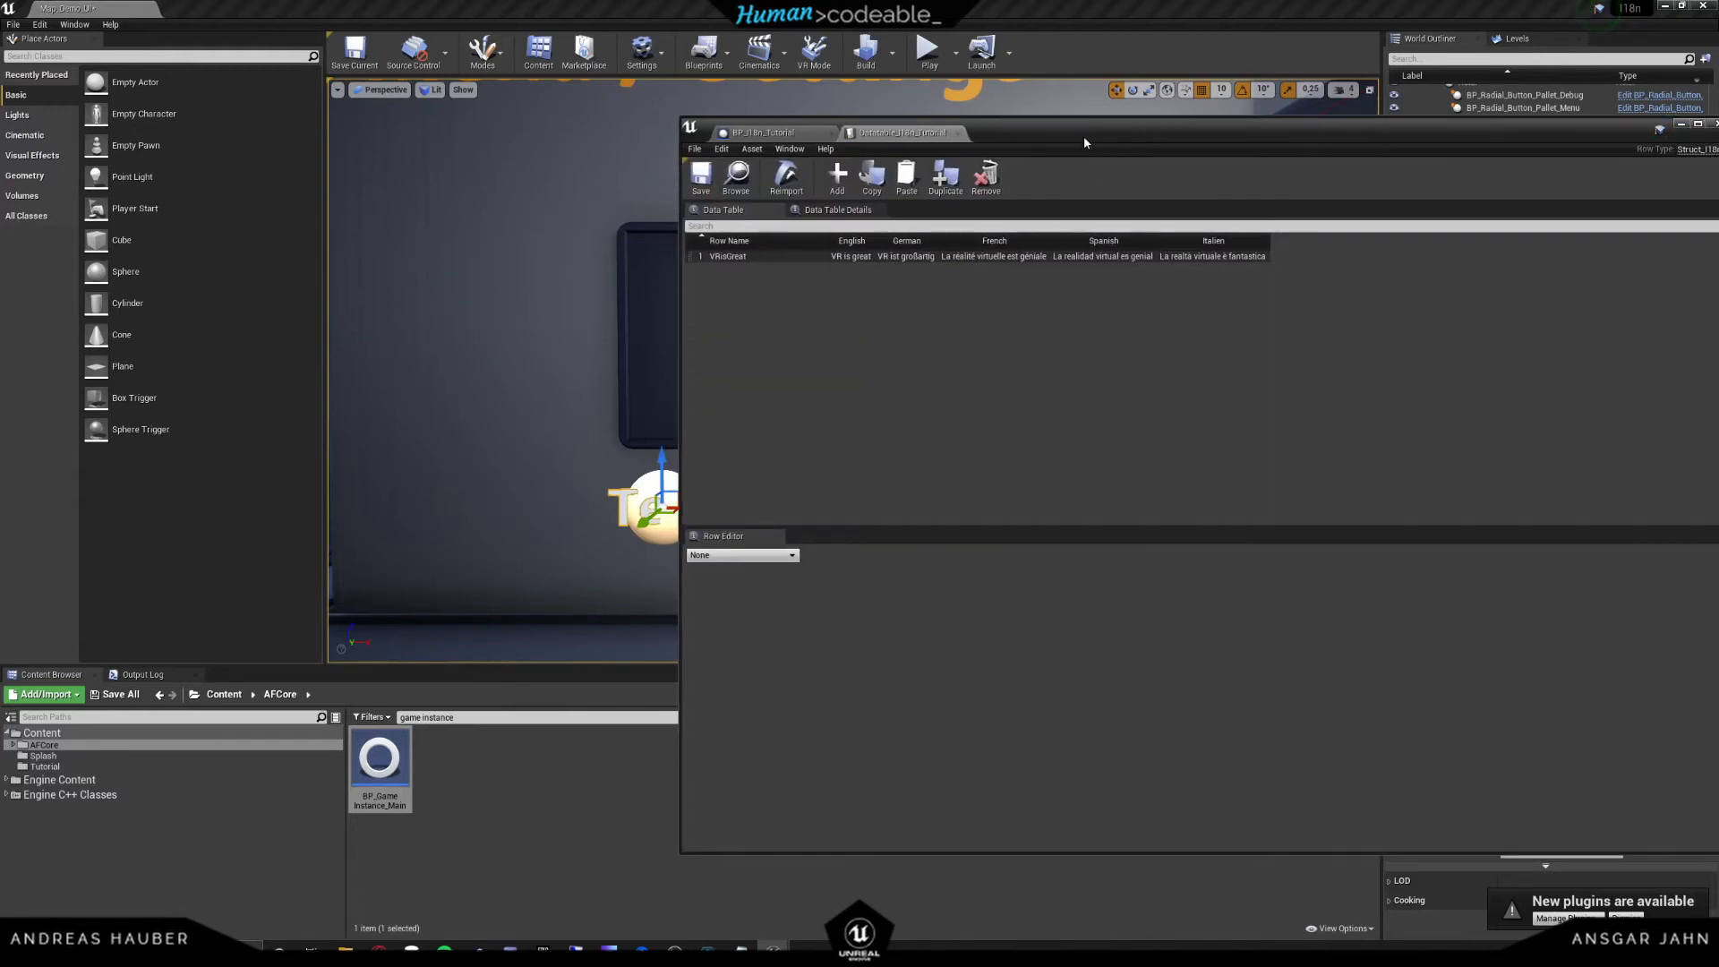
- Switch back to the BP_I18n_Tutorial event graph
left_click(768, 132)
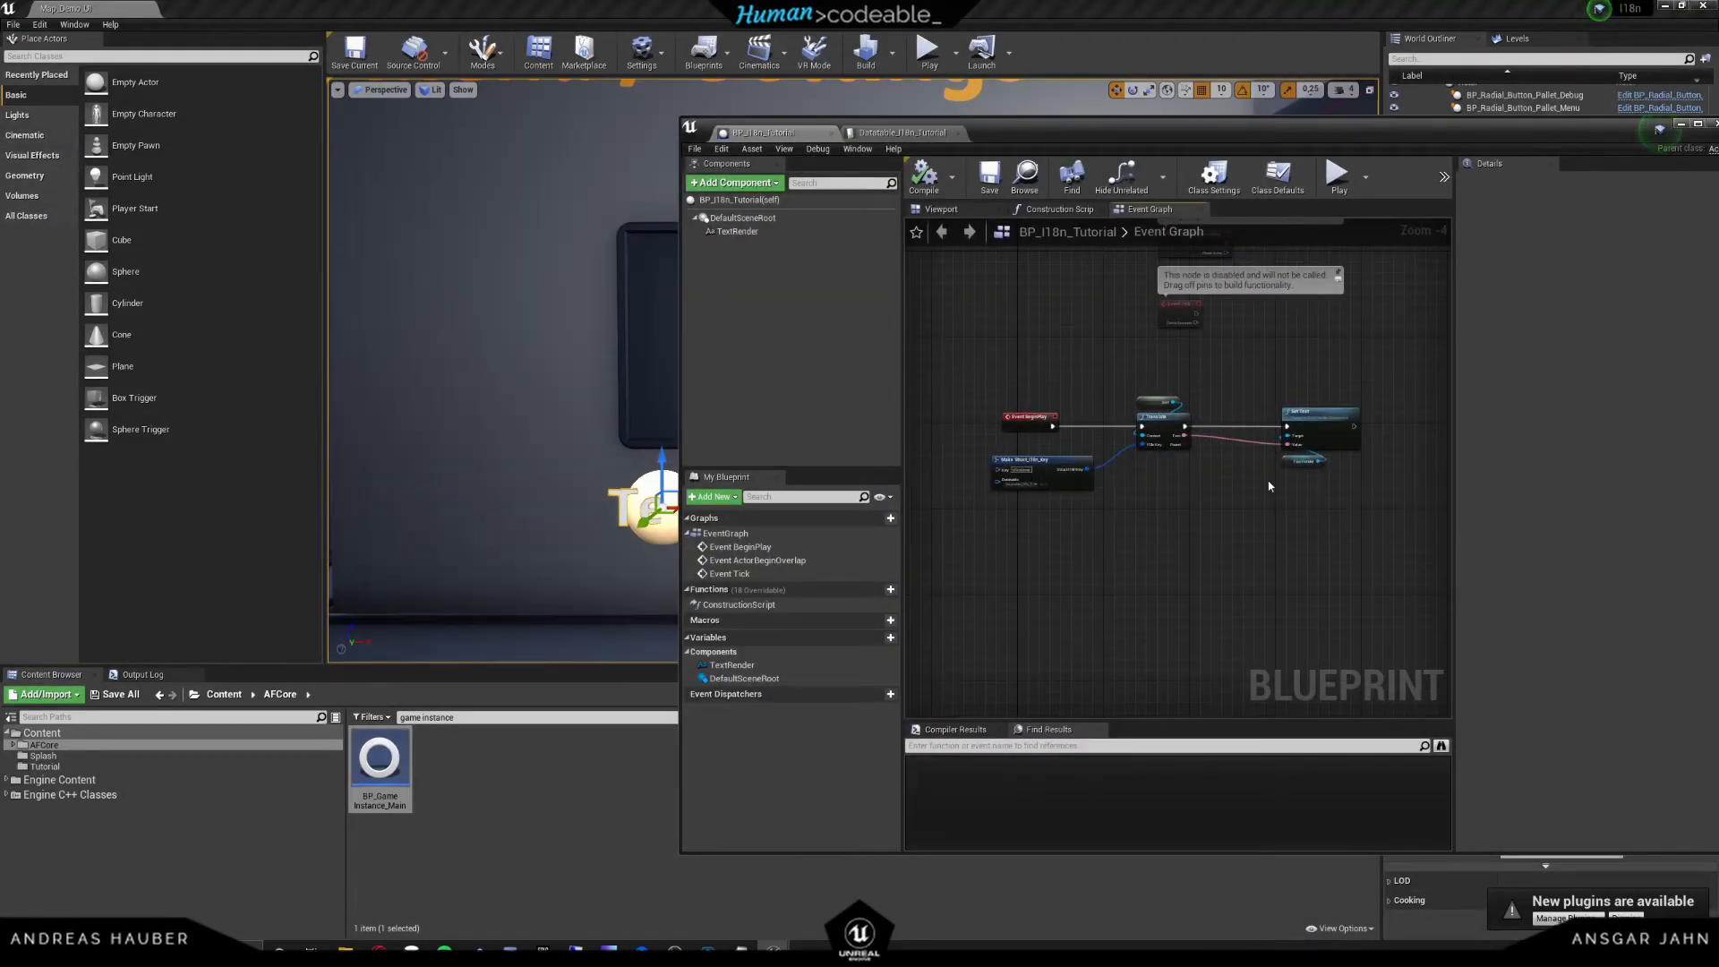
mouse_move(1092, 392)
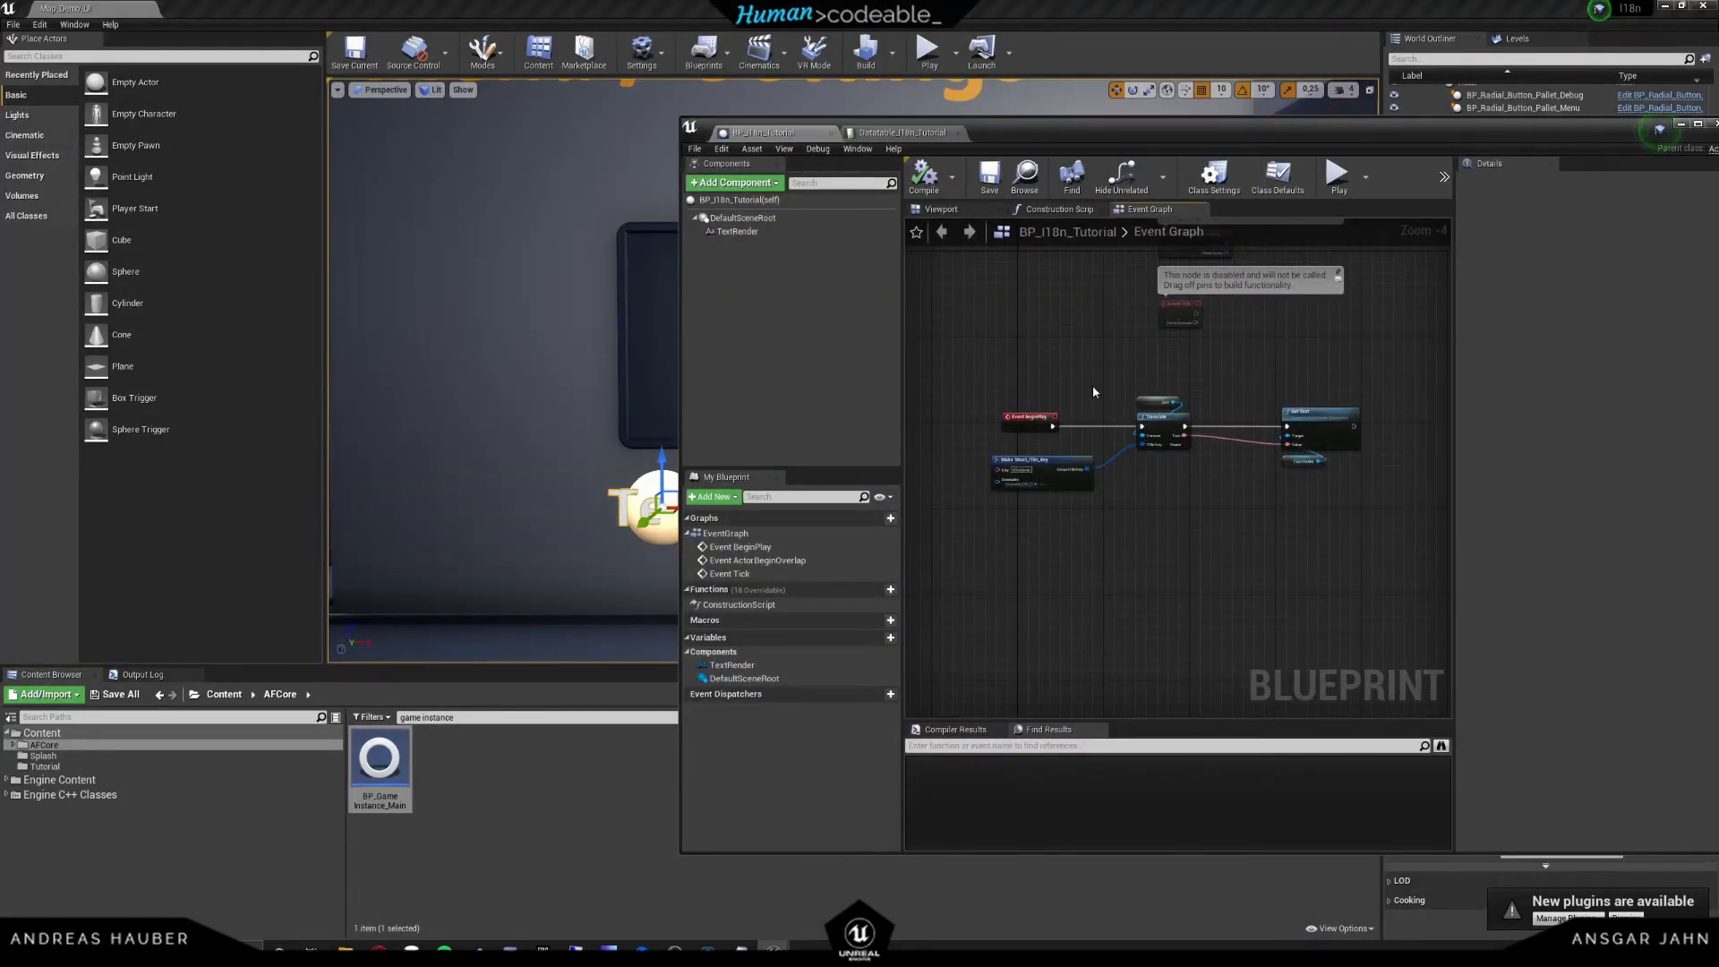
mouse_move(1149, 388)
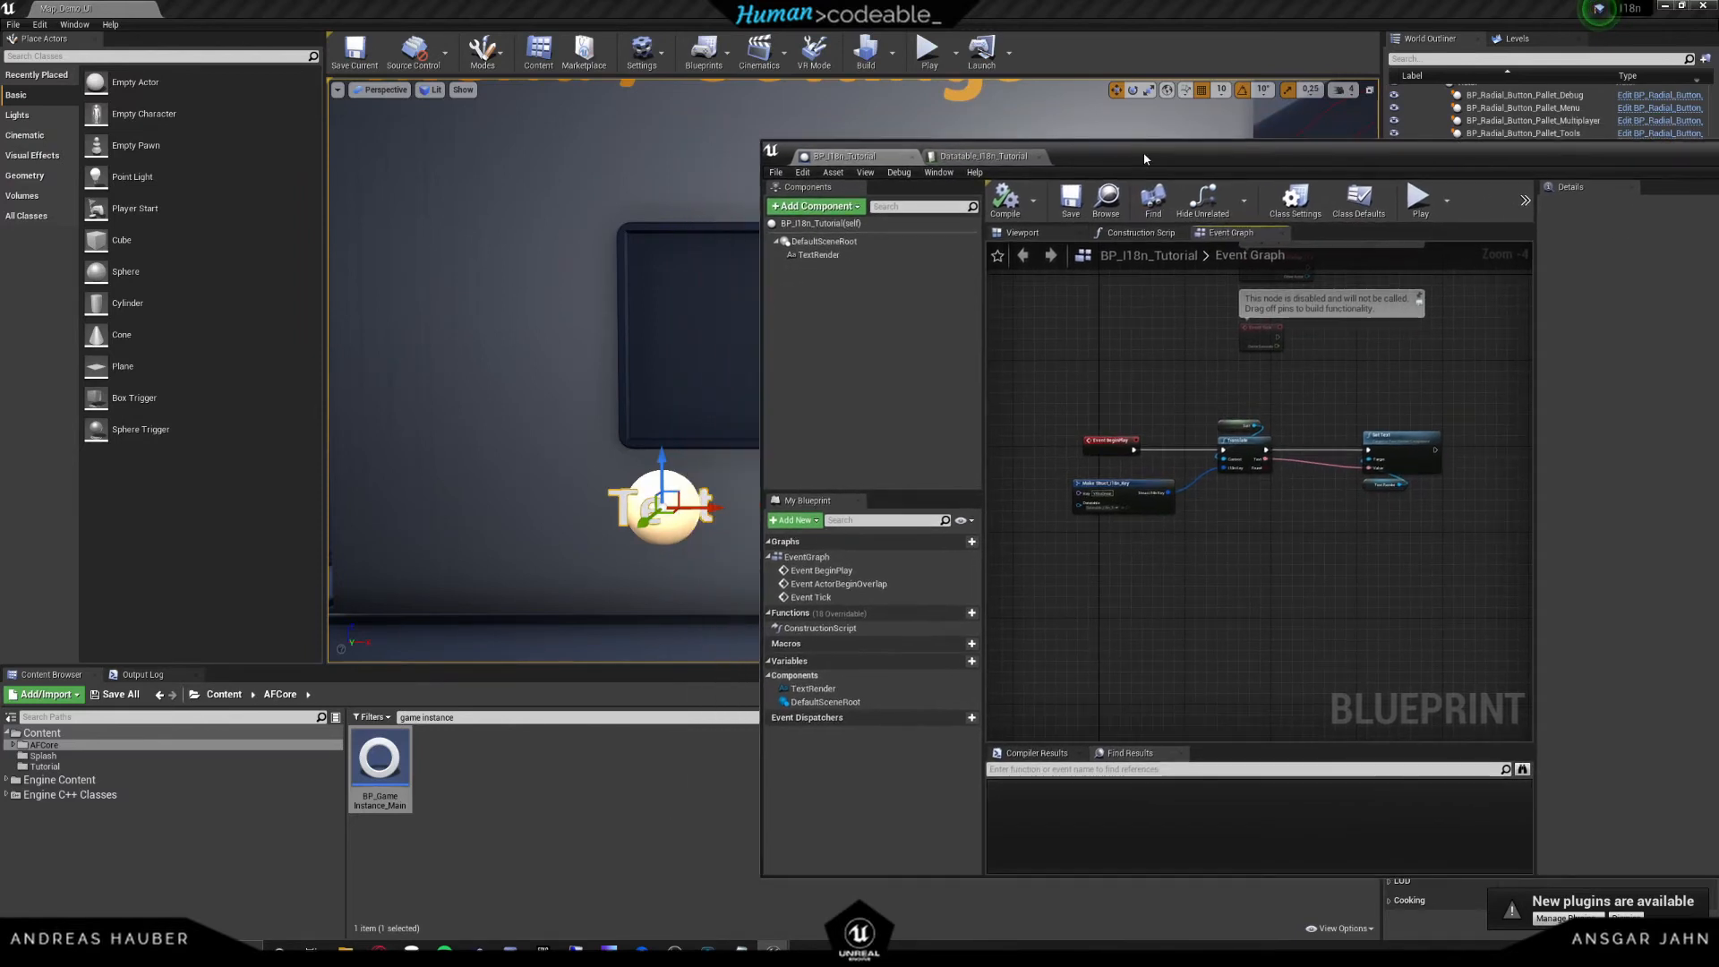
mouse_move(1163, 501)
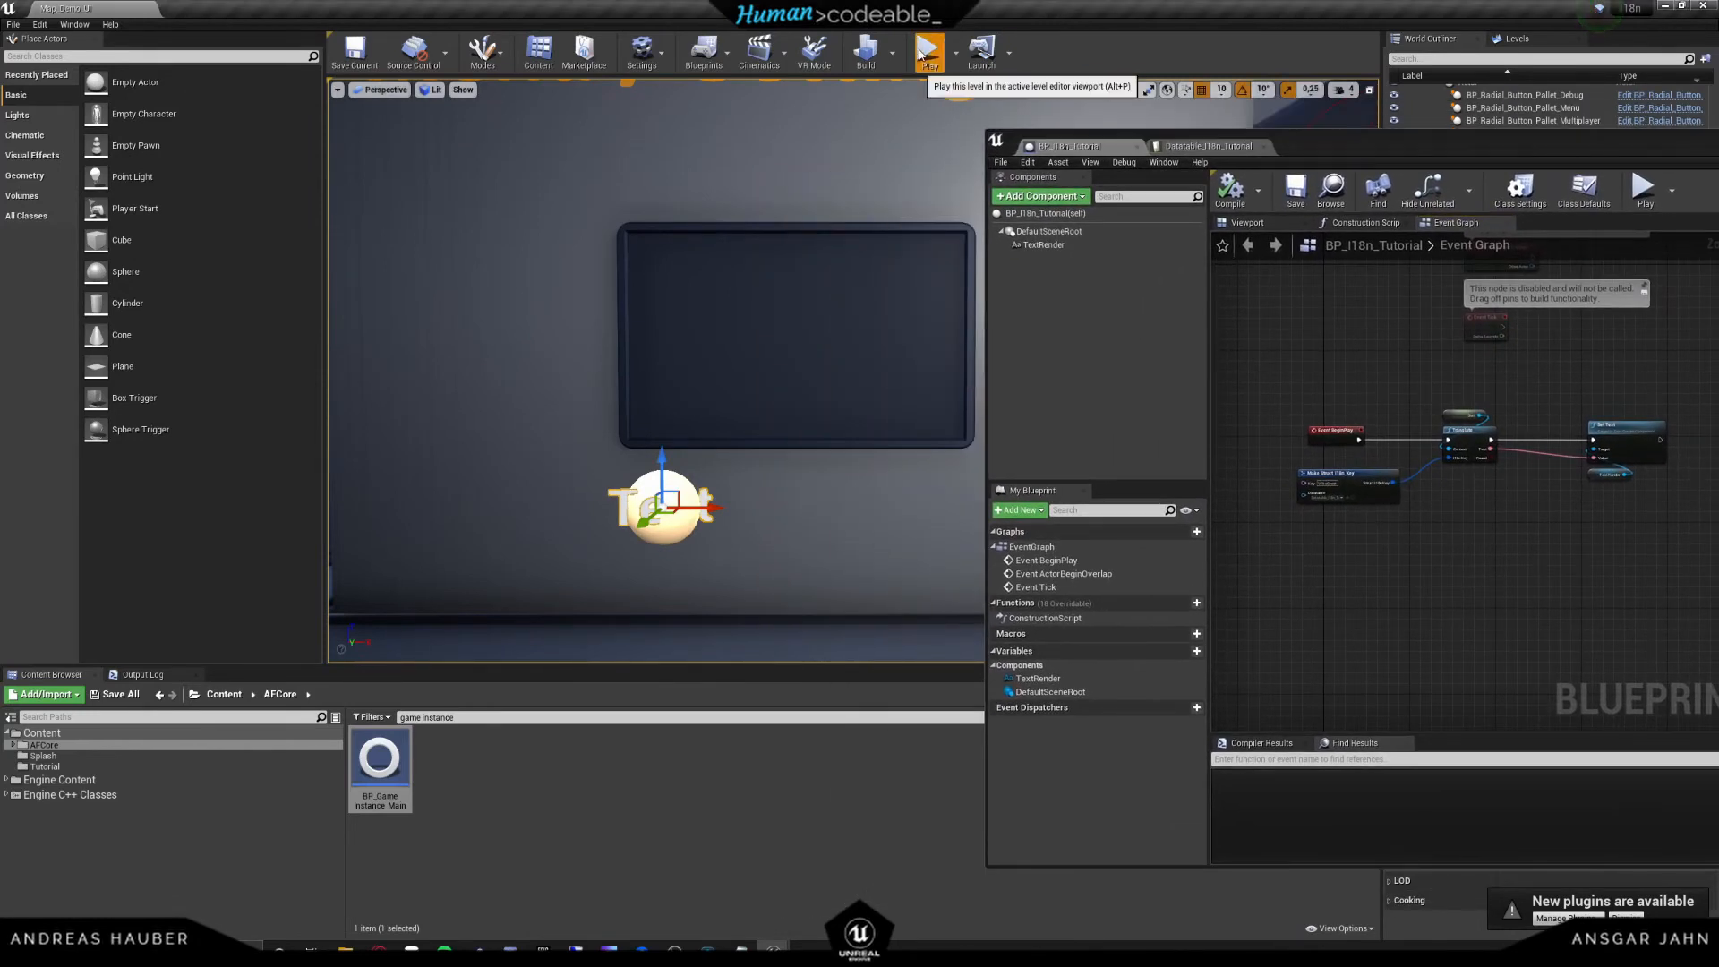
- Play test, and on the General page change the menu language from Español to Français
left_click(929, 50)
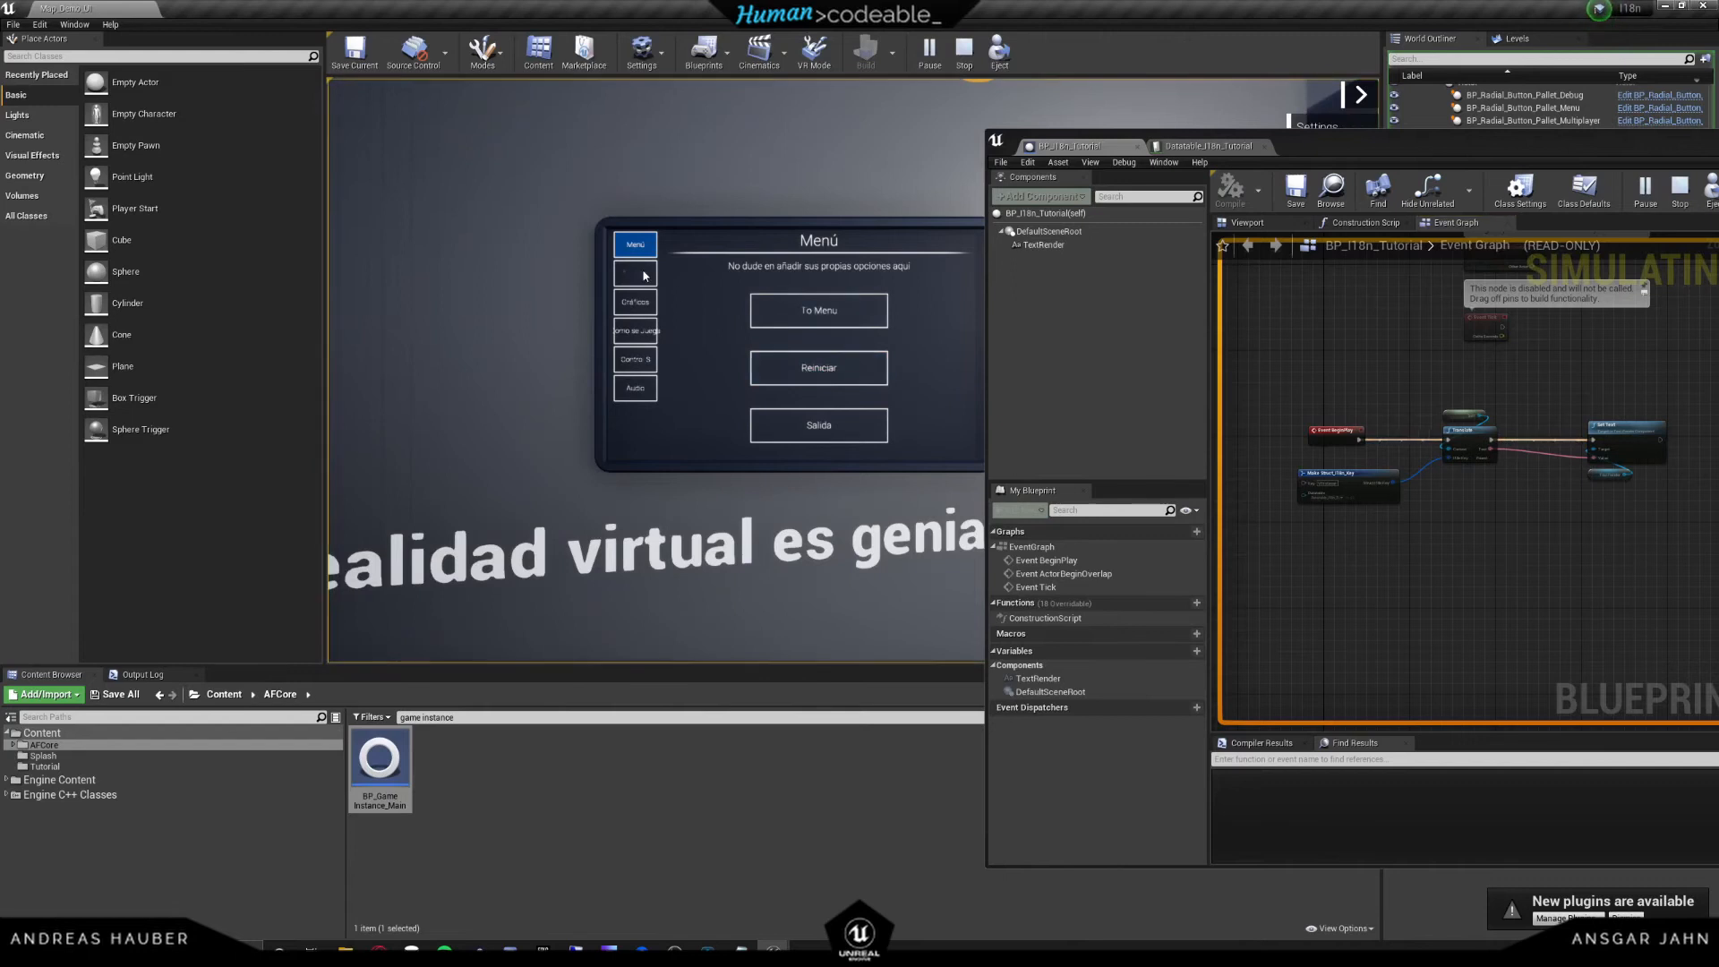
left_click(634, 273)
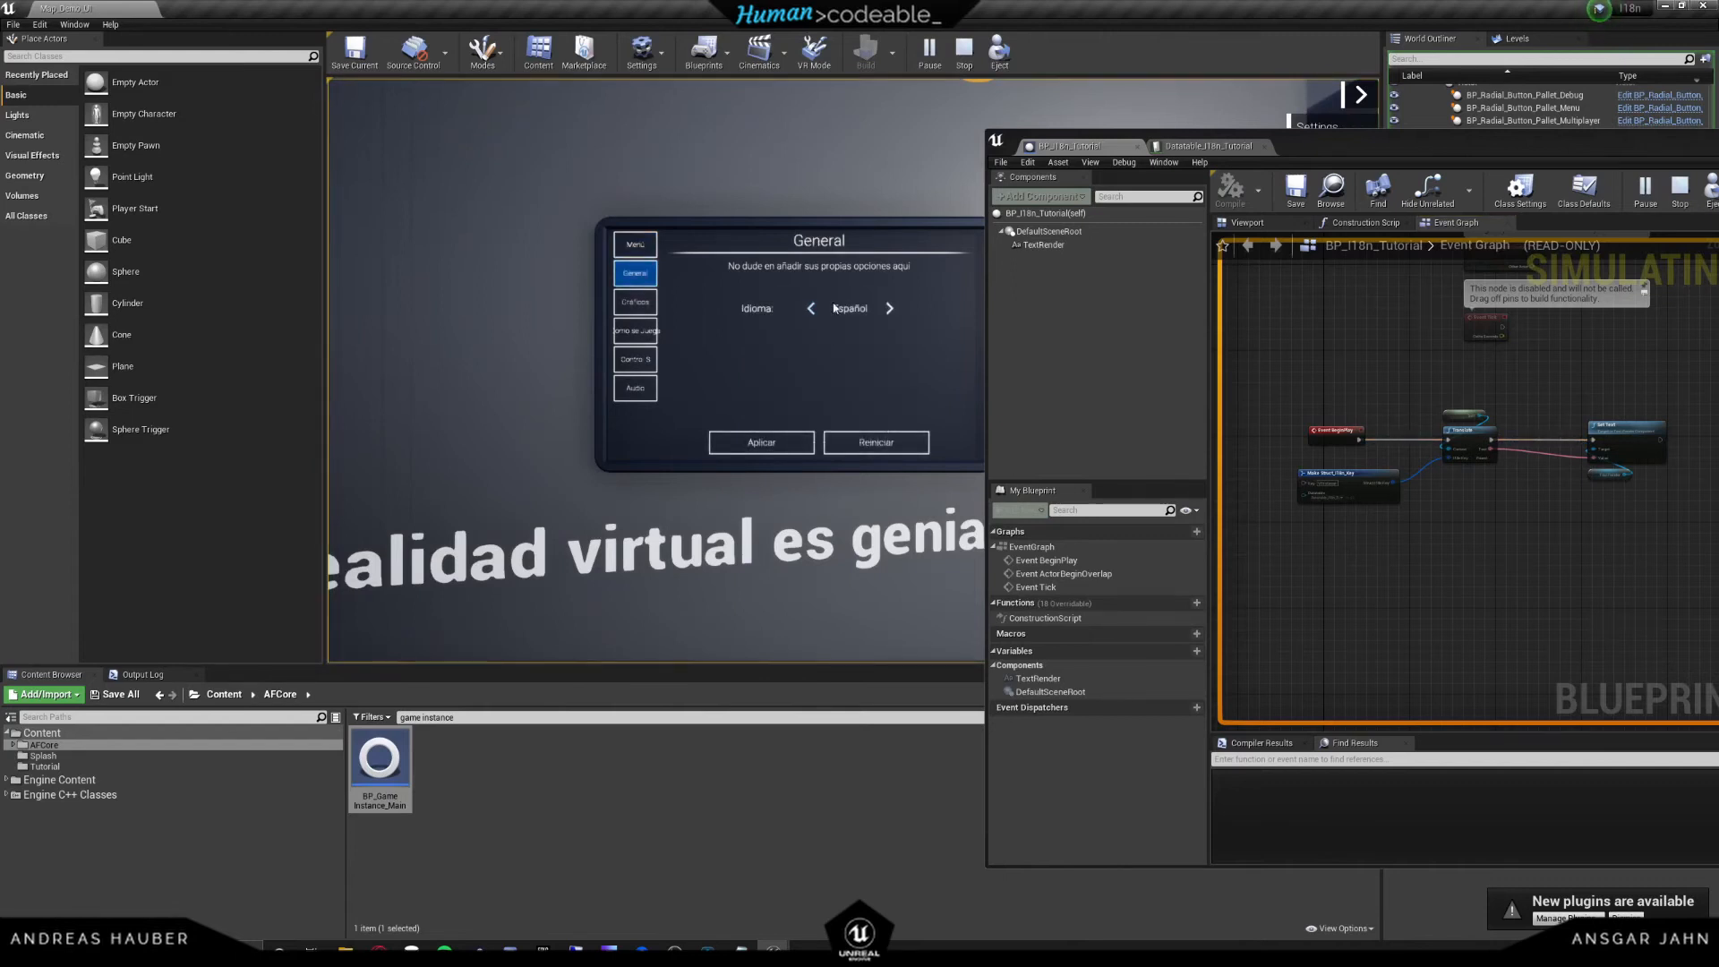
left_click(890, 307)
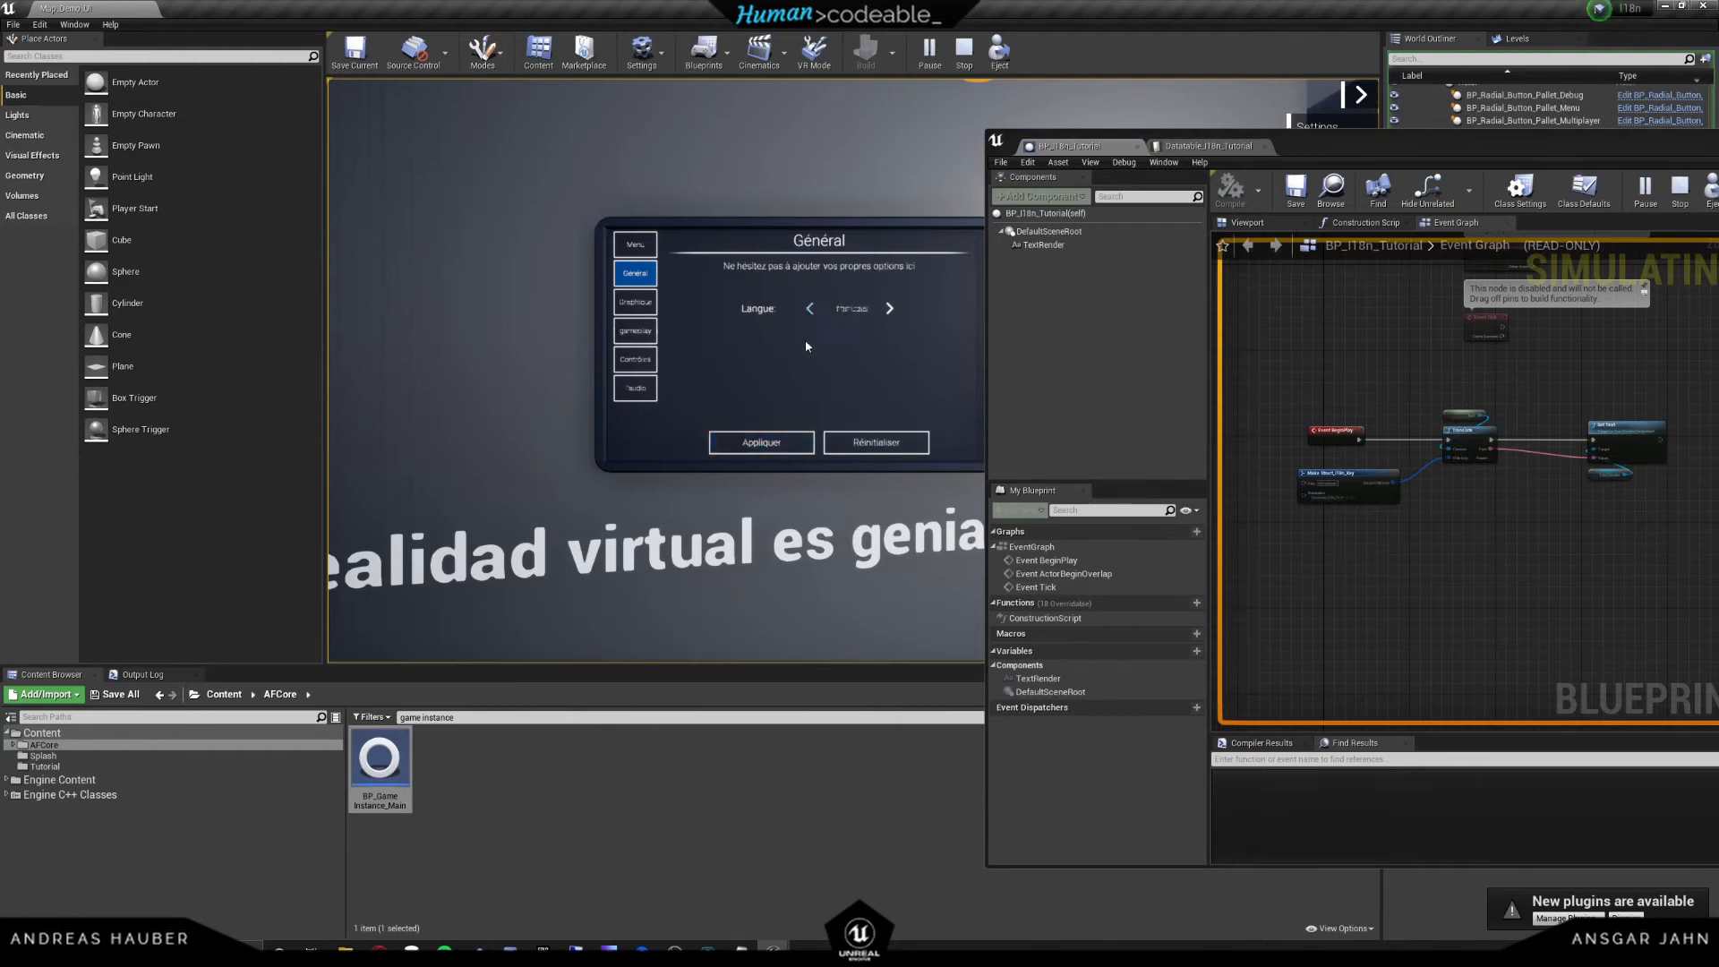
left_click(809, 308)
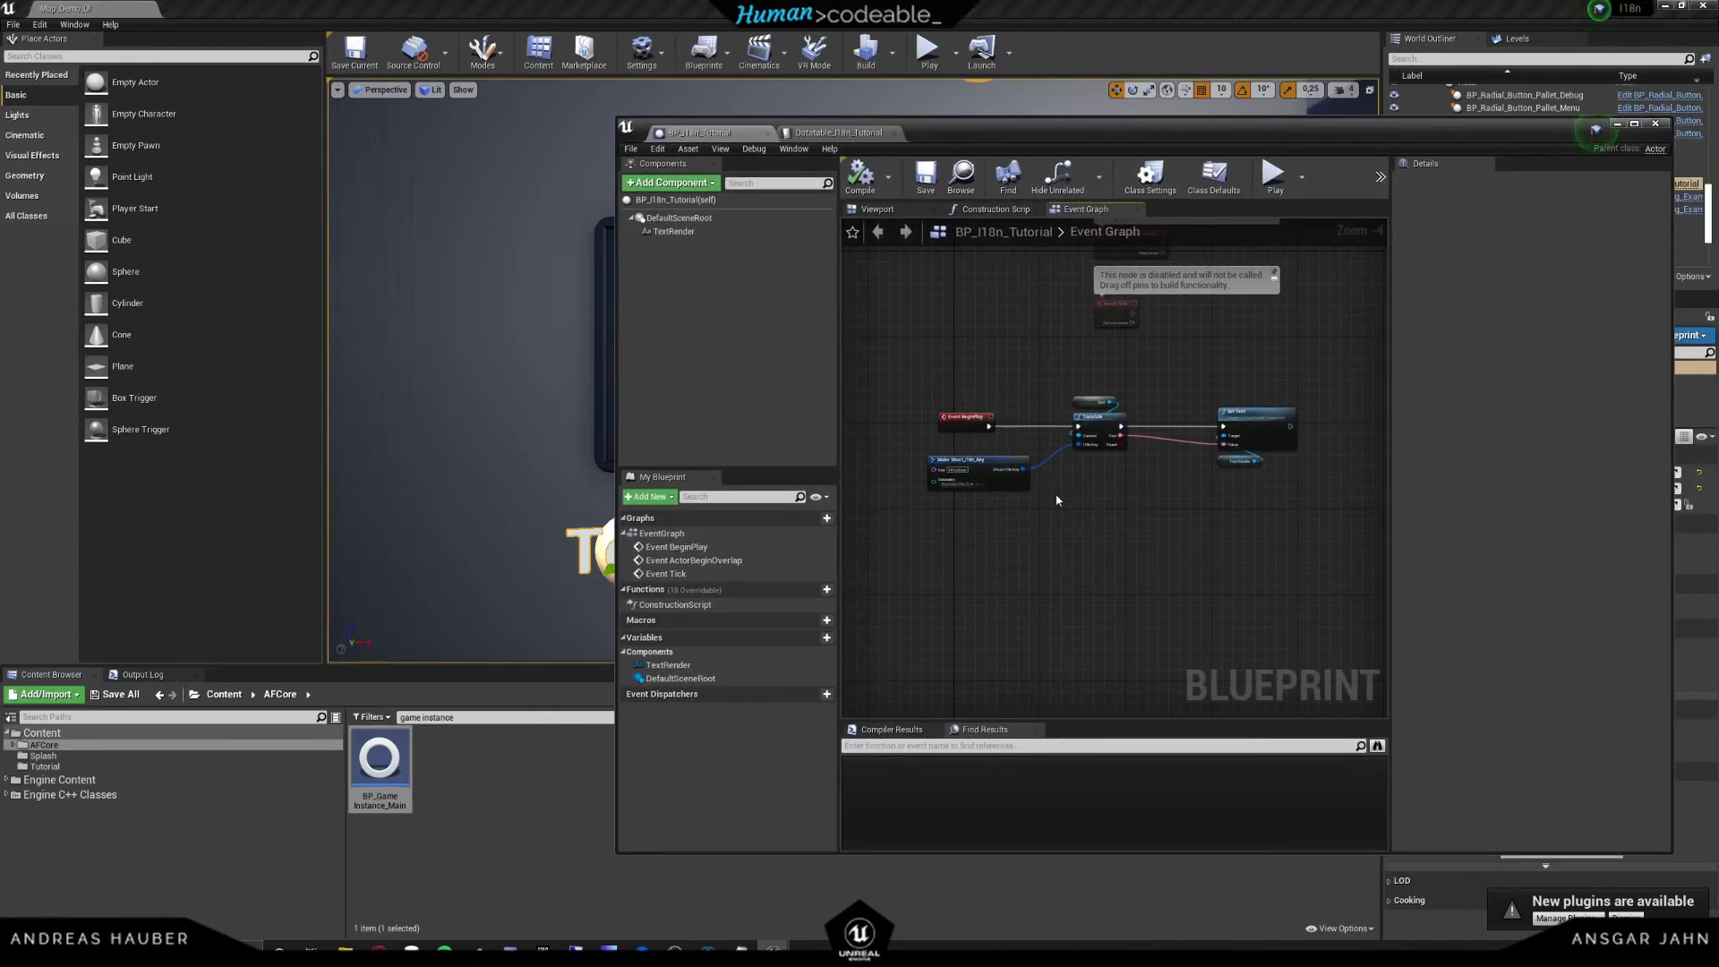
- Add the I18n interface under Class Settings and save BP_I18n_Tutorial
scroll("up", 3)
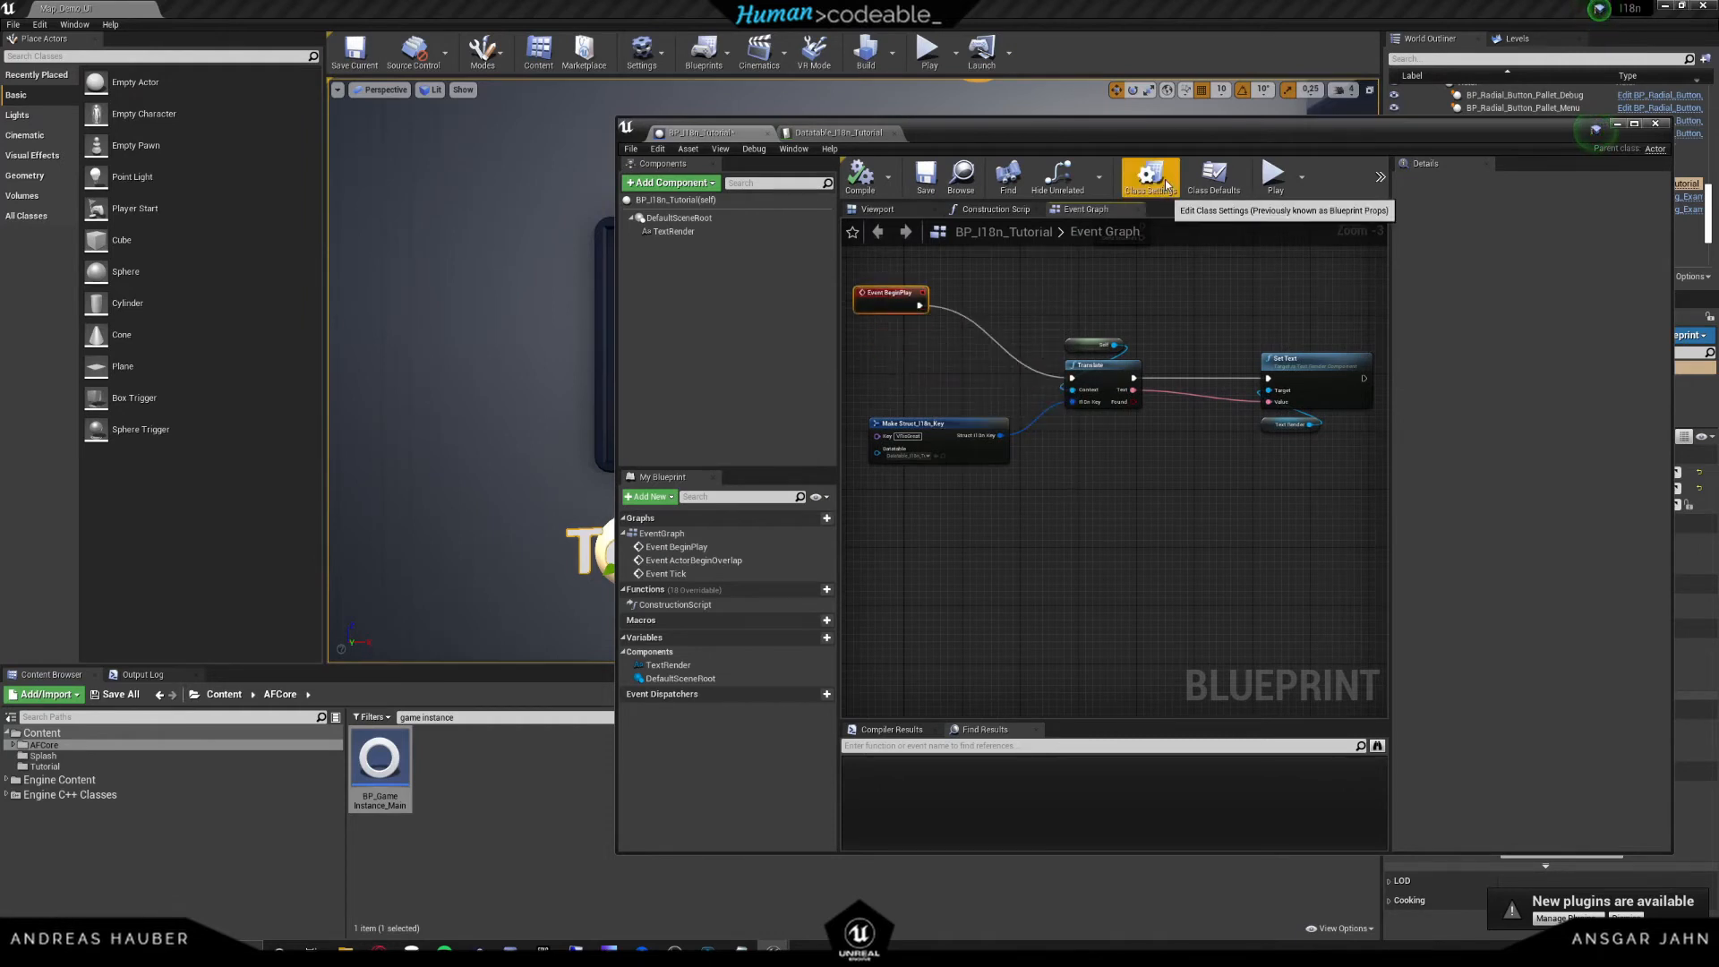
left_click(1149, 175)
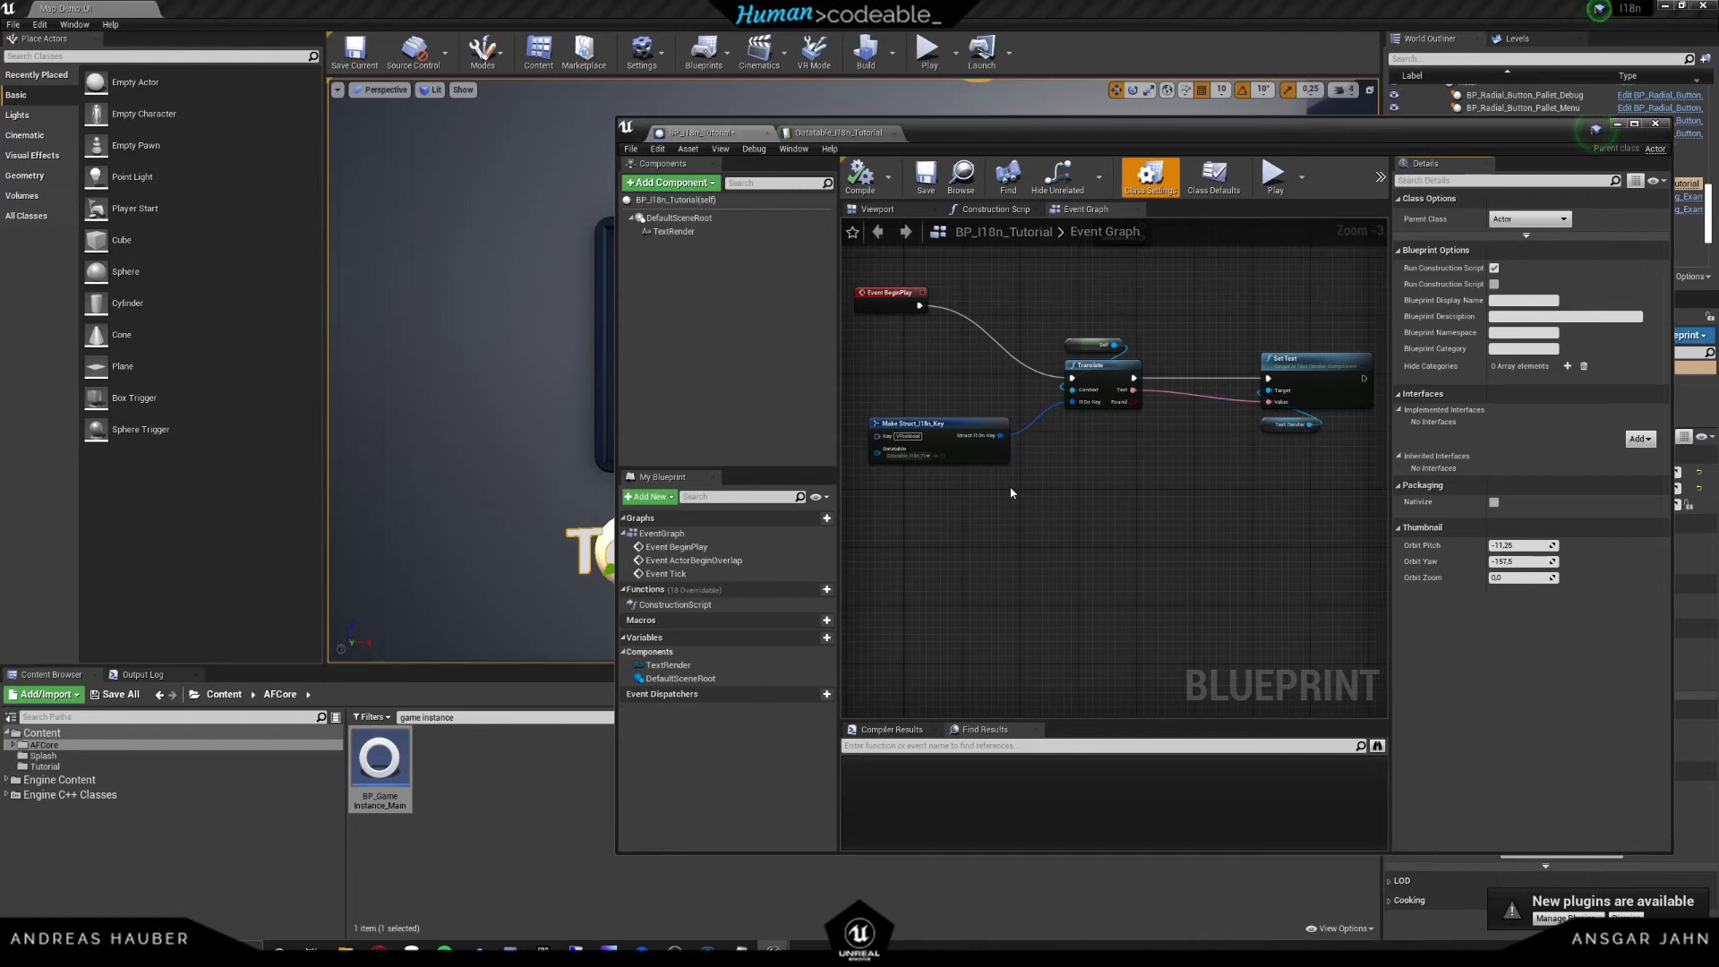
mouse_move(1303, 403)
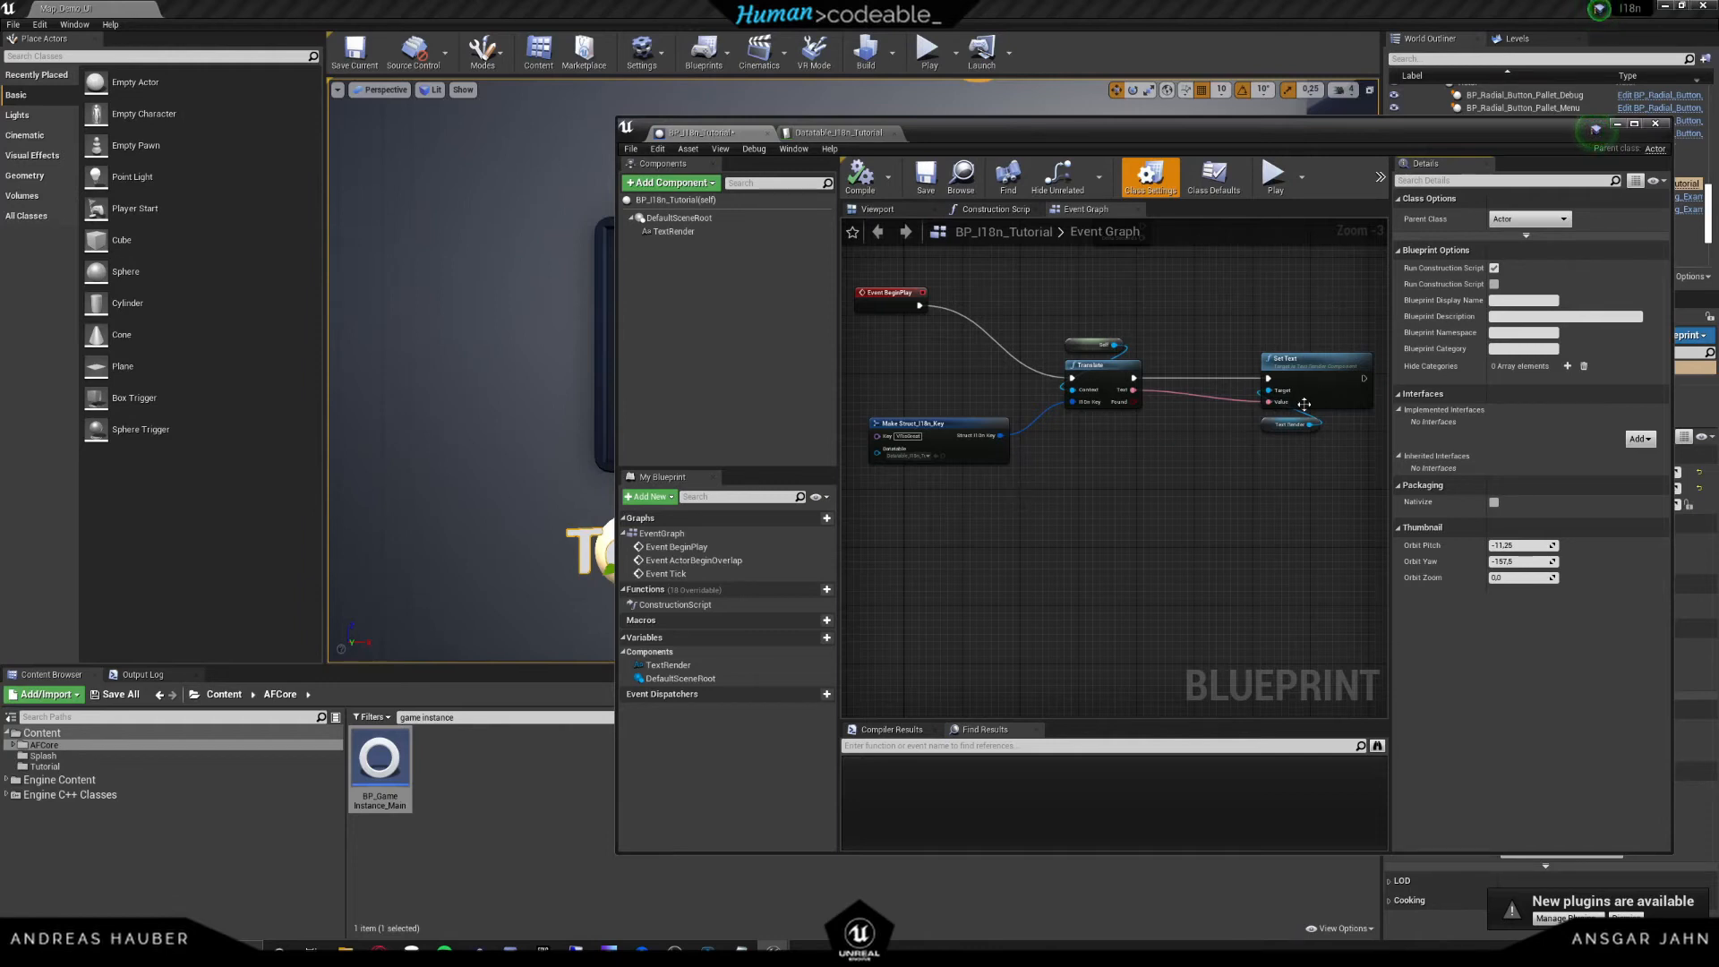
mouse_move(1298, 343)
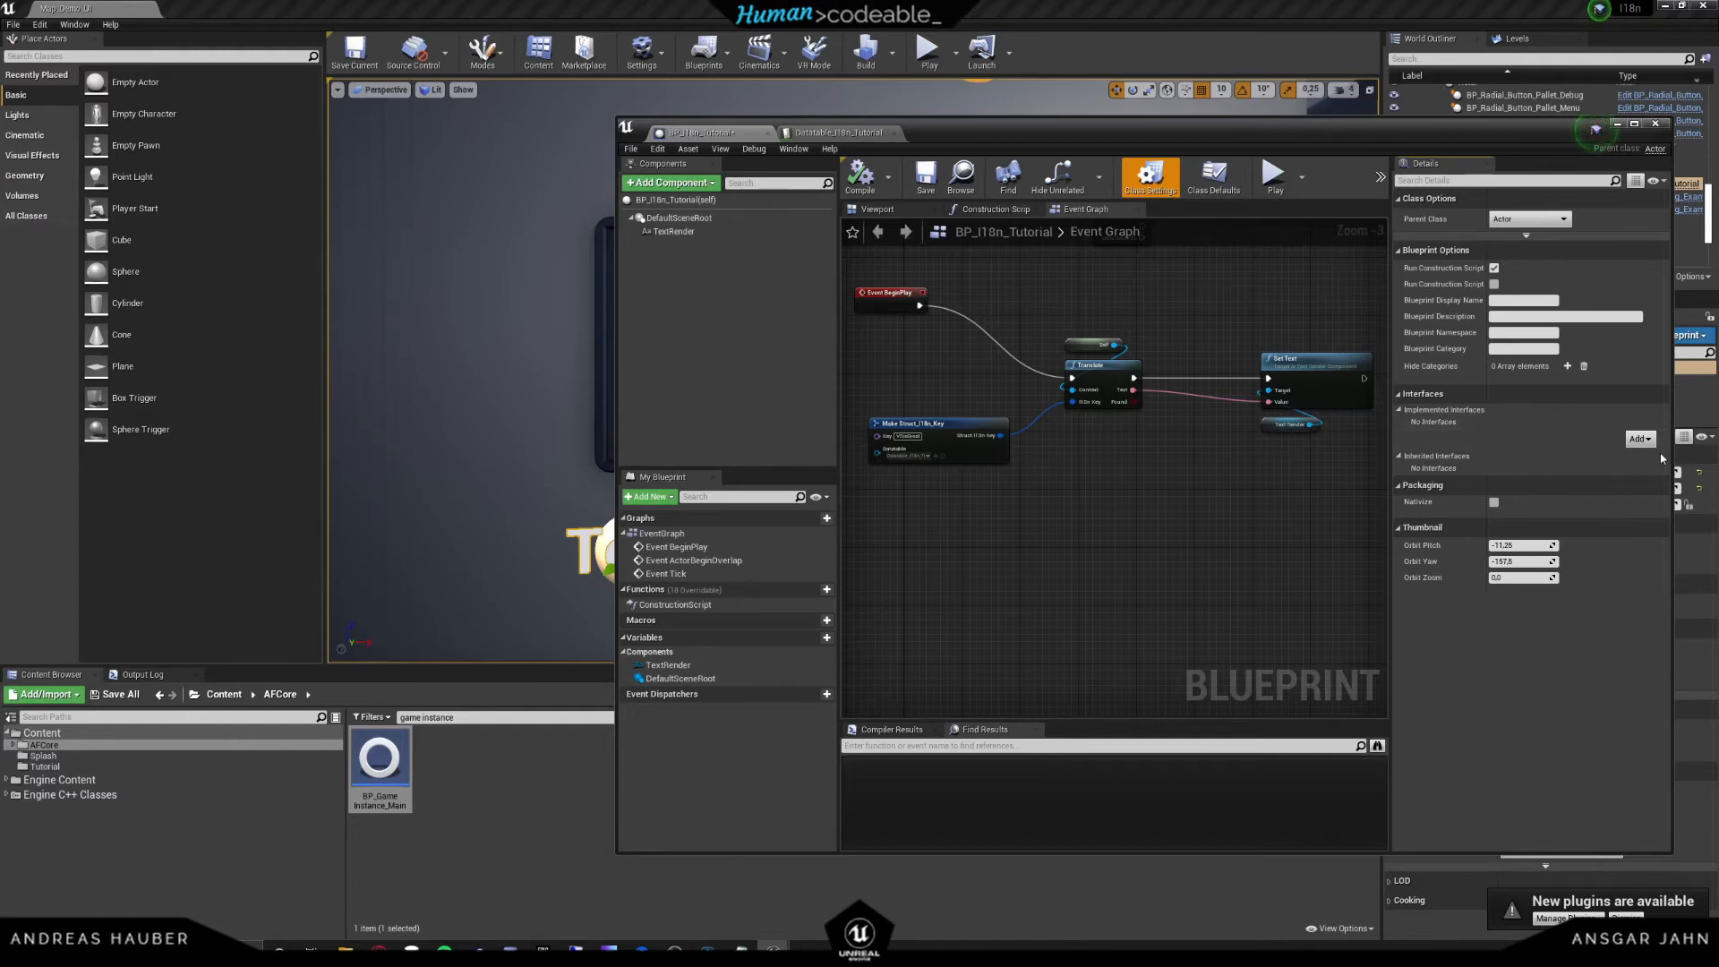
left_click(1640, 439)
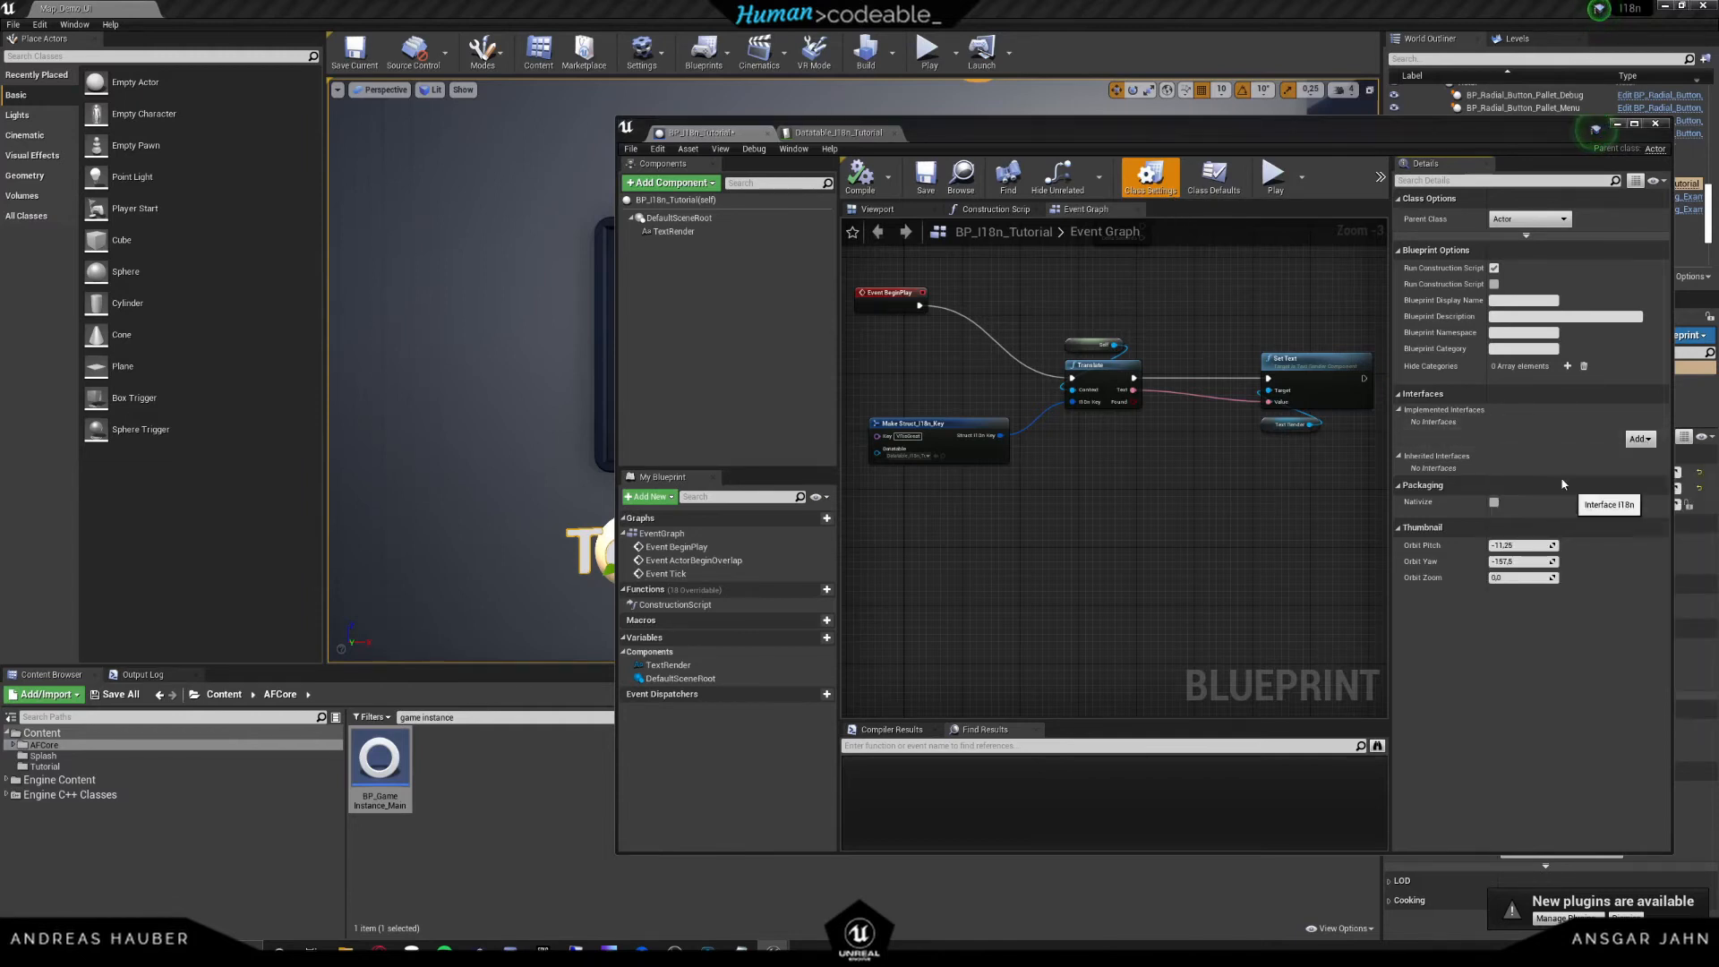
left_click(924, 175)
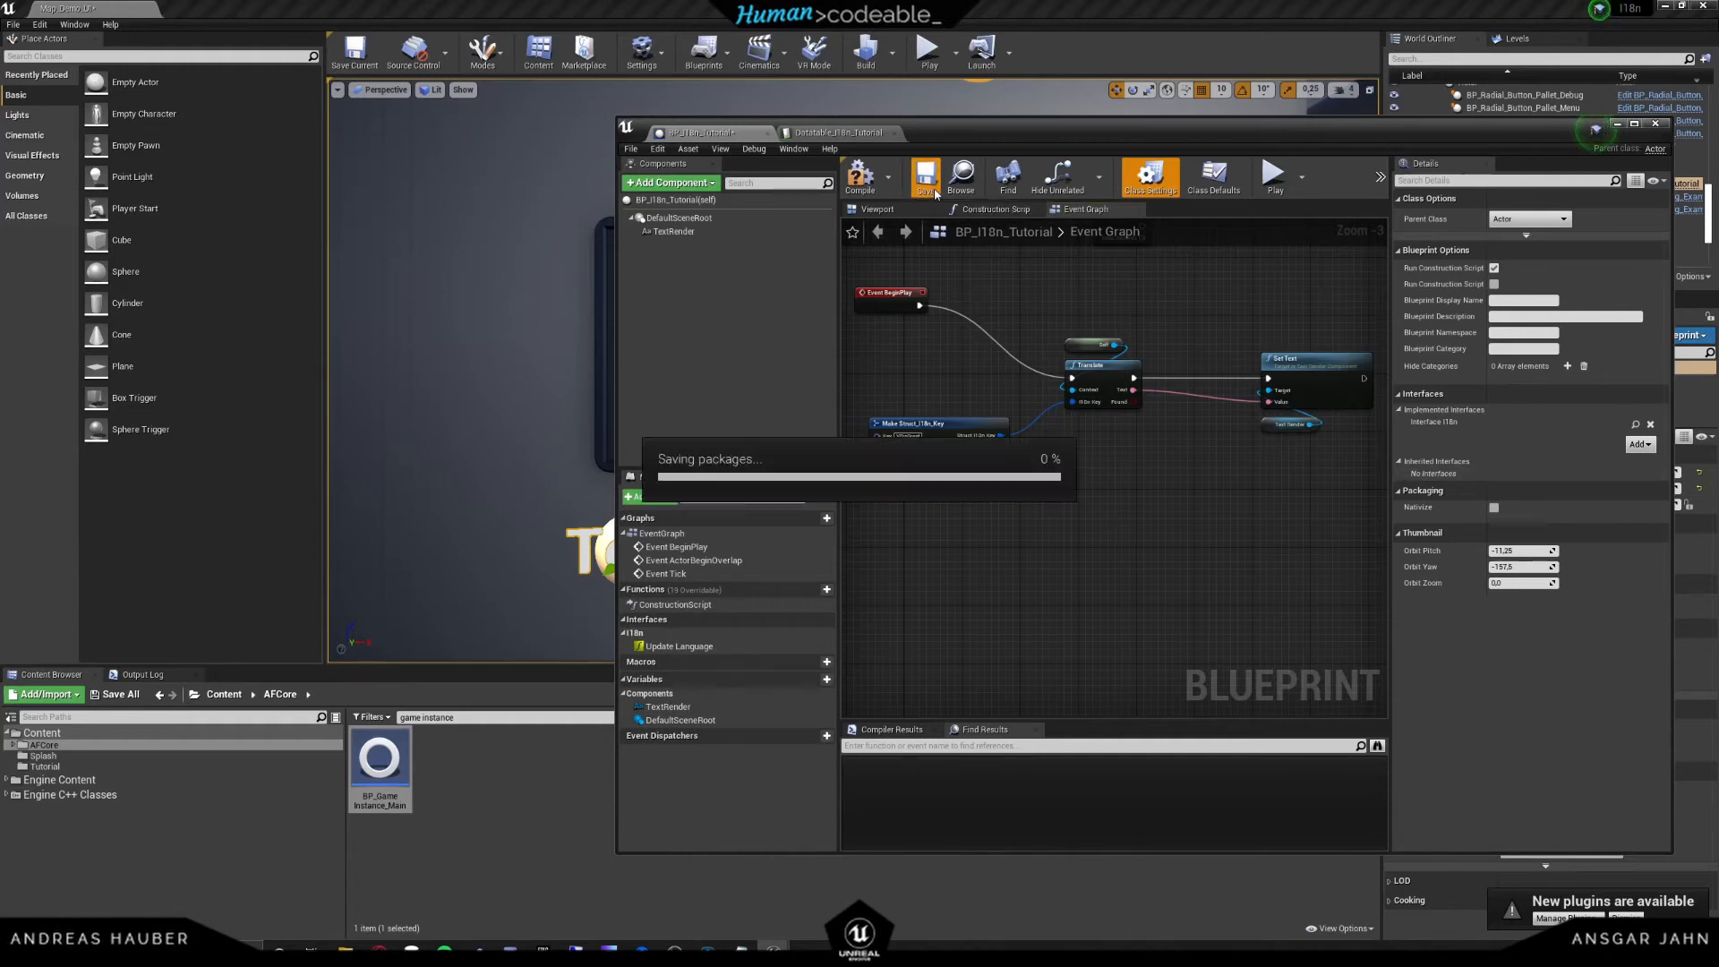
left_click(924, 175)
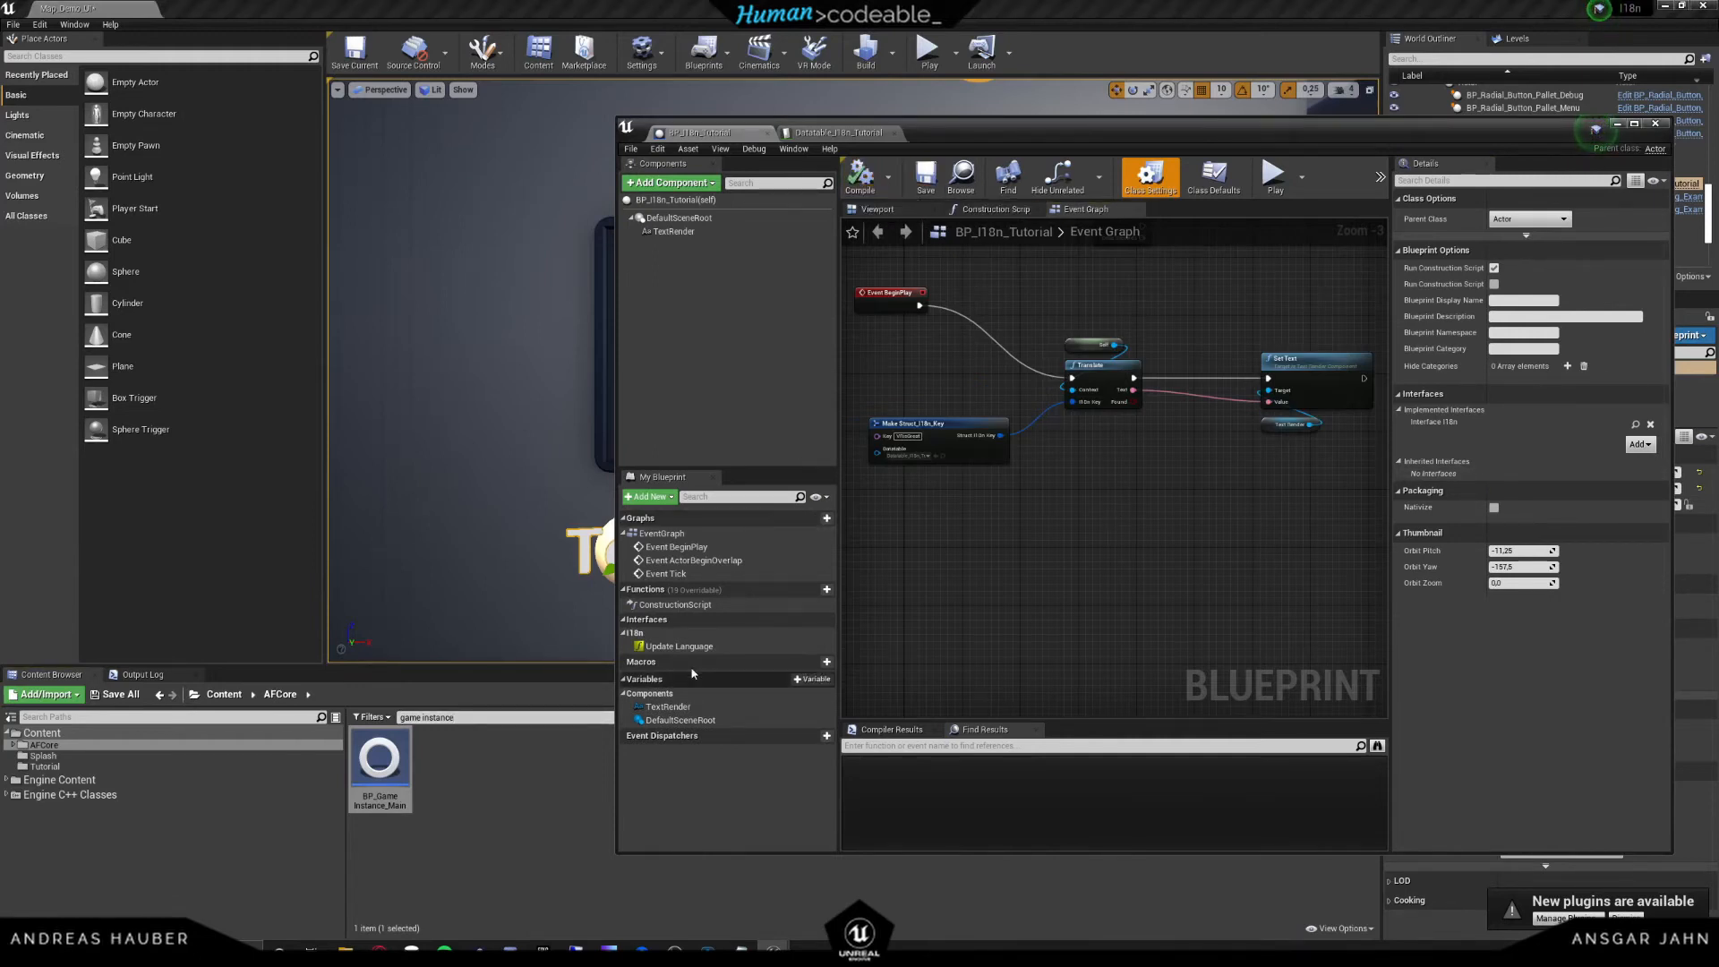
mouse_move(677, 646)
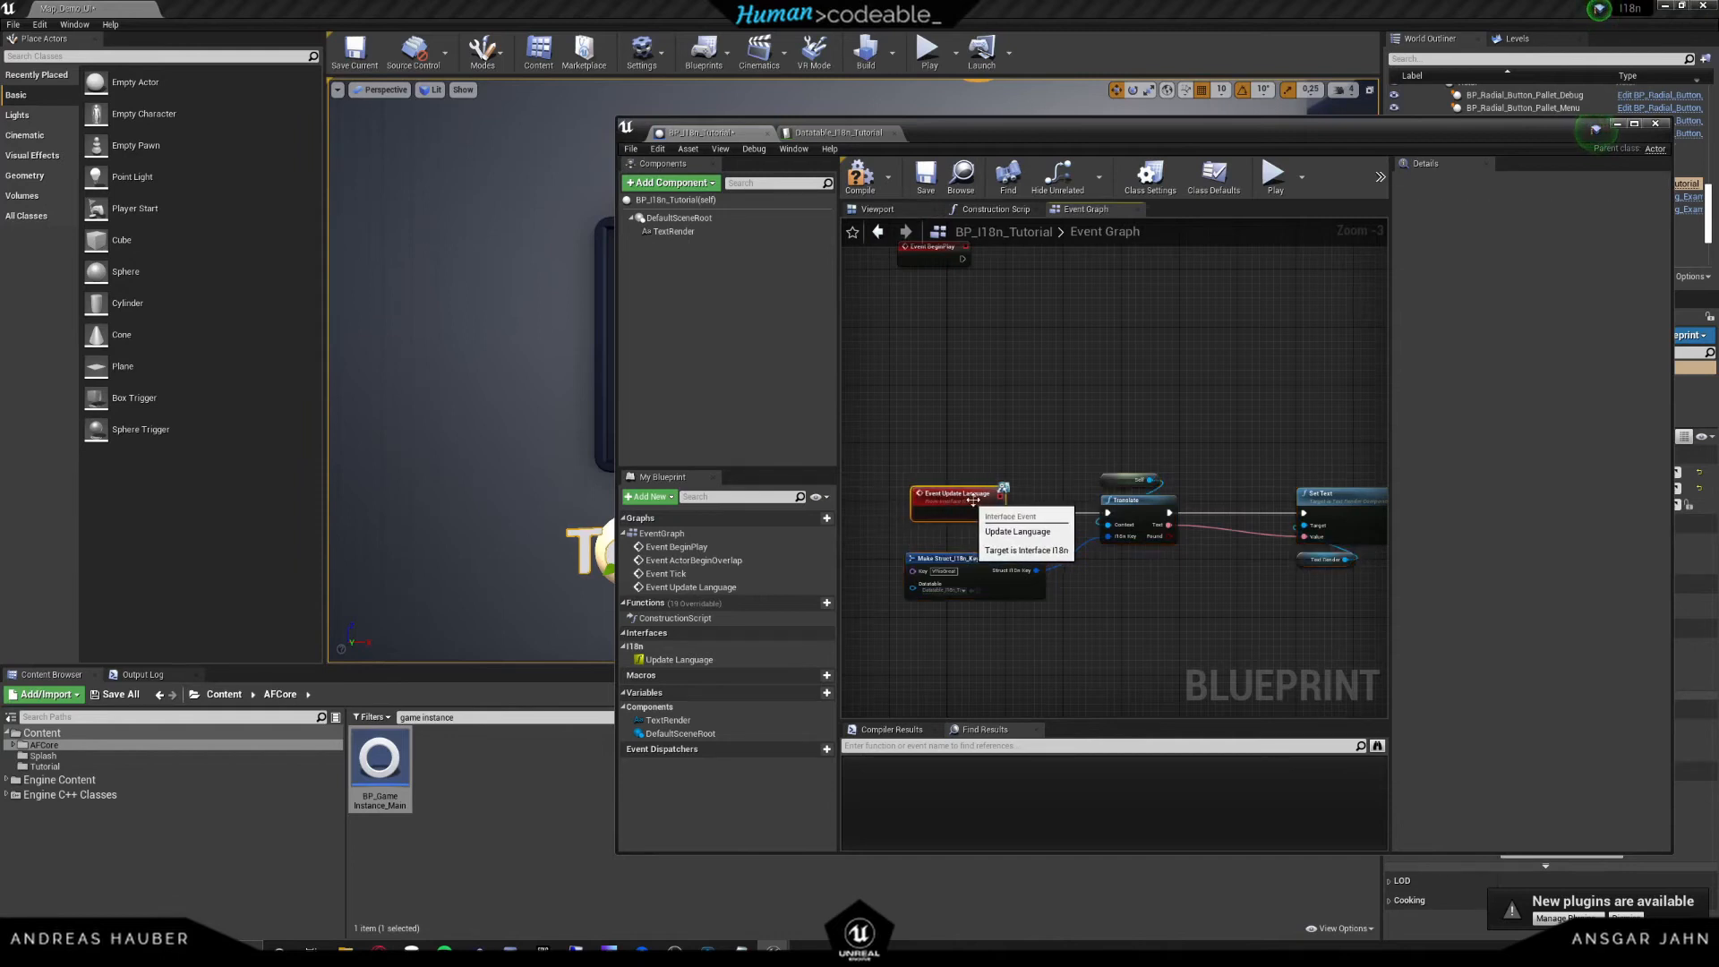
- Place an Event Update Language node in the event graph
left_click(897, 521)
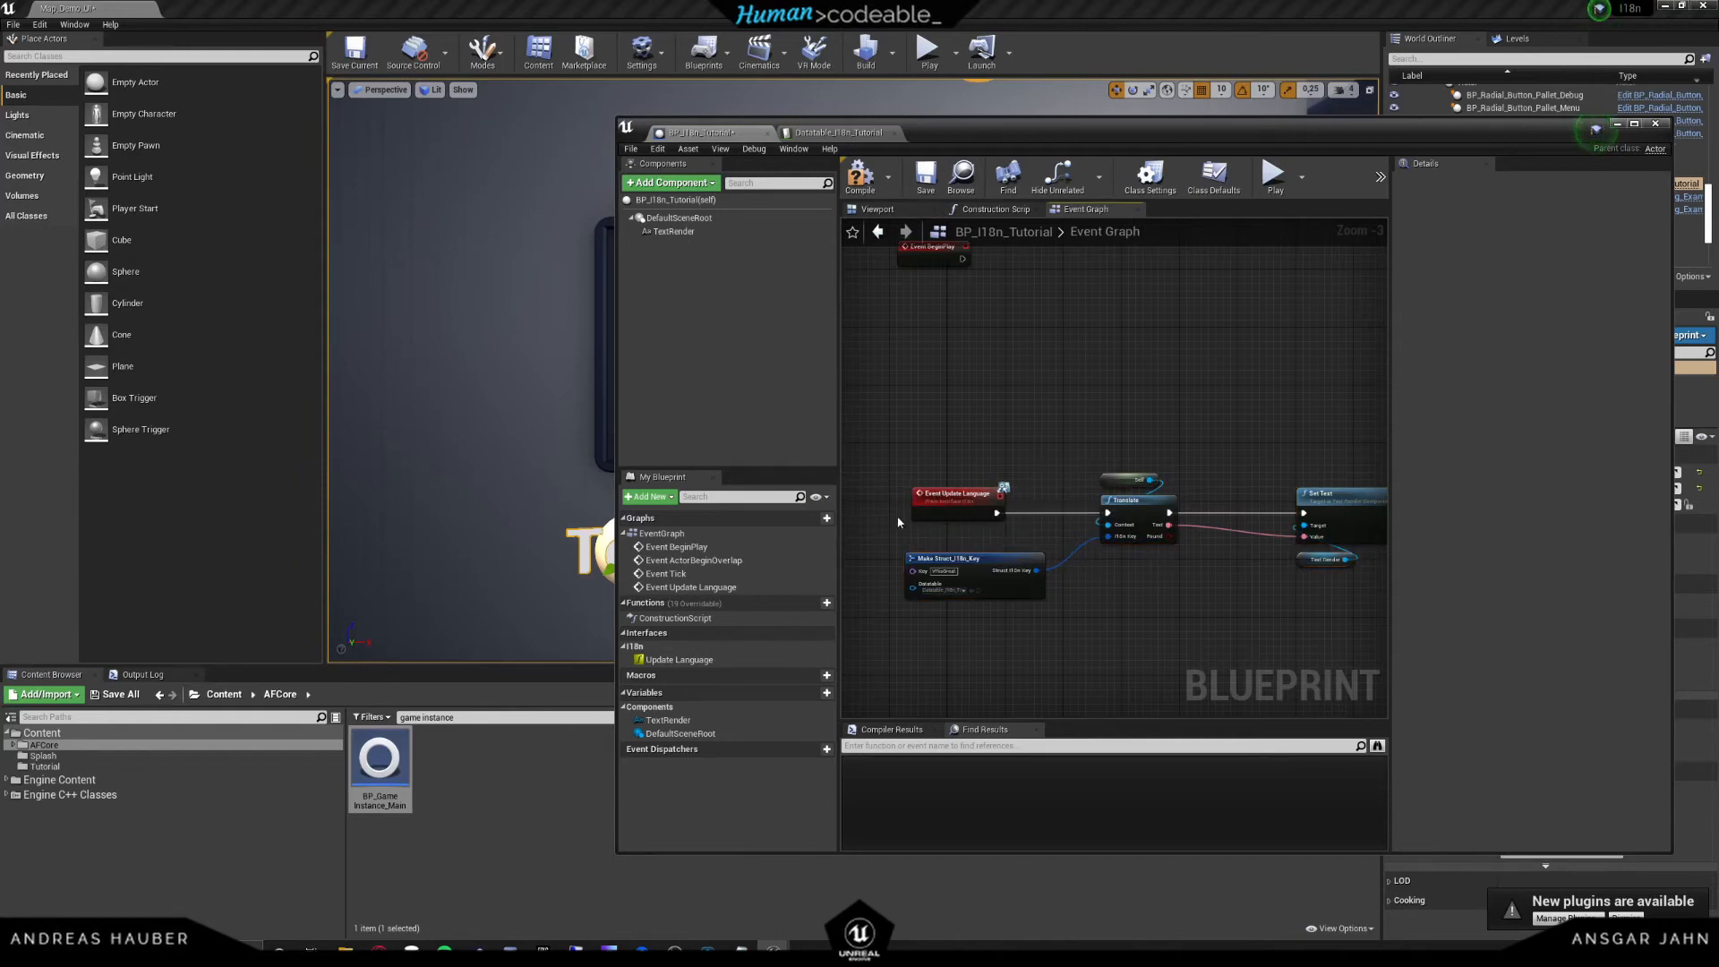
mouse_move(954, 492)
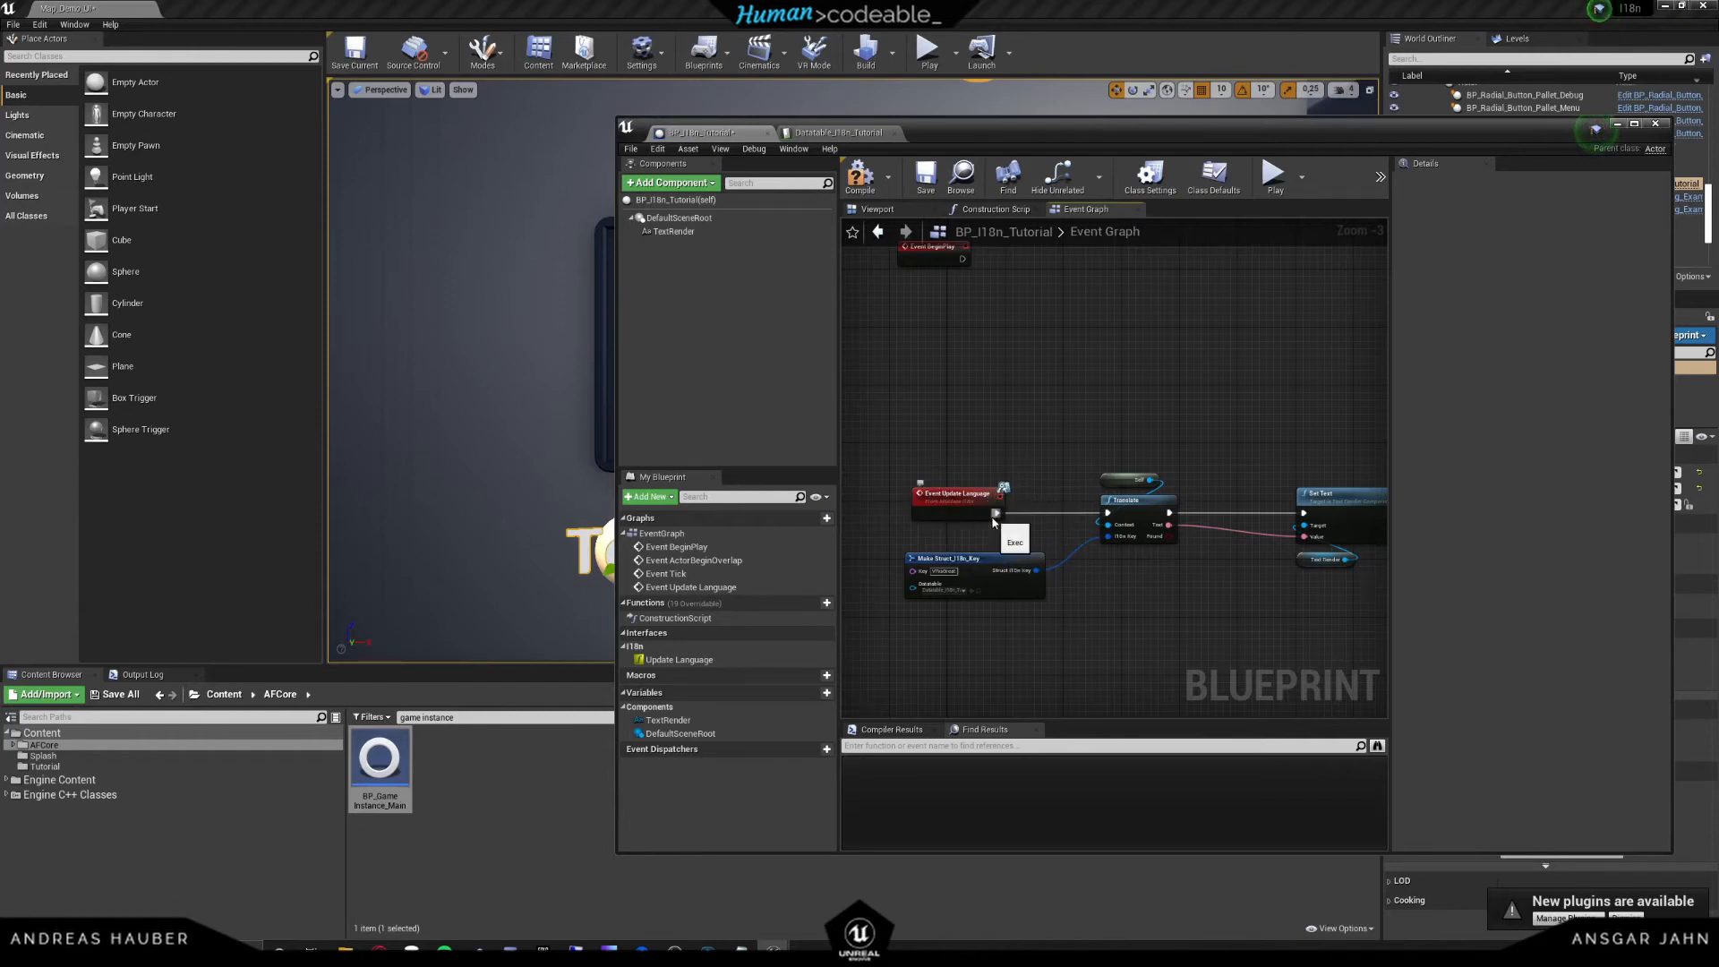
mouse_move(1214, 573)
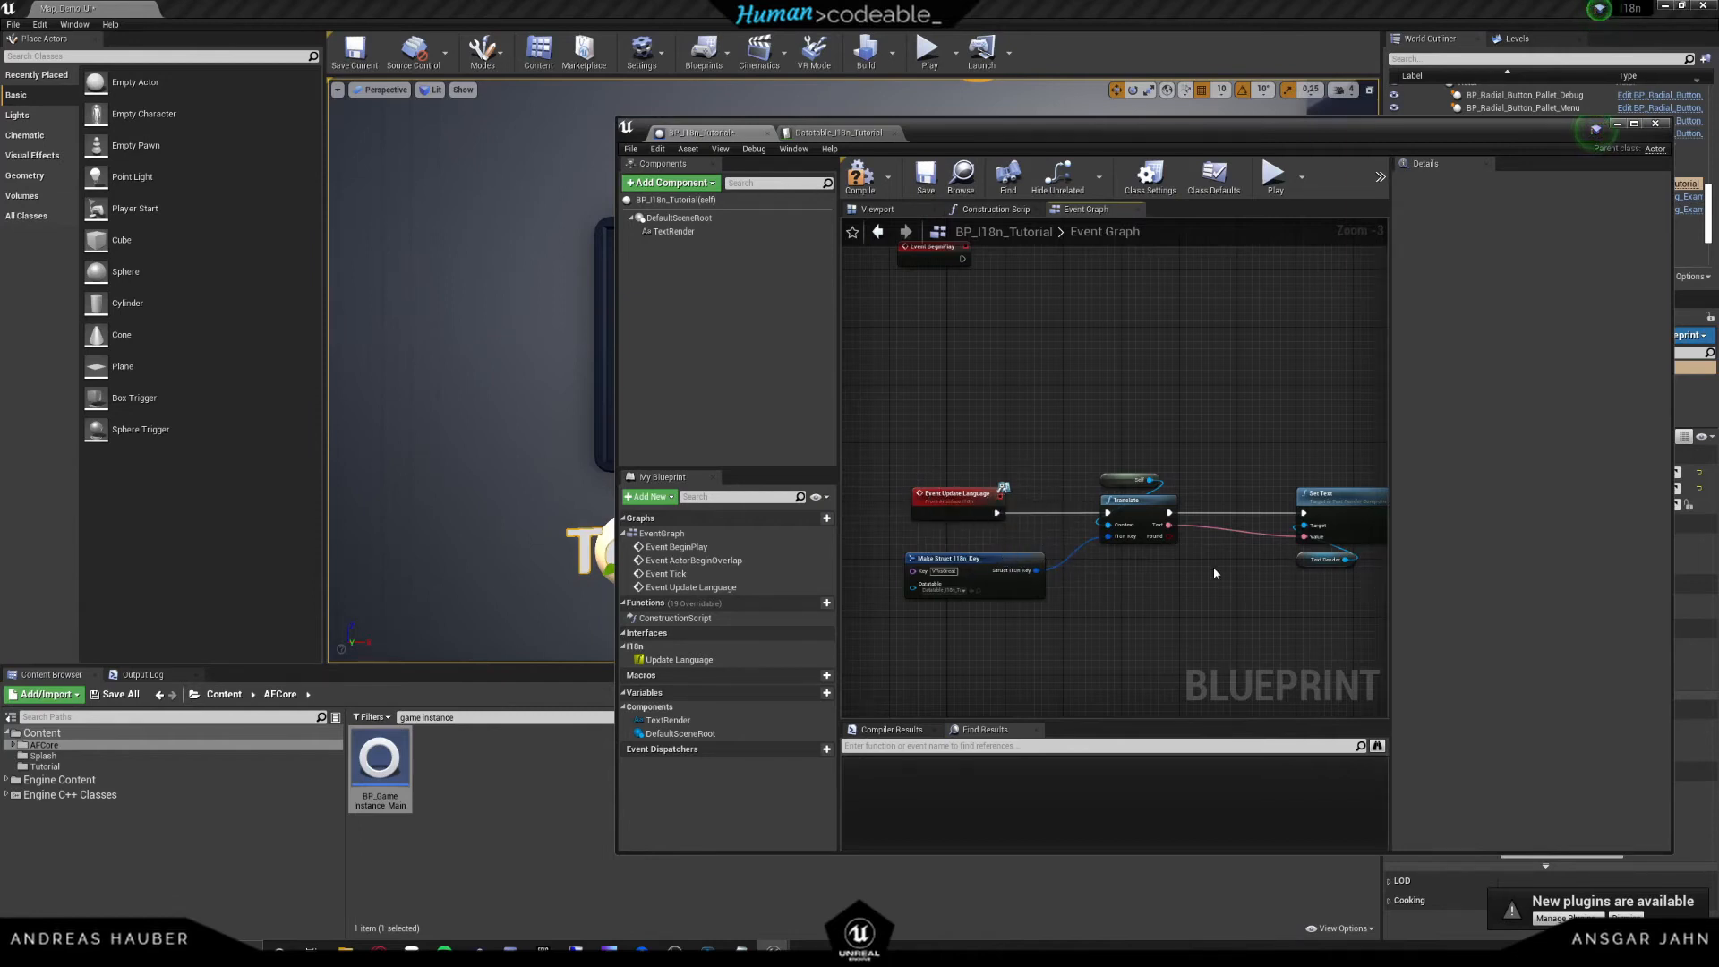
mouse_move(1036, 320)
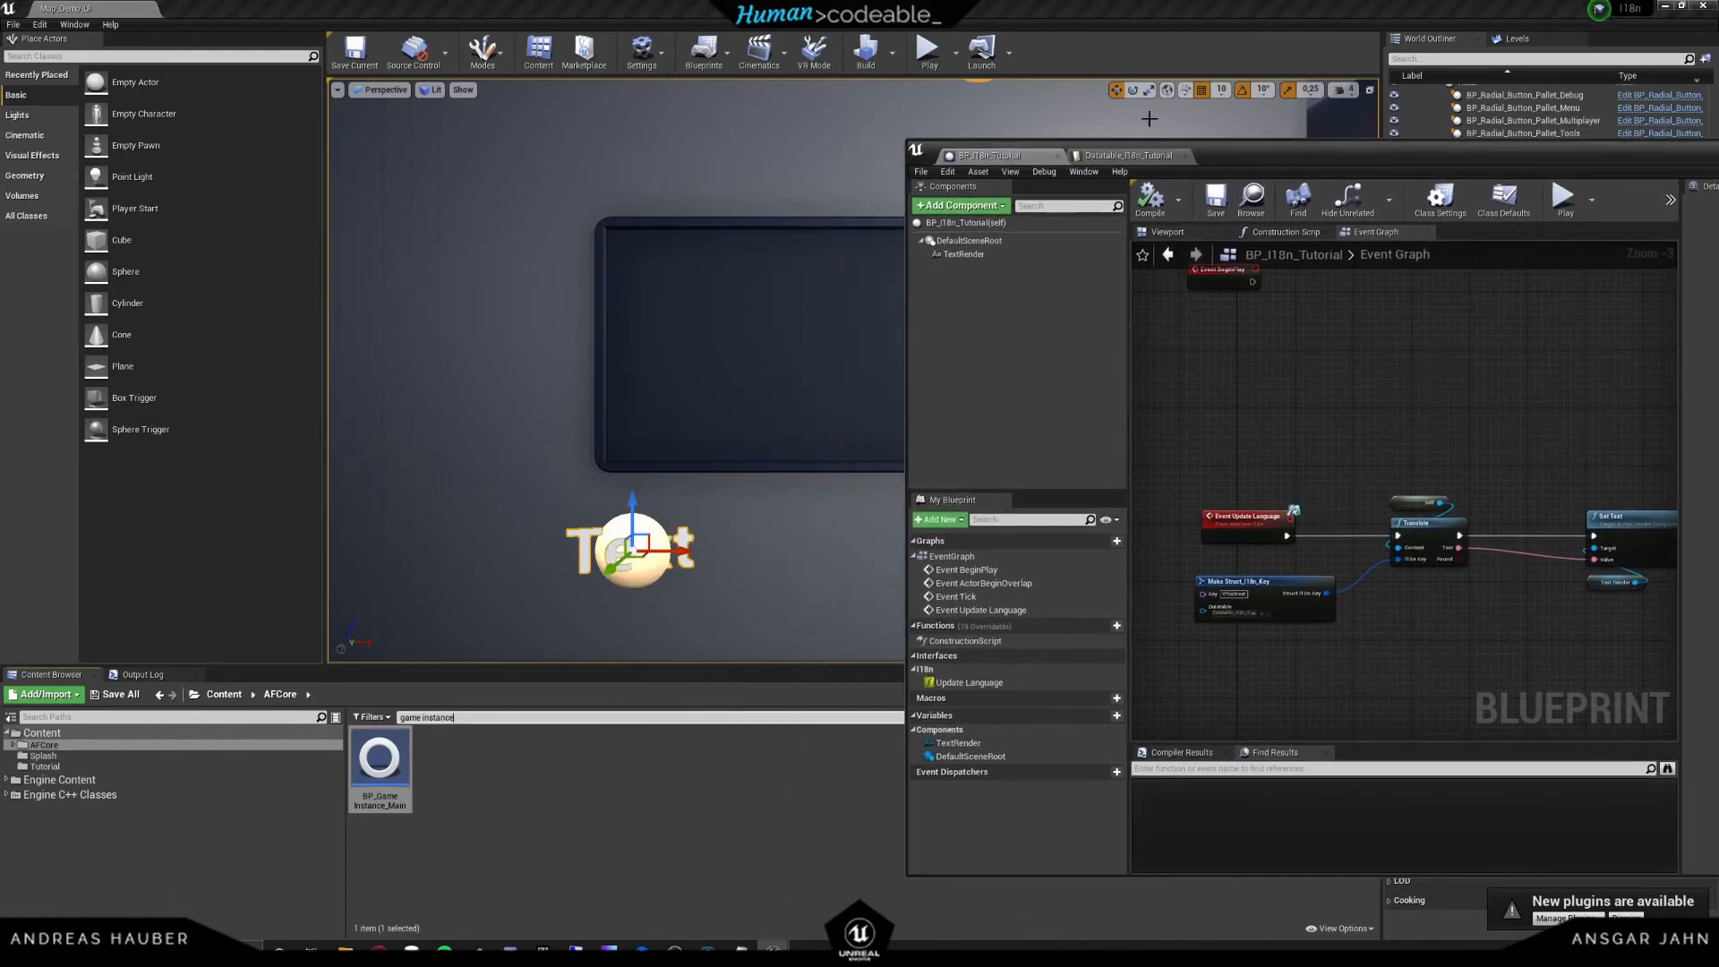
left_click(926, 51)
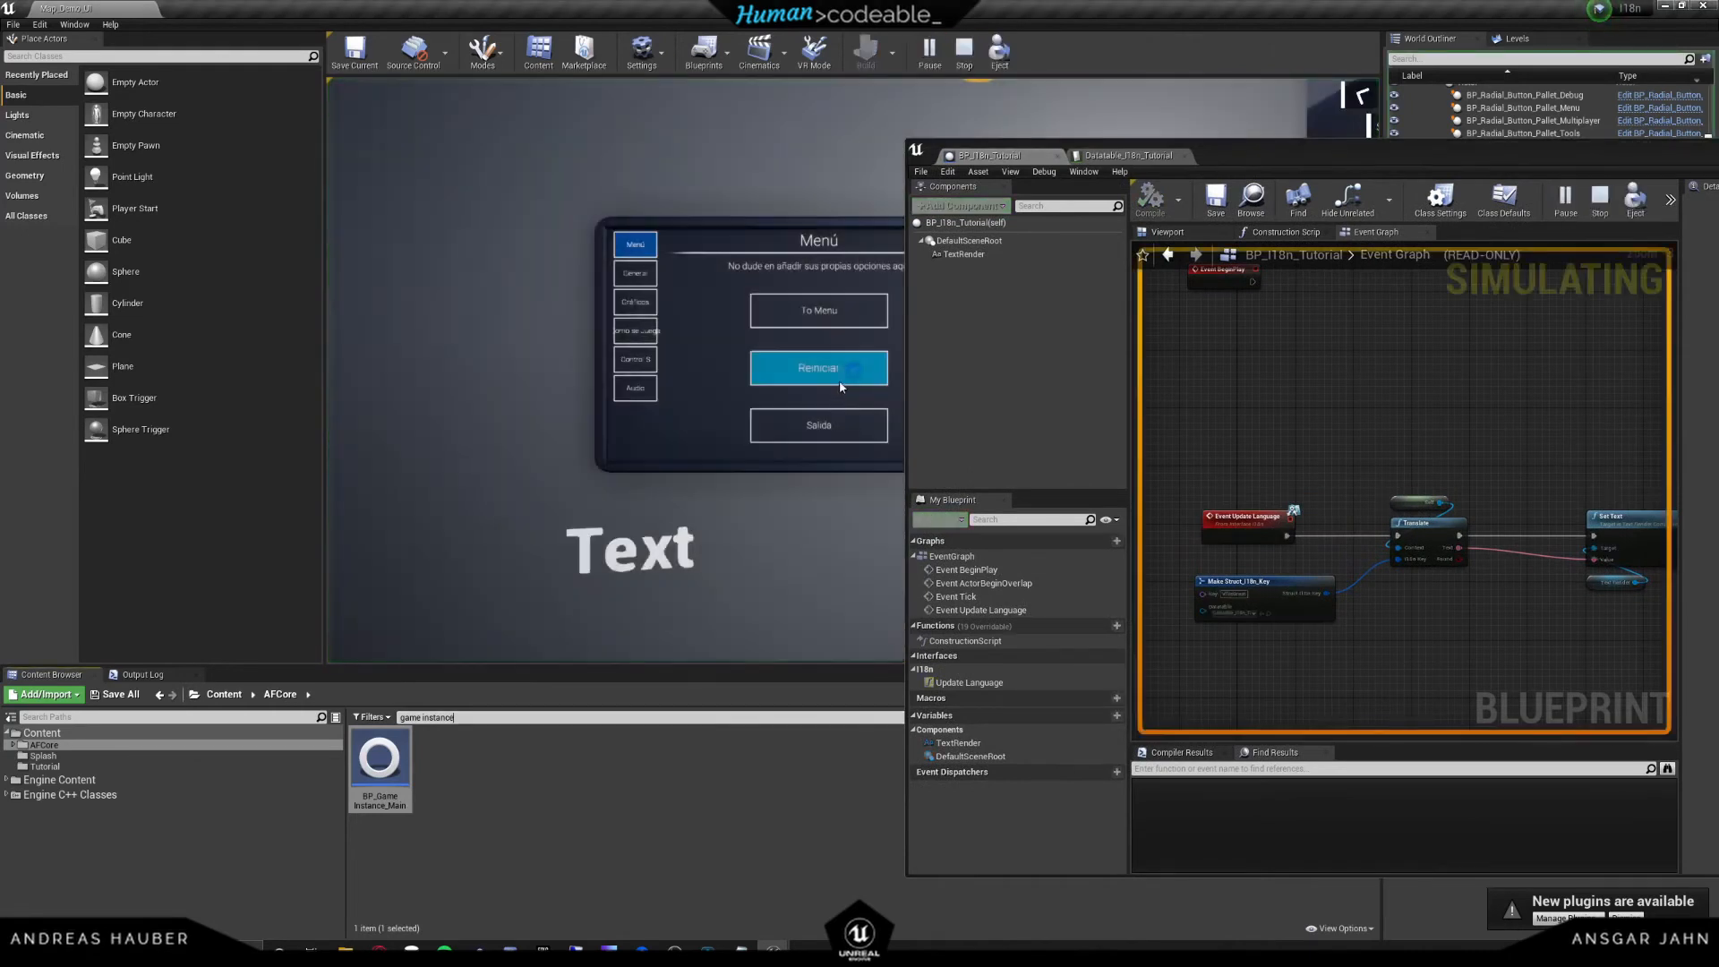
mouse_move(648, 288)
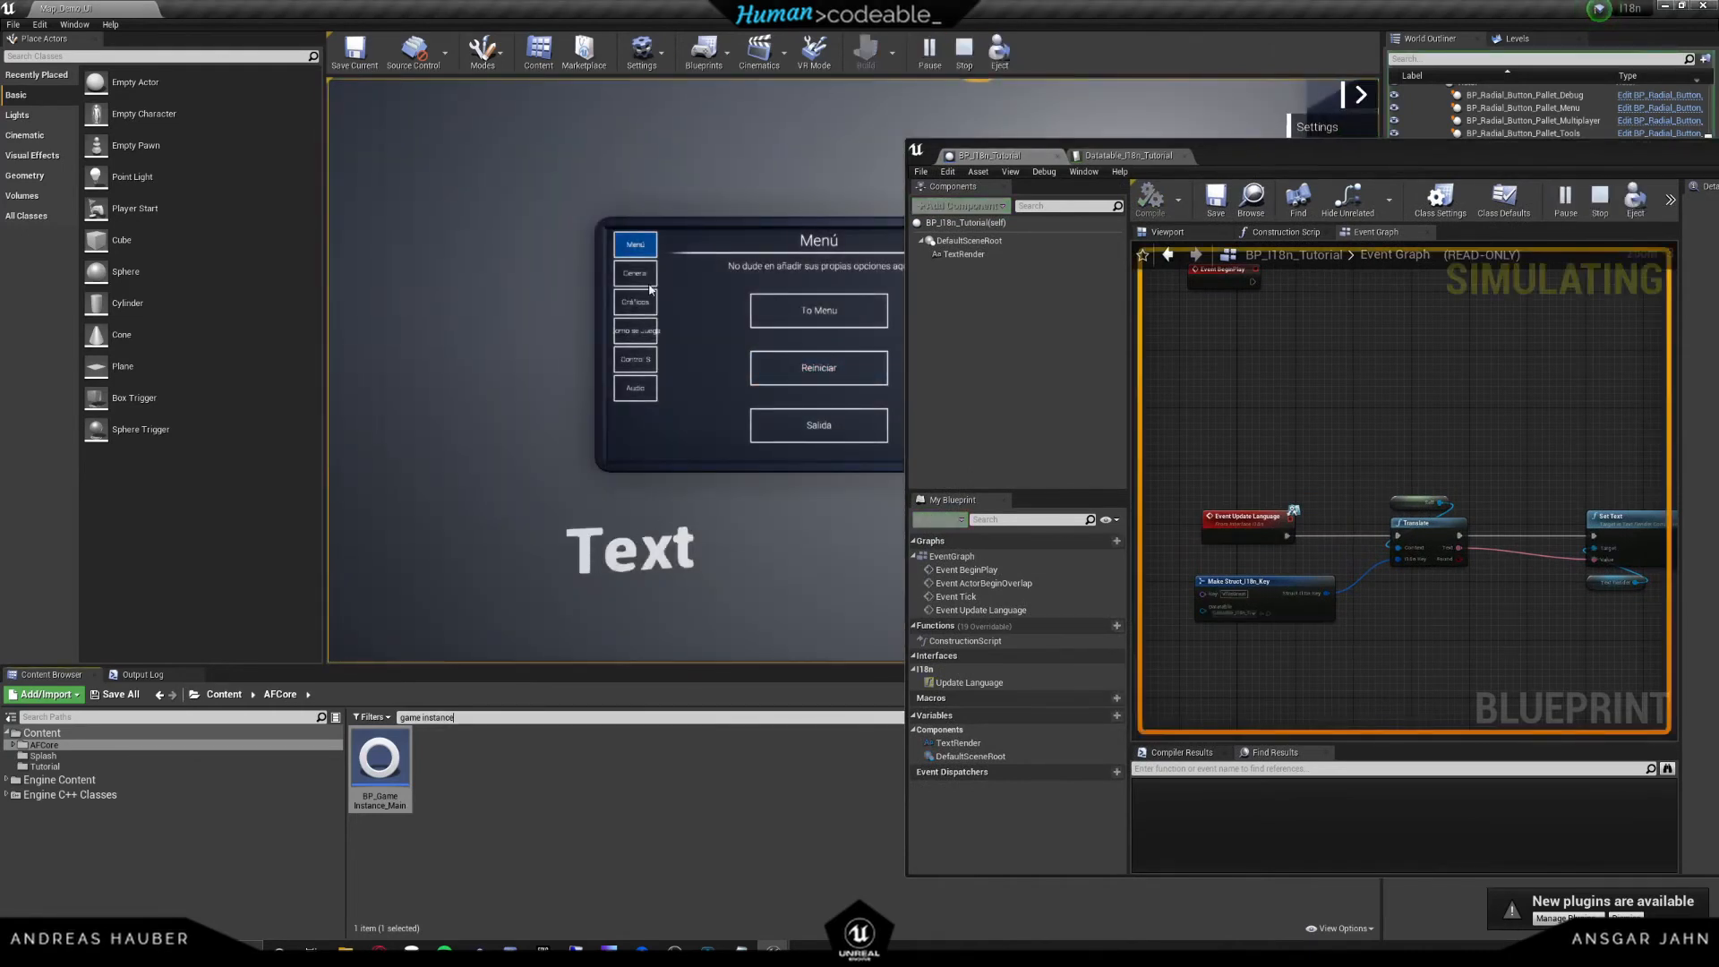
left_click(634, 272)
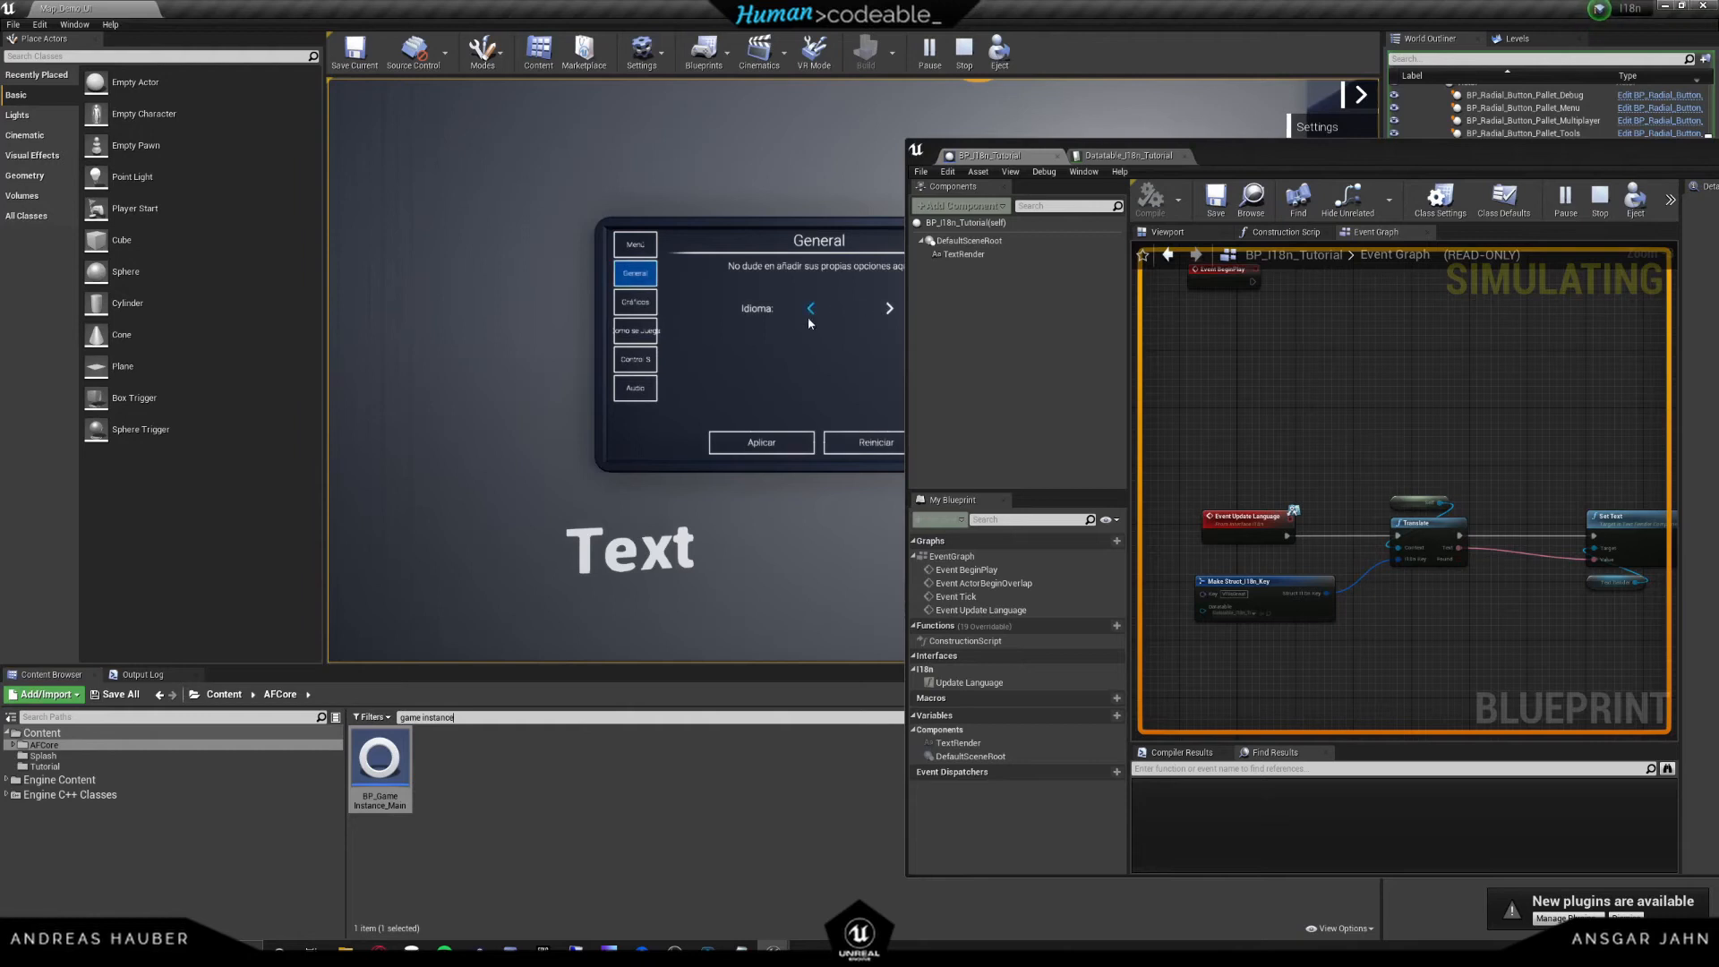
left_click(809, 308)
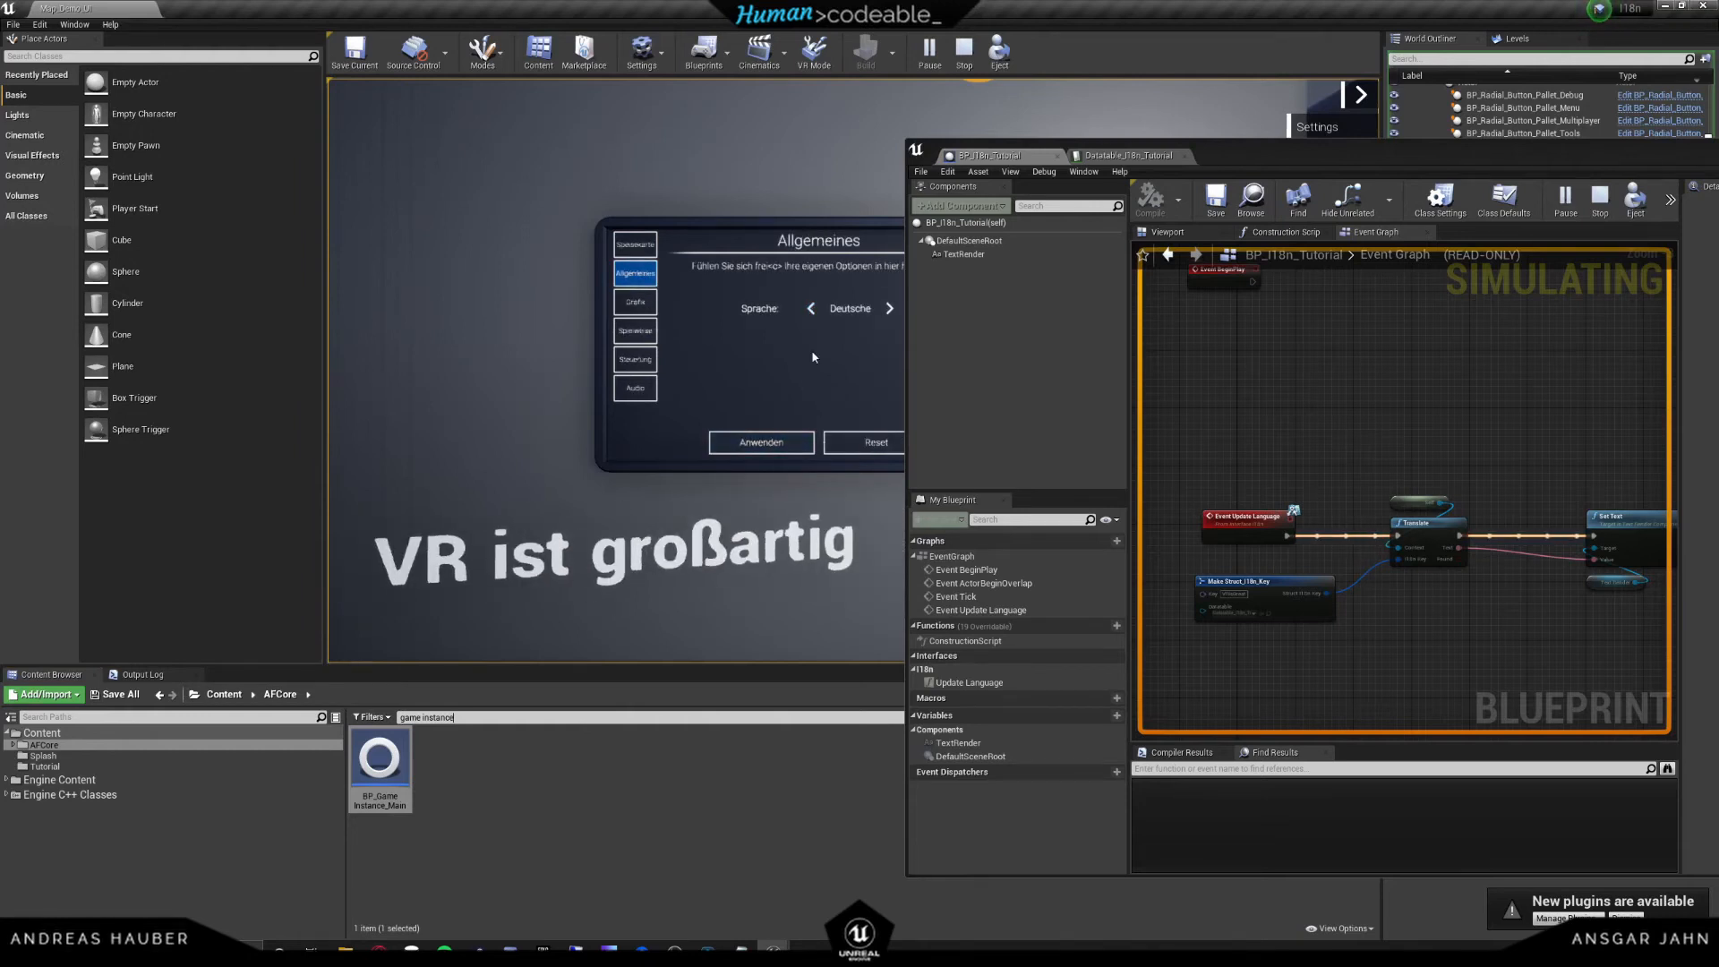
mouse_move(963, 52)
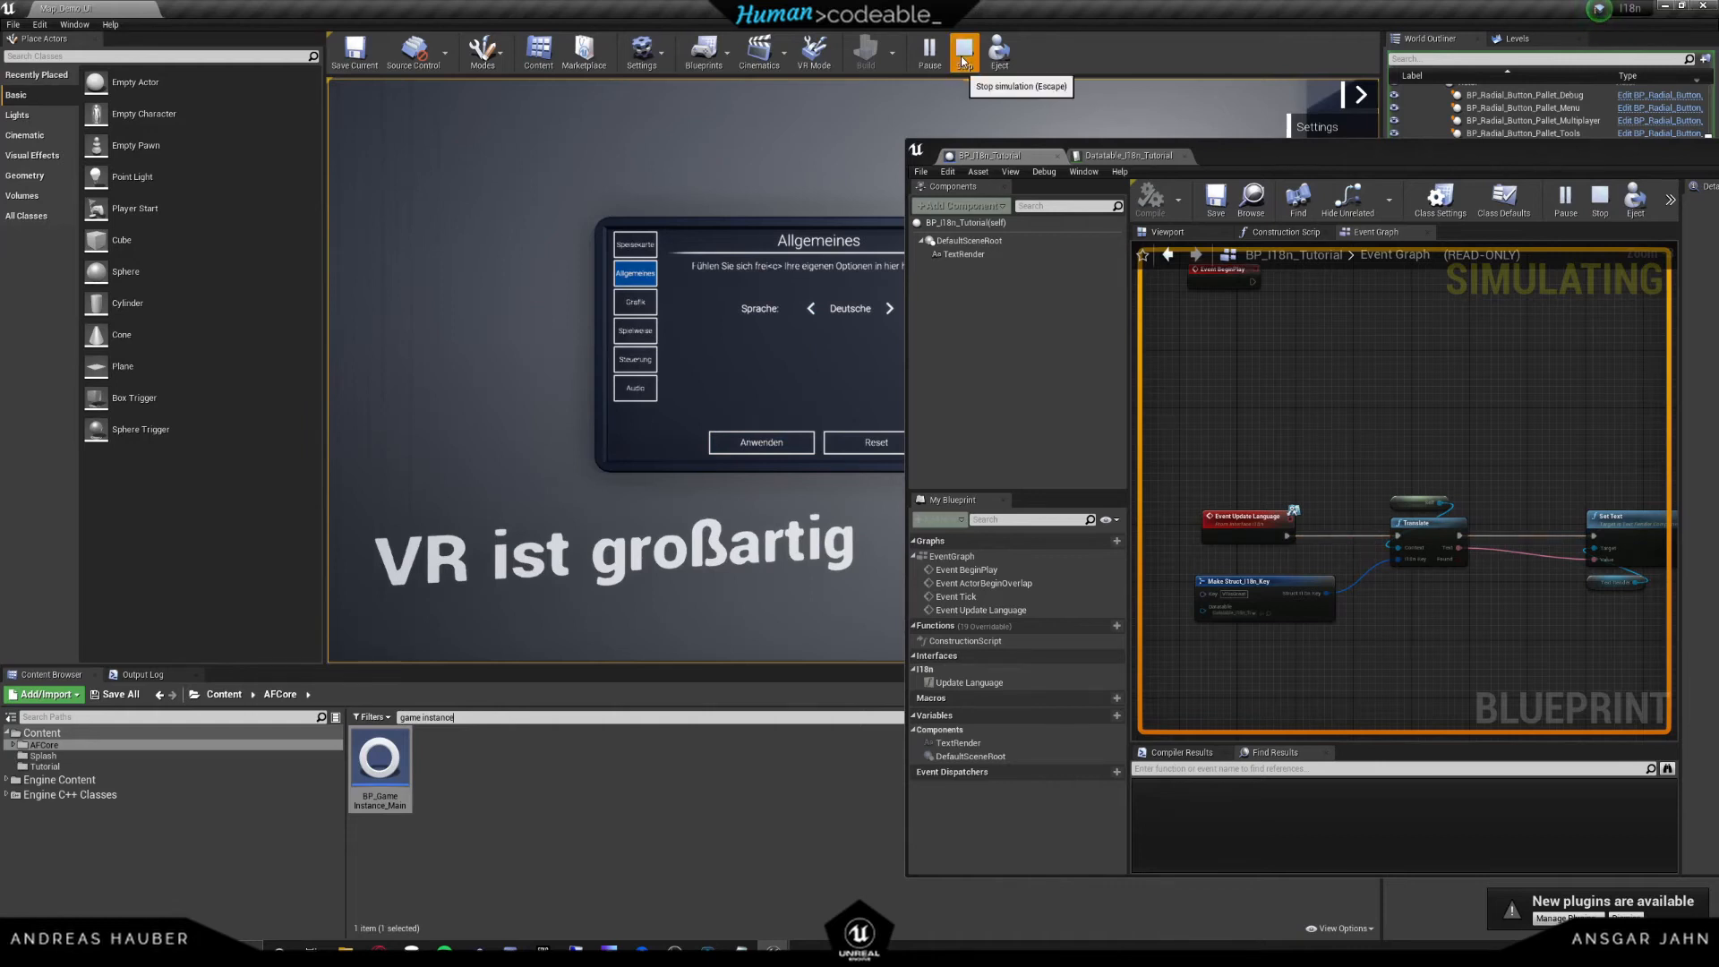
left_click(927, 52)
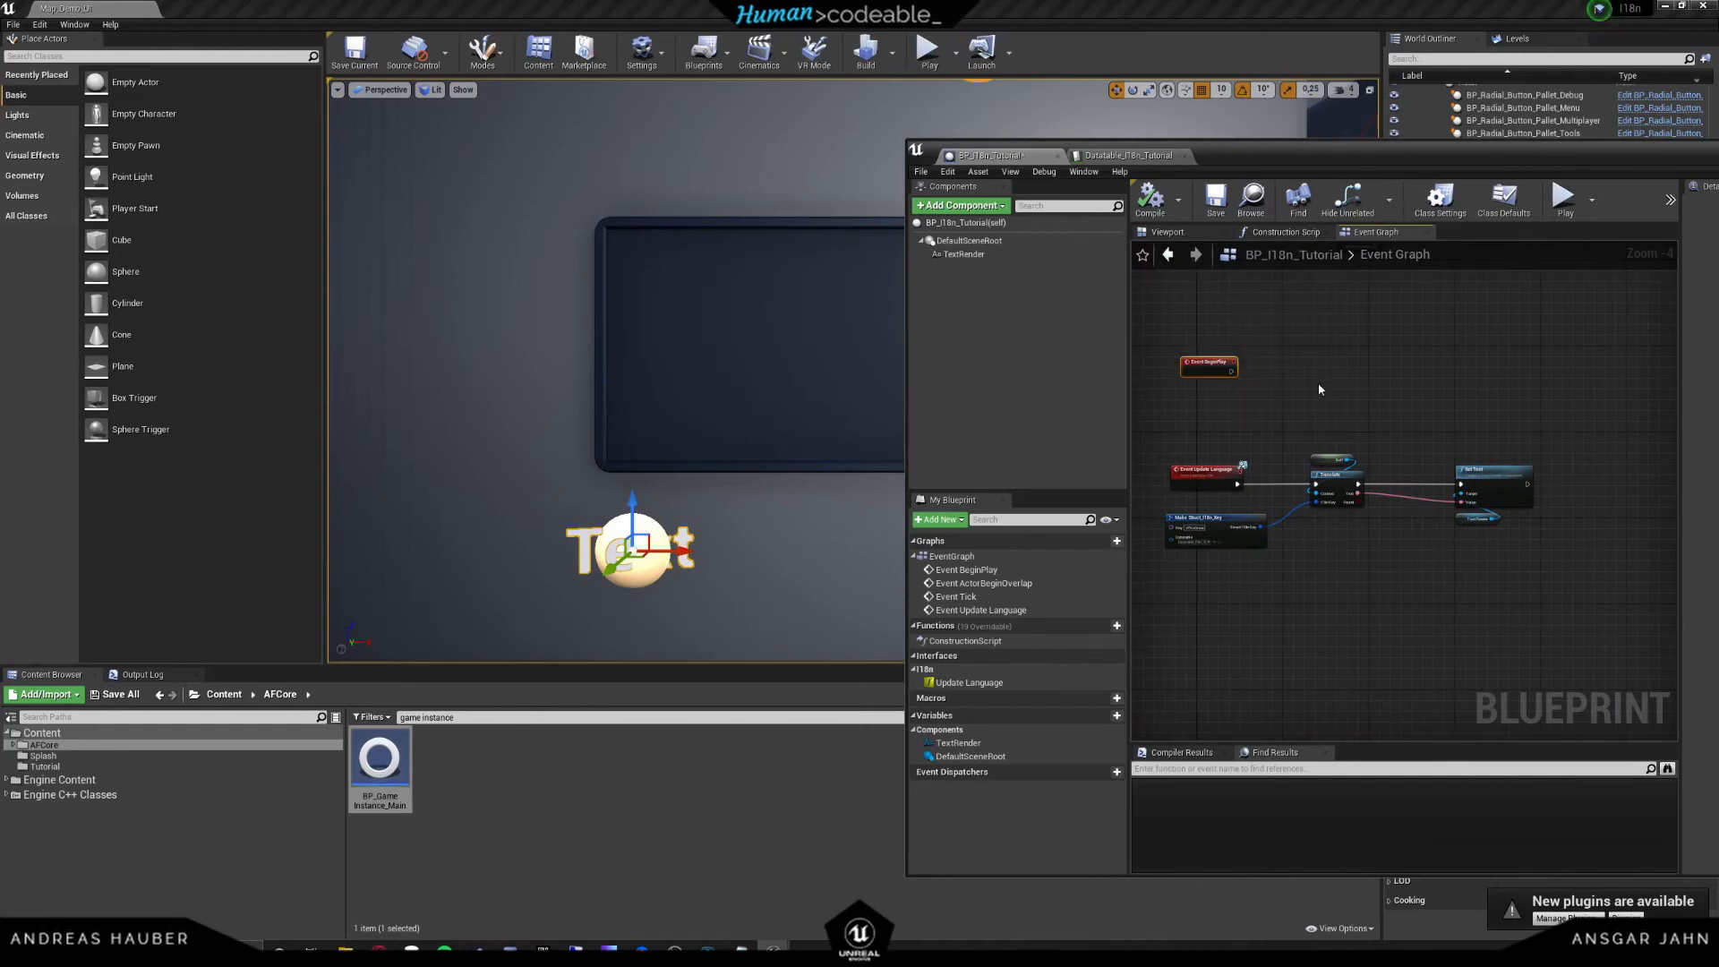
- Wire Event BeginPlay's exec to an Update Language message node targeting self
scroll("up", 3)
type("update lan")
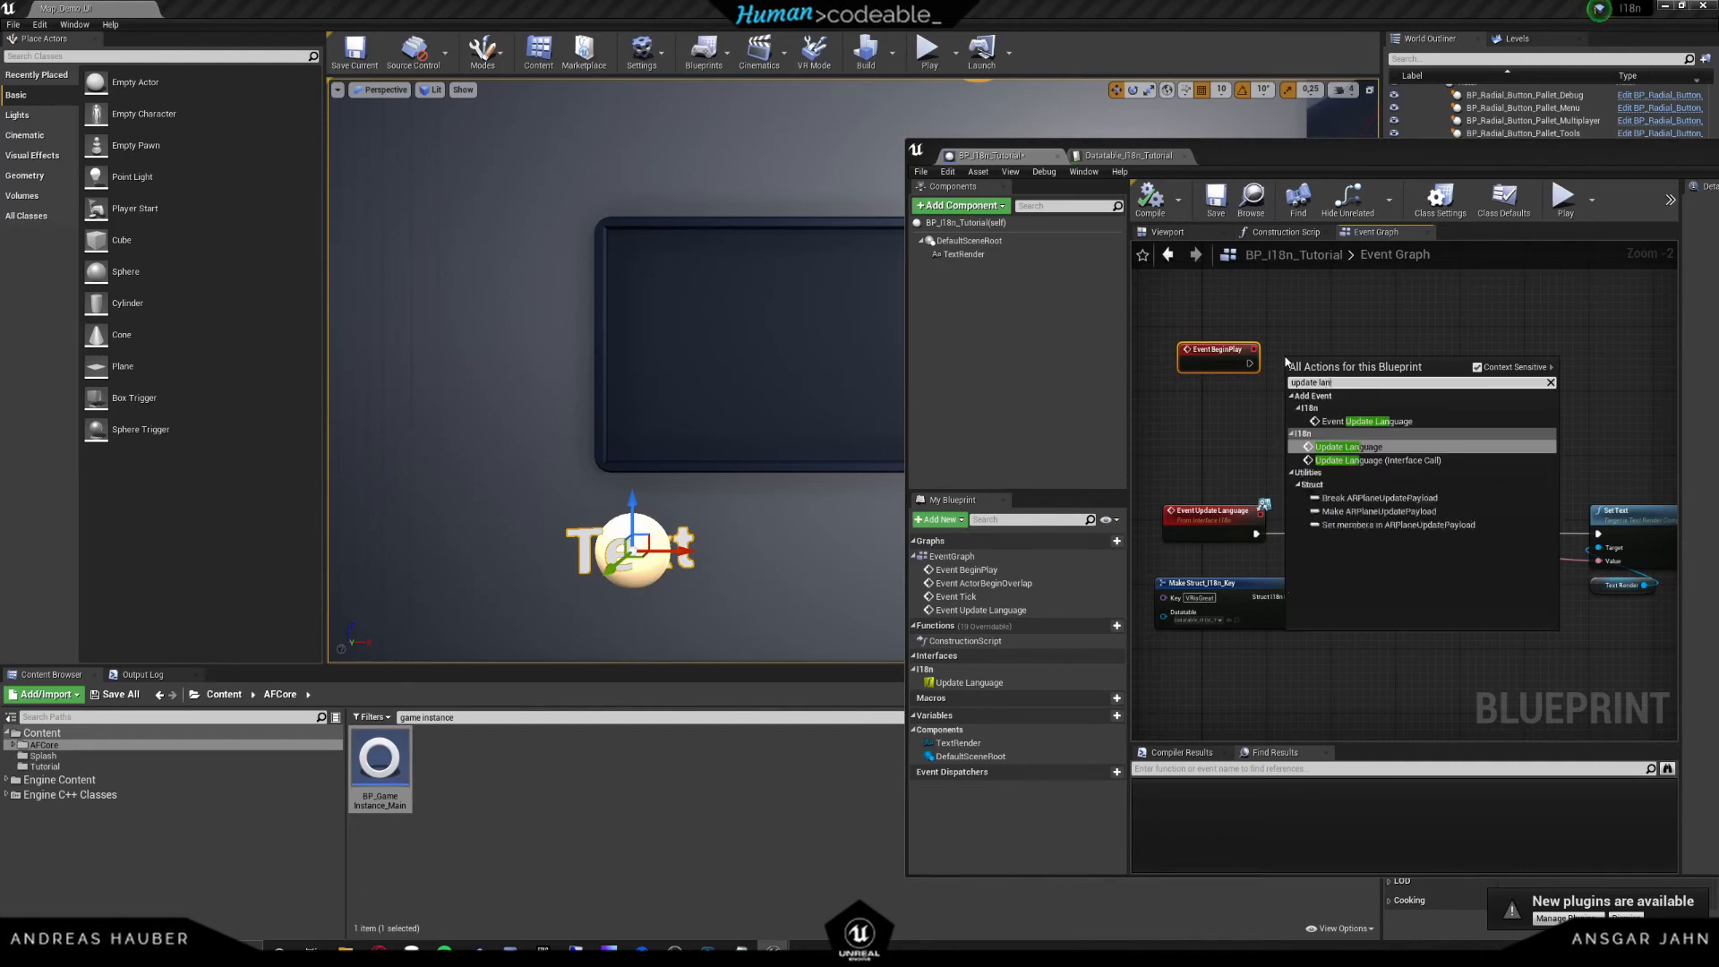
left_click(1339, 446)
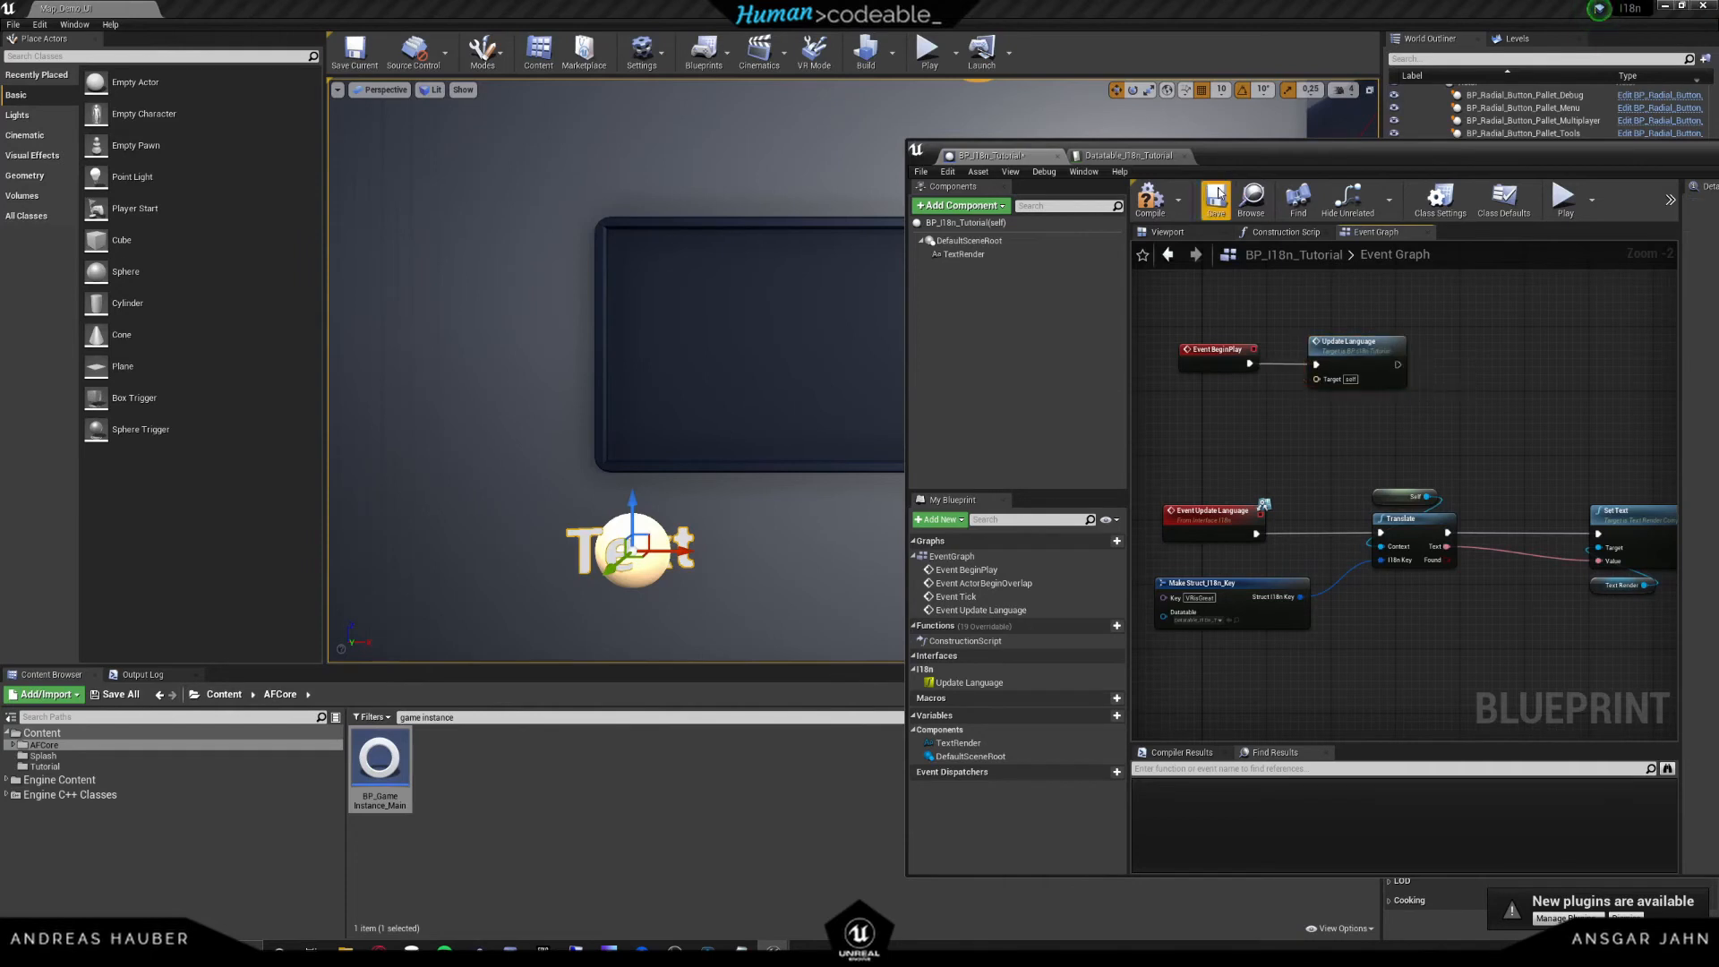
mouse_move(925, 50)
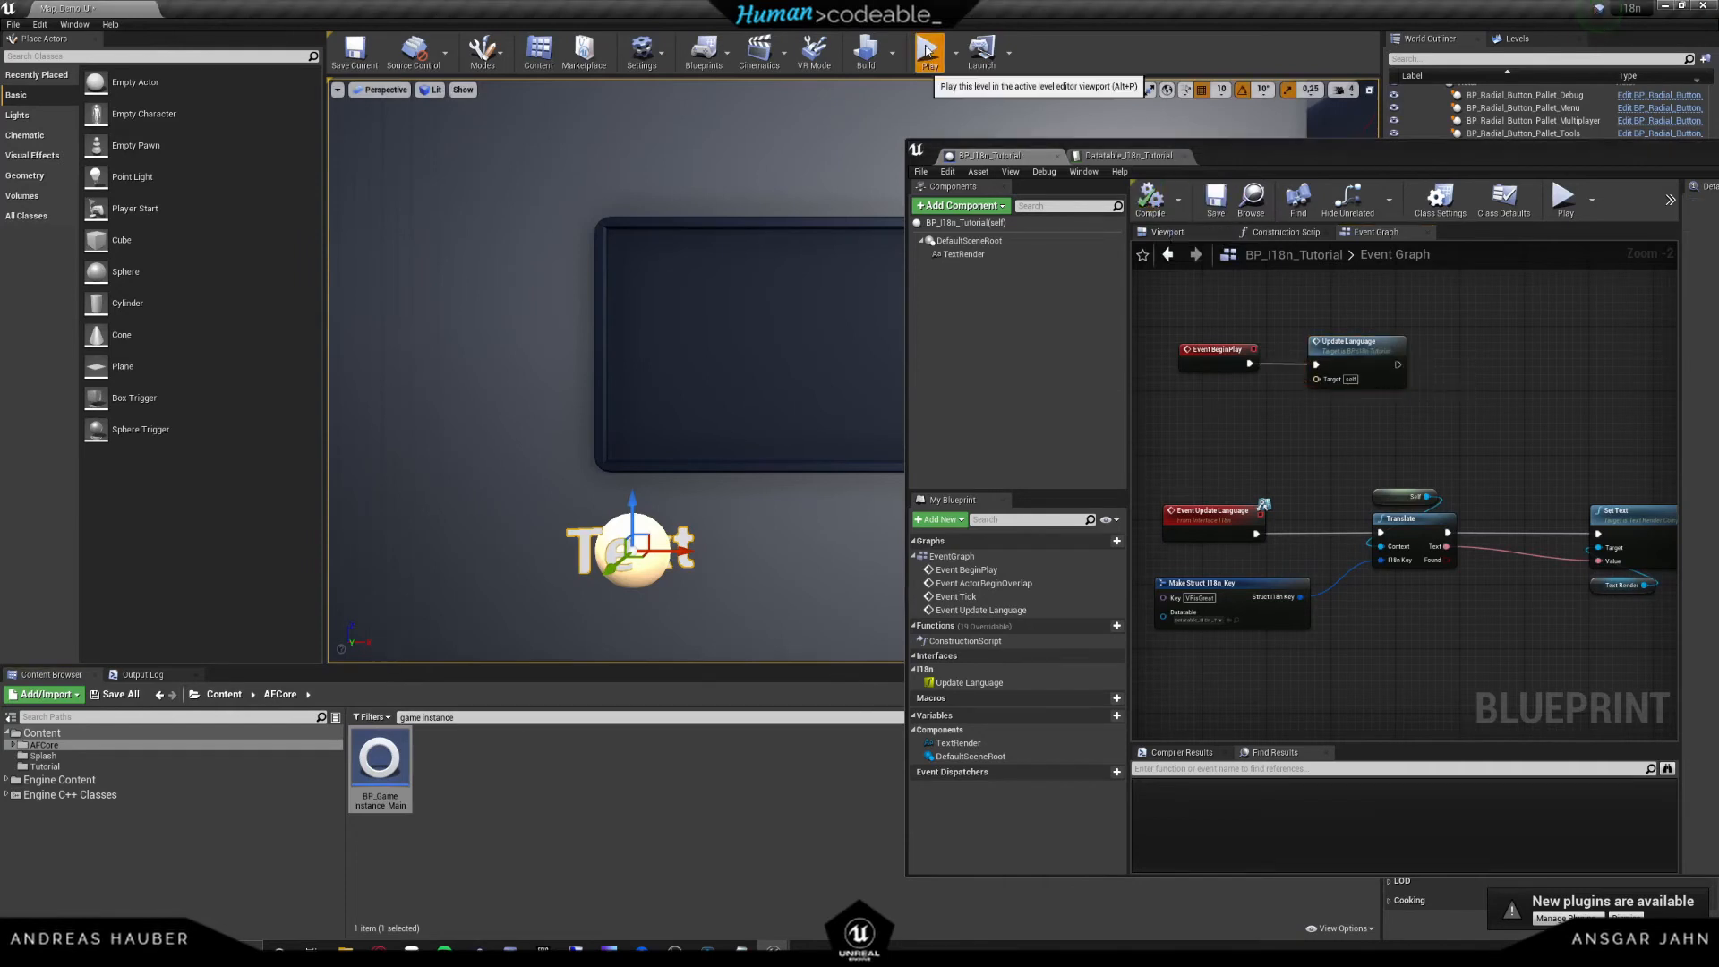
left_click(929, 50)
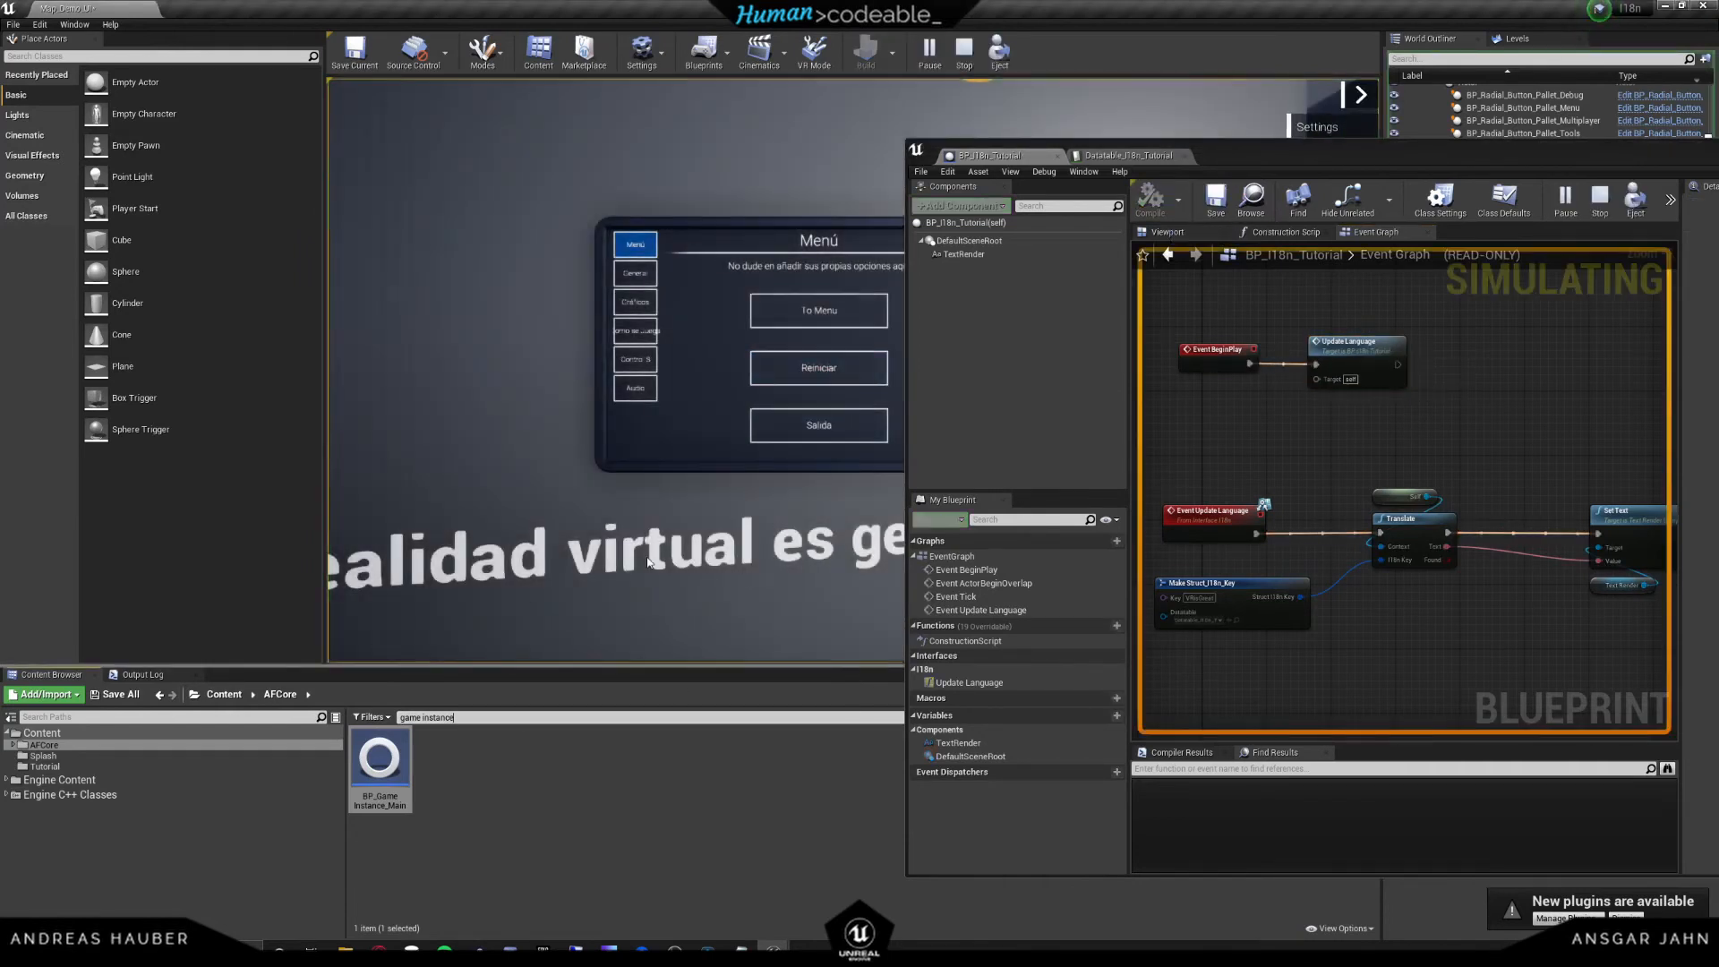
left_click(634, 272)
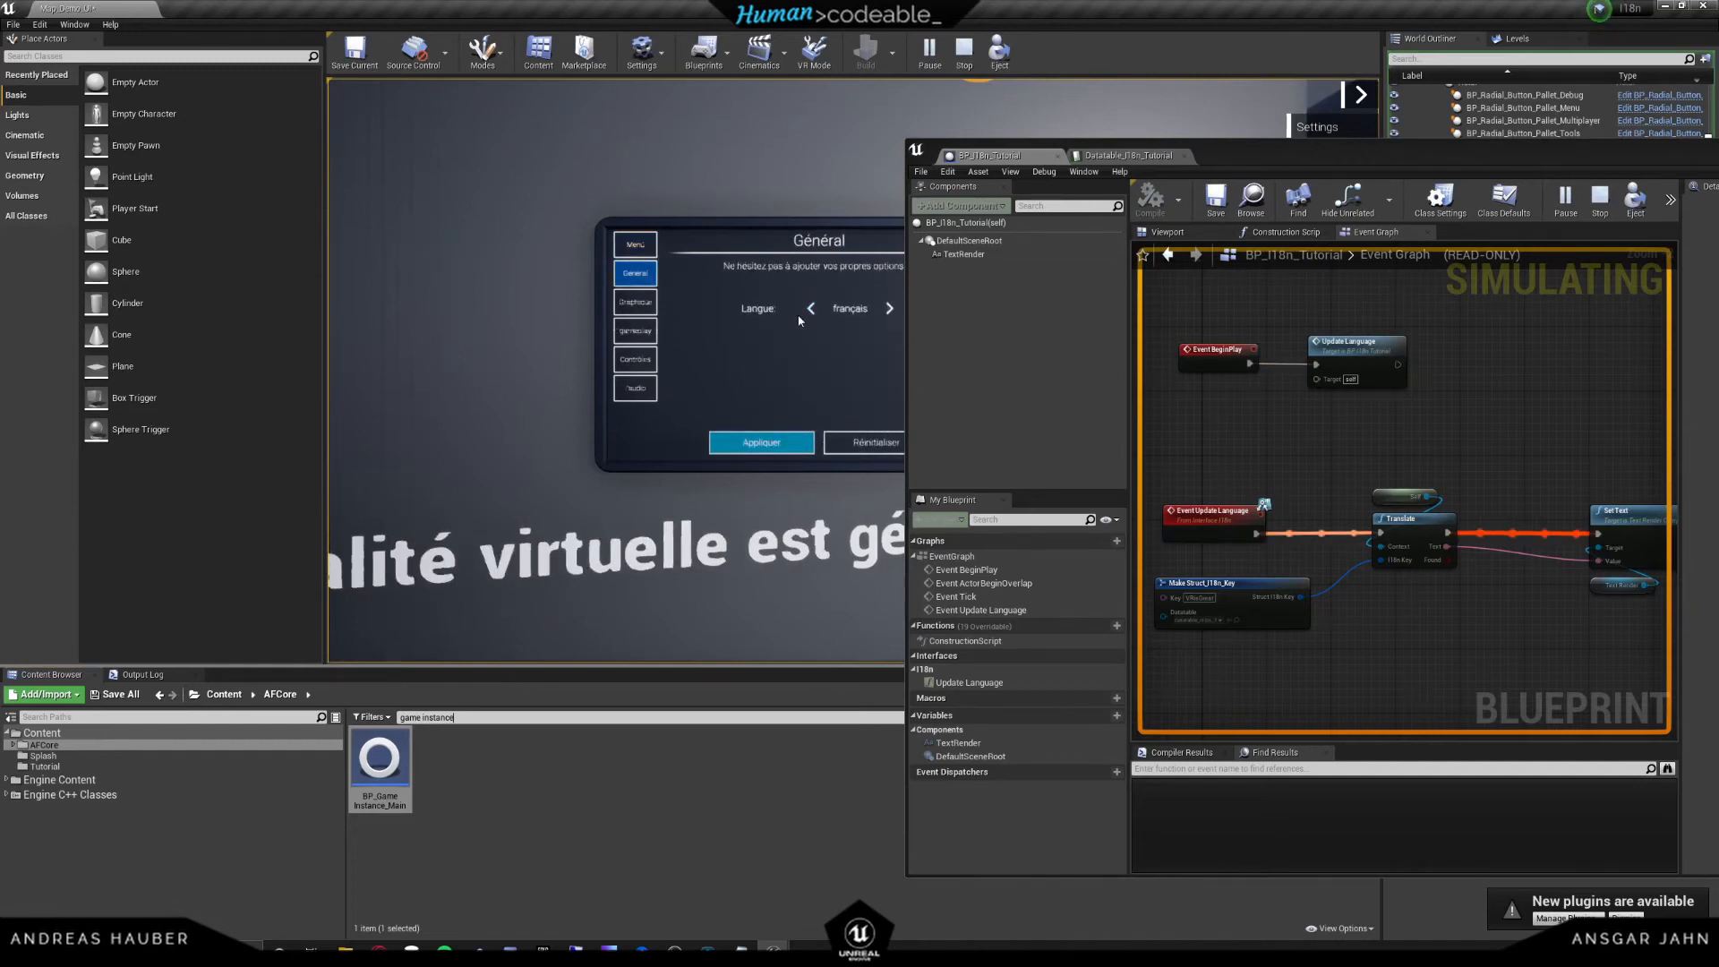
left_click(890, 308)
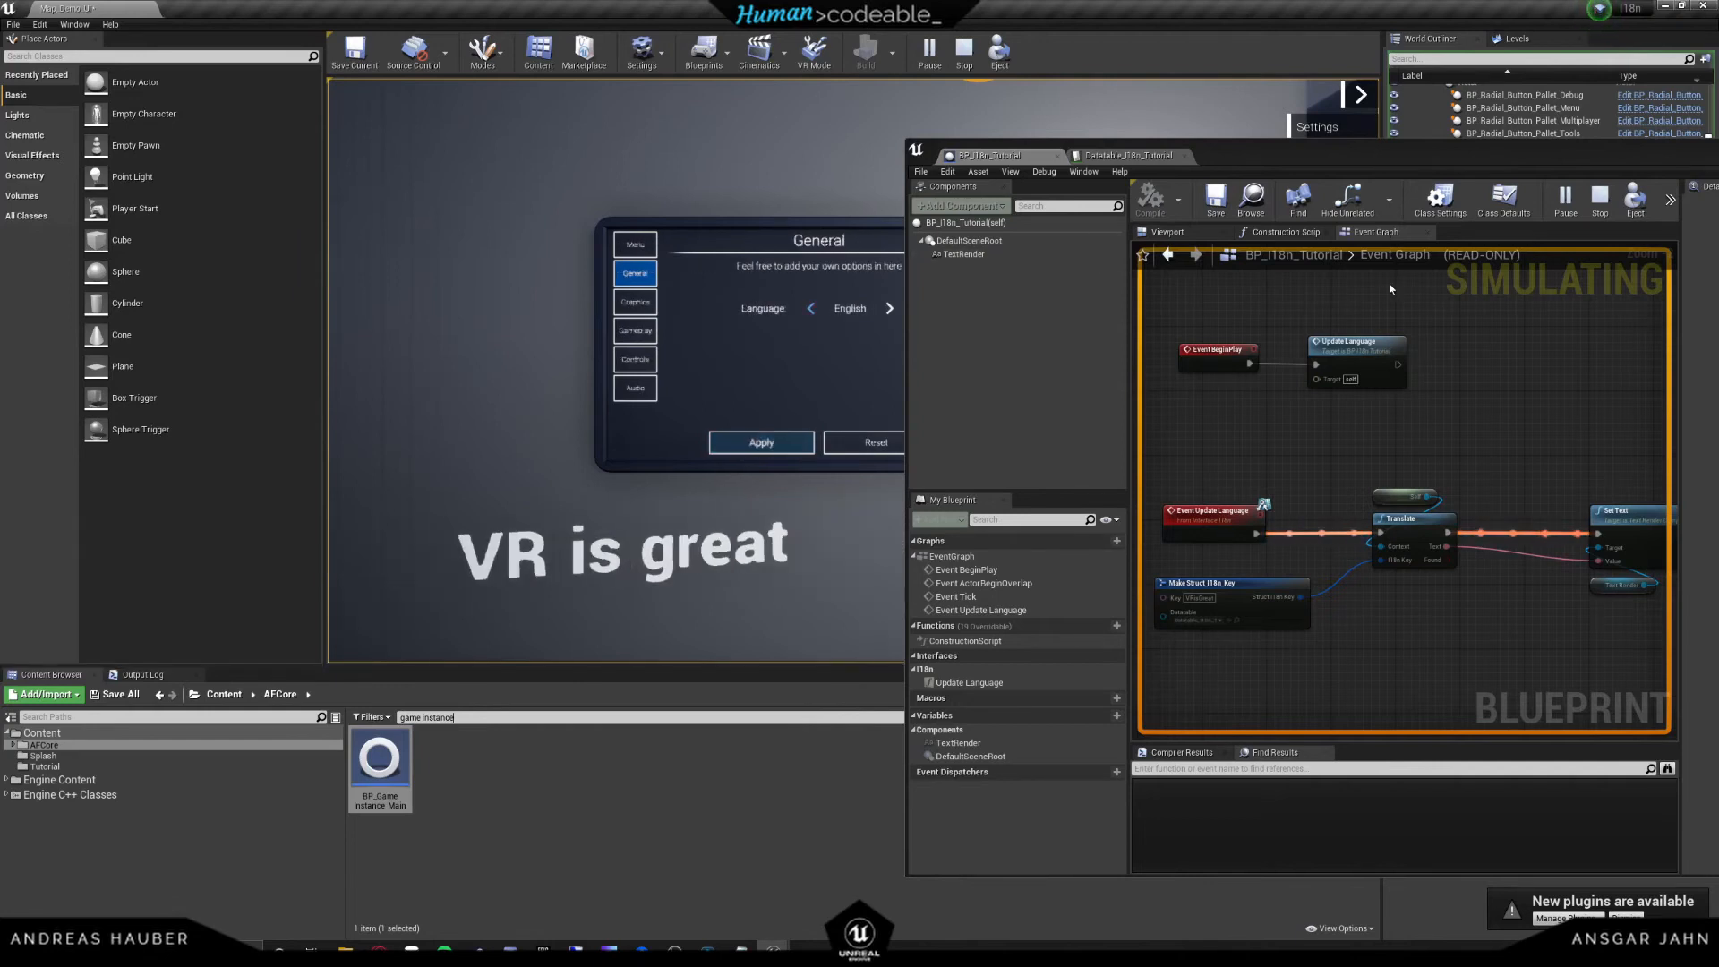
left_click(961, 51)
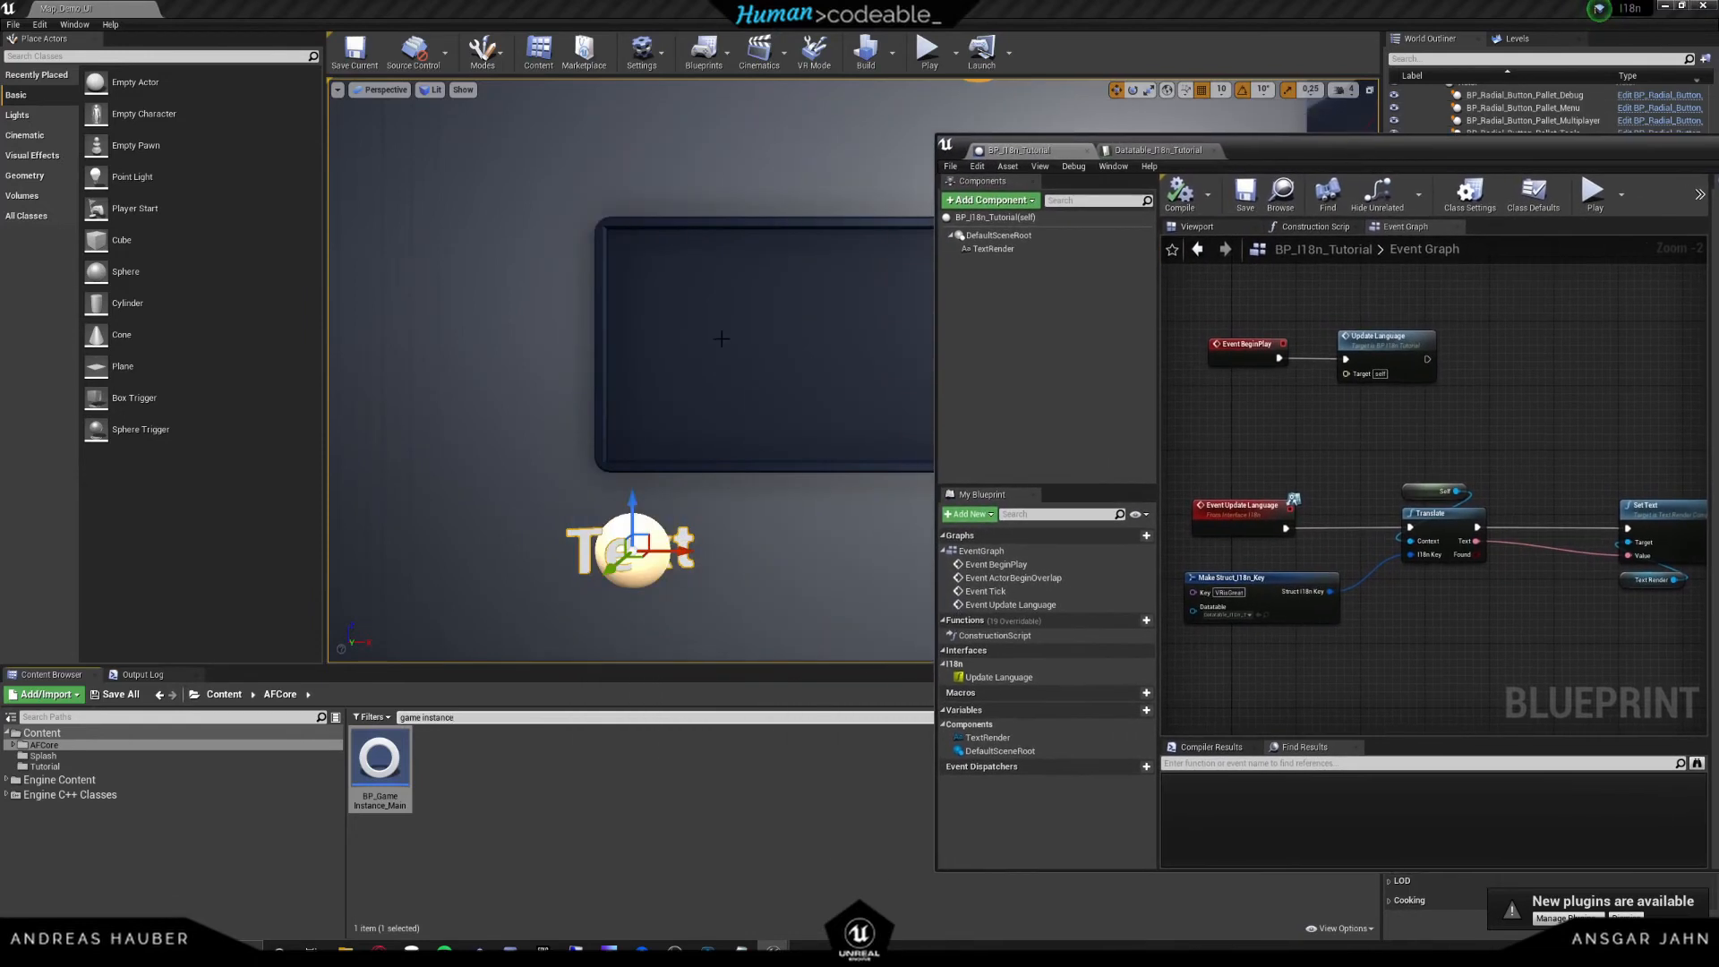
mouse_move(875, 290)
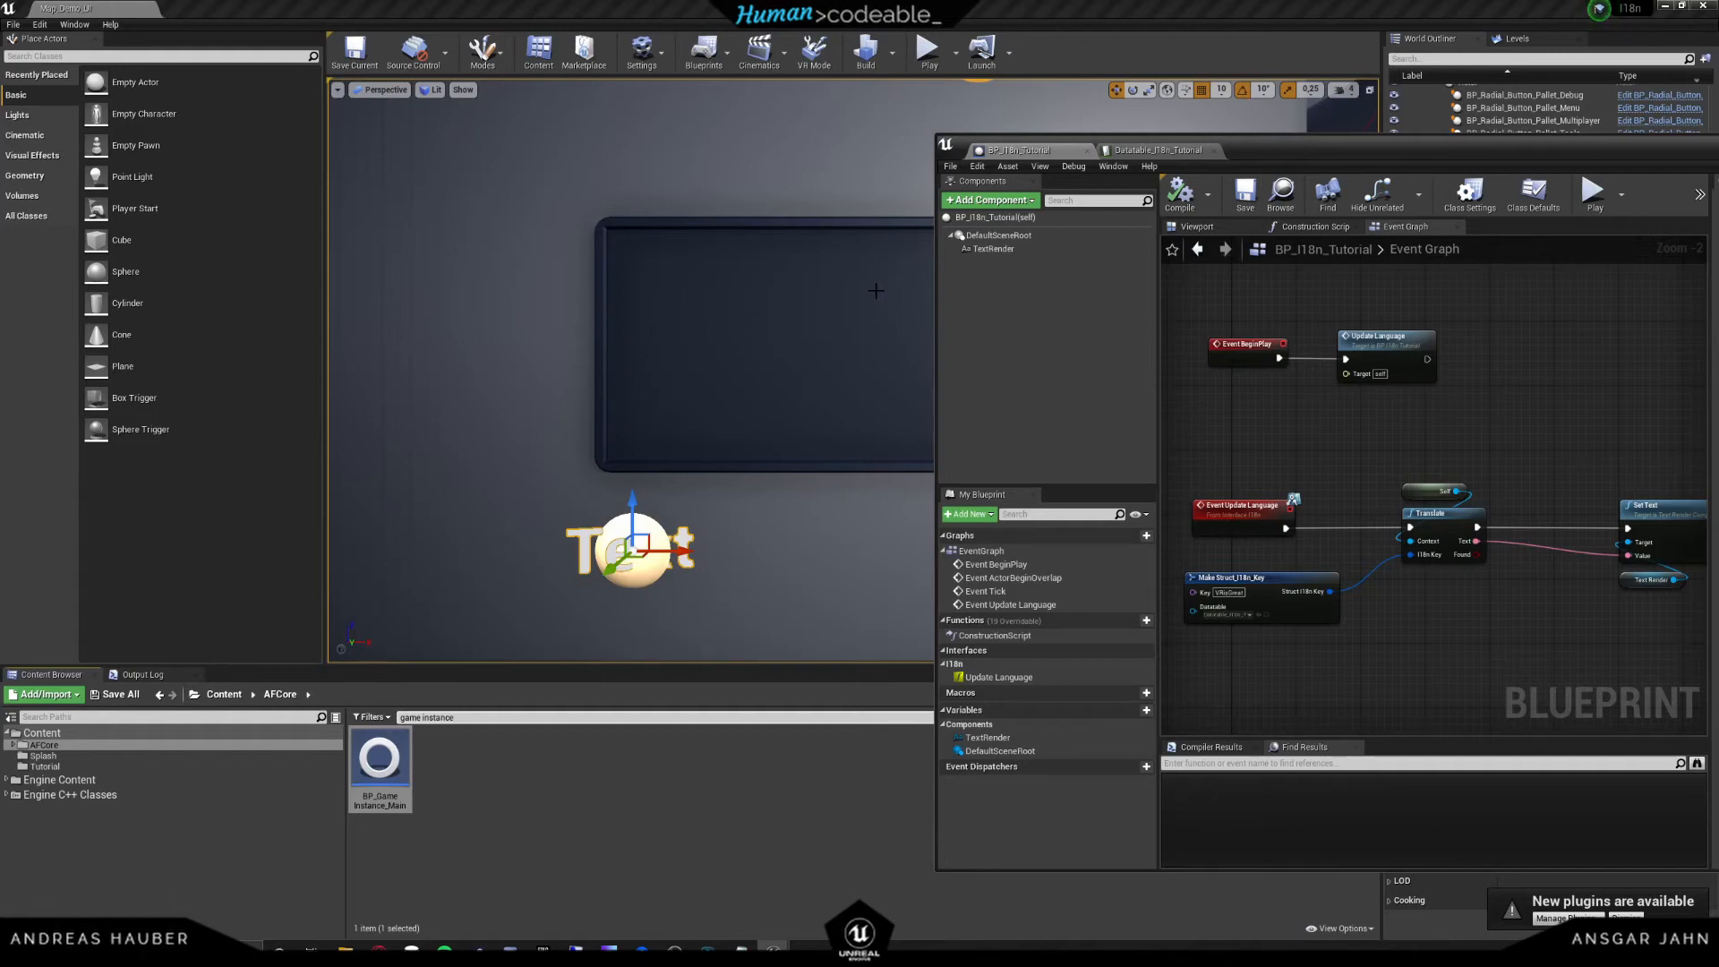
- Place Get Main Game Instance fed by a Self reference and chain it into Set New Language
scroll("down", 3)
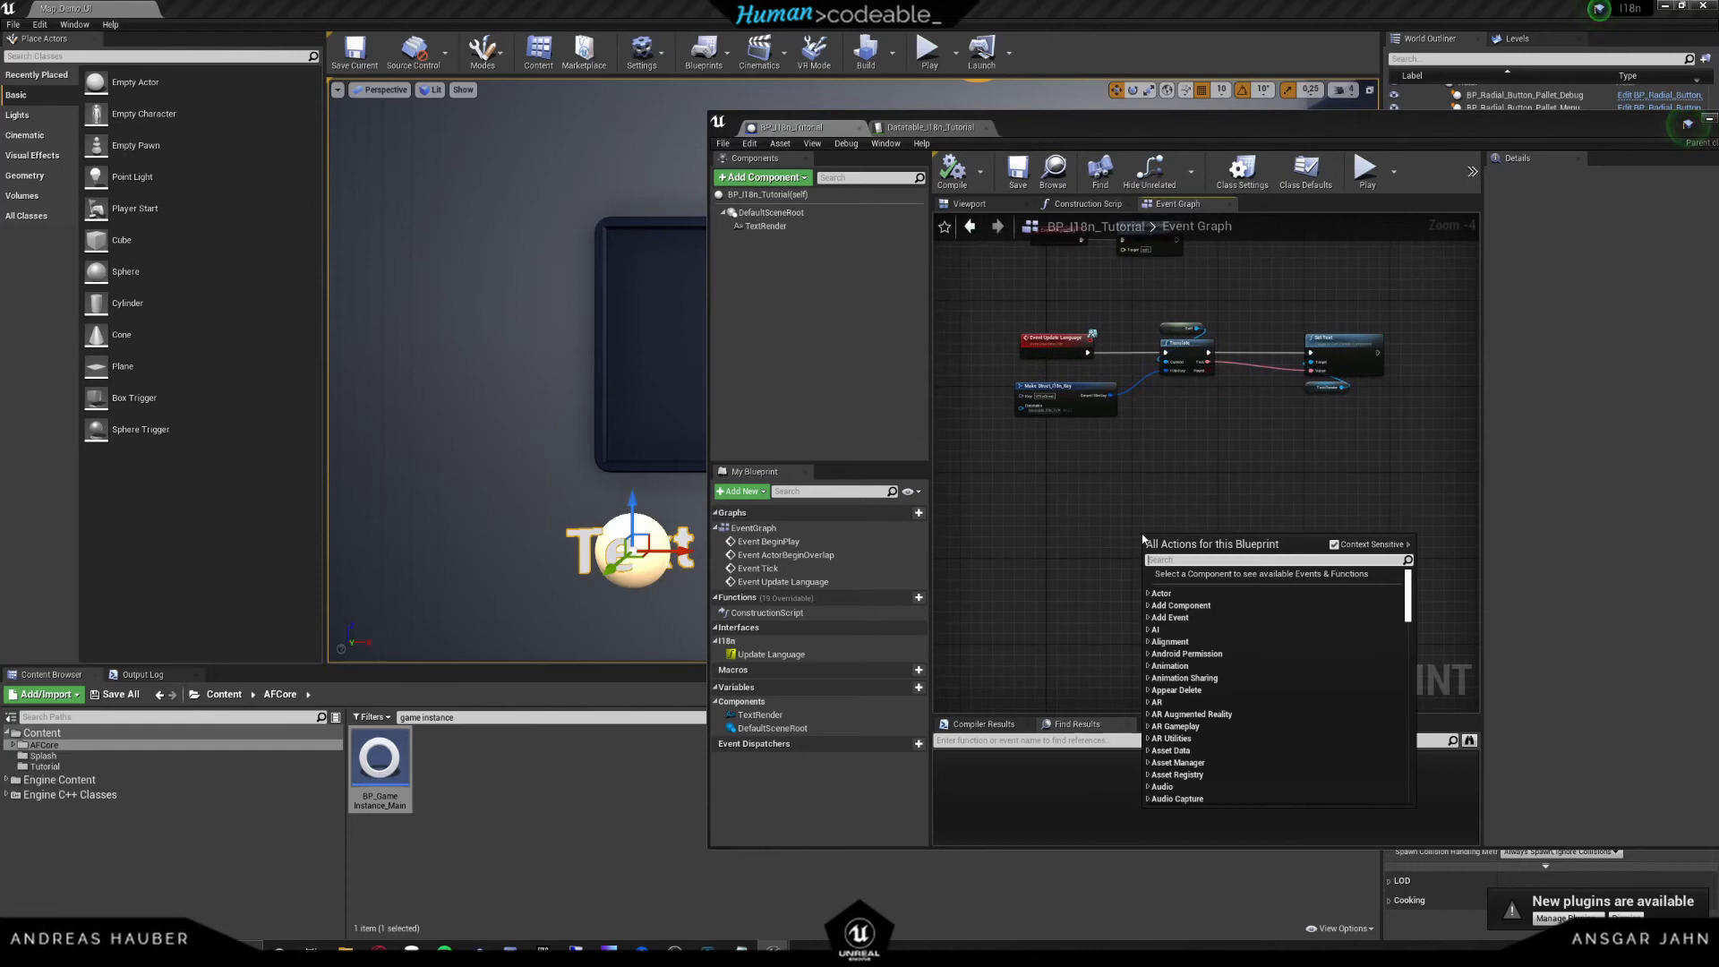
type("set")
type("self")
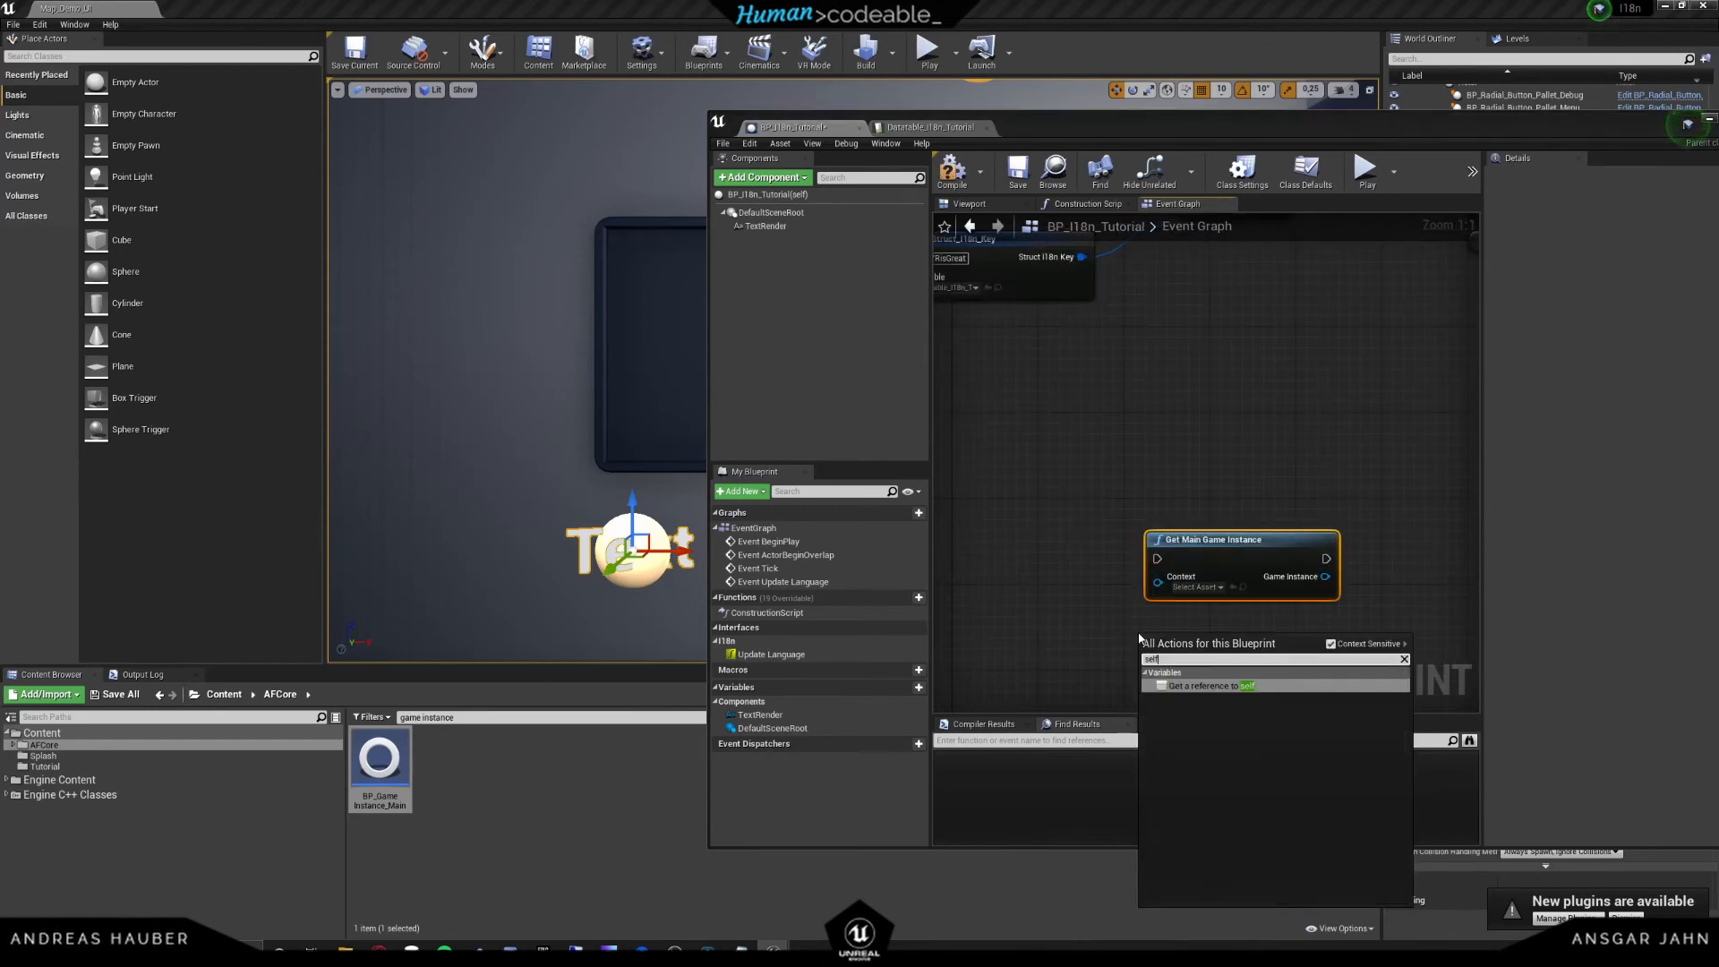
left_click(1198, 686)
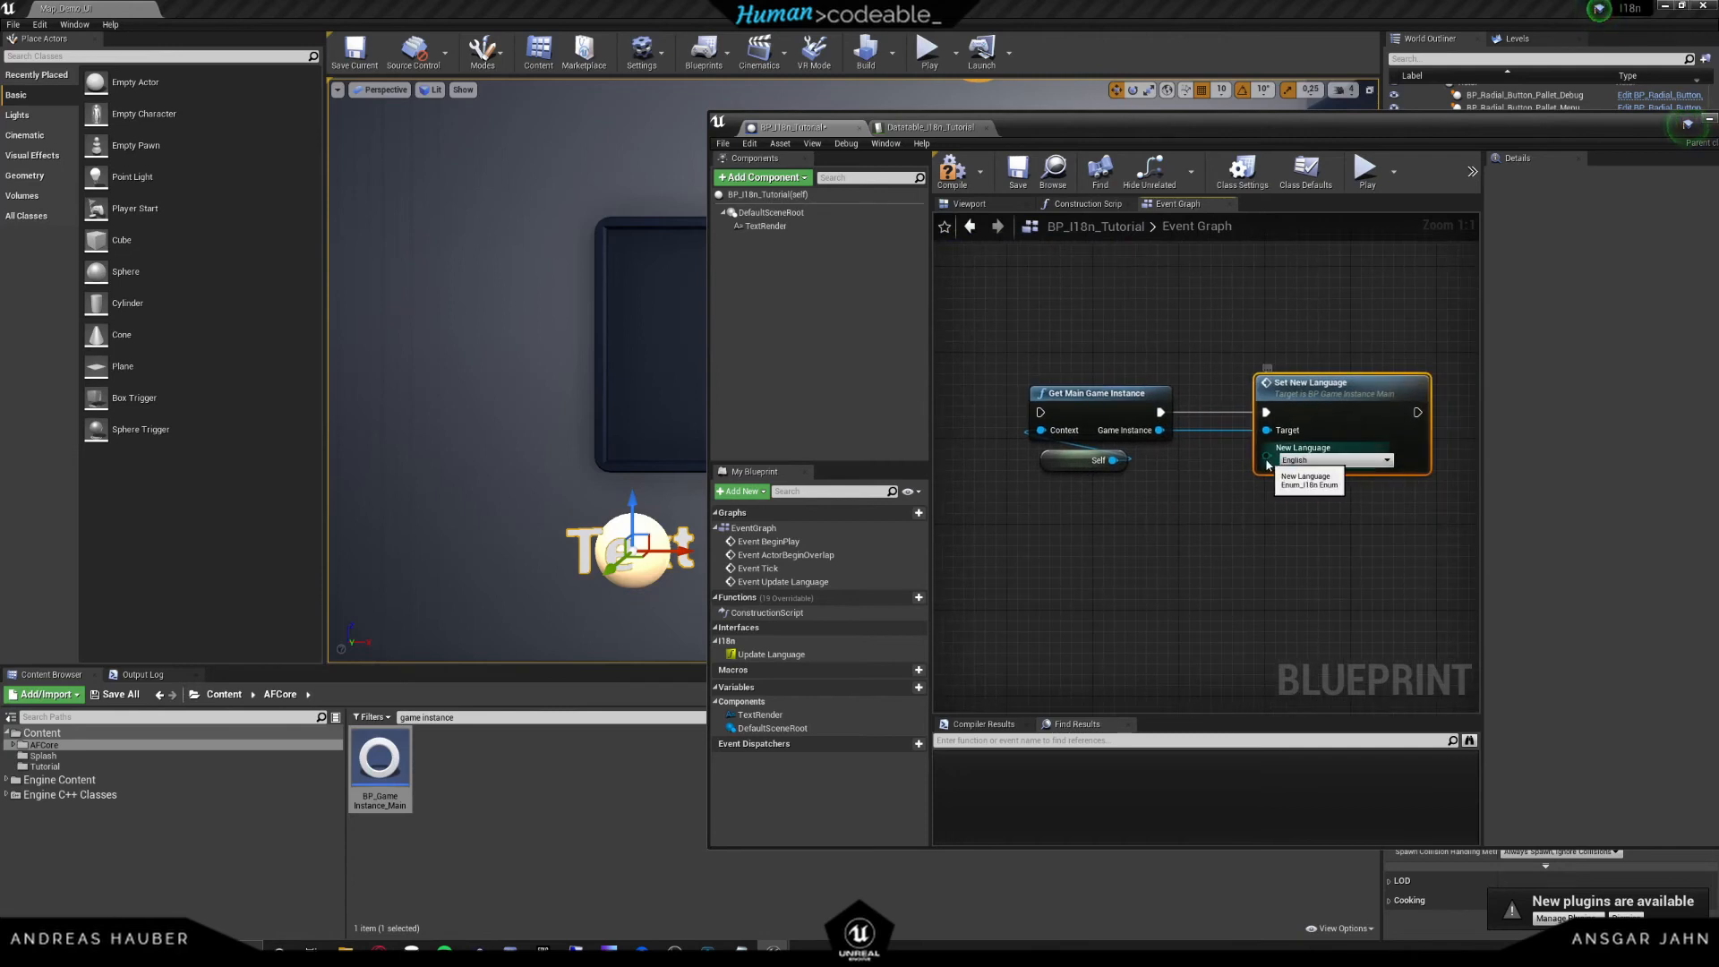
scroll("down", 3)
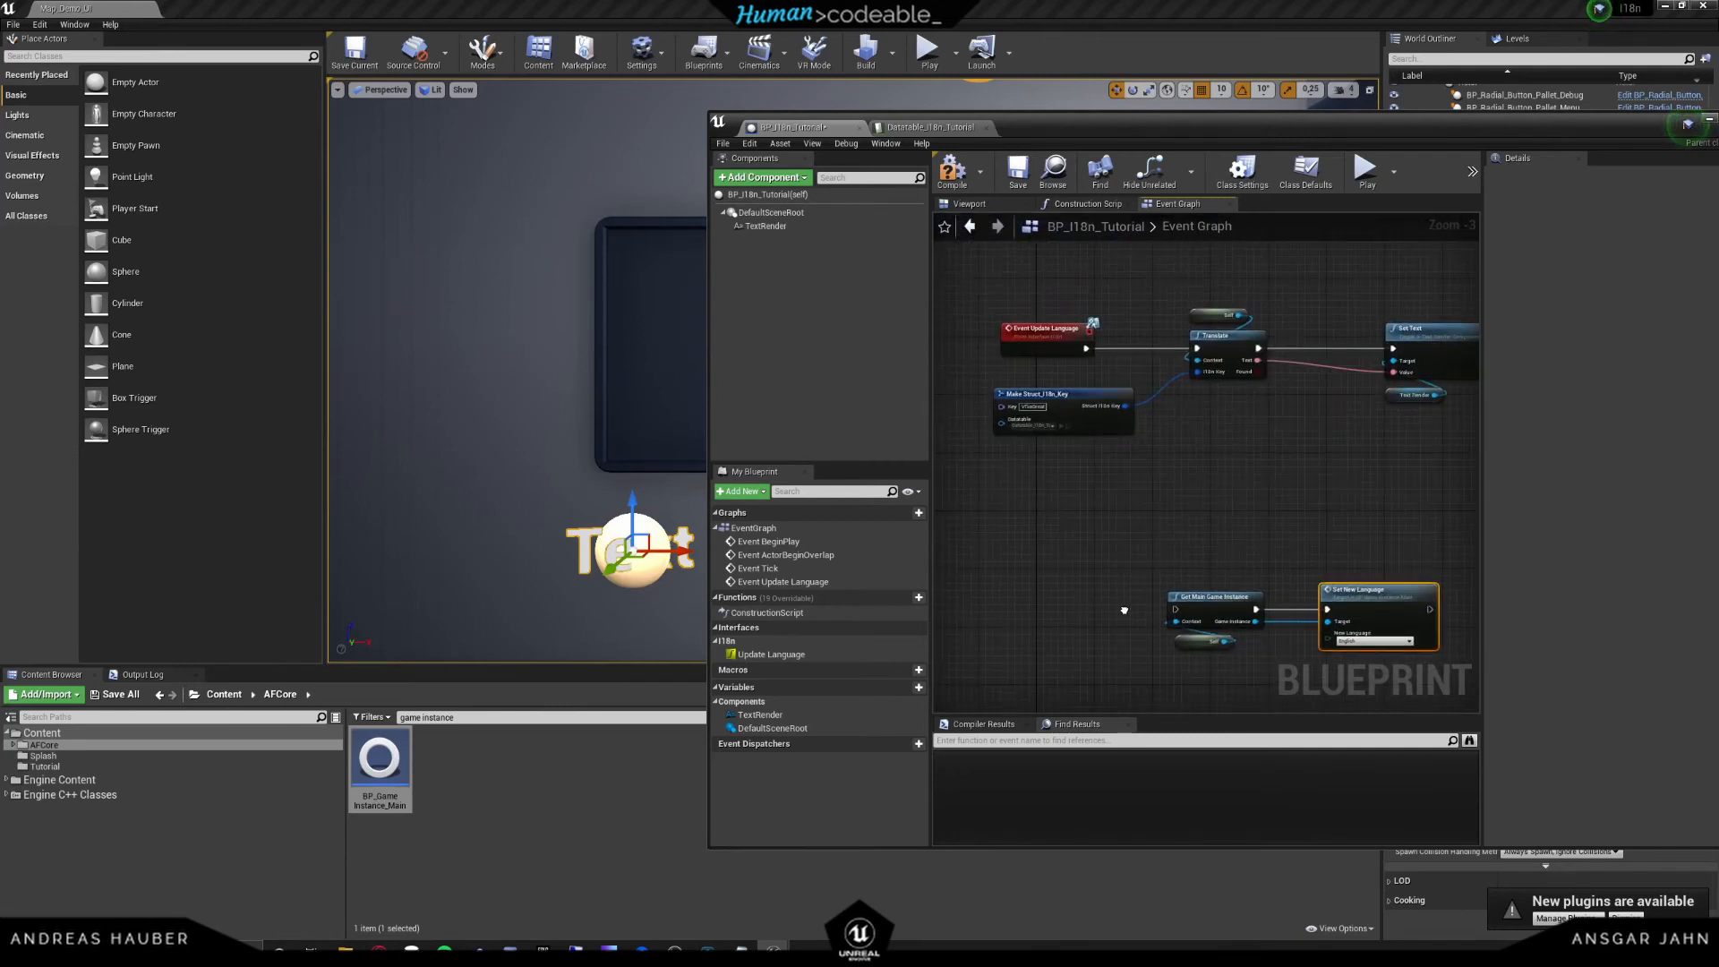
- Follow Update Language with Set Timer by Event bound to a new ChangeLanguage custom event
scroll("down", 3)
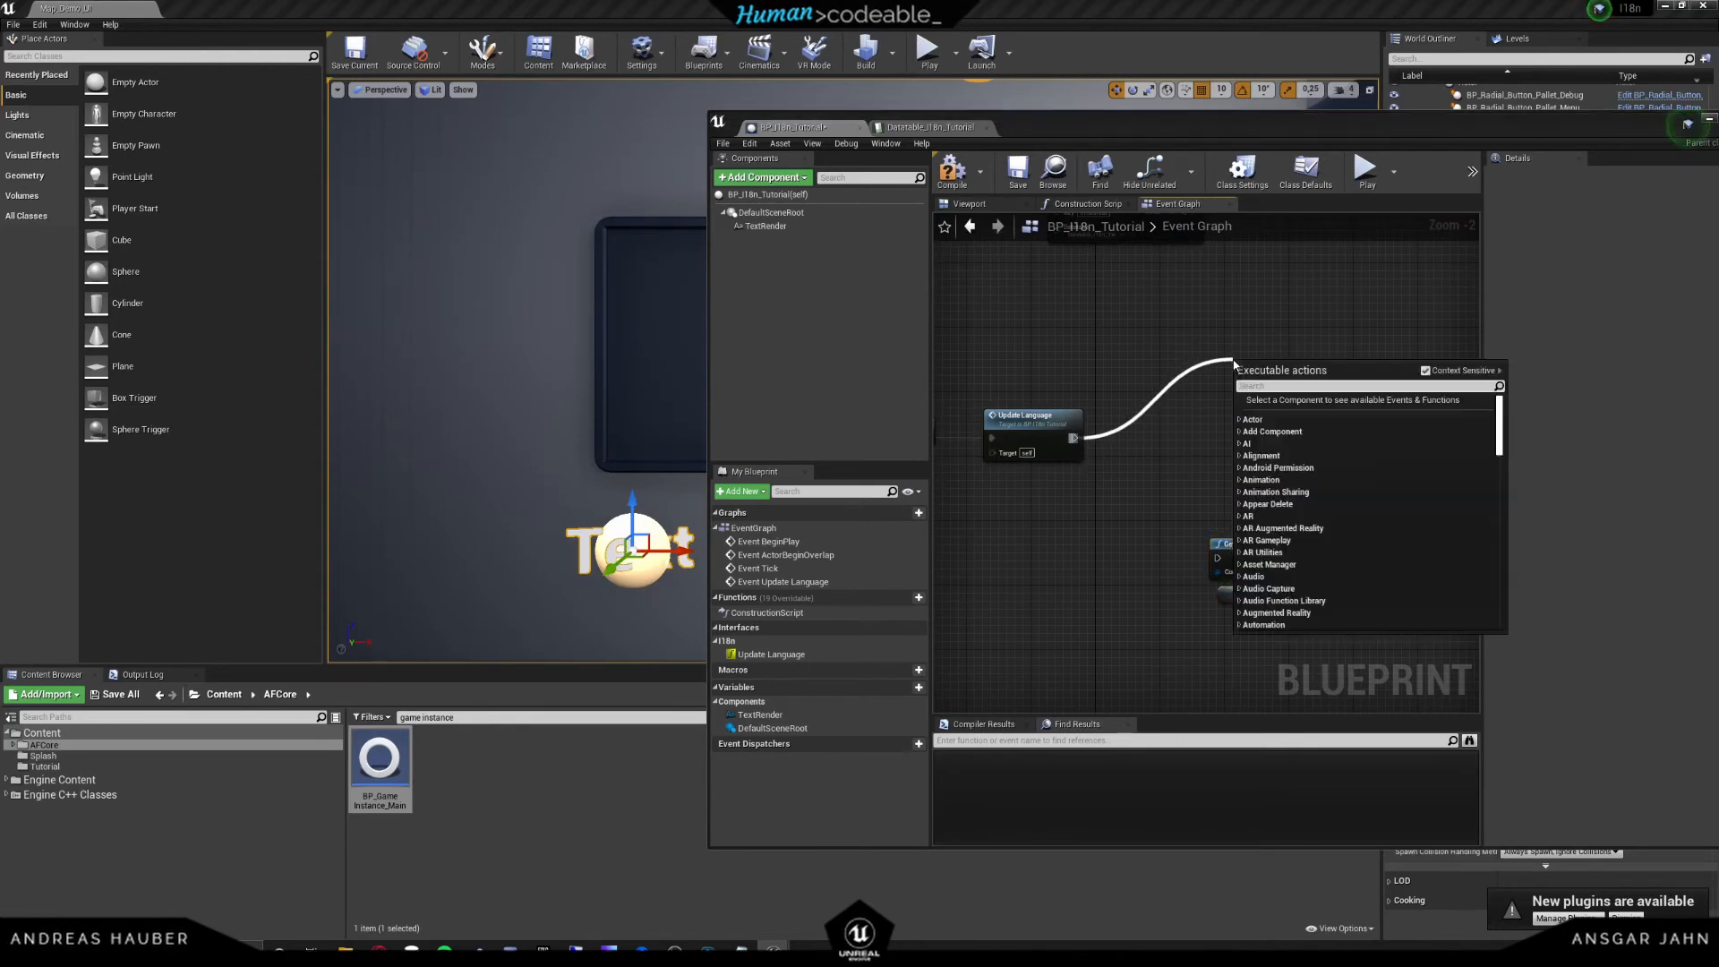
type("timer eve")
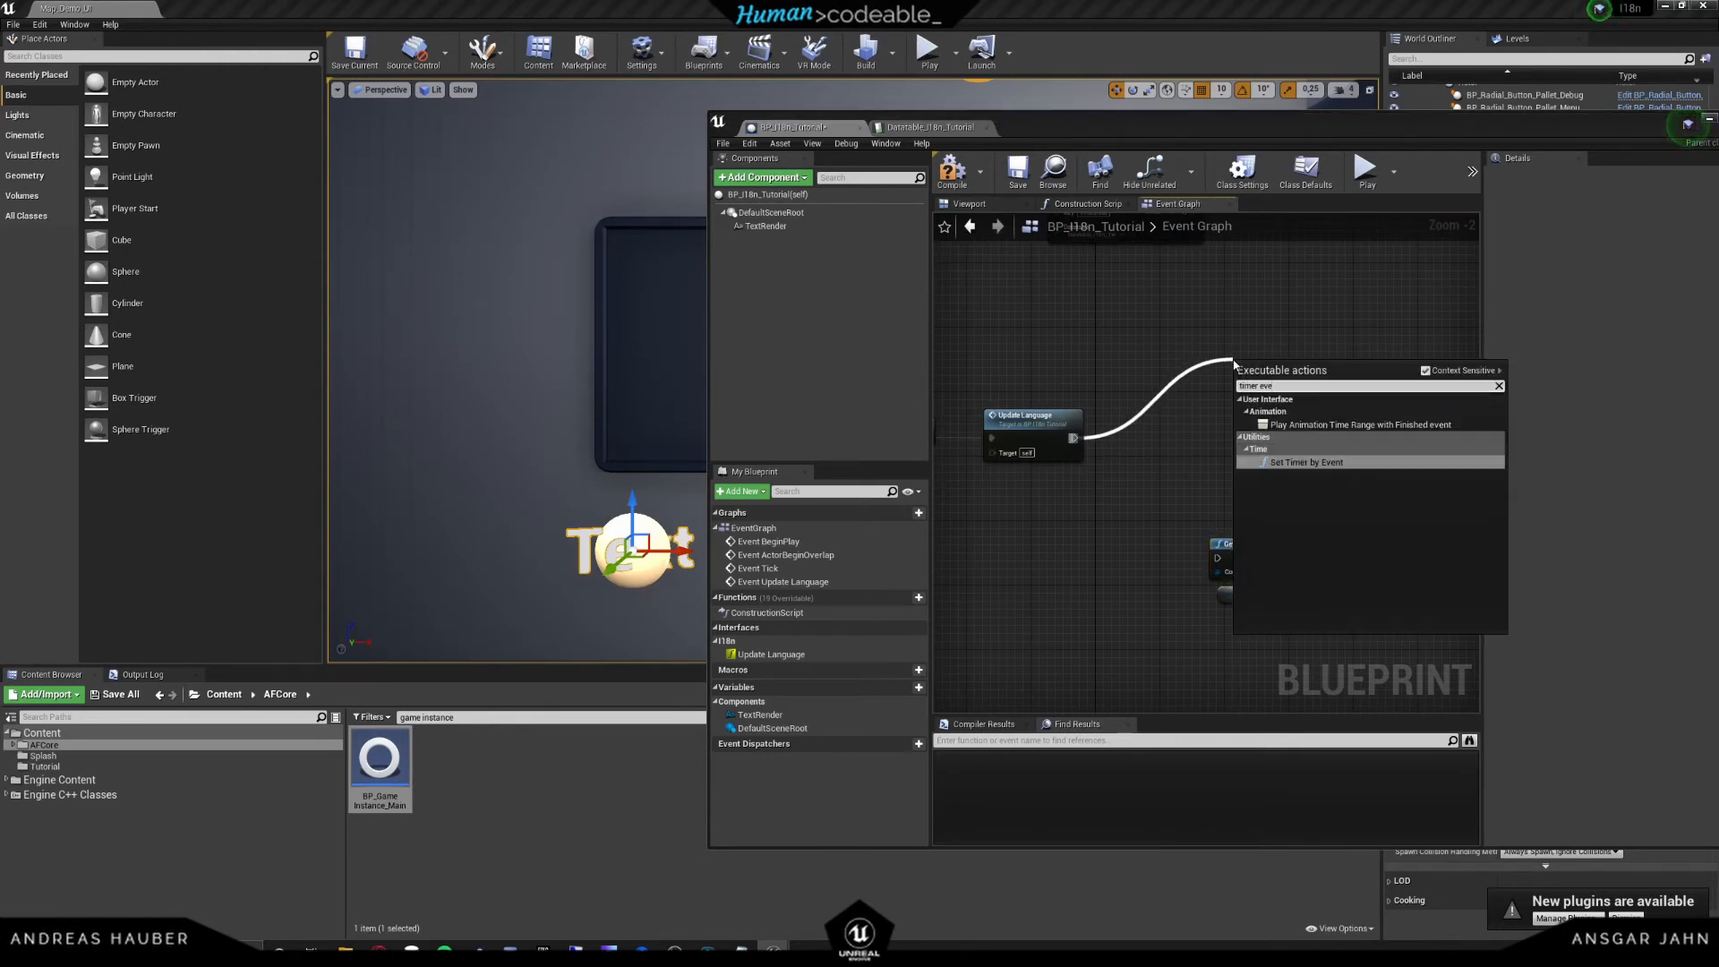
left_click(1303, 461)
type("ChangeLanguage")
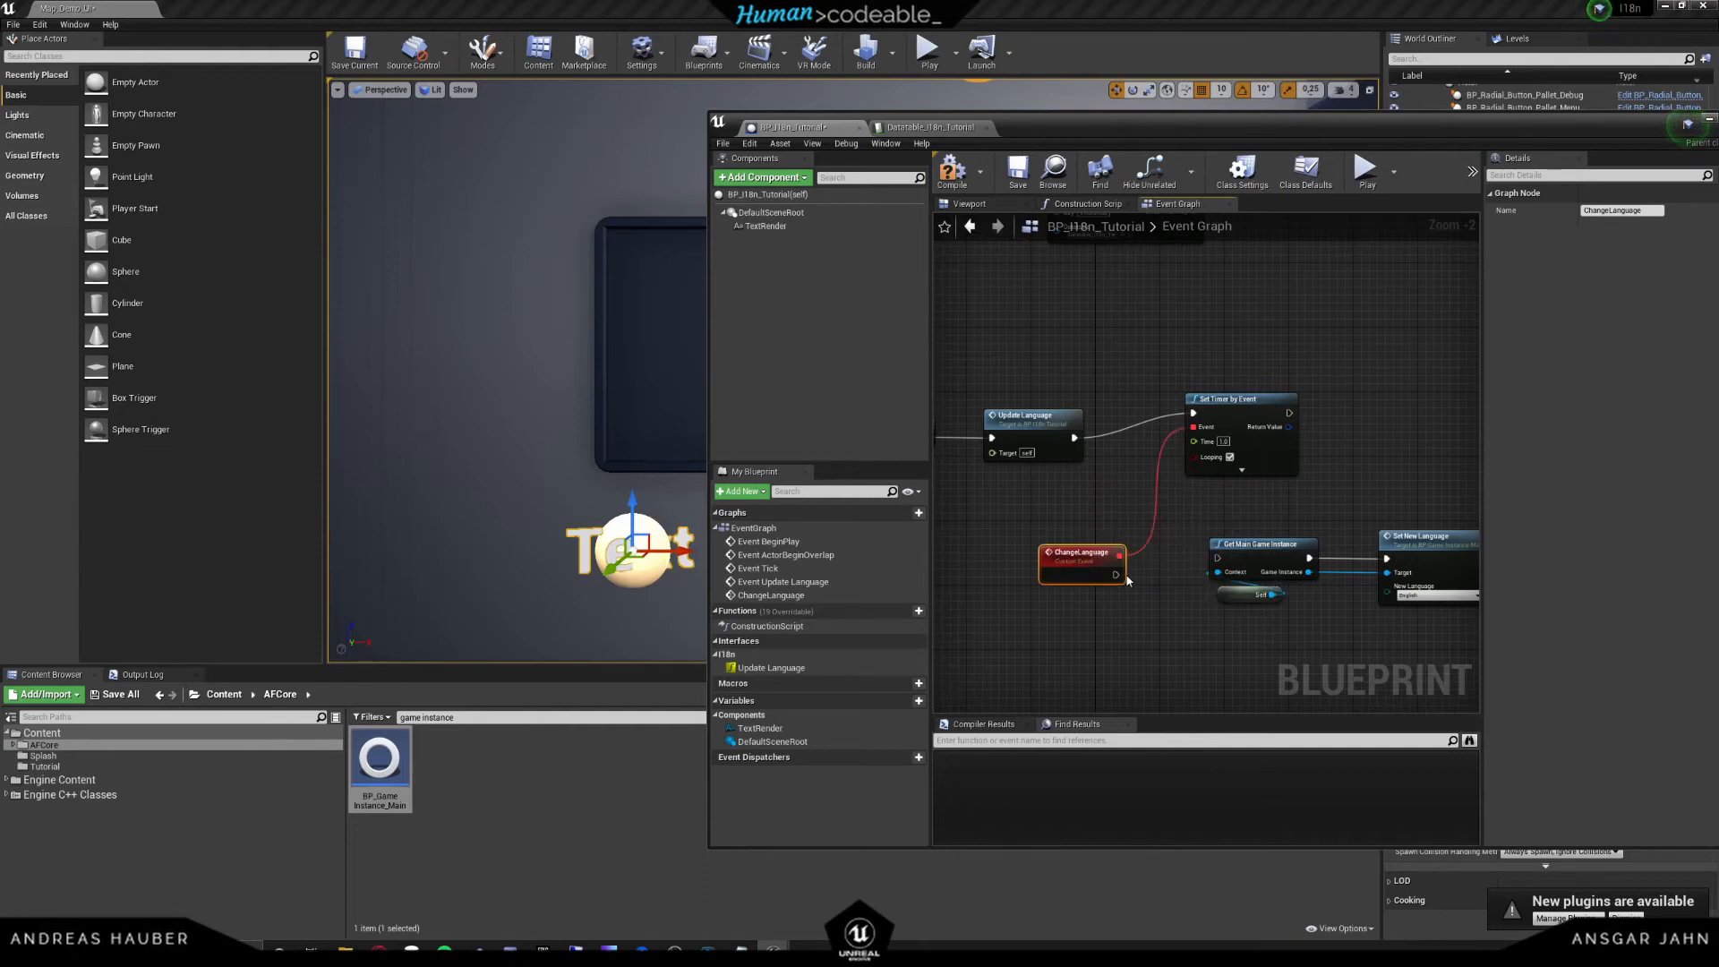
mouse_move(1096, 569)
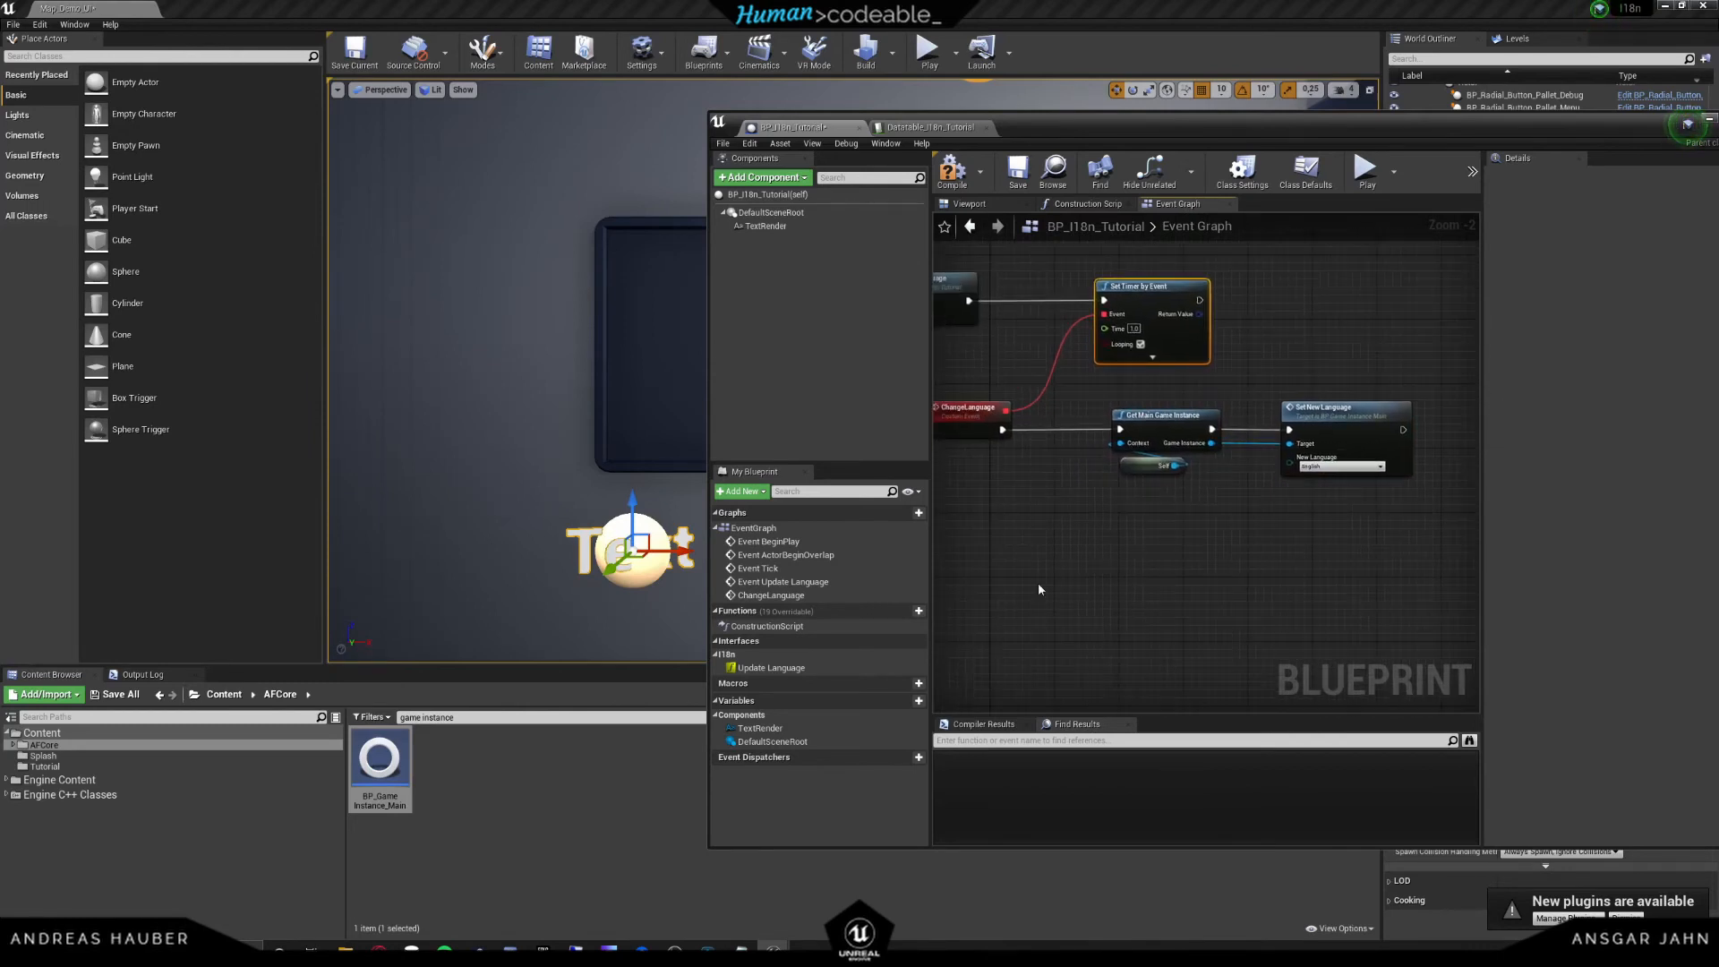
- Feed Set New Language from a Random Integer in Range node and start a simulation
right_click(1039, 589)
type("random int")
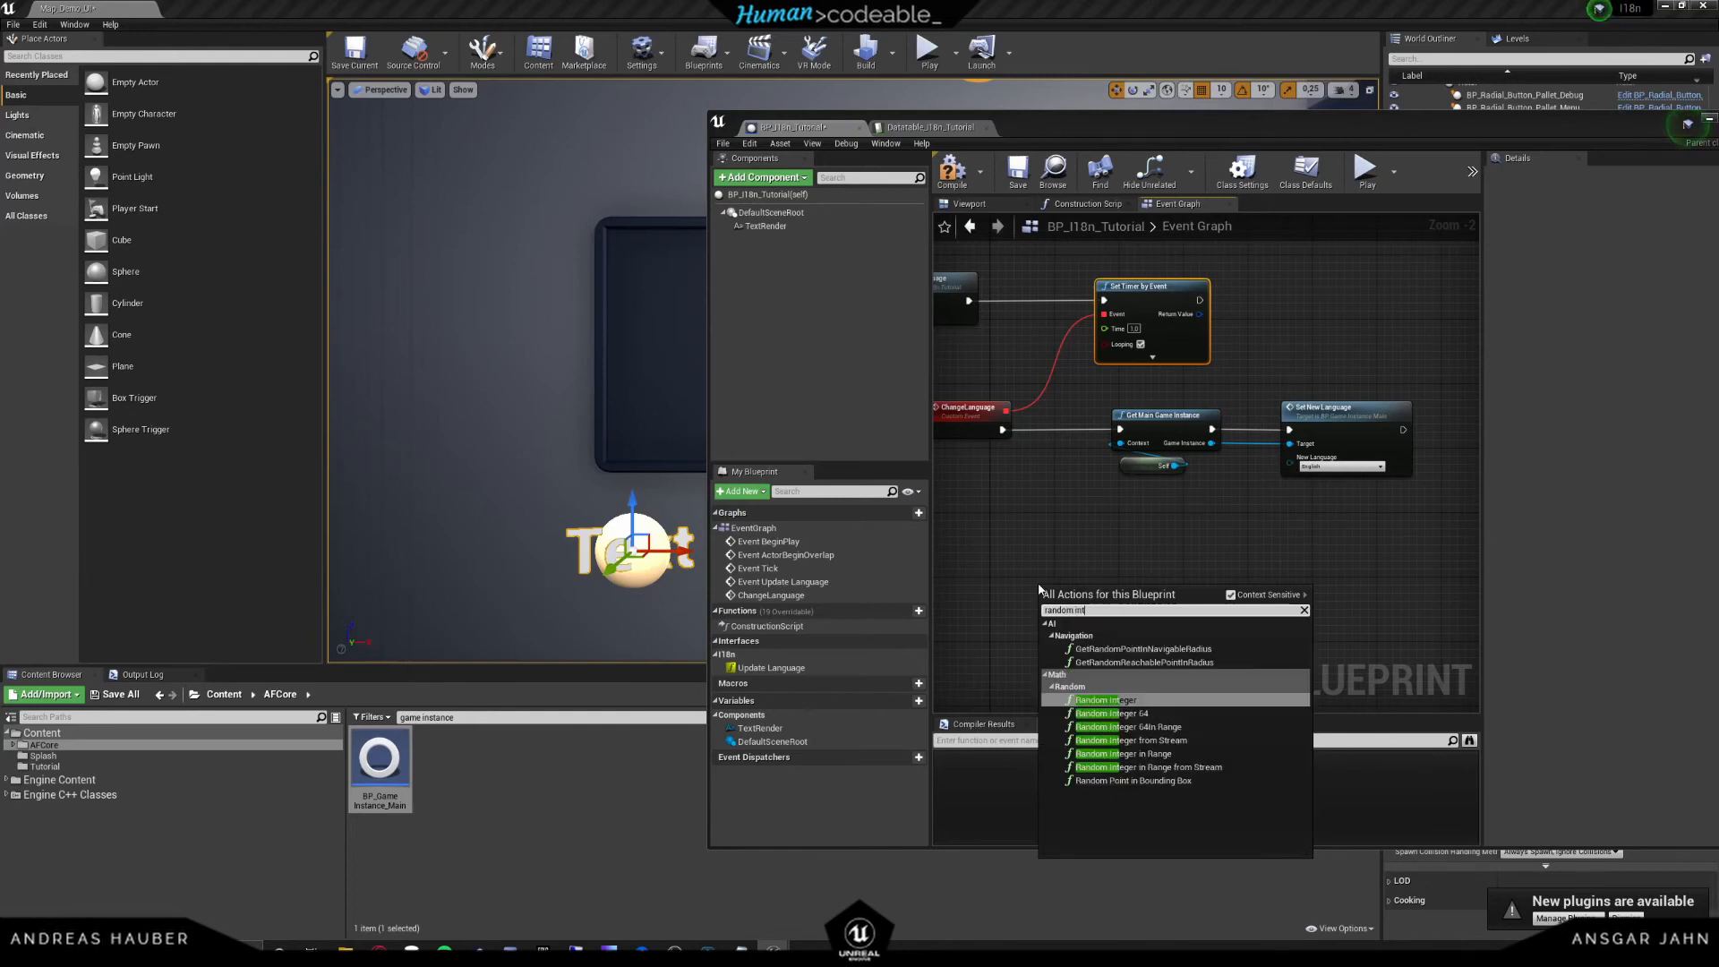
left_click(1124, 754)
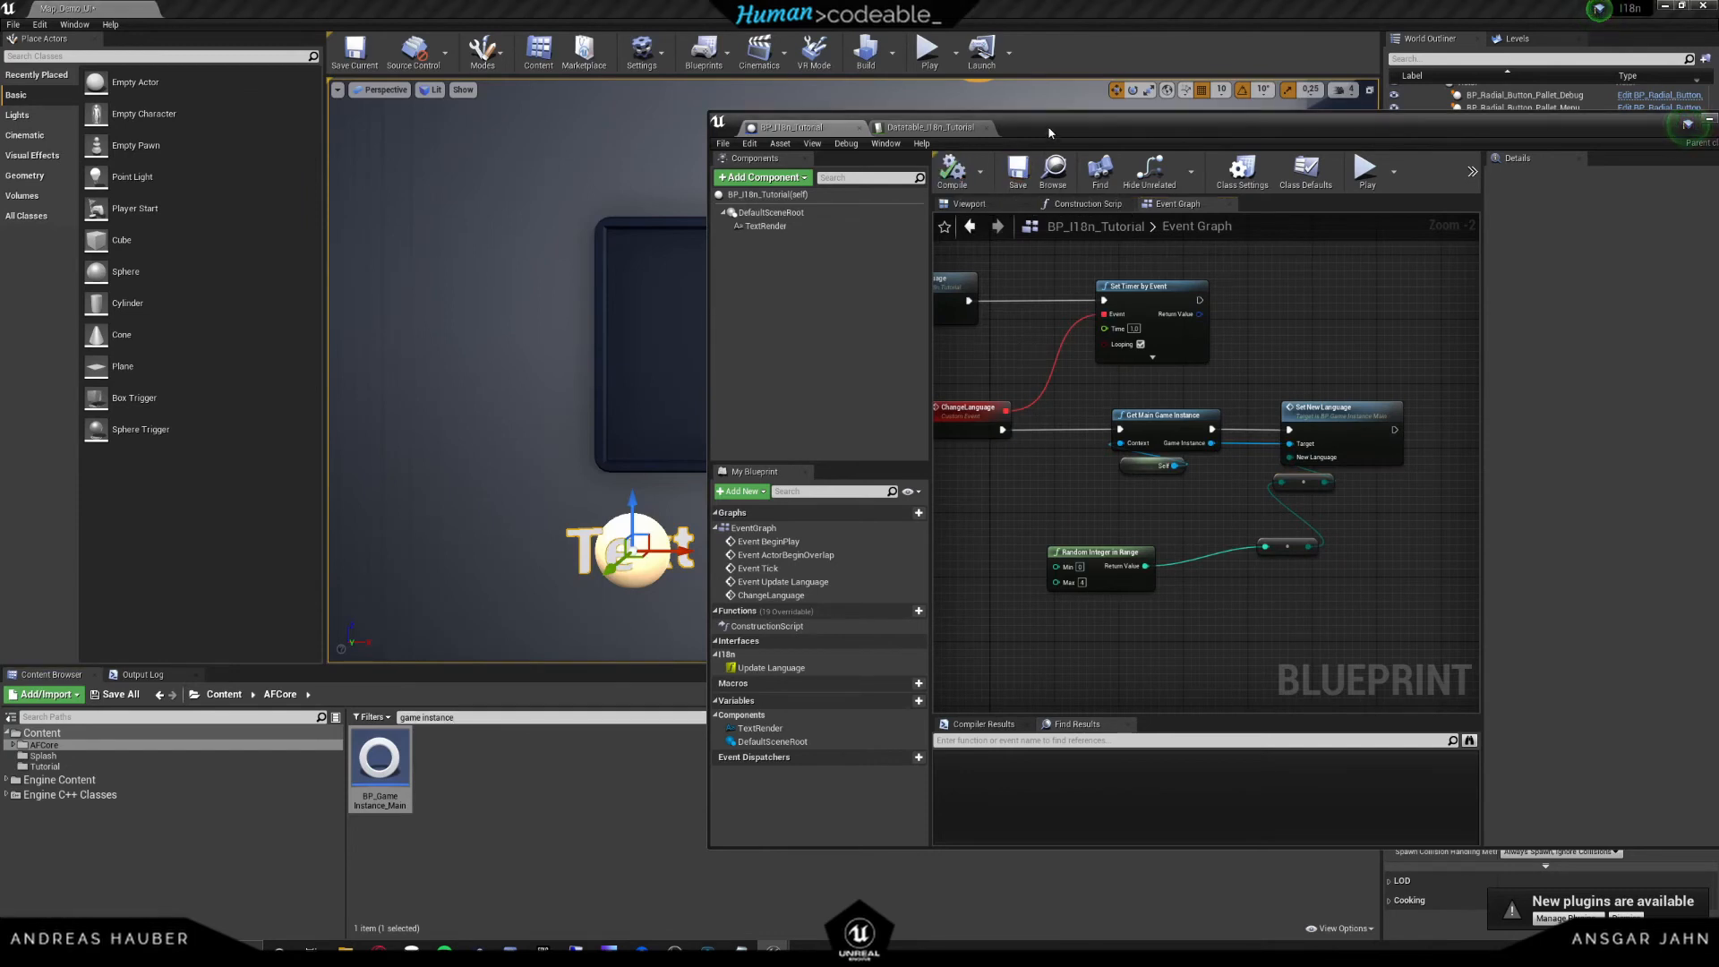
left_click(926, 49)
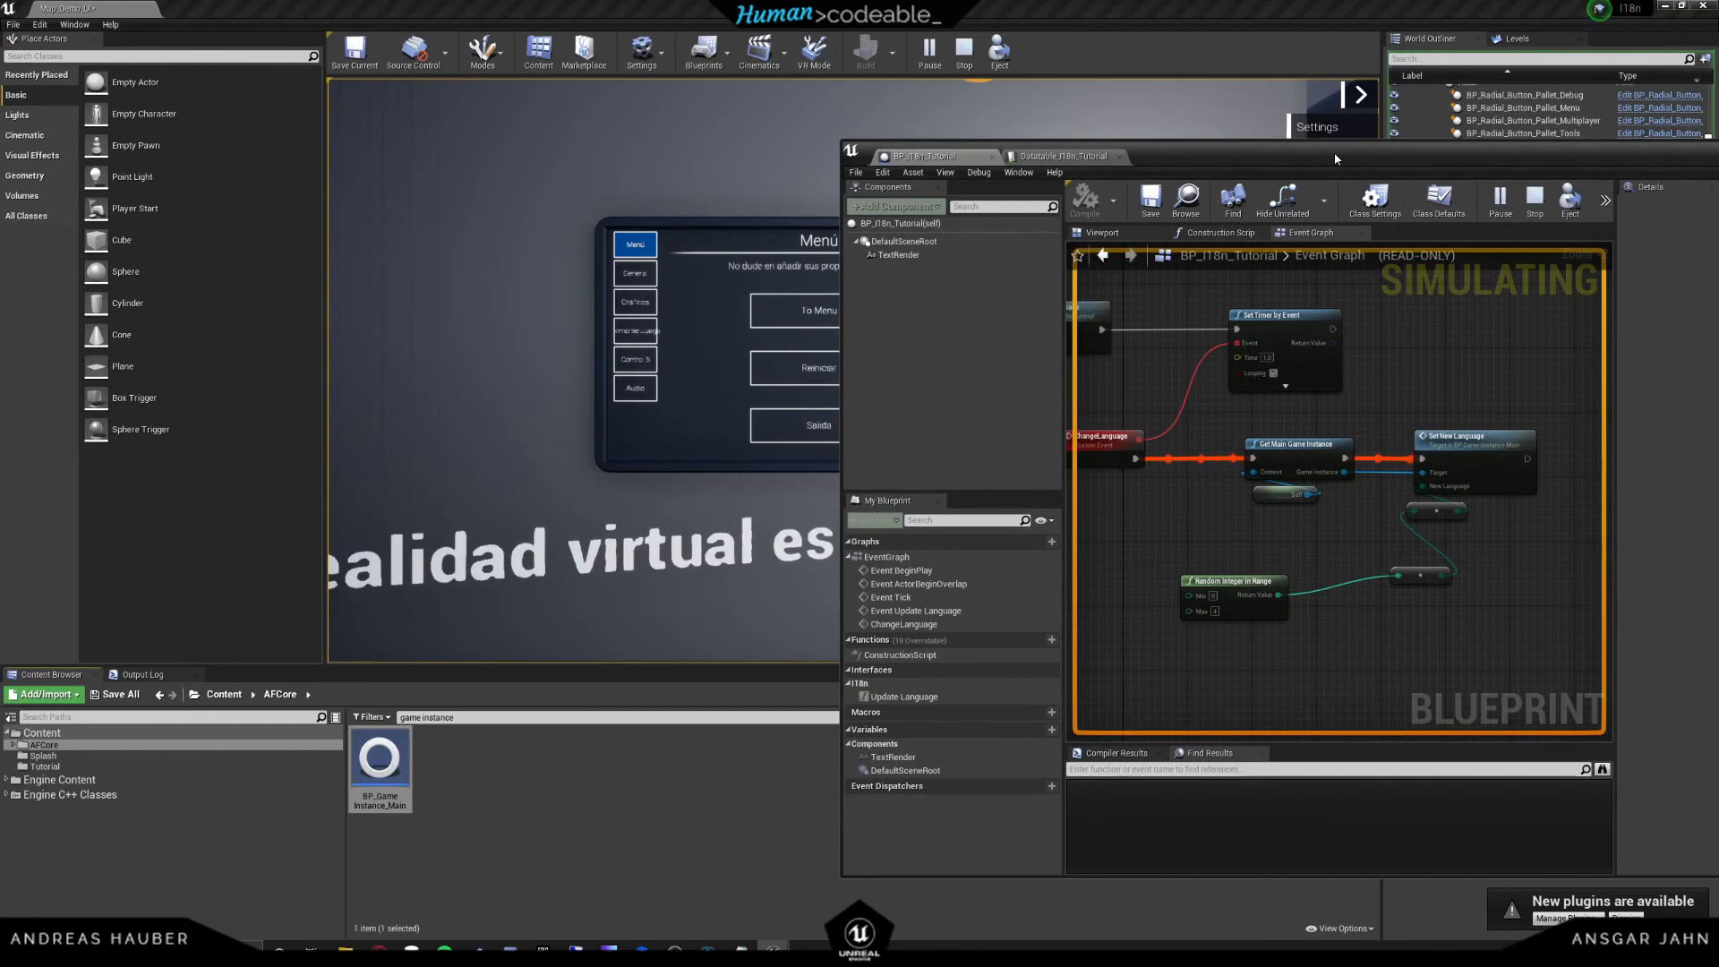
- Stop the running simulation so the tutorial graph is editable again
left_click(961, 50)
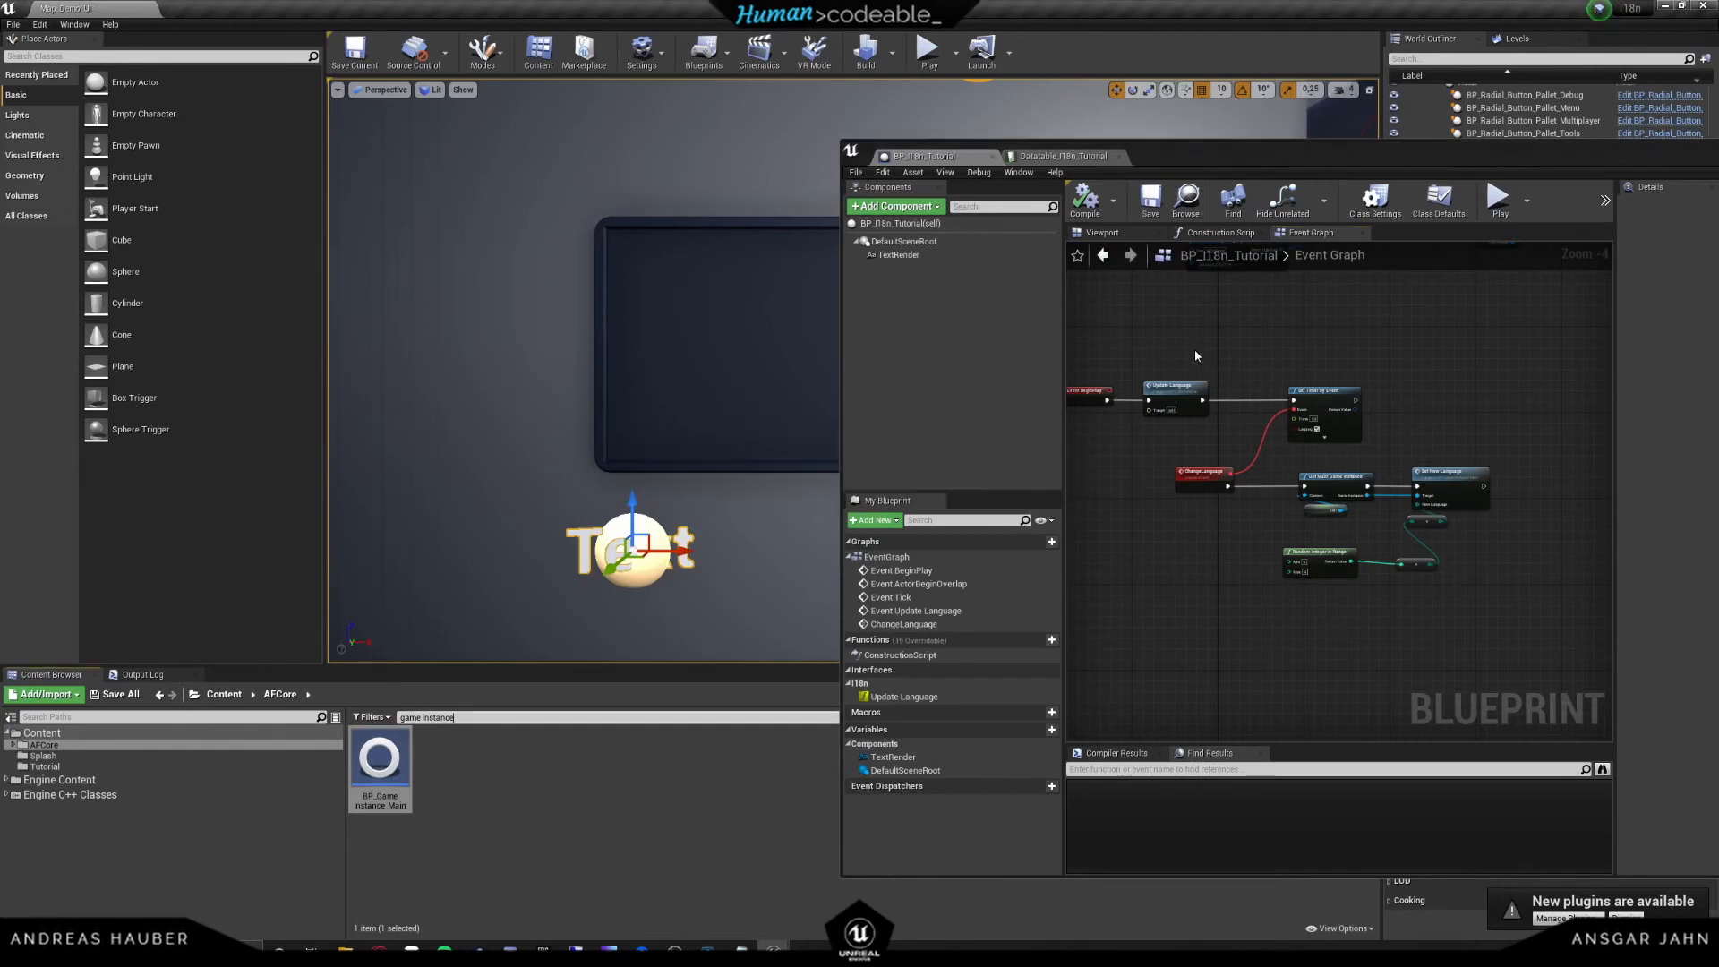
mouse_move(1235, 448)
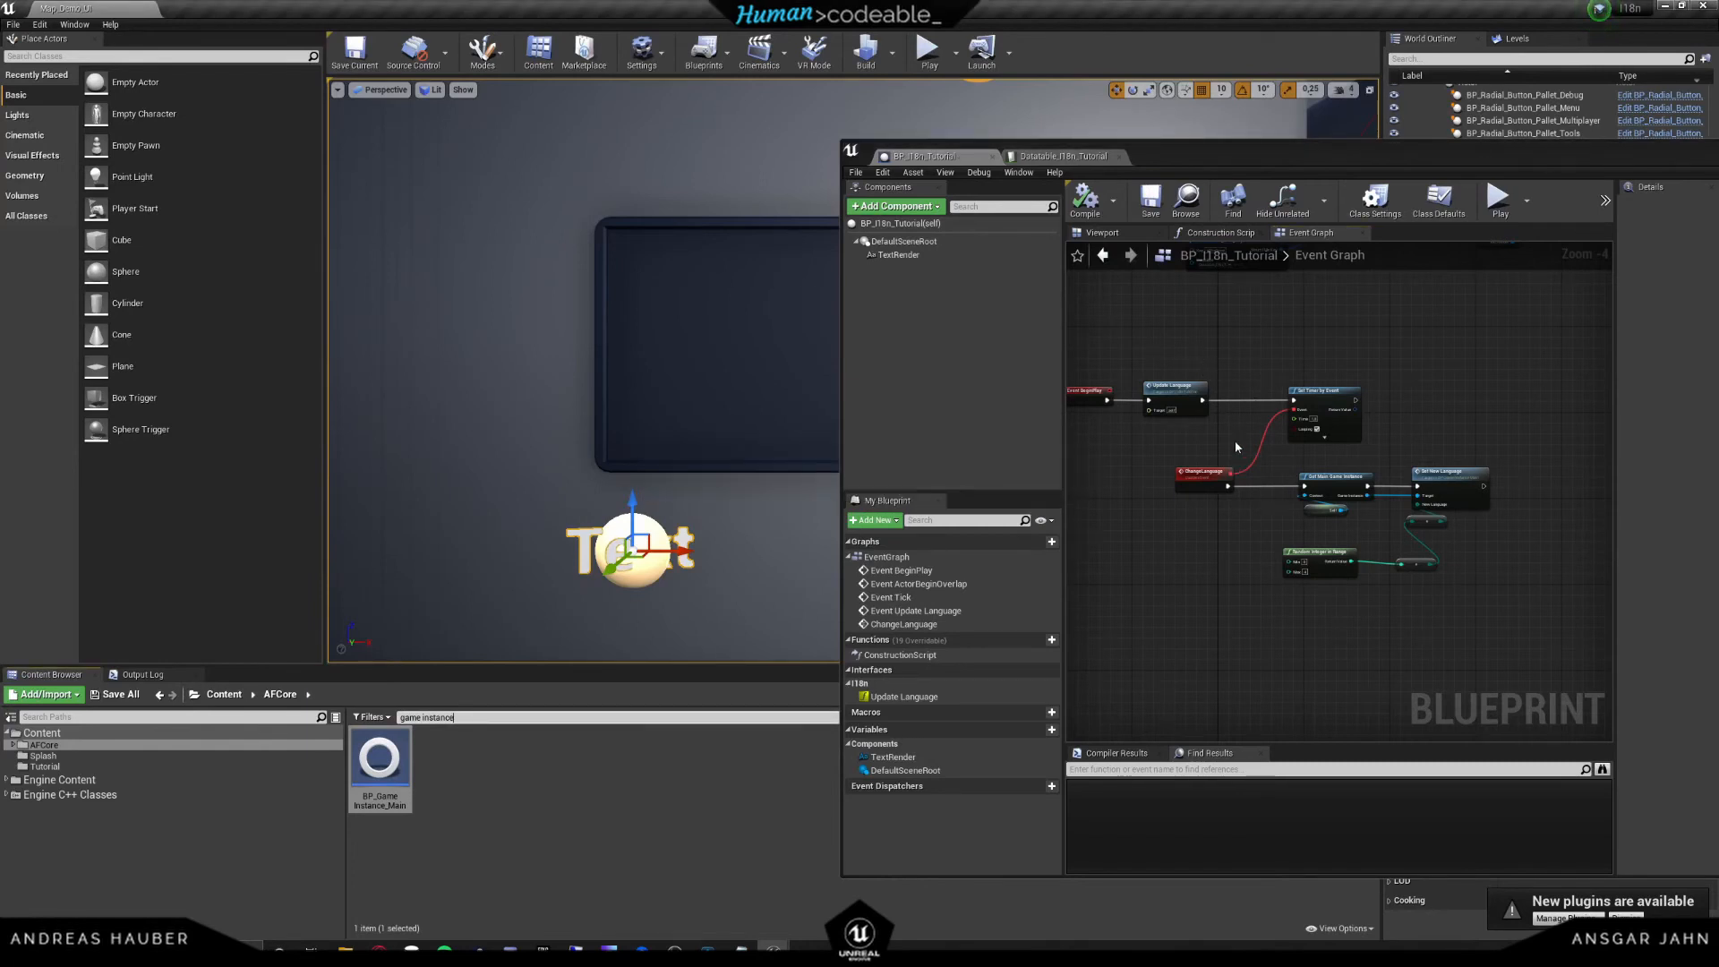
mouse_move(1239, 578)
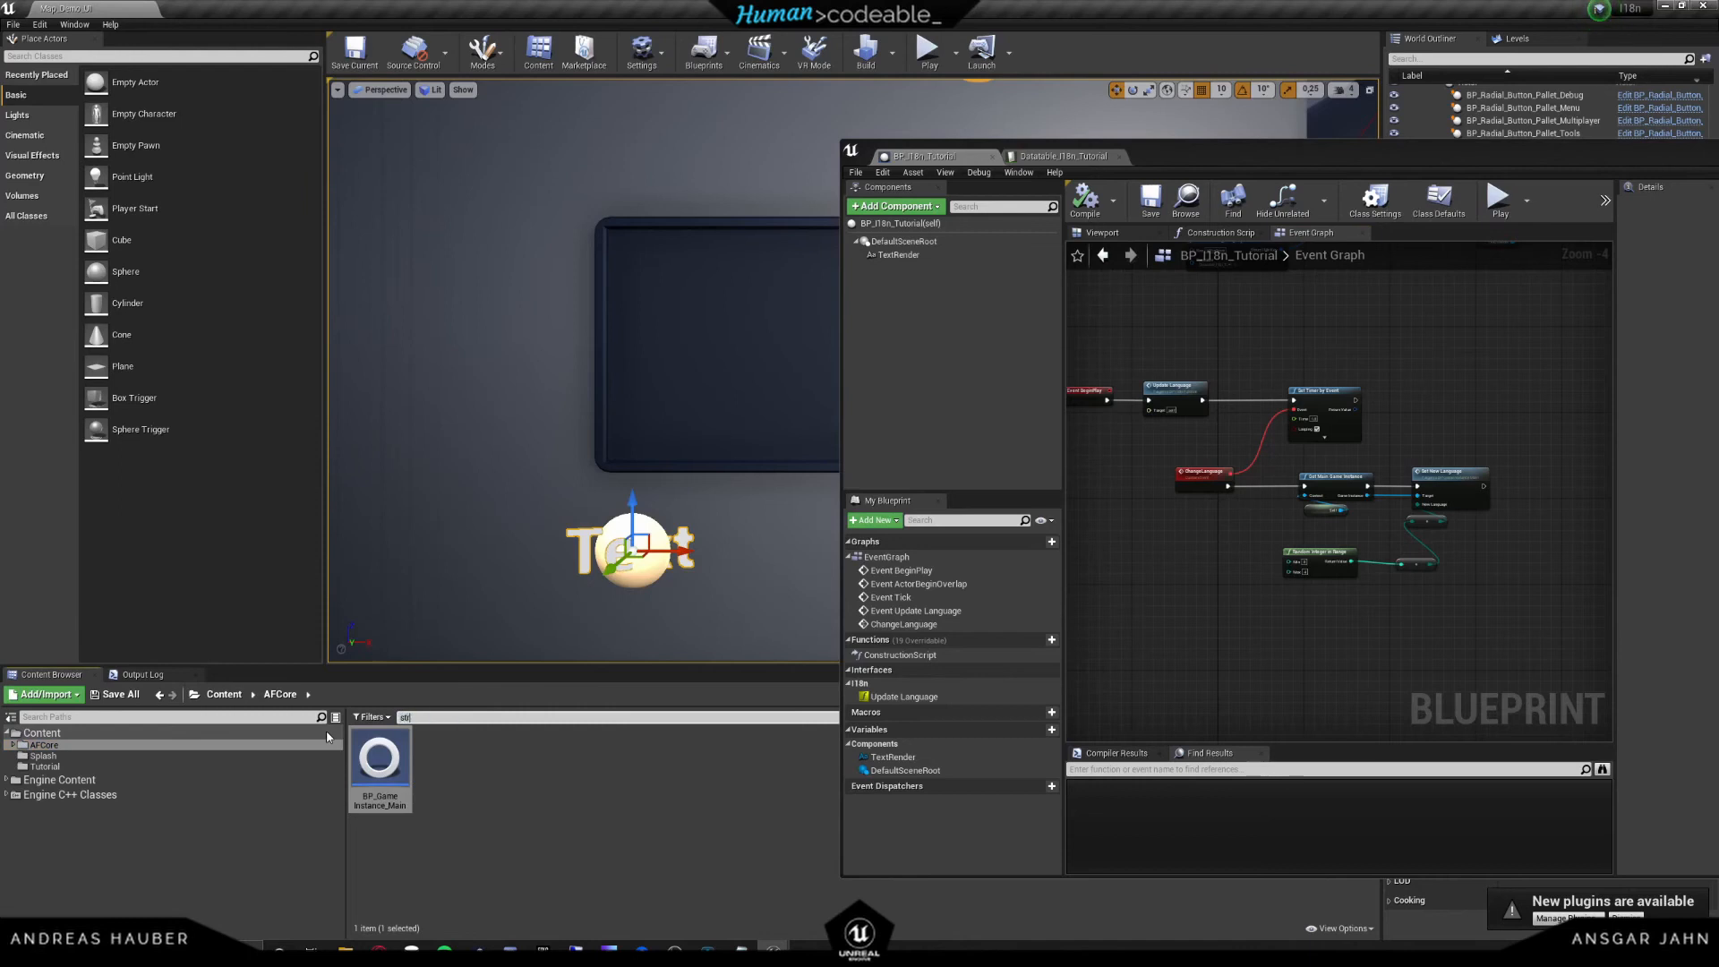
- Find Struct_I18n in the Content Browser and bring up its structure editor
type("struct")
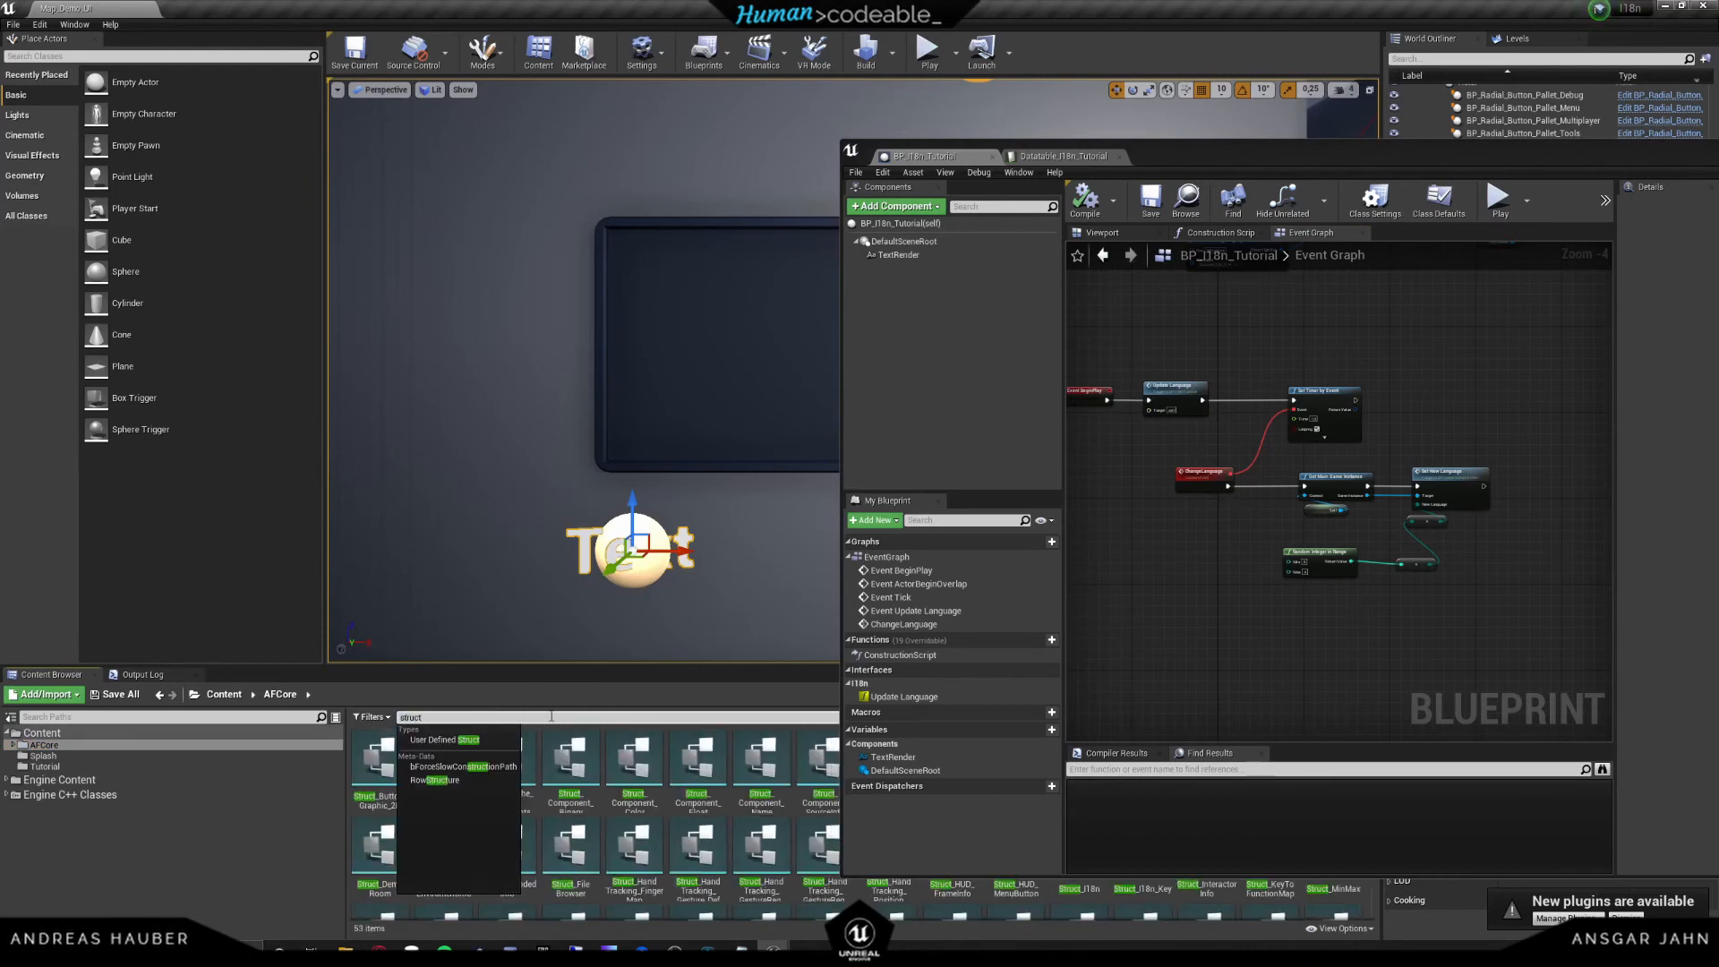
left_click(569, 755)
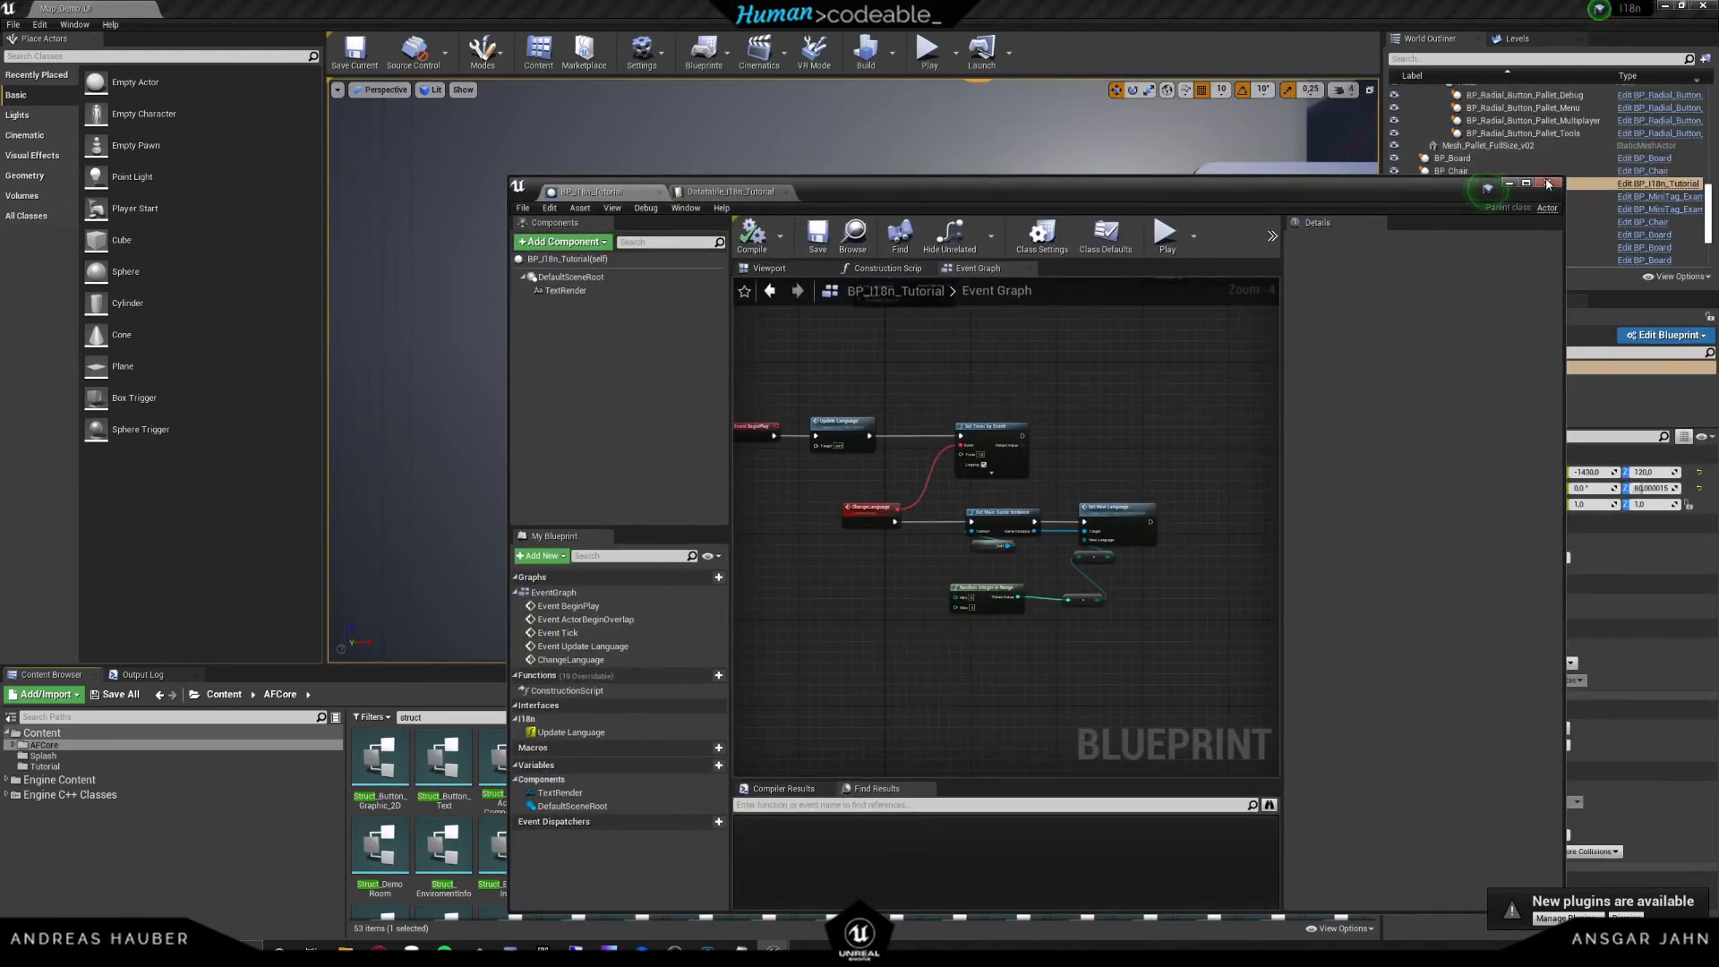
left_click(1546, 183)
type(" I18n")
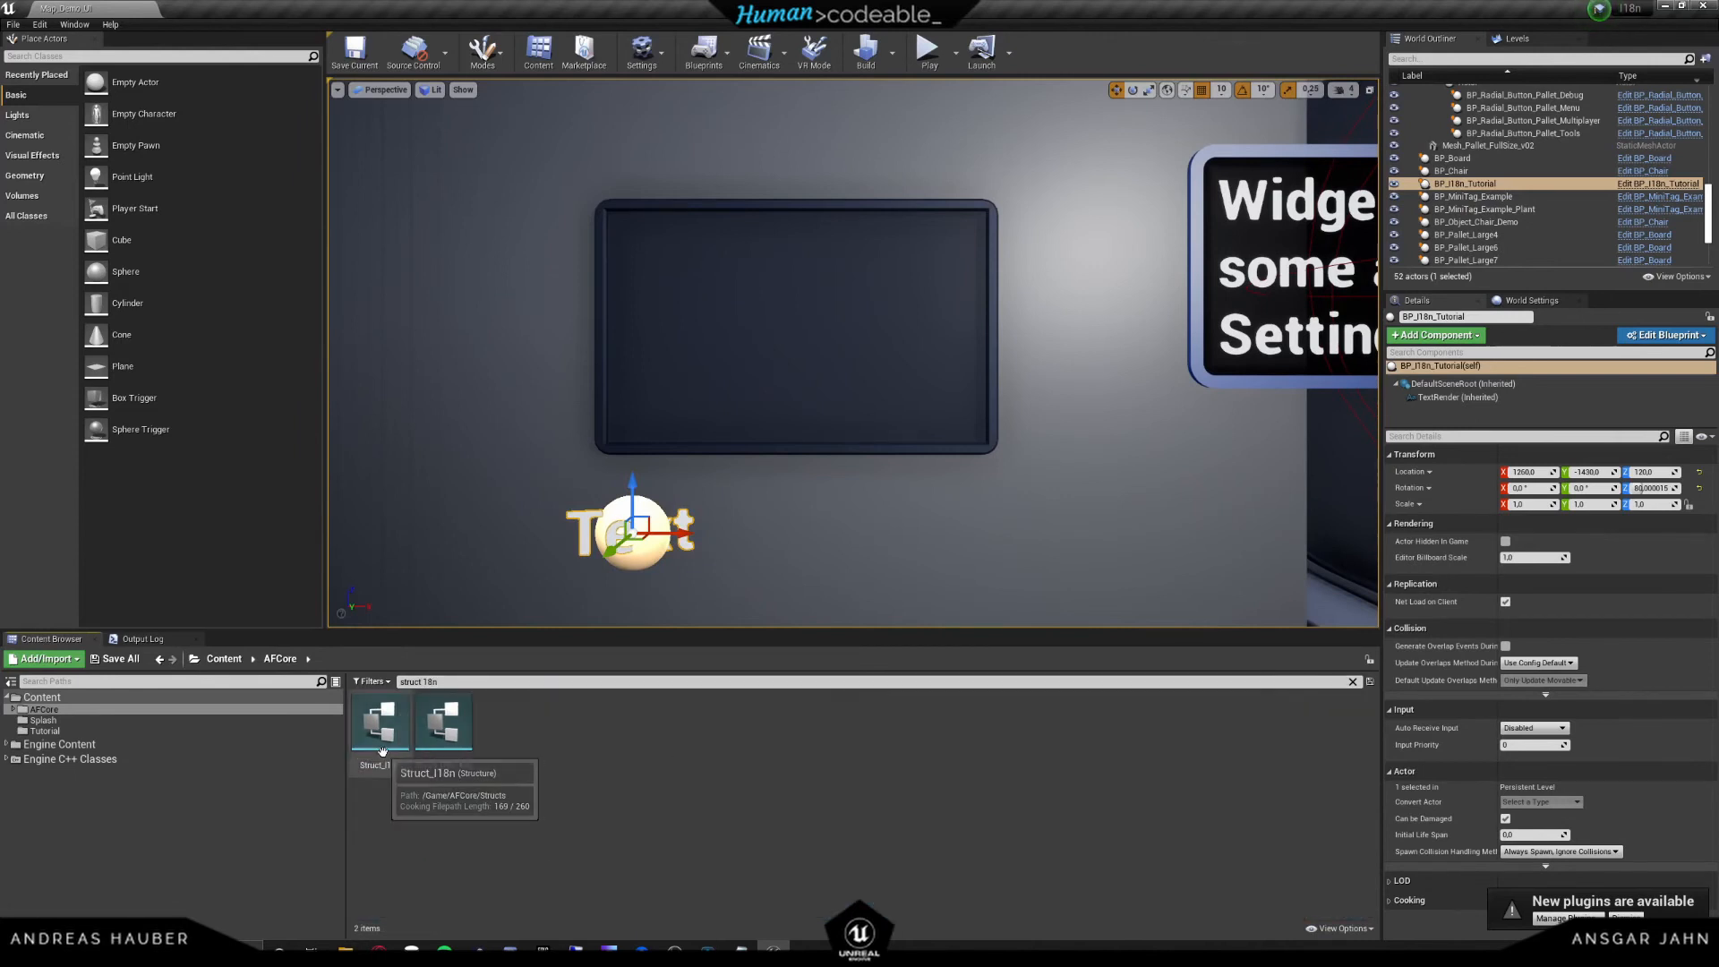
double_click(379, 724)
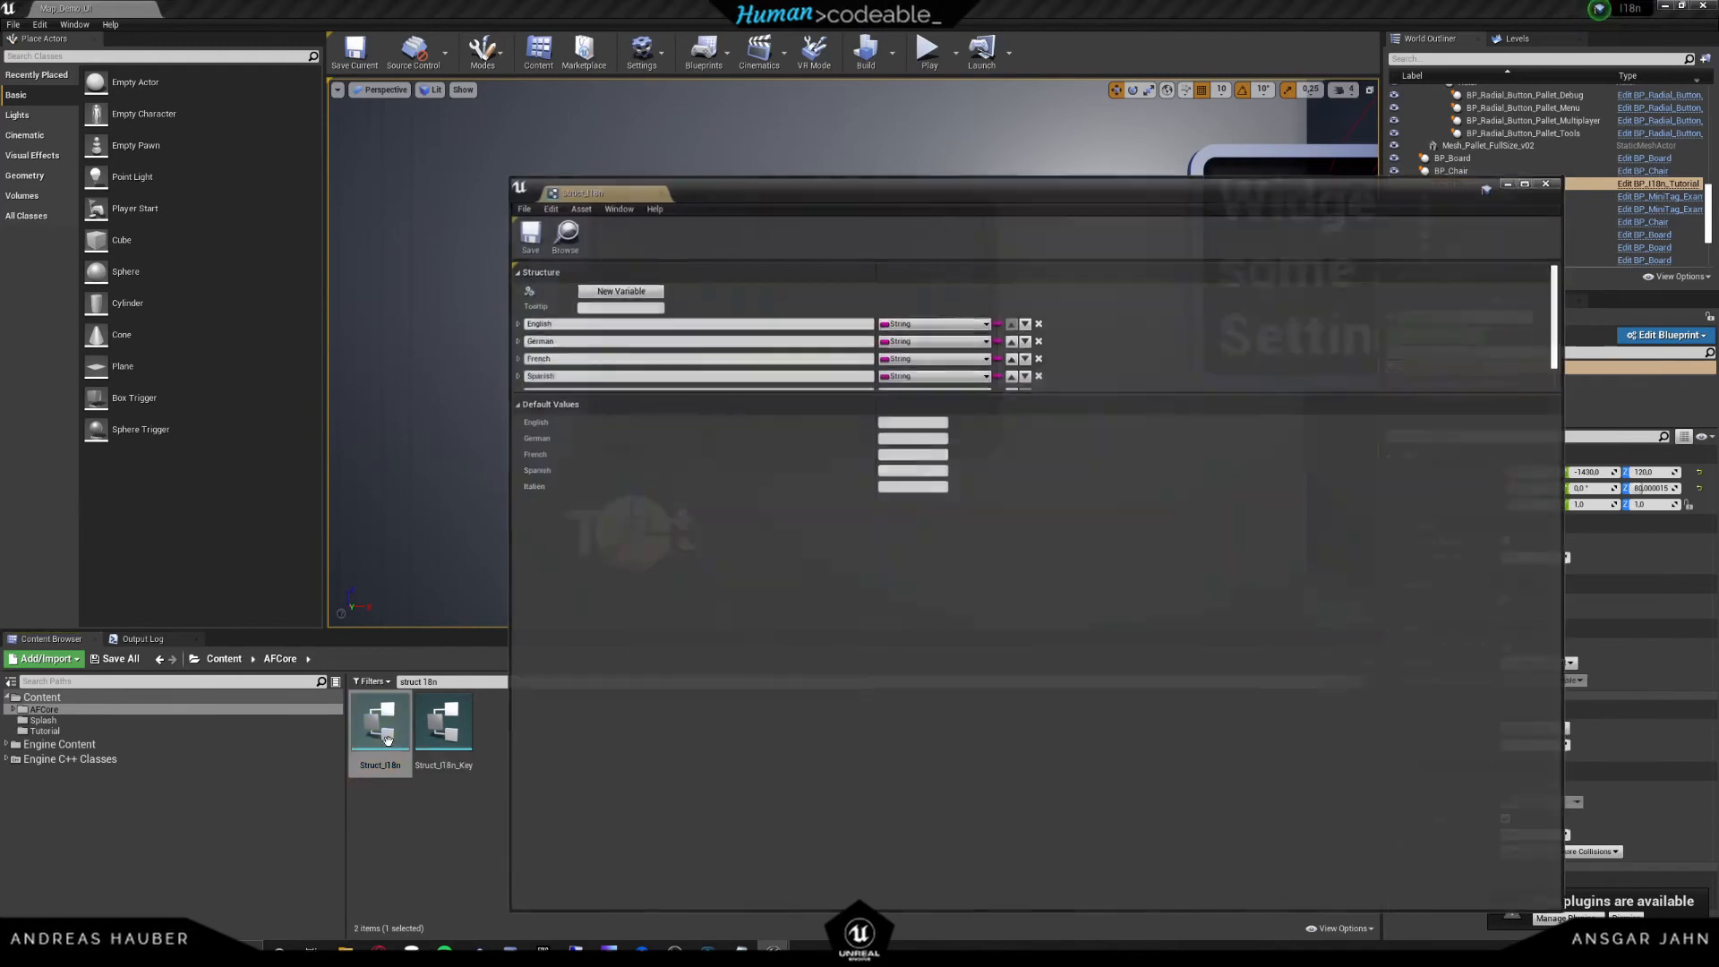
- Add a new String member to Struct_I18n and rename it Dutch
left_click(621, 290)
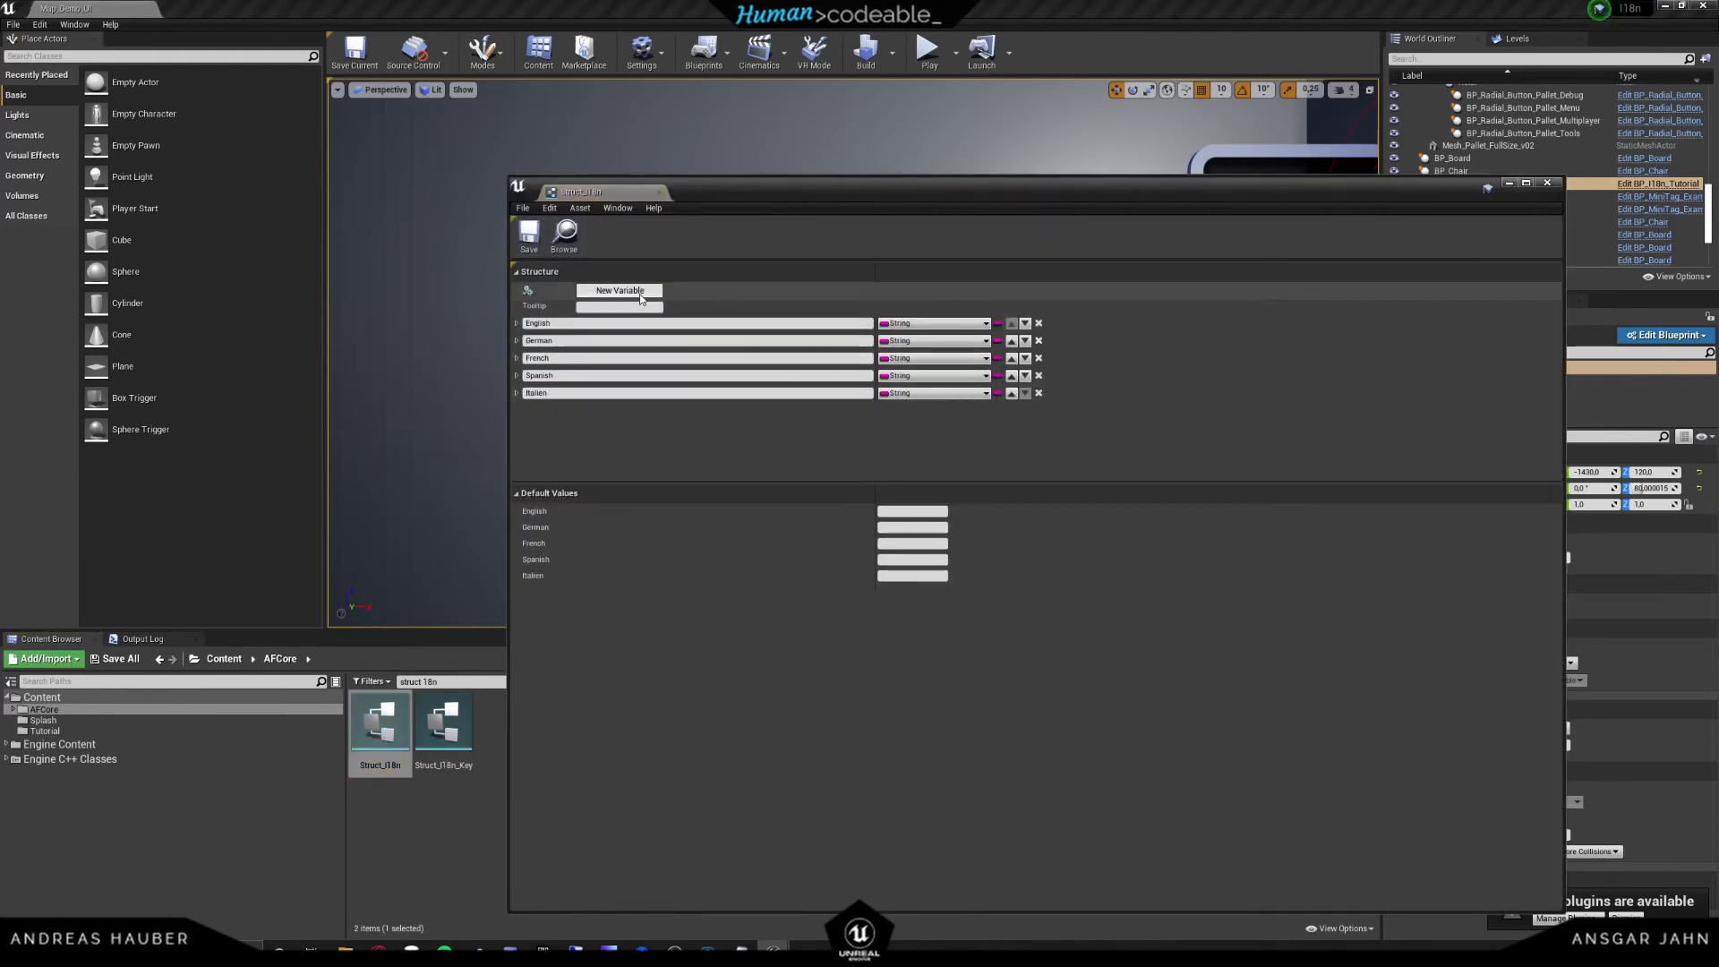
left_click(618, 290)
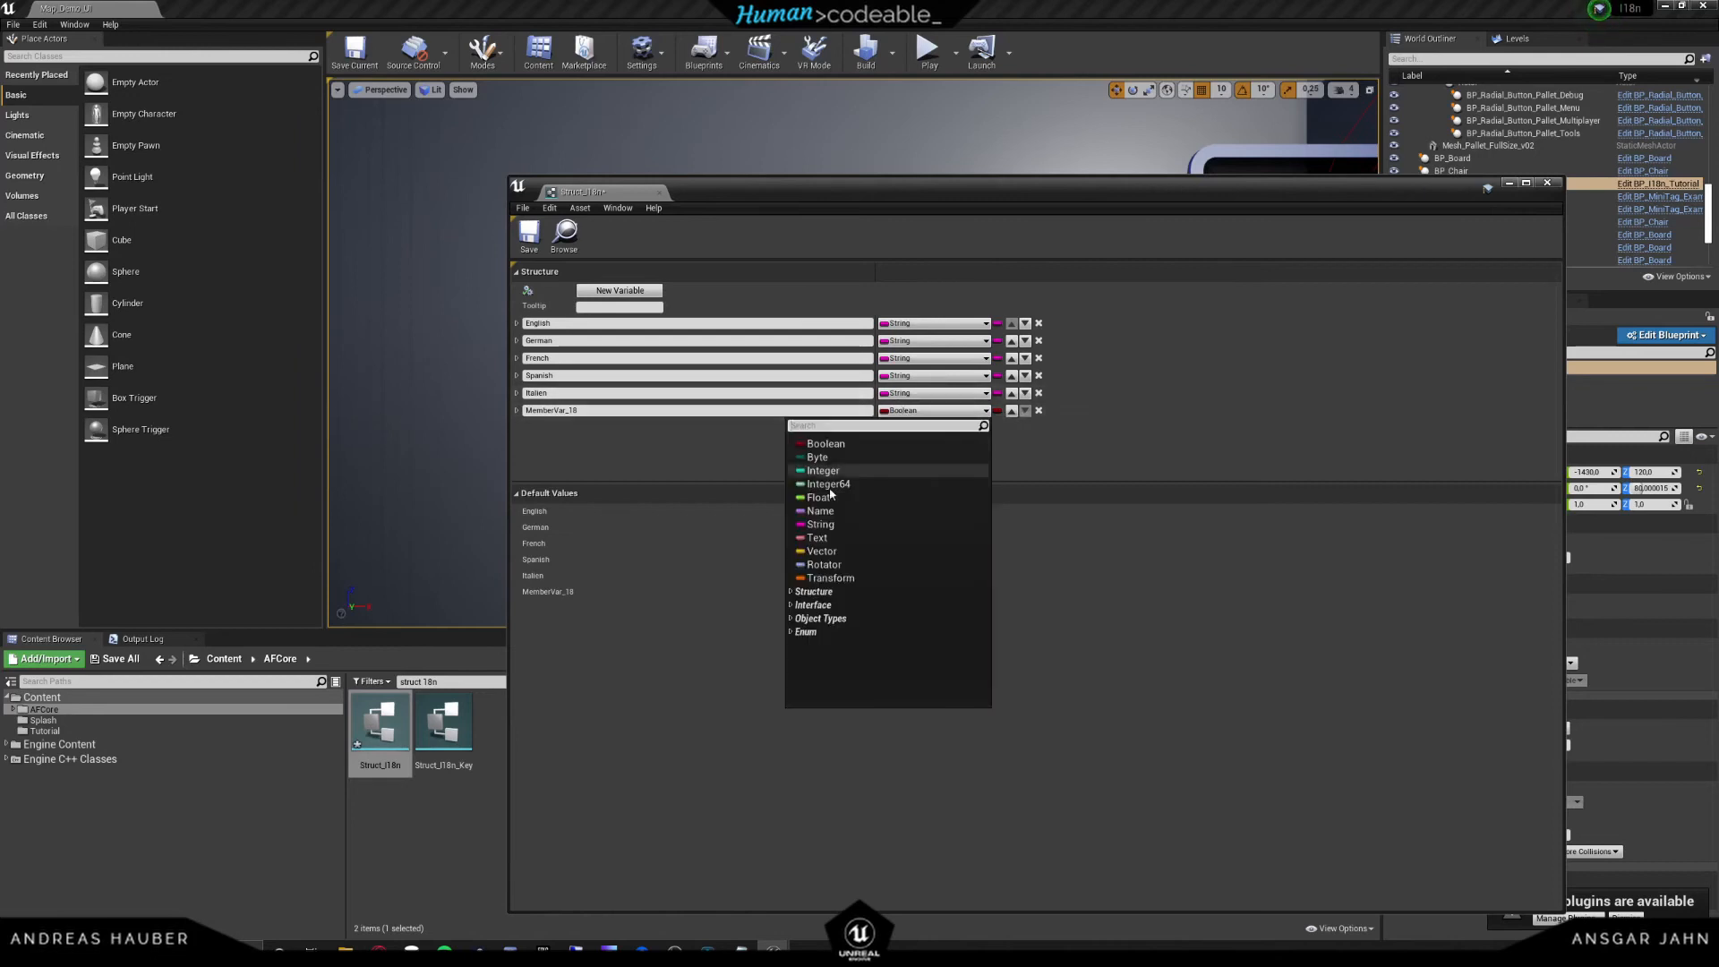
left_click(818, 523)
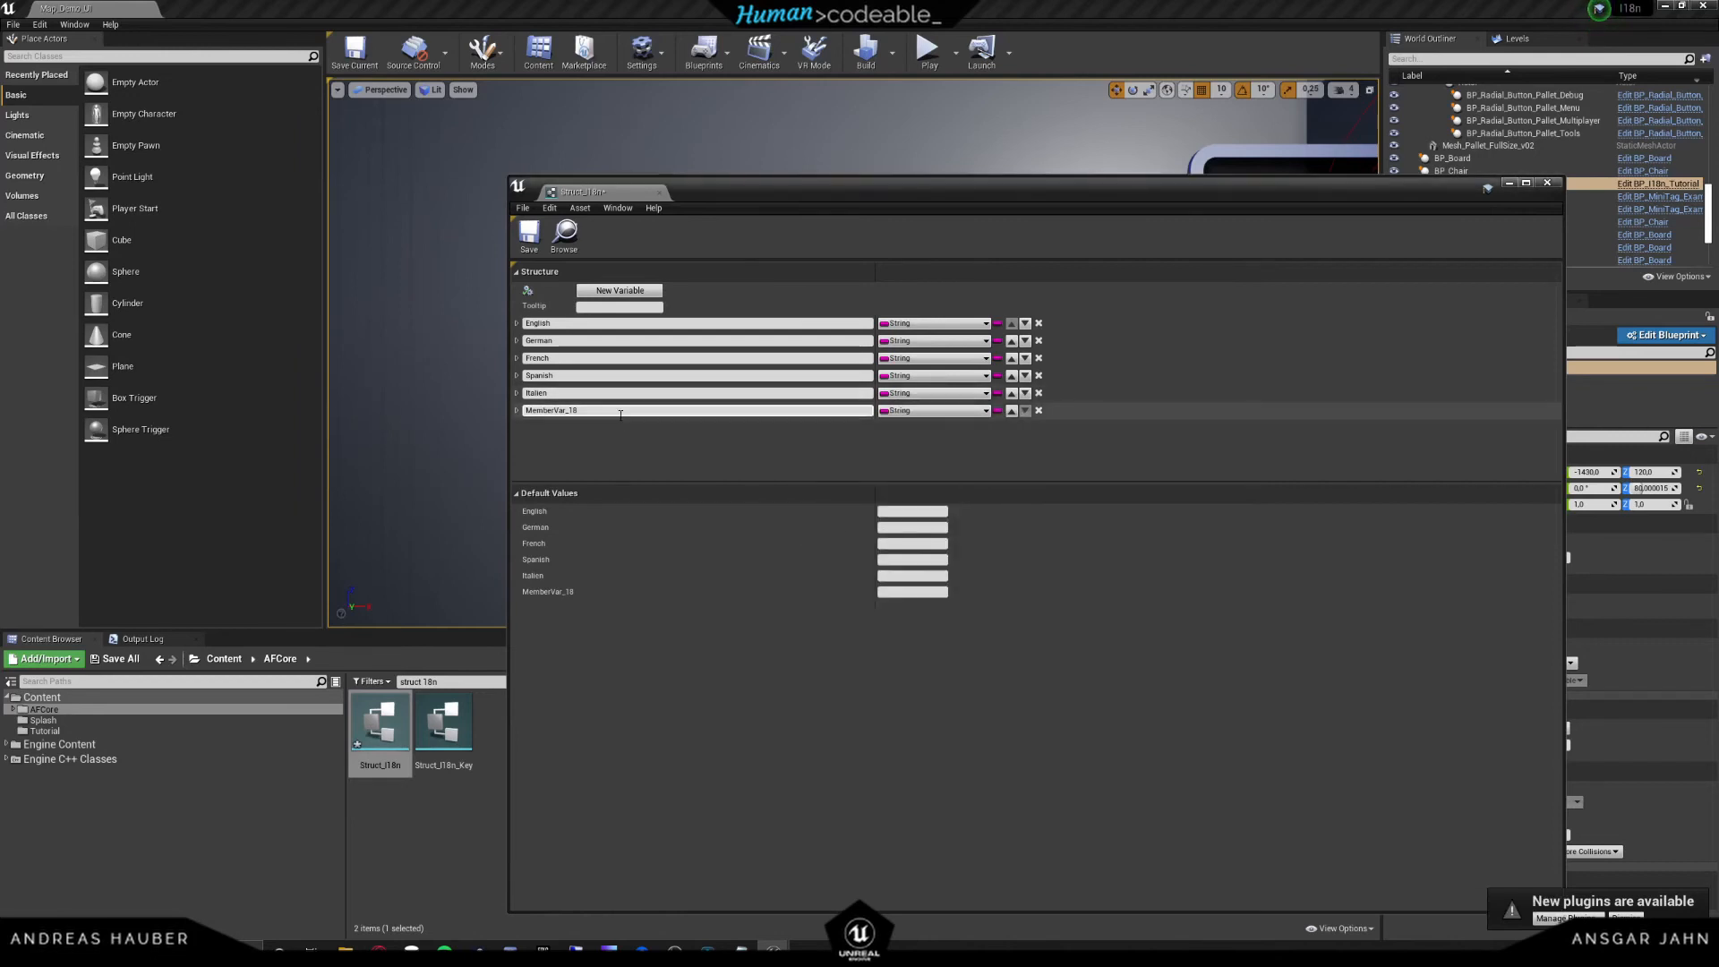
double_click(552, 409)
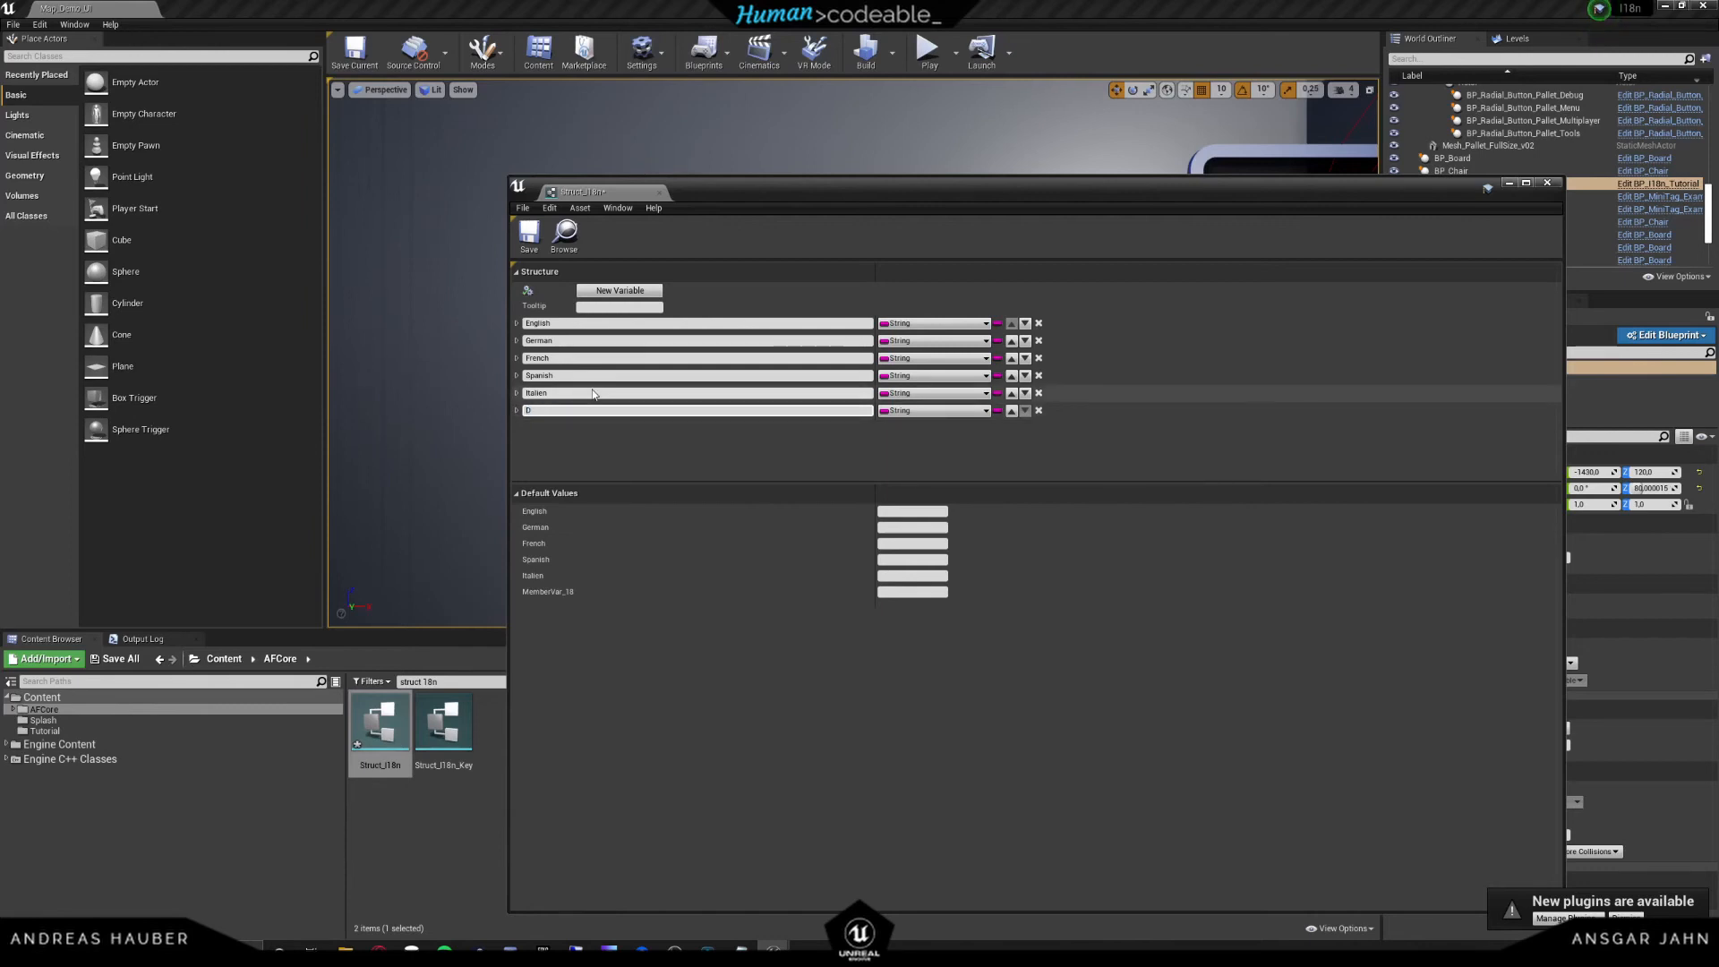
type("Dutch")
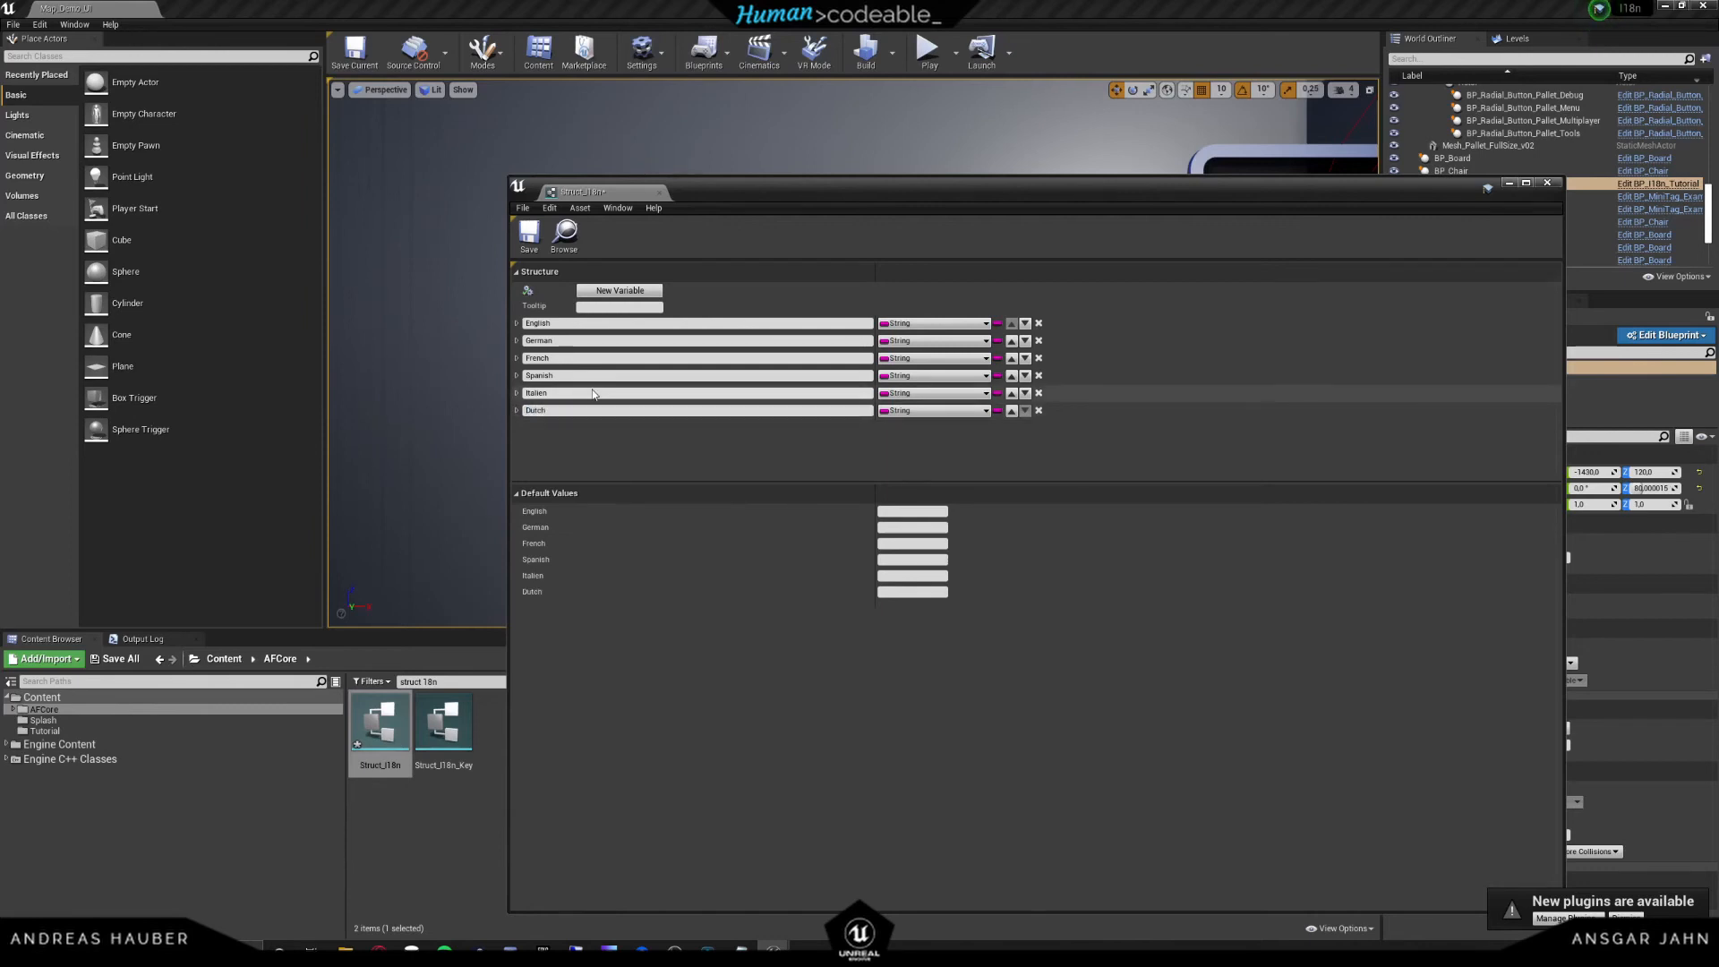
mouse_move(741, 231)
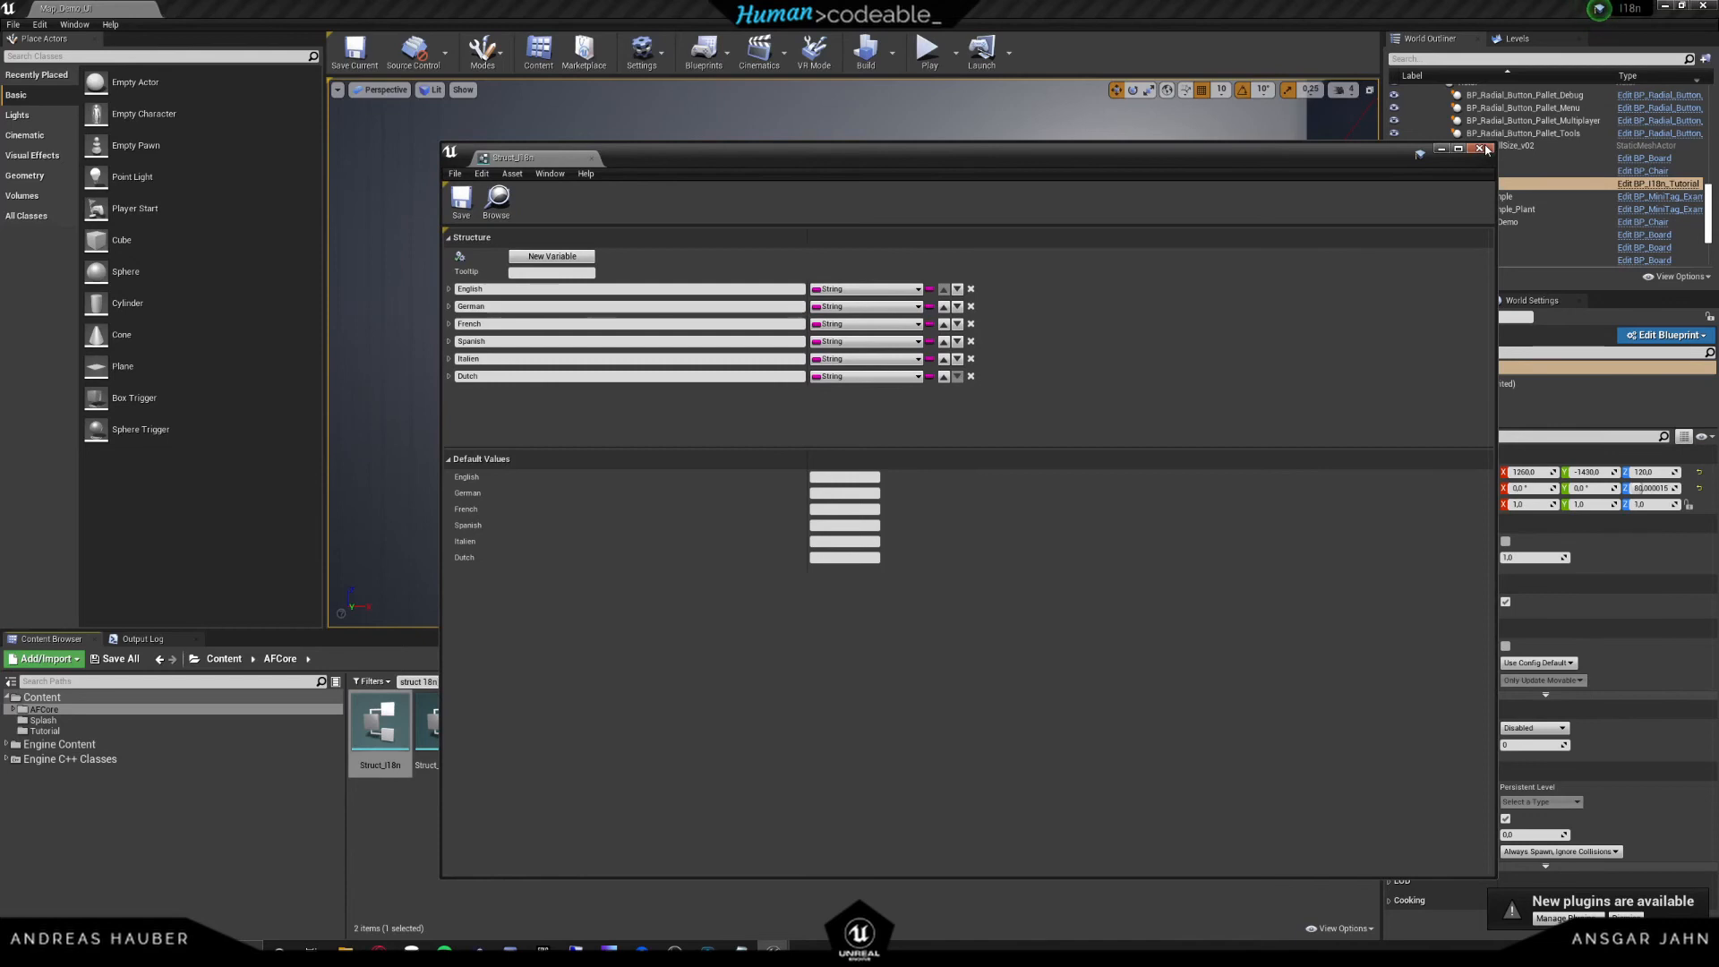
- In Enum_I18n add a sixth enumerator and begin naming it Dutch
left_click(1486, 149)
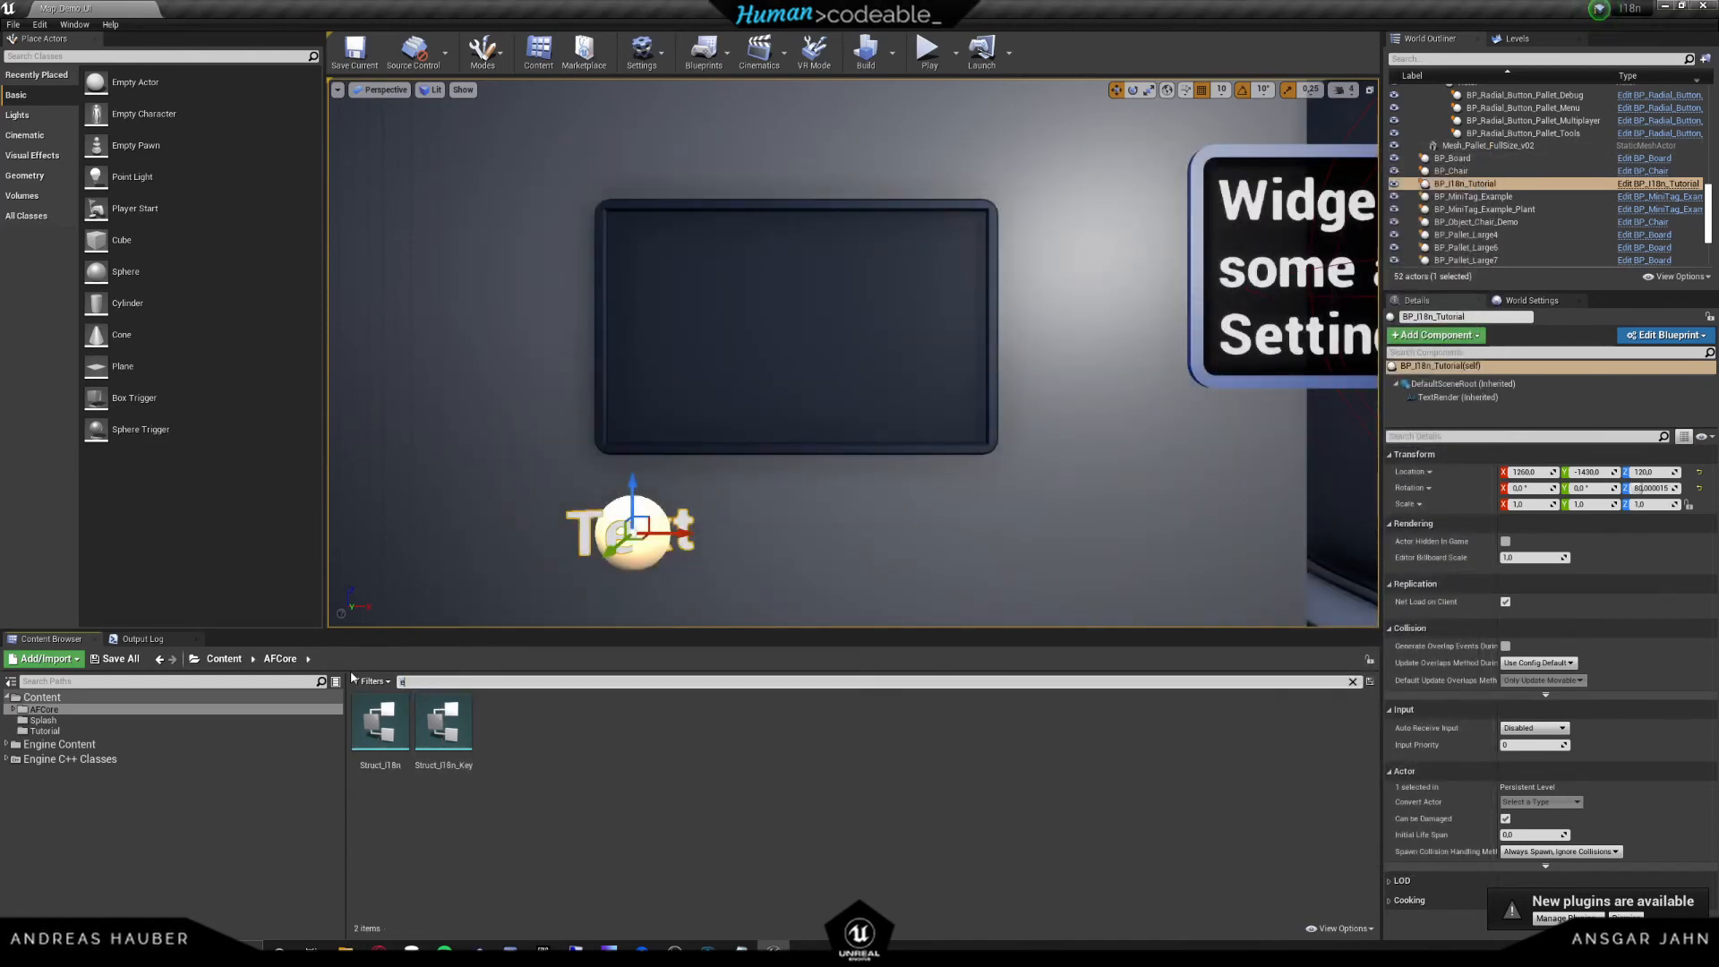
type("enum 18")
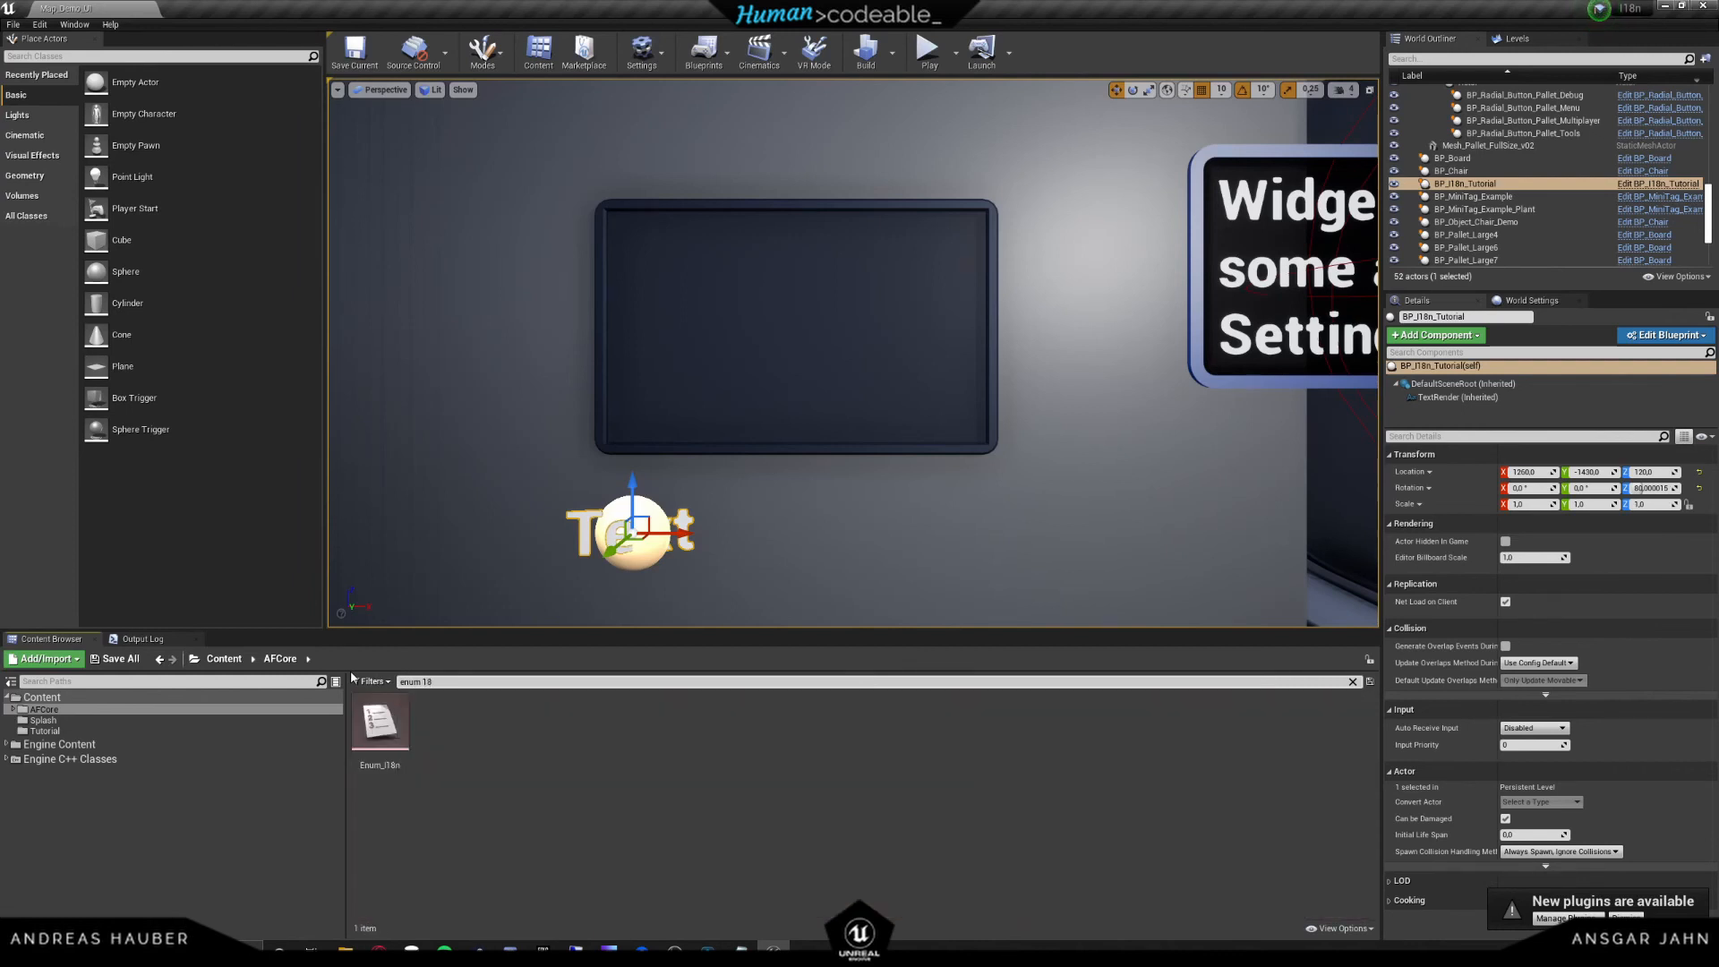
double_click(379, 724)
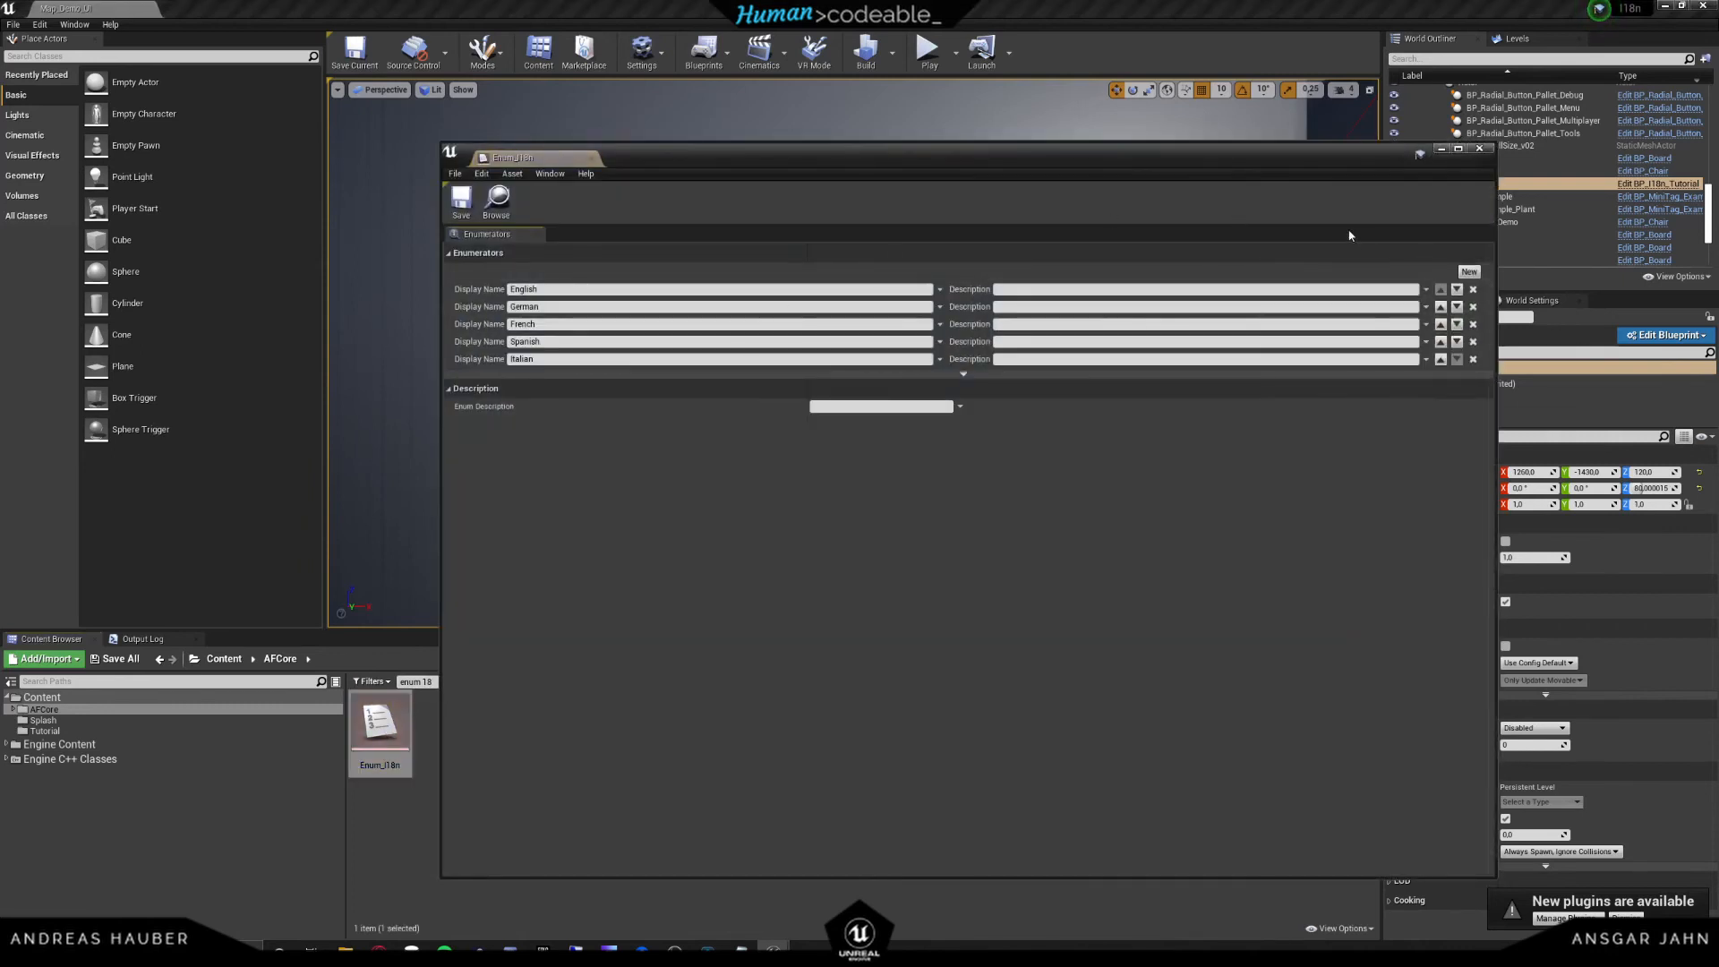
left_click(1468, 270)
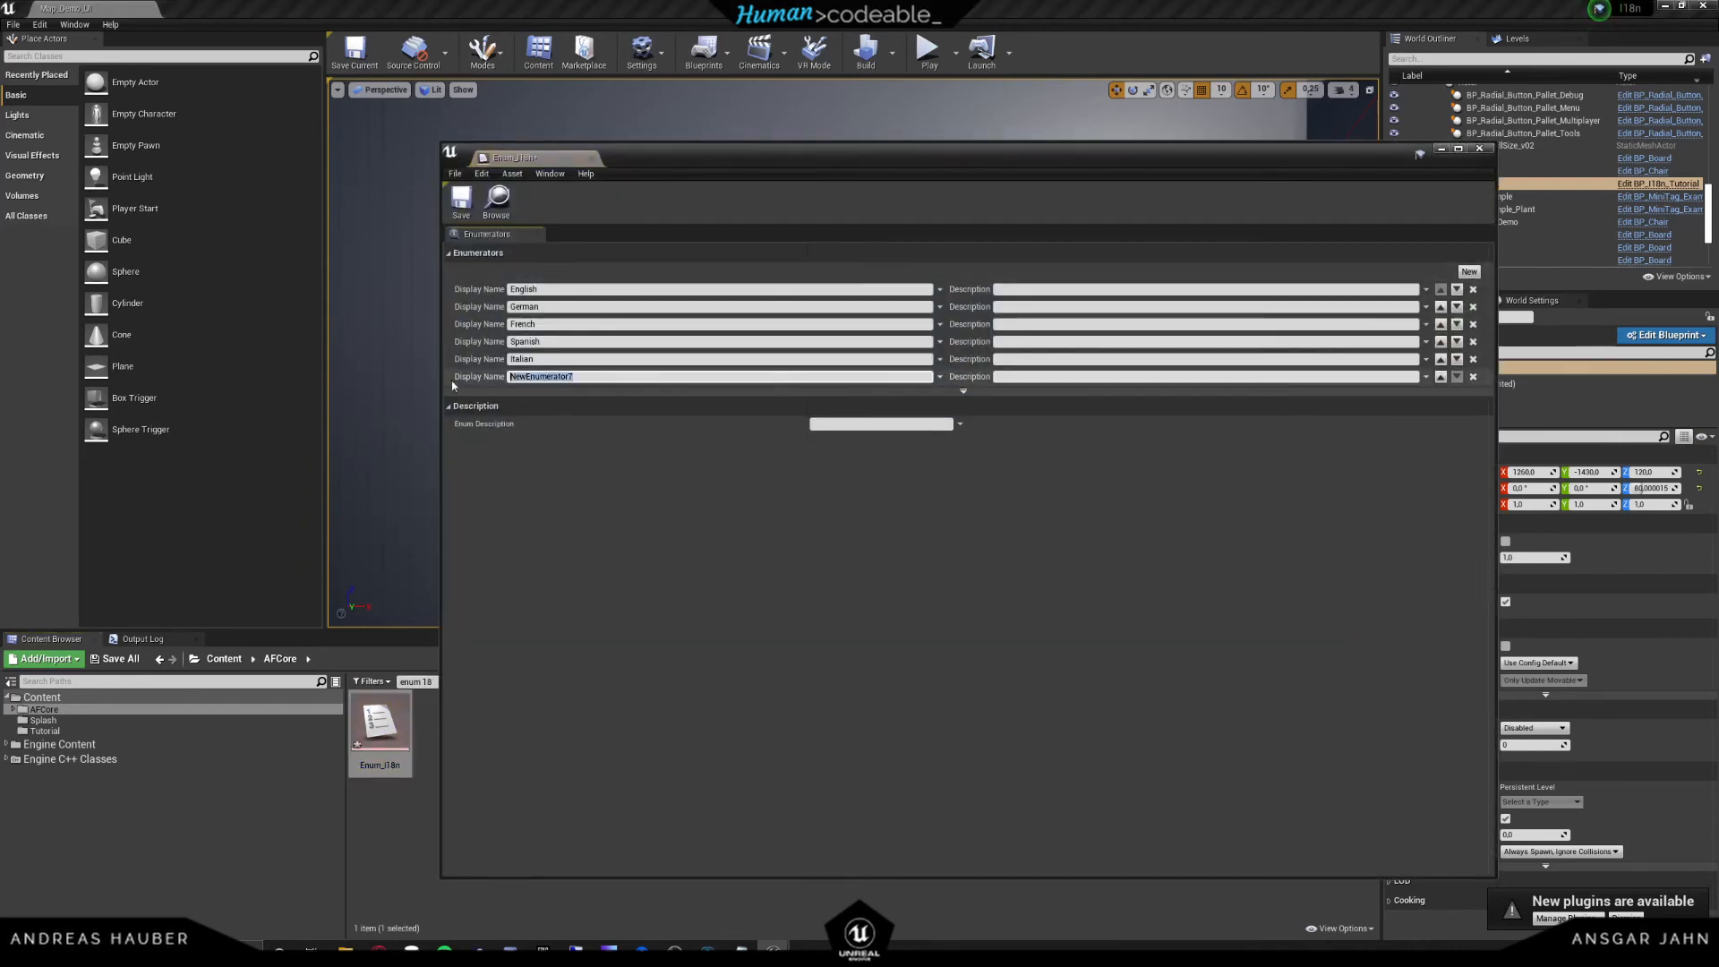
type("Dut")
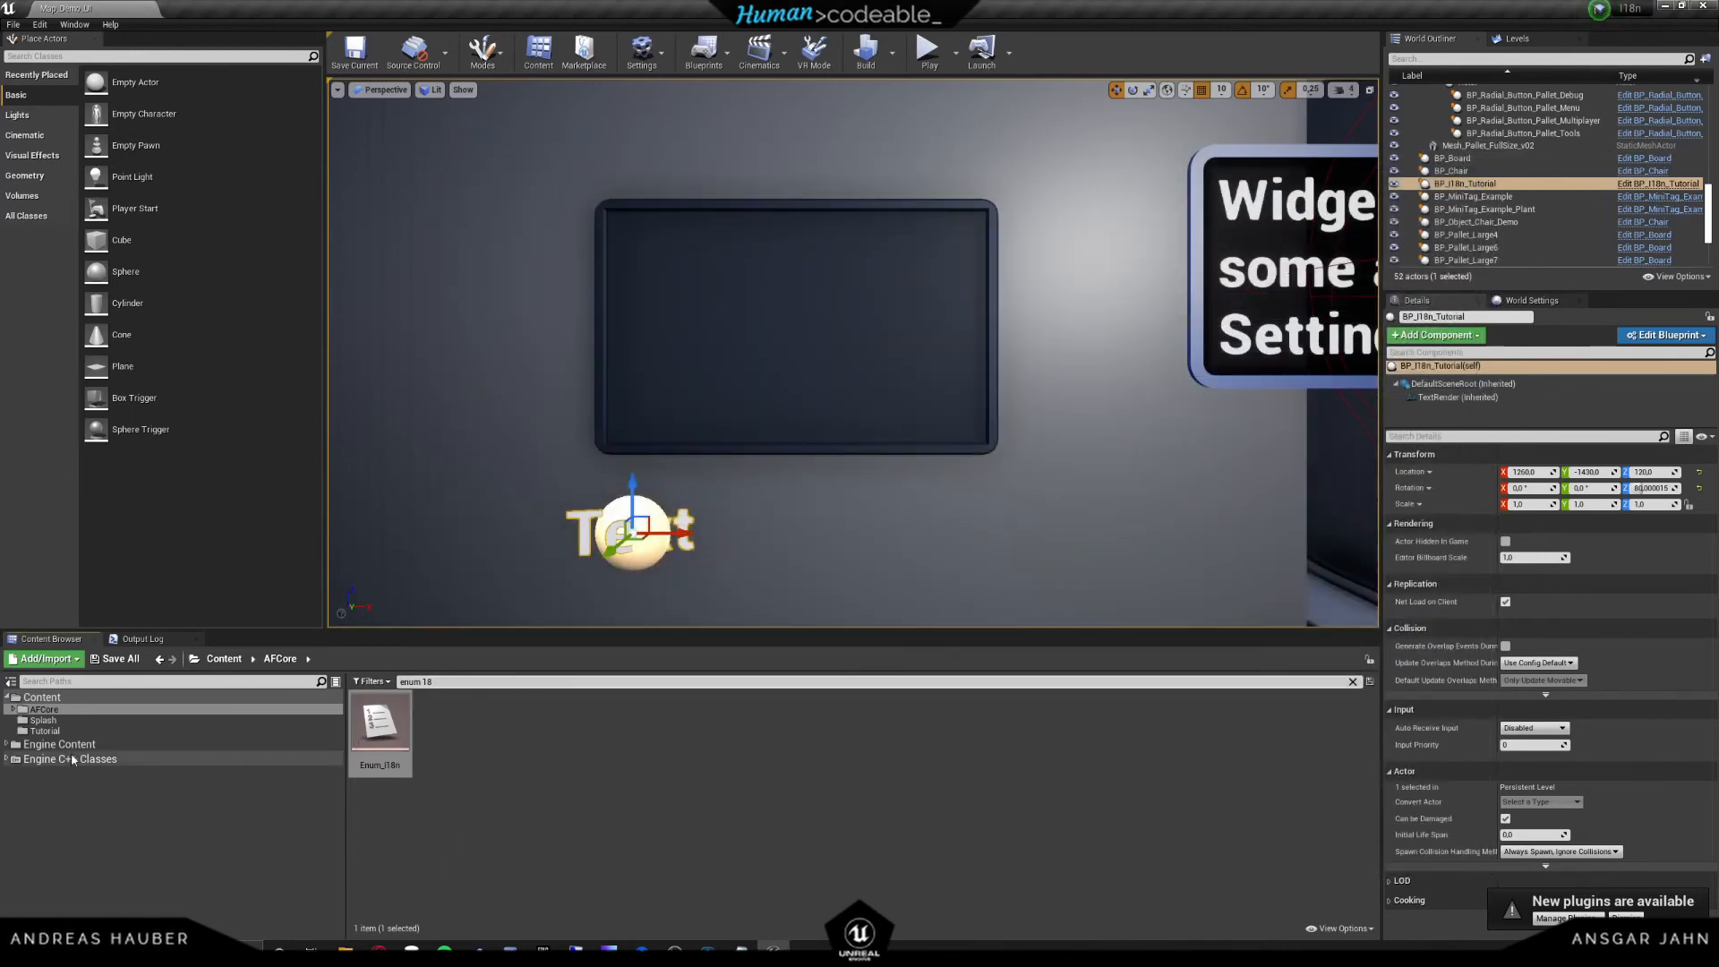
- In Datatable_I18n_Tutorial set VRisGreat's Dutch value to 'This is Dutch', then close the table
left_click(47, 730)
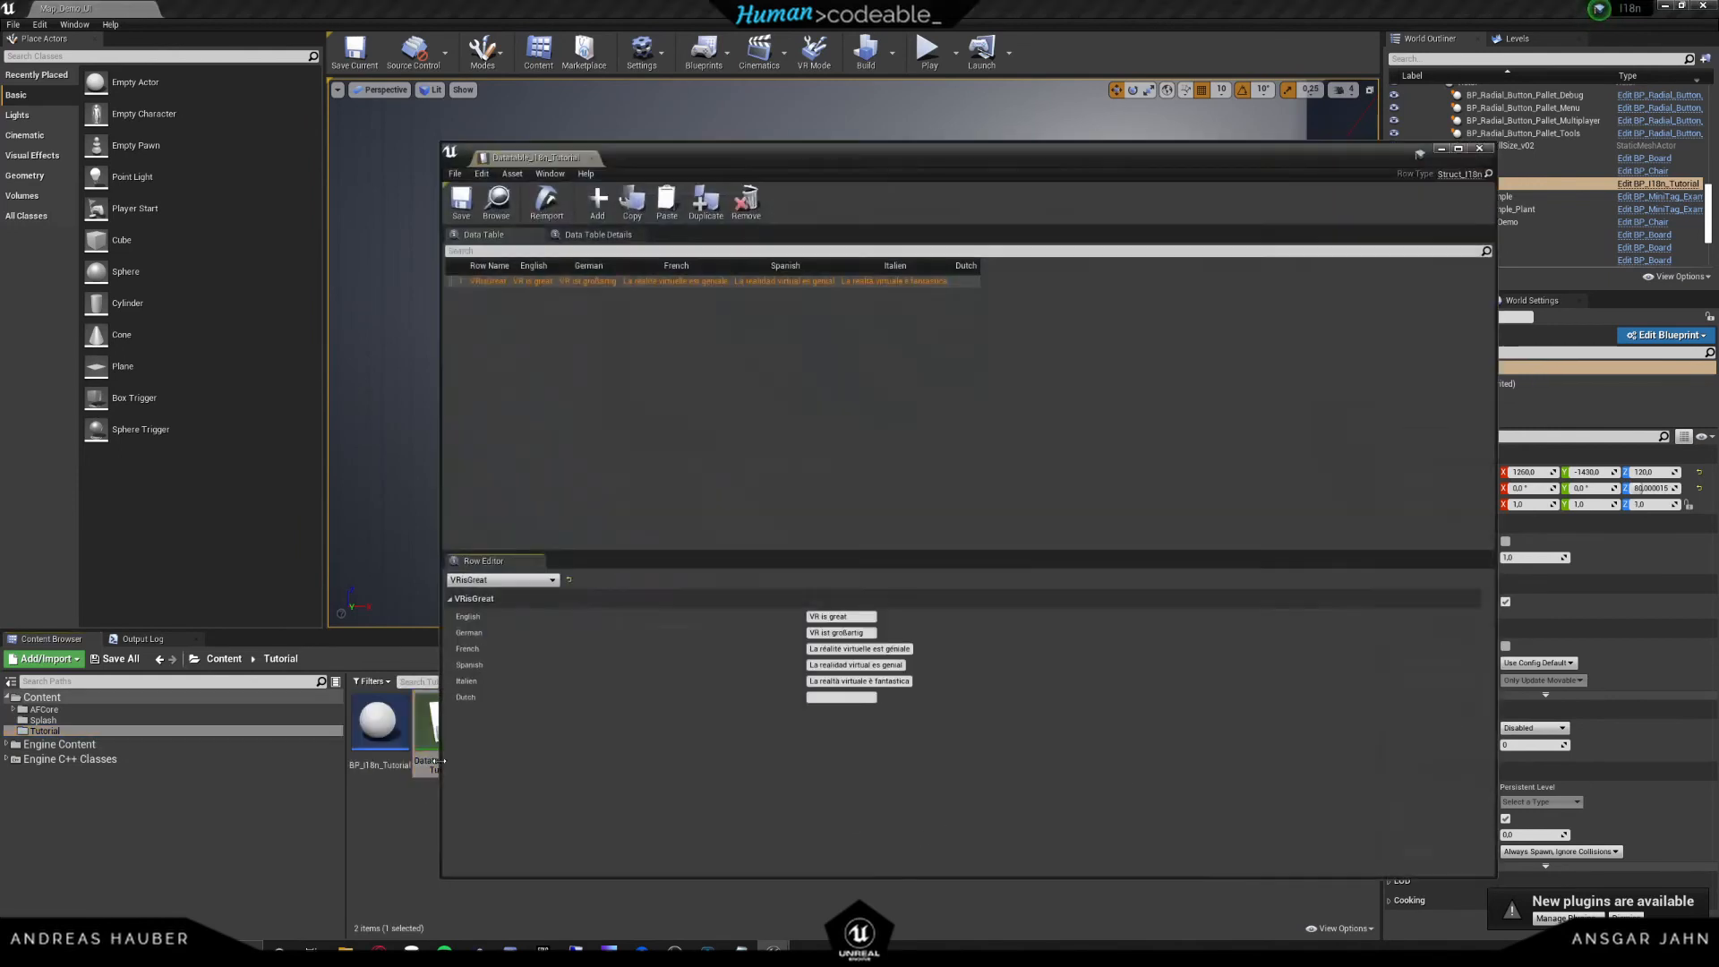
mouse_move(842, 736)
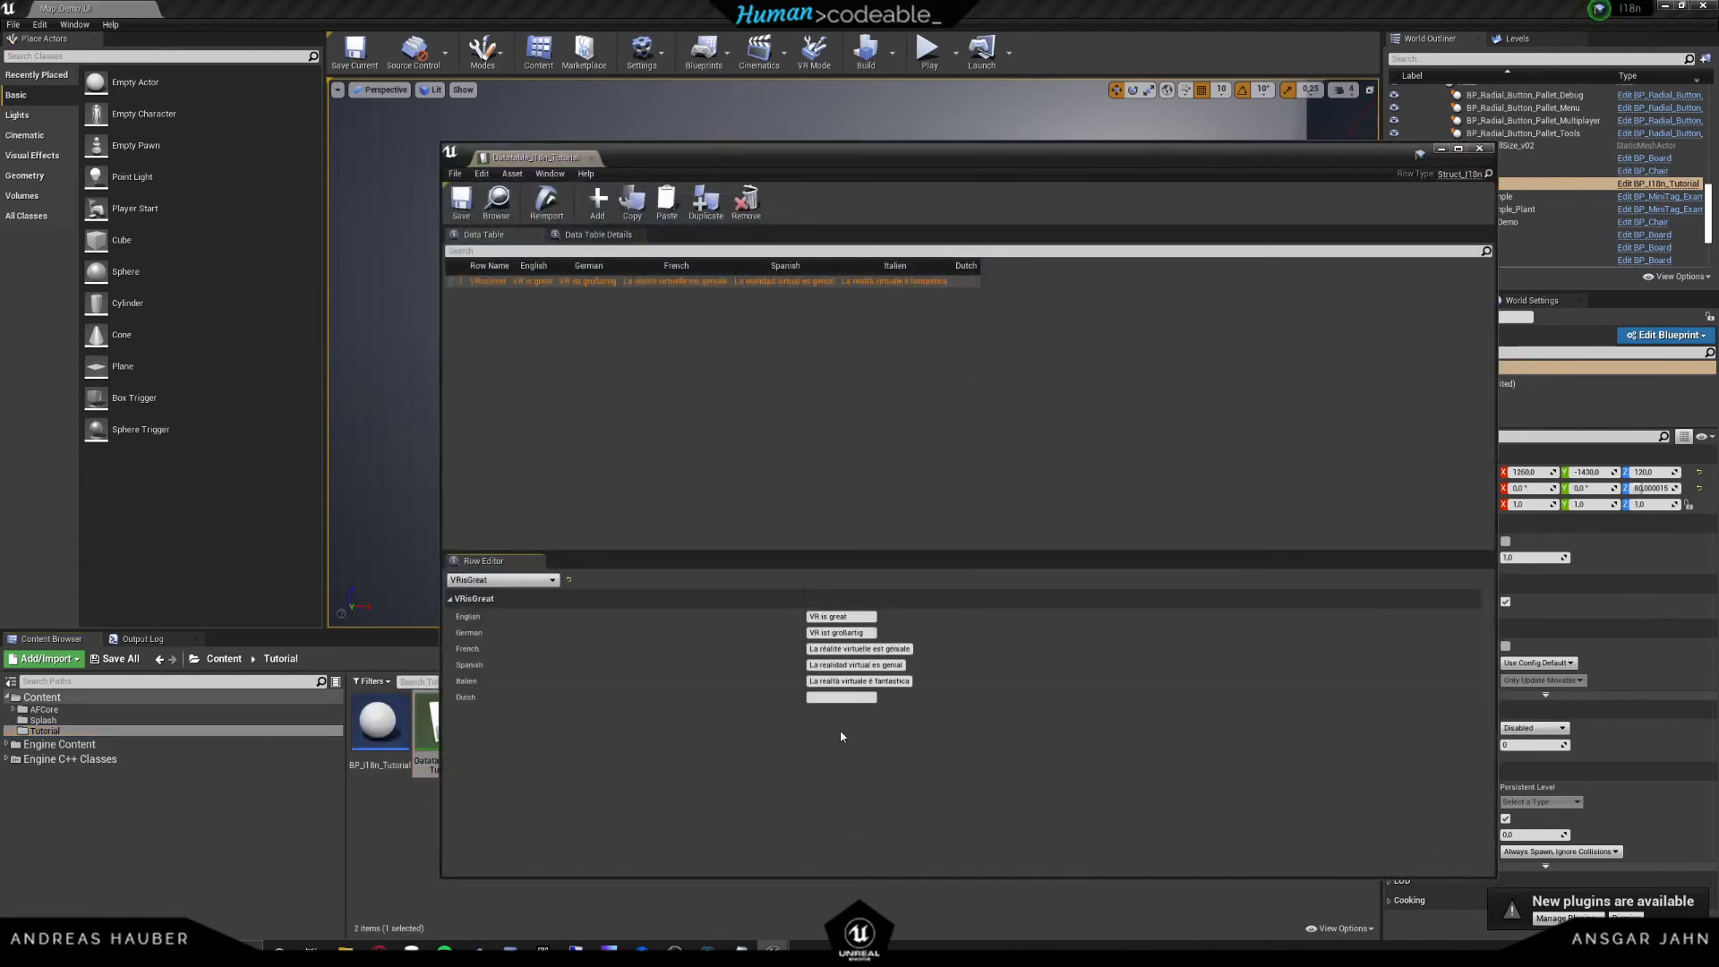
left_click(840, 696)
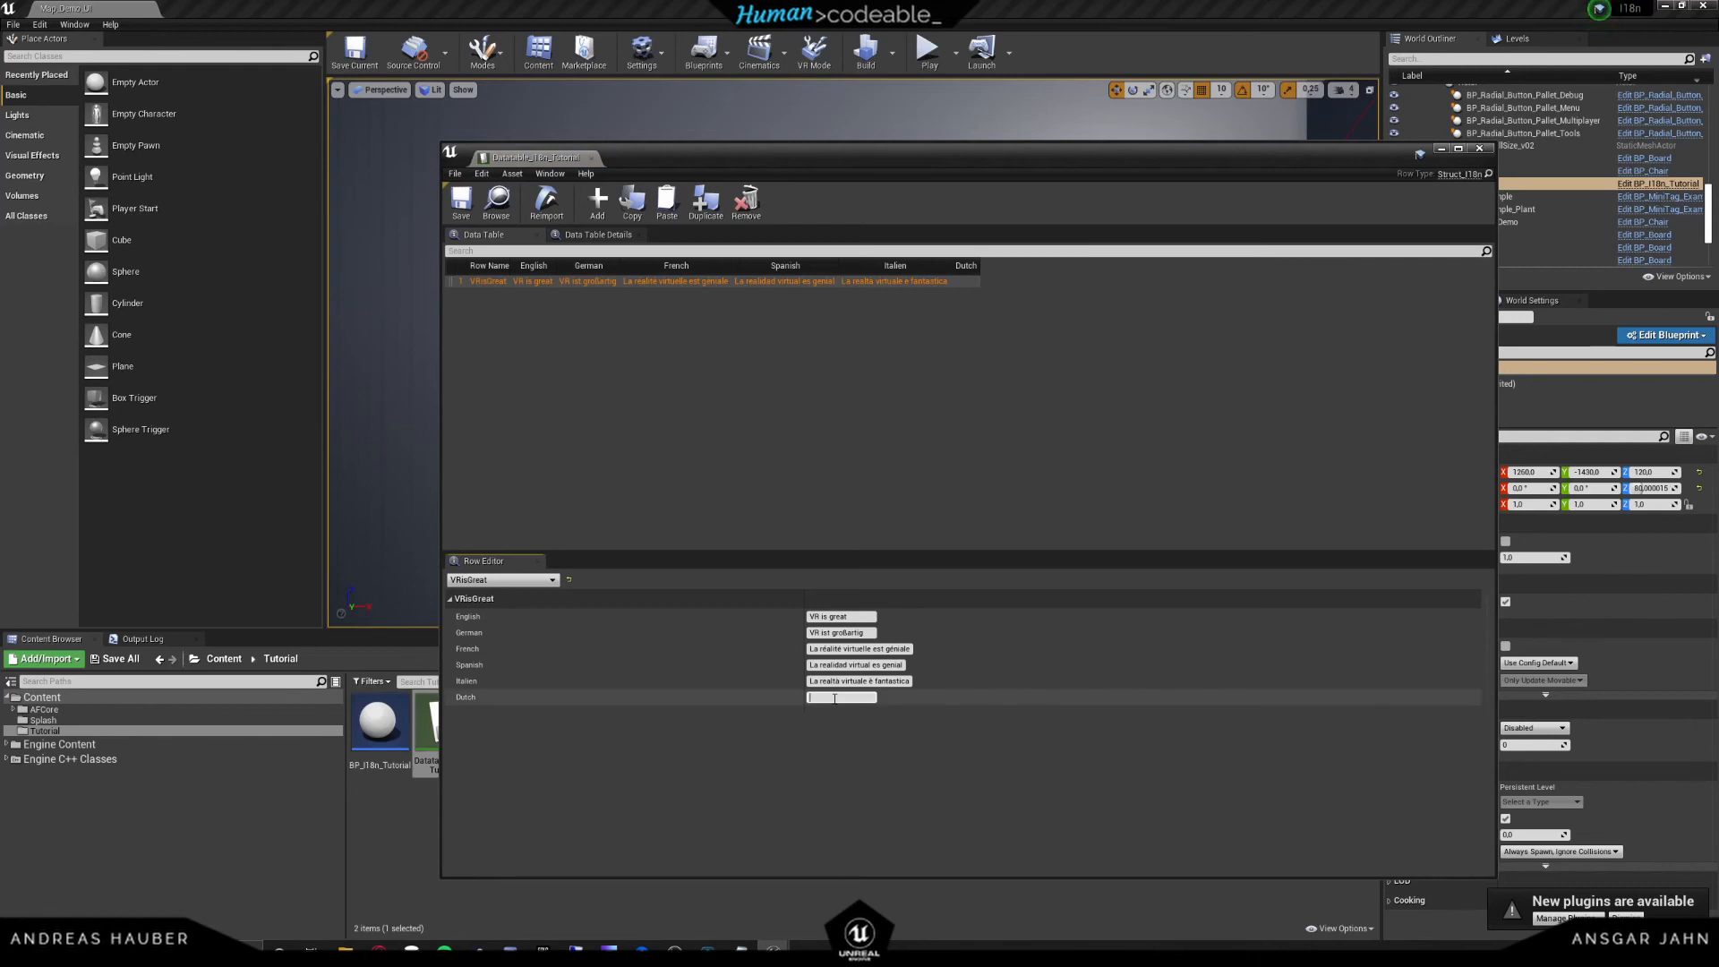
type("This is Dutch")
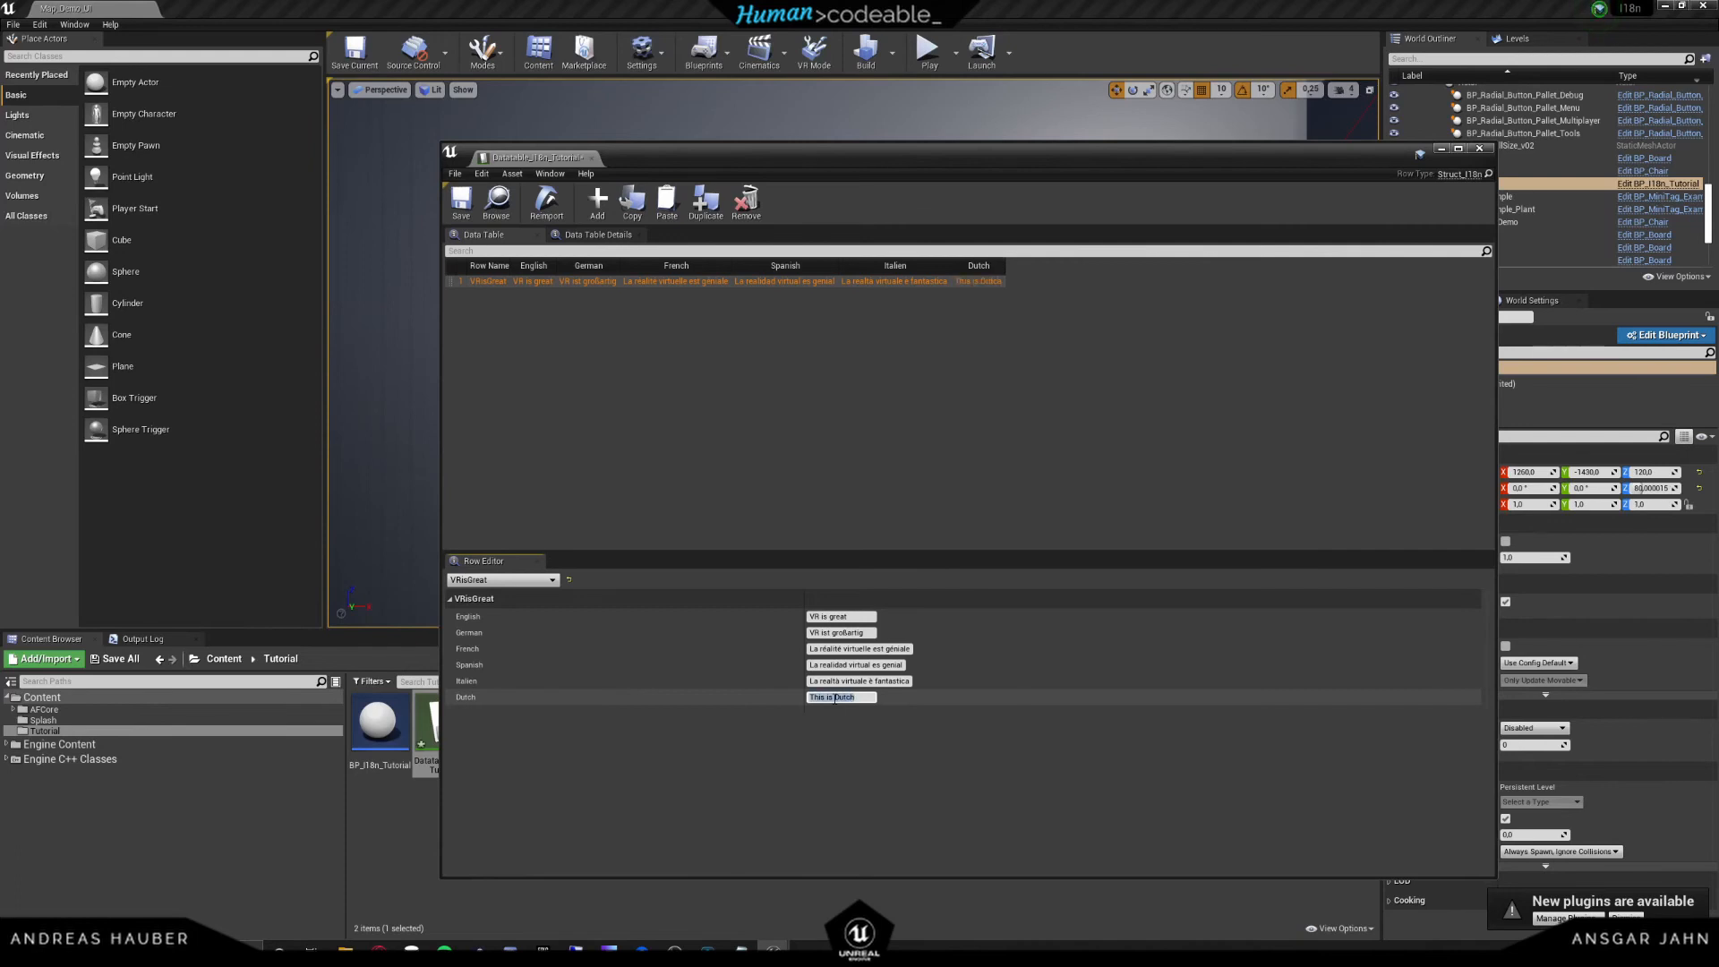
mouse_move(592, 159)
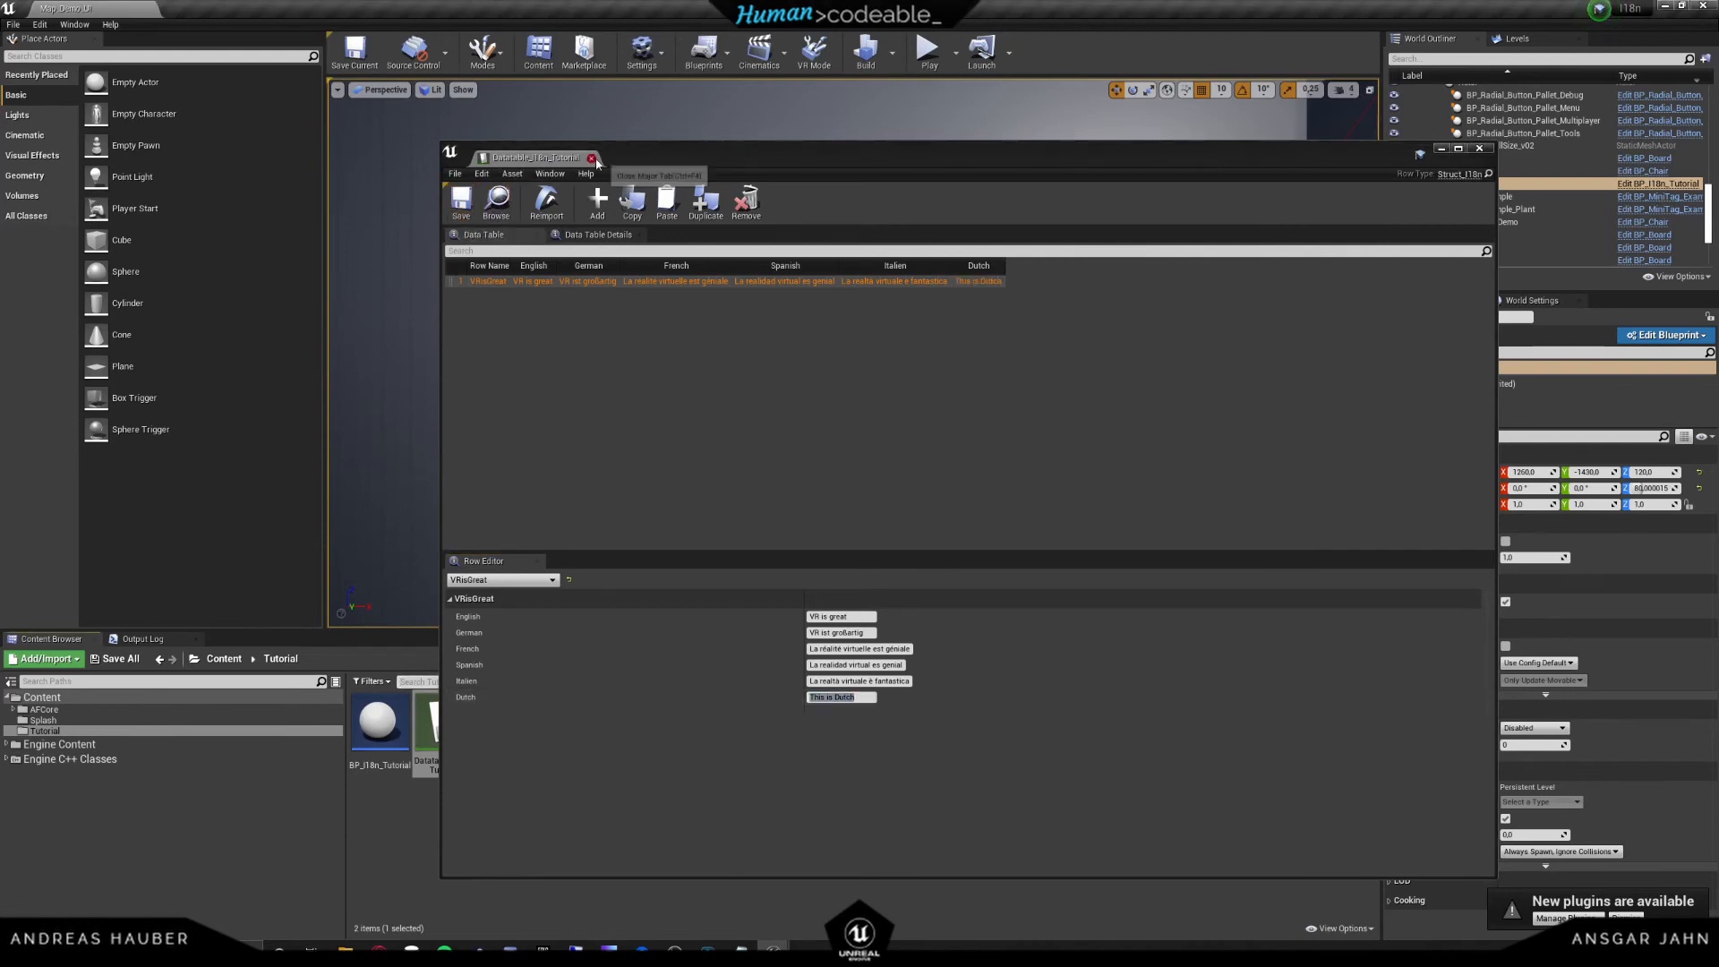
left_click(589, 157)
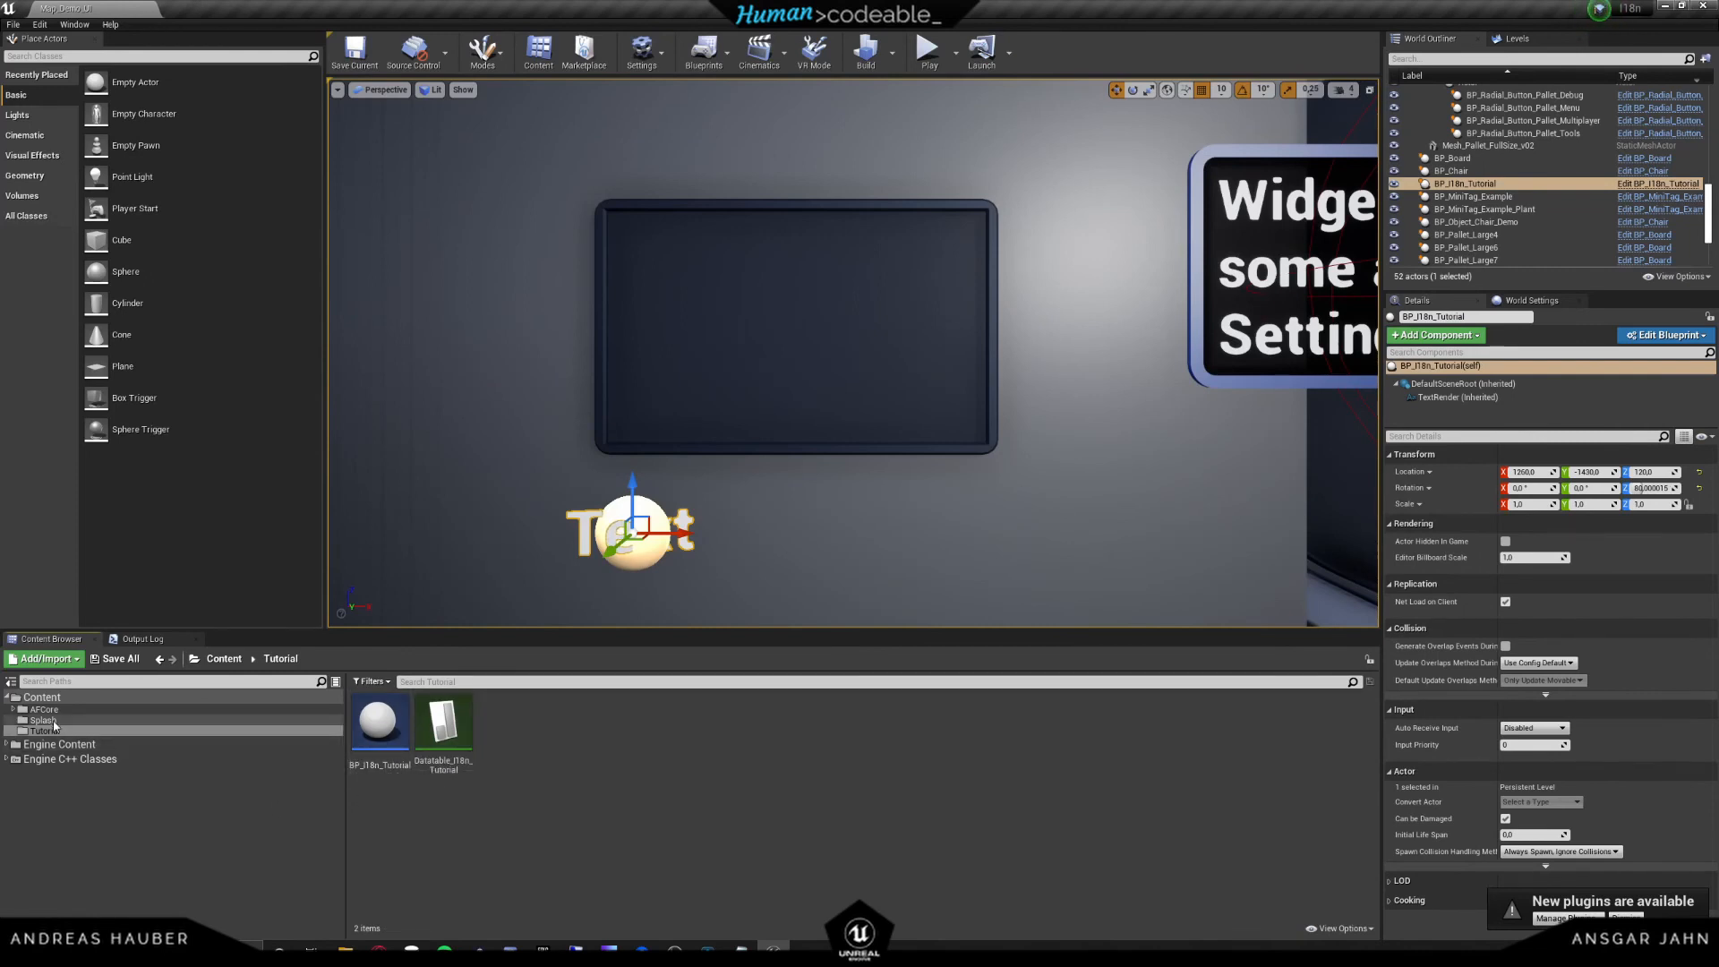
mouse_move(43, 709)
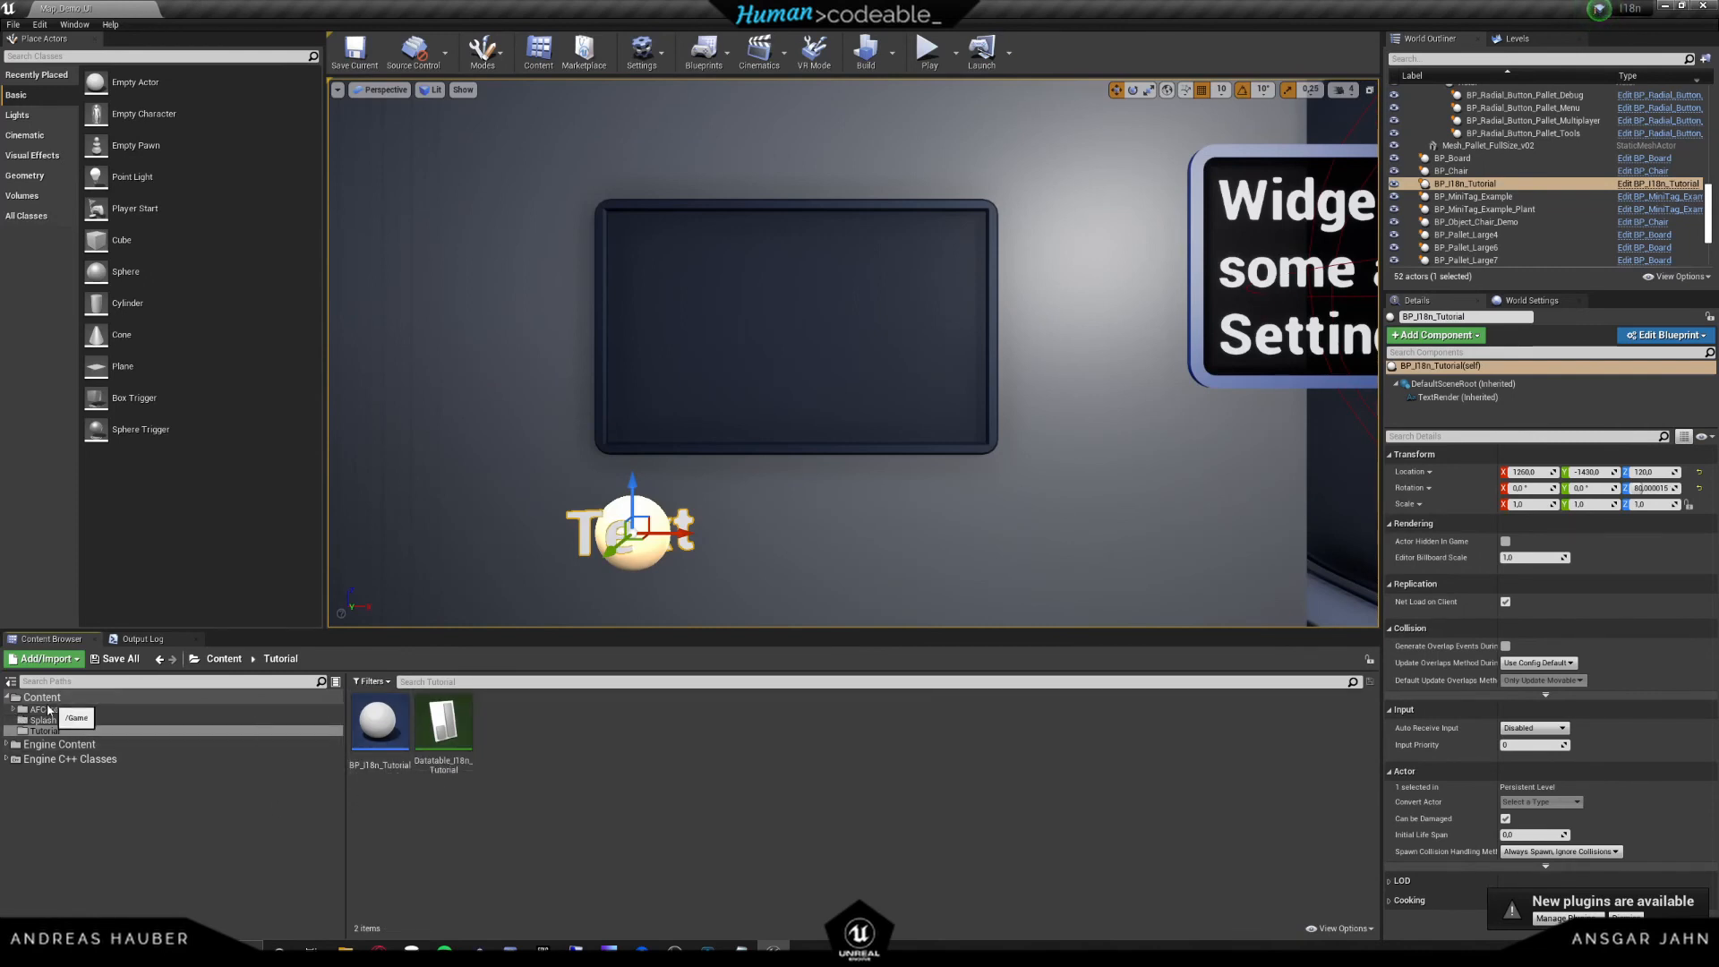
- Reach BP_GameInstance_Main's Translate function via the FLib_Core library in AFCore/Libraries
left_click(8, 709)
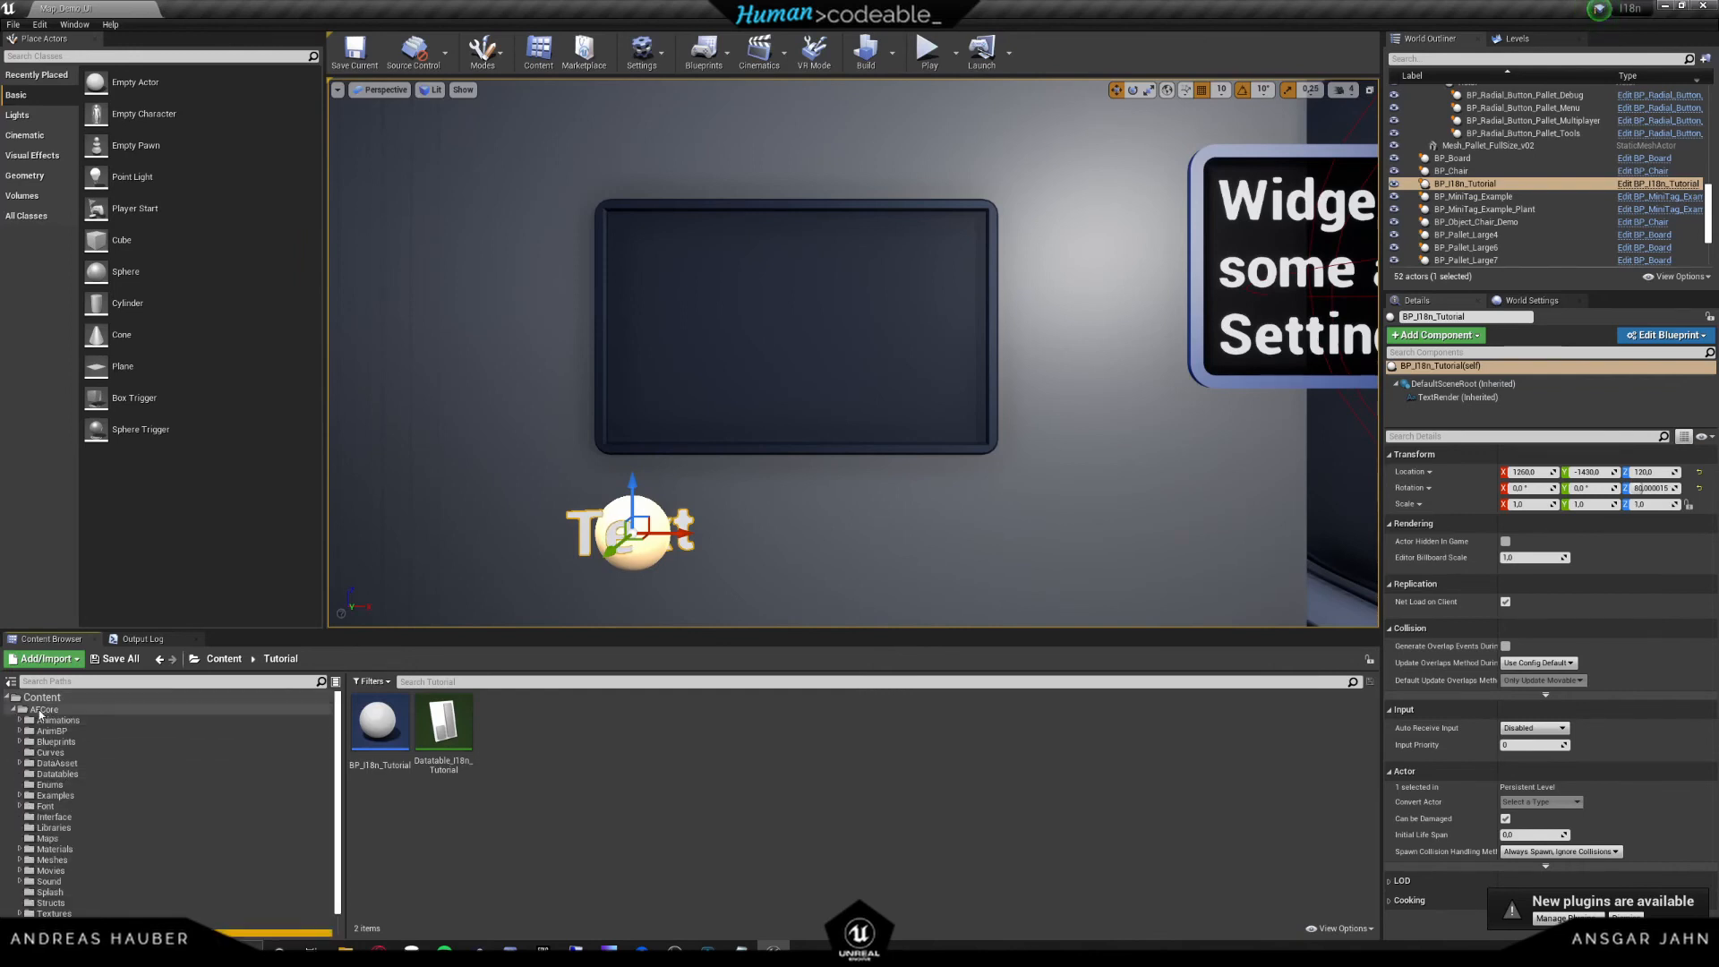
left_click(52, 827)
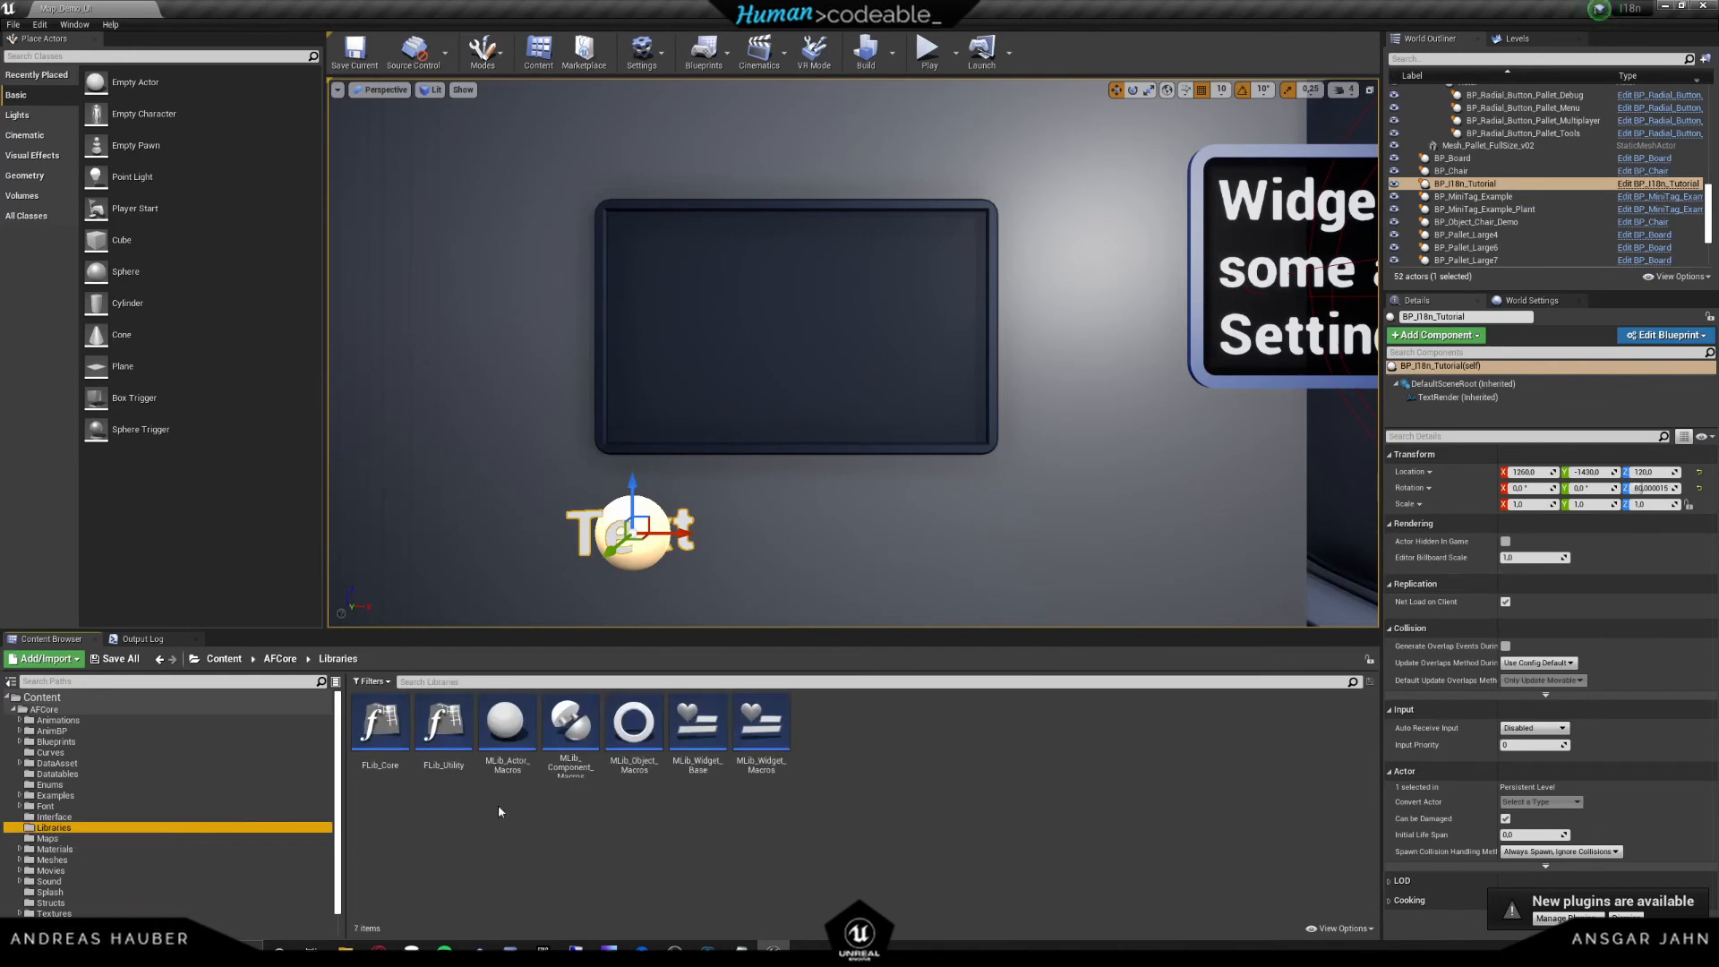
double_click(379, 725)
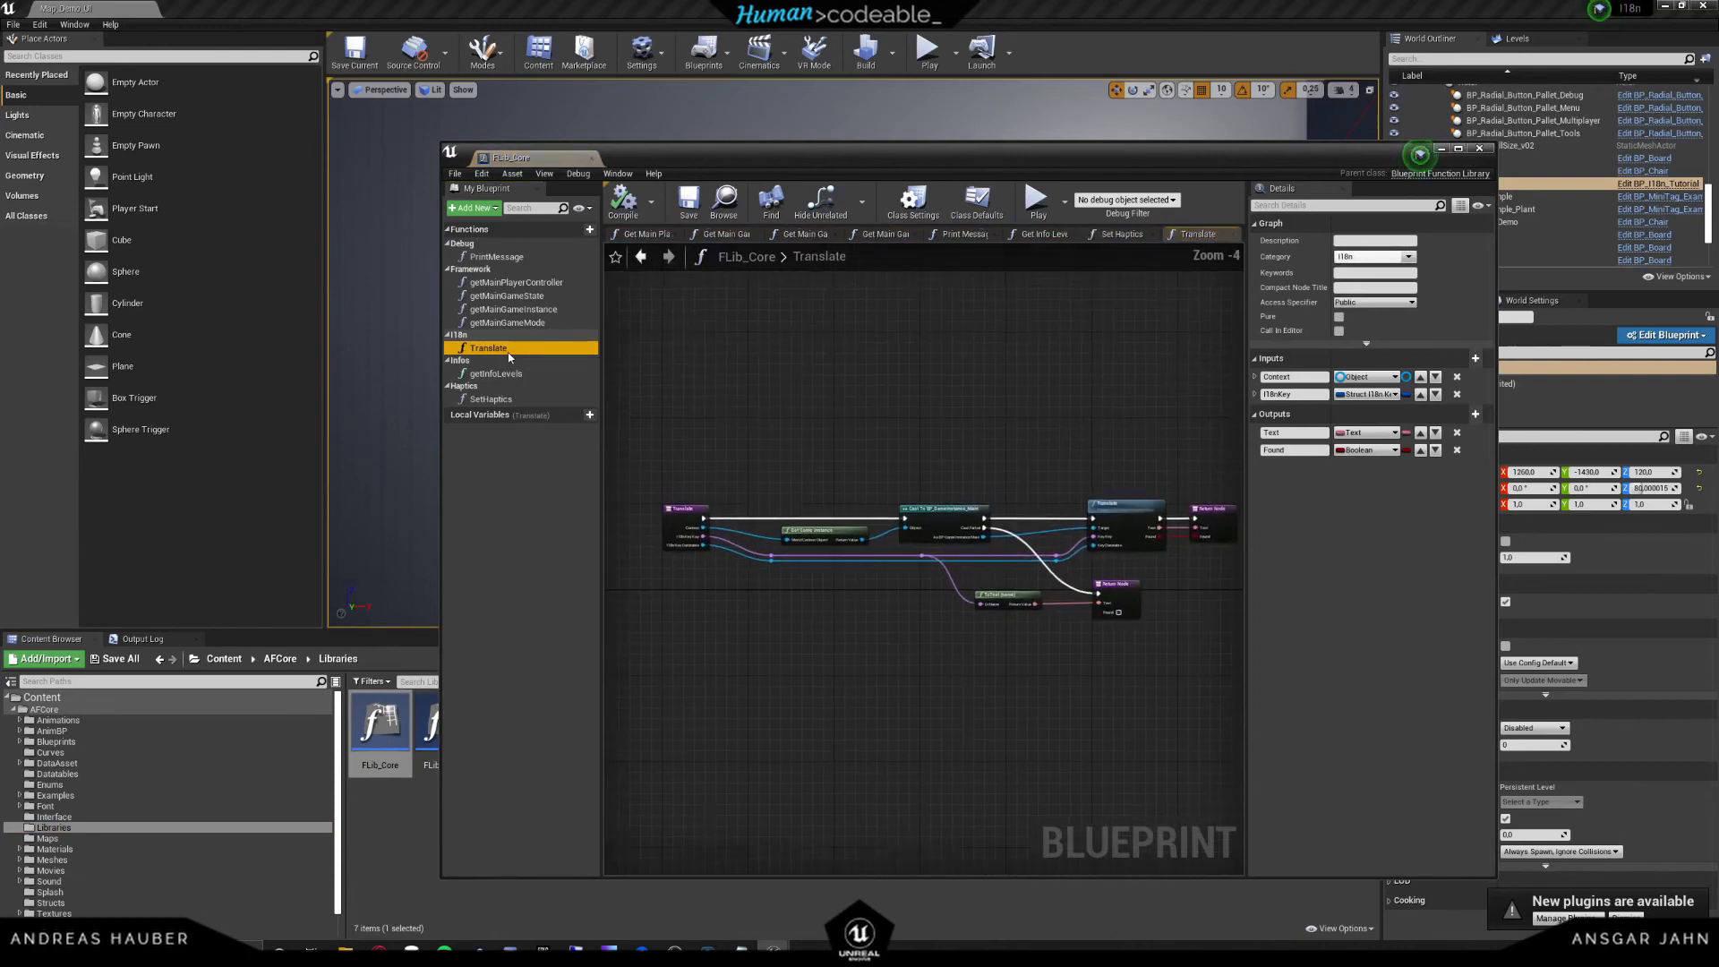
scroll("up", 3)
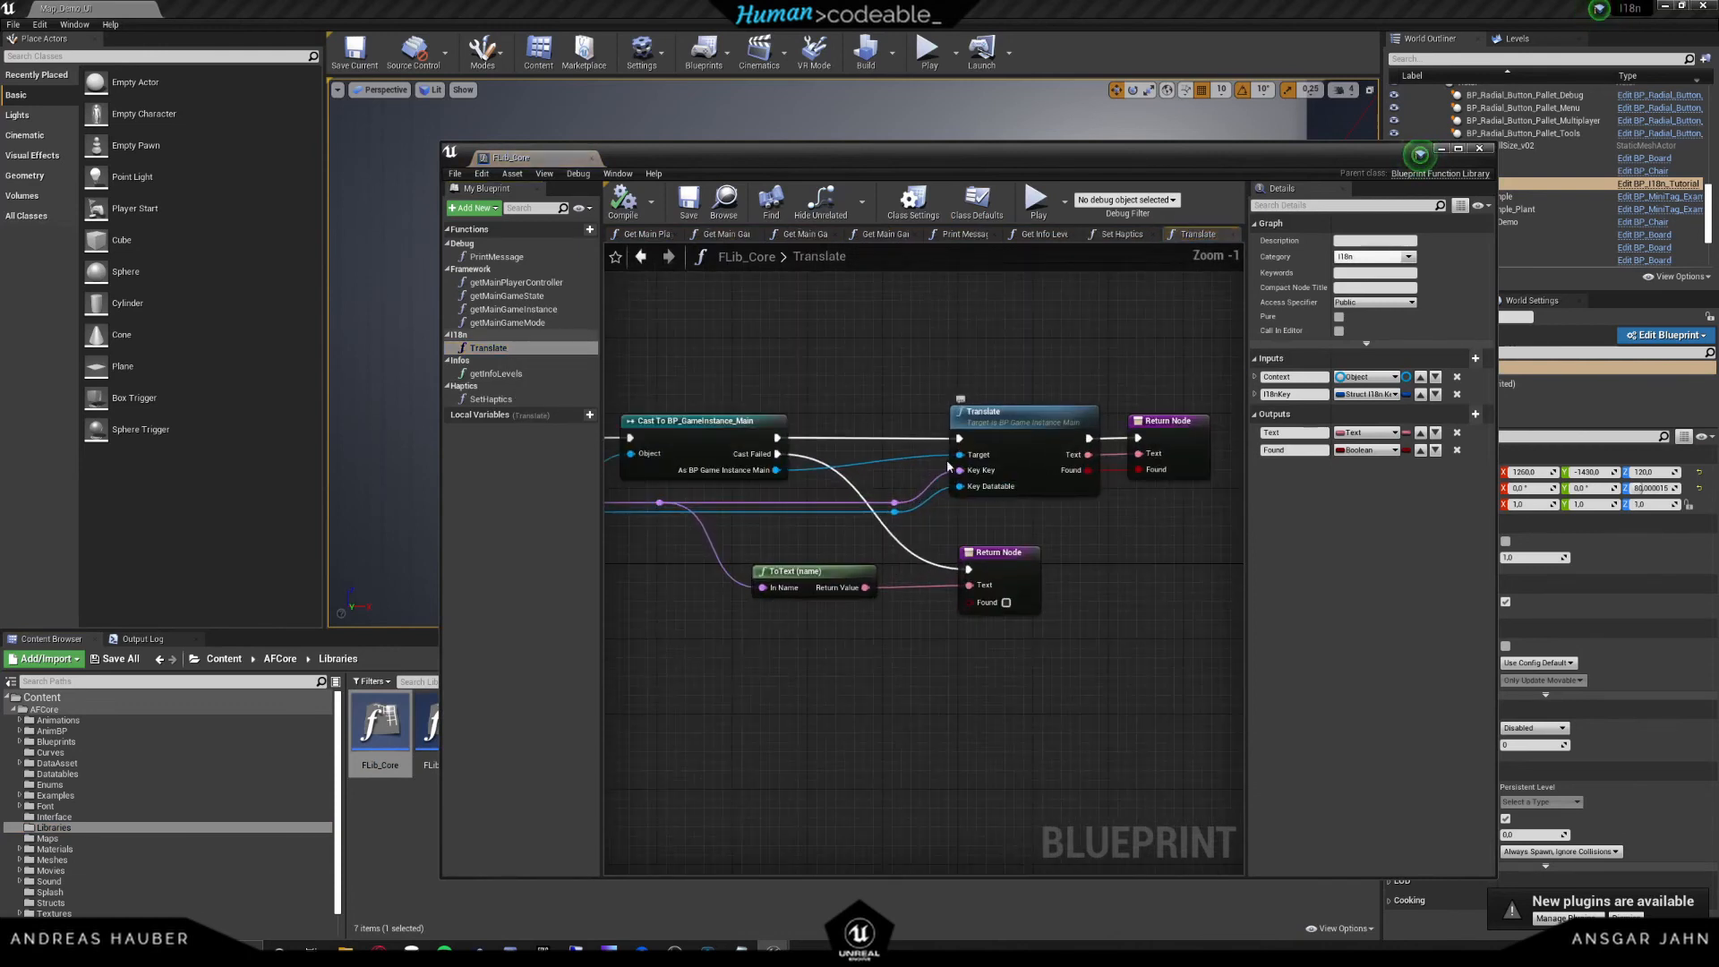
mouse_move(1008, 456)
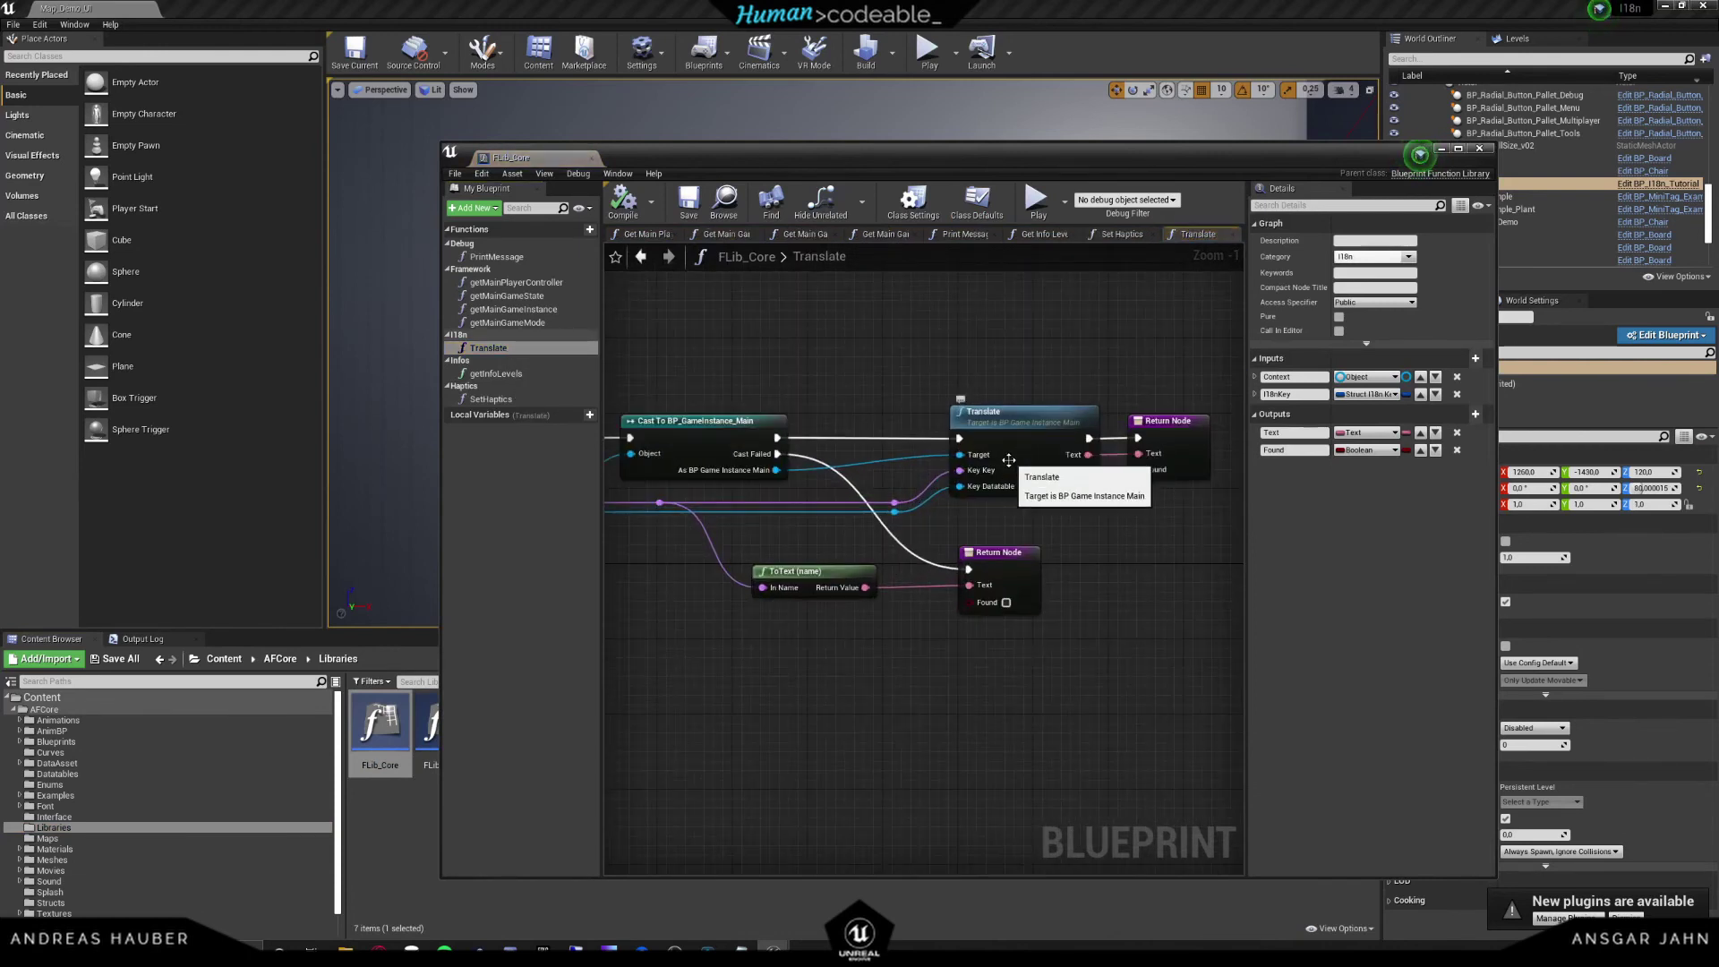
left_click(657, 157)
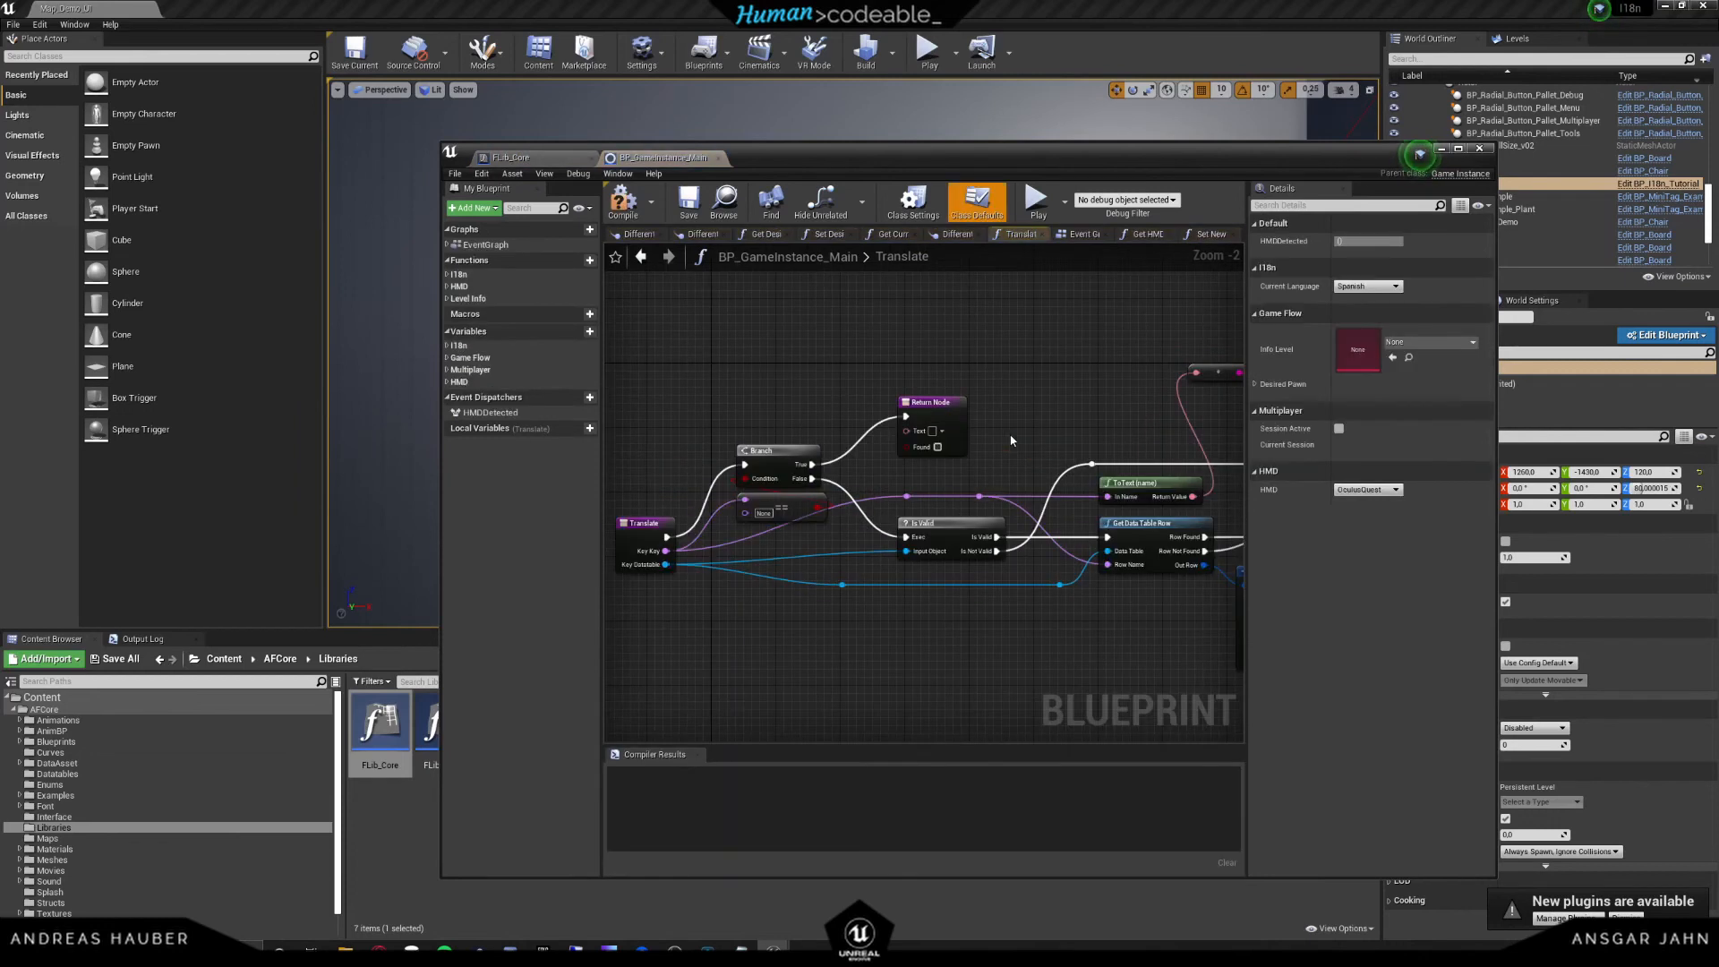
- Include the Dutch pin on Translate's Select node, compile the game instance and close it
scroll("down", 3)
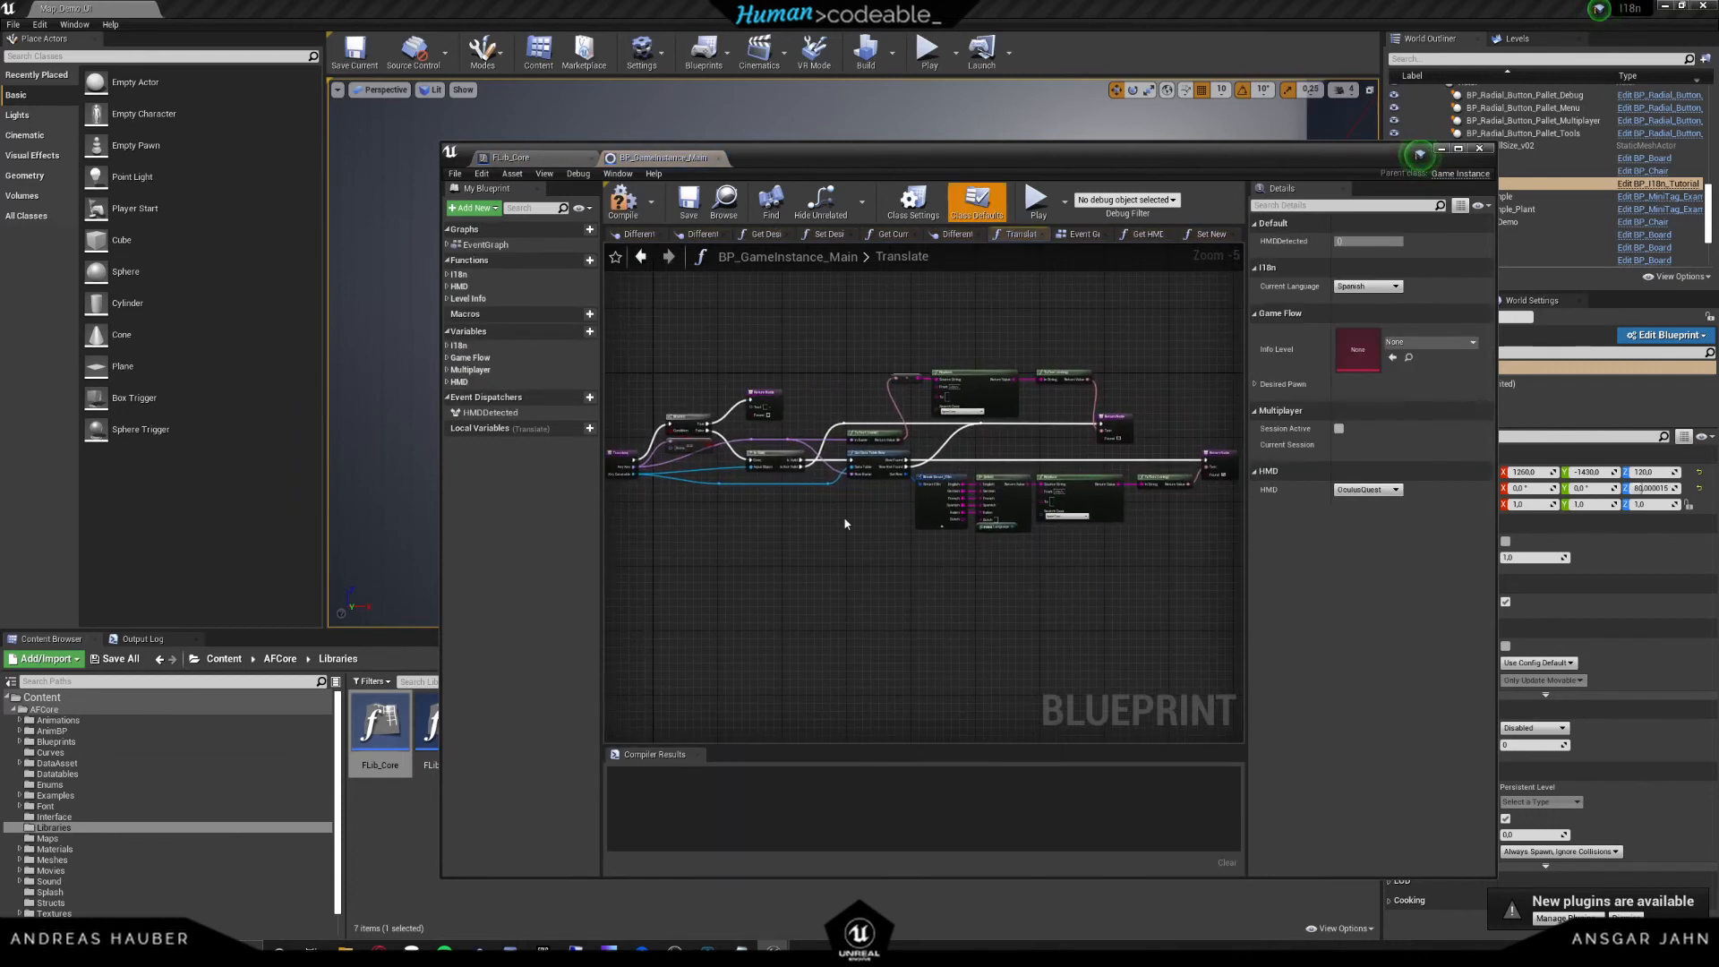
scroll("up", 3)
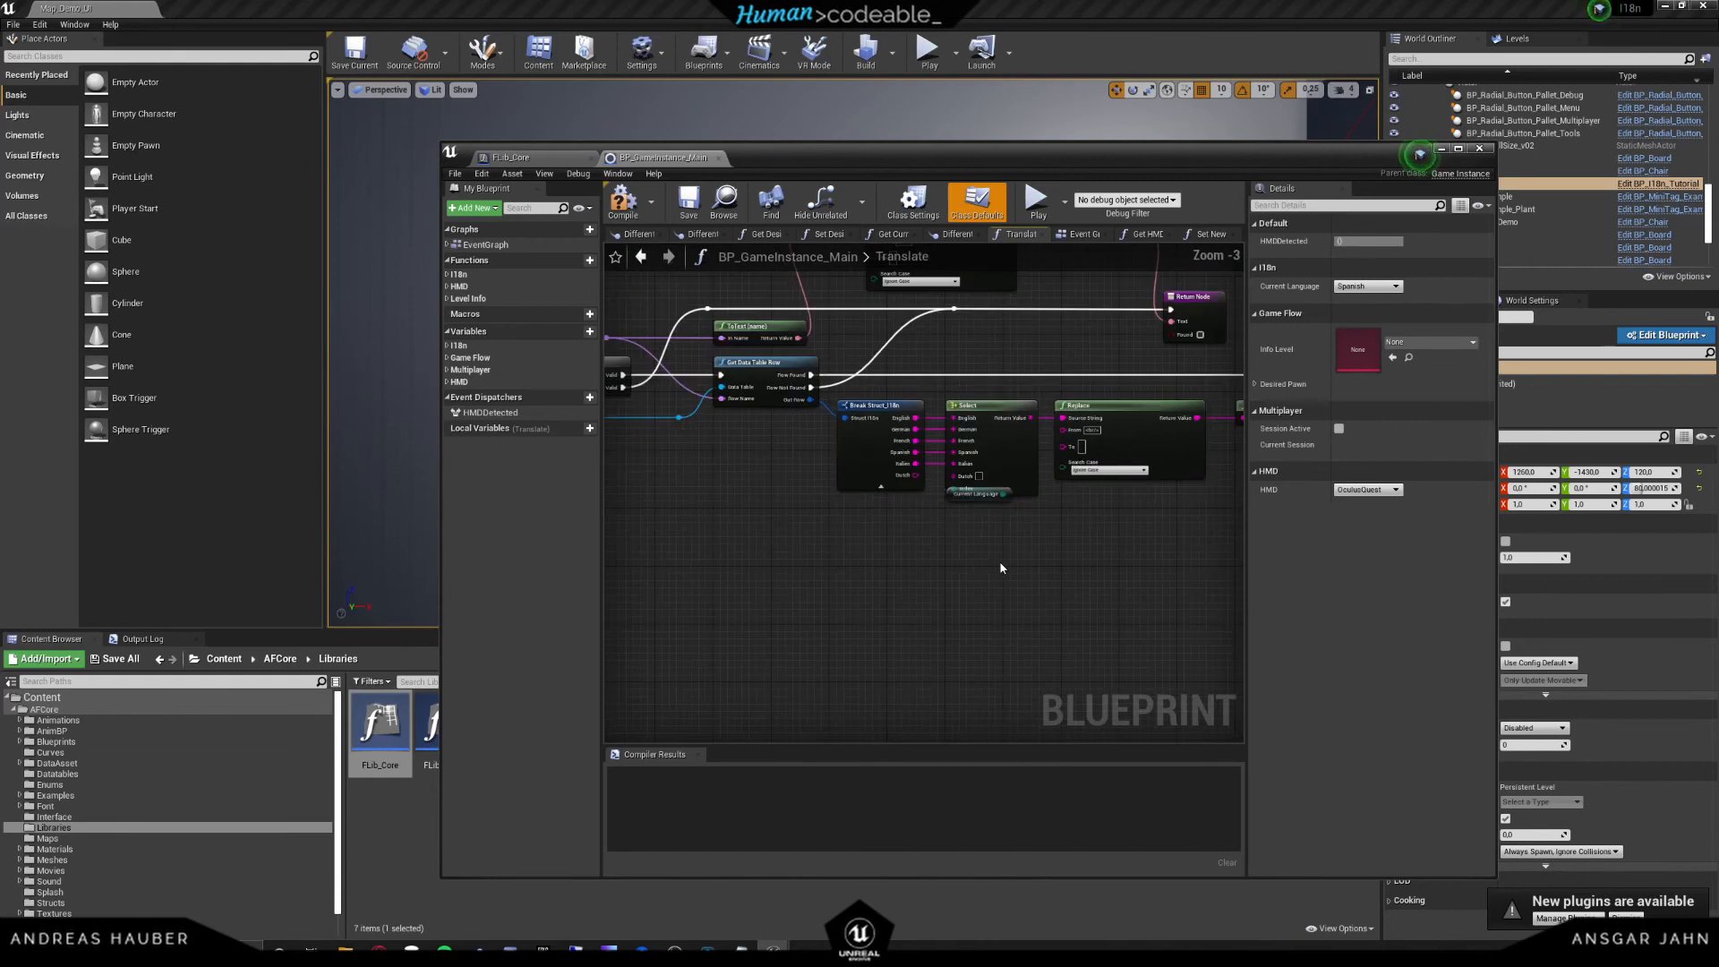
mouse_move(990, 494)
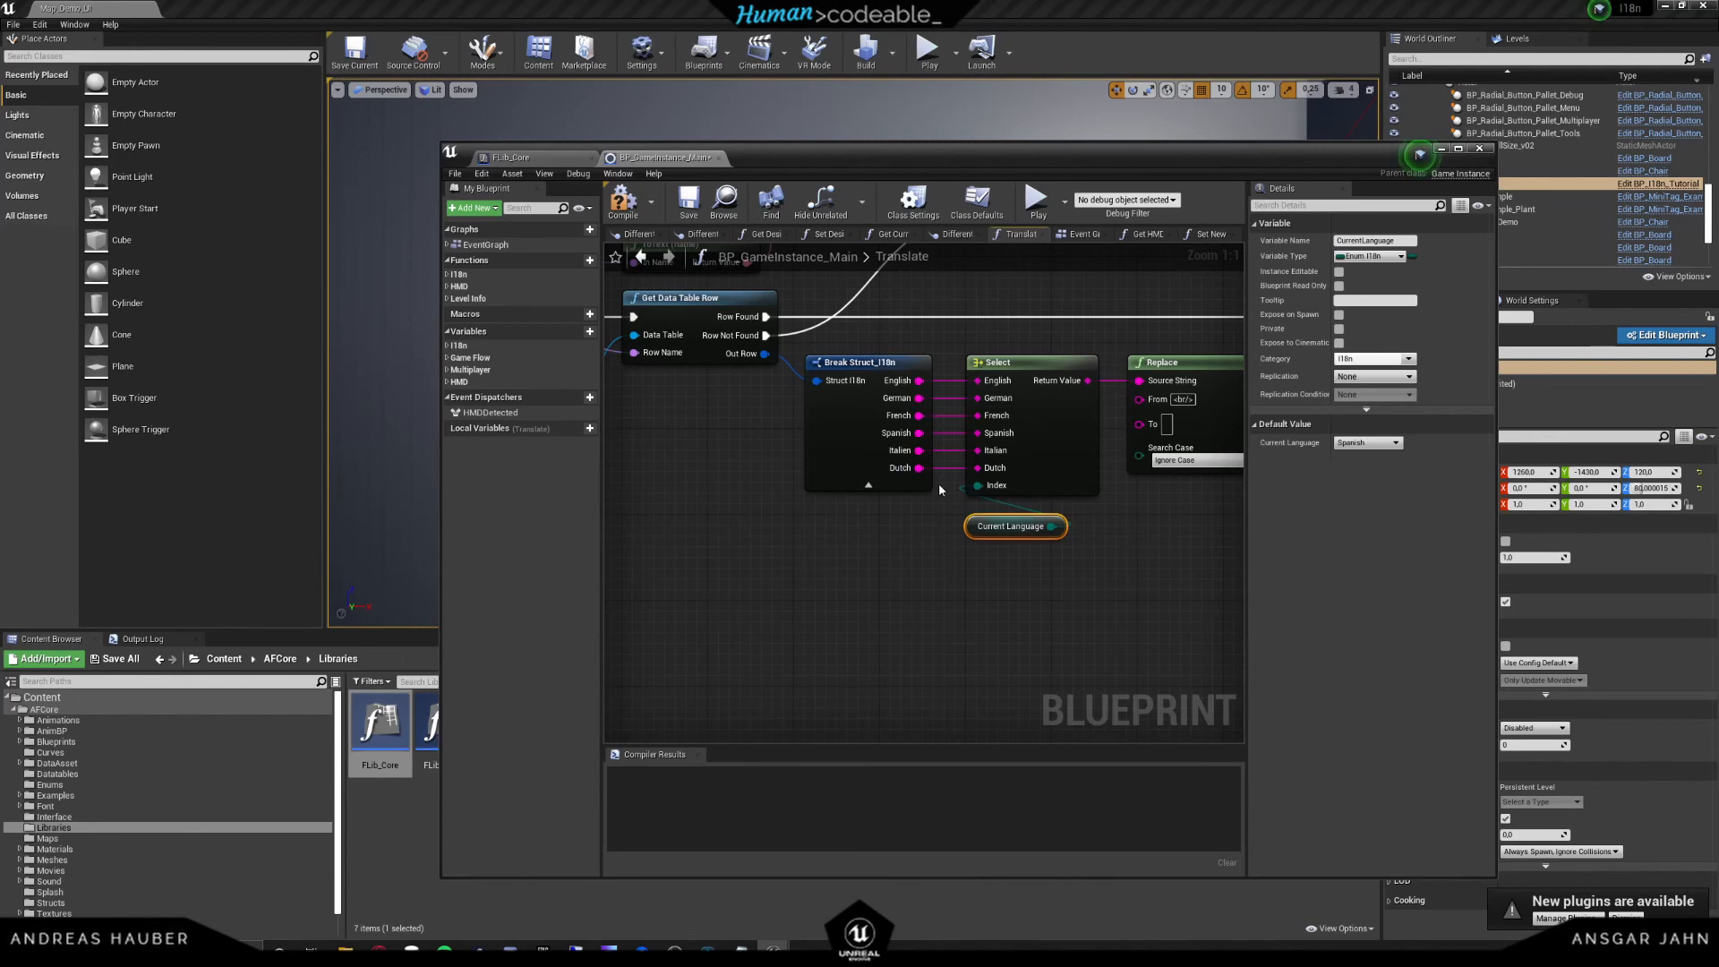
scroll("down", 3)
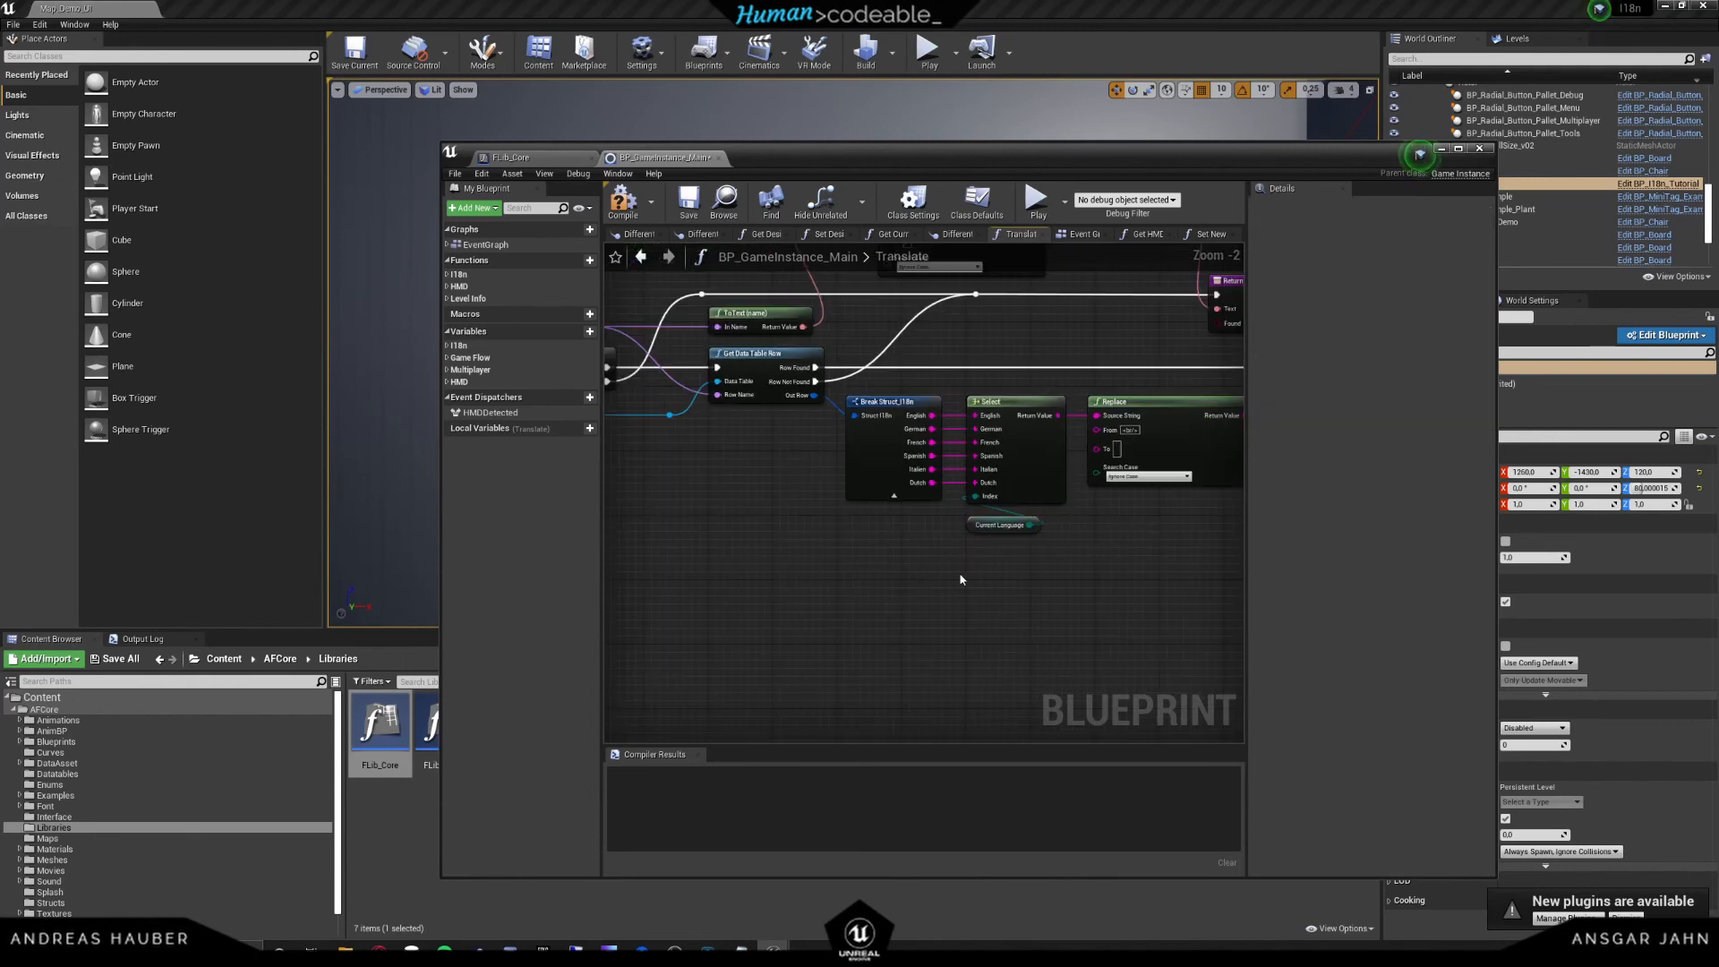
left_click(623, 201)
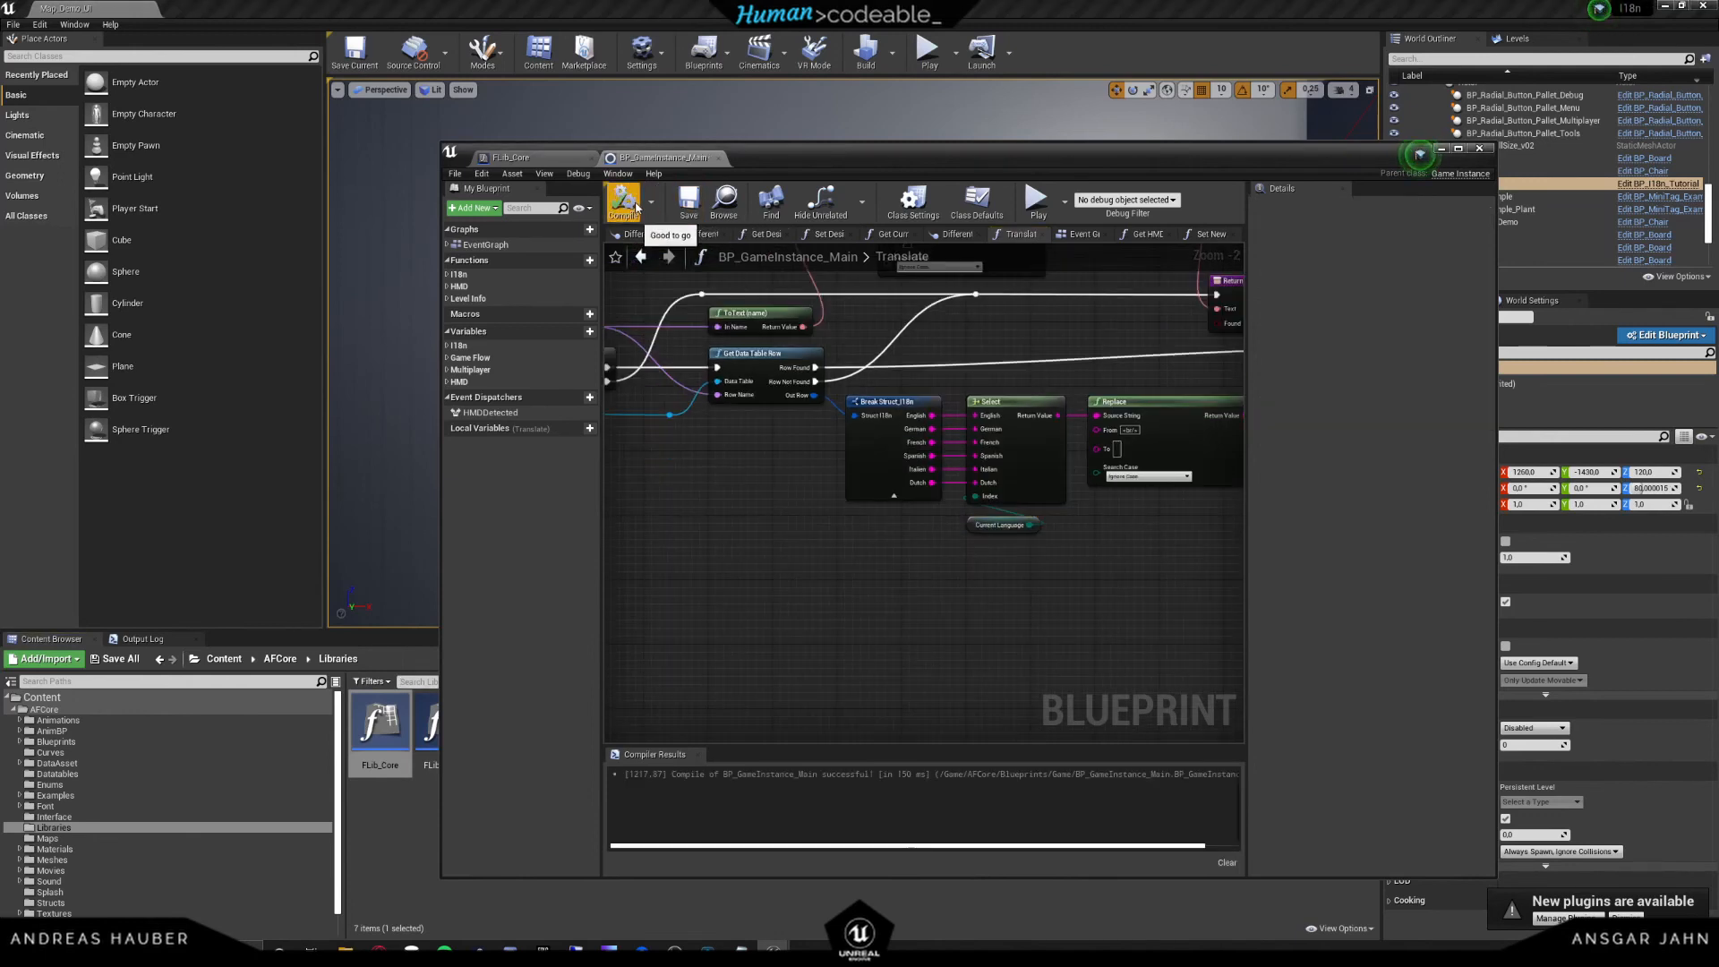
left_click(508, 157)
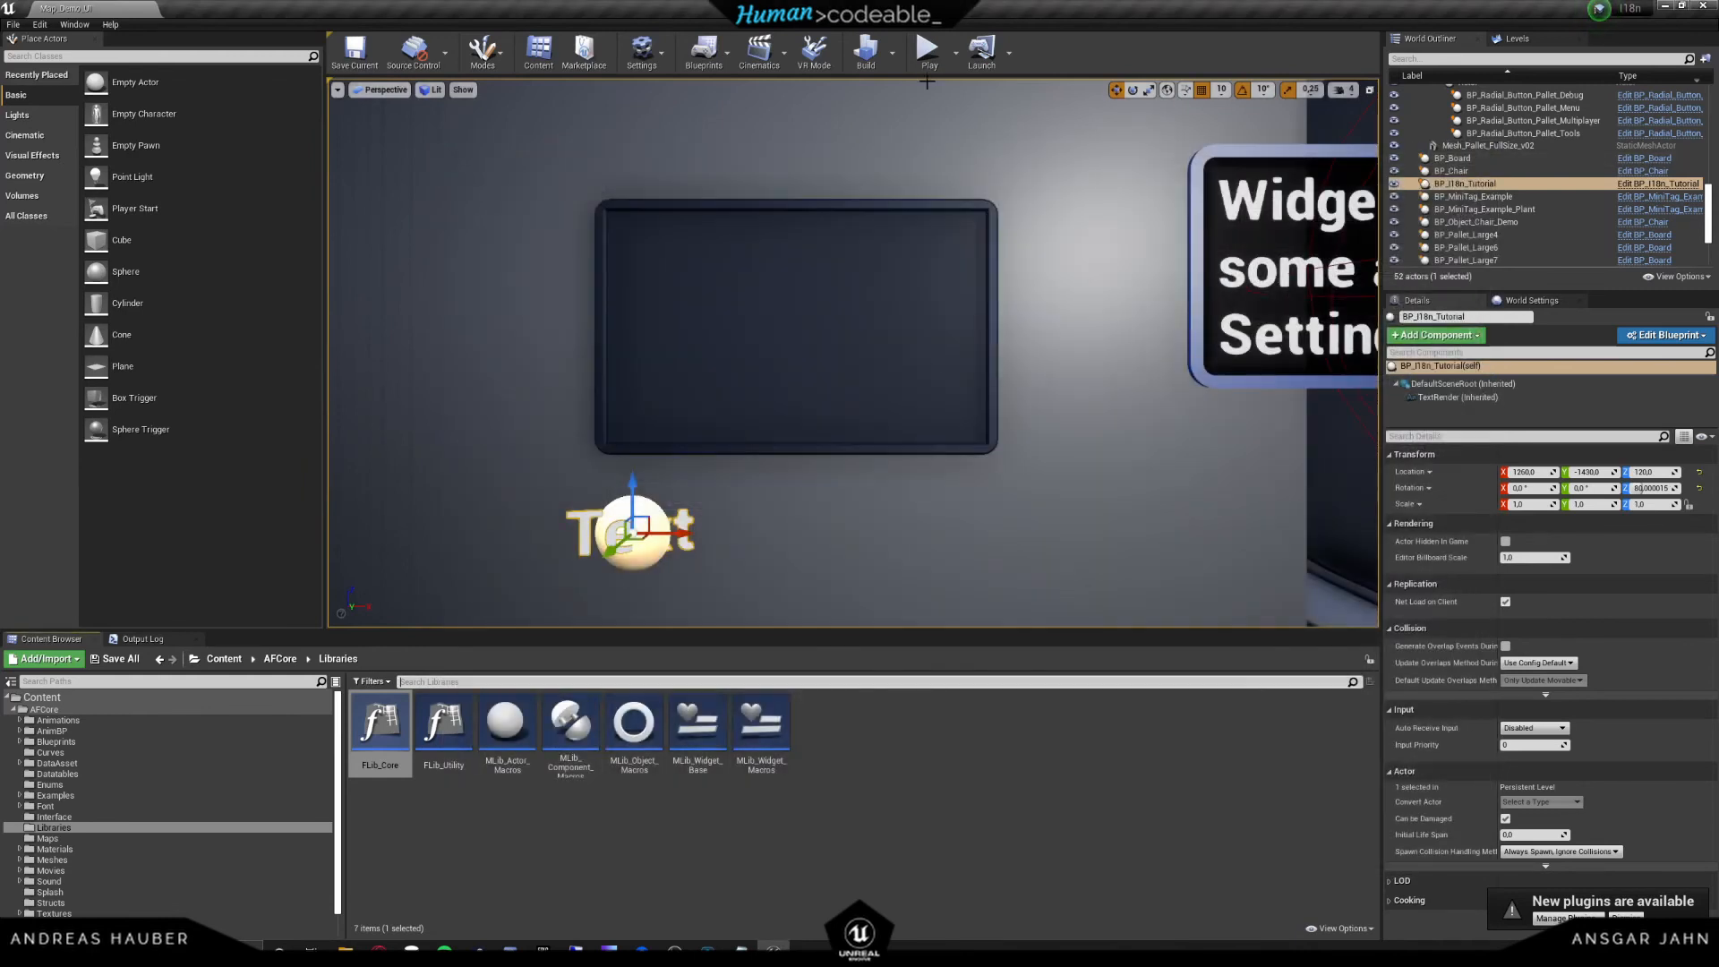
mouse_move(926, 50)
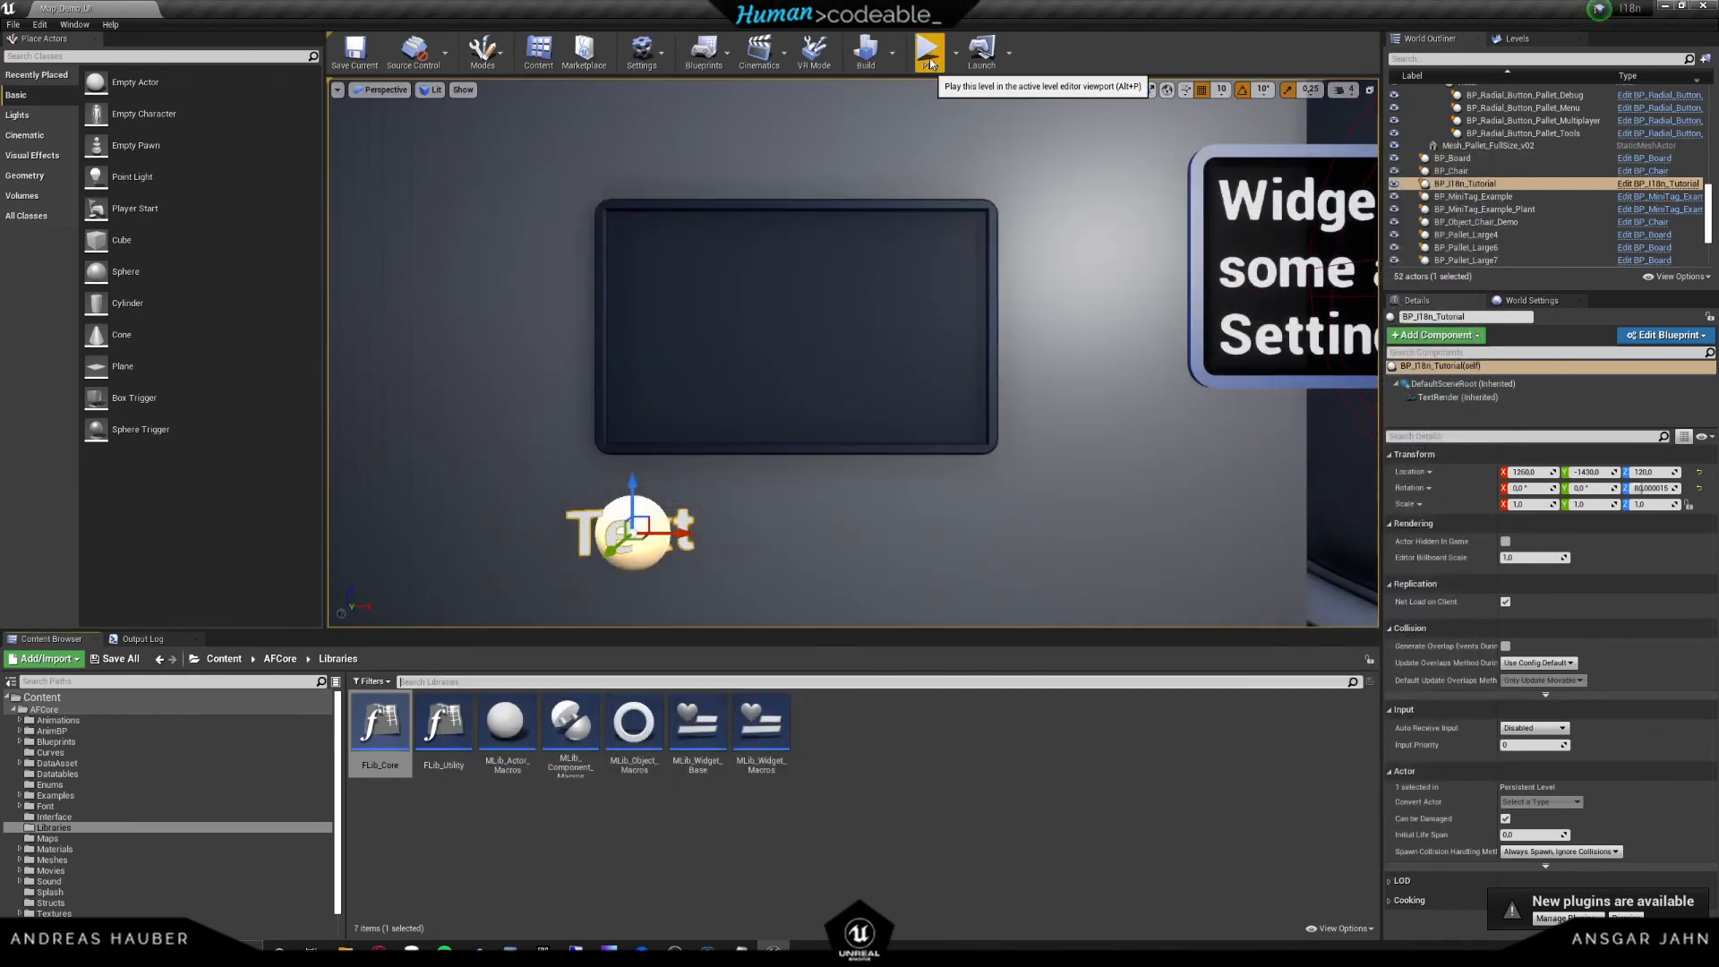
- Reopen BP_I18n_Tutorial, save it and close the editor back to the level
left_click(926, 50)
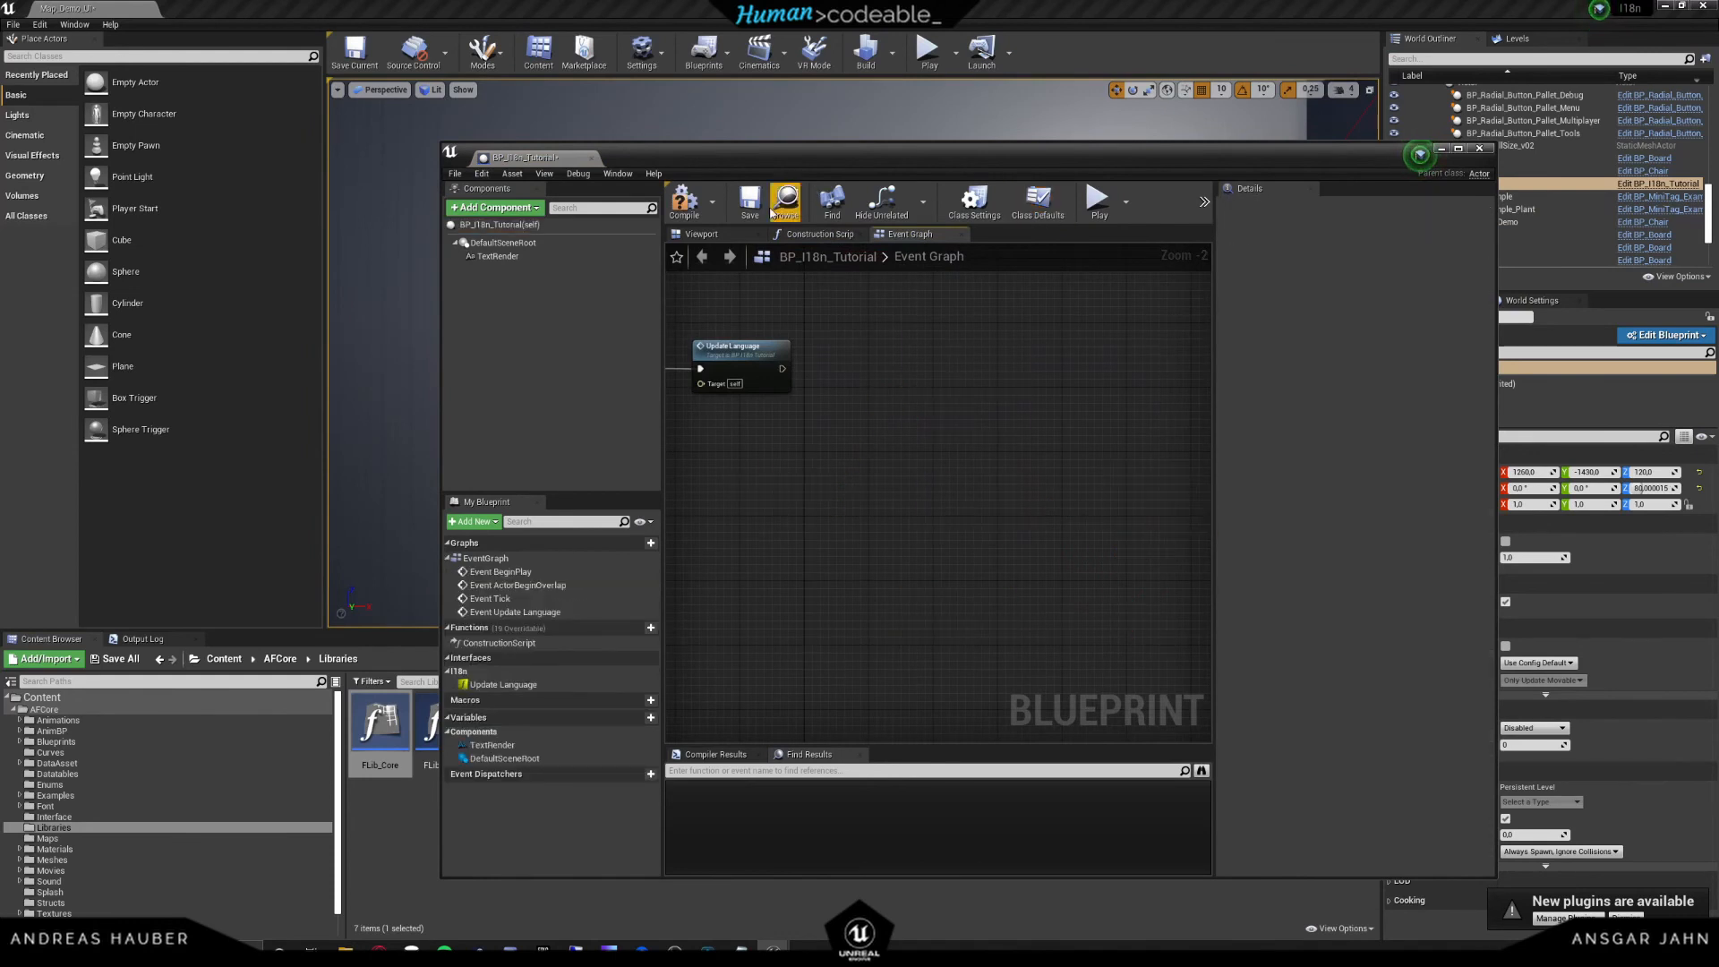
left_click(748, 202)
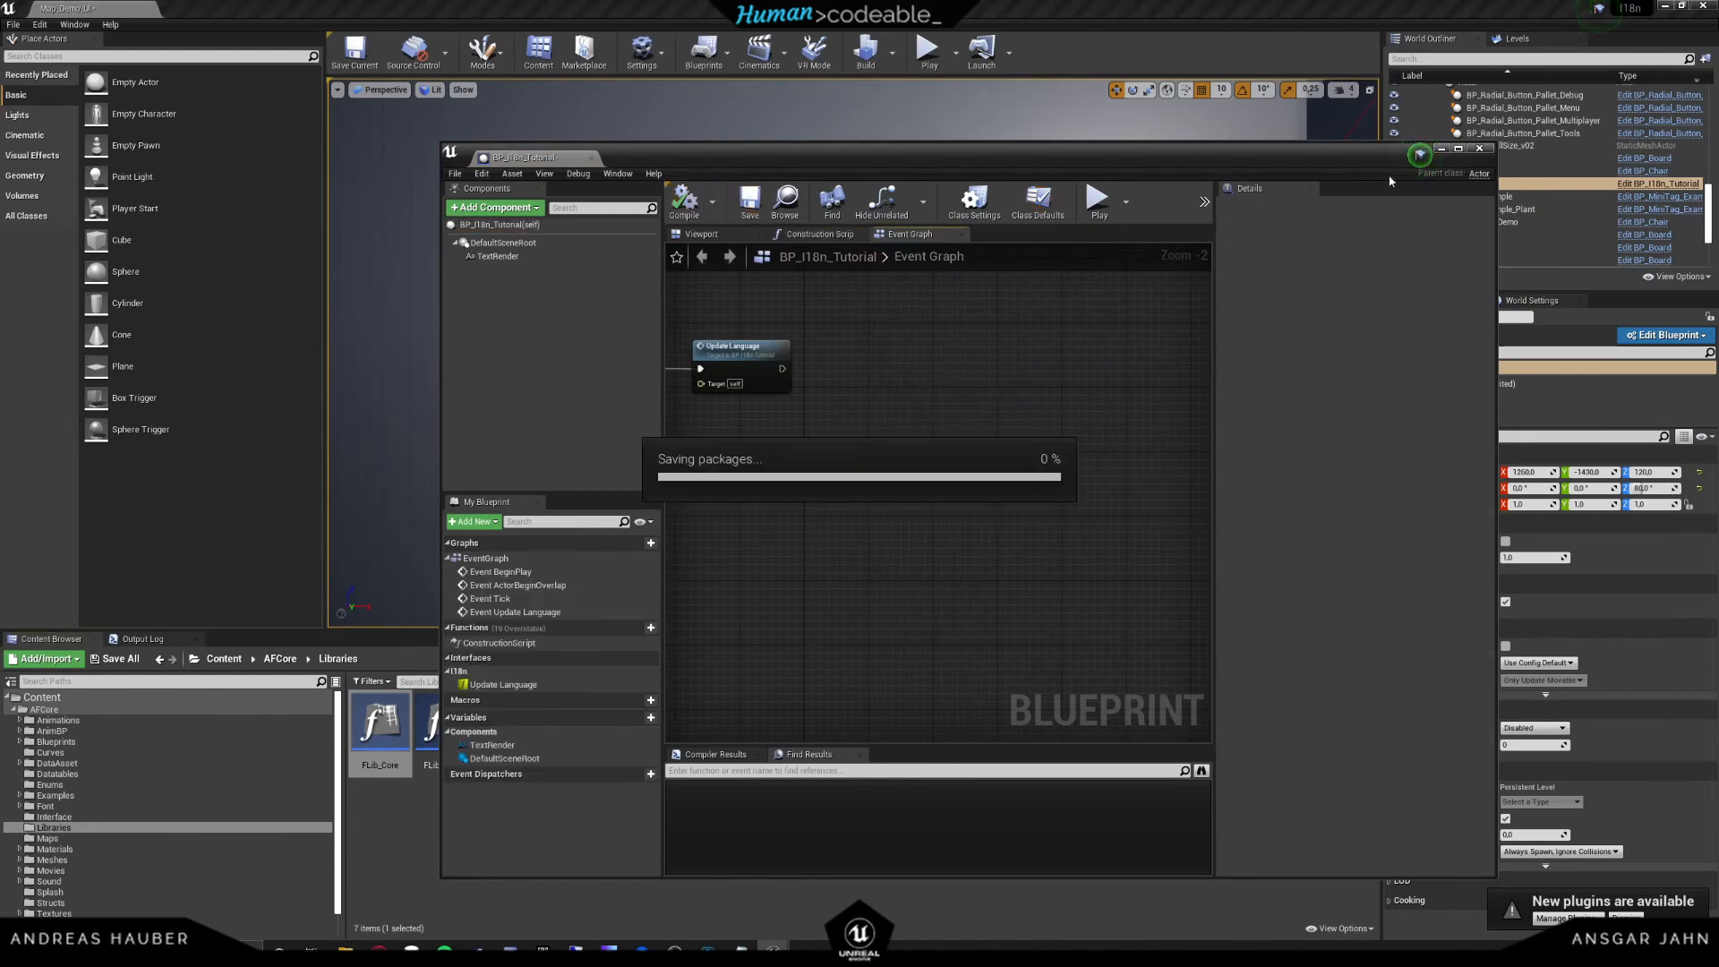
left_click(1479, 149)
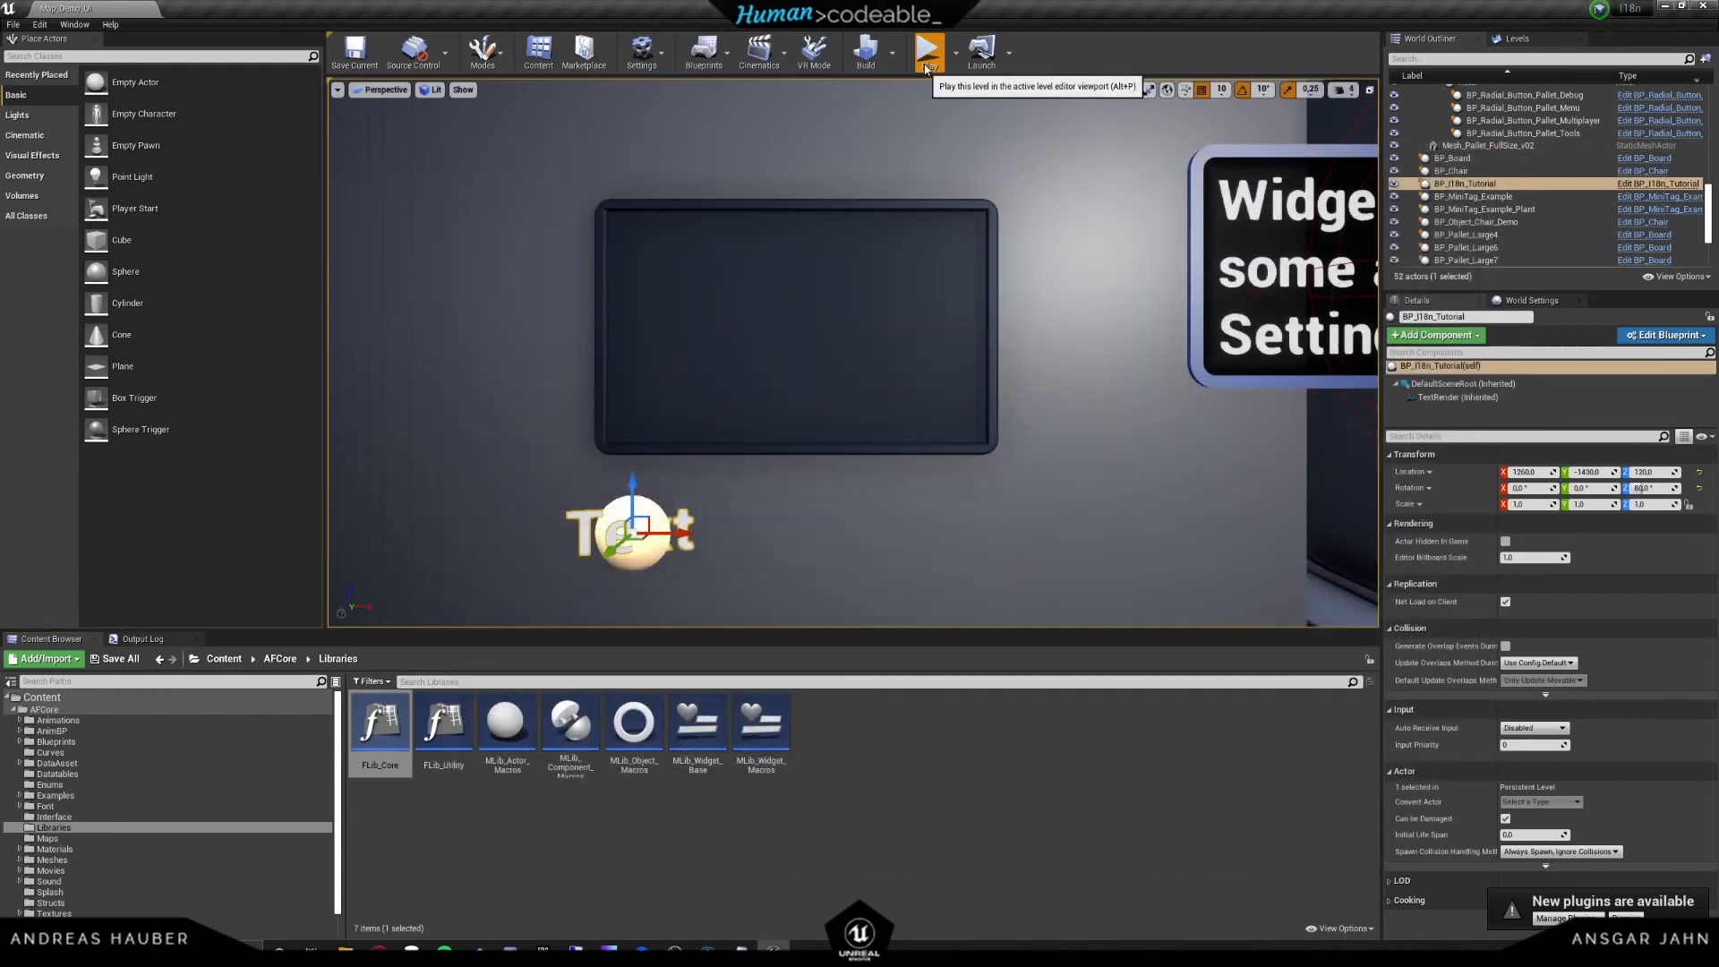
left_click(927, 48)
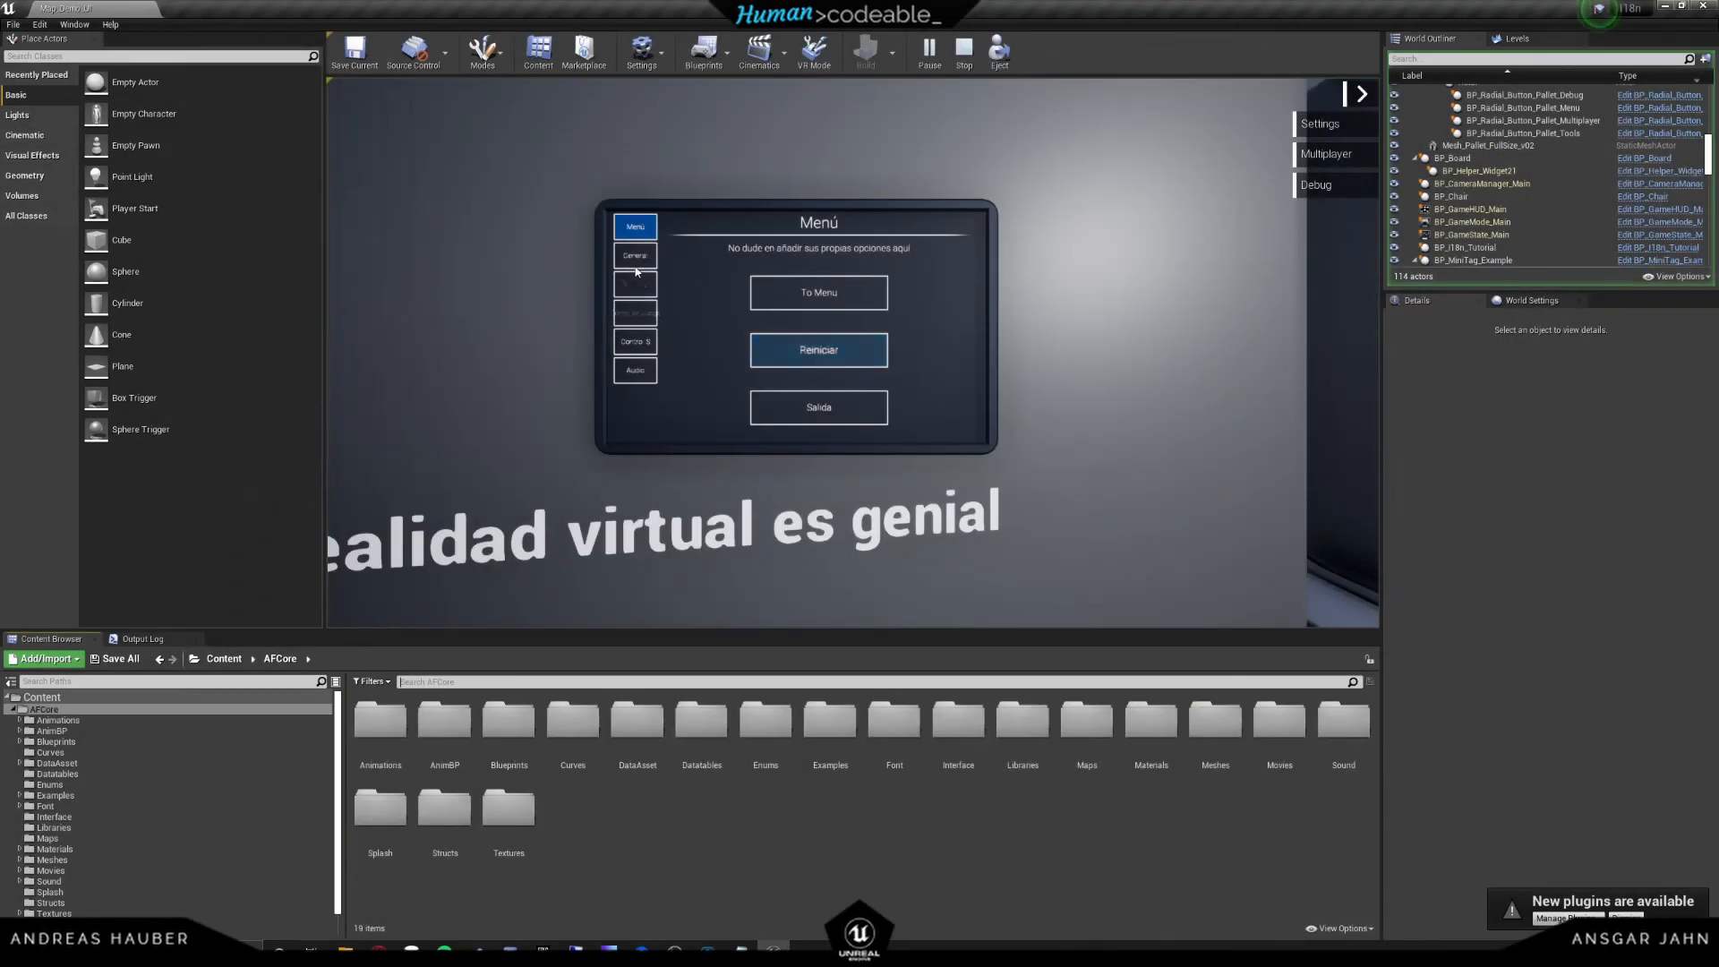
left_click(634, 256)
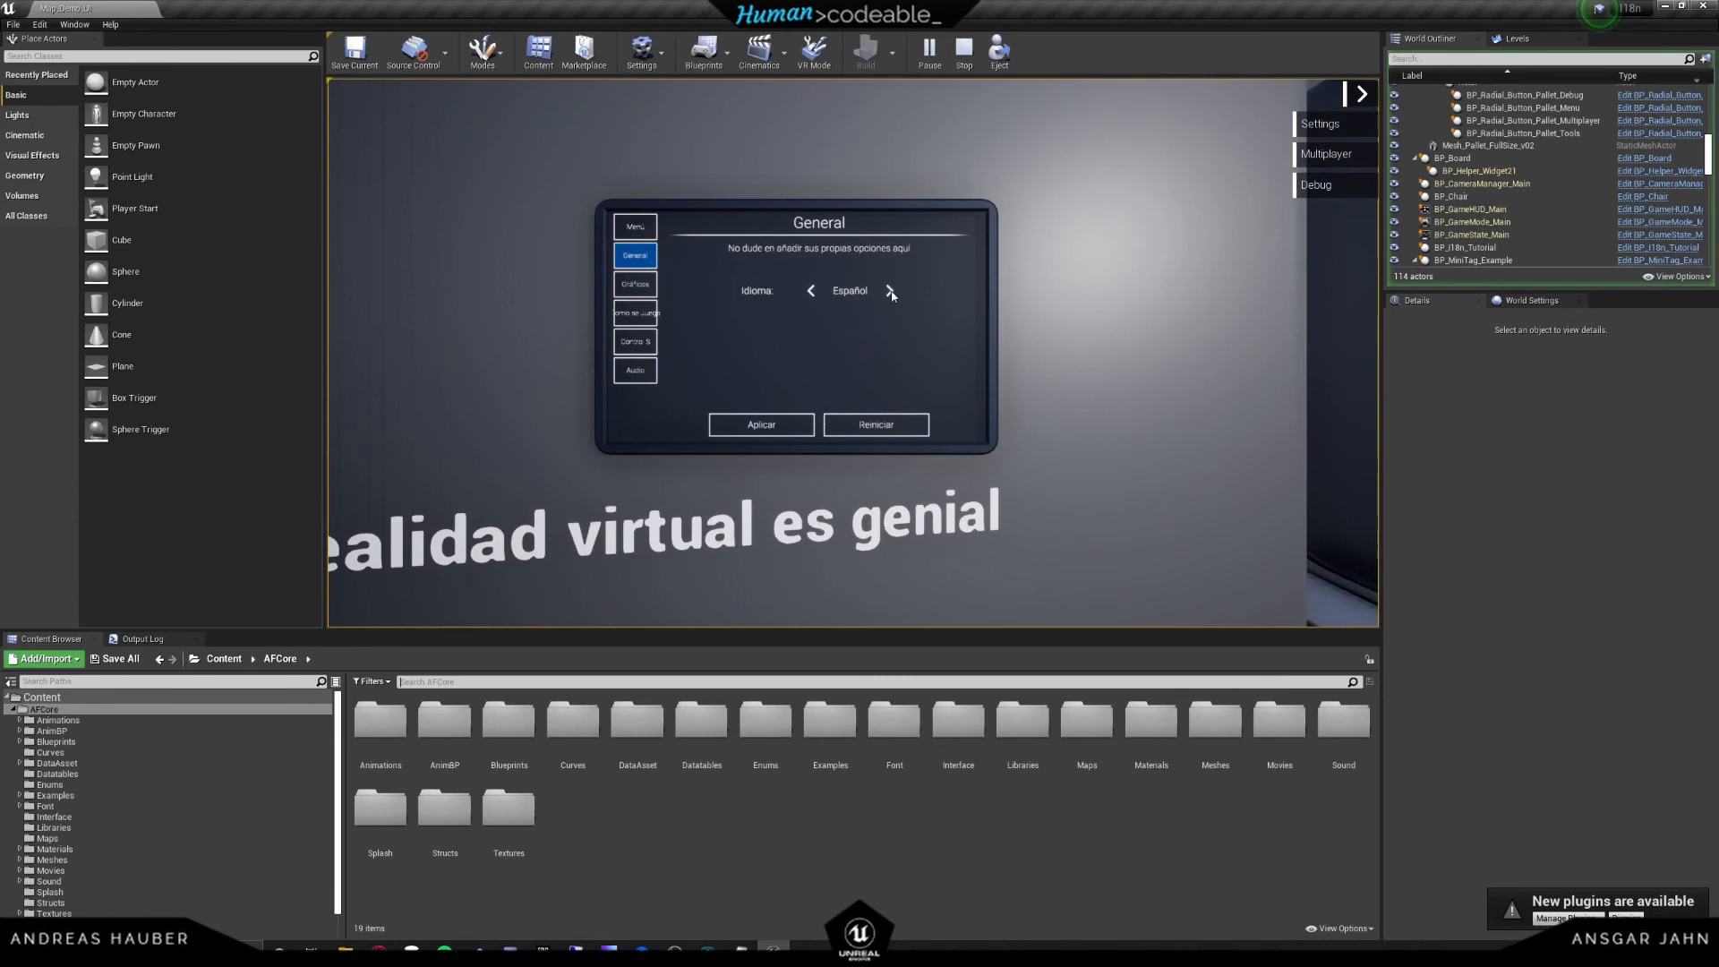
left_click(890, 290)
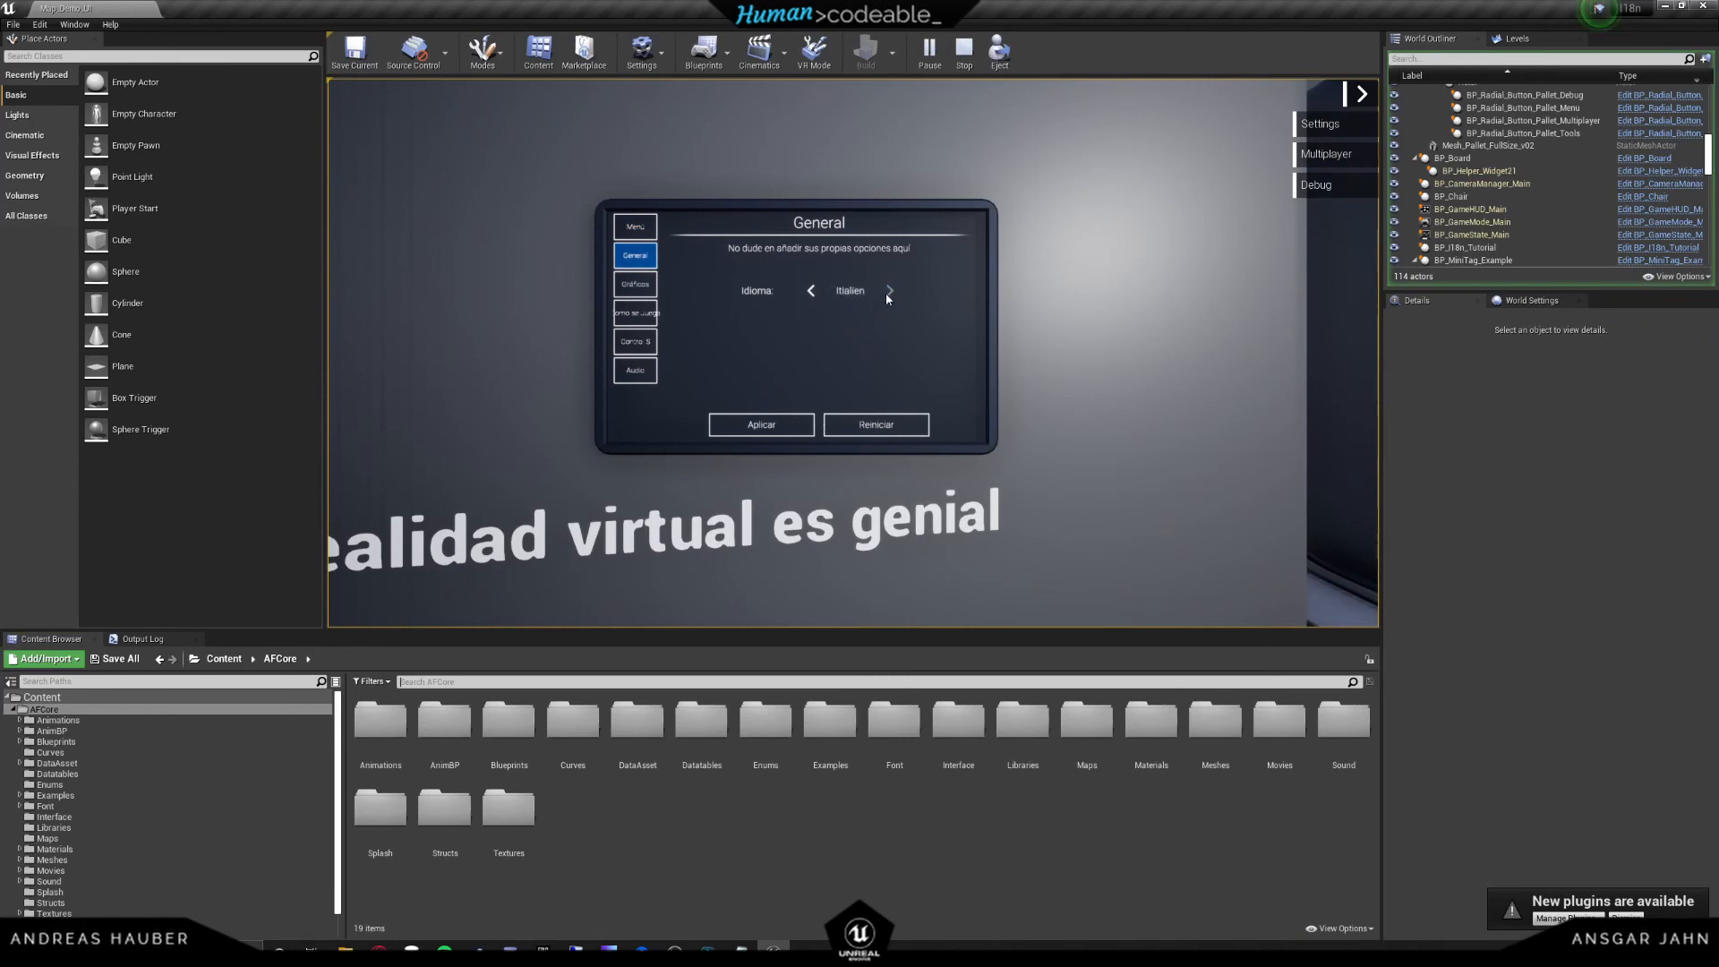
mouse_move(963, 52)
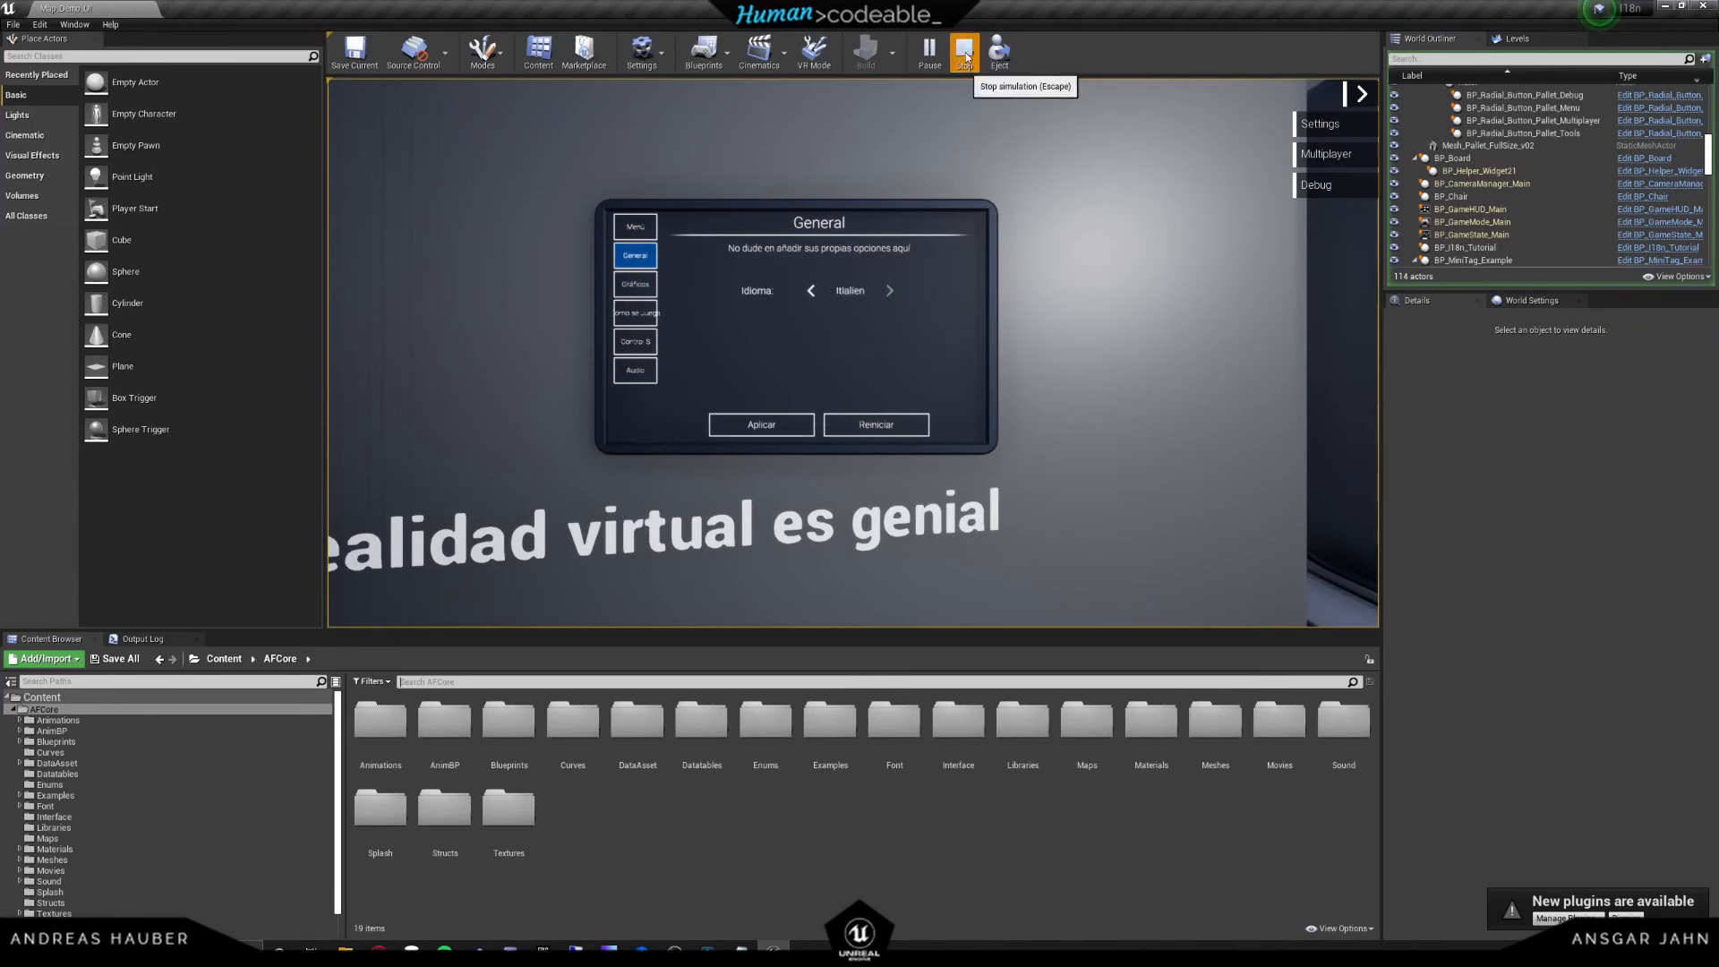
left_click(963, 52)
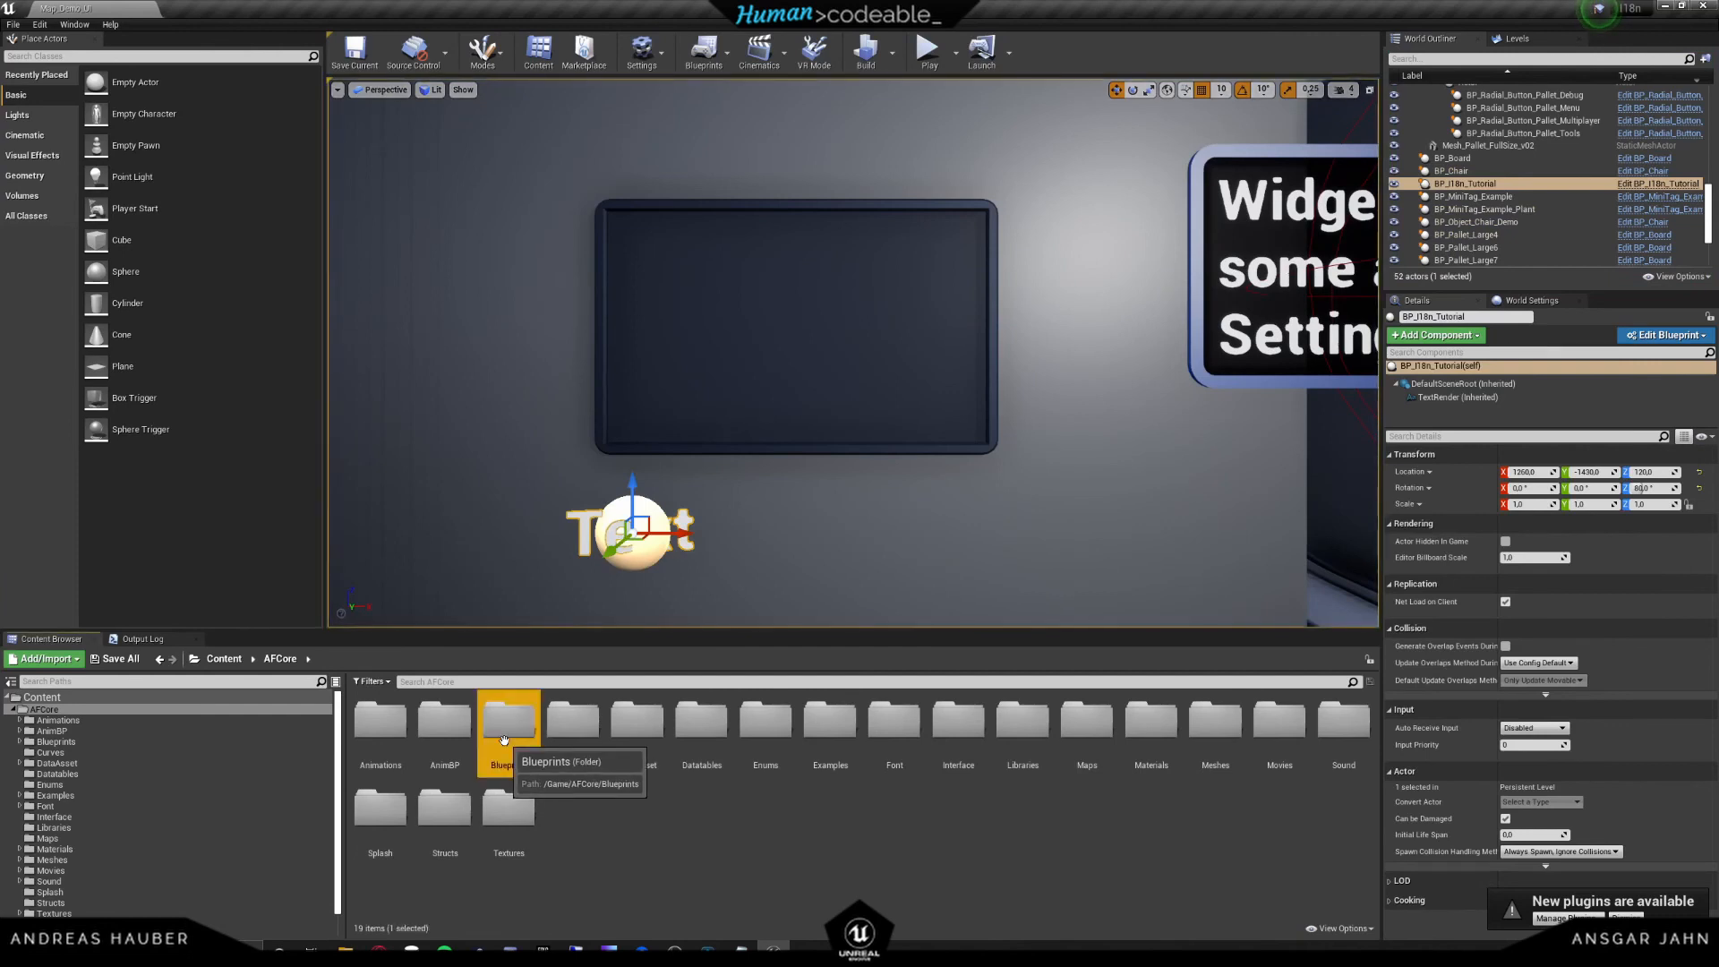
- Navigate Blueprints > Widgets > Pallets > Settings and open Widget_Pallet_Settings_General for editing
double_click(506, 721)
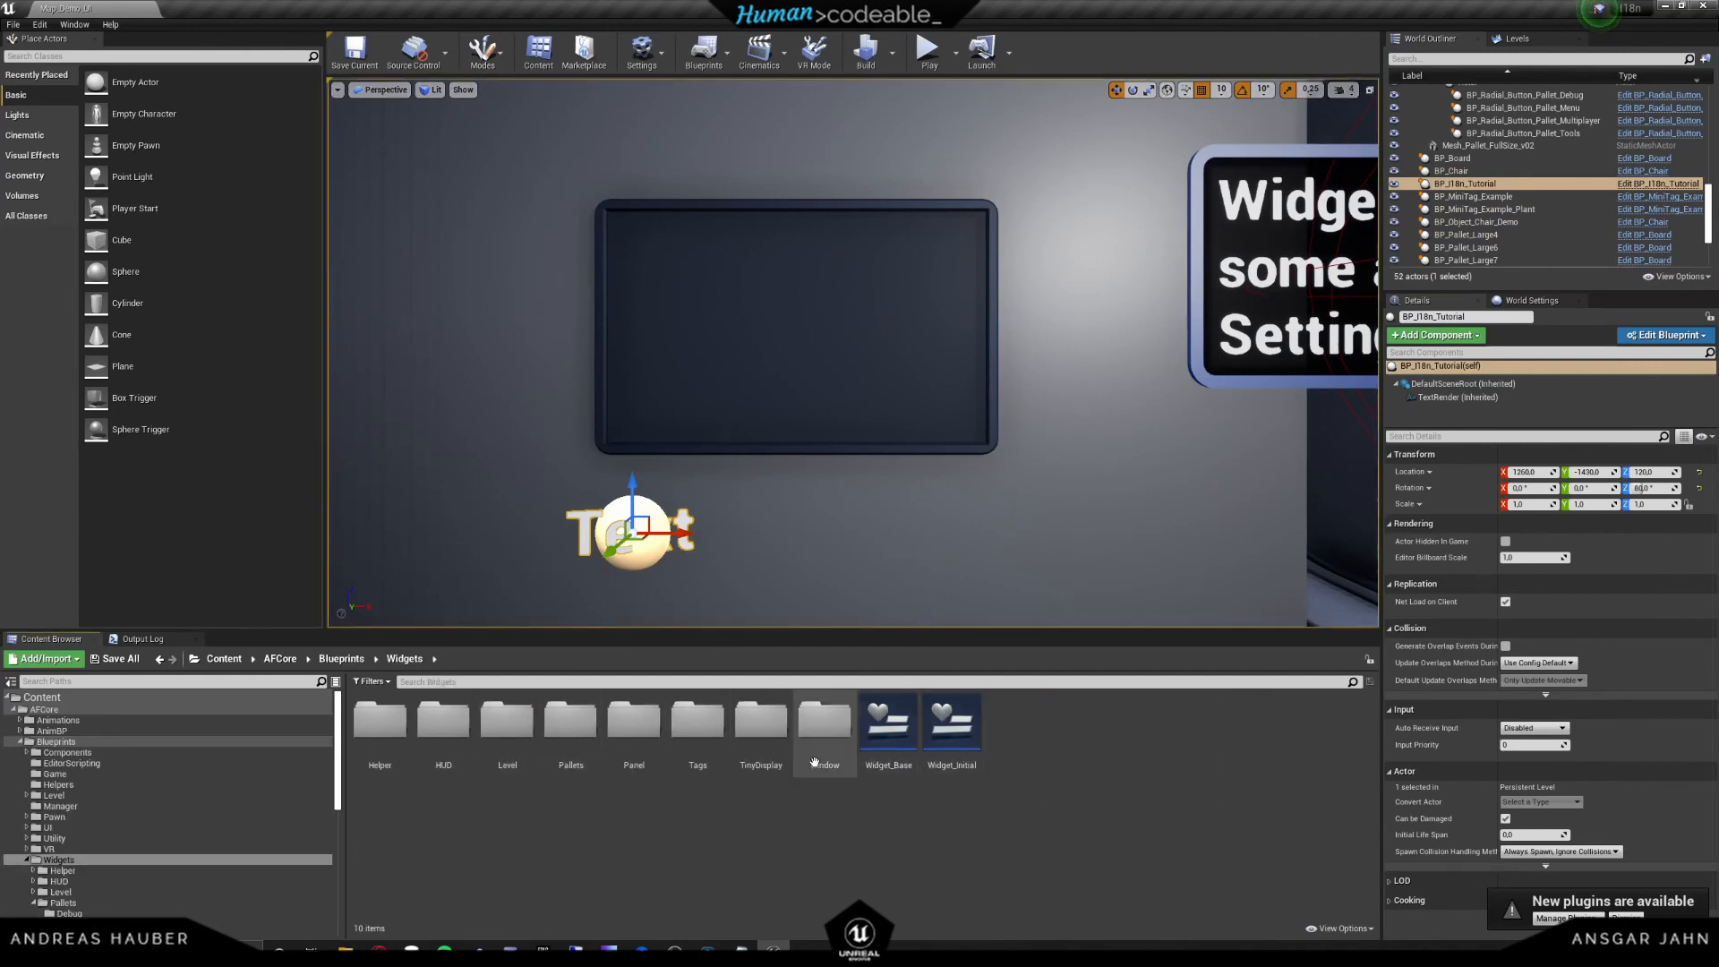
mouse_move(379, 720)
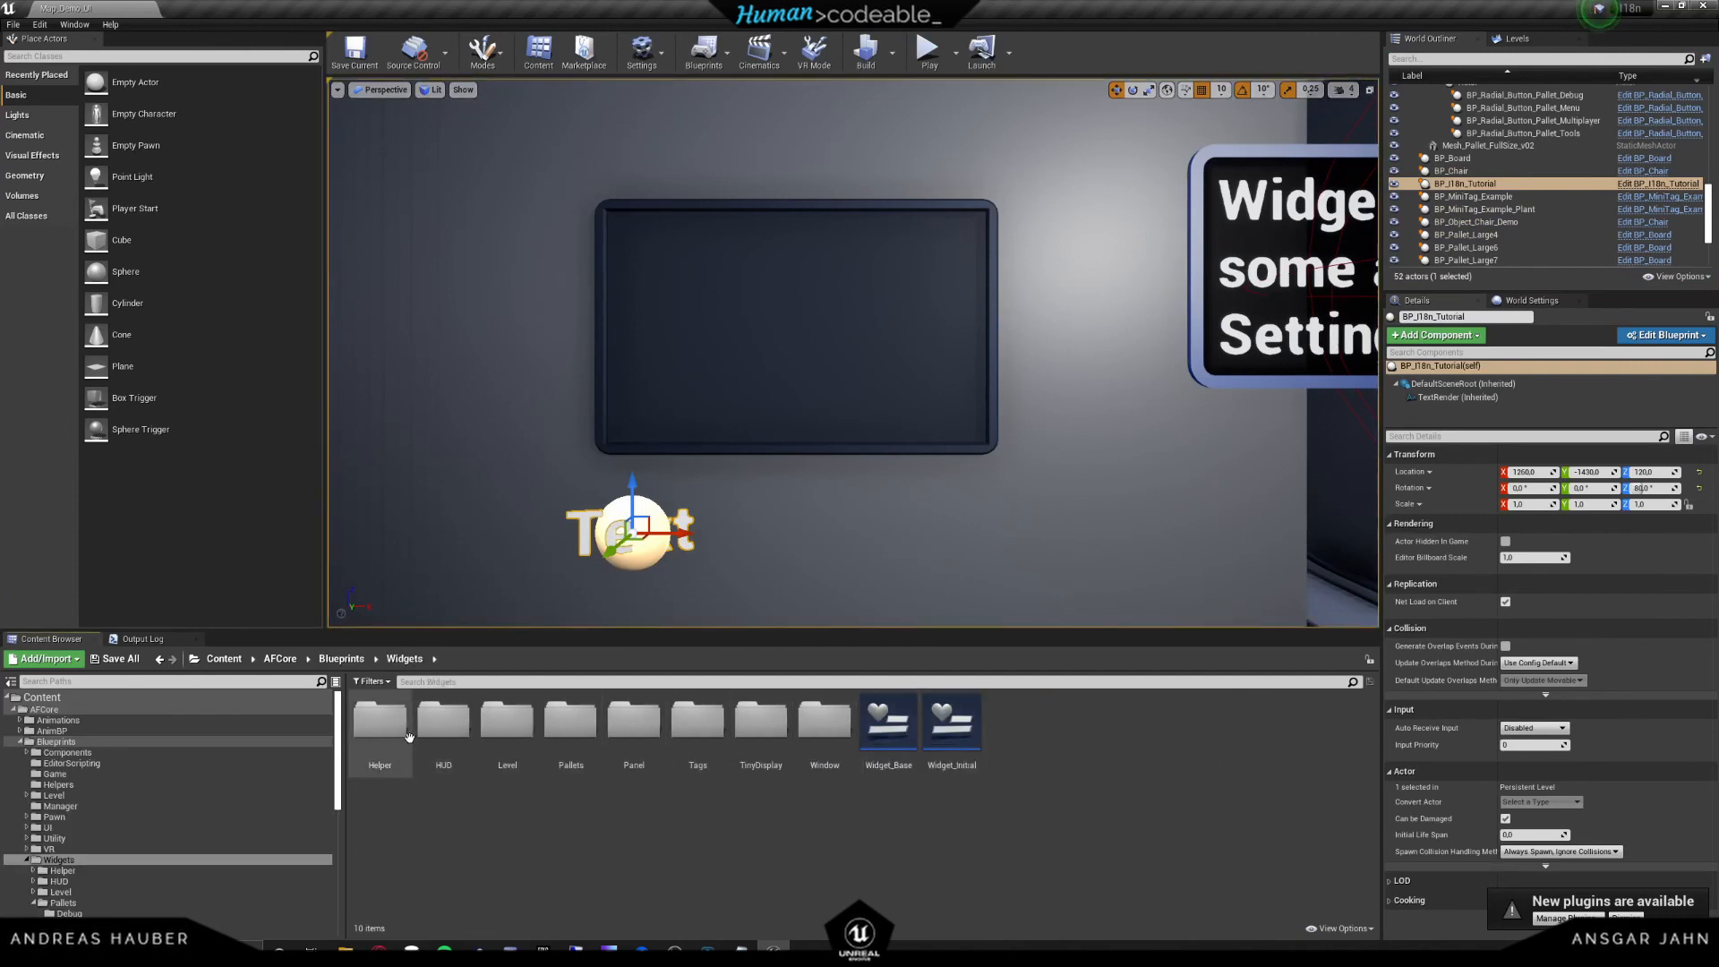
double_click(569, 721)
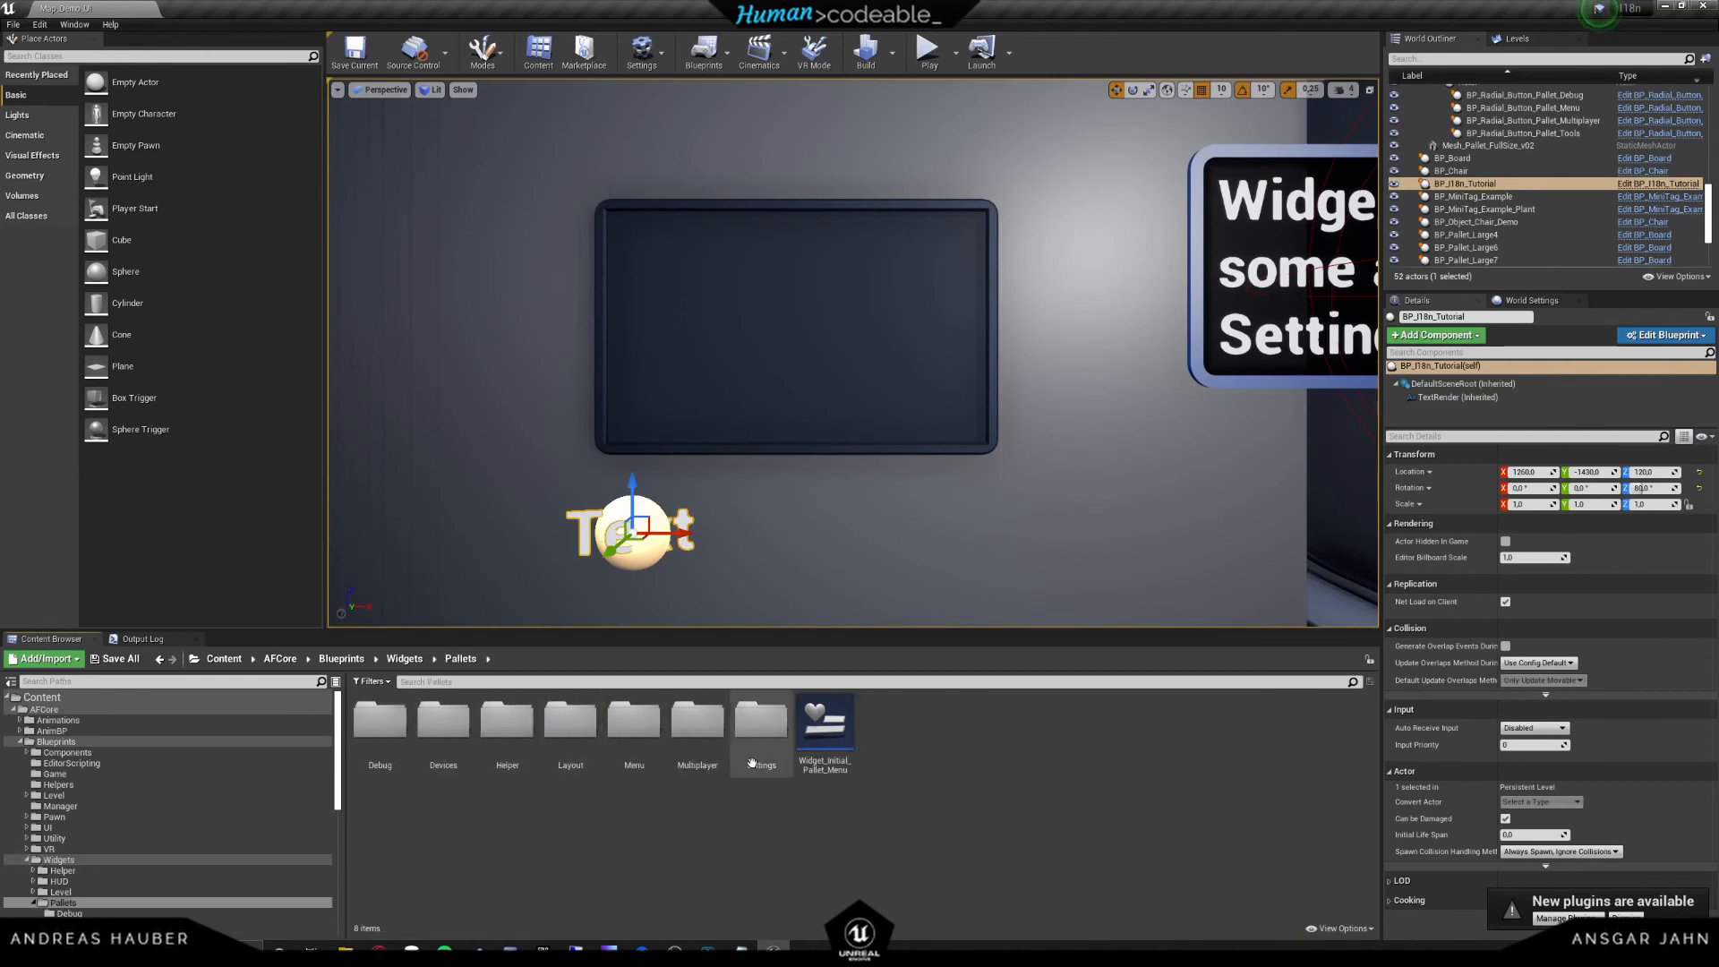
double_click(761, 718)
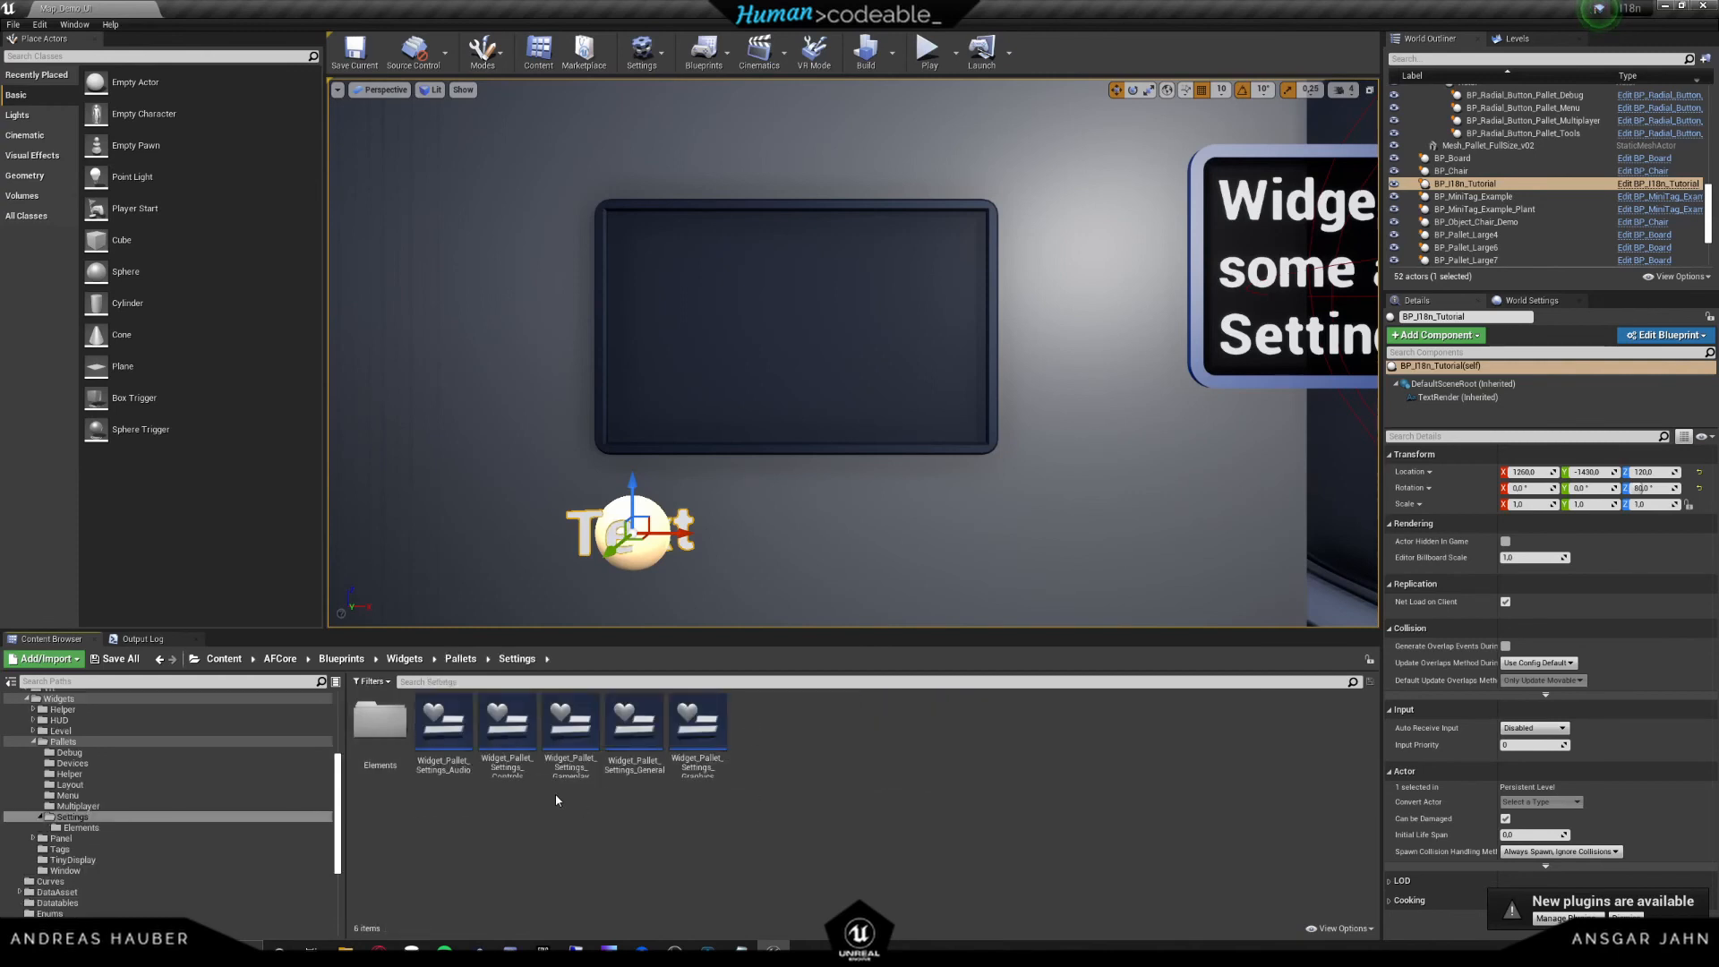
mouse_move(634, 724)
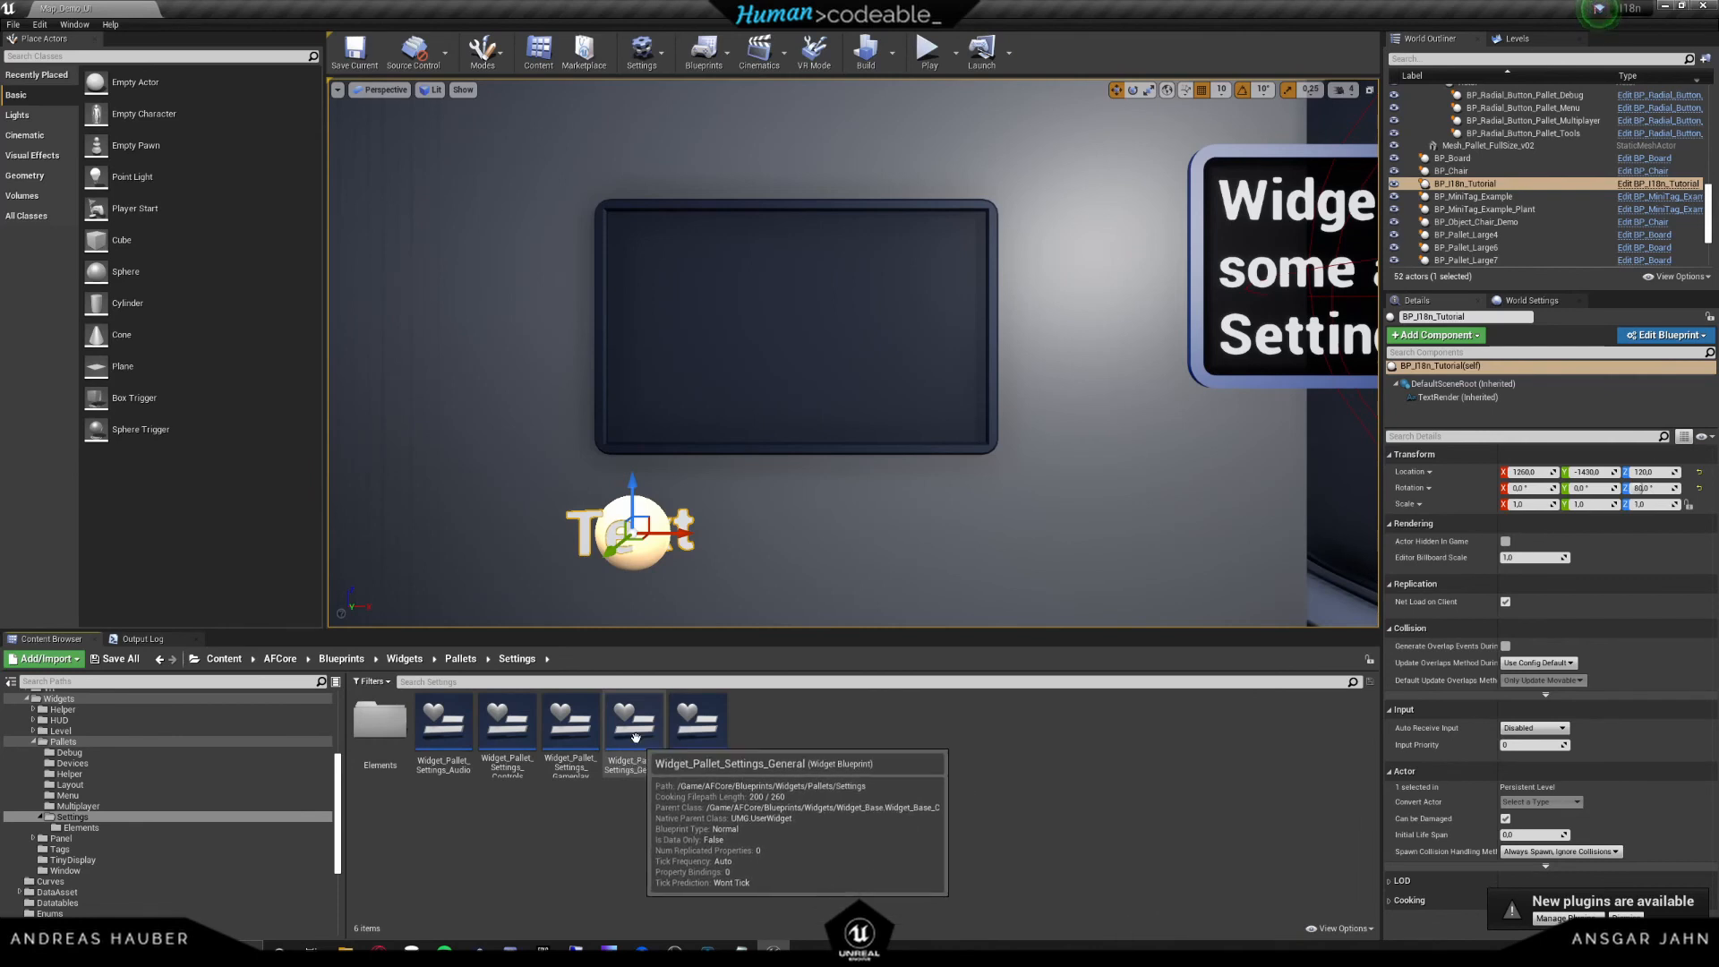
double_click(632, 718)
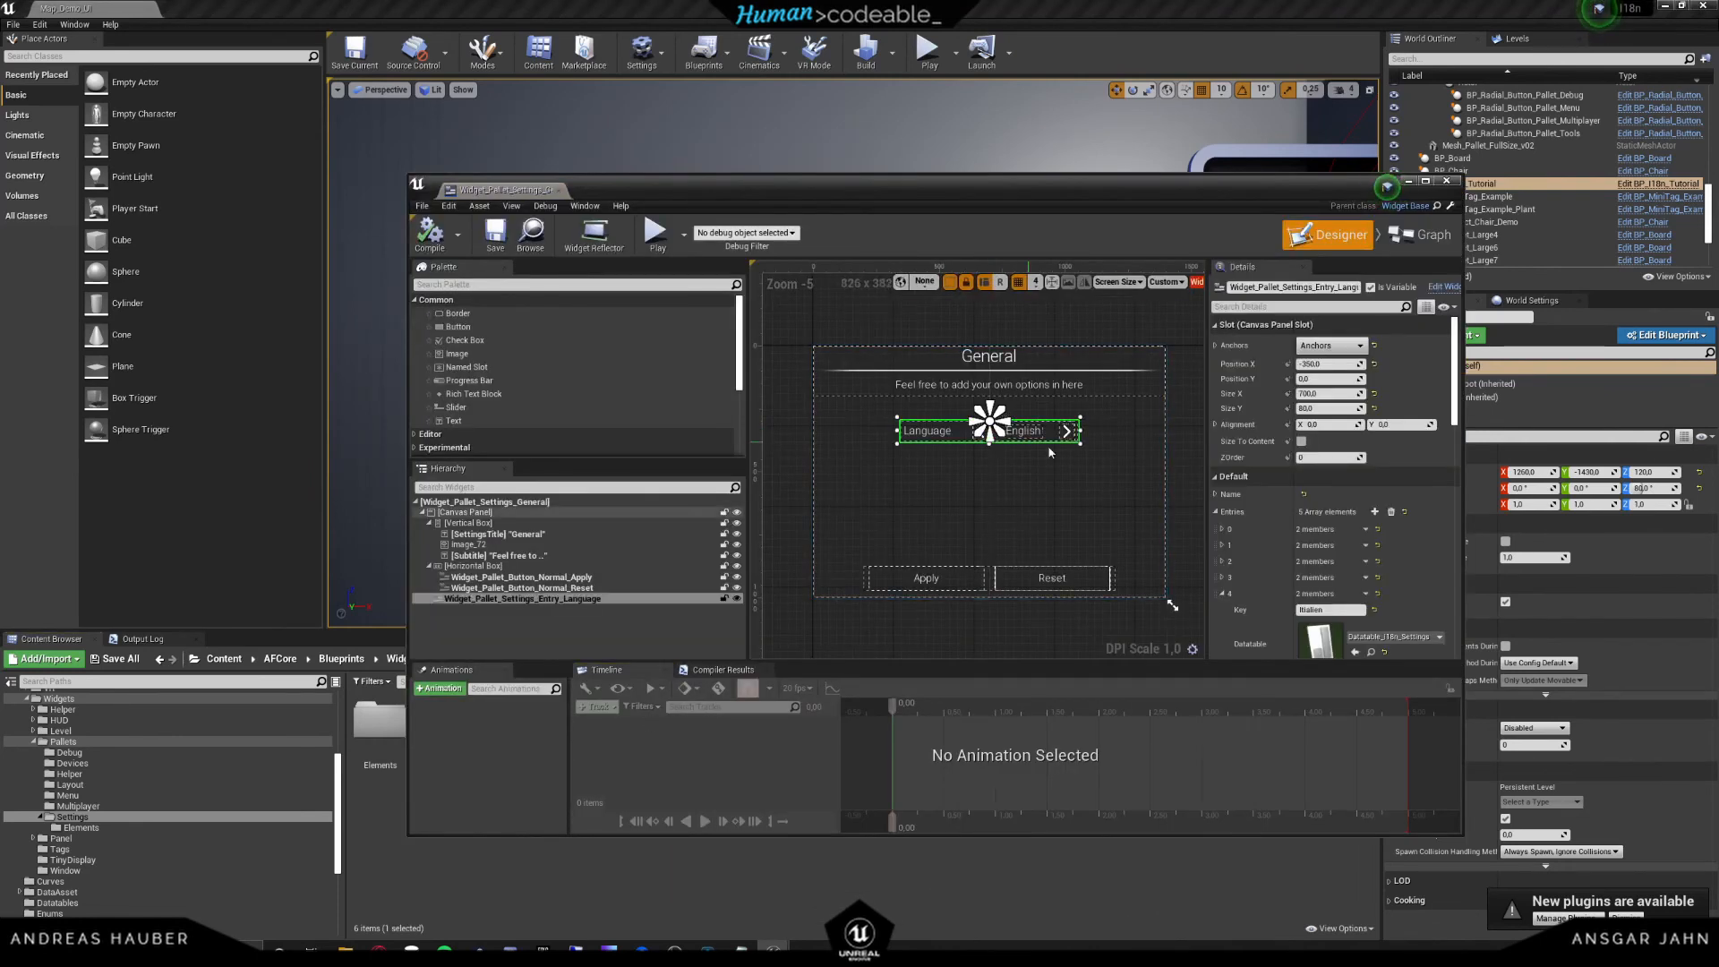
- Add a sixth language entry keyed Dutch and paste Italian's translation data table into it
scroll("down", 3)
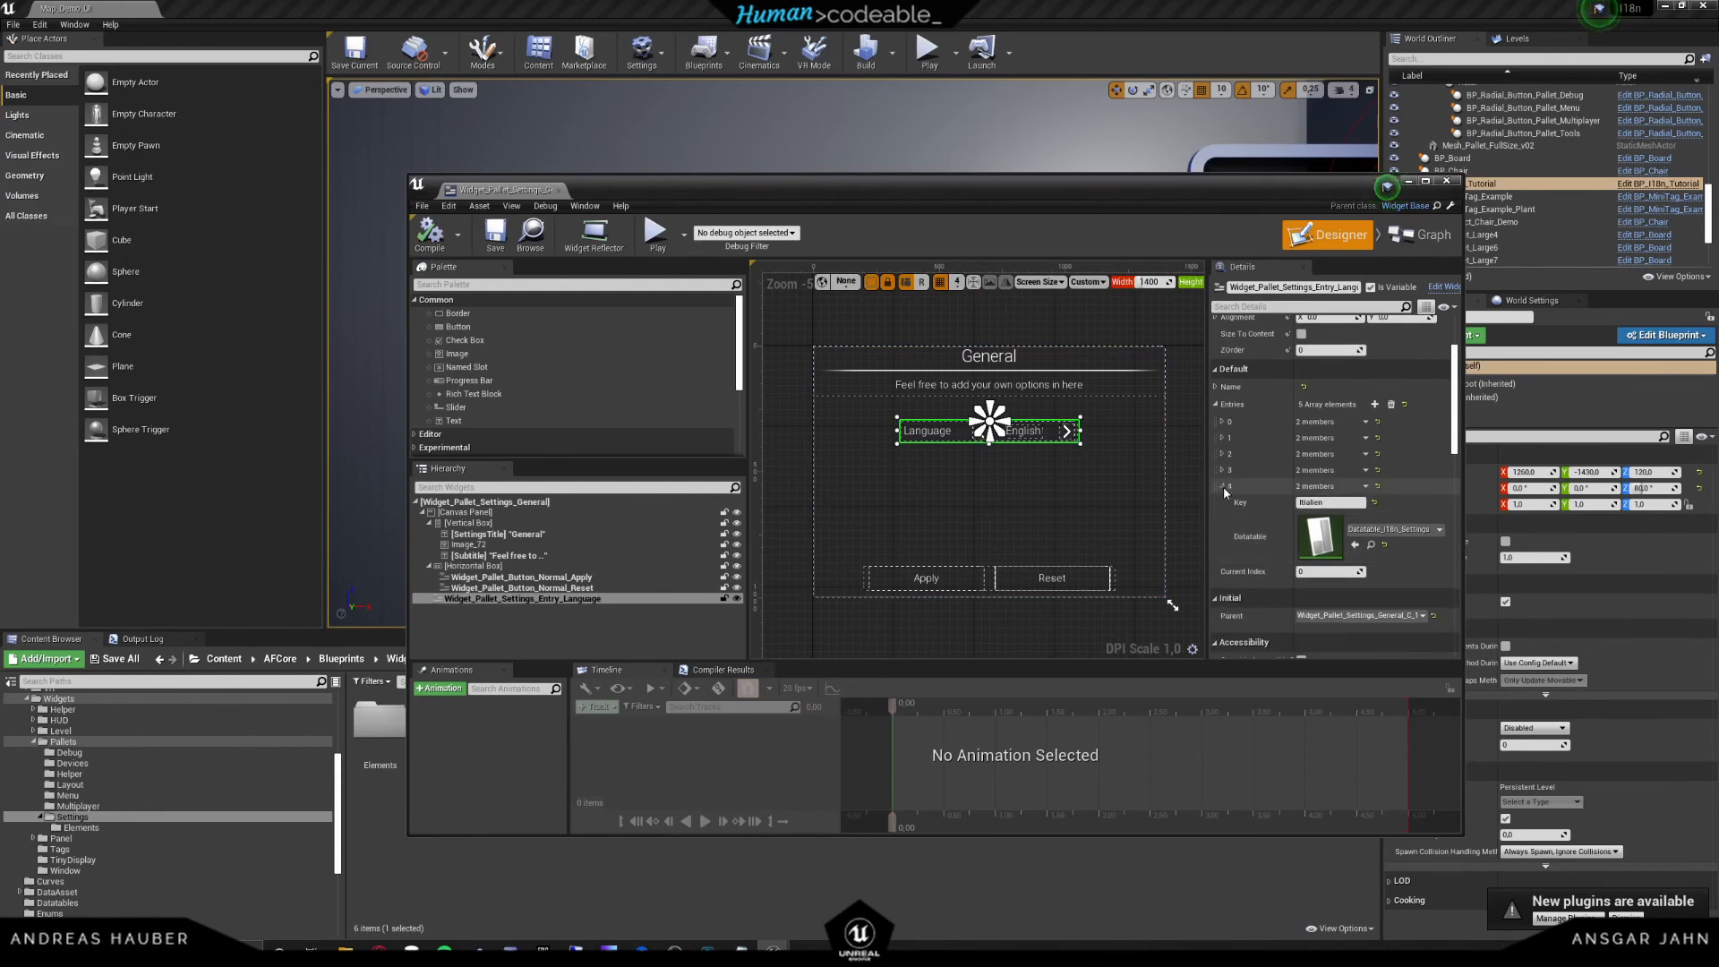
left_click(1373, 405)
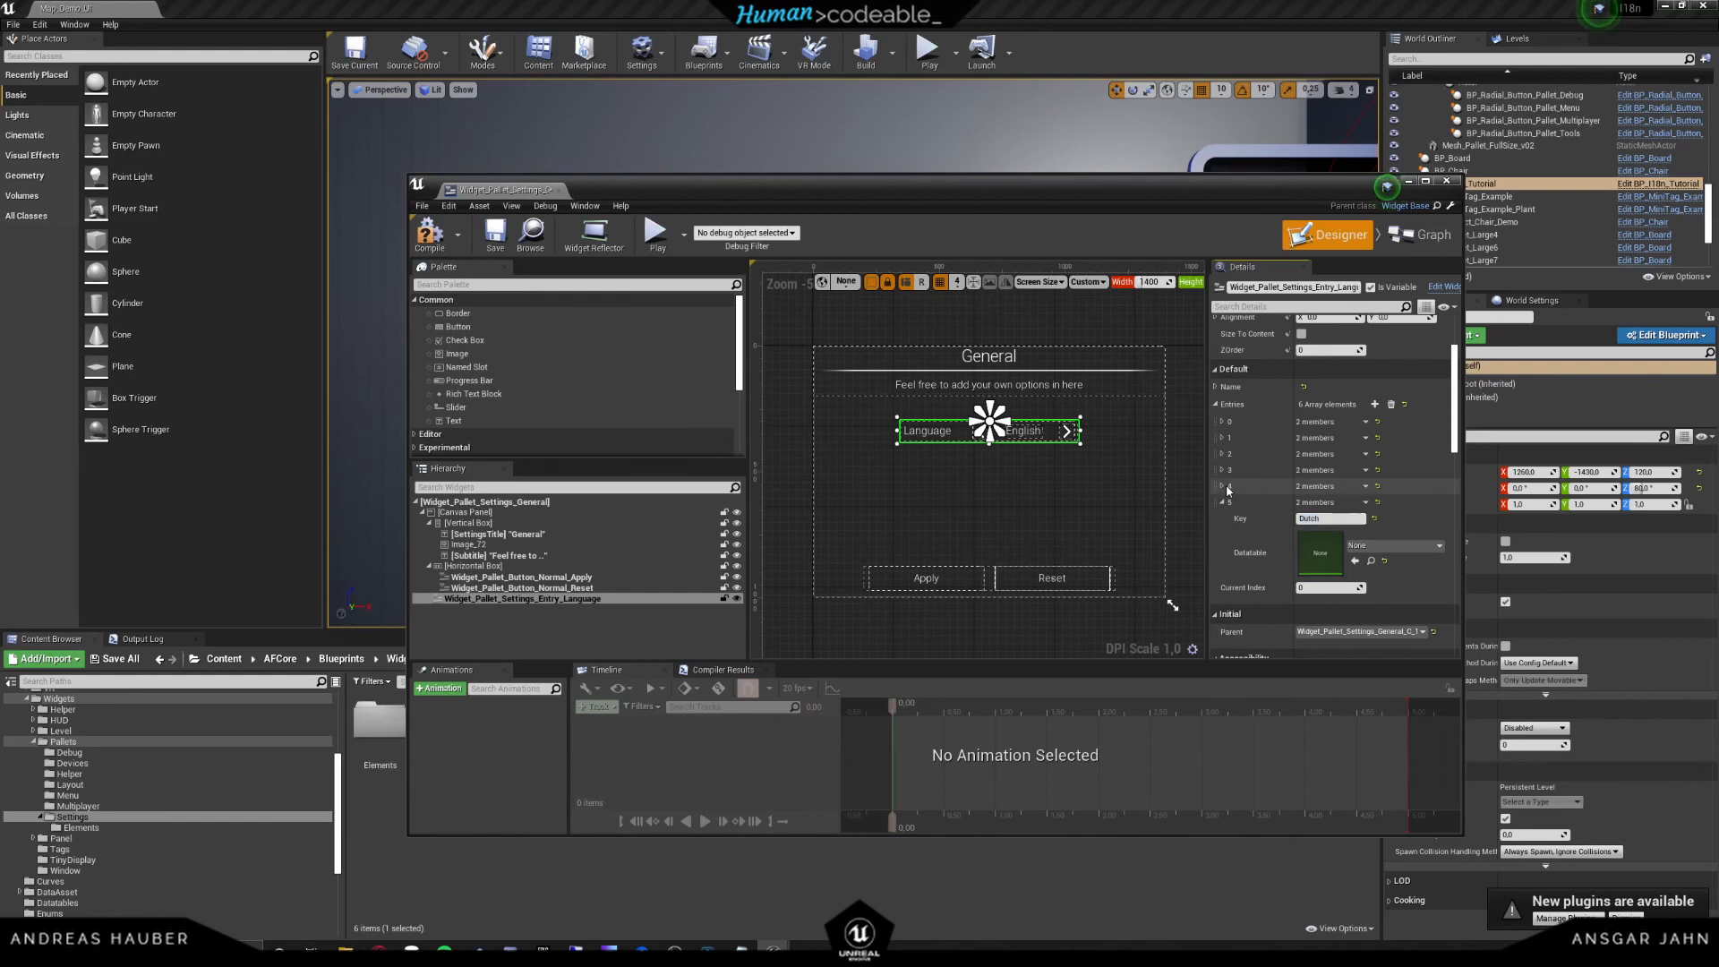
left_click(1228, 485)
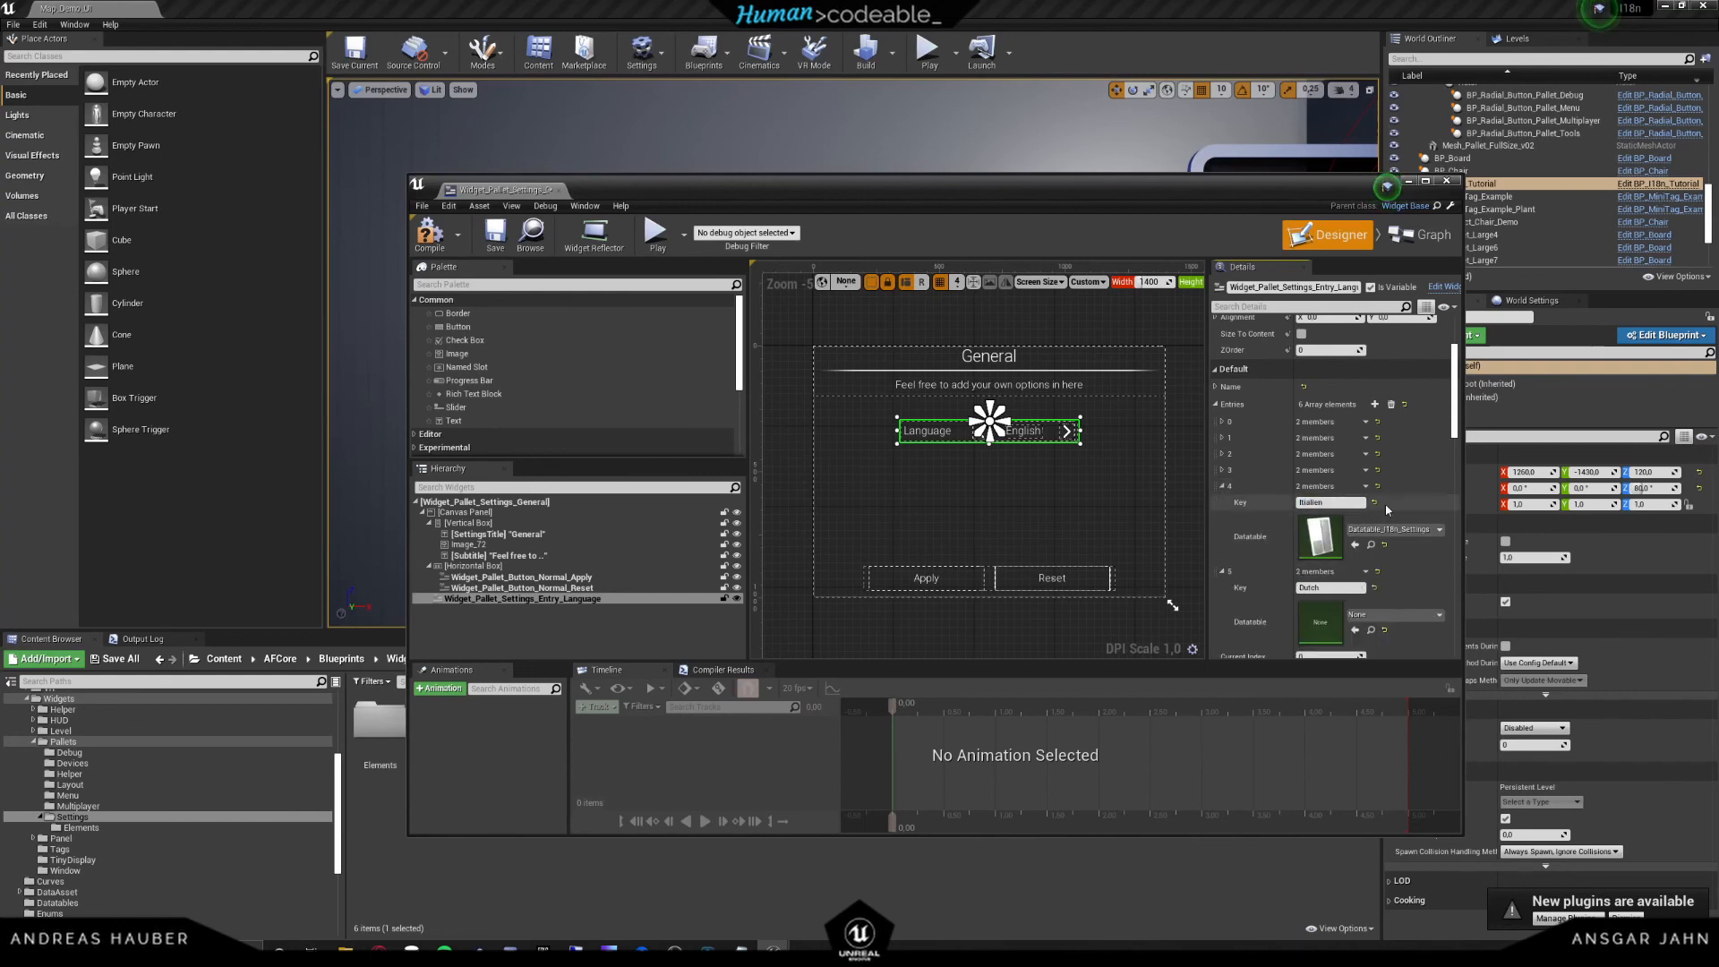
mouse_move(1354, 544)
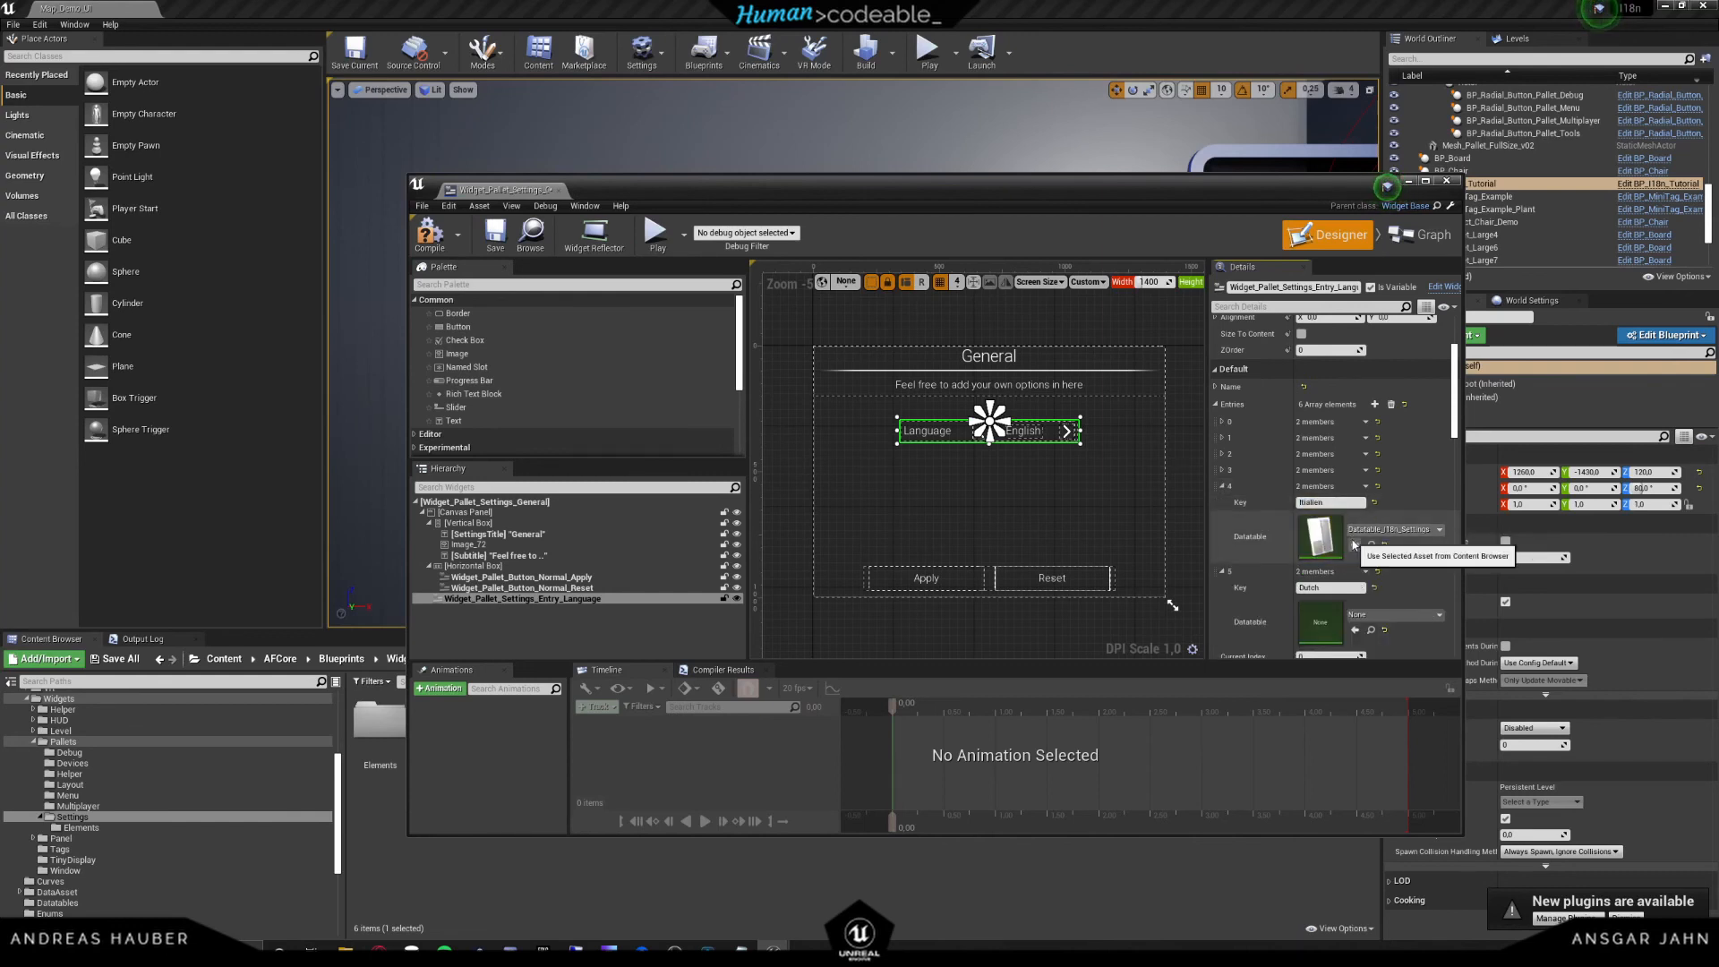
mouse_move(1346, 550)
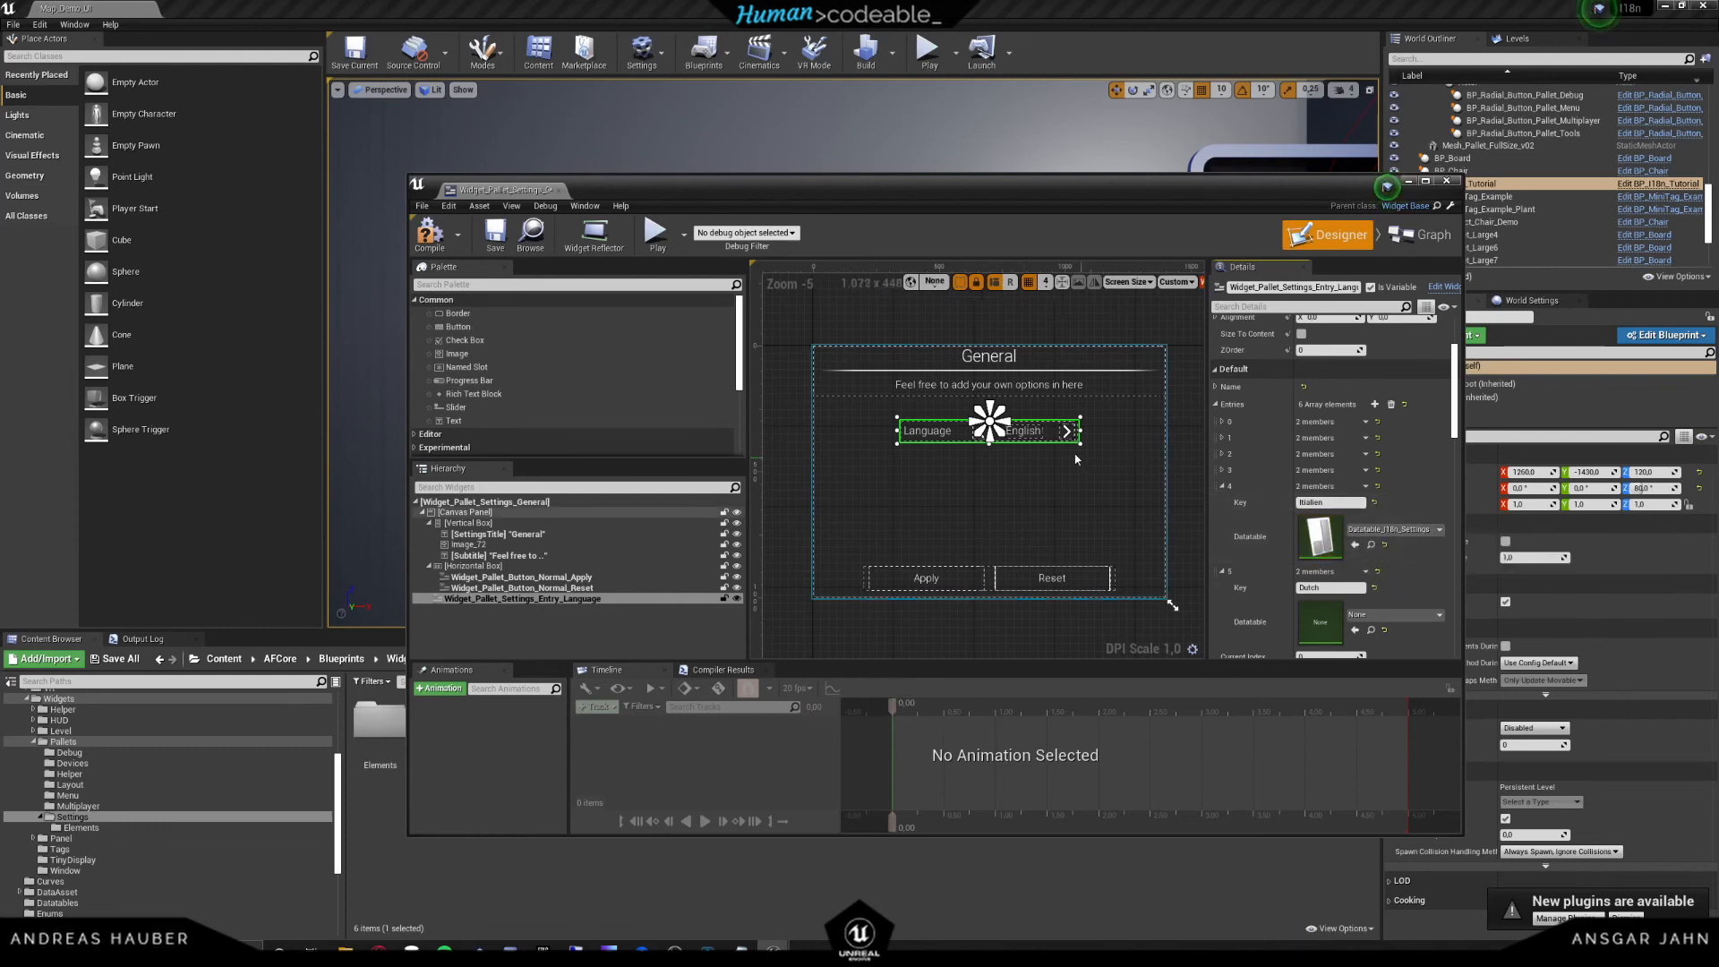
right_click(1321, 537)
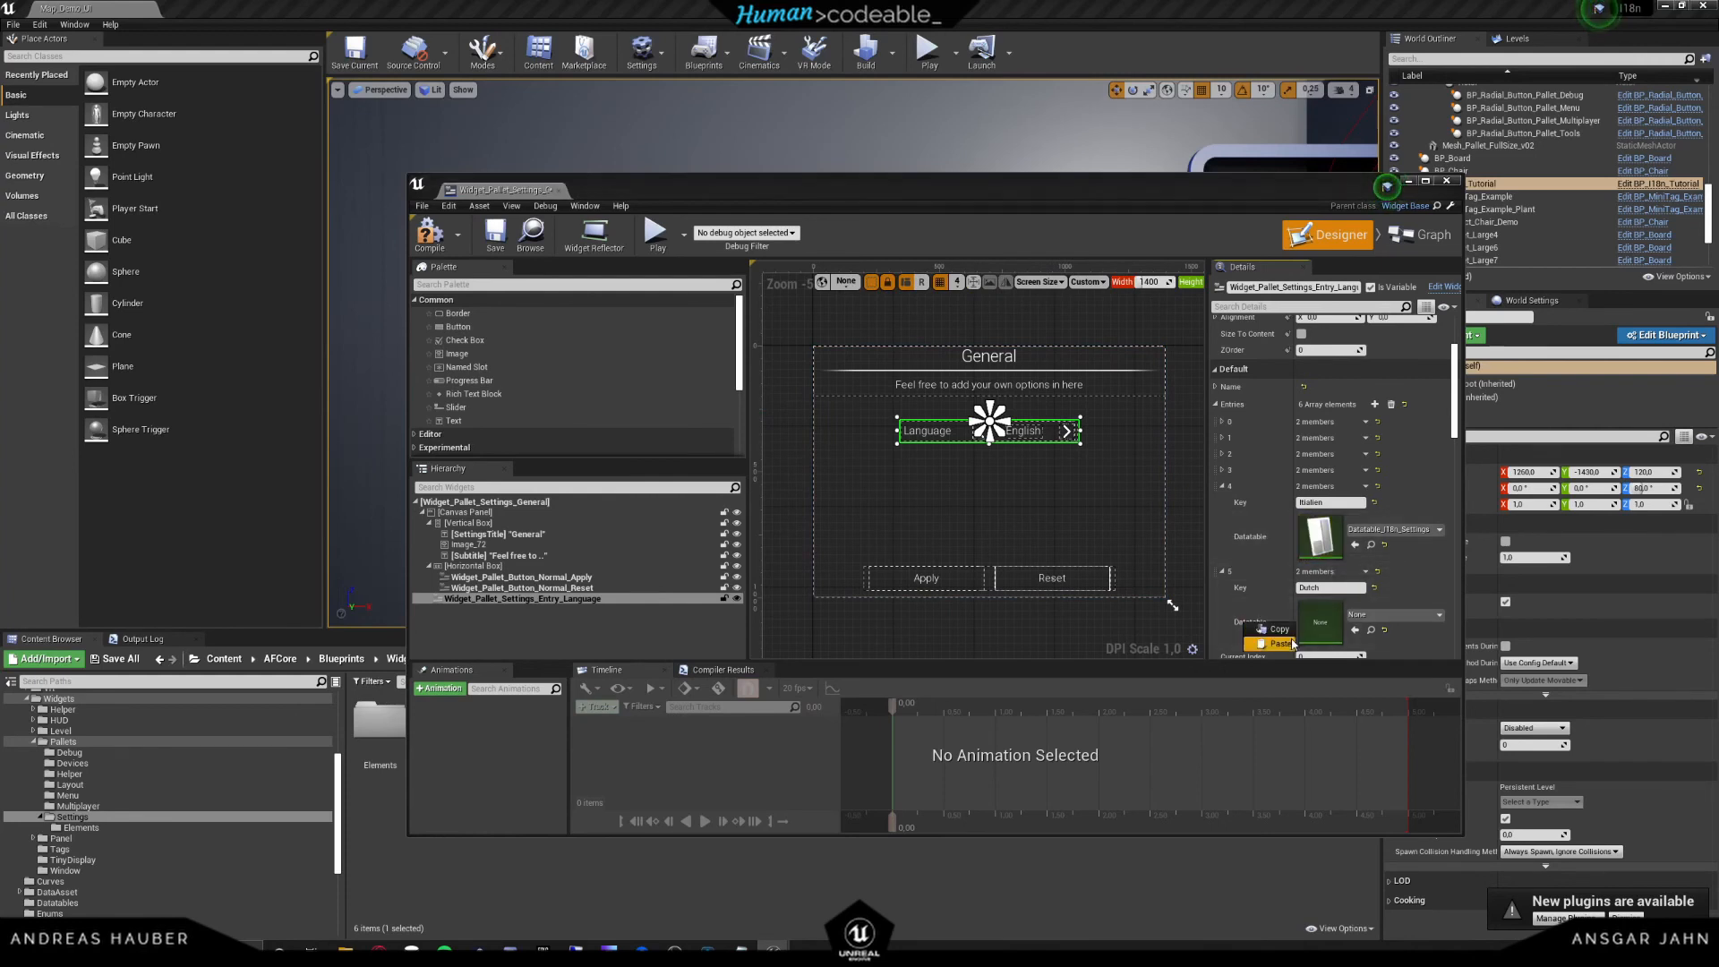
left_click(1277, 642)
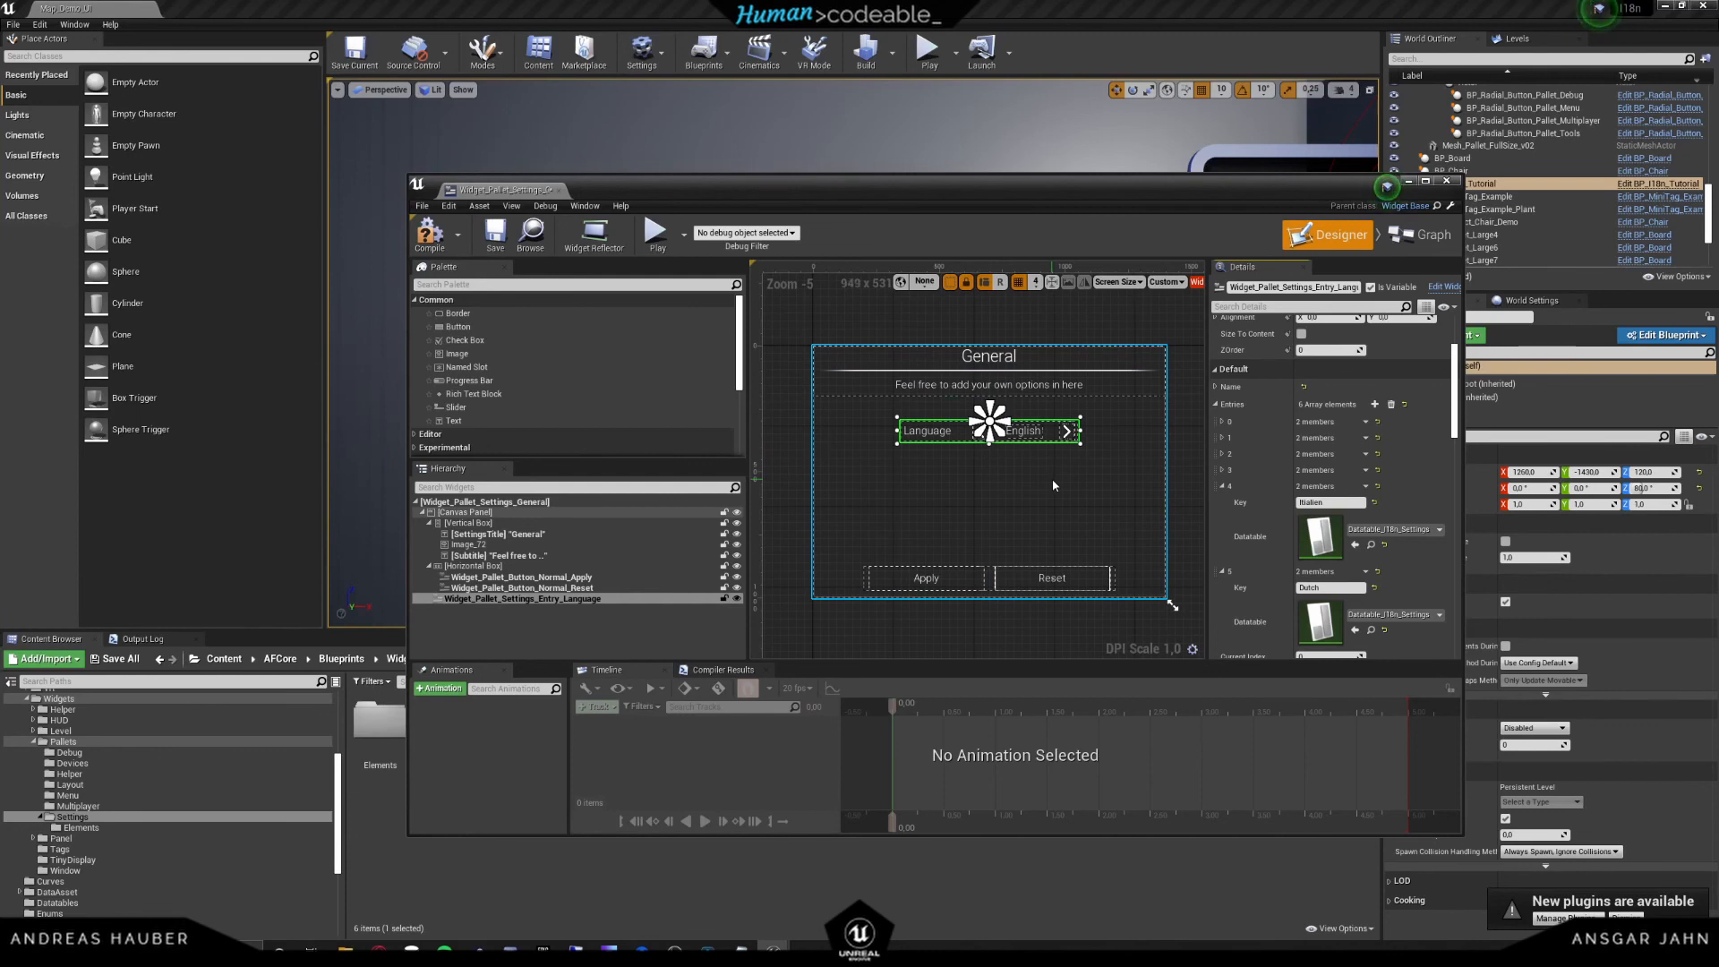
left_click(984, 356)
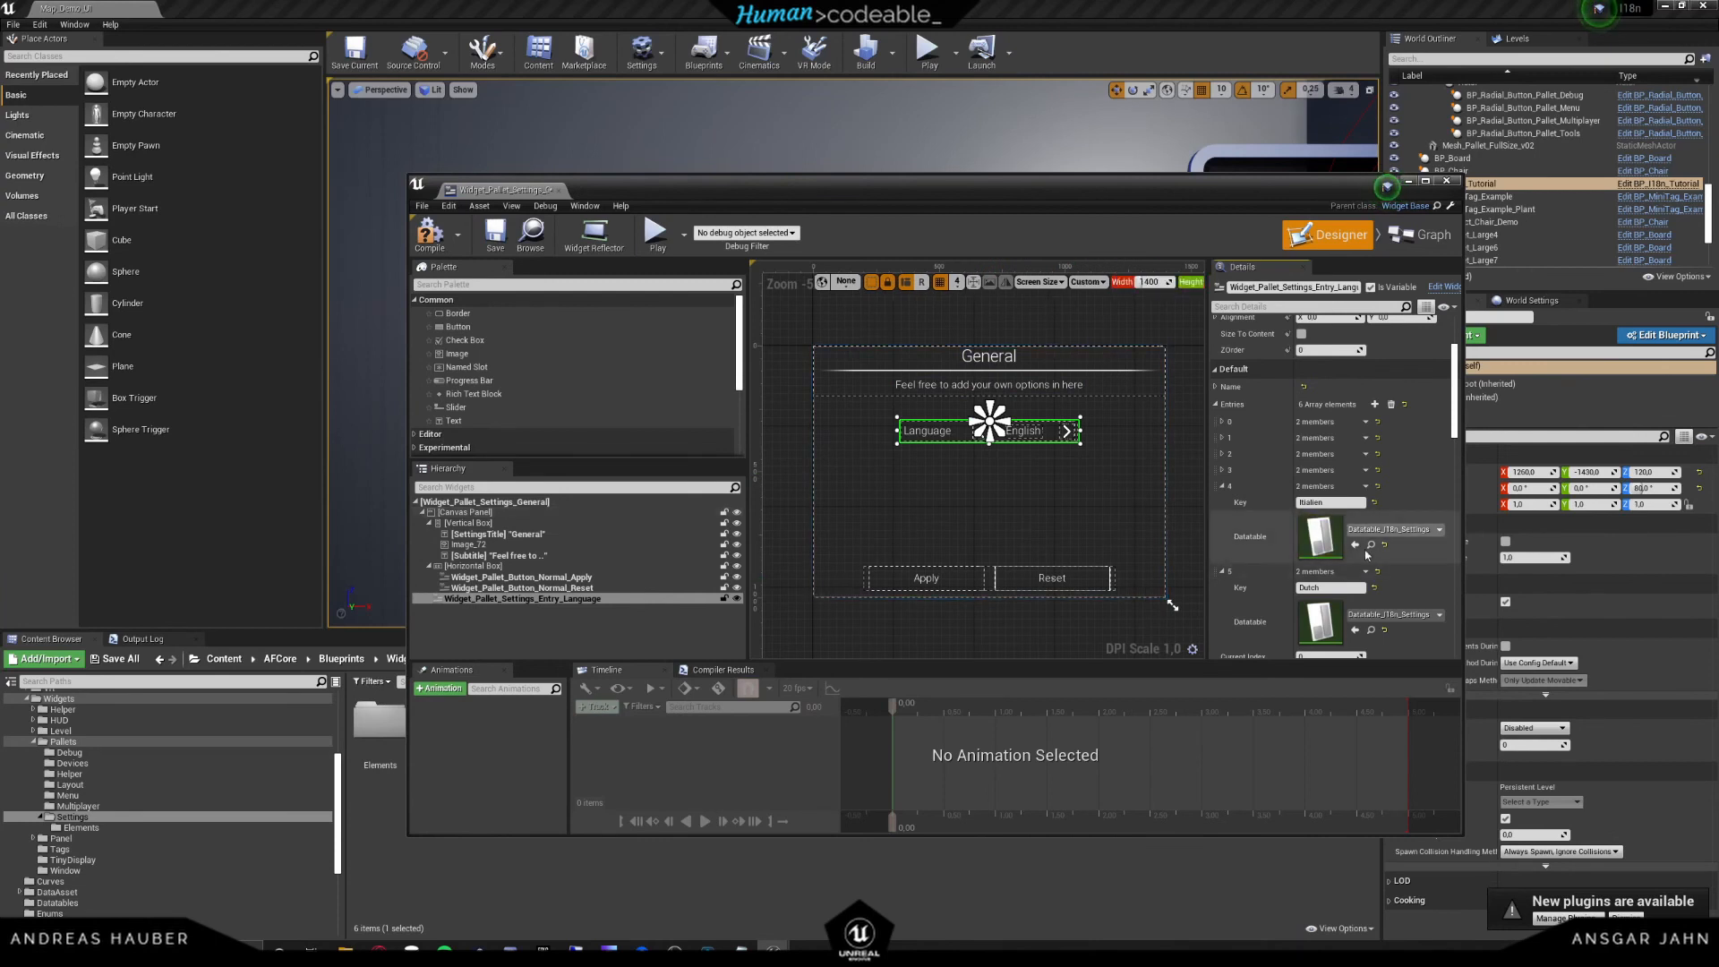
mouse_move(1321, 537)
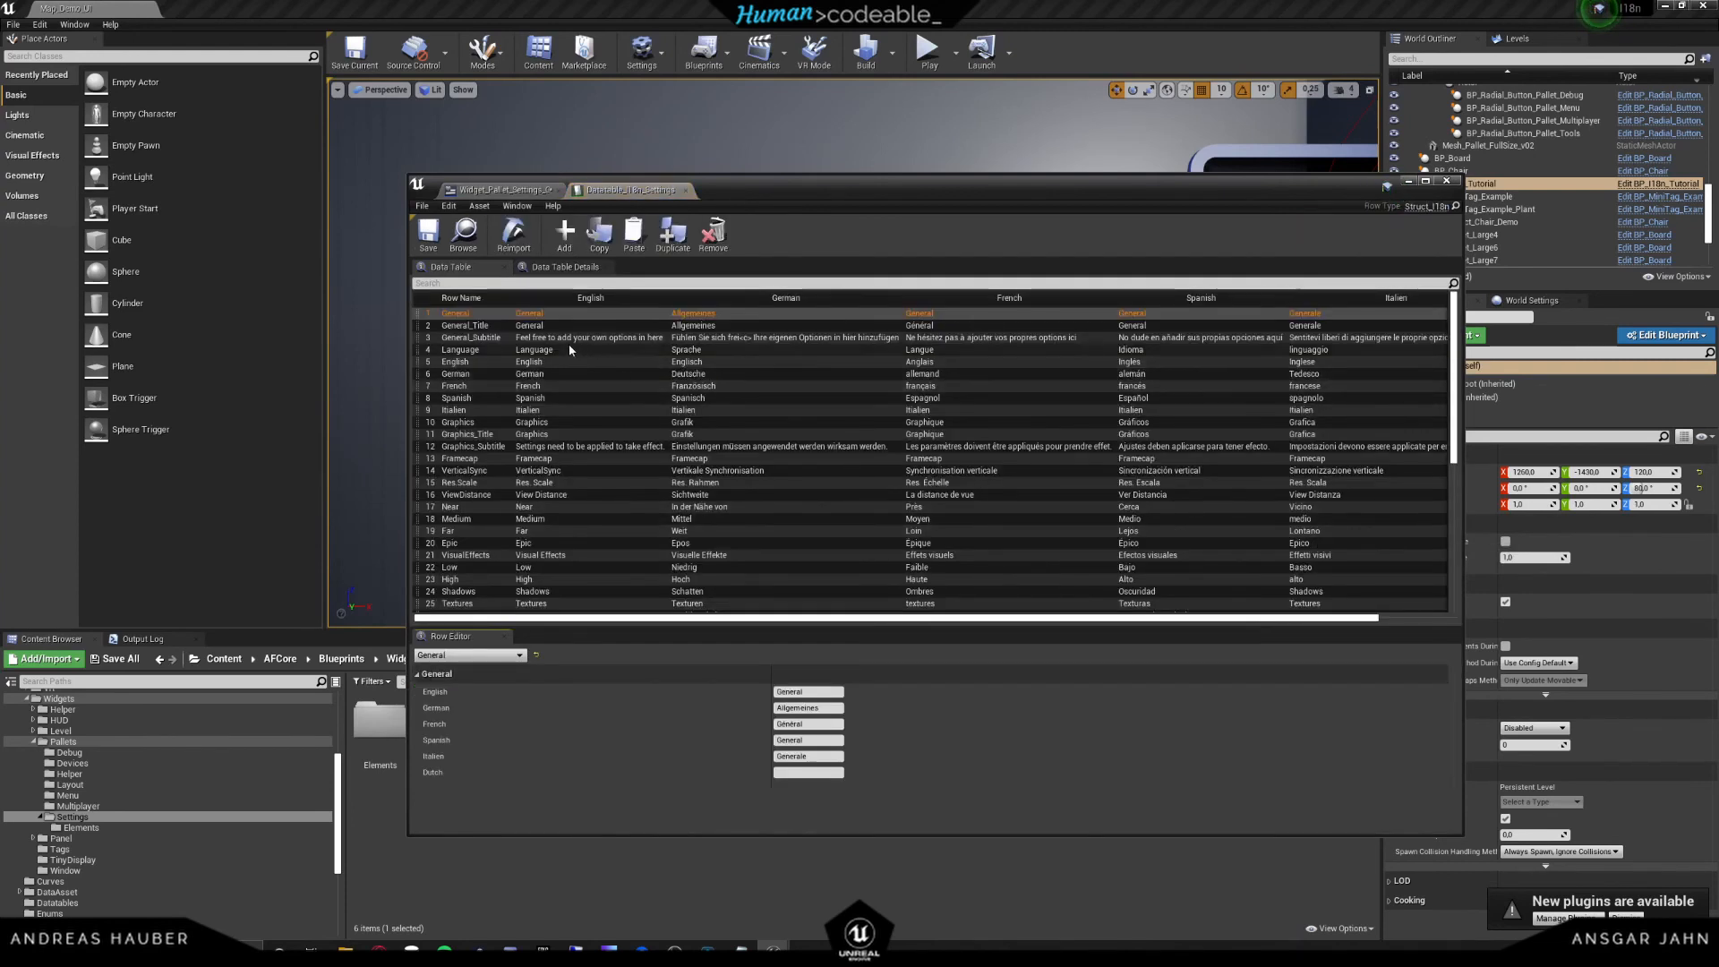
- Inspect the translation data table from the Spanish row and confirm the Dutch column is empty
scroll("down", 3)
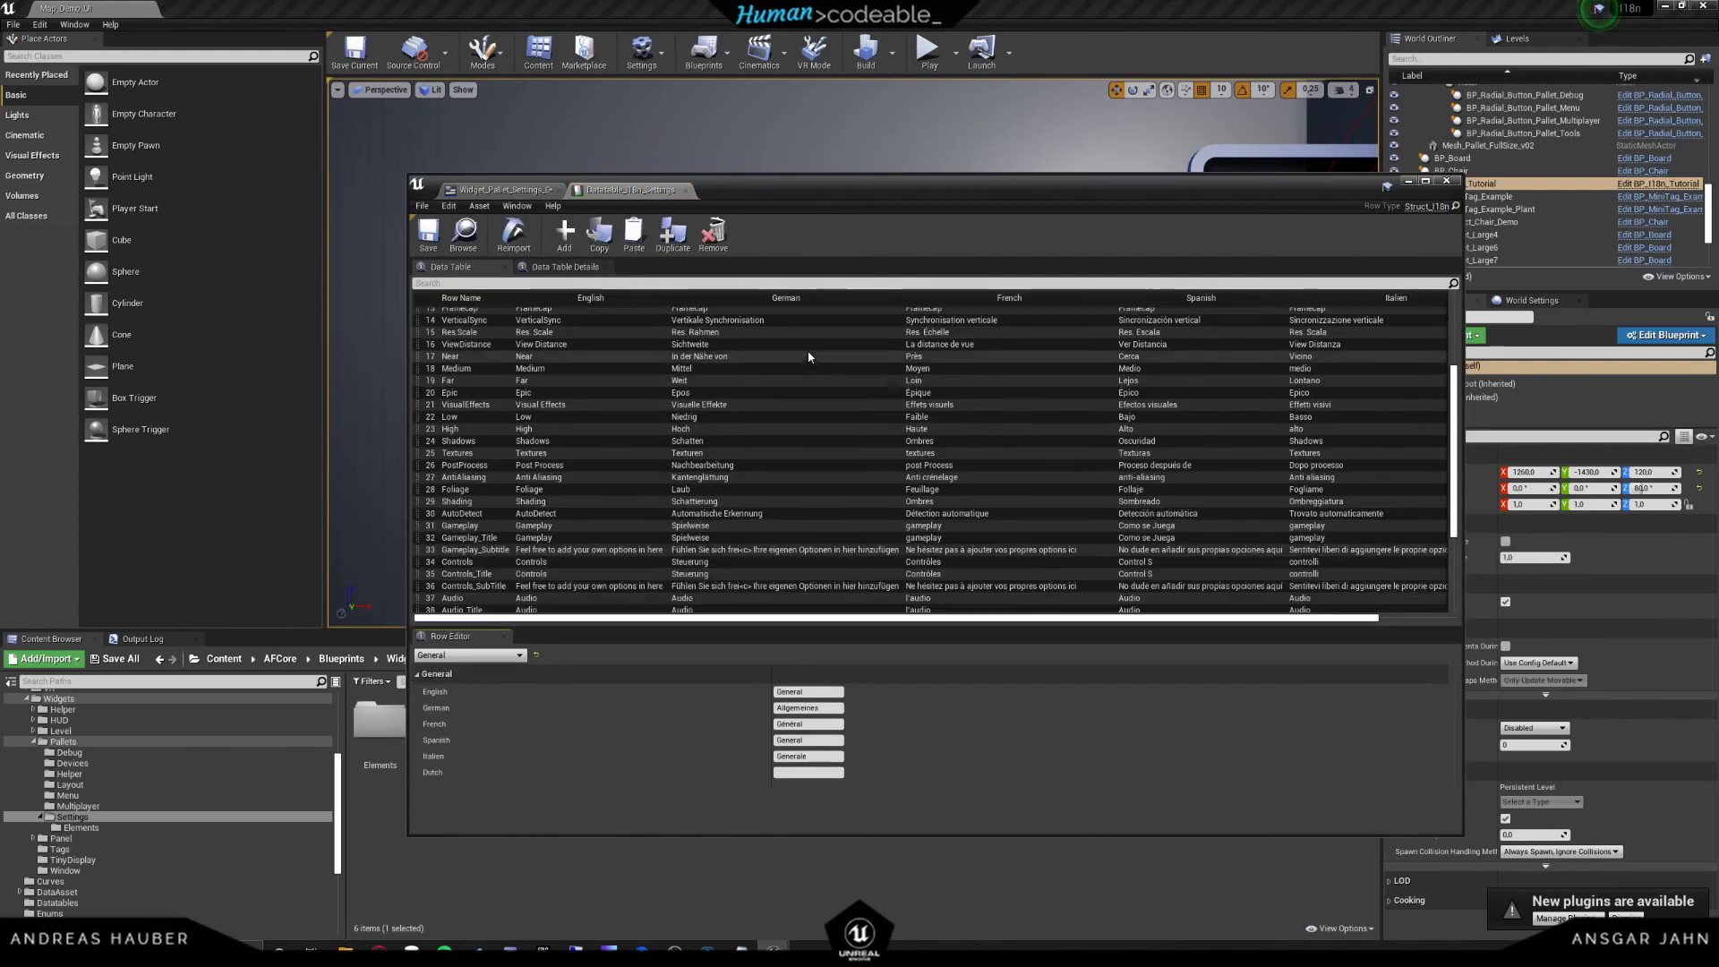
scroll("down", 3)
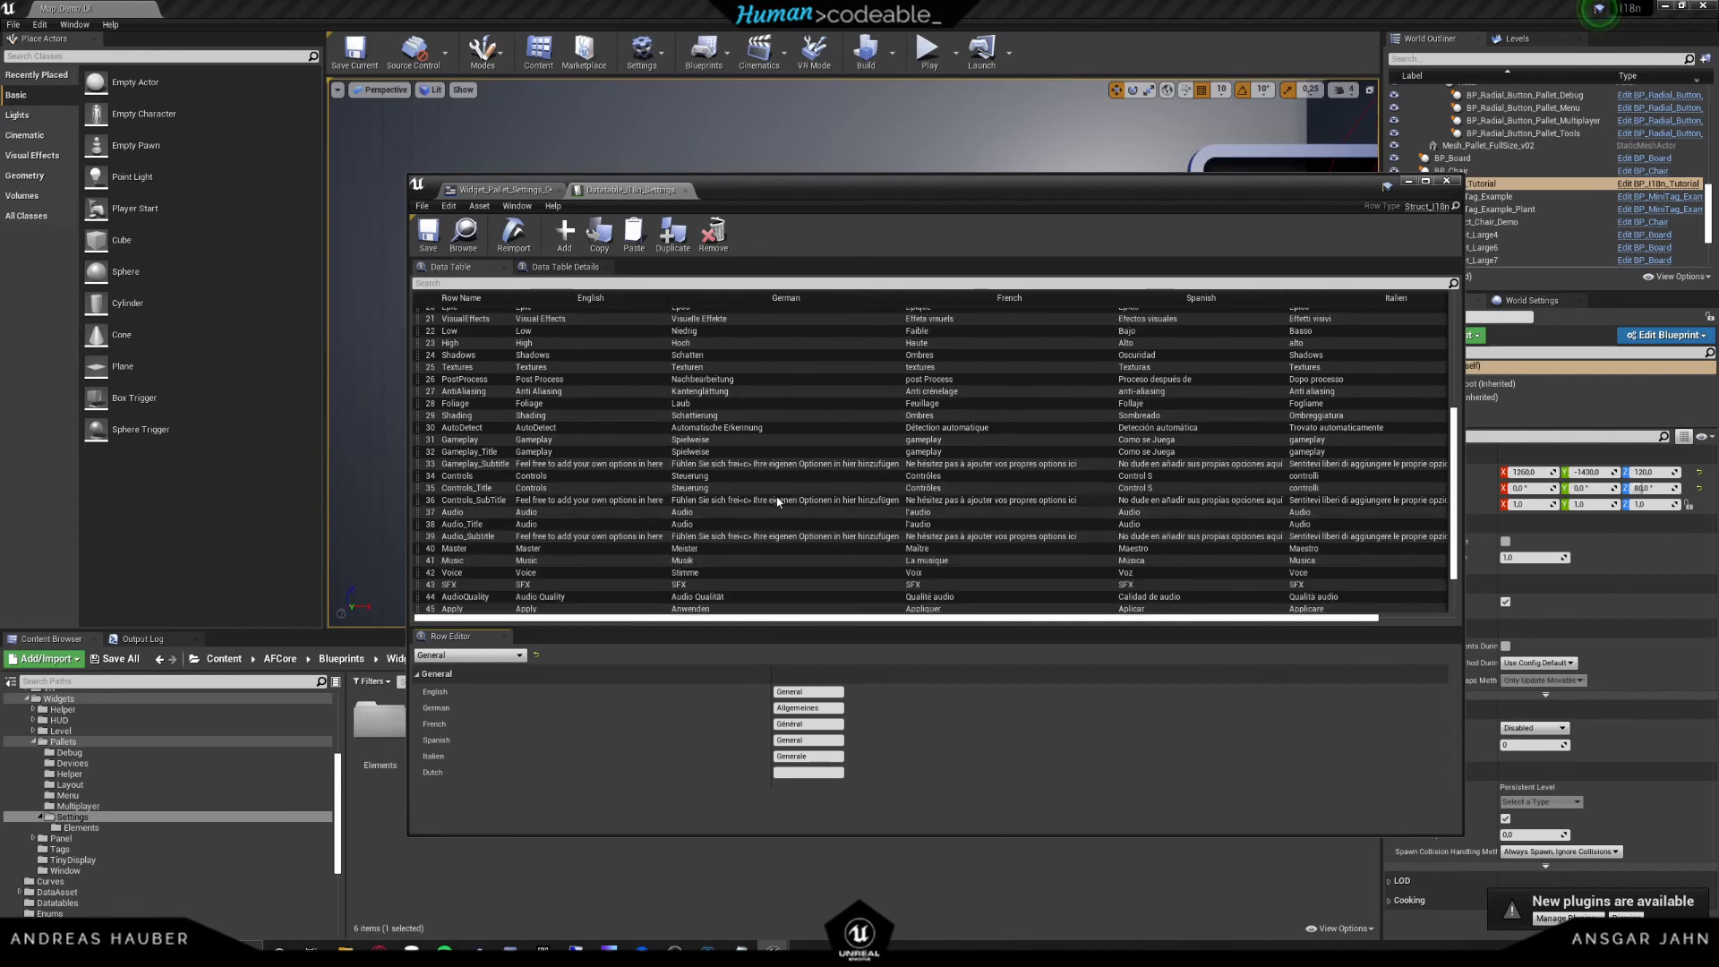
scroll("up", 3)
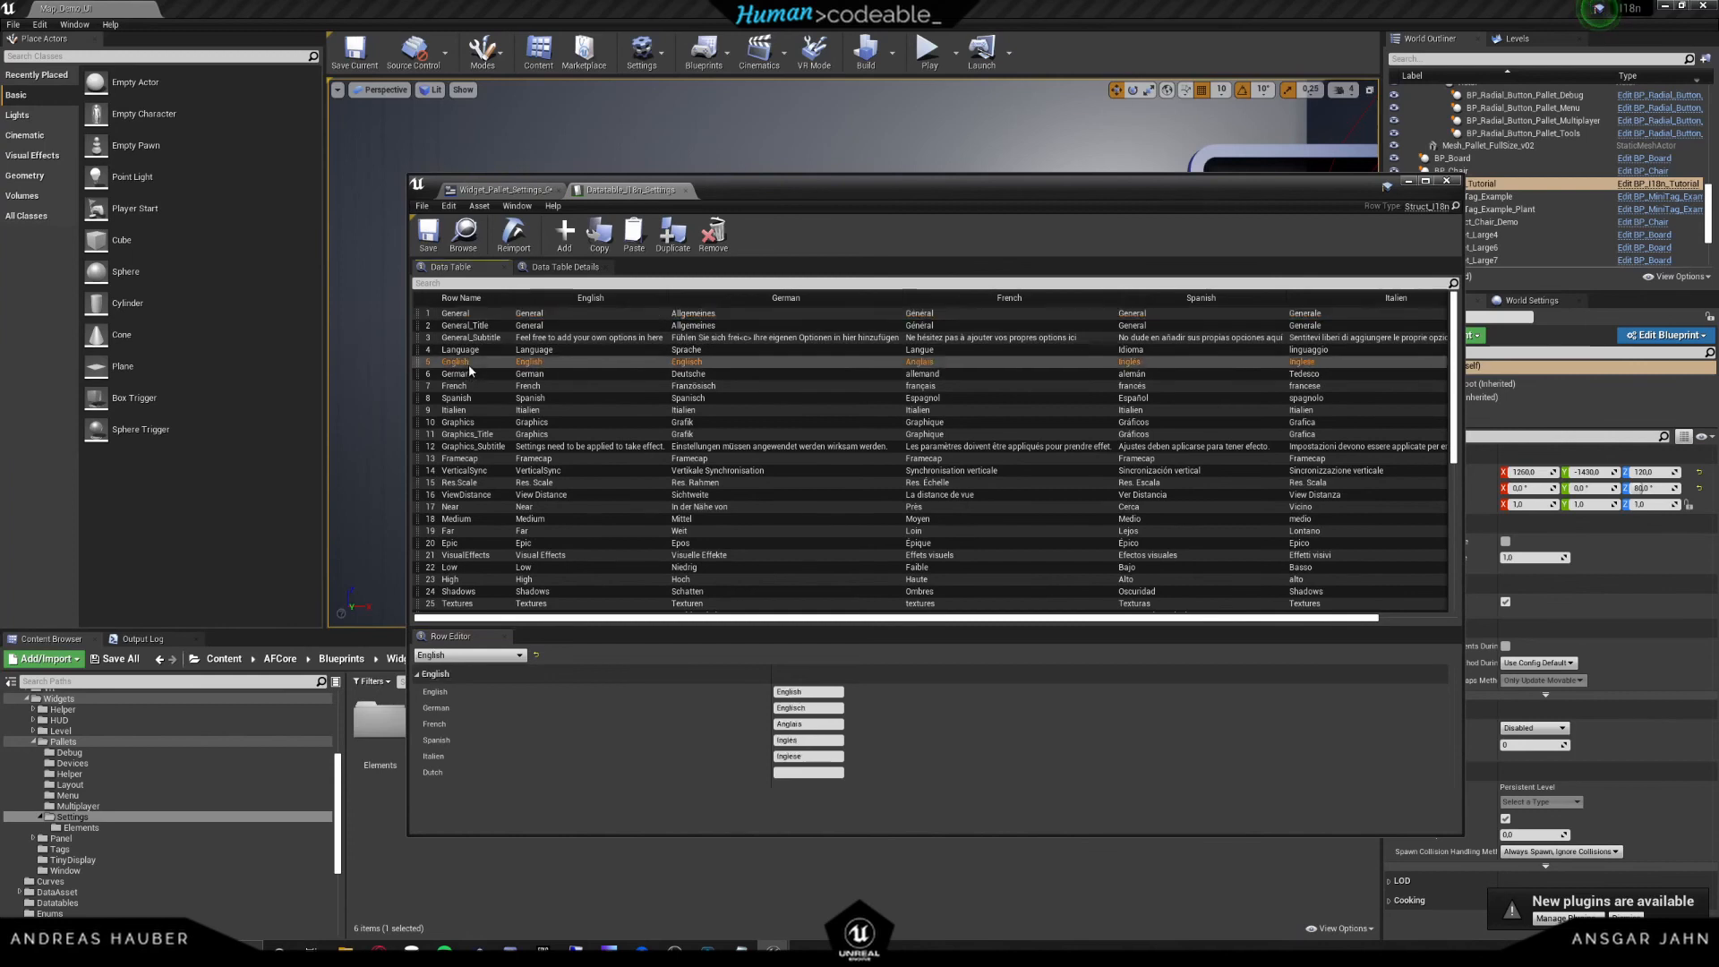
left_click(454, 398)
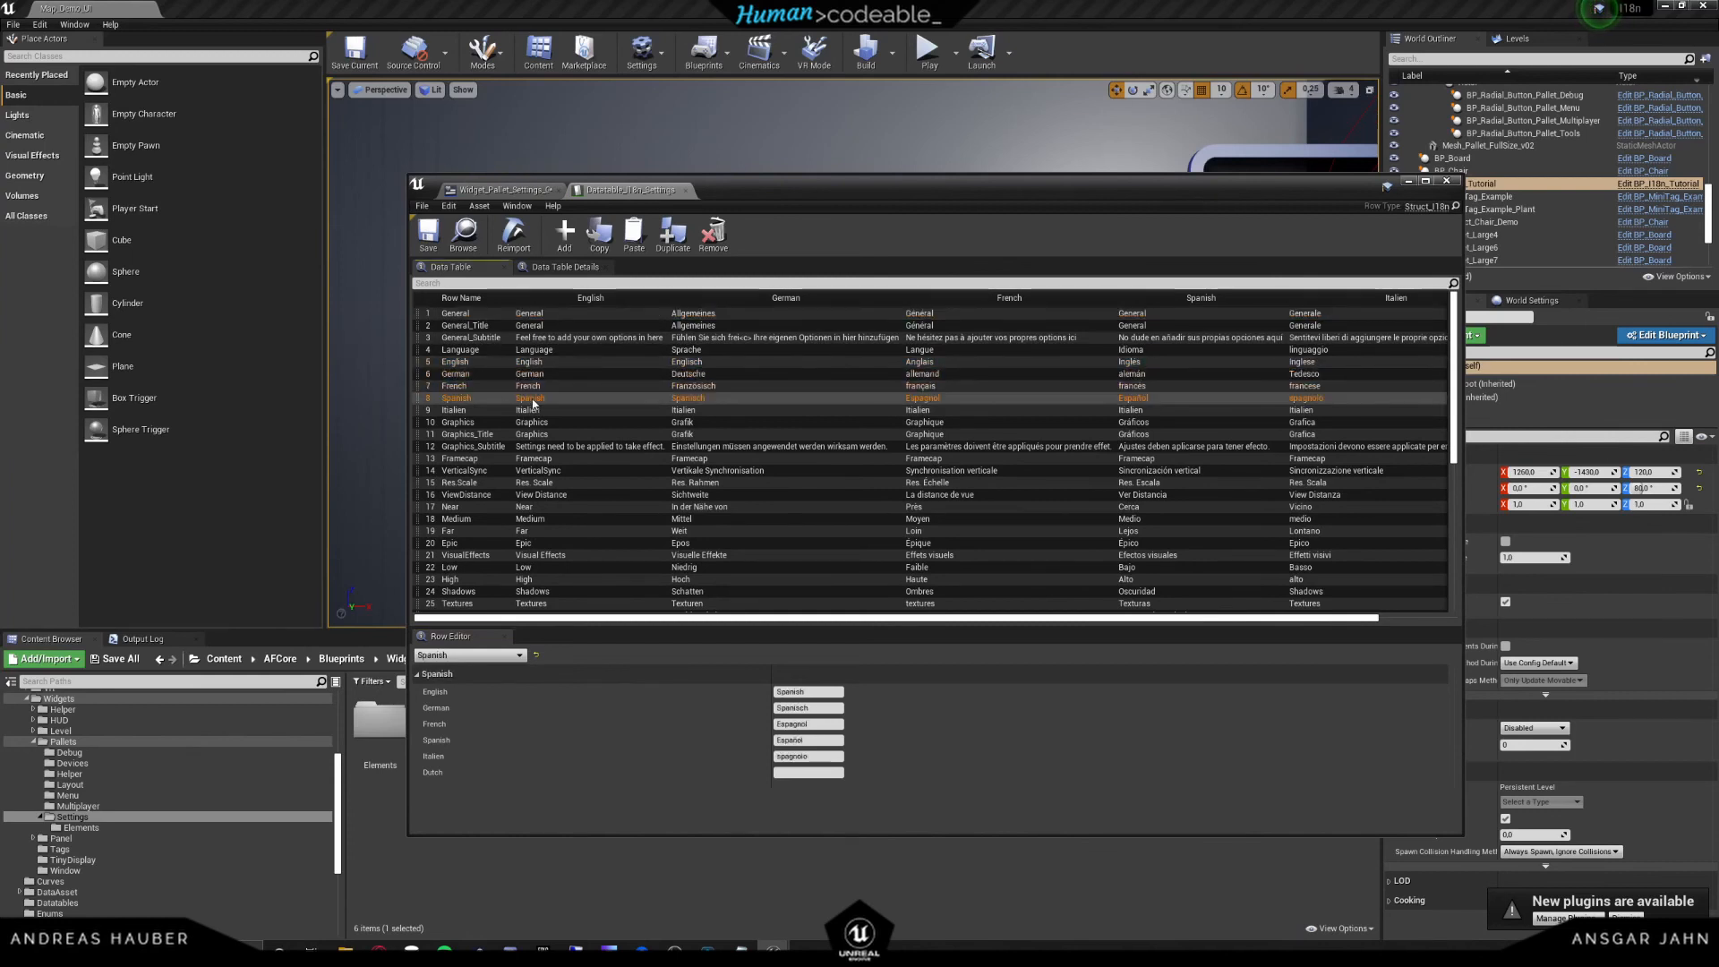
mouse_move(714, 578)
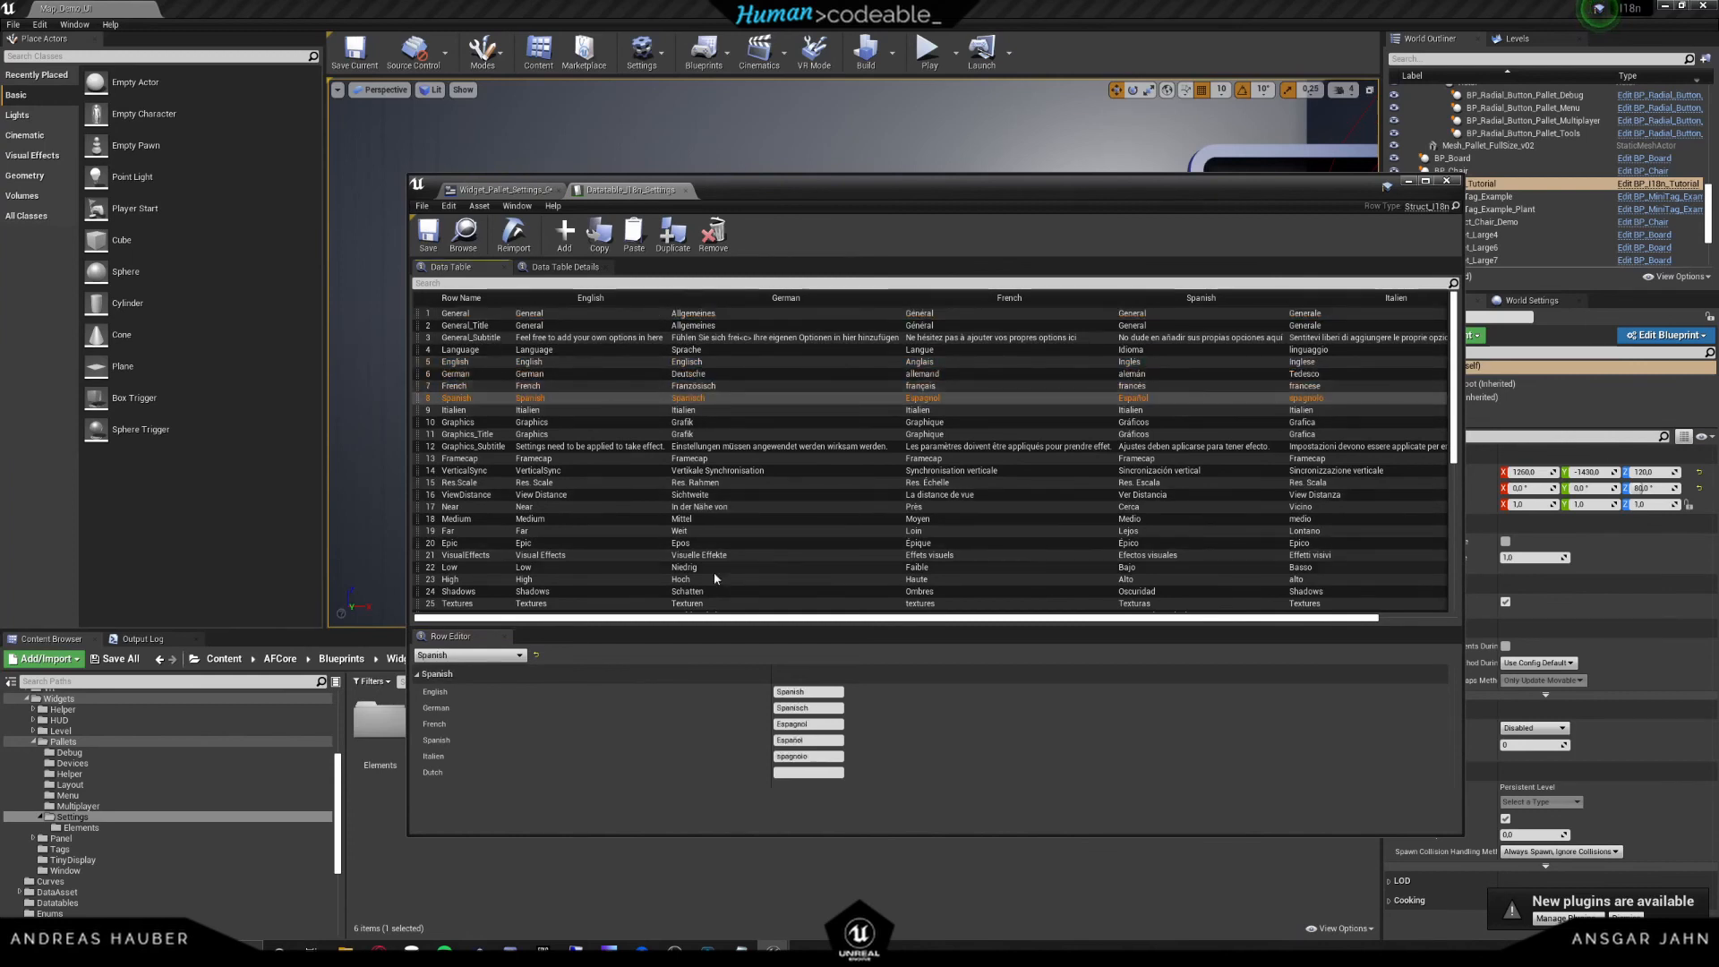
scroll("right", 3)
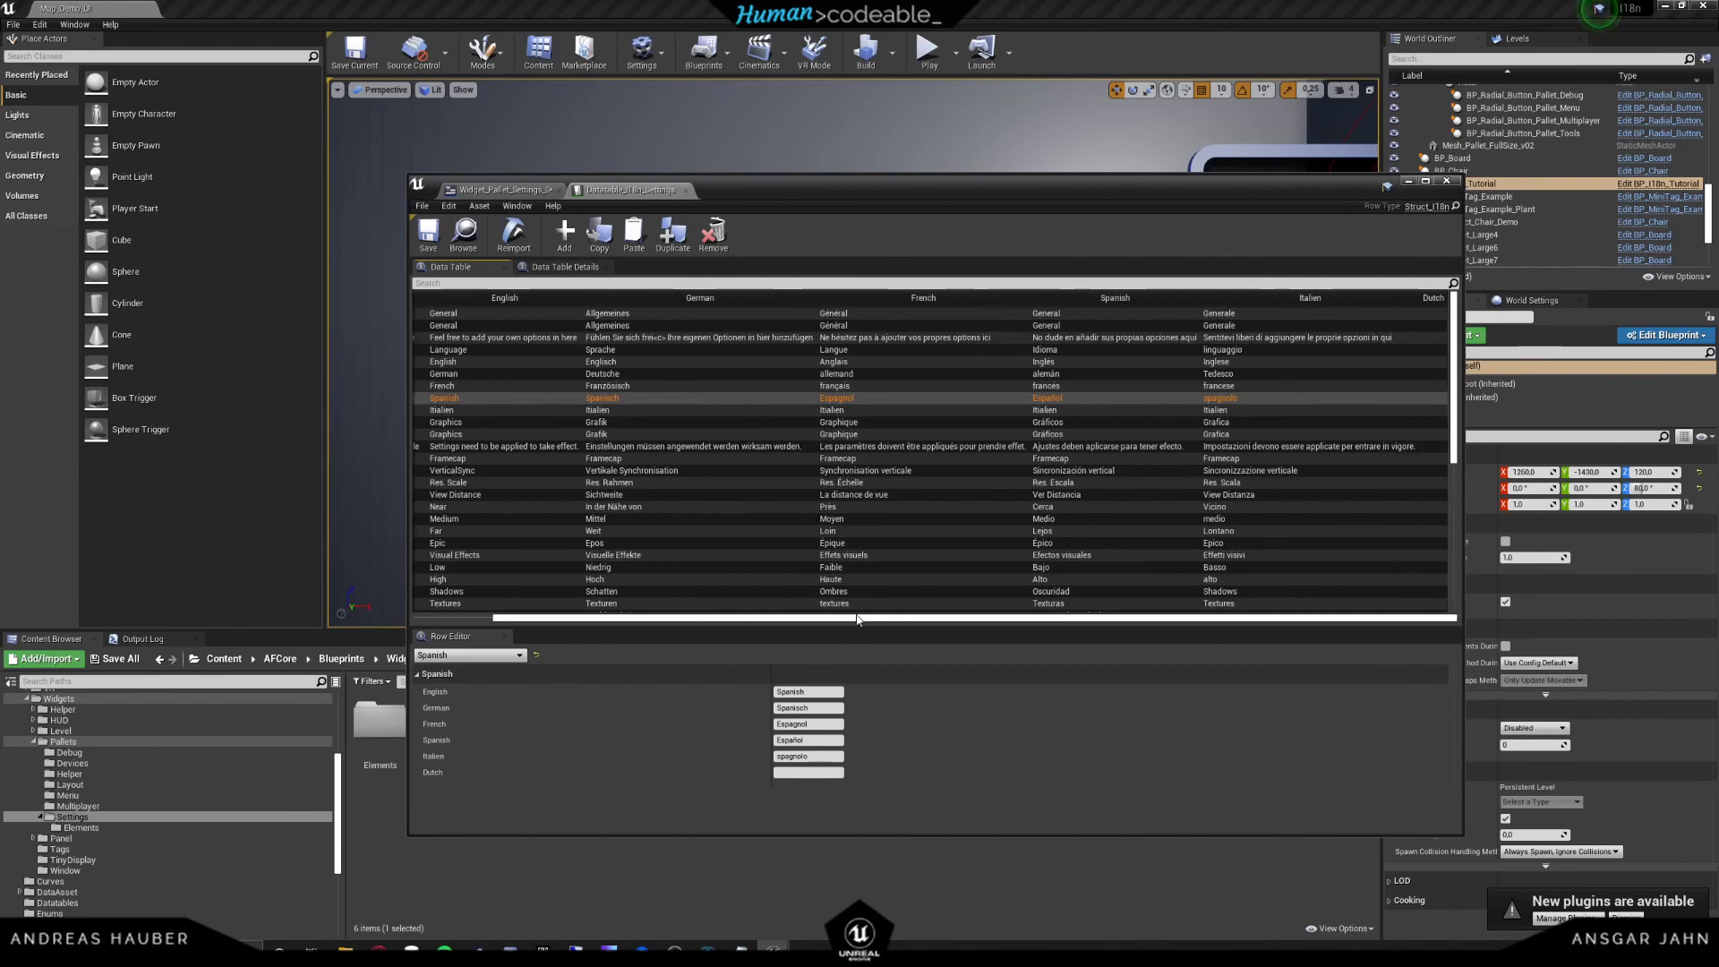
mouse_move(1427, 543)
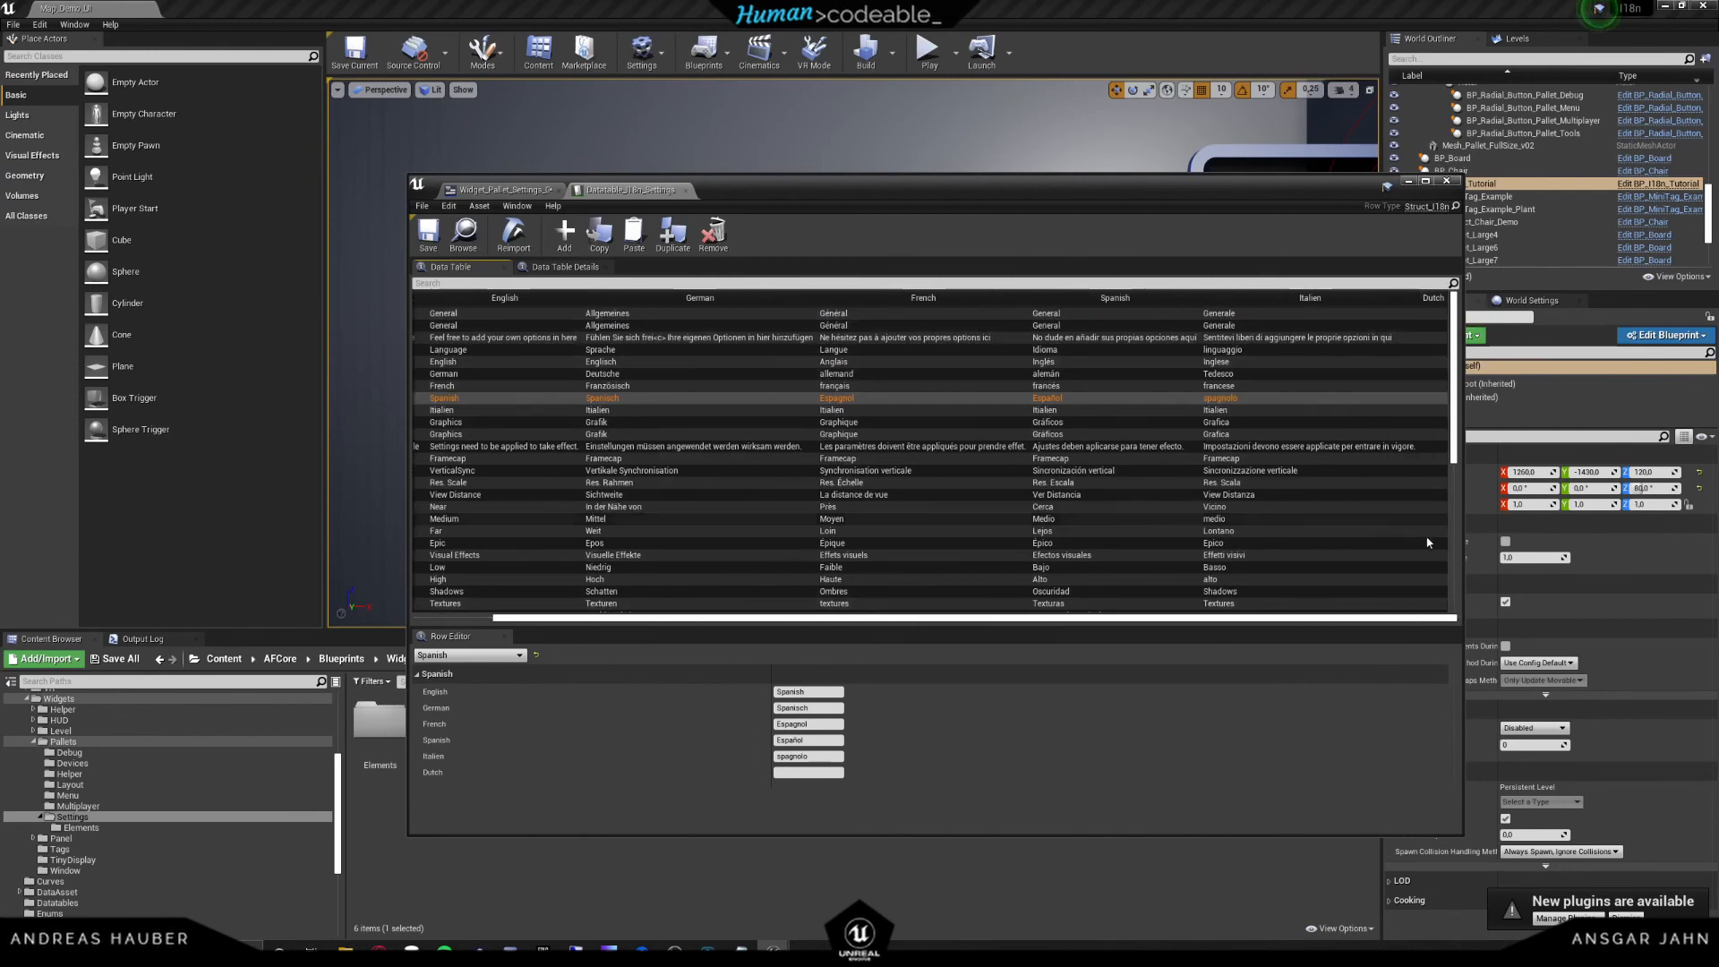
mouse_move(1440, 546)
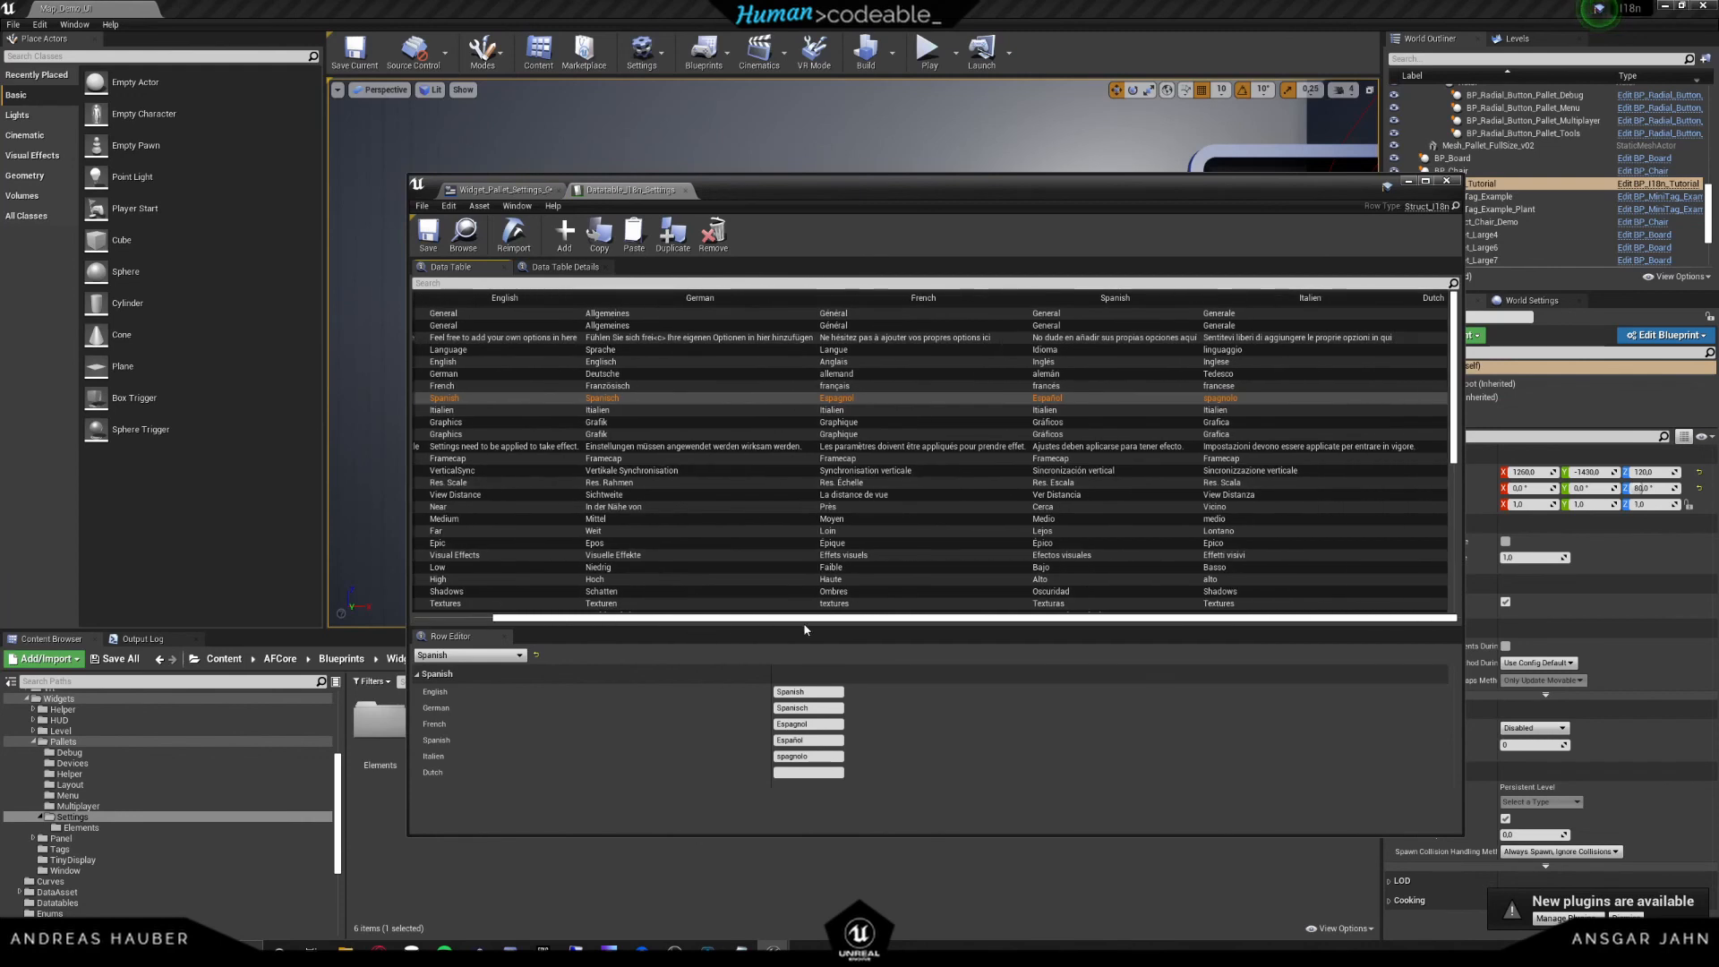
mouse_move(1445, 409)
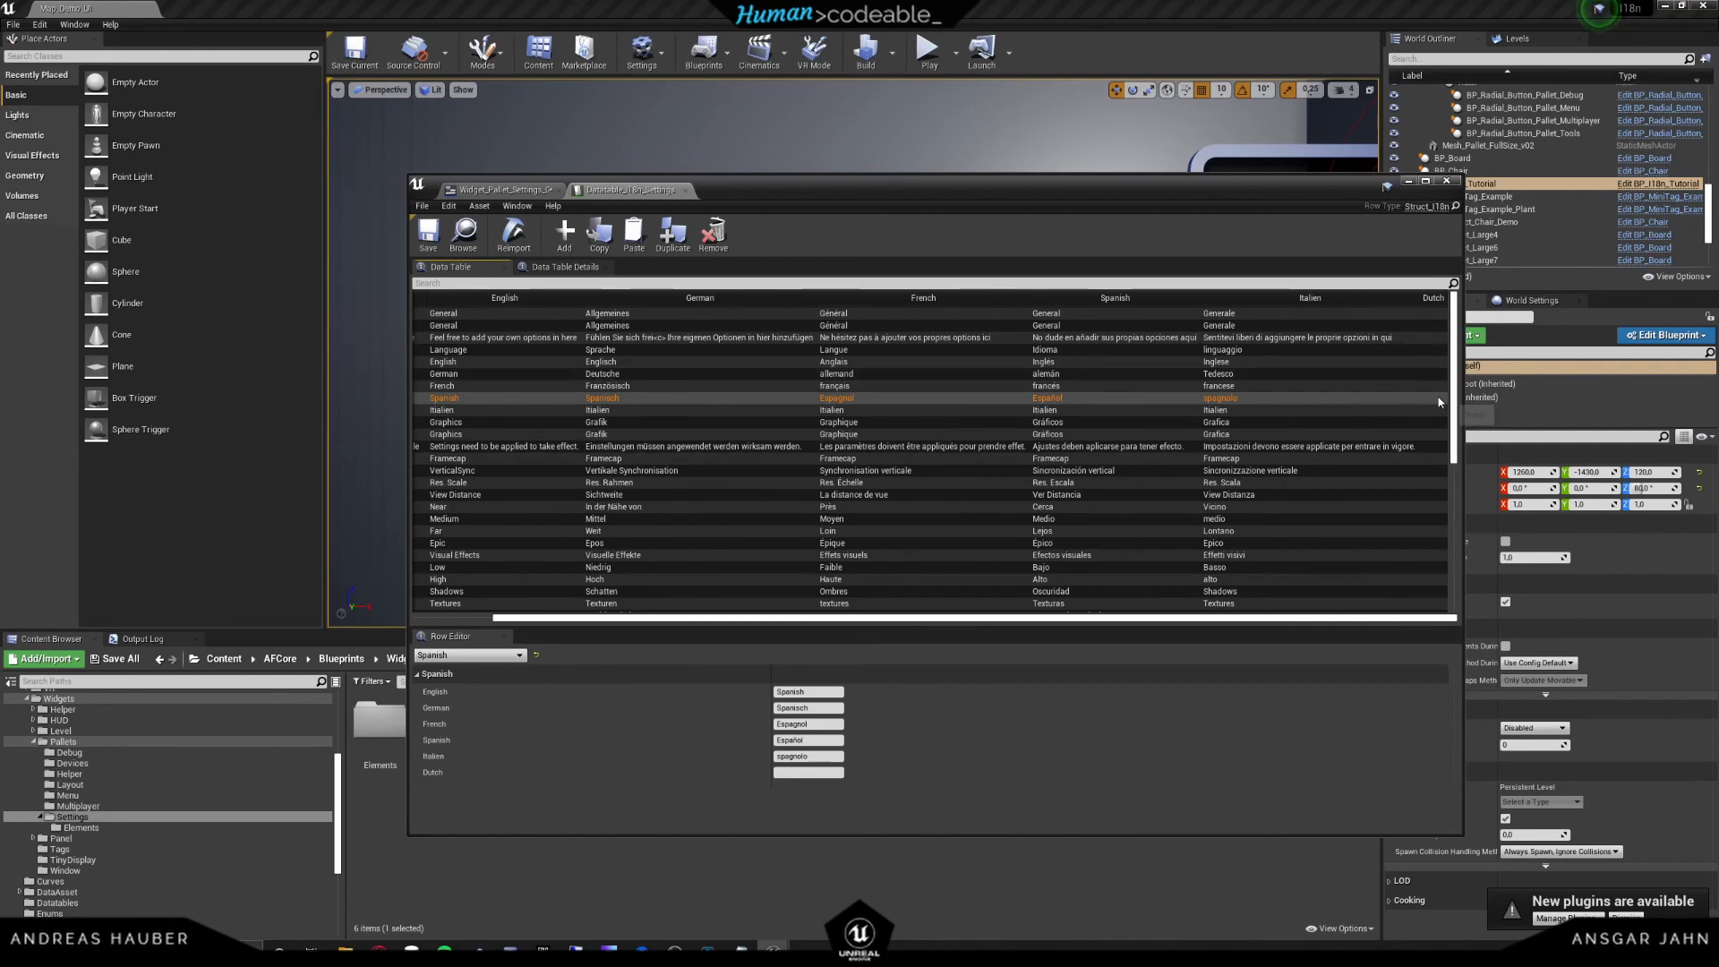
mouse_move(1436, 404)
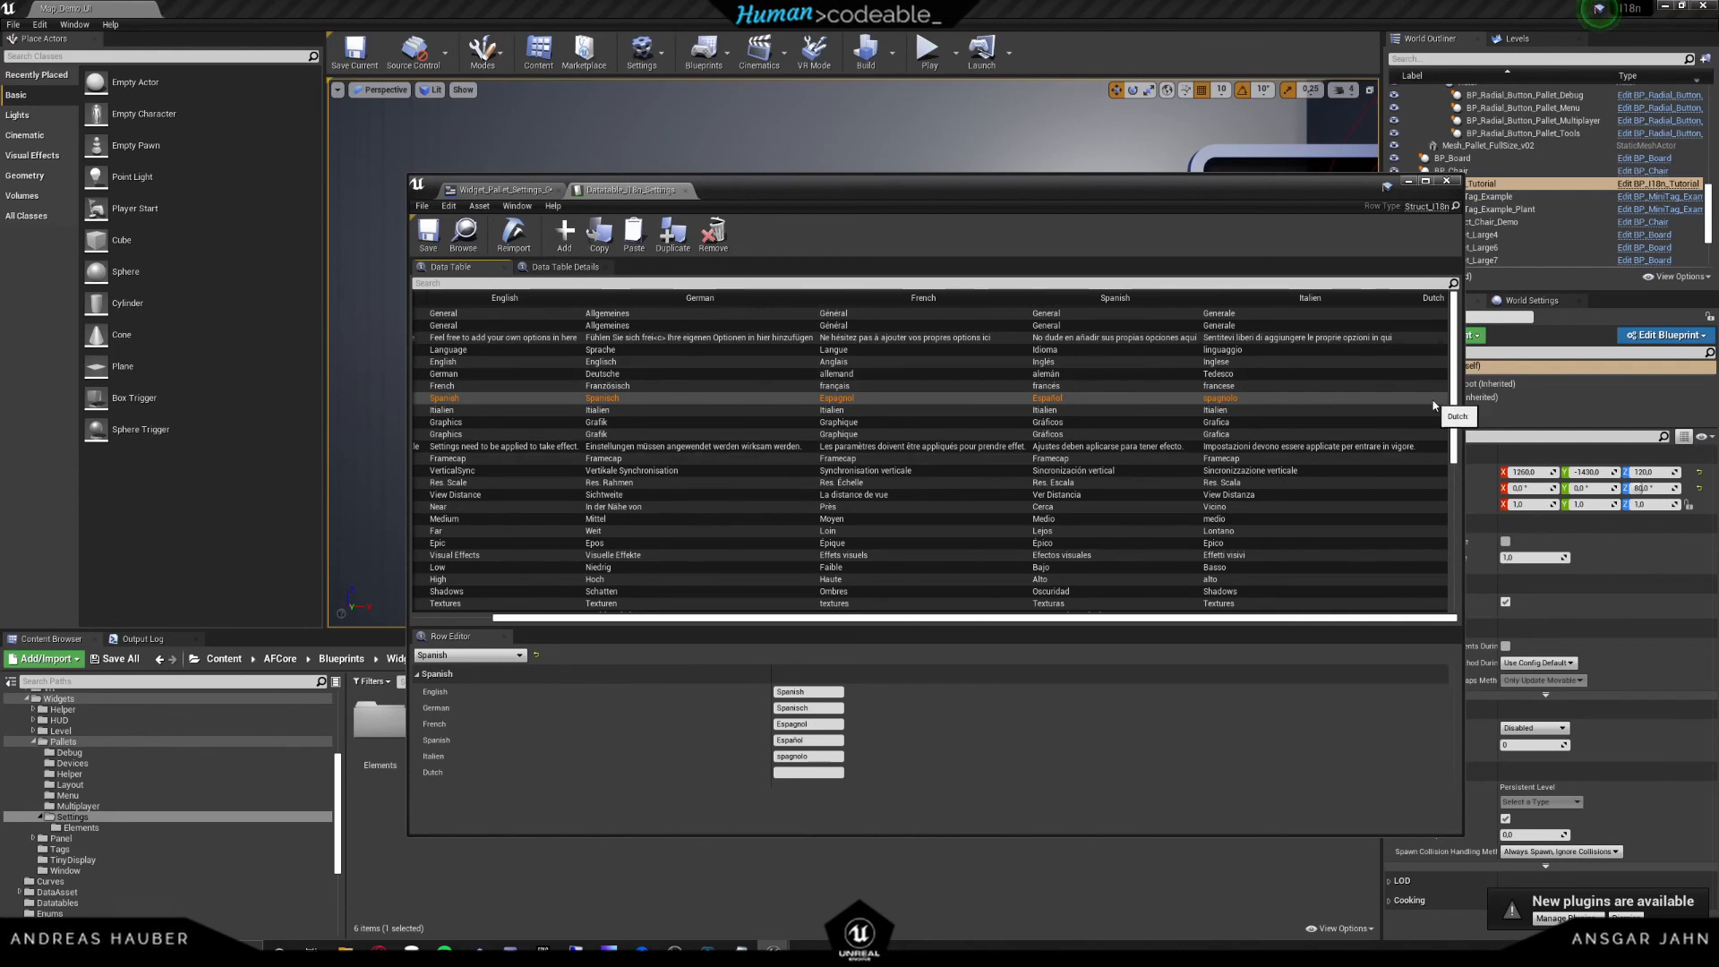
mouse_move(1429, 376)
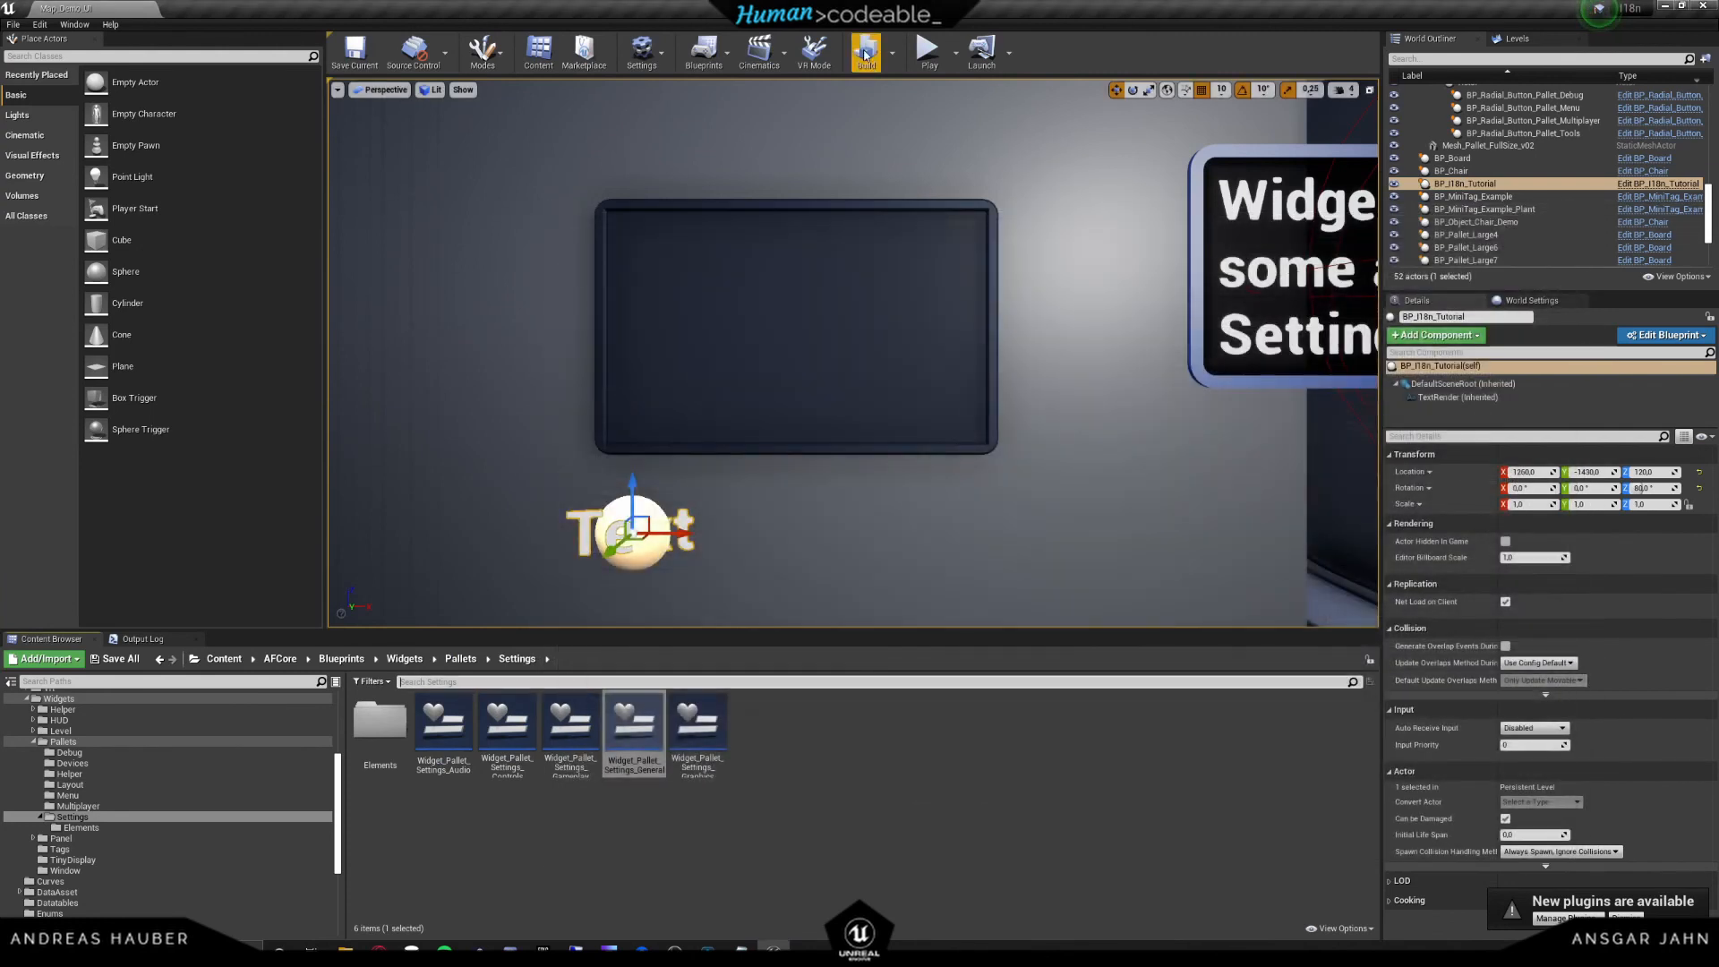
- Play-test the settings, switch language to Dutch on the General page, apply it, then stop
left_click(925, 52)
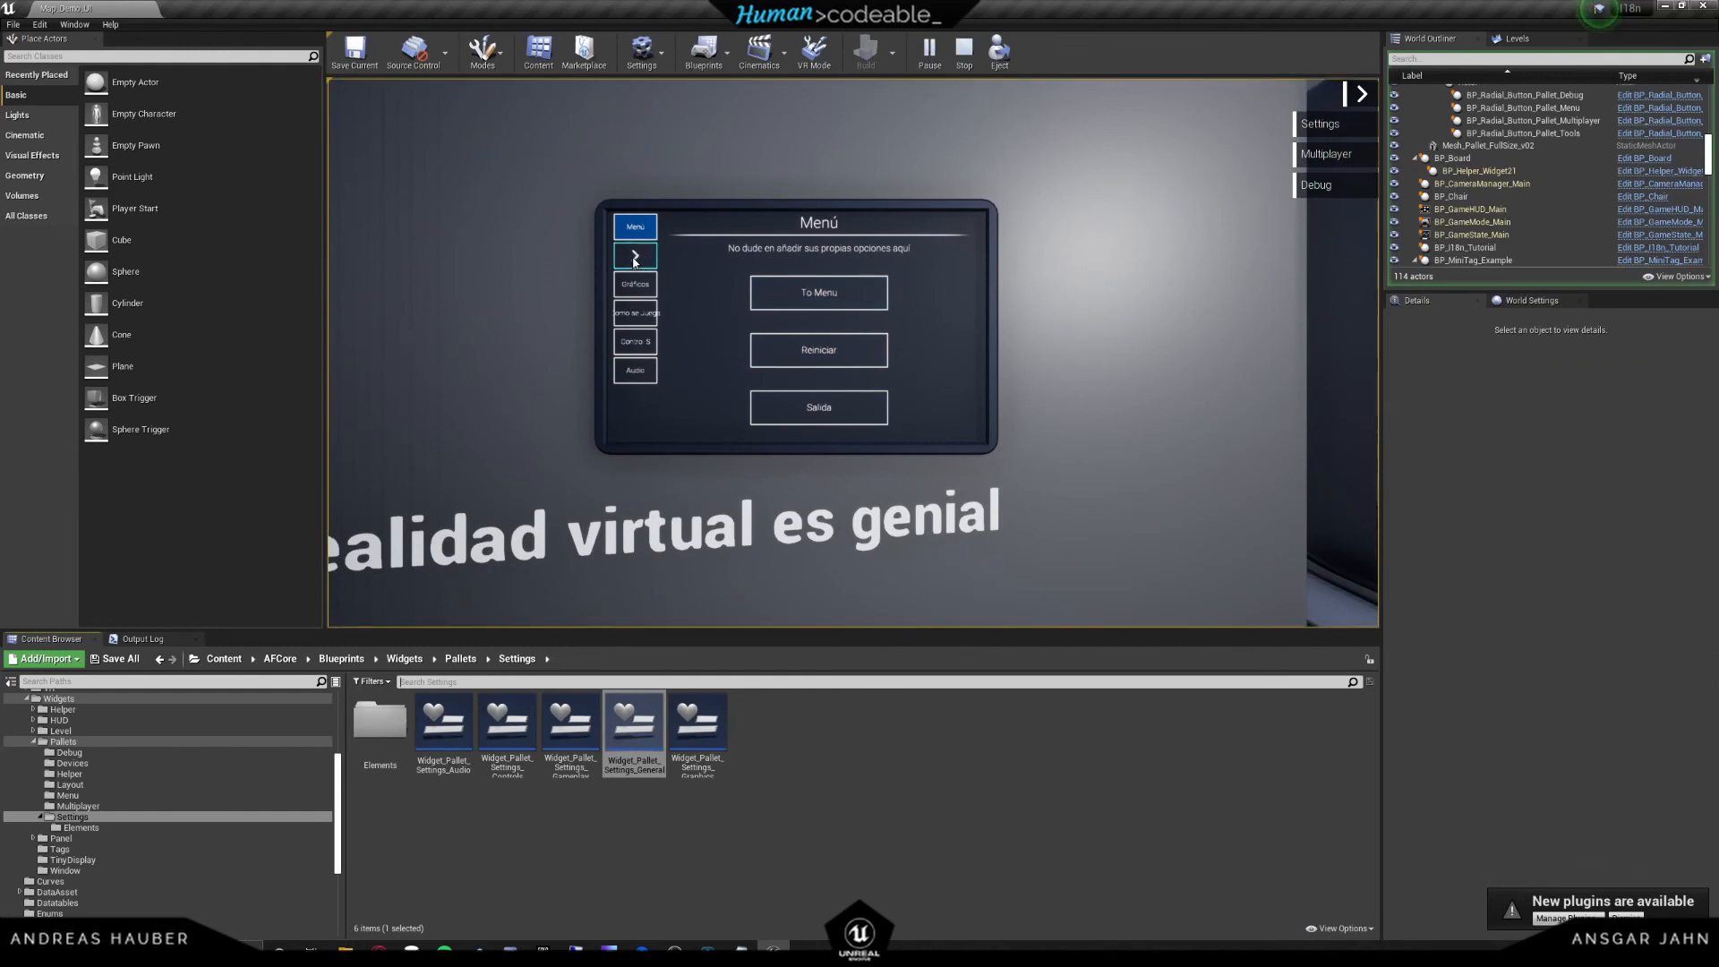
left_click(633, 256)
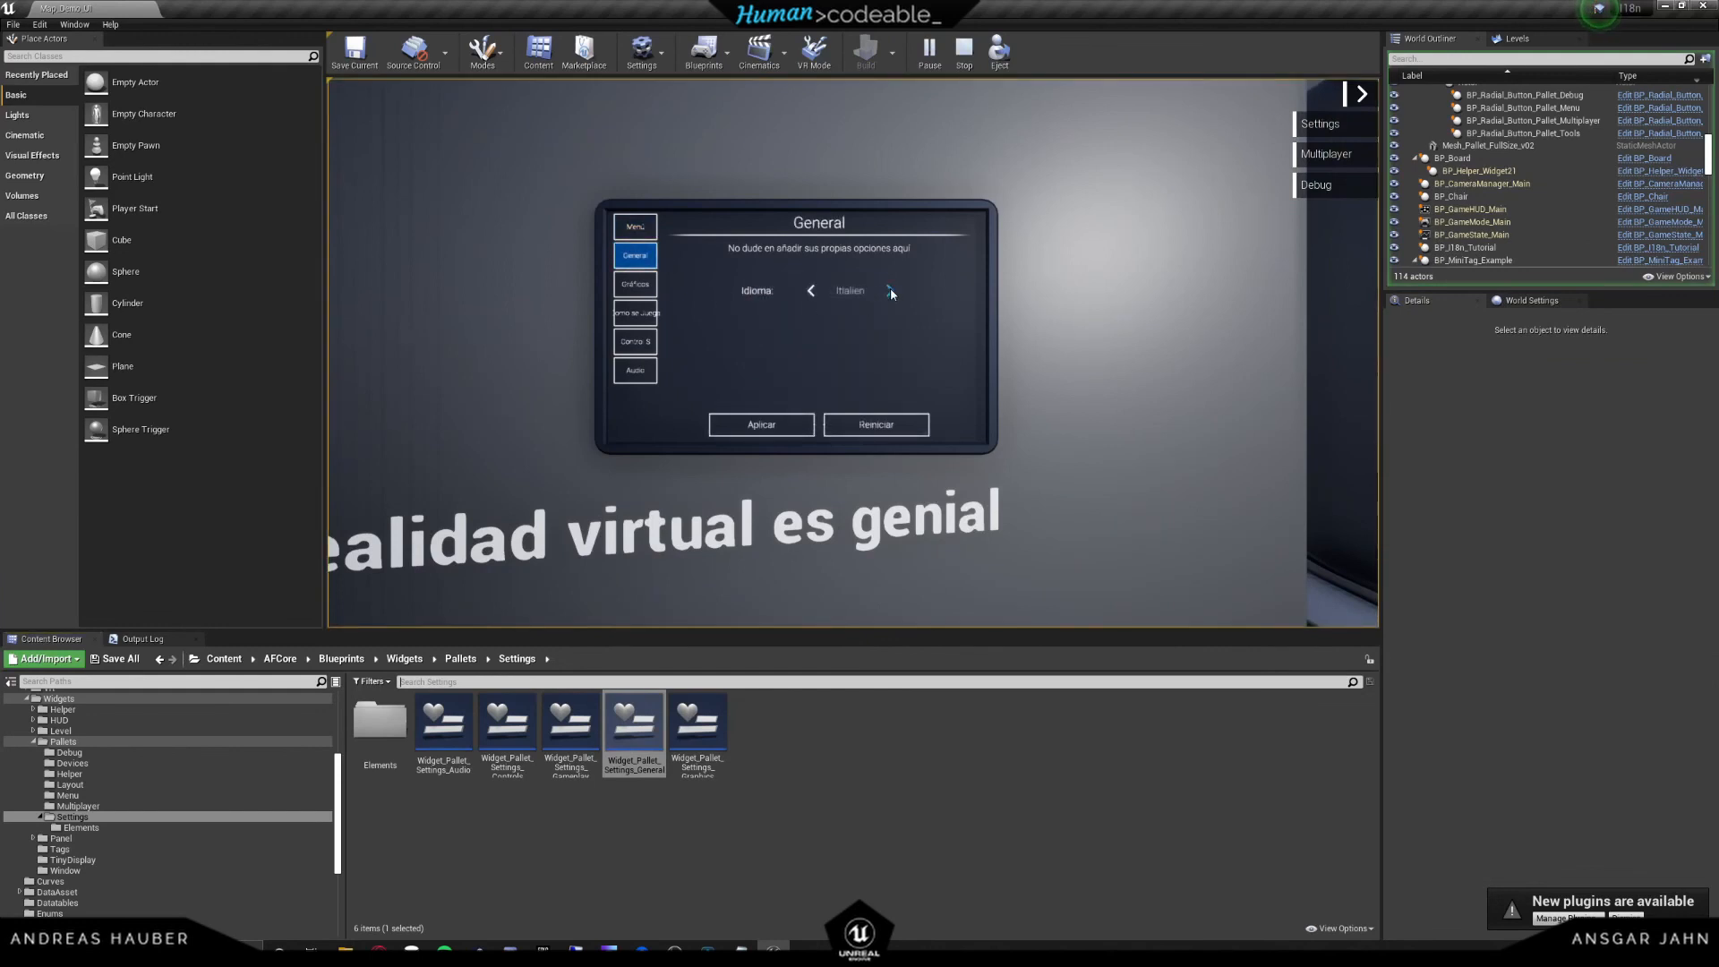
left_click(890, 290)
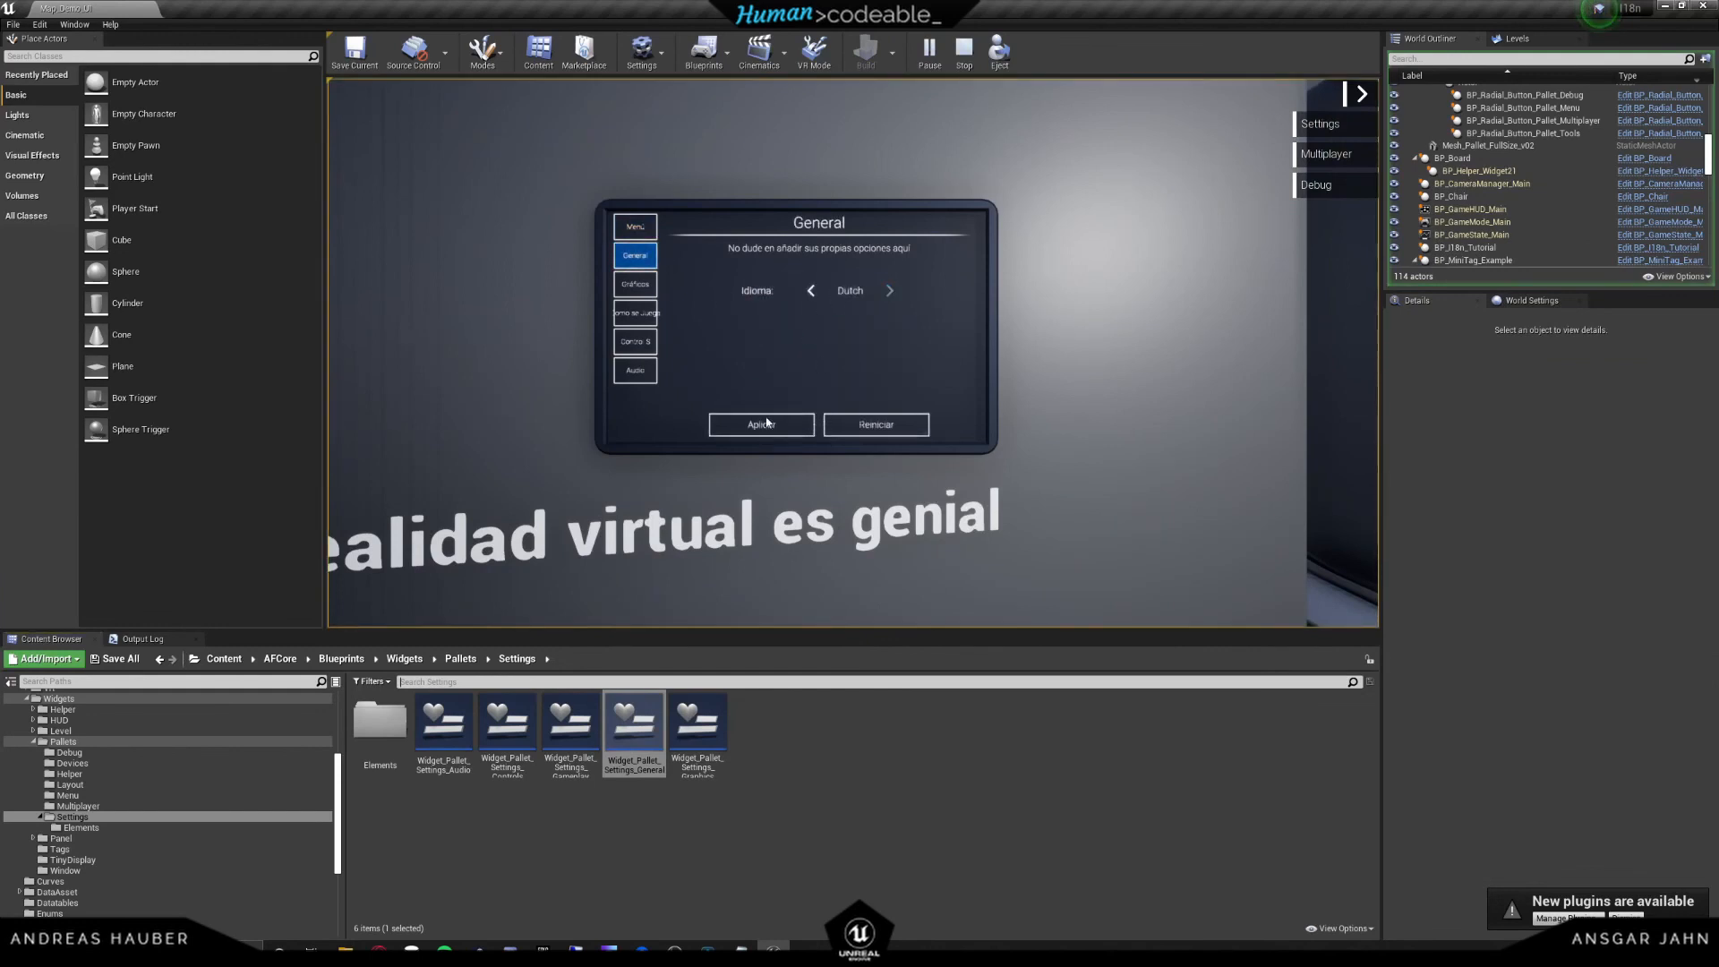
left_click(759, 424)
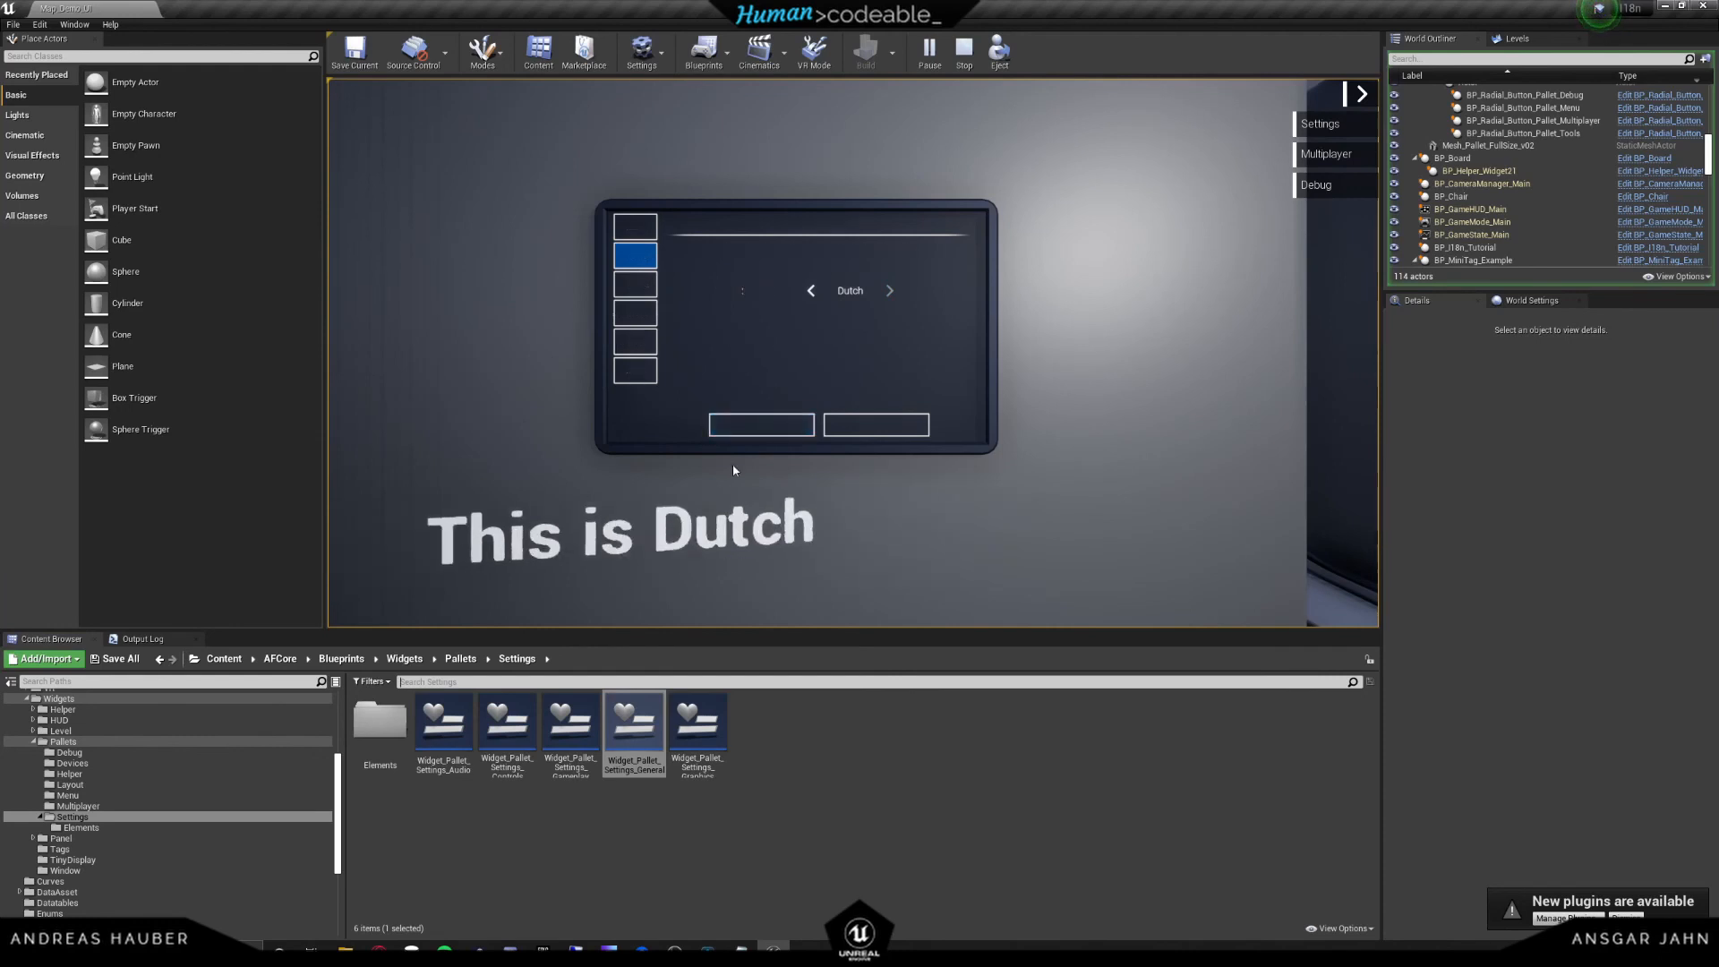
mouse_move(622, 529)
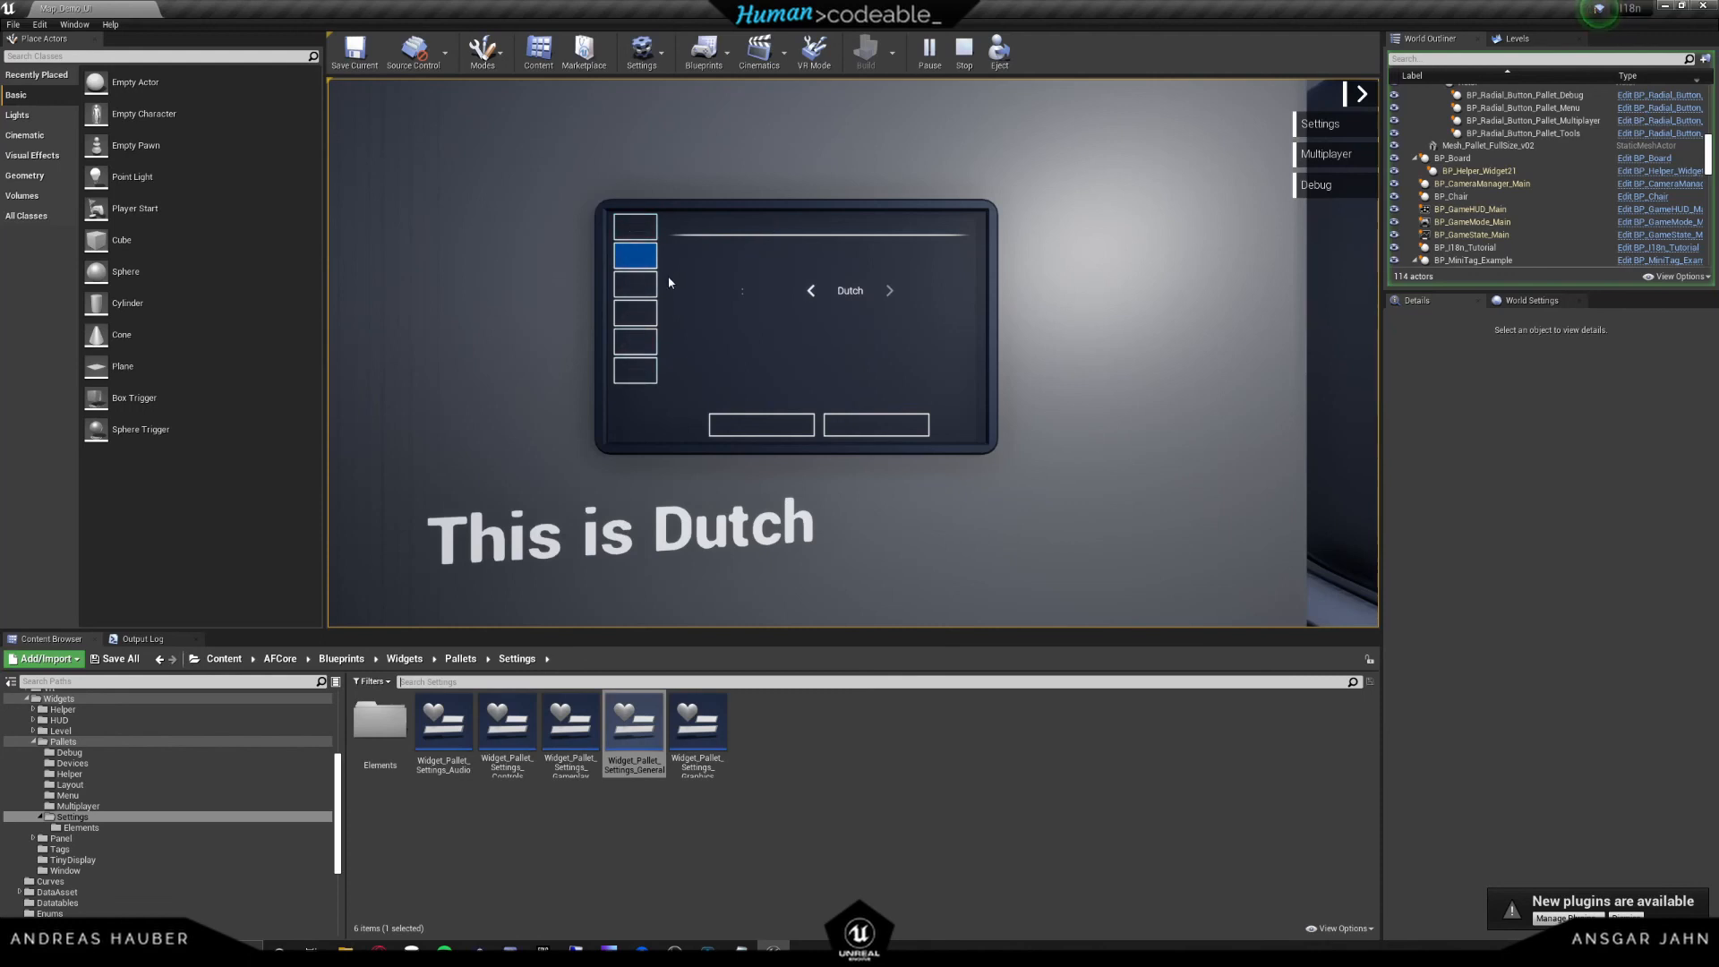
mouse_move(663, 271)
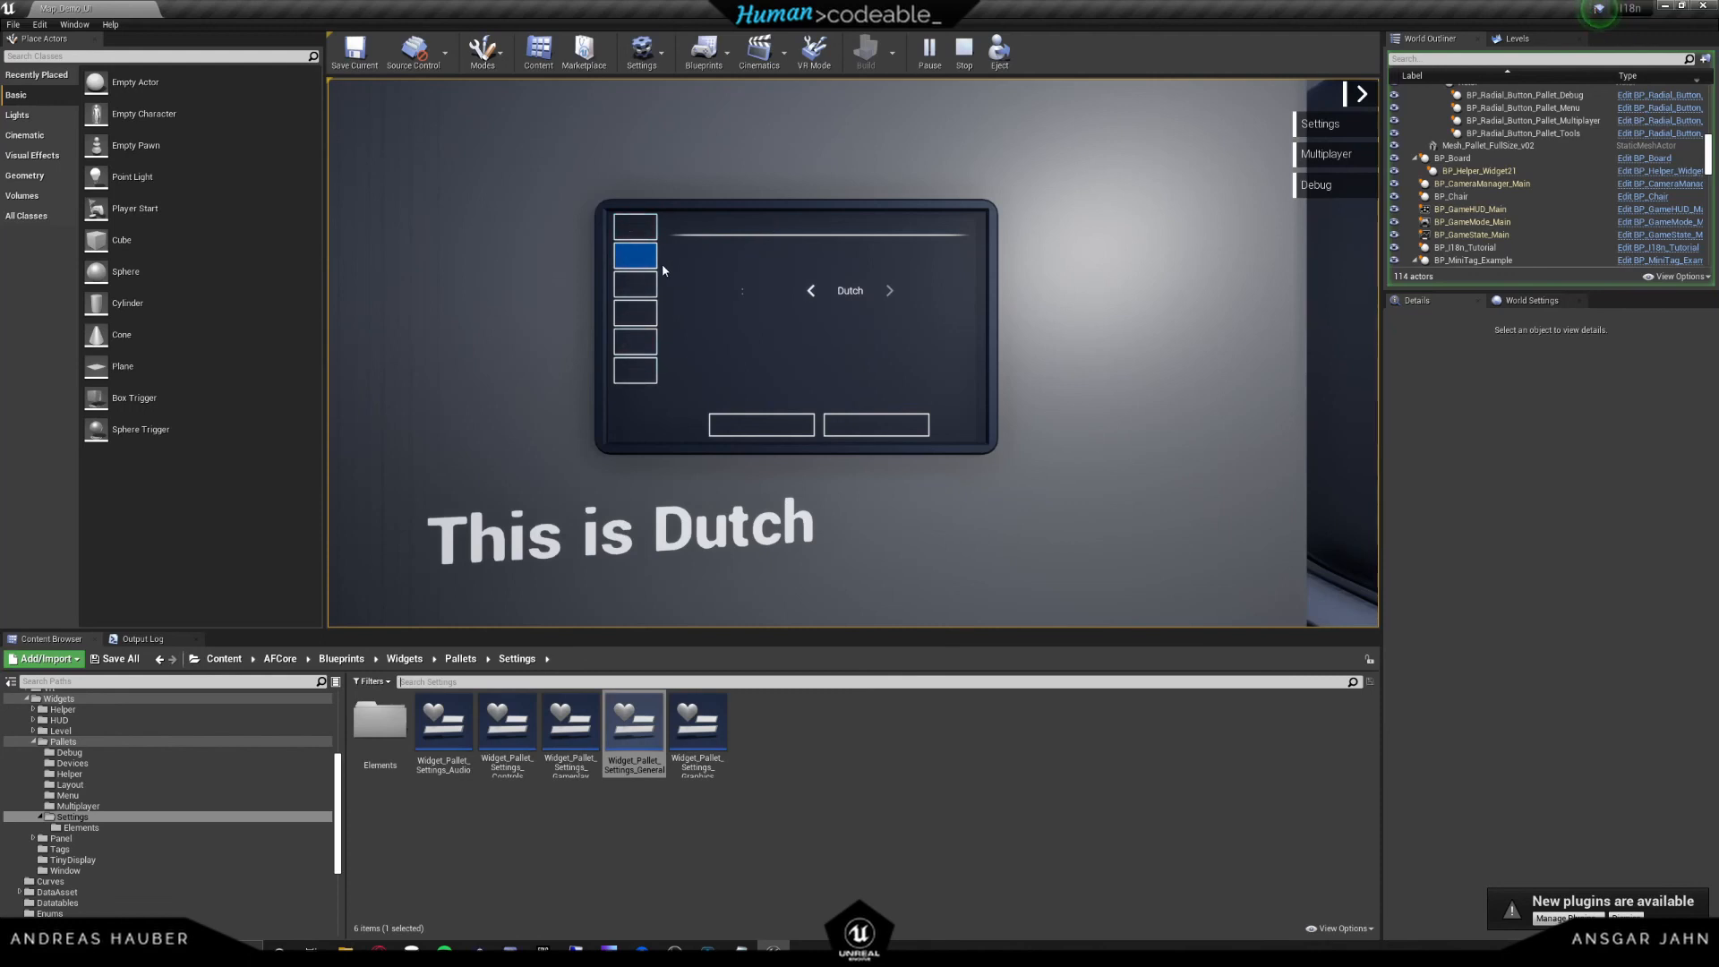
mouse_move(1151, 387)
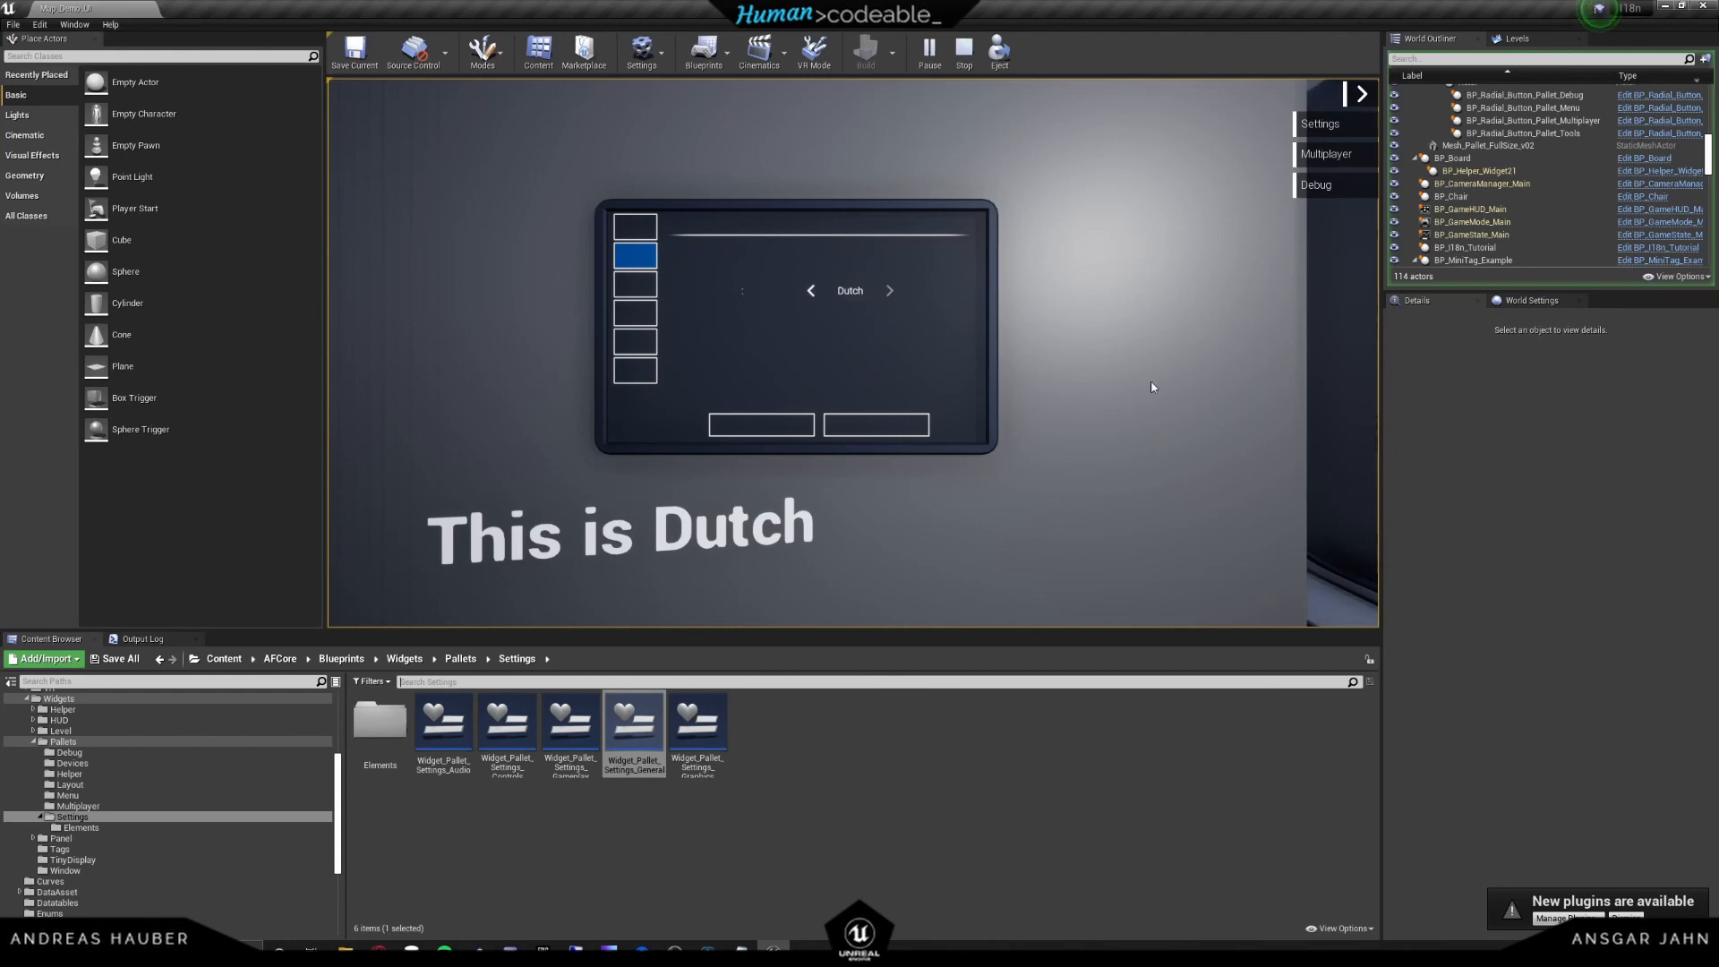
mouse_move(1150, 191)
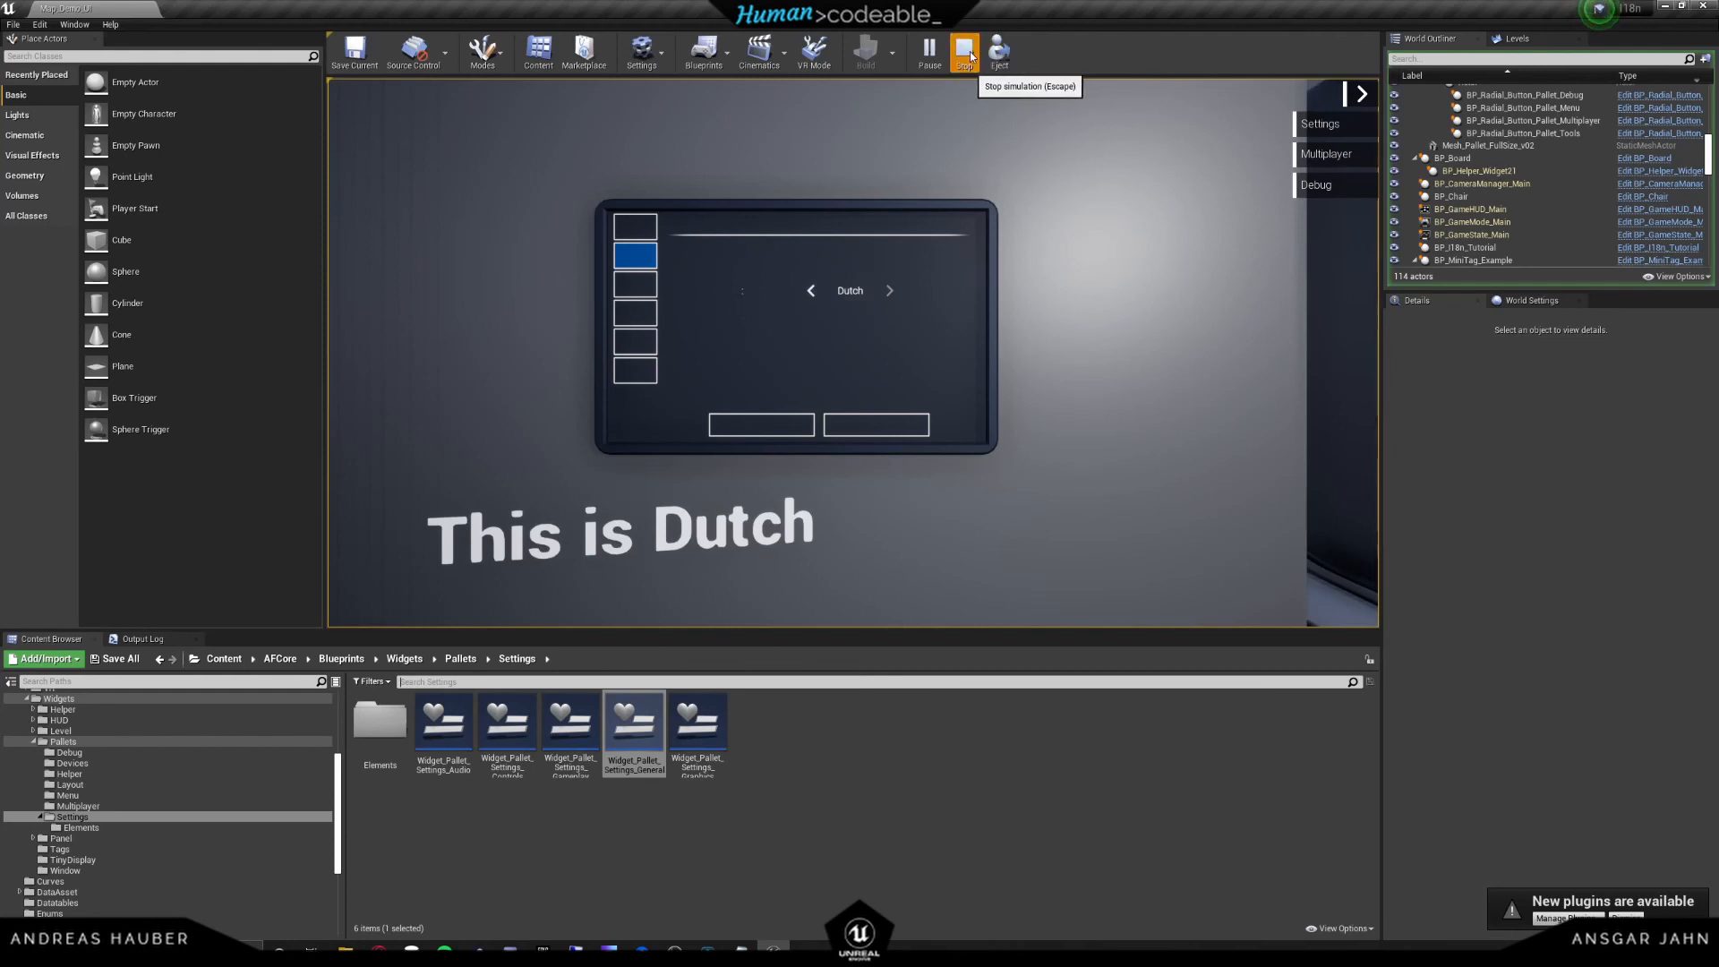
left_click(964, 52)
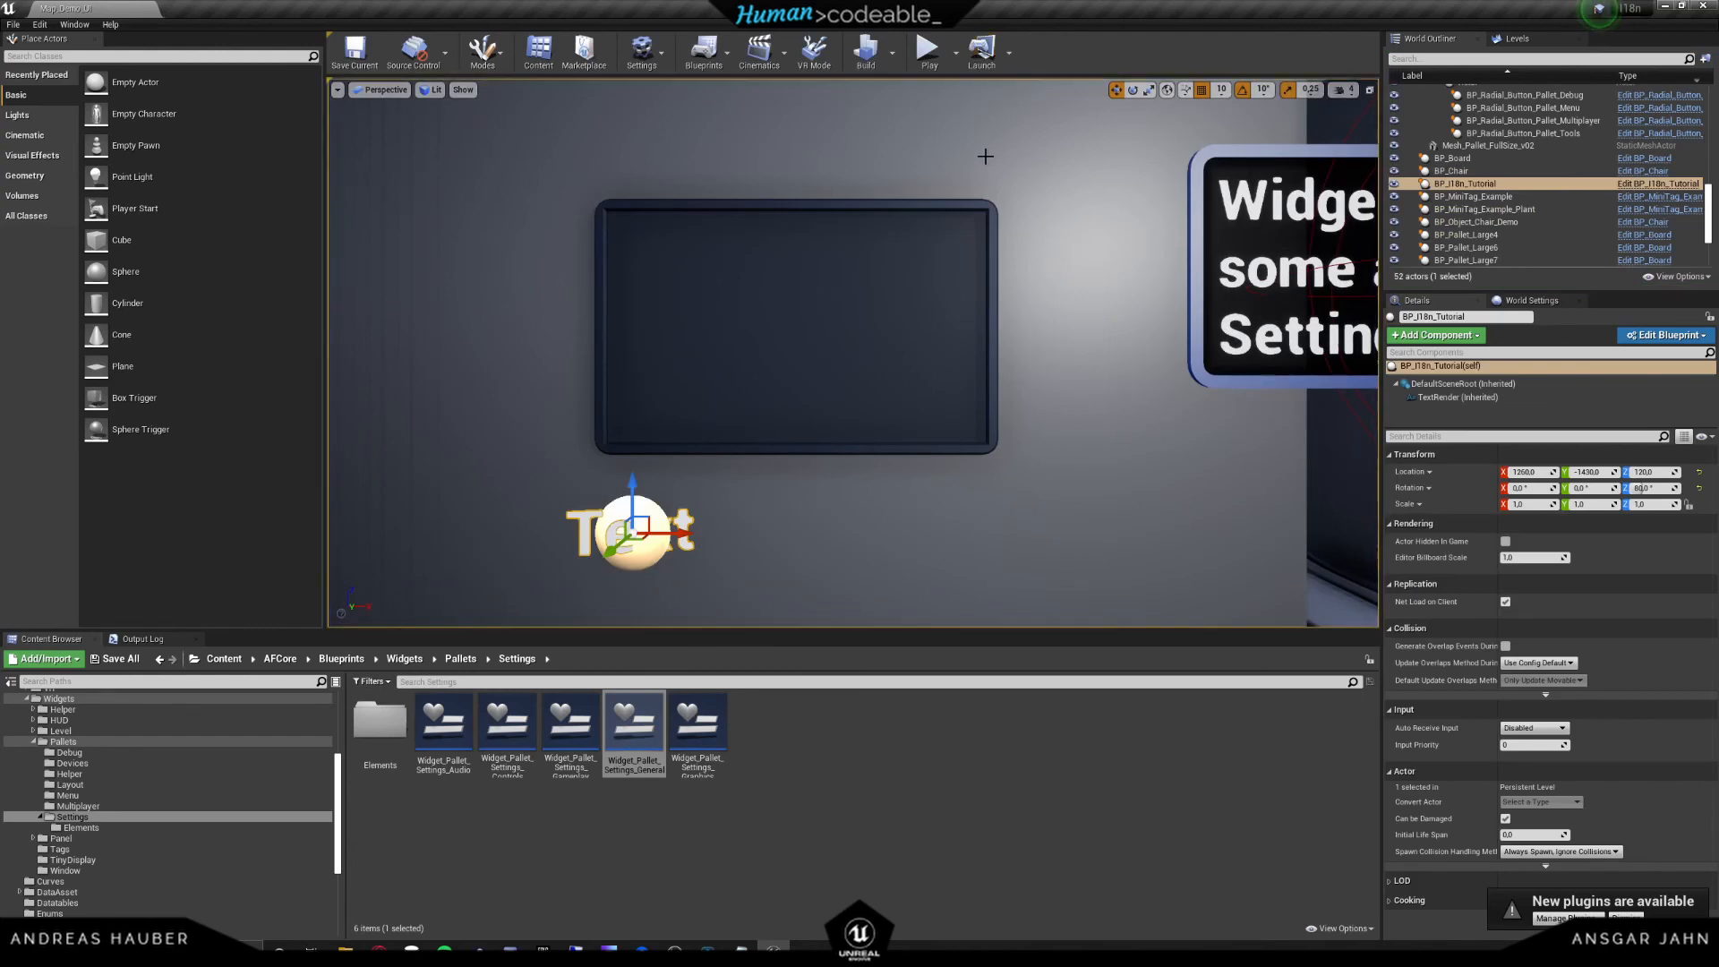
mouse_move(990, 284)
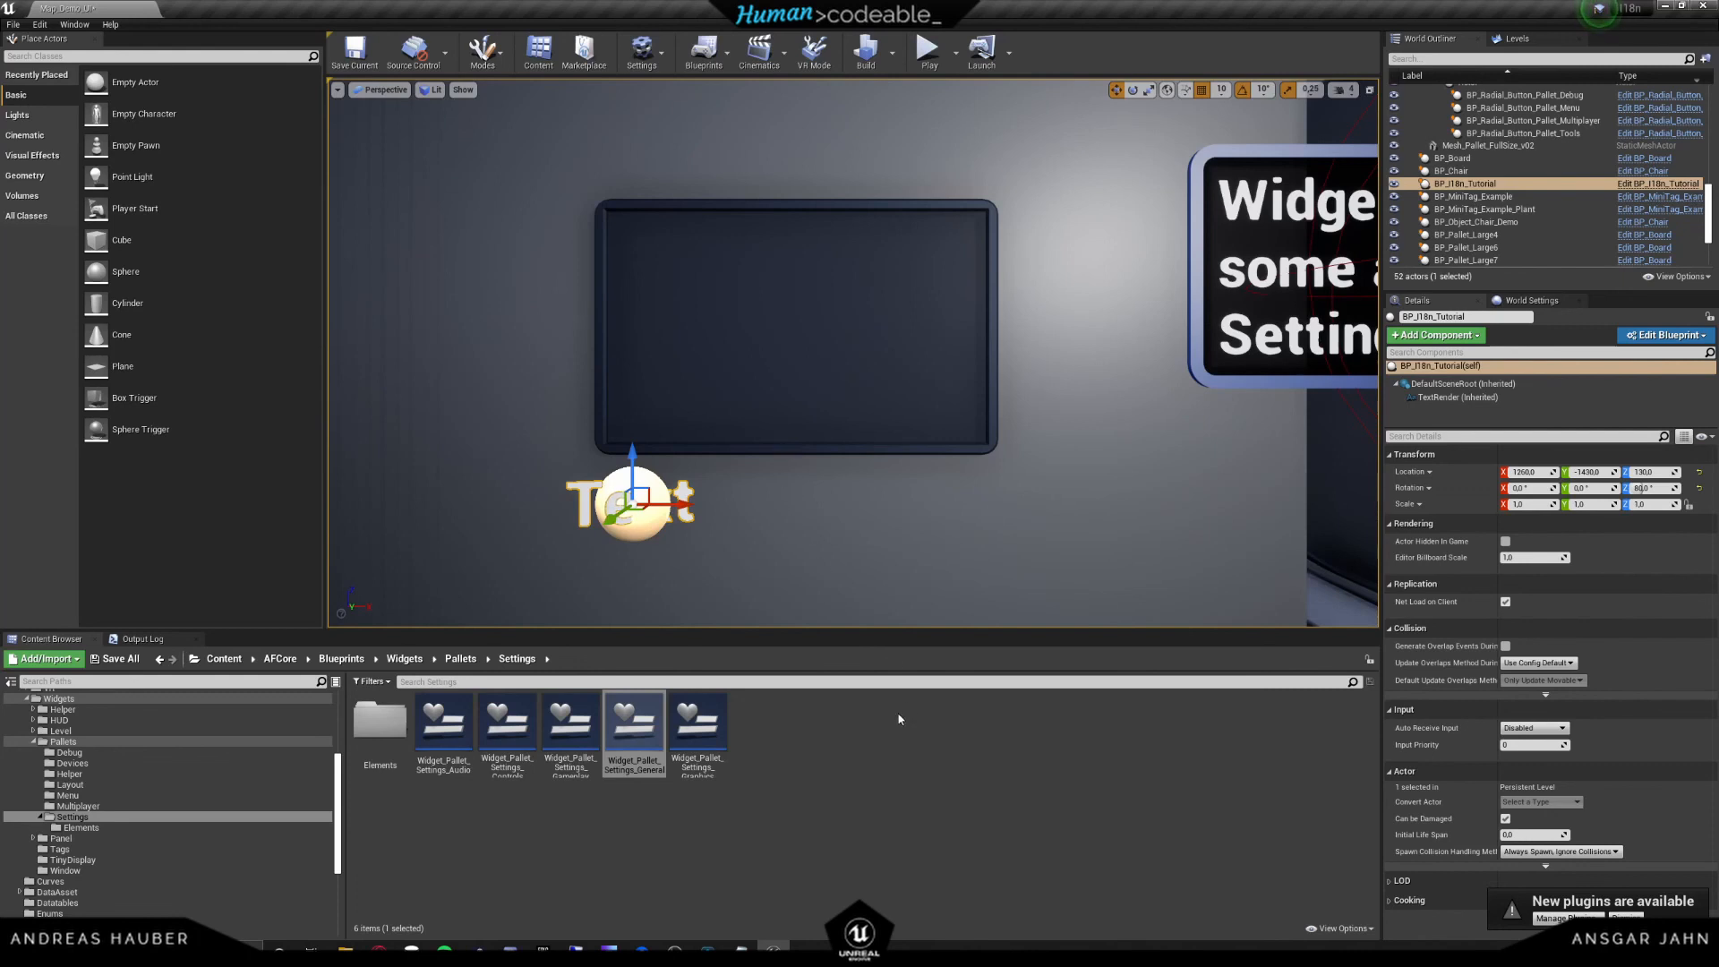
mouse_move(711, 510)
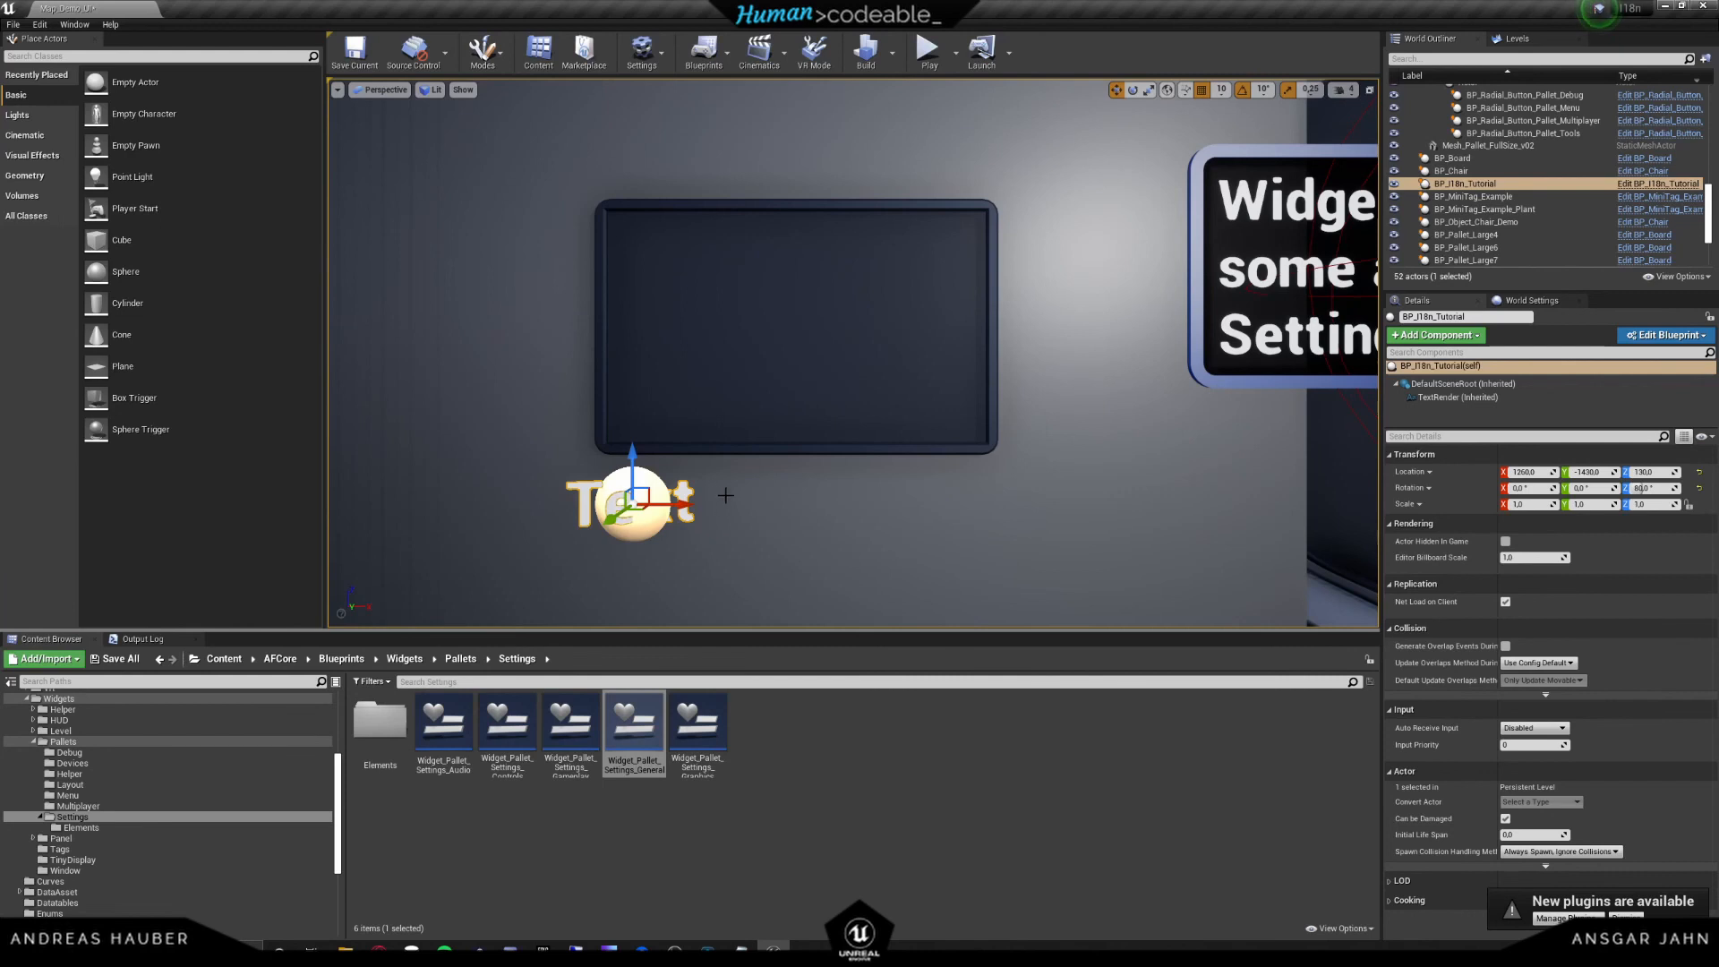
mouse_move(700, 485)
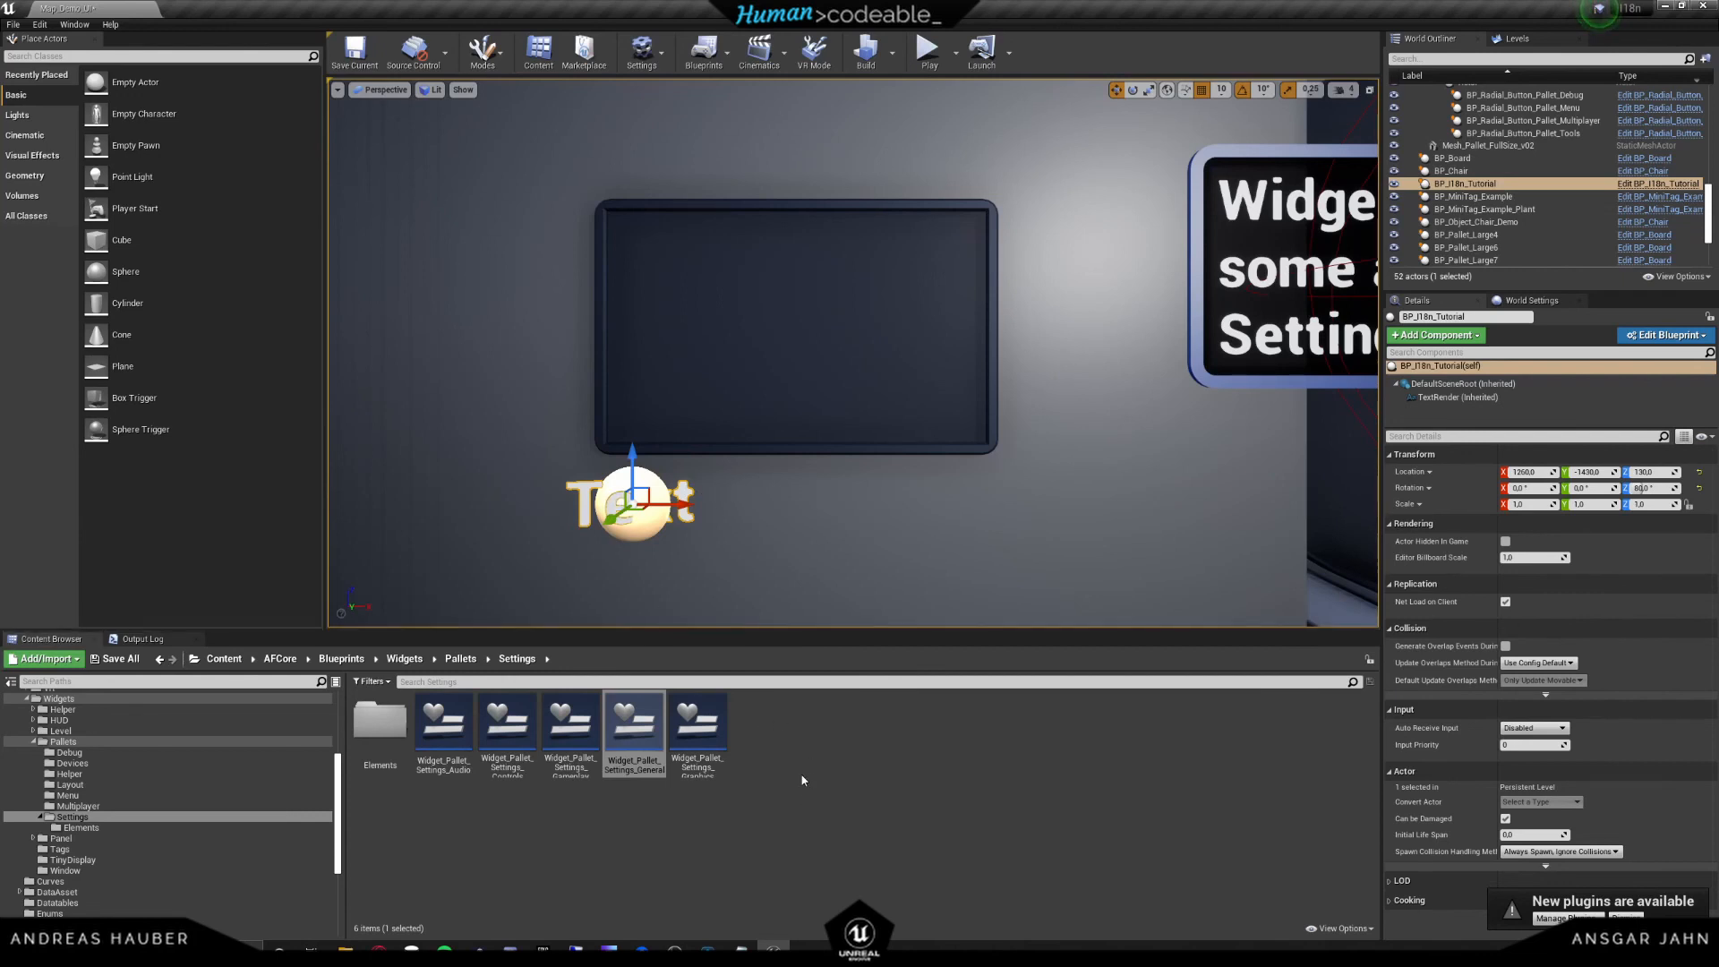
left_click(802, 778)
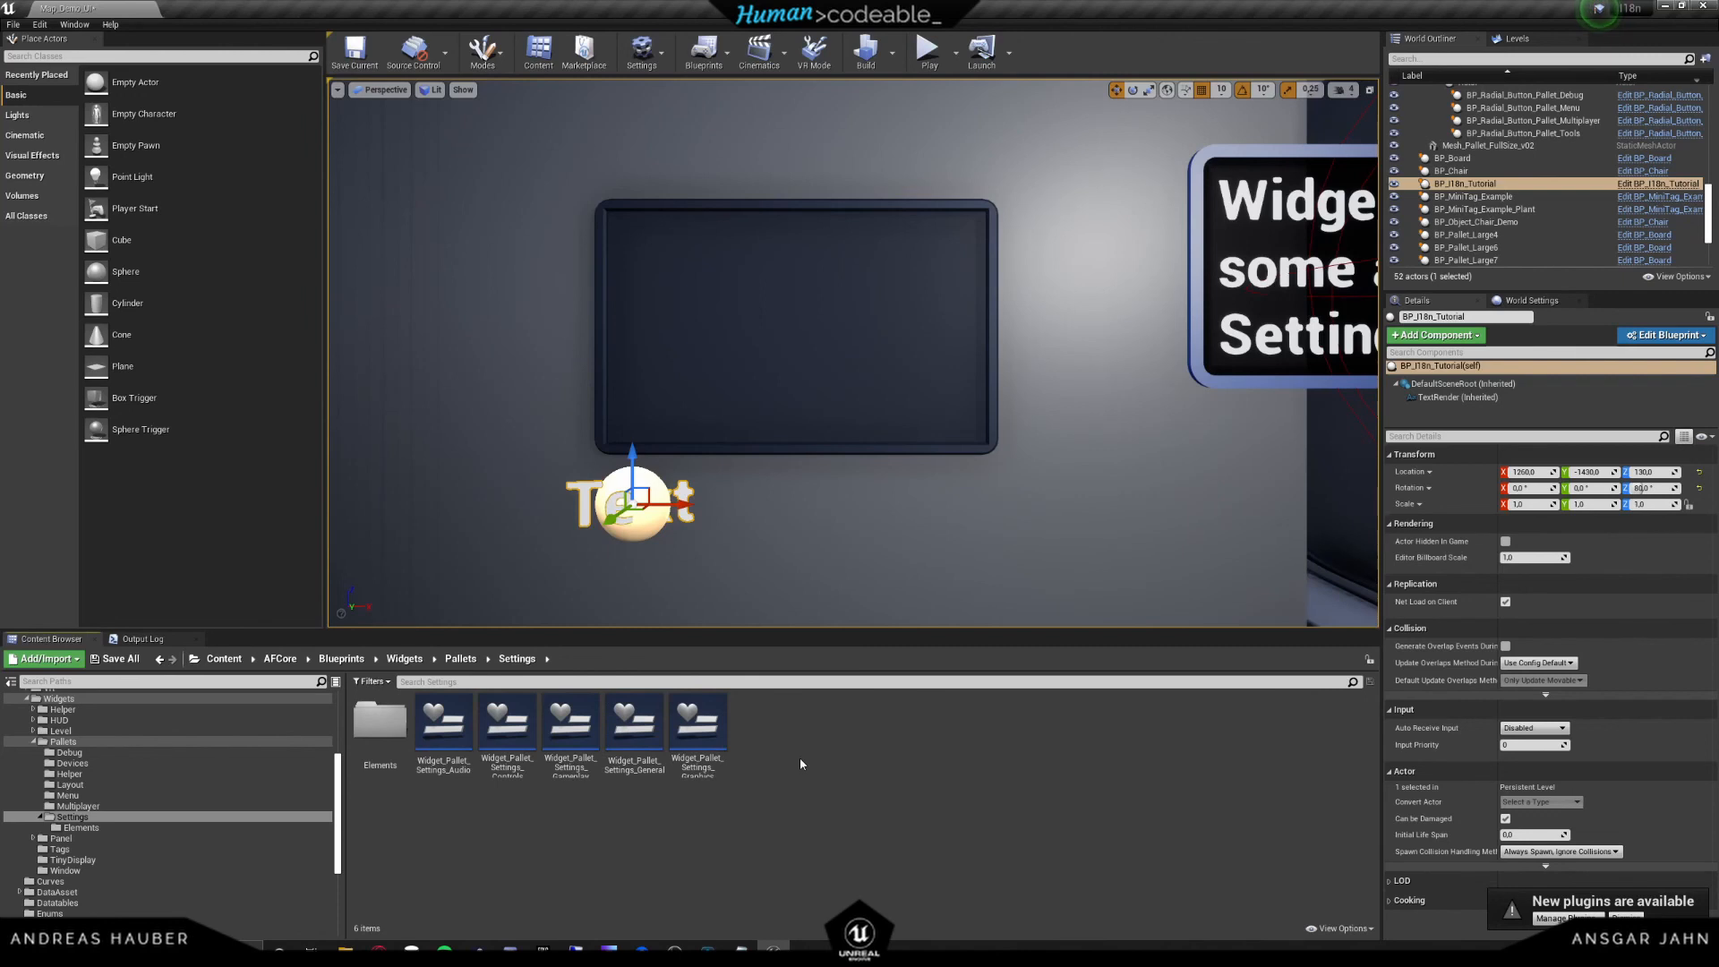
mouse_move(759, 803)
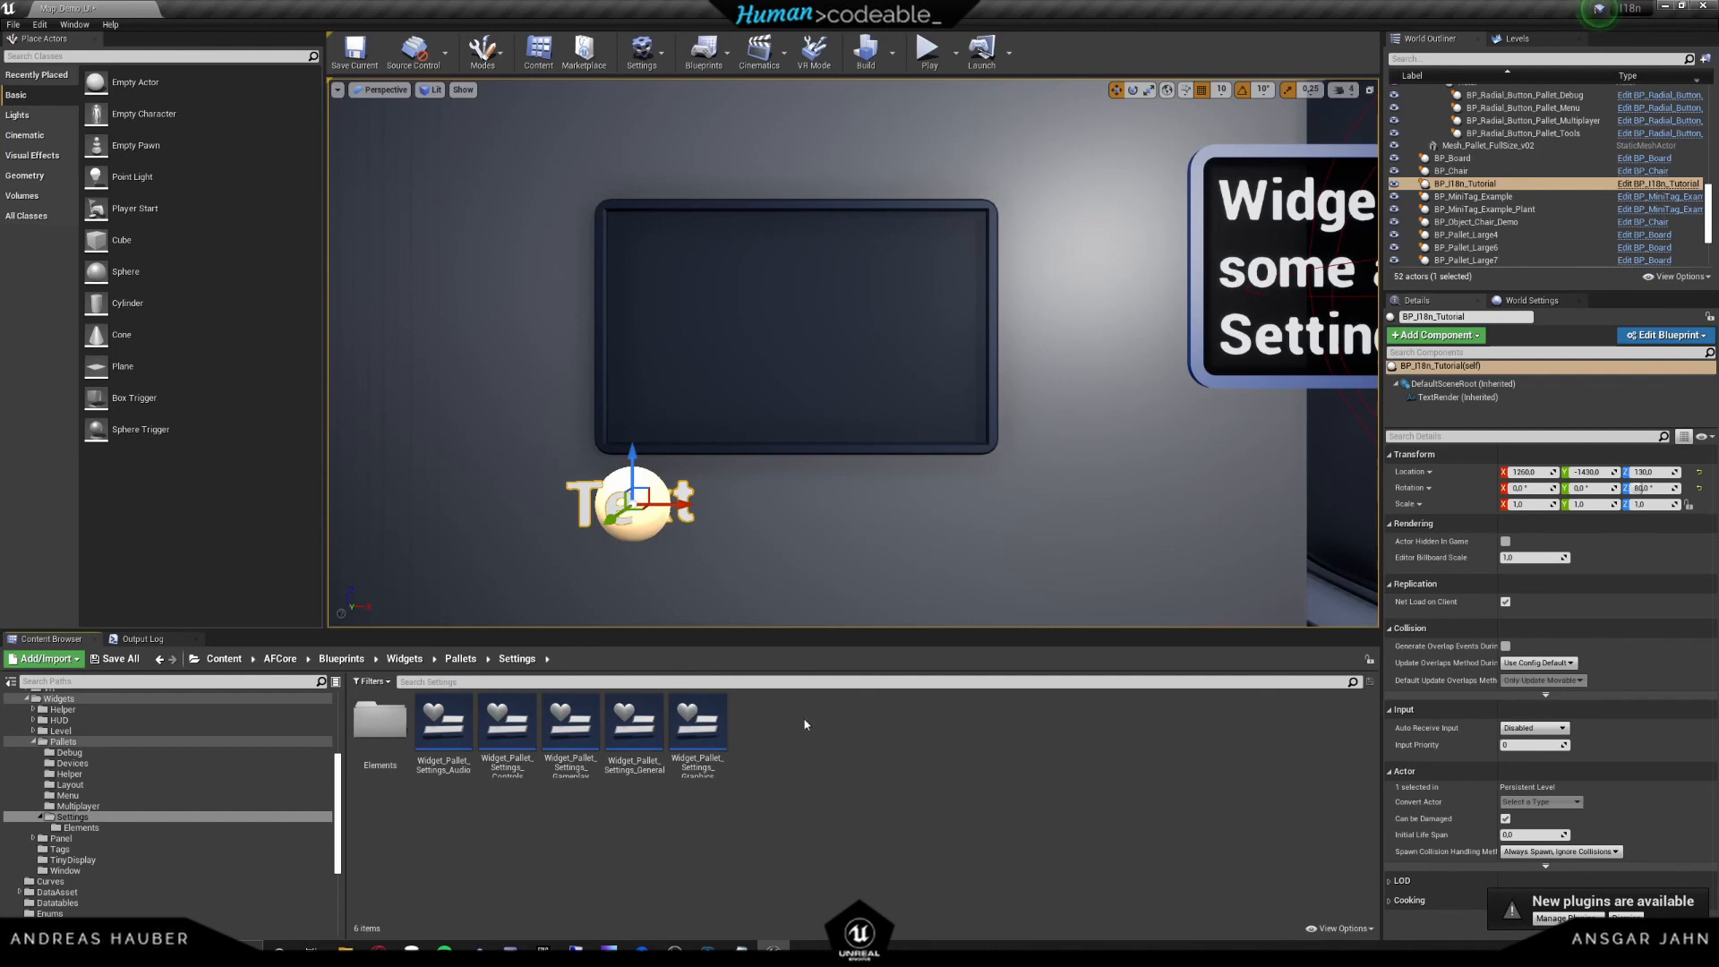
mouse_move(827, 749)
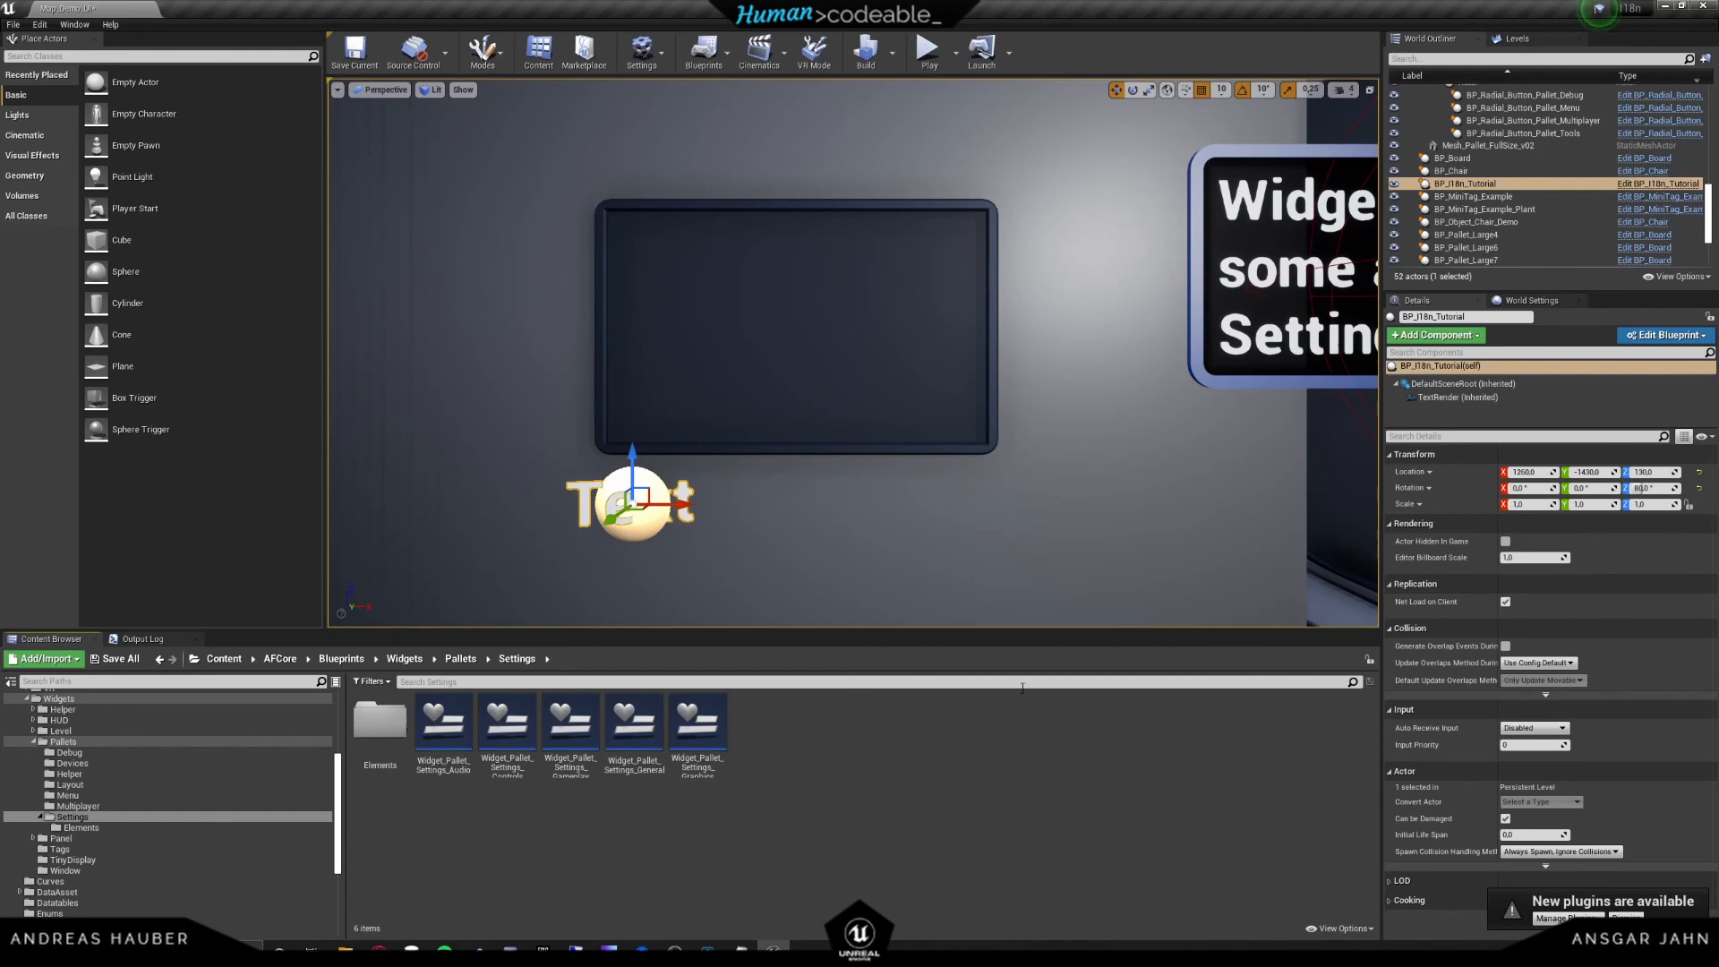
mouse_move(906, 831)
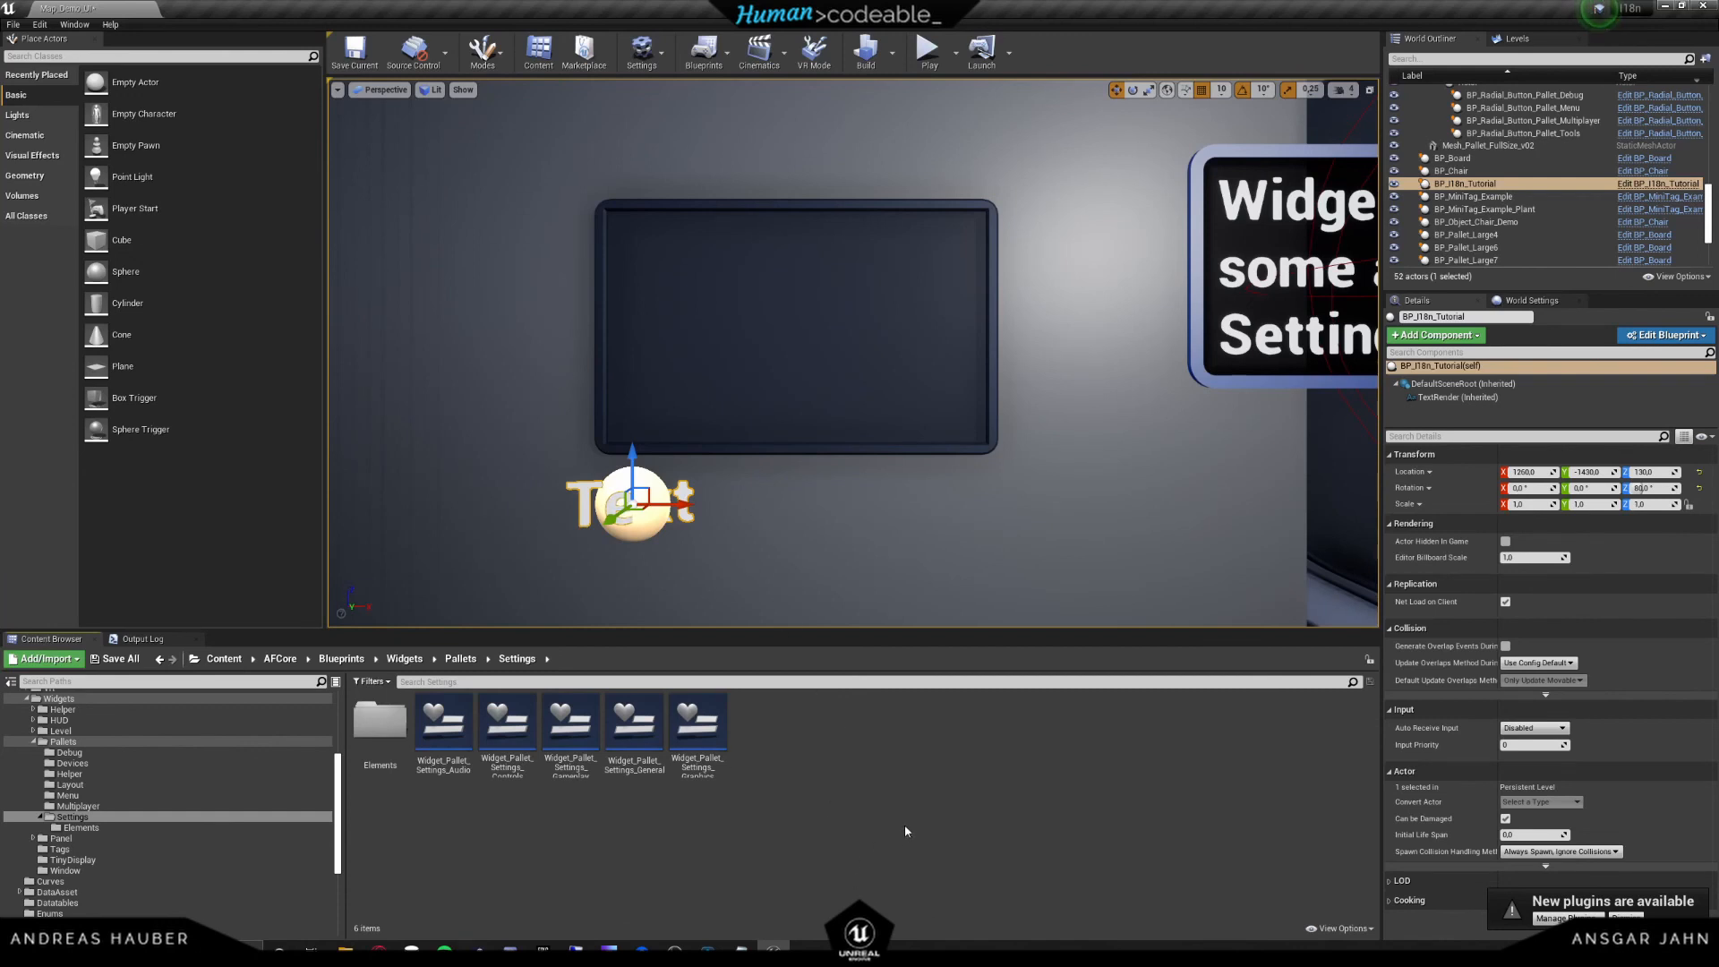
mouse_move(945, 763)
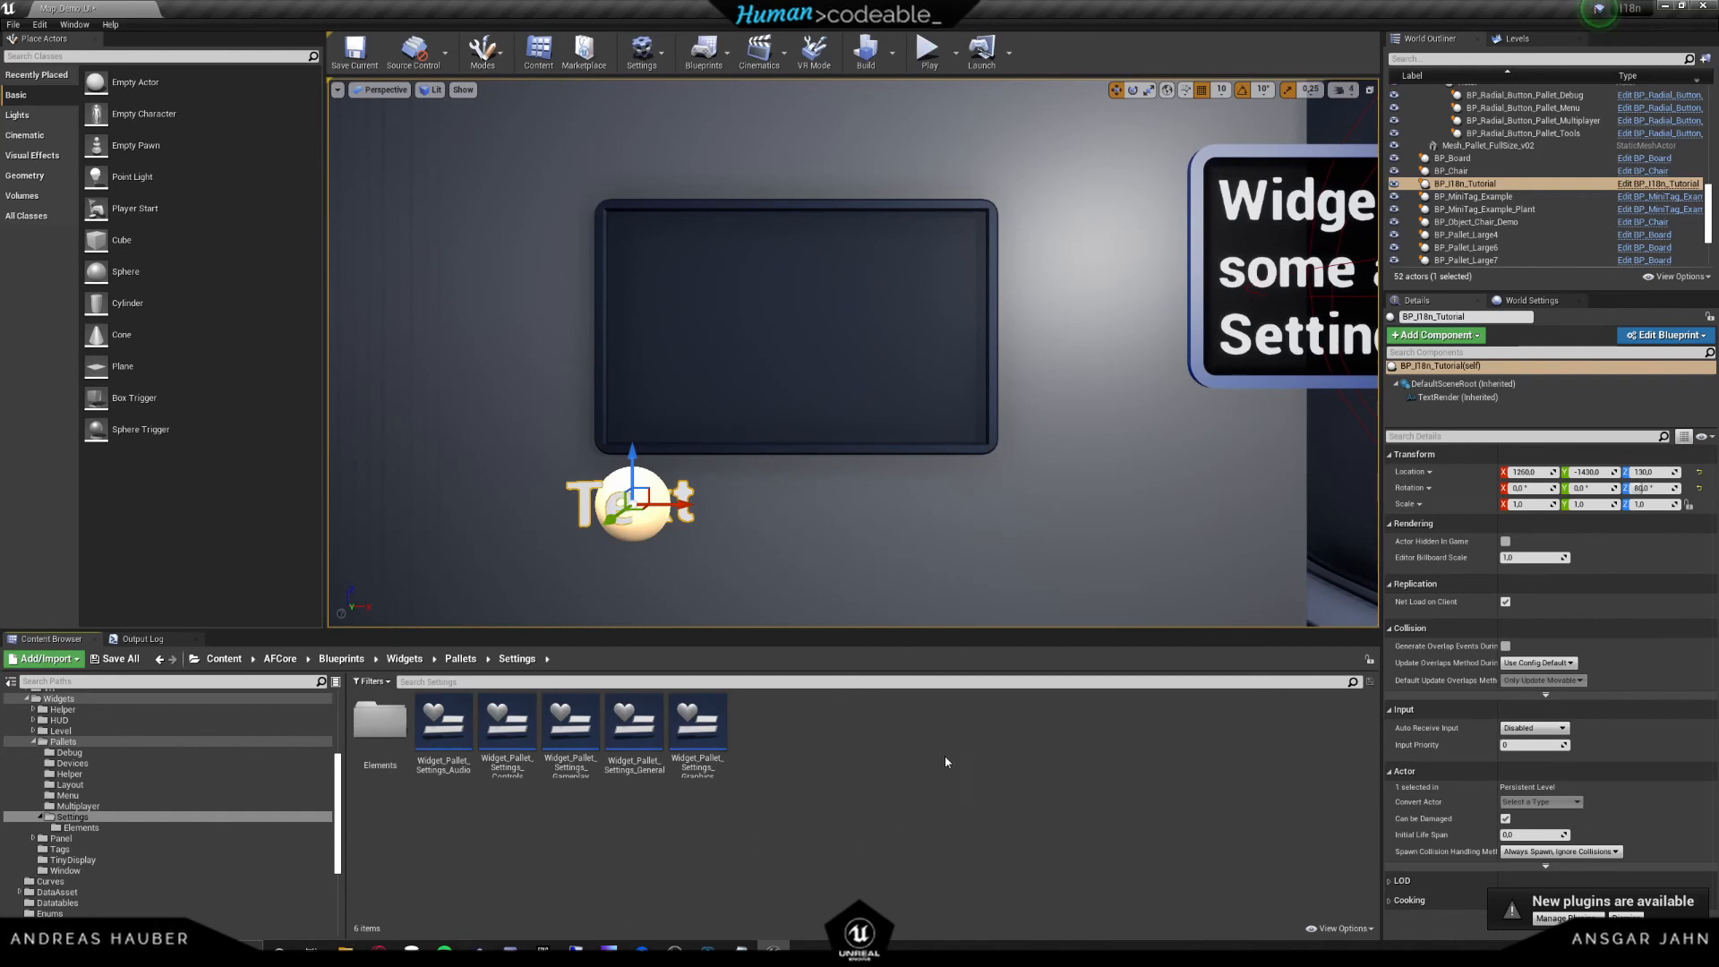
mouse_move(949, 763)
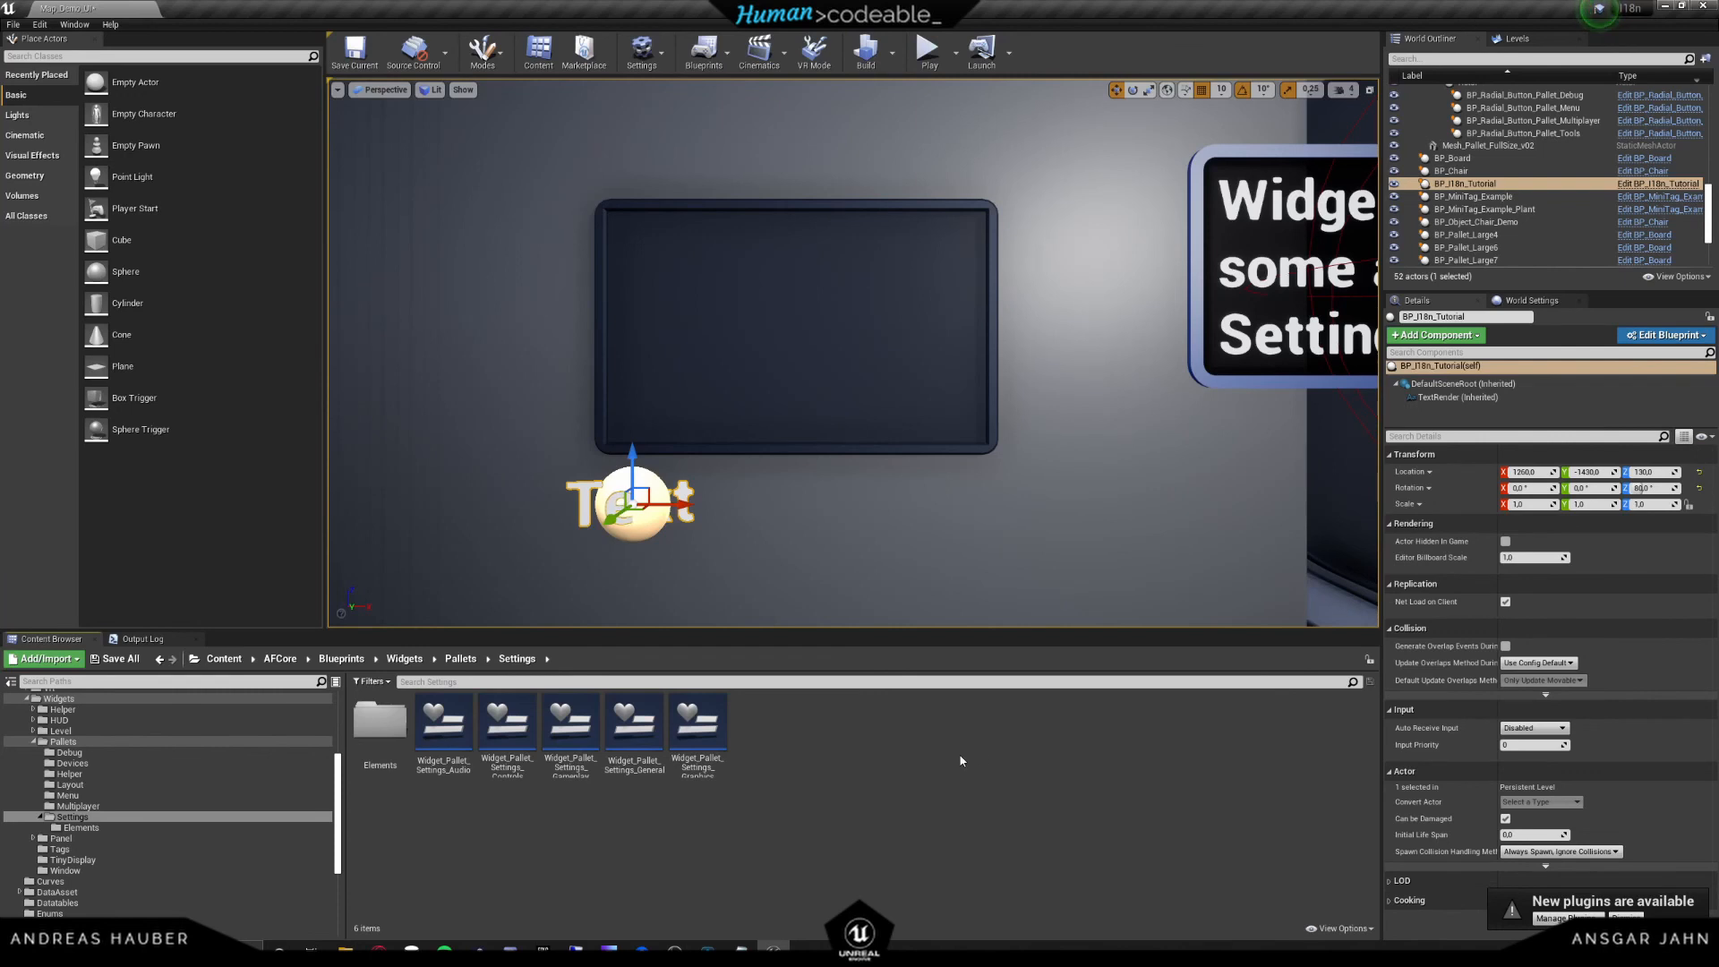
mouse_move(937, 750)
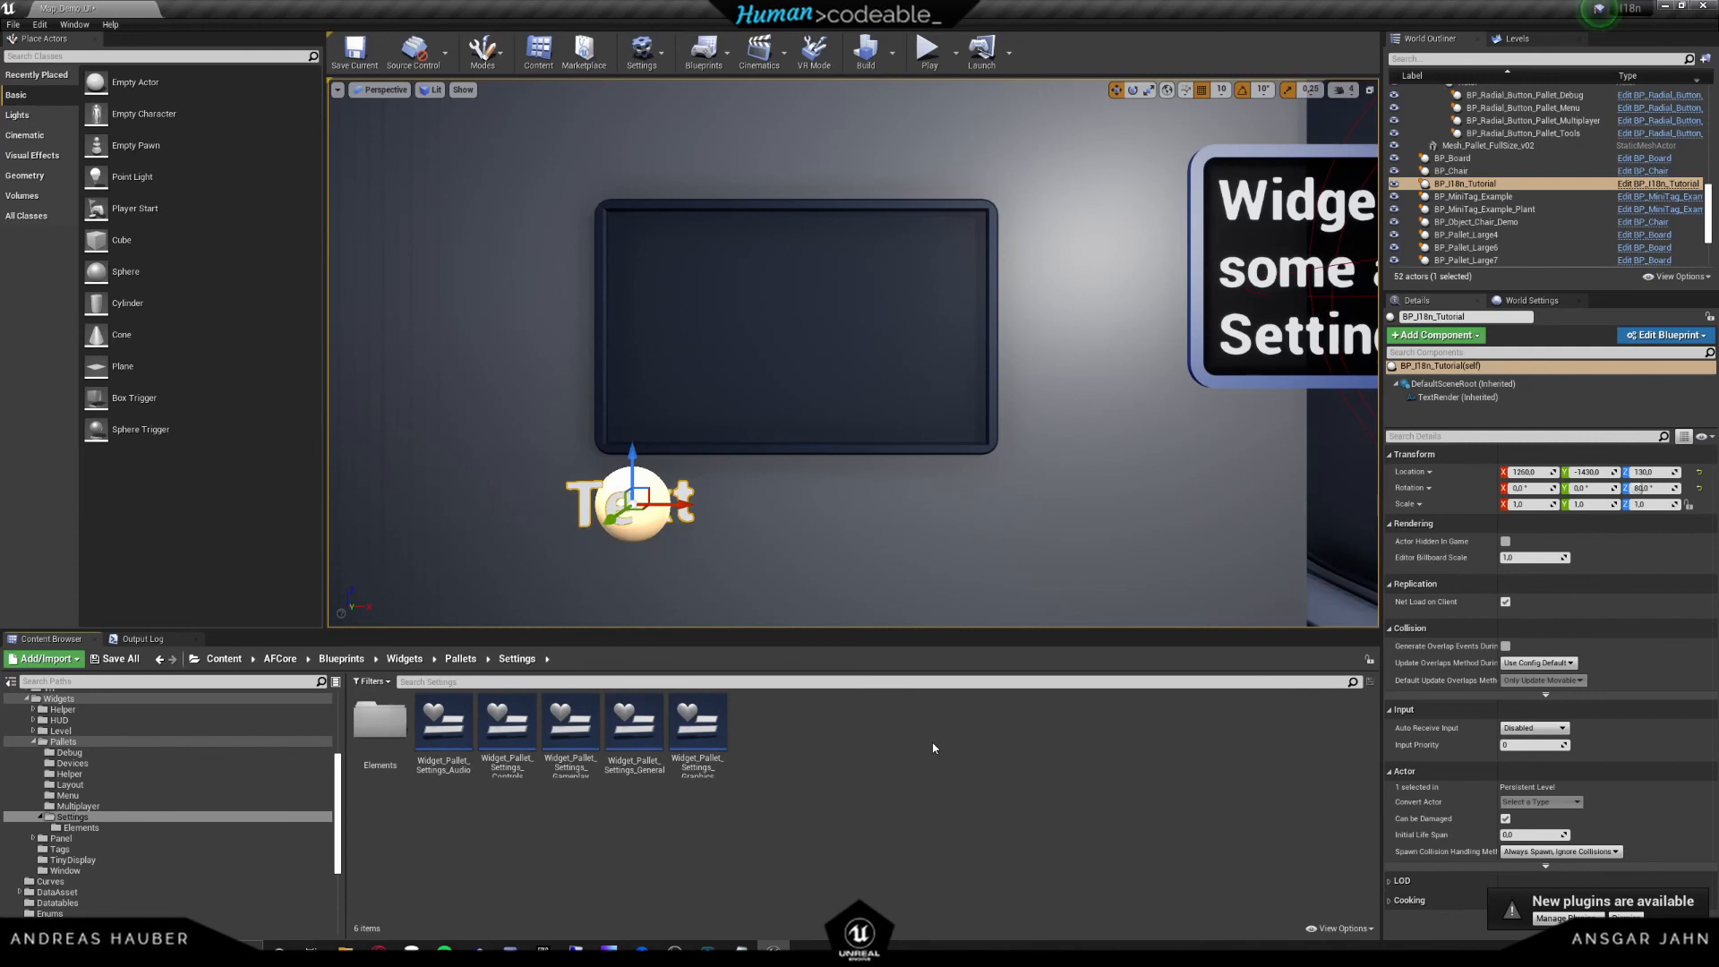
mouse_move(929, 748)
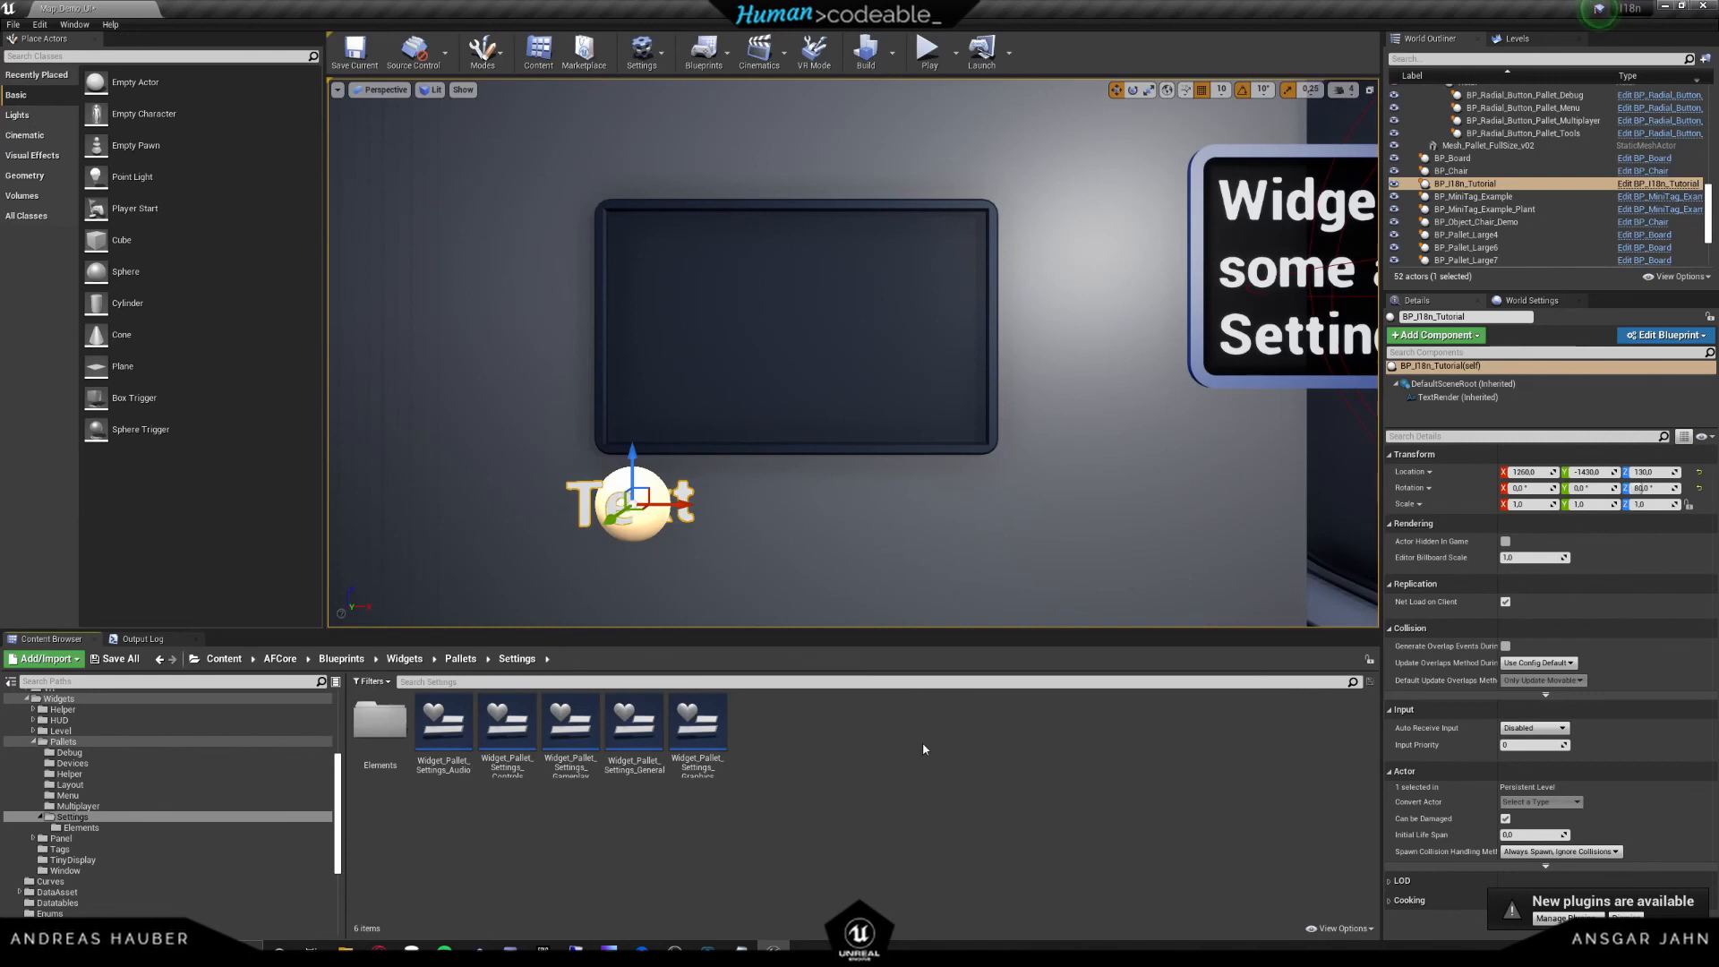
mouse_move(904, 750)
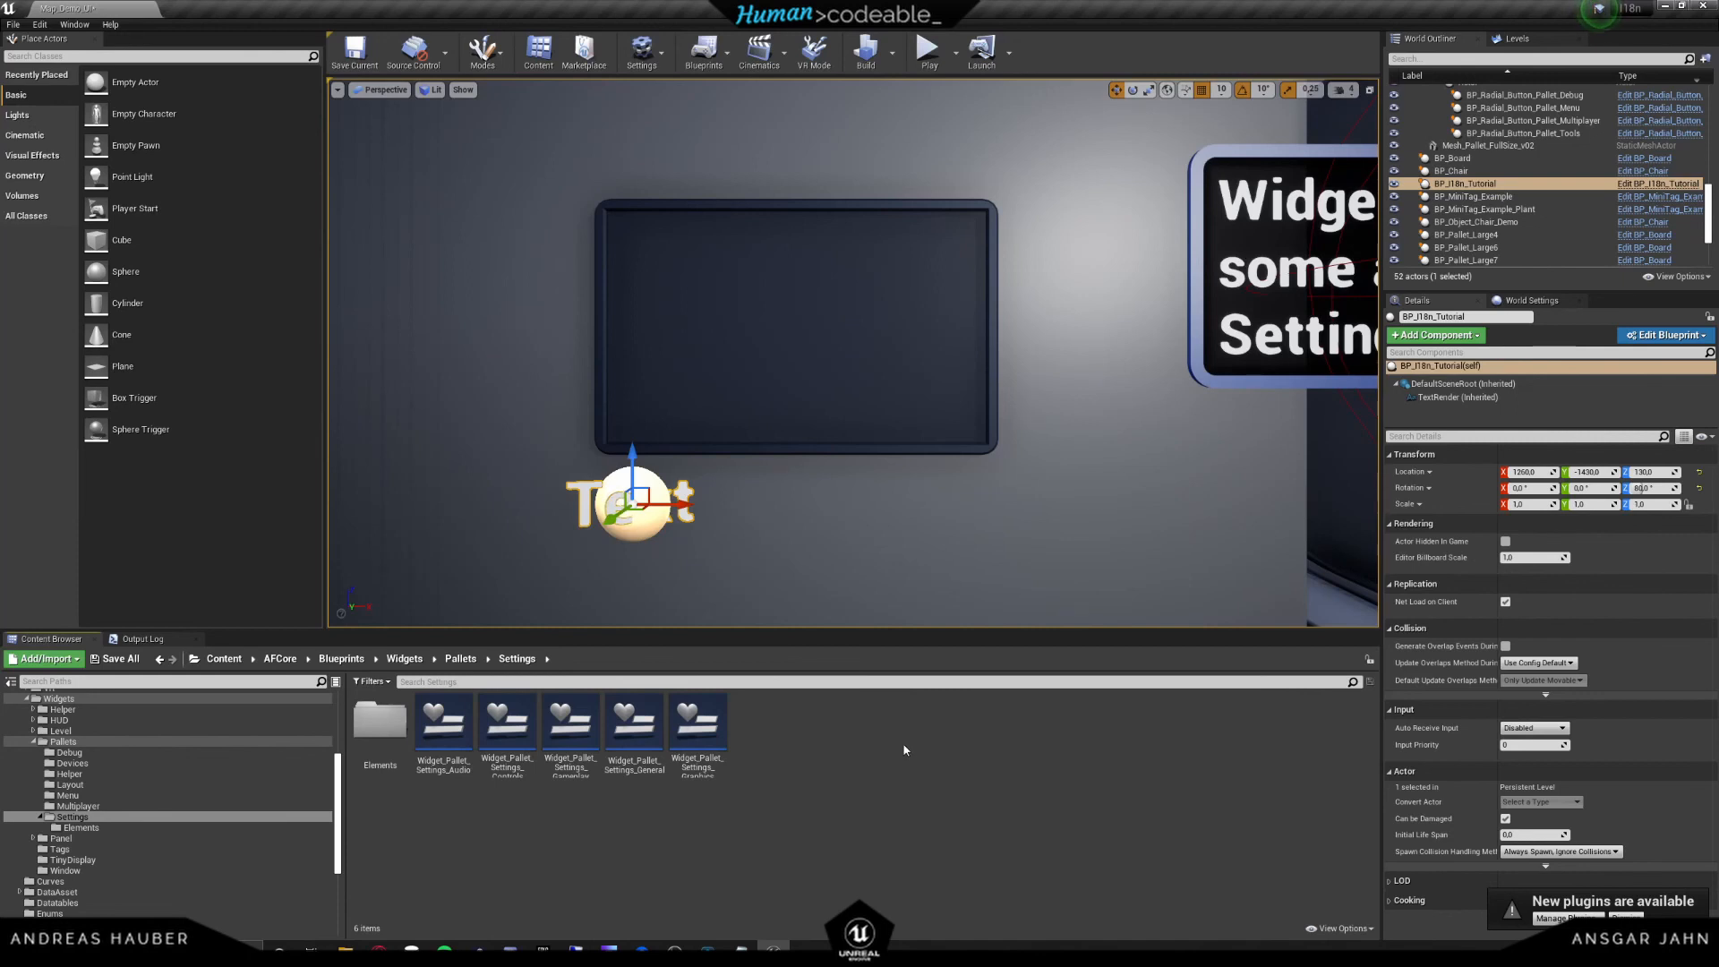